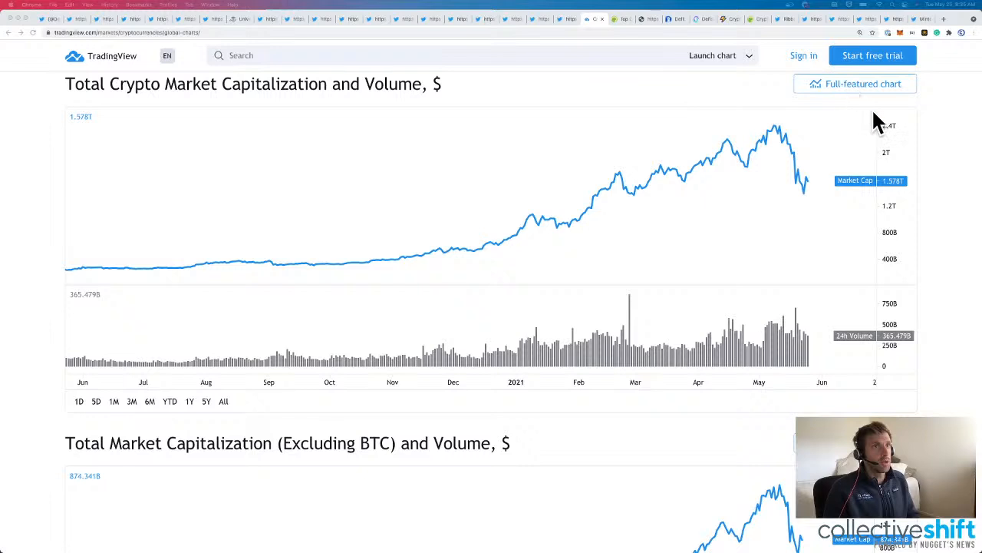
mouse_move(903, 197)
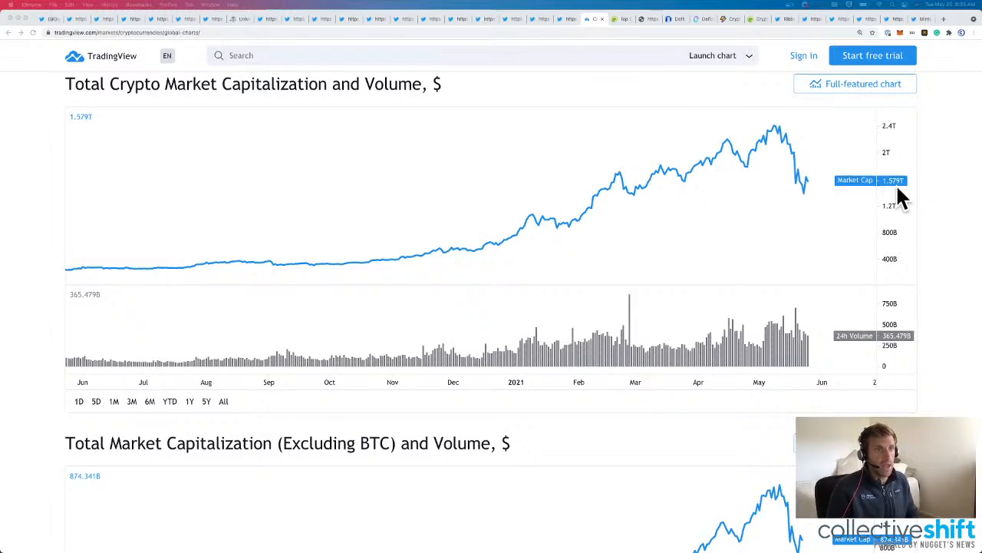
mouse_move(806, 203)
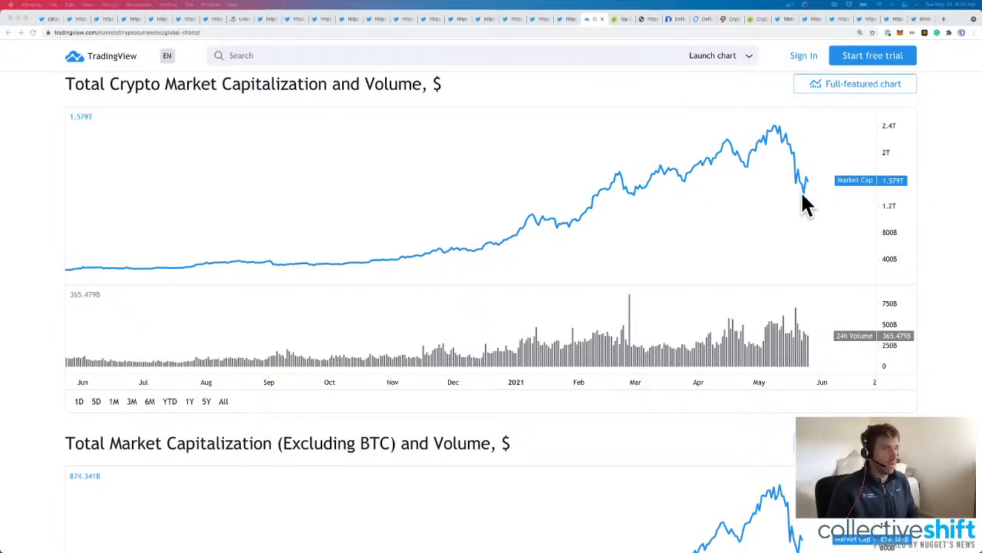
mouse_move(811, 190)
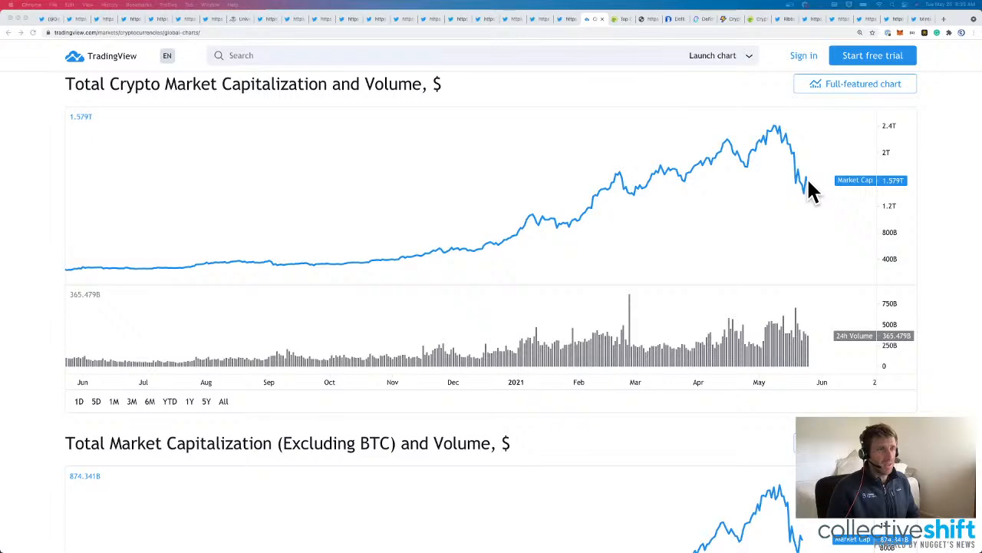
mouse_move(784, 140)
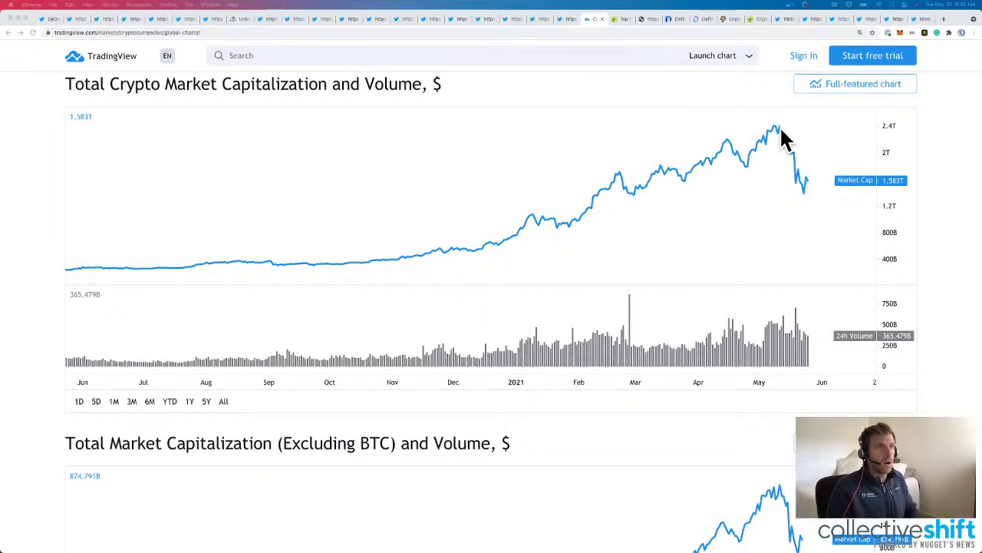
Scroll through the current page, then switch to the CoinGecko cryptocurrency categories page.
scroll("down", 3)
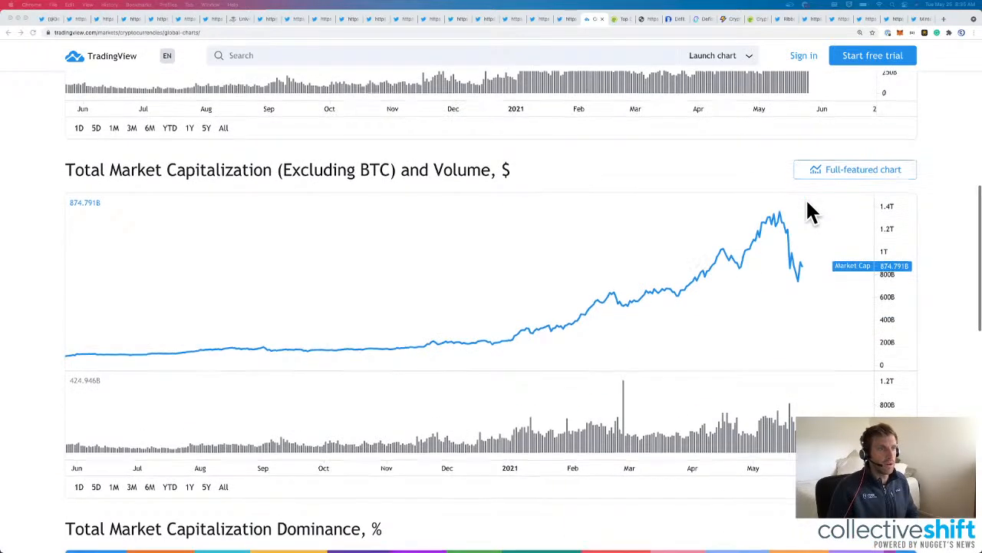
scroll("down", 3)
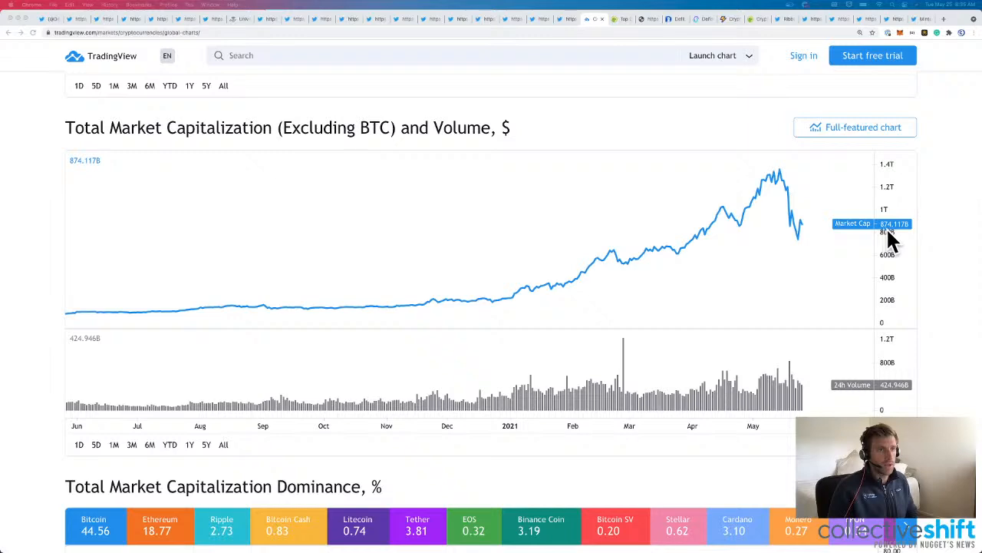
scroll("down", 3)
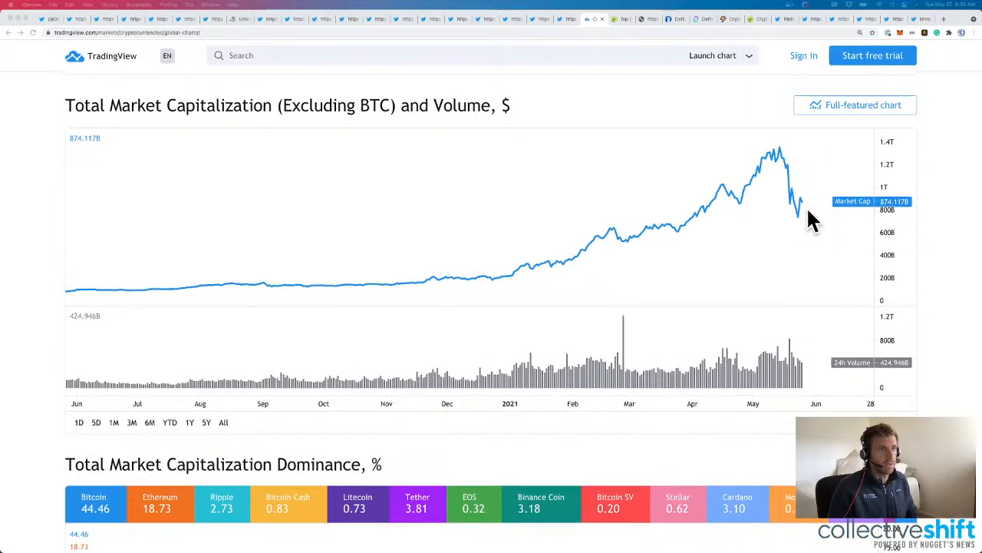
scroll("down", 3)
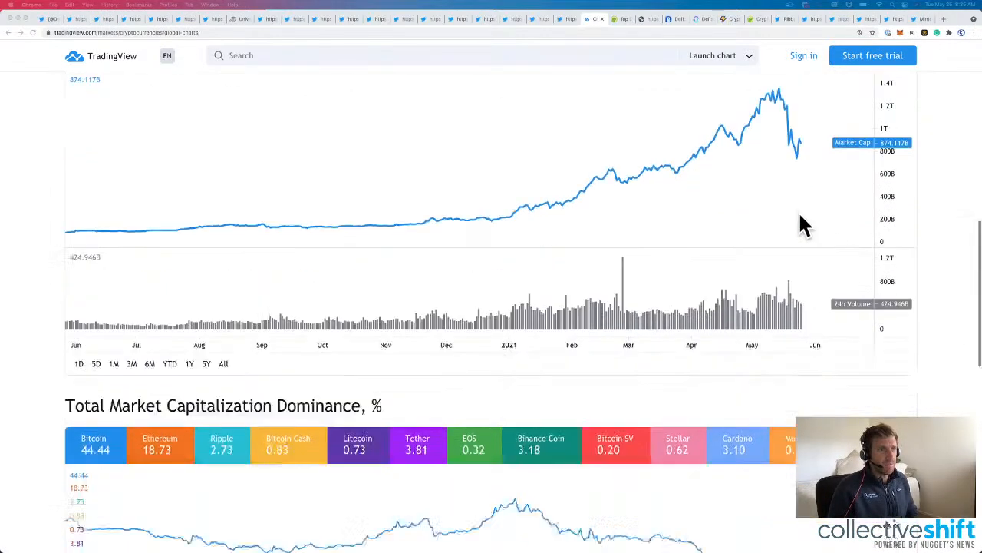
scroll("down", 3)
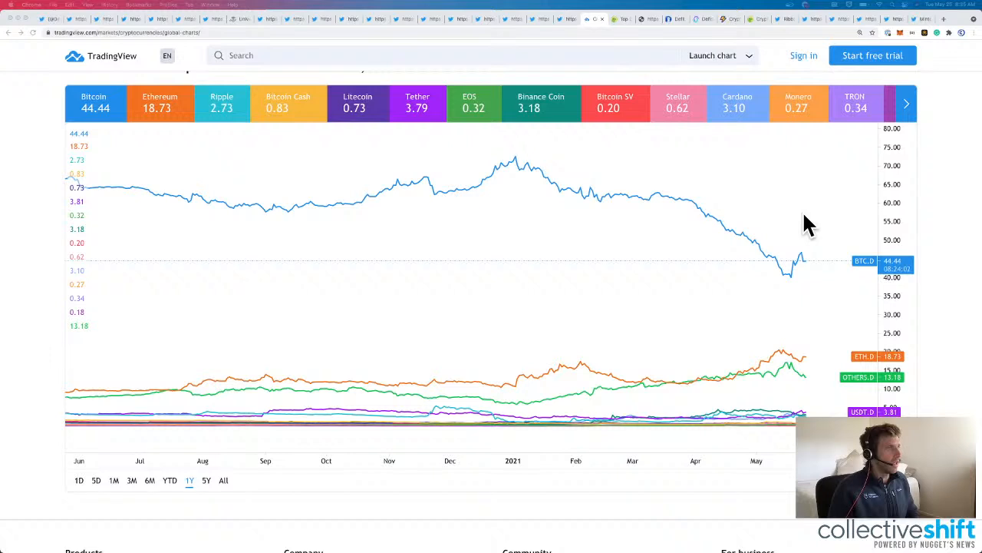
mouse_move(810, 275)
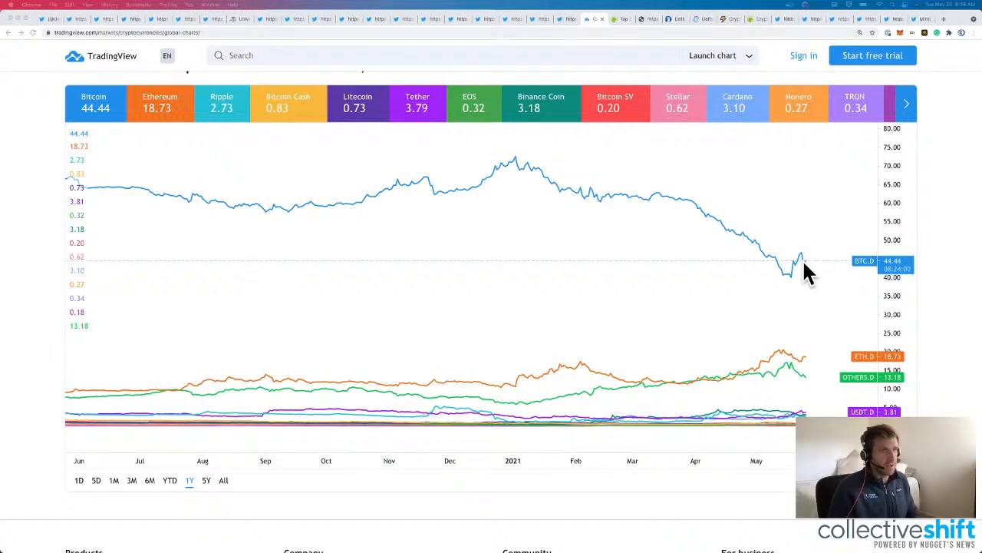
mouse_move(832, 264)
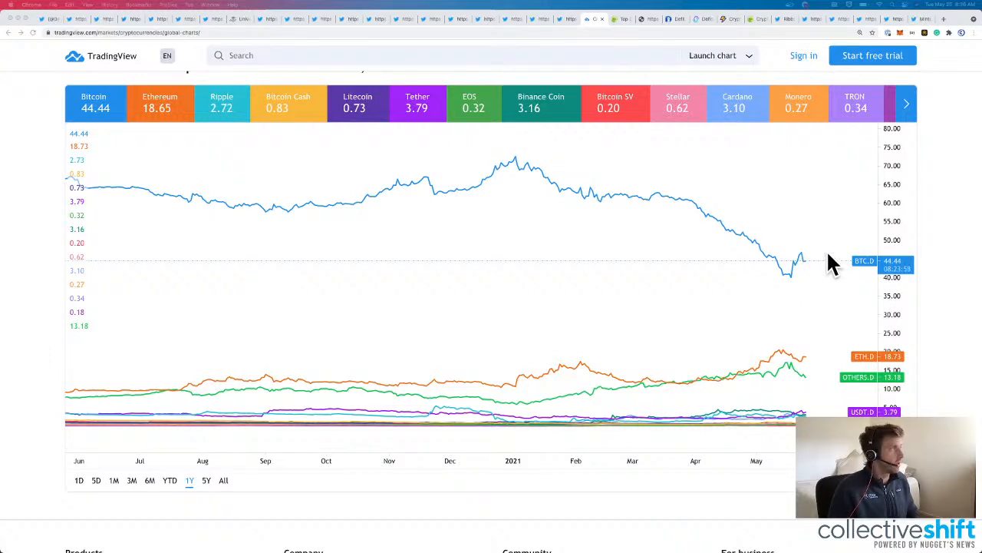
mouse_move(793, 356)
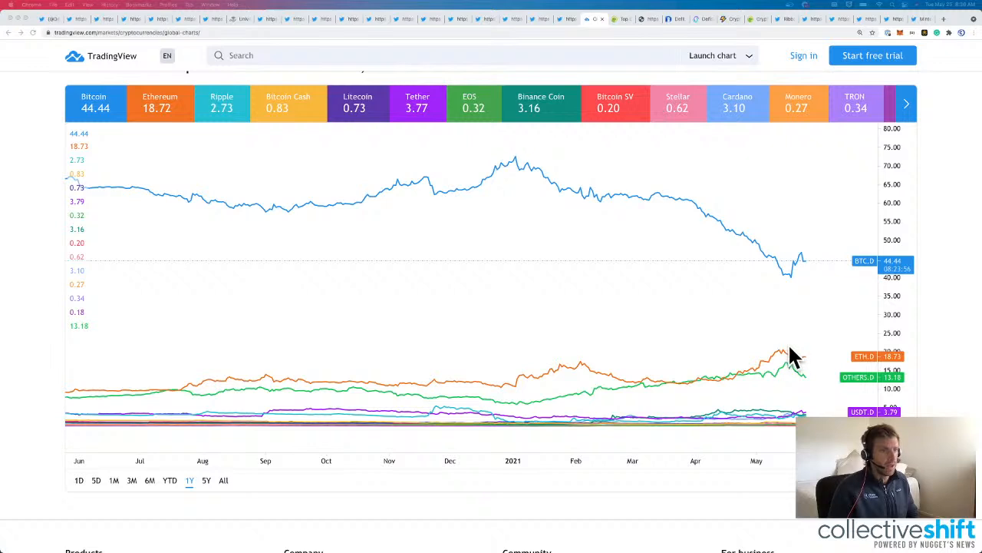
mouse_move(137, 196)
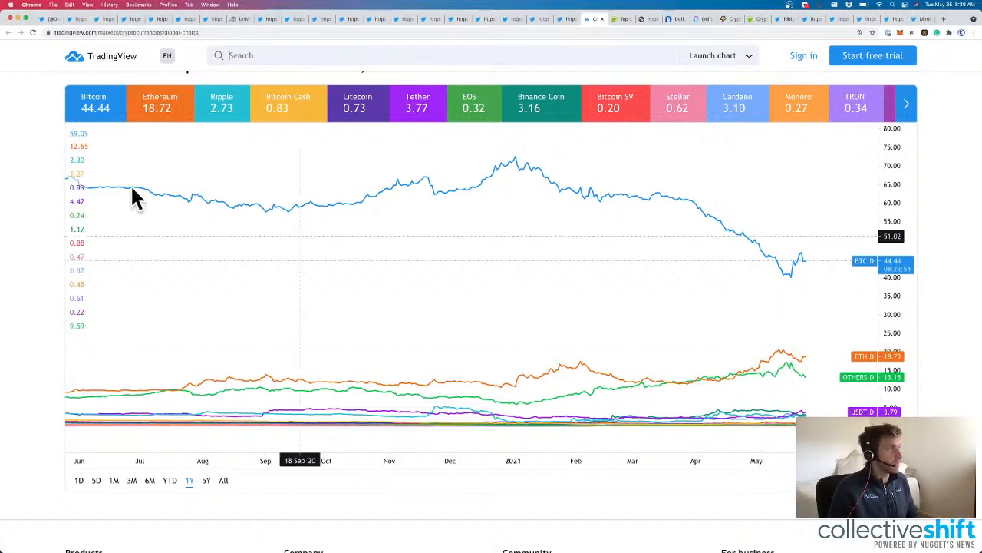
mouse_move(780, 365)
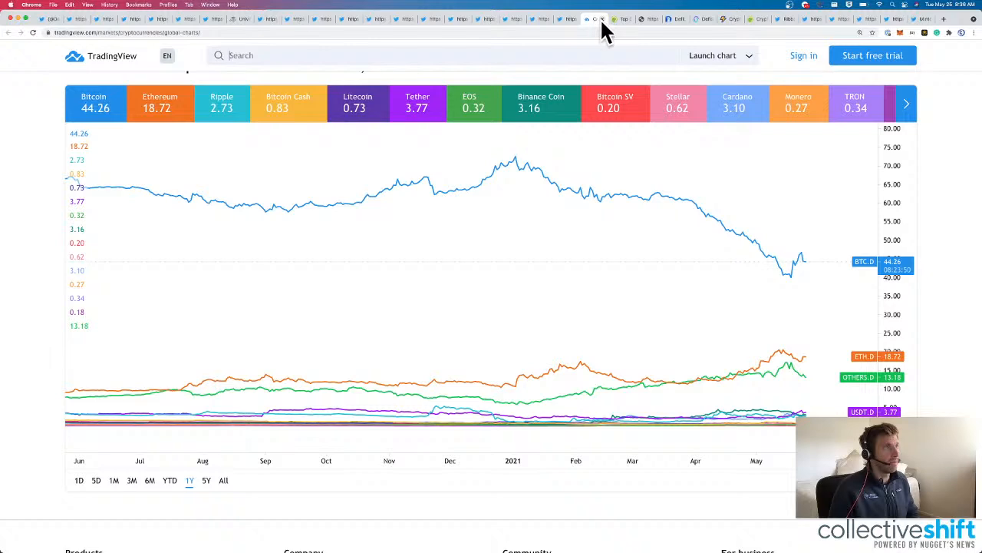
left_click(602, 18)
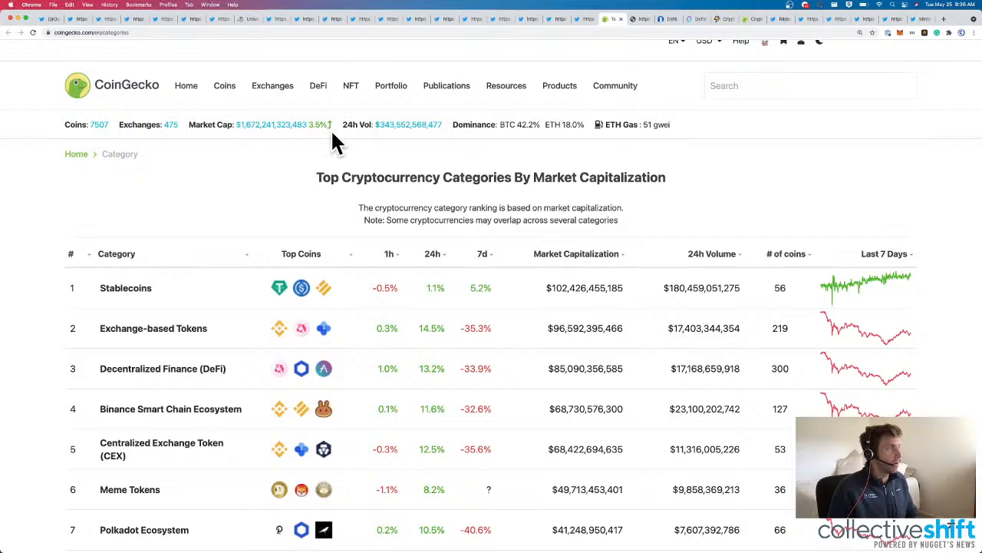
Sort categories by 24h change descending, then reverse to show worst performers first (Fan Token leading).
scroll("down", 3)
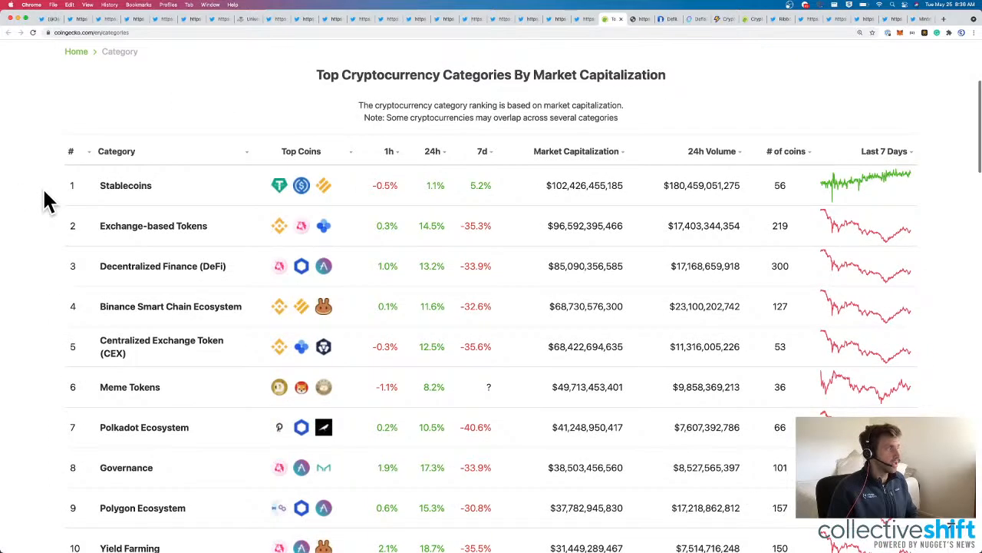
left_click(433, 152)
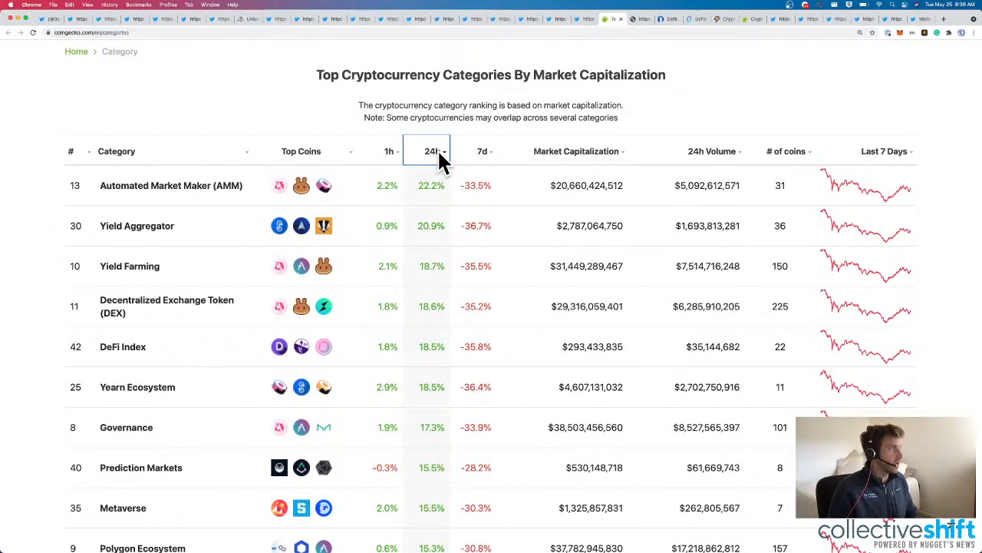
mouse_move(430, 203)
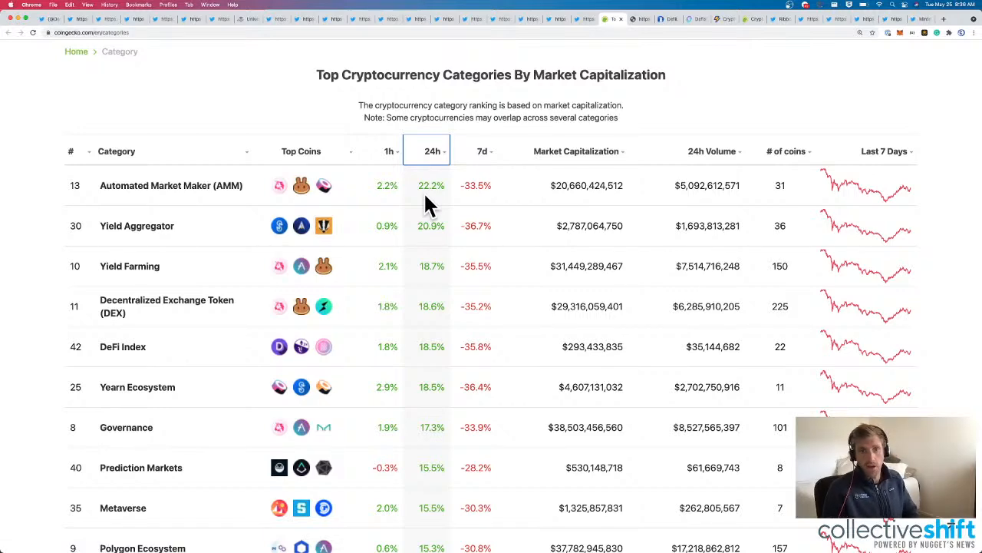
scroll("up", 3)
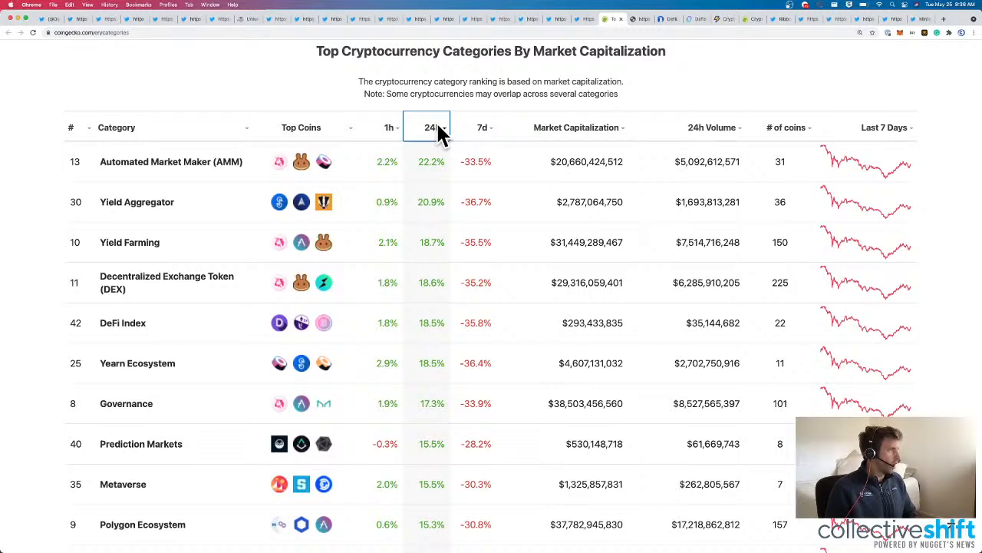
left_click(432, 128)
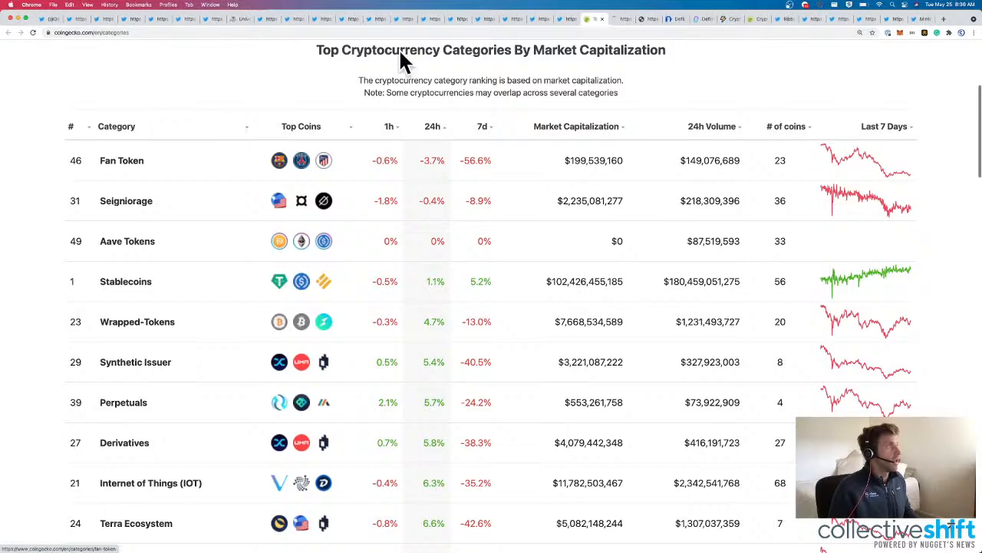
Open the Fan Token category and browse its list of coins.
left_click(121, 161)
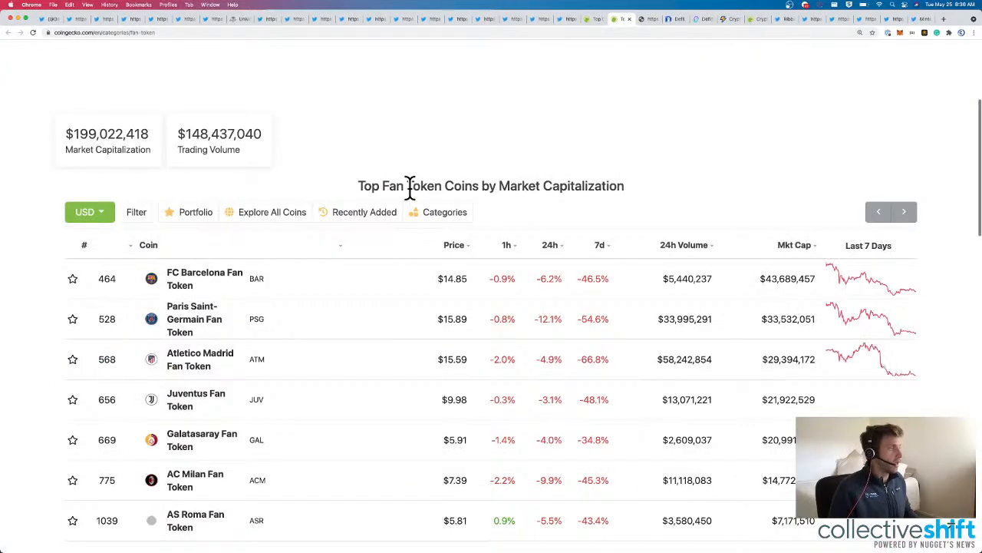
scroll("down", 3)
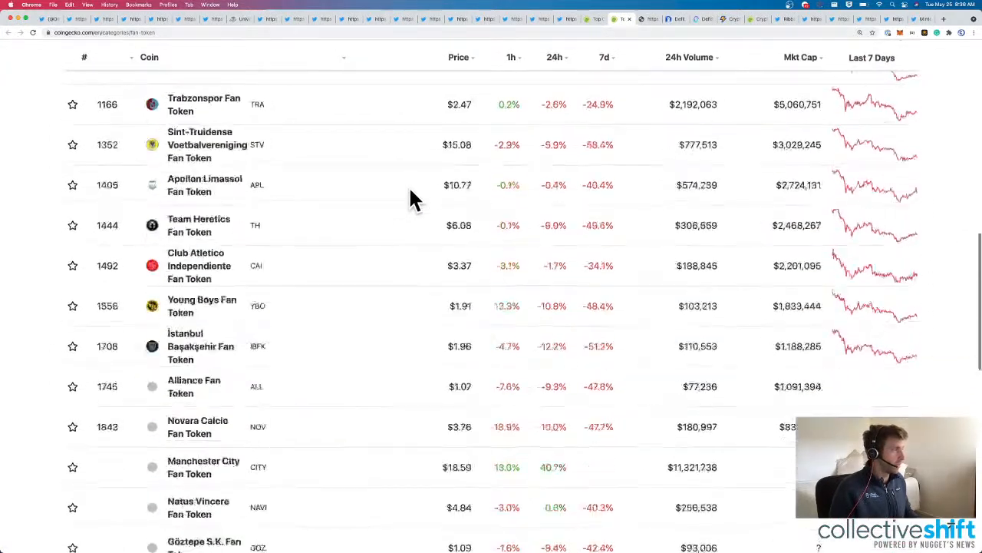
scroll("down", 3)
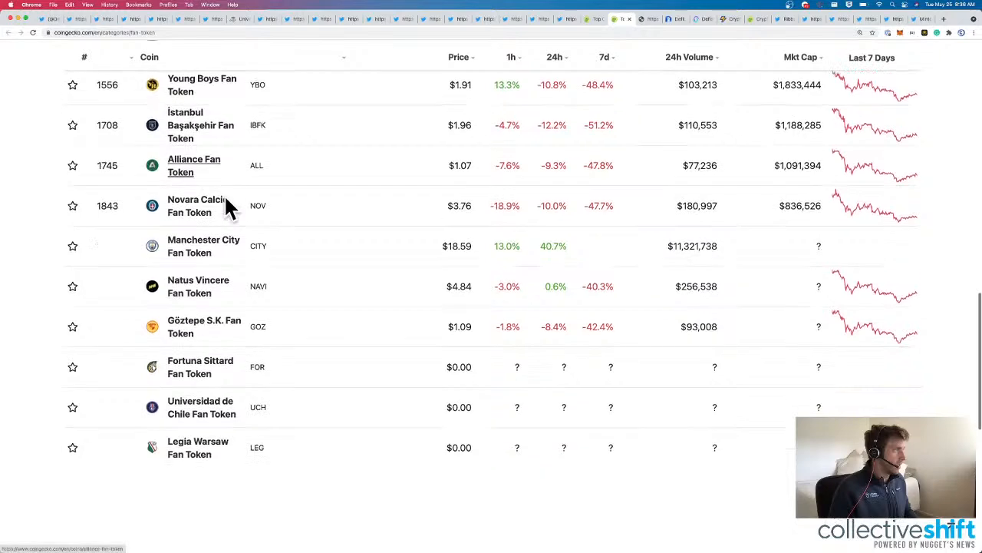
scroll("up", 3)
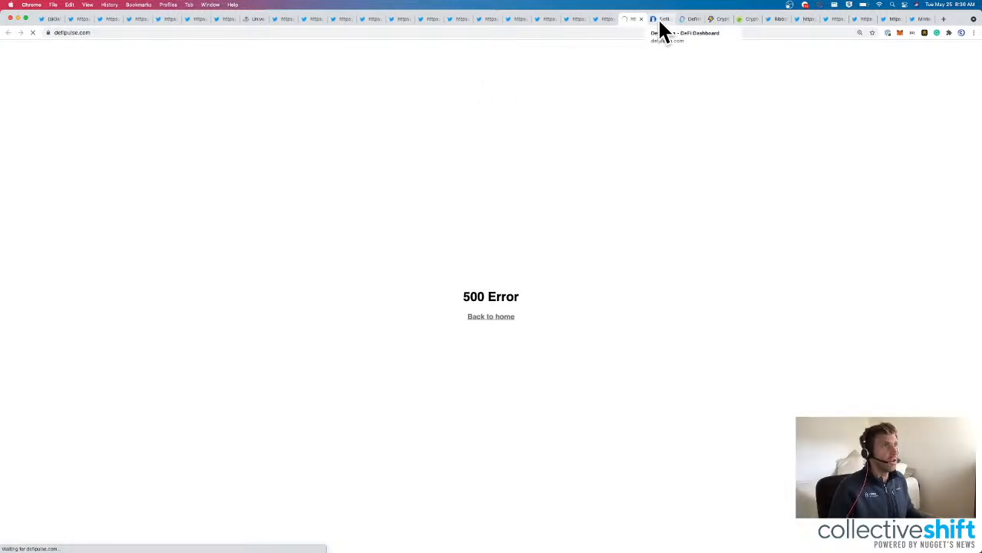
Review DeFi Llama's TVL rankings with AAVE on Ethereum leading, then move to the DeFi Pulse site.
left_click(661, 19)
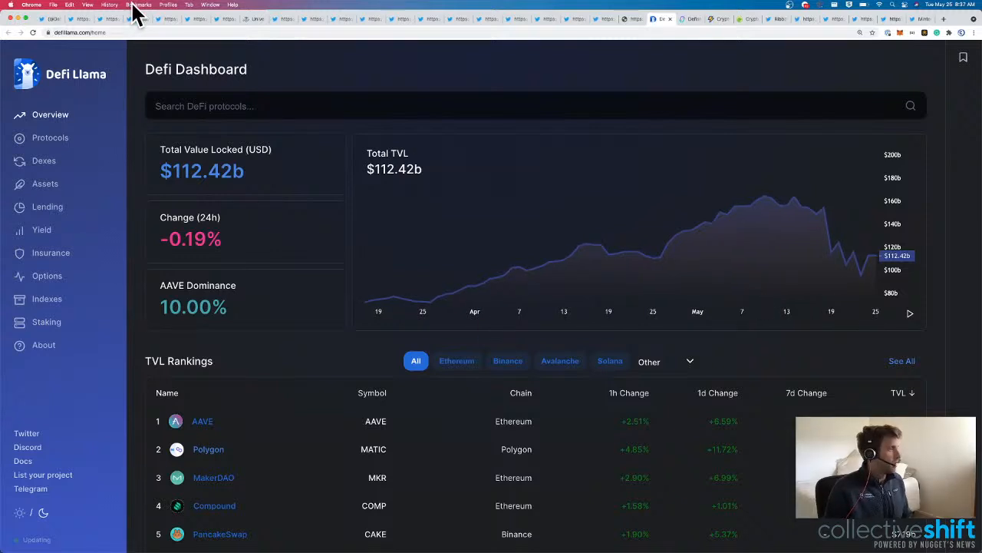
mouse_move(193, 307)
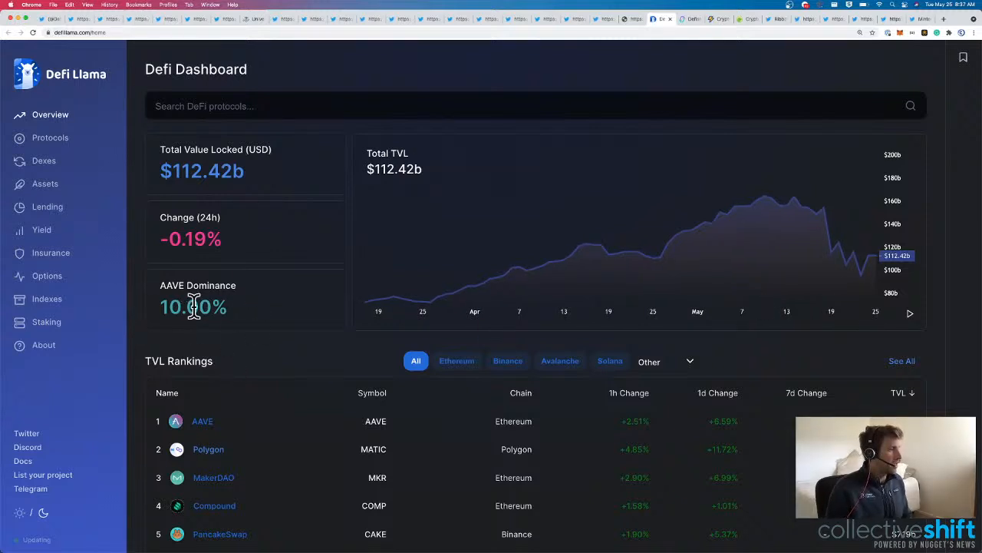
mouse_move(253, 294)
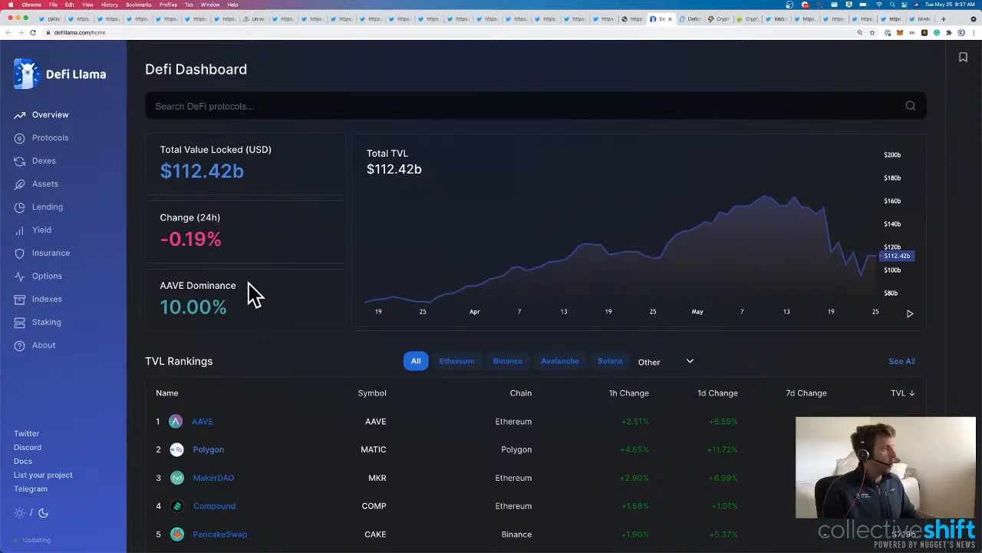
scroll("down", 3)
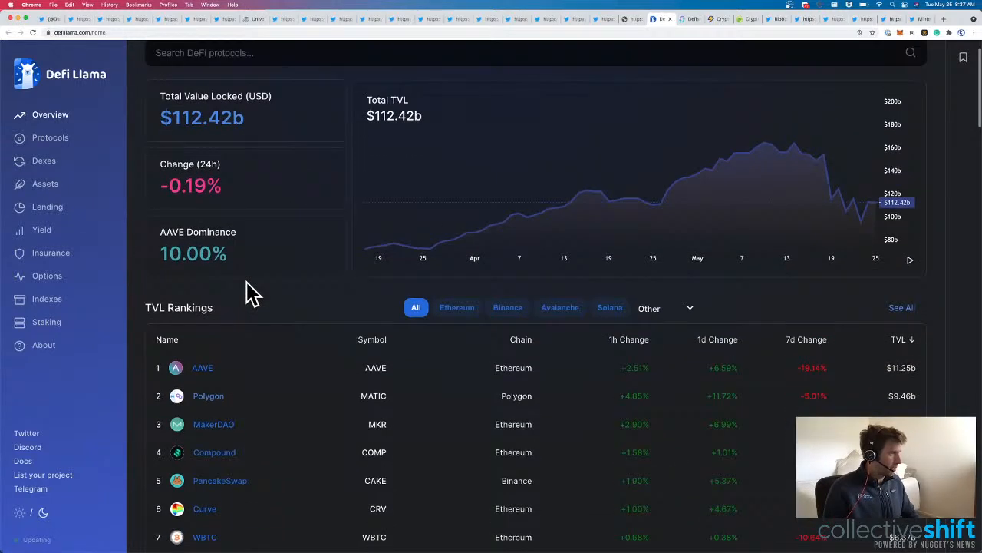
mouse_move(215, 261)
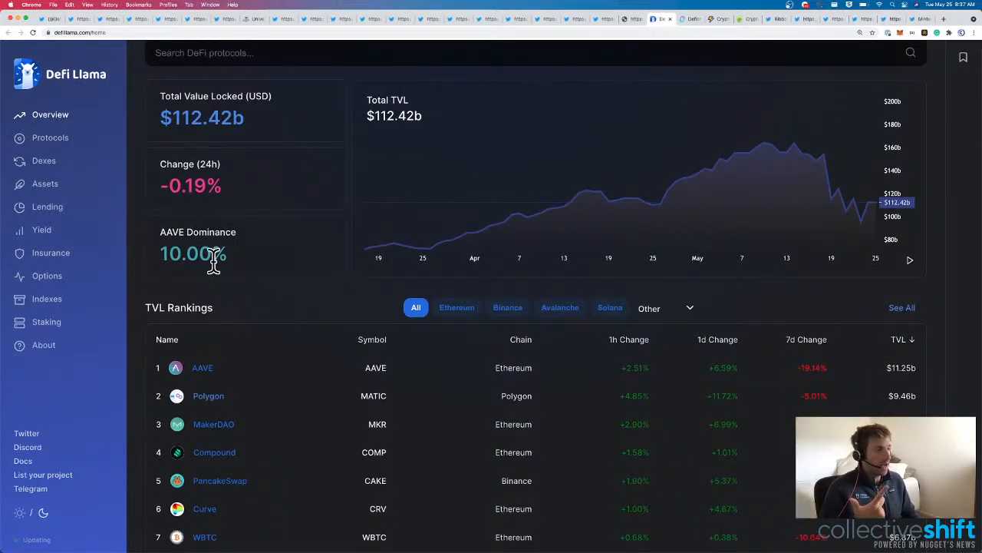
mouse_move(549, 376)
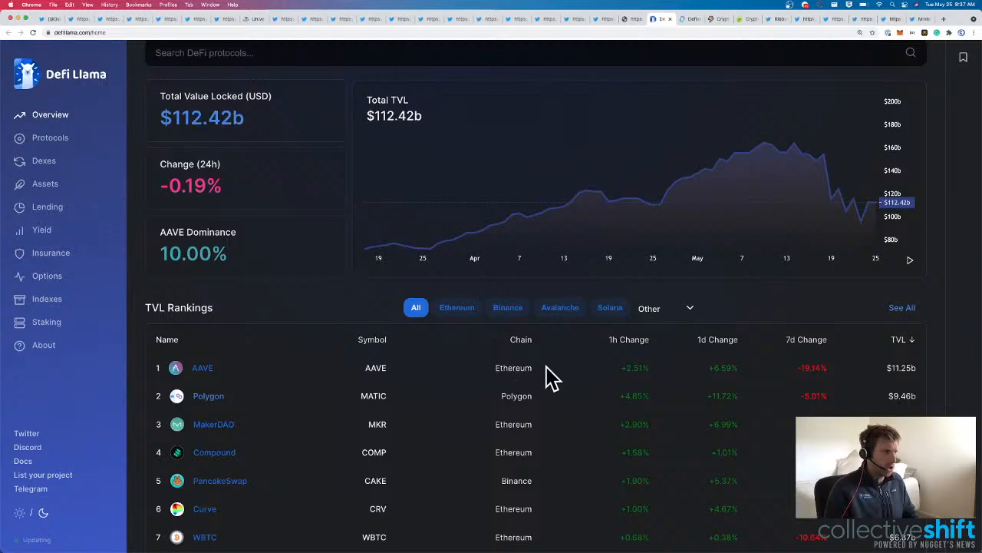
double_click(512, 369)
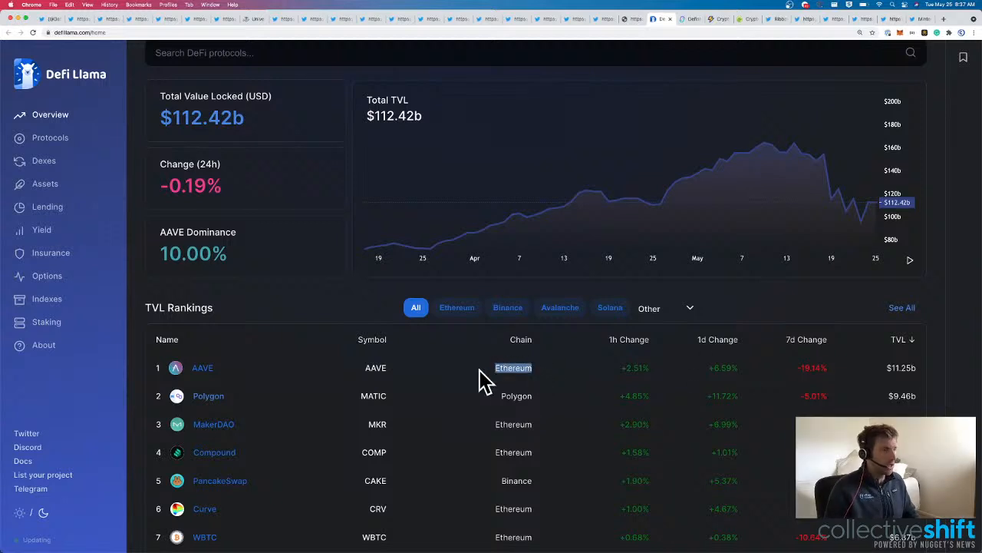
left_click(653, 18)
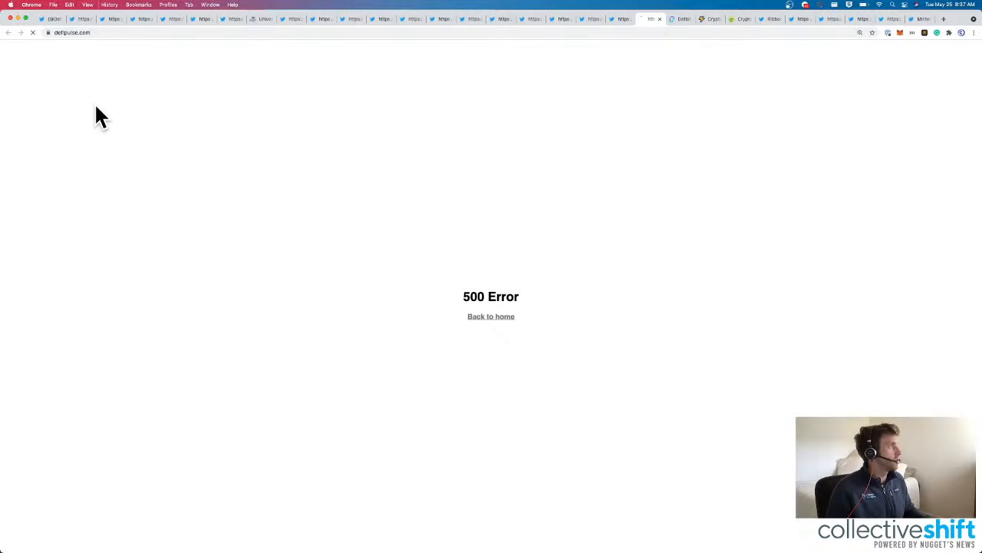
Bring up DefiStation's BSC DeFi overview with its TVL and transactions chart.
left_click(651, 18)
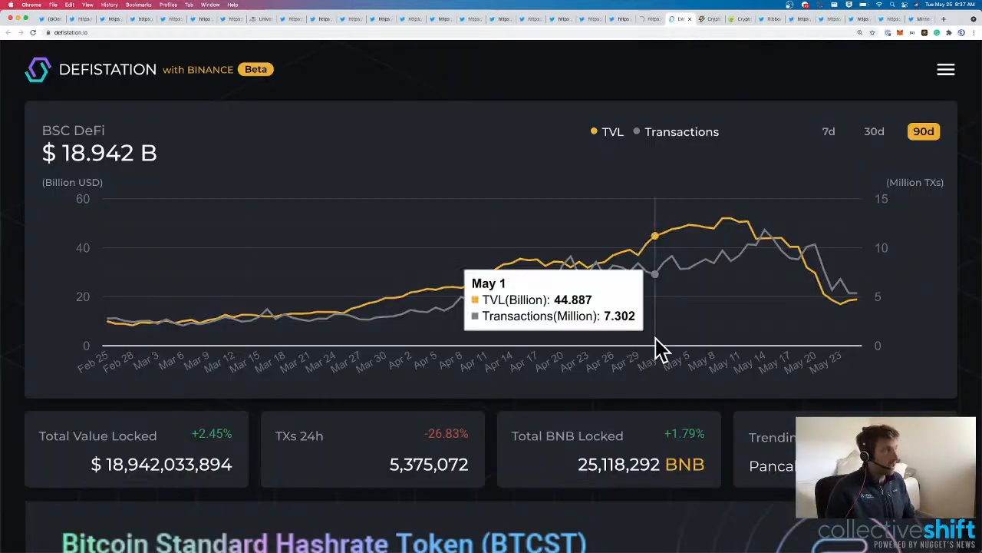
mouse_move(633, 353)
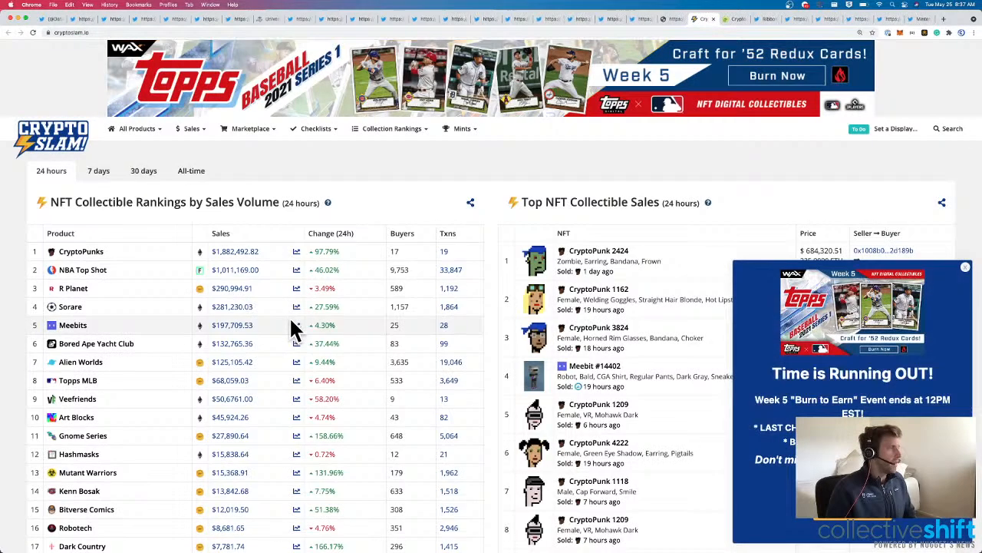
Dismiss the Topps promotional popup to reveal CryptoSlam's NFT rankings.
left_click(965, 267)
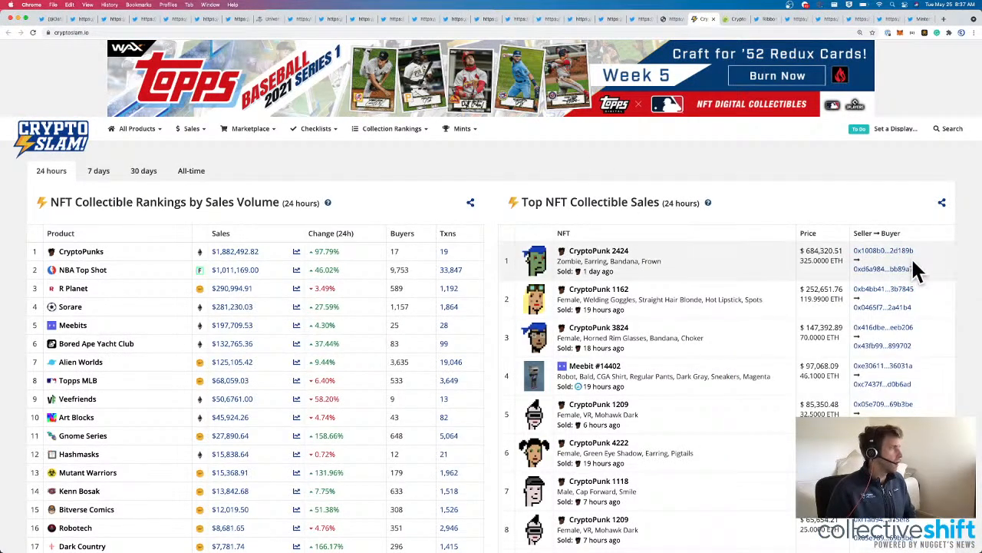
mouse_move(514, 187)
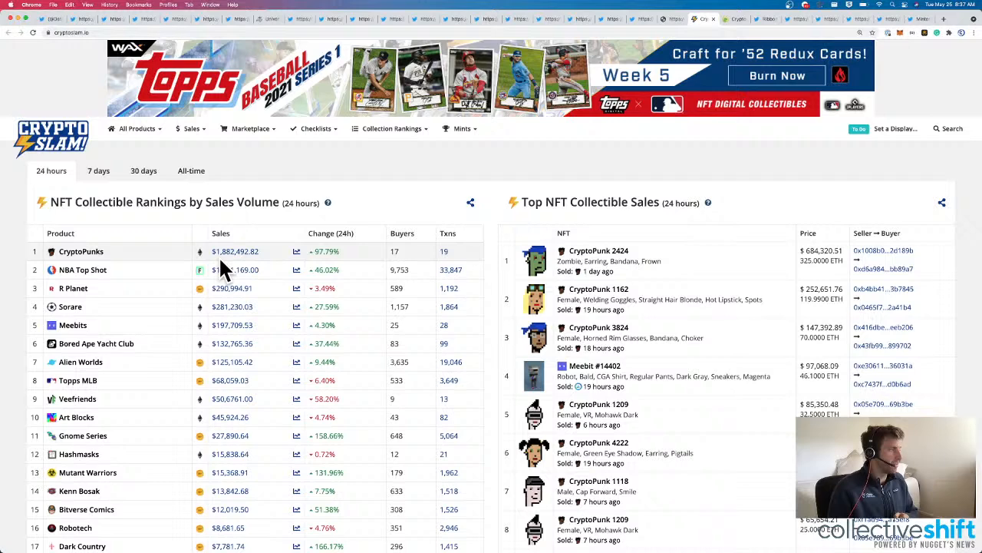
mouse_move(223, 289)
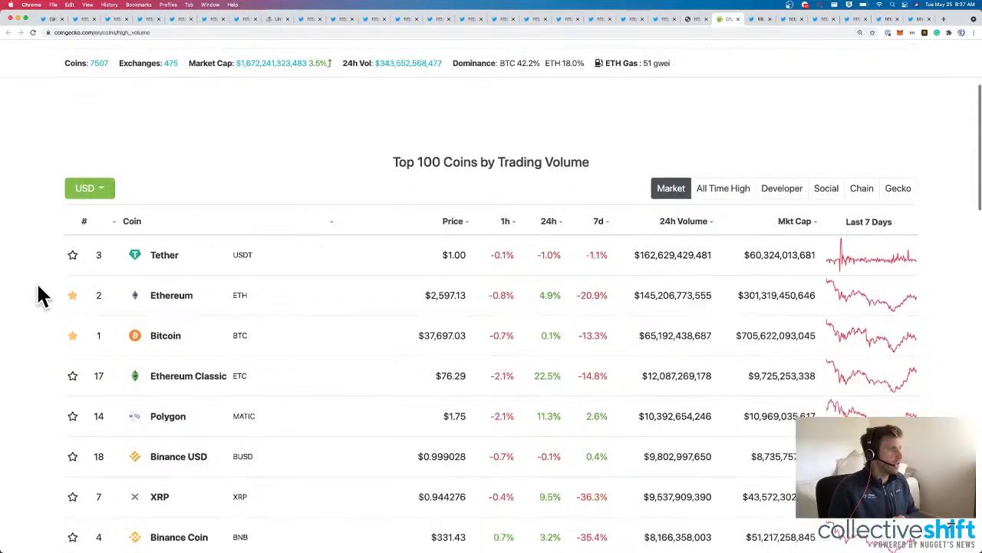
Browse down and back up CoinGecko's Top 100 Coins by Trading Volume list, led by Tether.
scroll("down", 3)
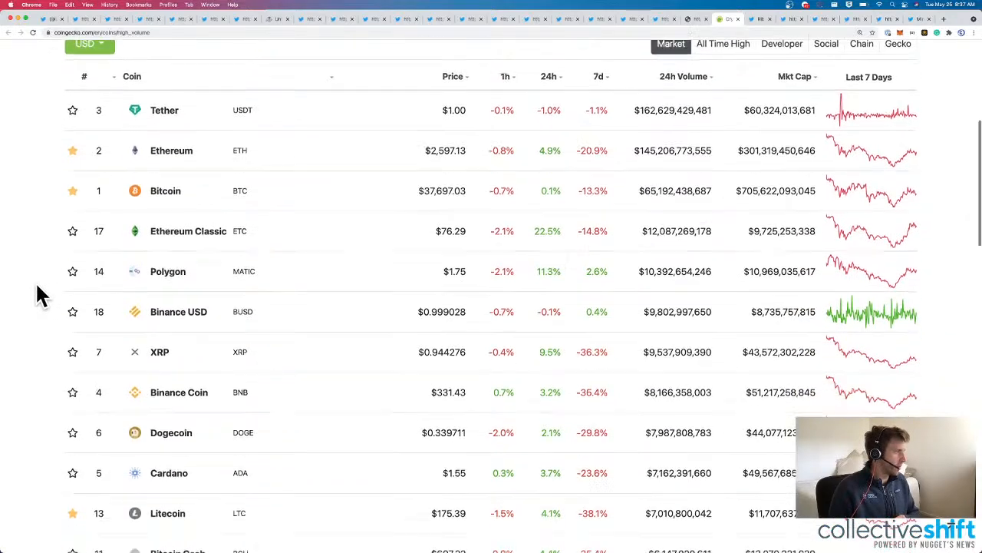
scroll("down", 3)
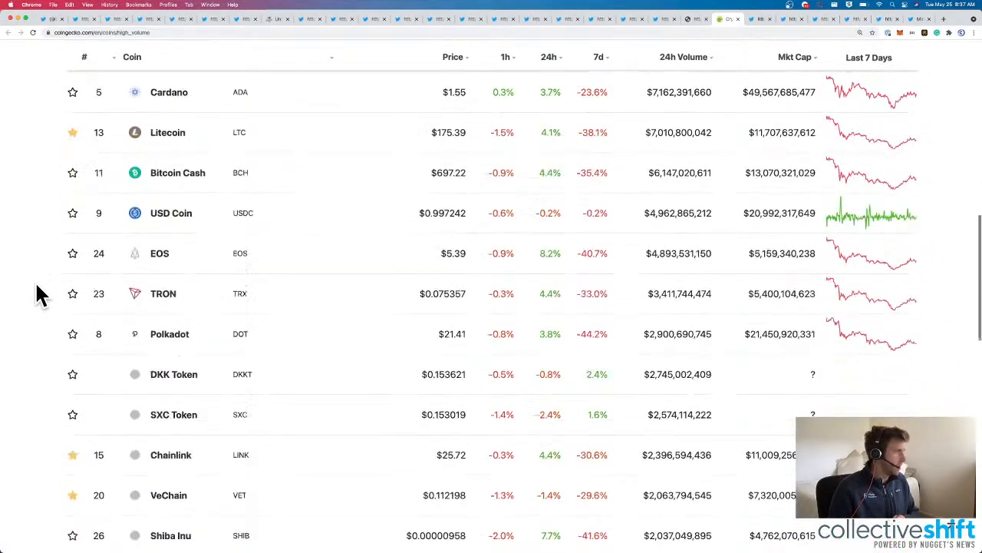
scroll("down", 3)
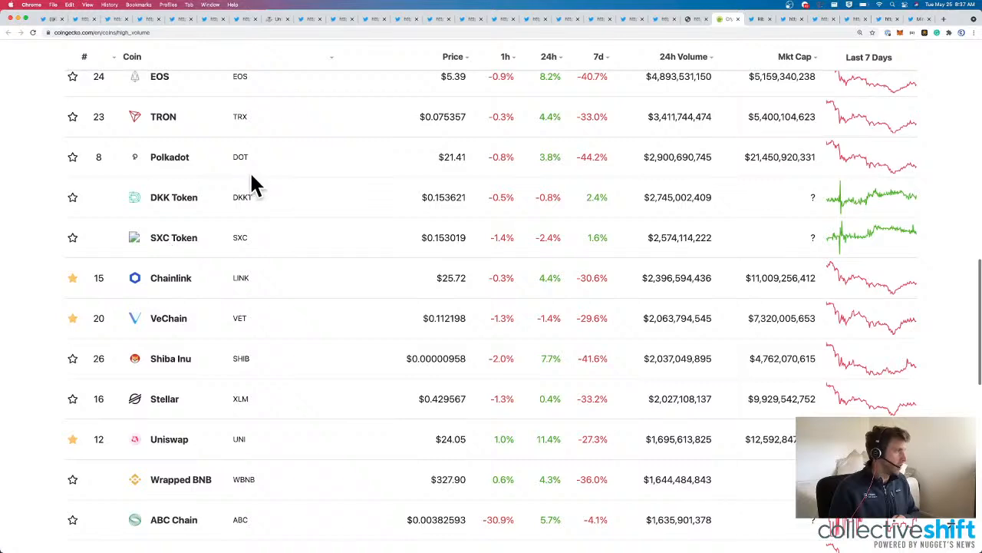
scroll("down", 3)
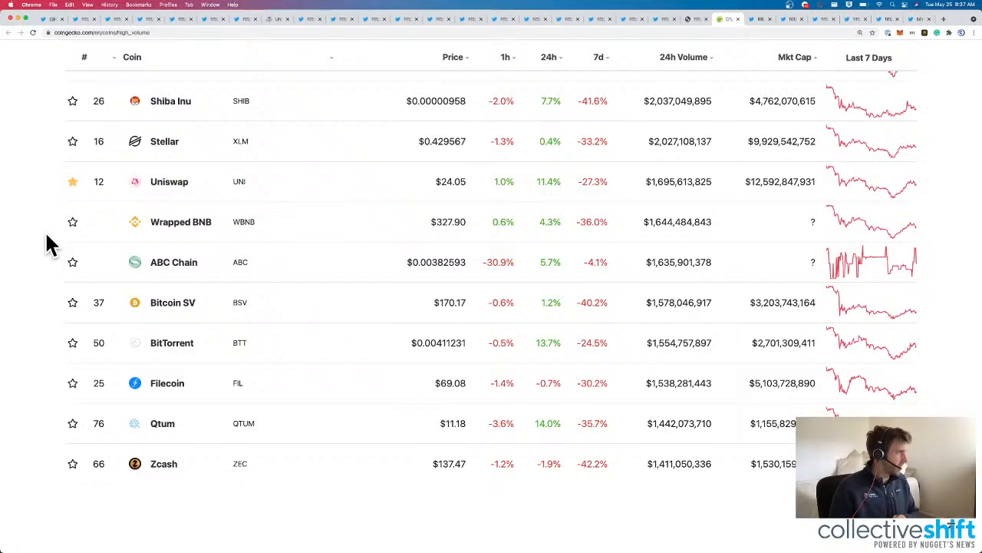
scroll("up", 3)
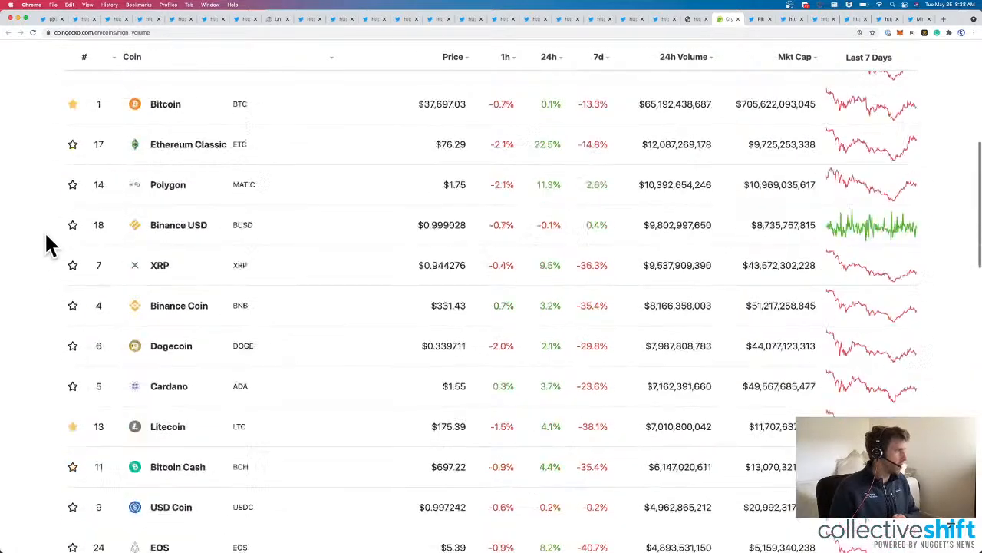
scroll("up", 3)
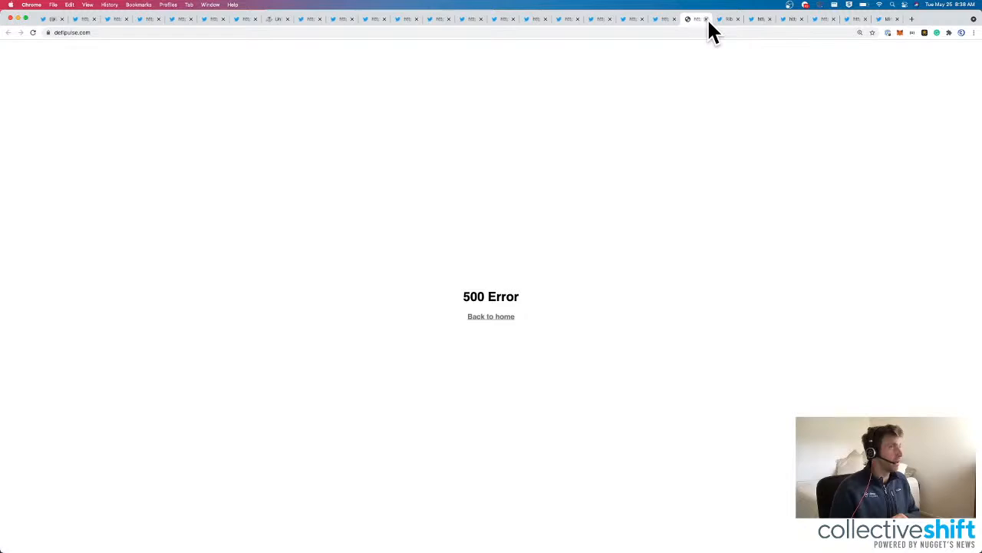
Read down the Ribbon Finance RBN thread and highlight the sentence about airdropping 3% of RBN.
left_click(697, 19)
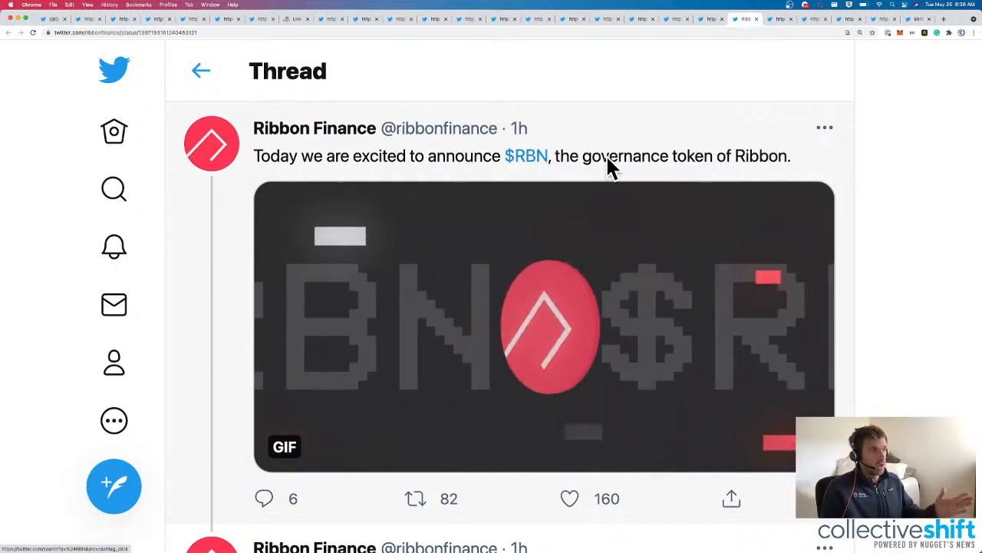
mouse_move(315, 129)
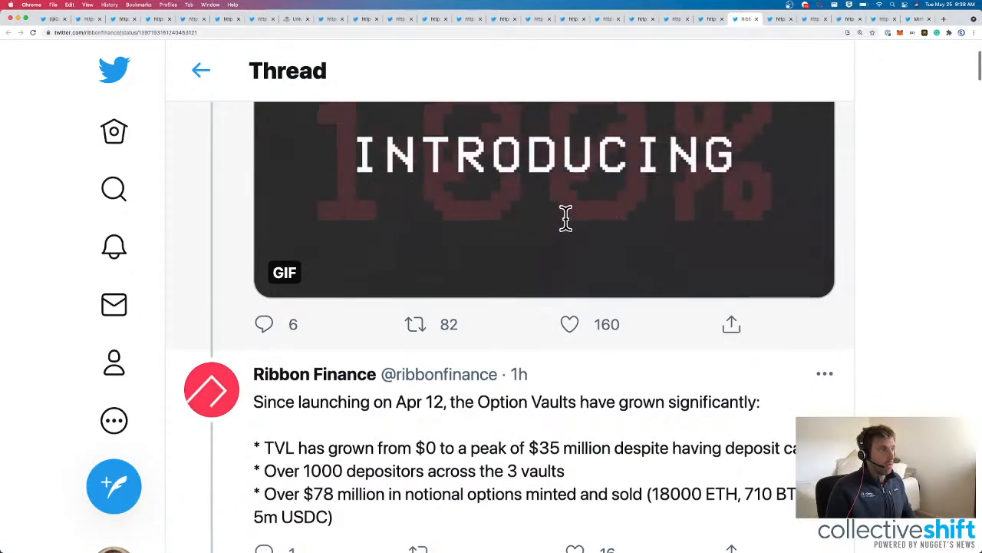
scroll("up", 3)
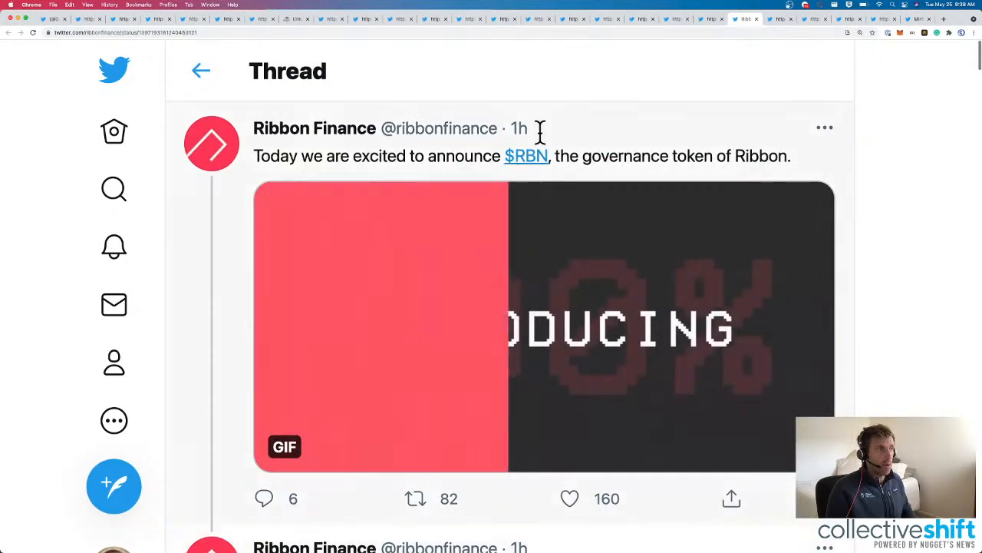
scroll("down", 3)
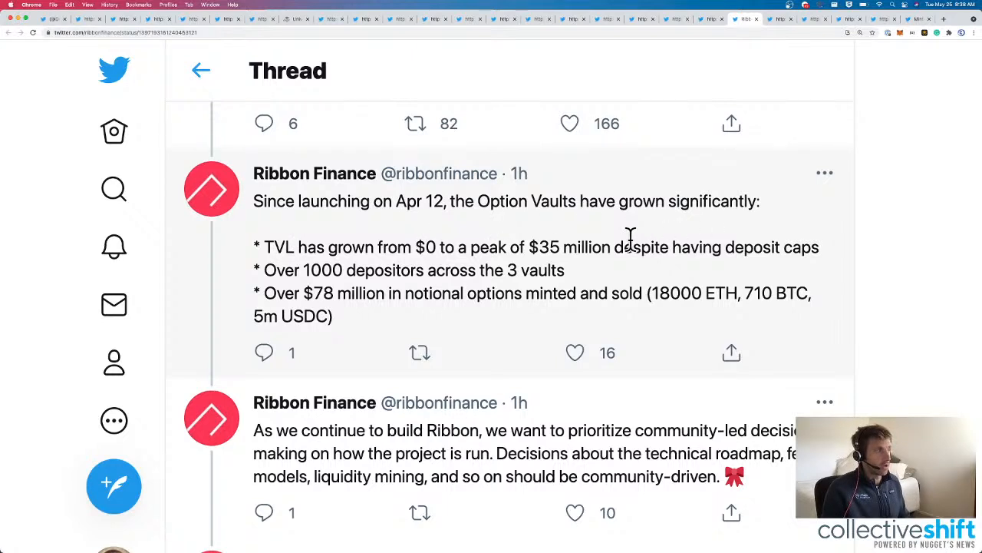
scroll("down", 3)
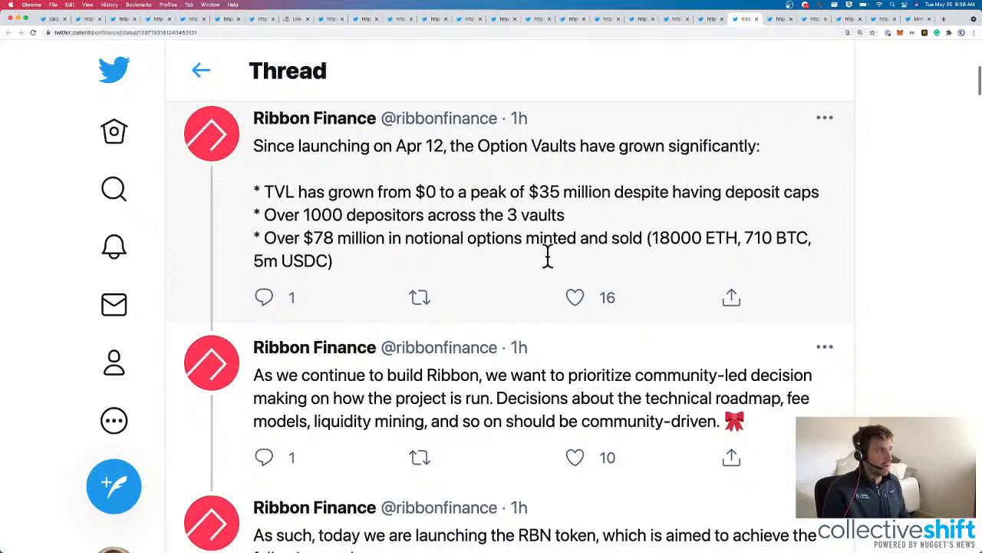
mouse_move(330, 258)
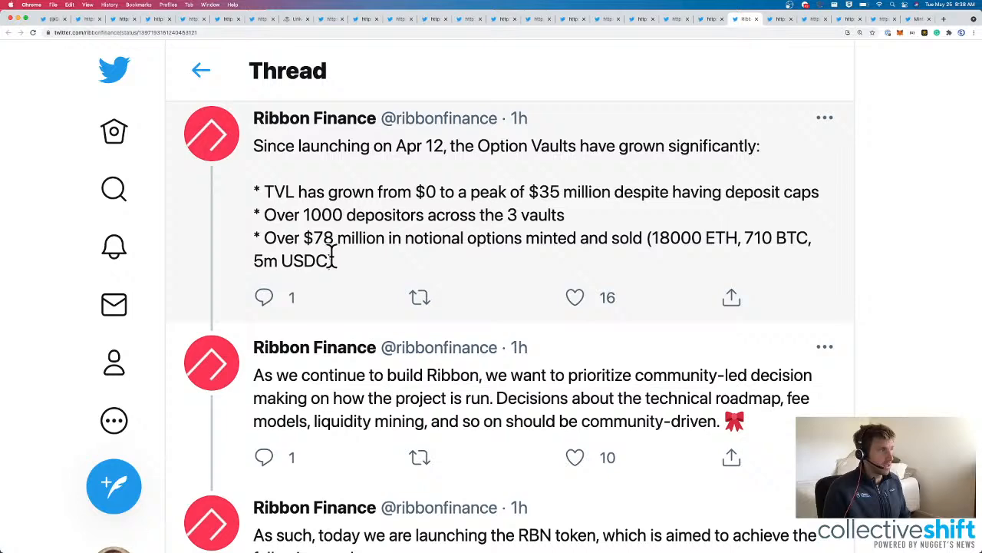
scroll("down", 3)
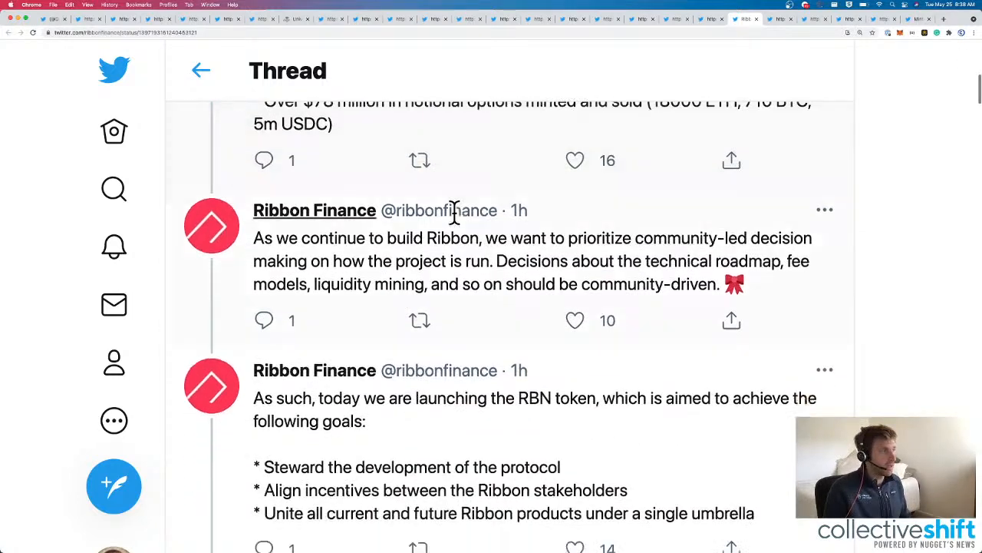
scroll("down", 3)
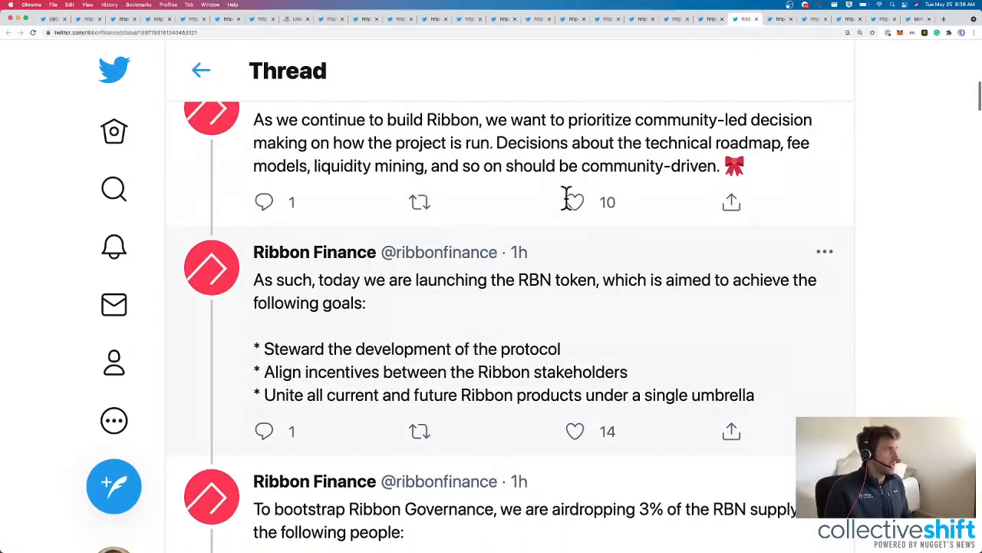
scroll("down", 3)
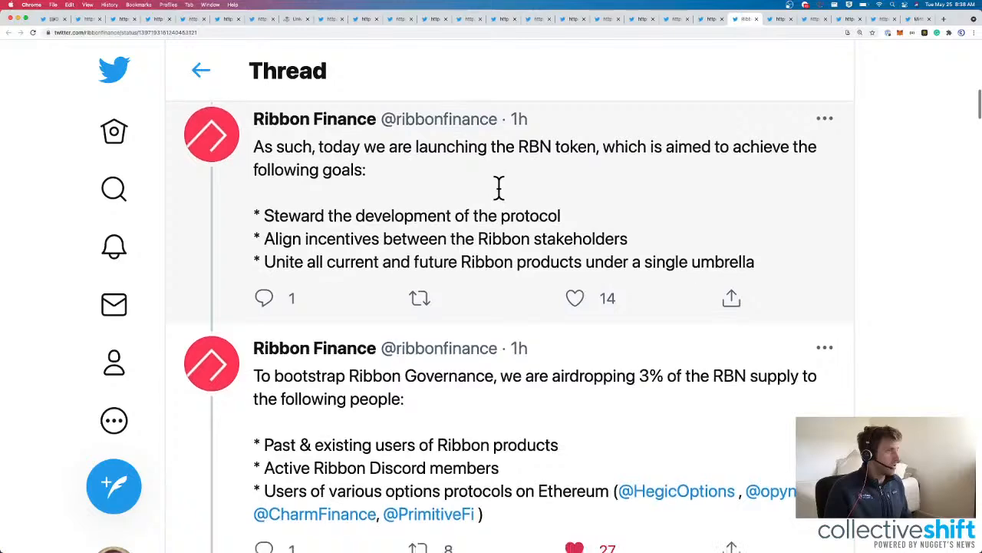
scroll("down", 3)
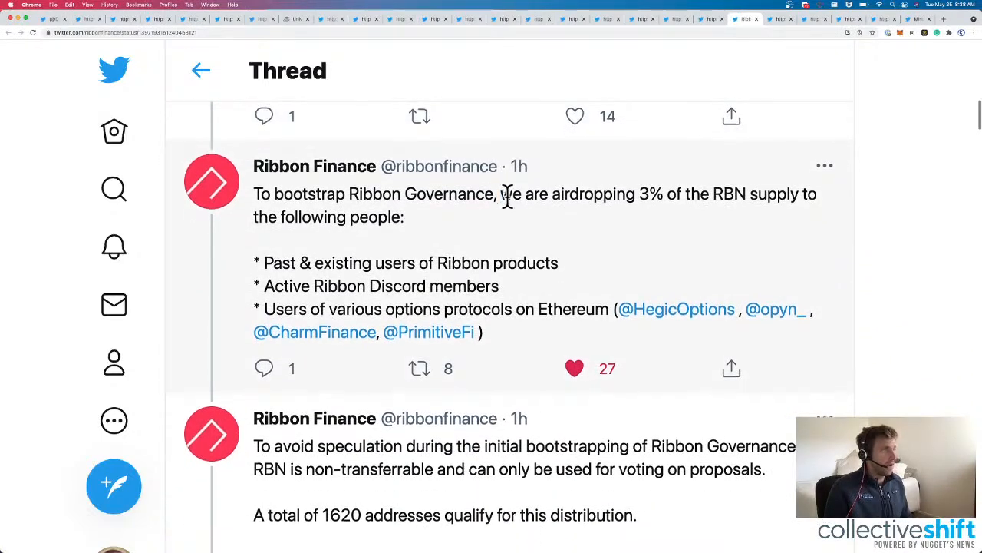
left_click_drag(501, 193, 402, 218)
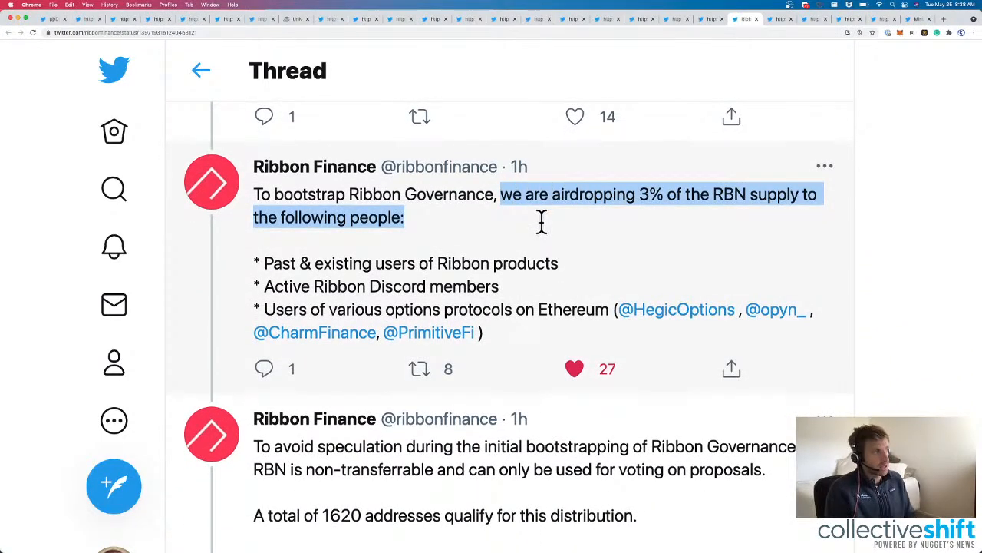
mouse_move(565, 262)
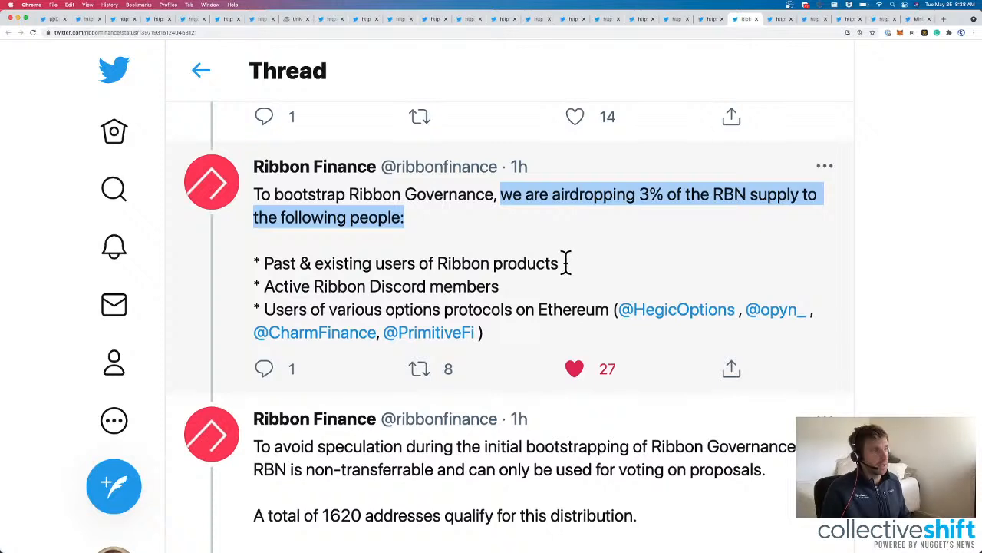
Continue through the thread to the tweet about claiming the airdrop on app.ribbon.finance.
scroll("down", 3)
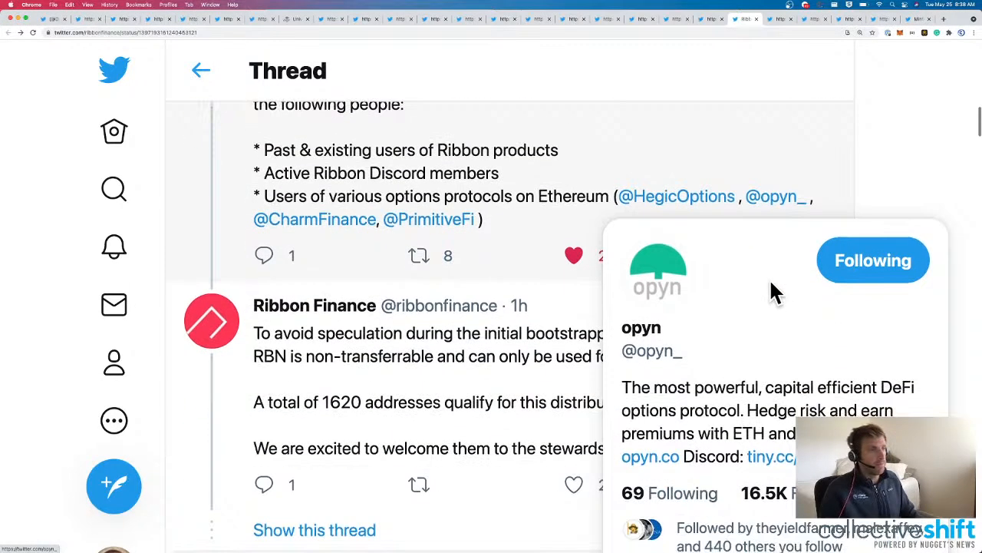
mouse_move(313, 218)
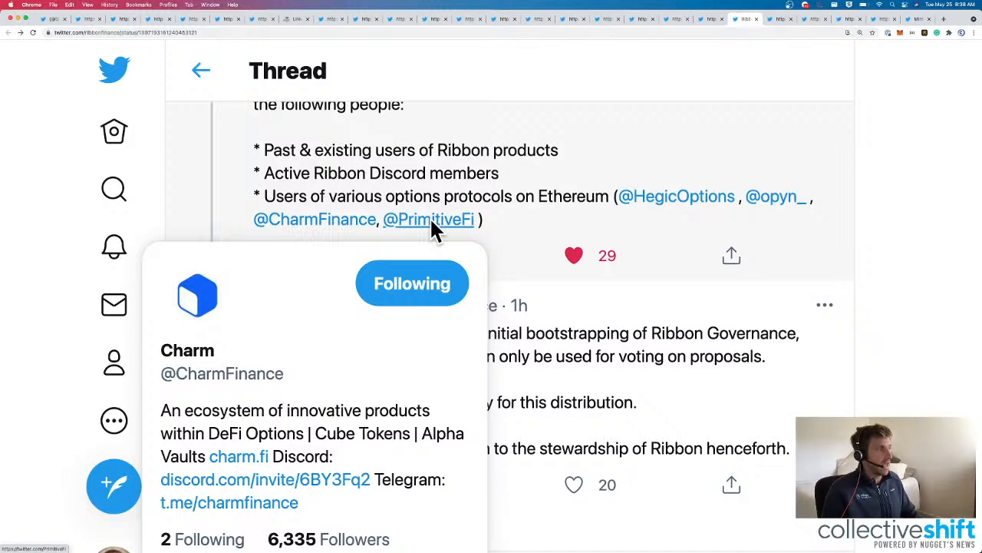
mouse_move(536, 223)
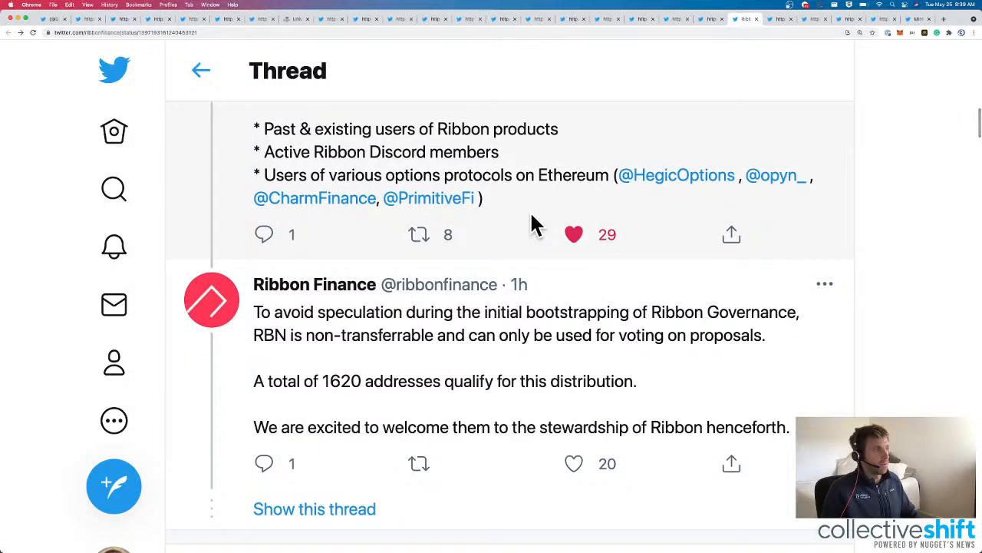
scroll("up", 3)
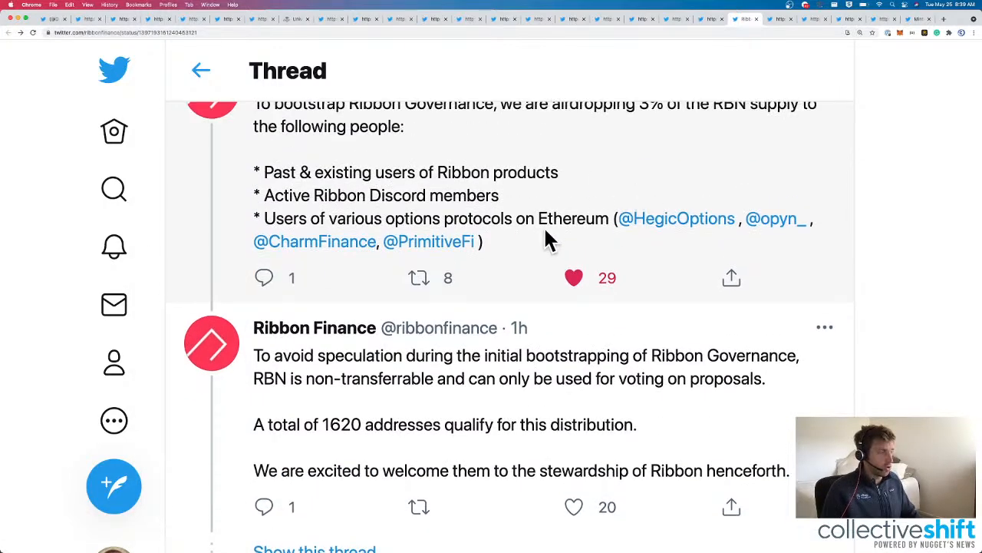
scroll("up", 3)
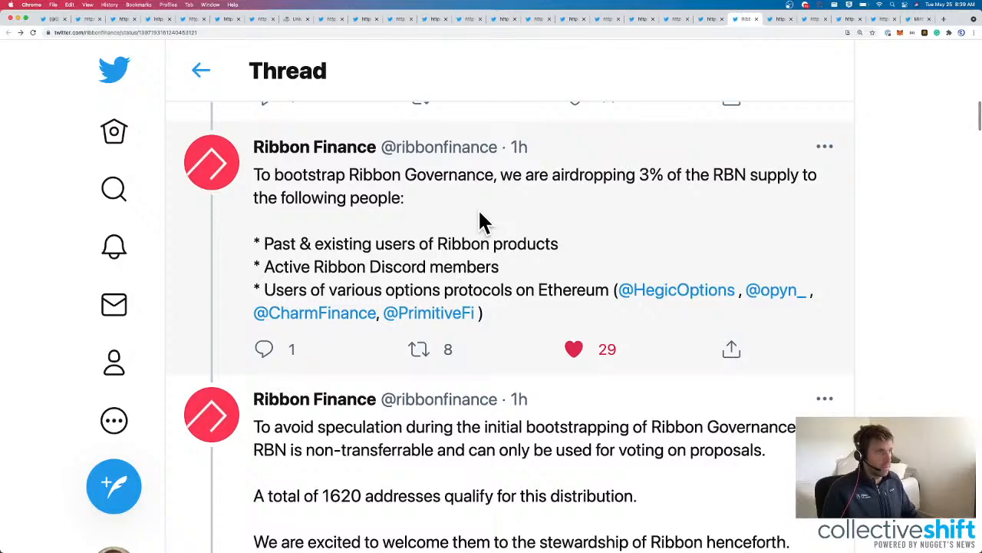
scroll("down", 3)
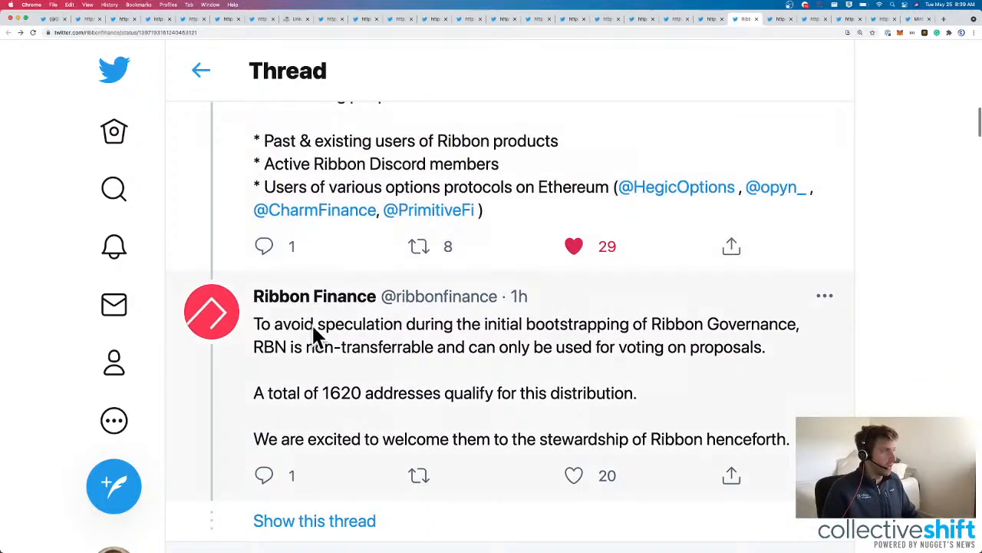
scroll("down", 3)
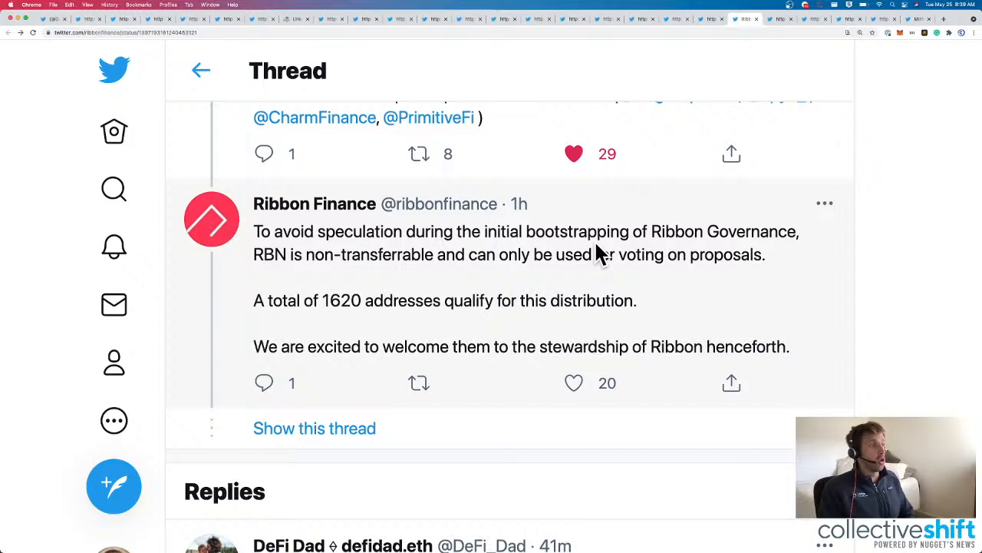
mouse_move(675, 279)
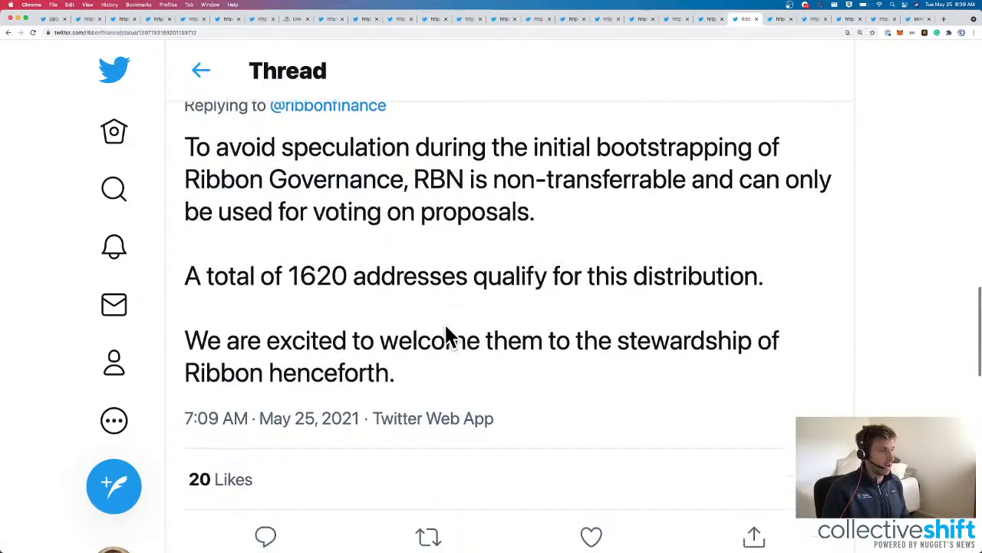
scroll("down", 3)
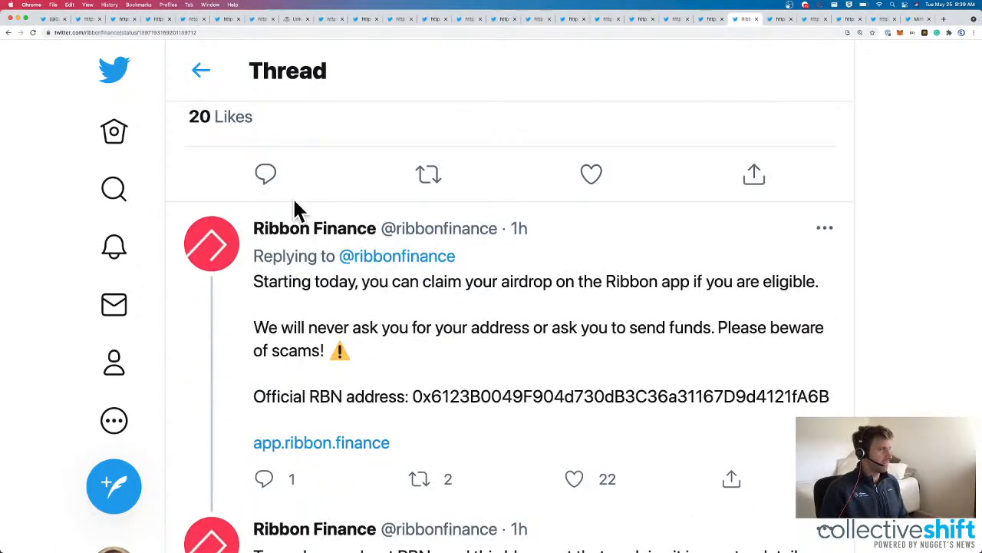
scroll("down", 3)
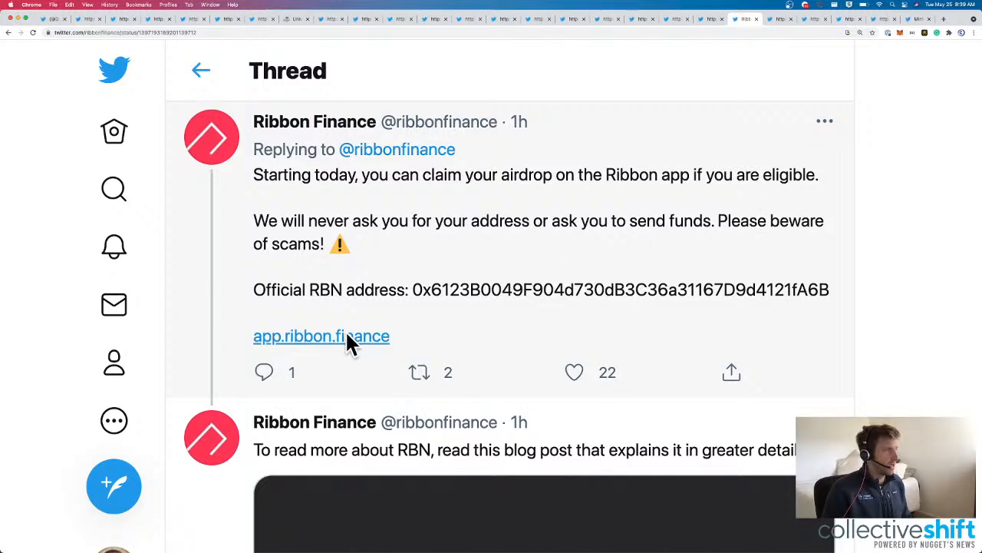
Open the Ribbon app from the tweet and connect a MetaMask wallet account.
left_click(321, 336)
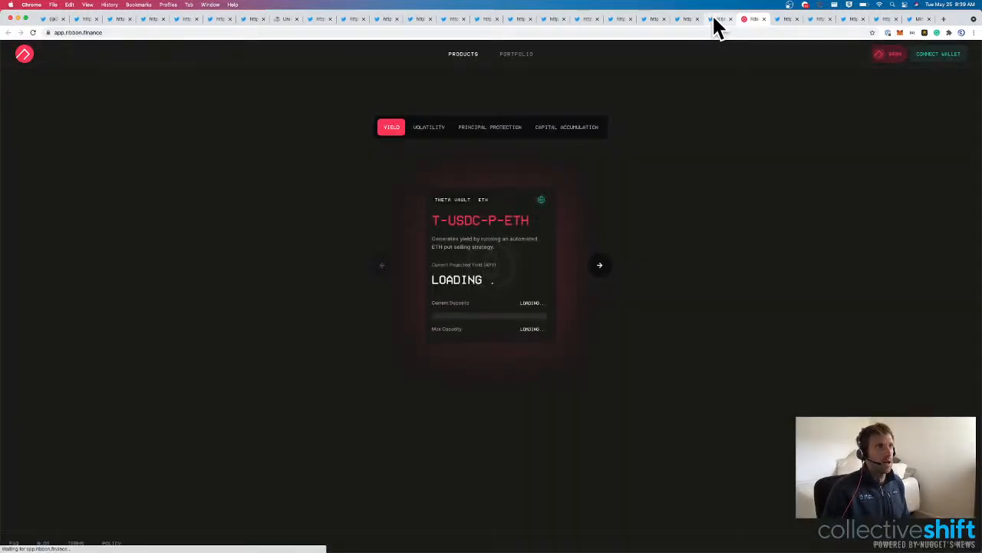
mouse_move(648, 196)
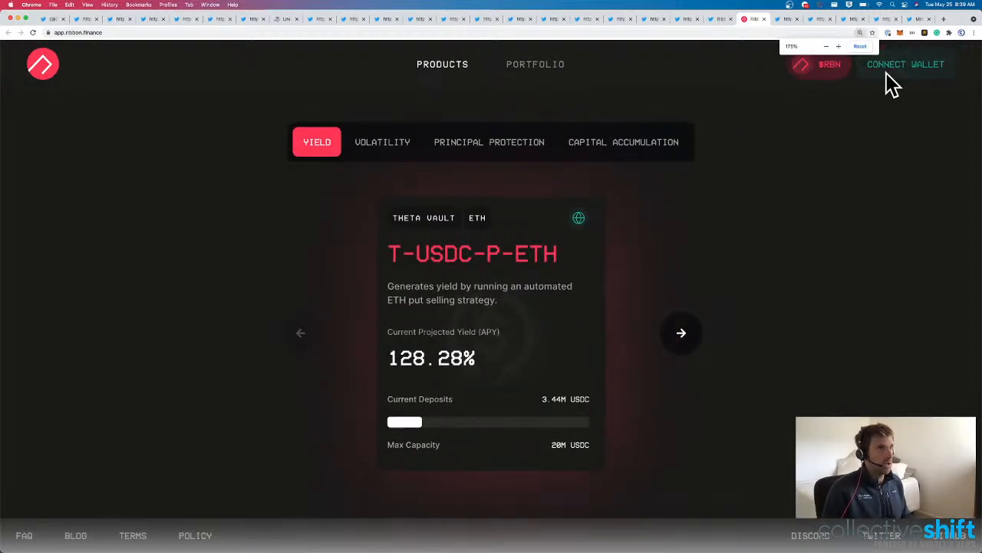
left_click(905, 64)
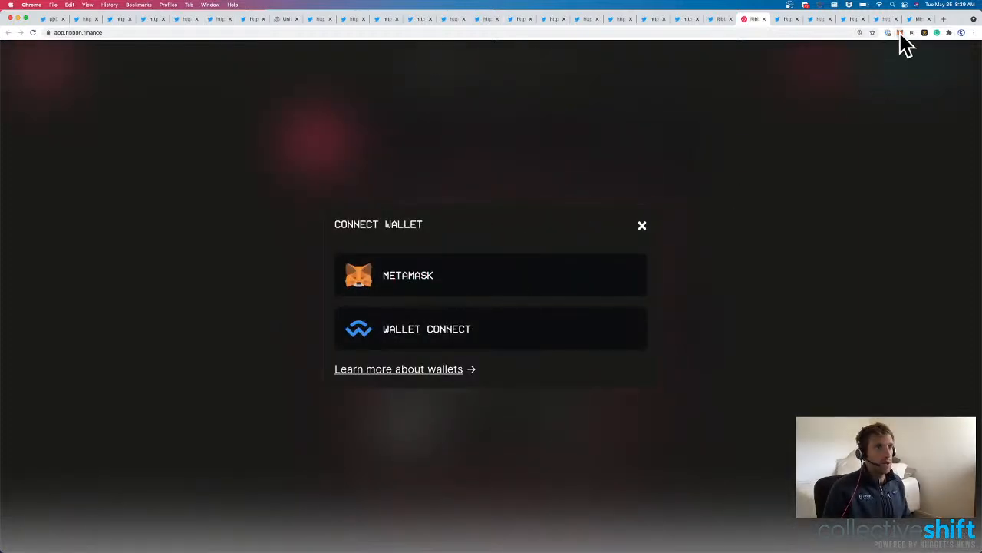
left_click(898, 33)
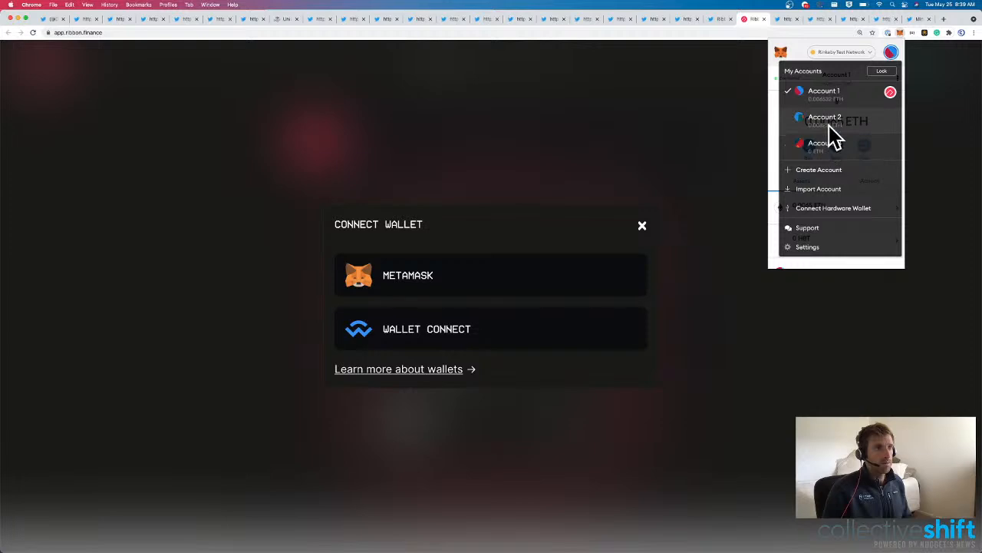
left_click(838, 52)
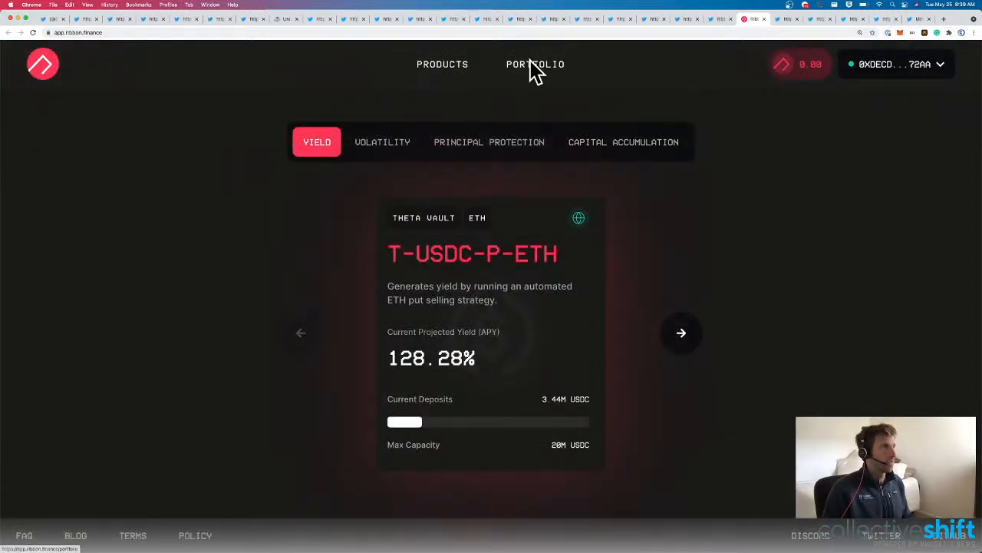
Browse the volatility, principal protection and capital accumulation products, then check the portfolio and 0 unclaimed RBN.
left_click(382, 141)
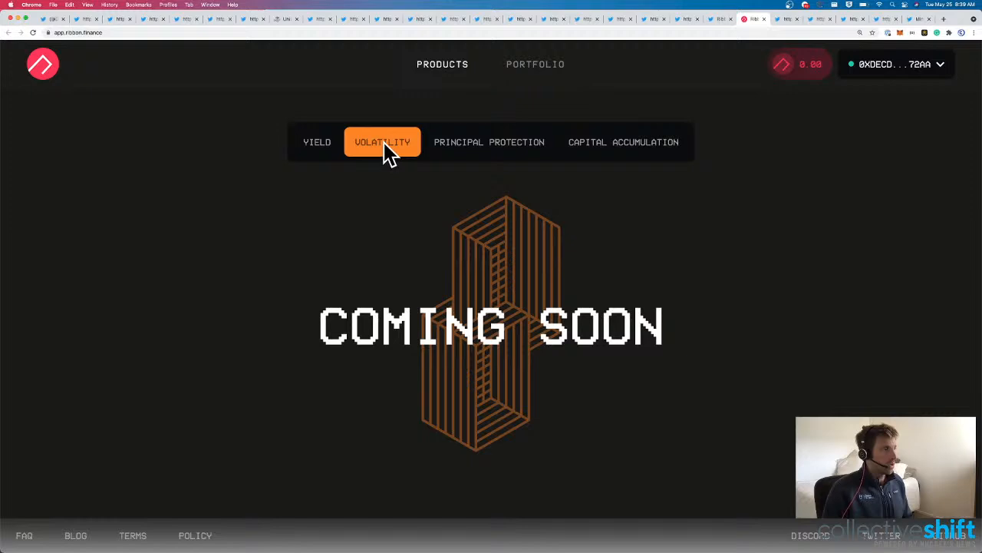
left_click(488, 142)
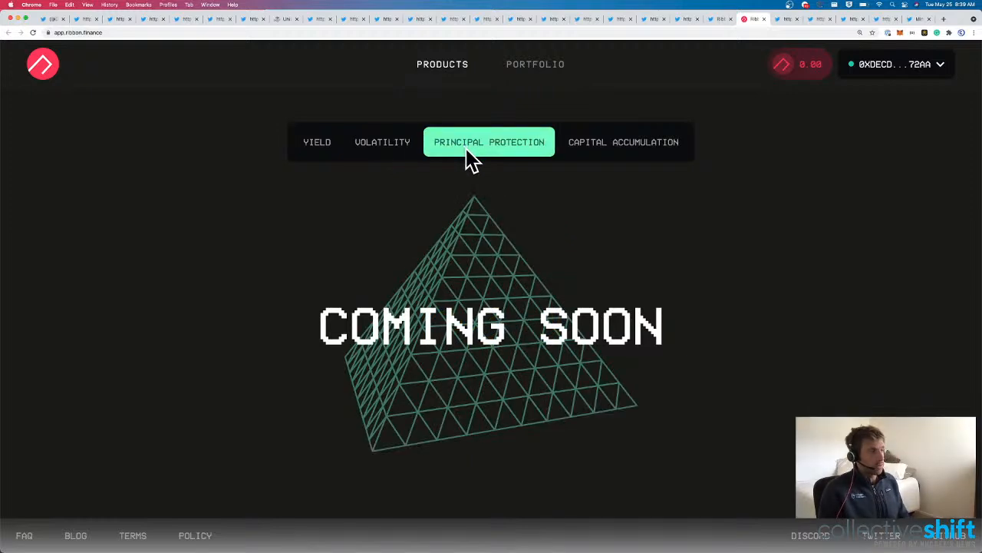
left_click(623, 141)
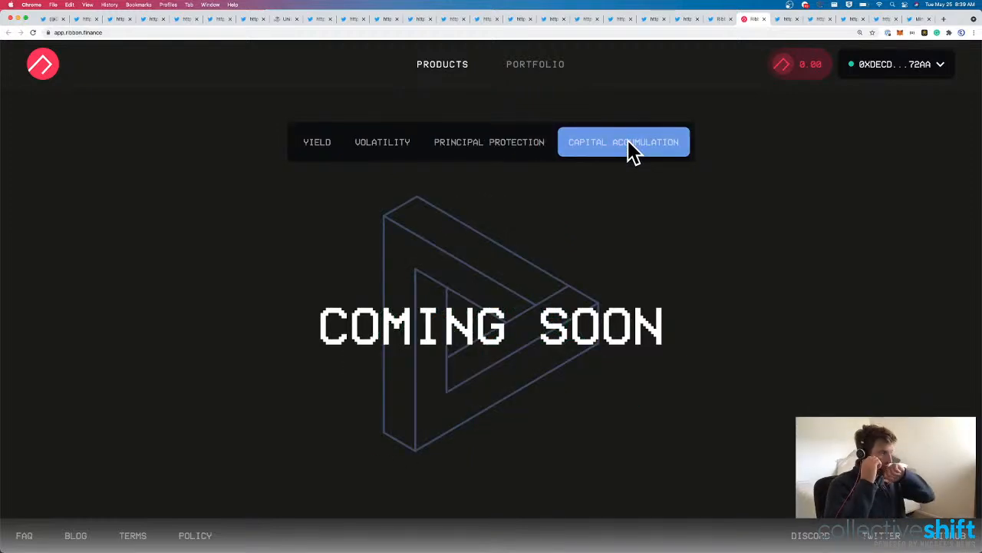
mouse_move(534, 65)
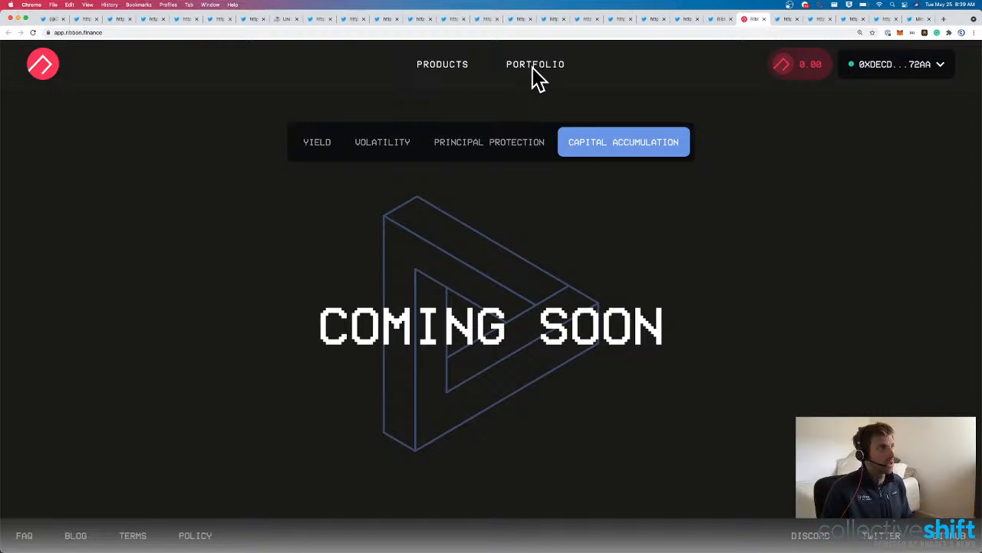
left_click(535, 64)
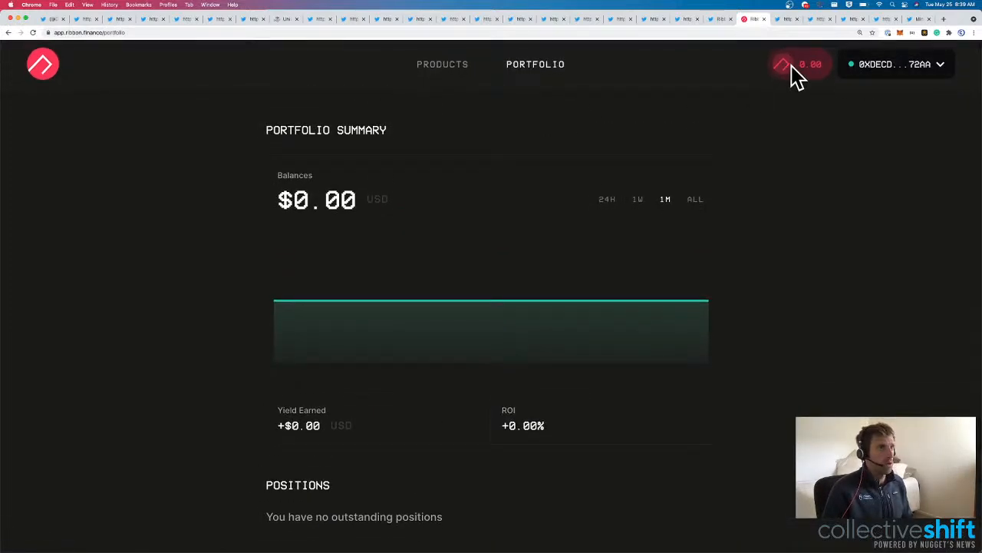
left_click(799, 65)
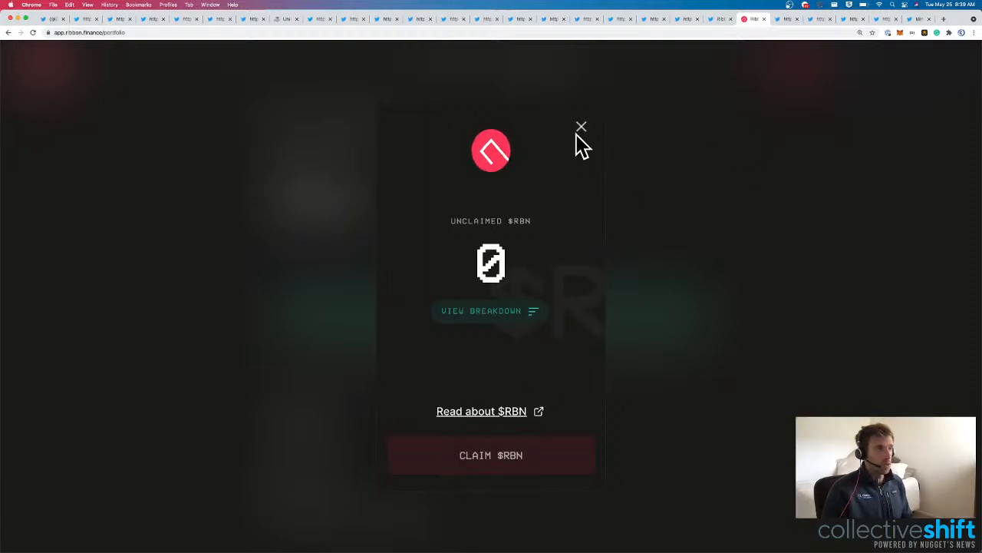
left_click(581, 126)
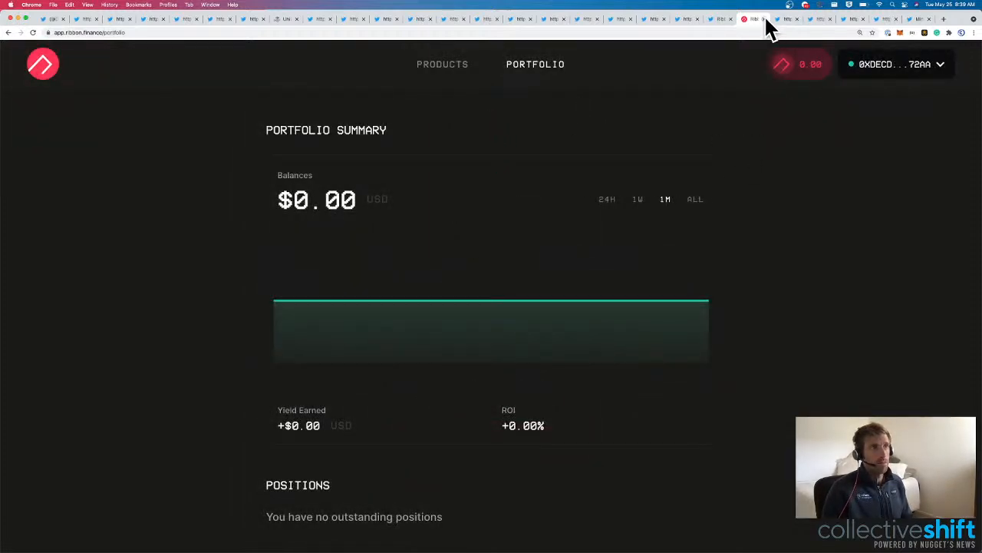
left_click(752, 18)
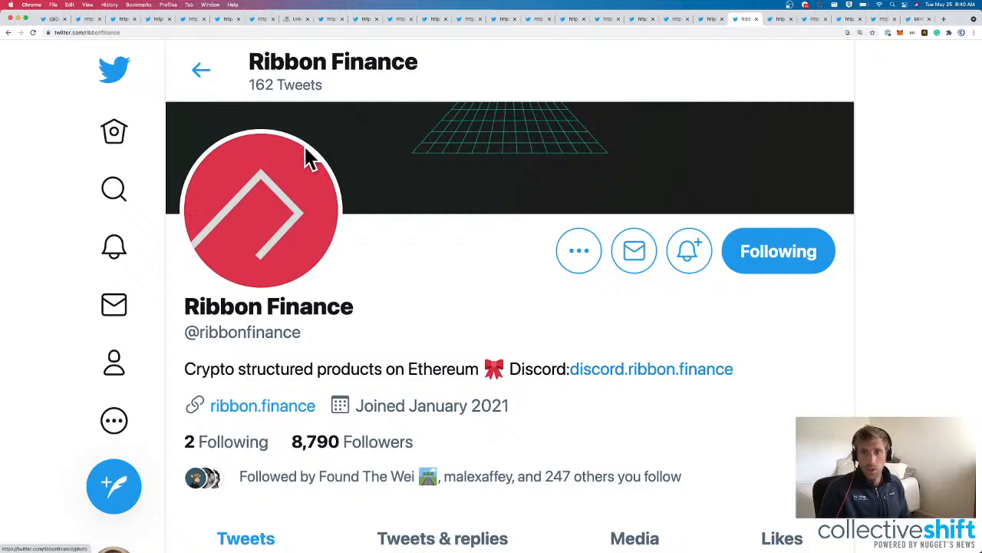
mouse_move(598, 77)
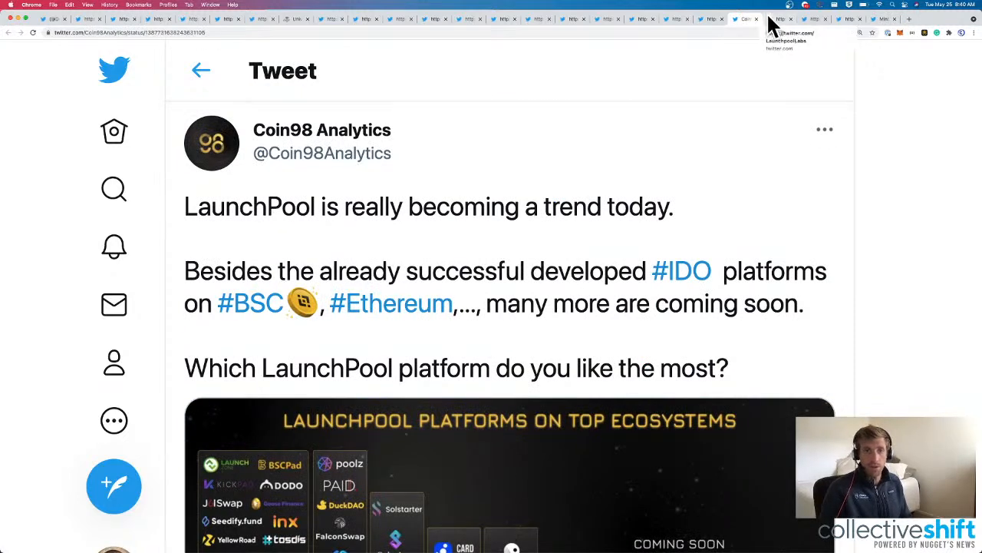
mouse_move(491, 169)
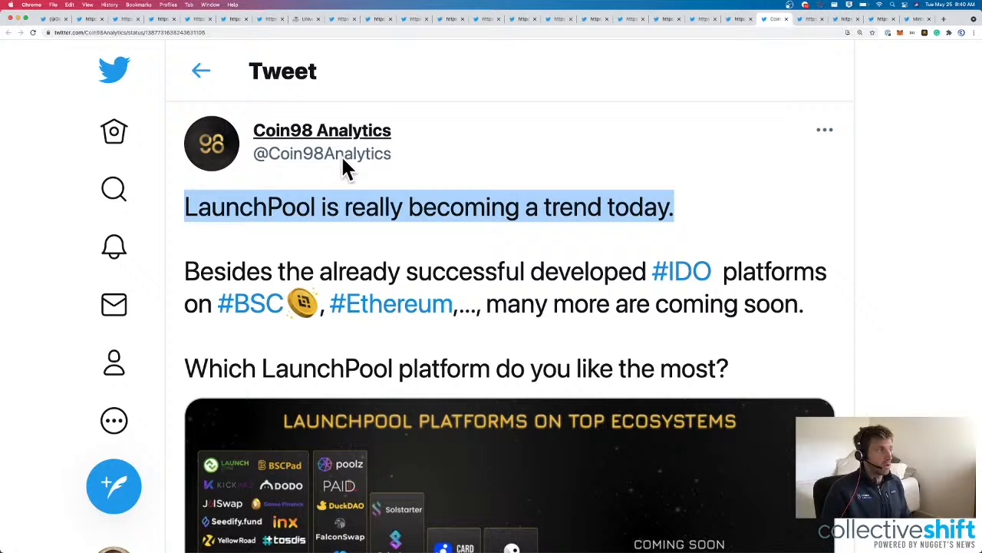
mouse_move(323, 141)
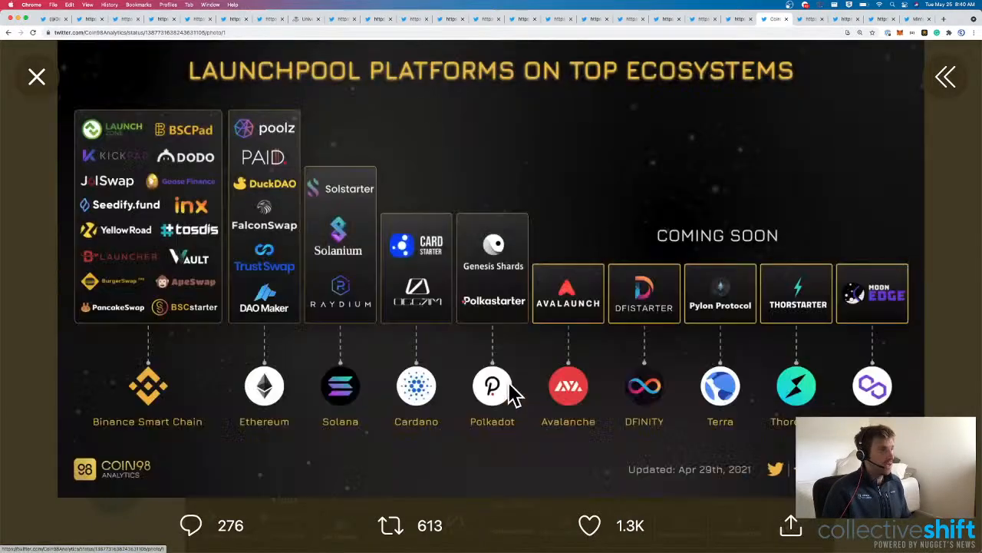
mouse_move(483, 261)
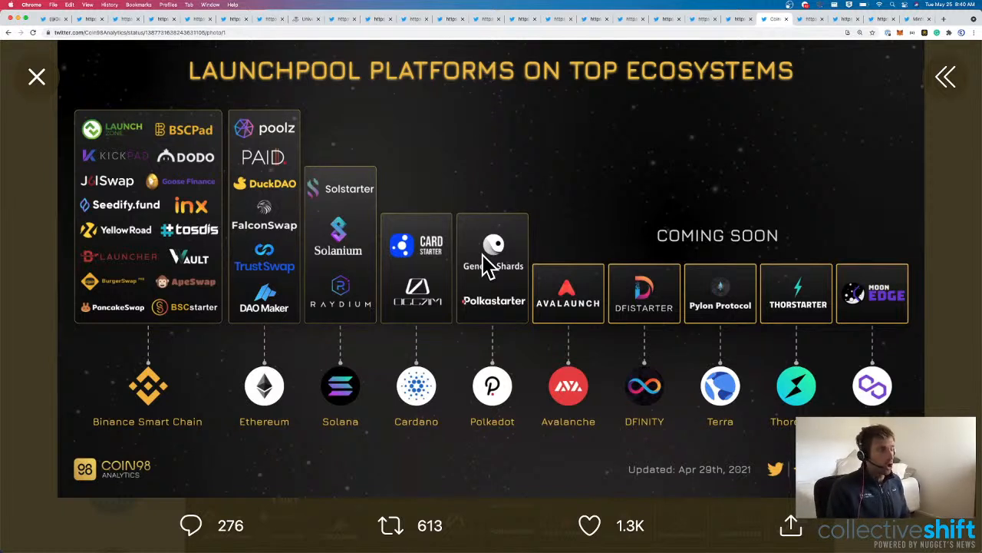
mouse_move(222, 150)
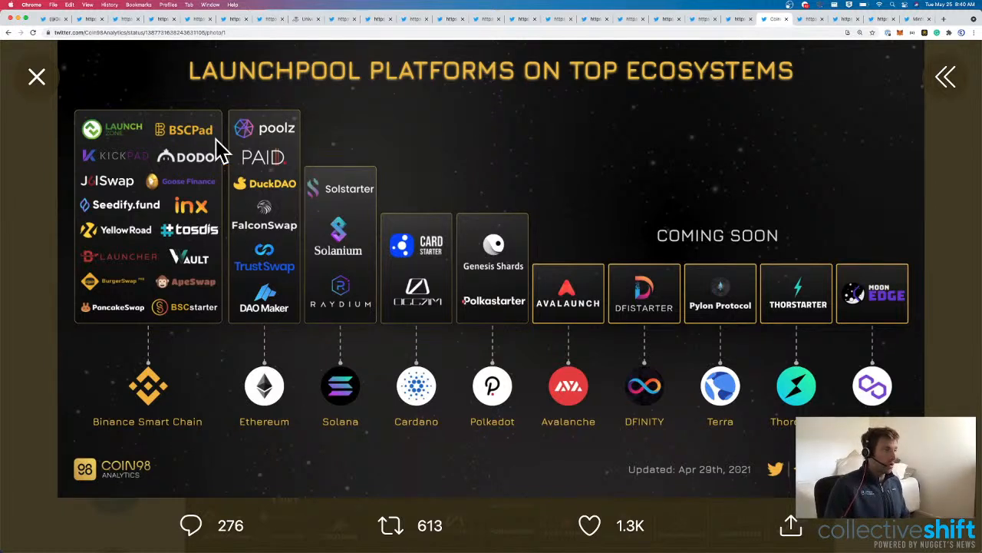
mouse_move(155, 429)
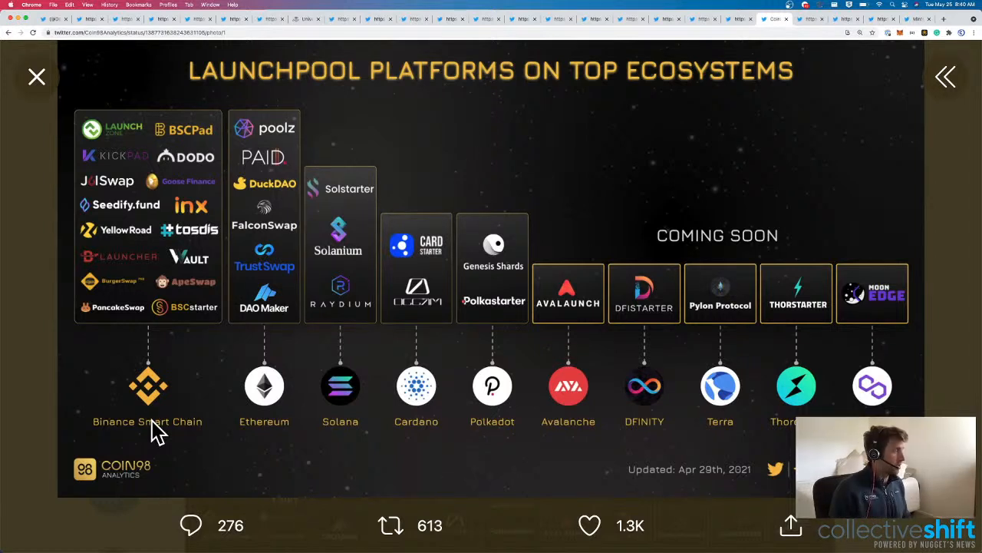
mouse_move(230, 407)
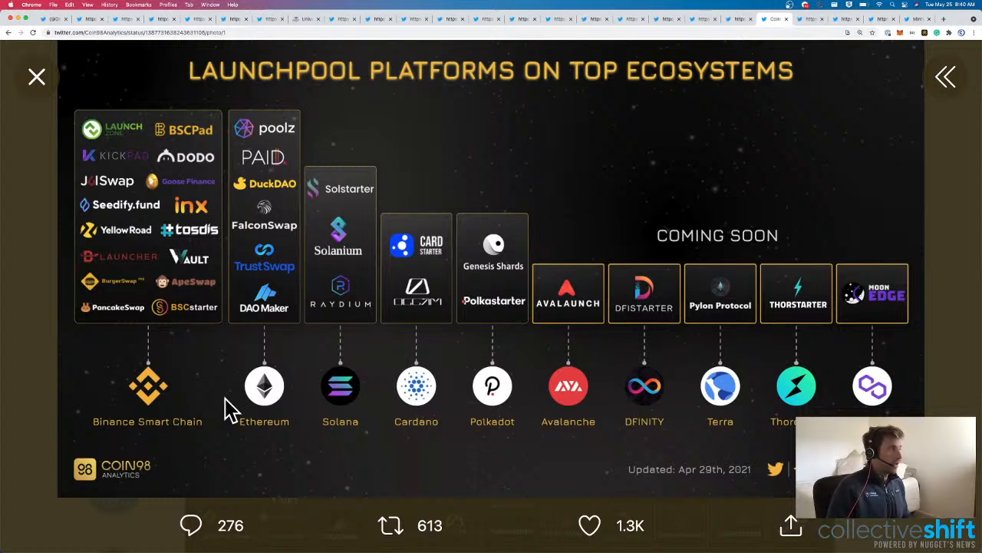
mouse_move(284, 223)
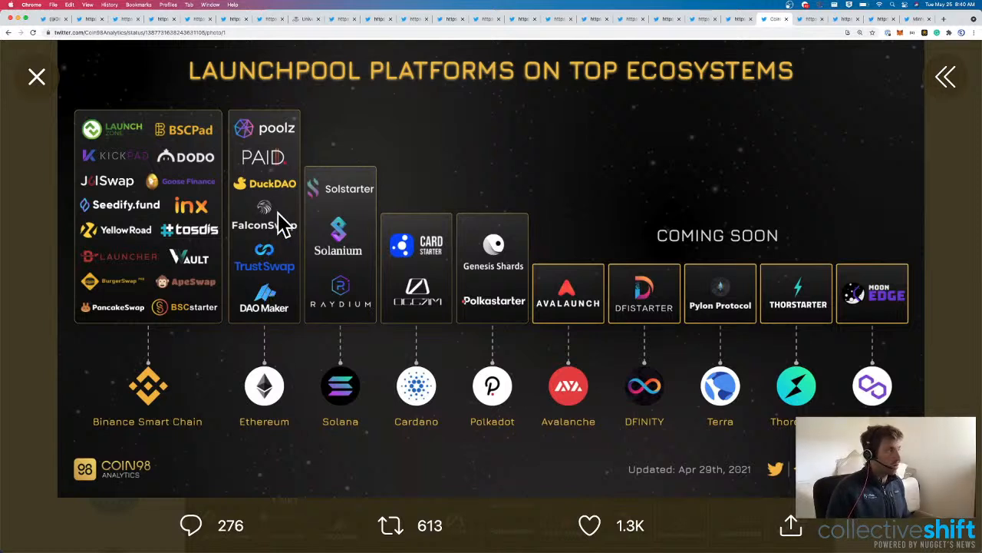
mouse_move(290, 138)
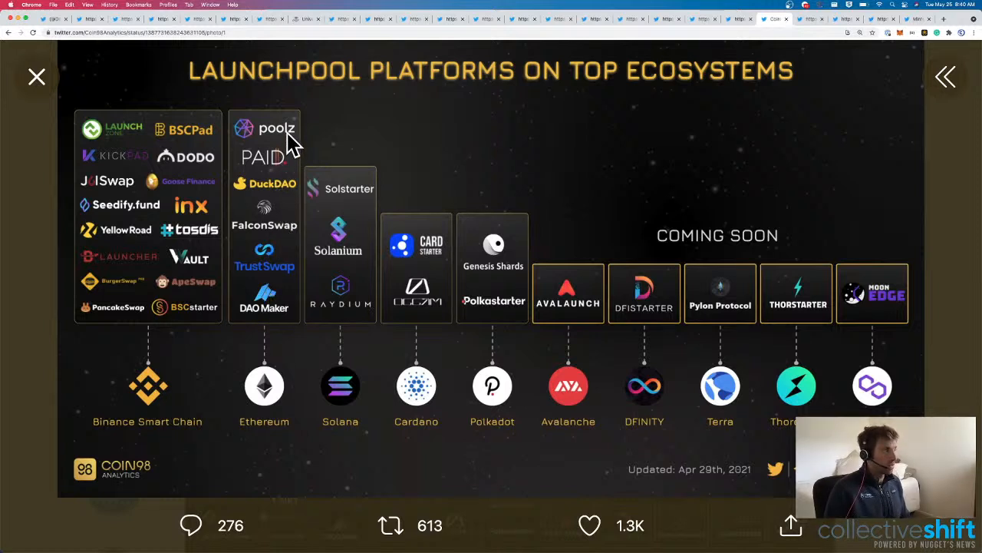
mouse_move(340, 243)
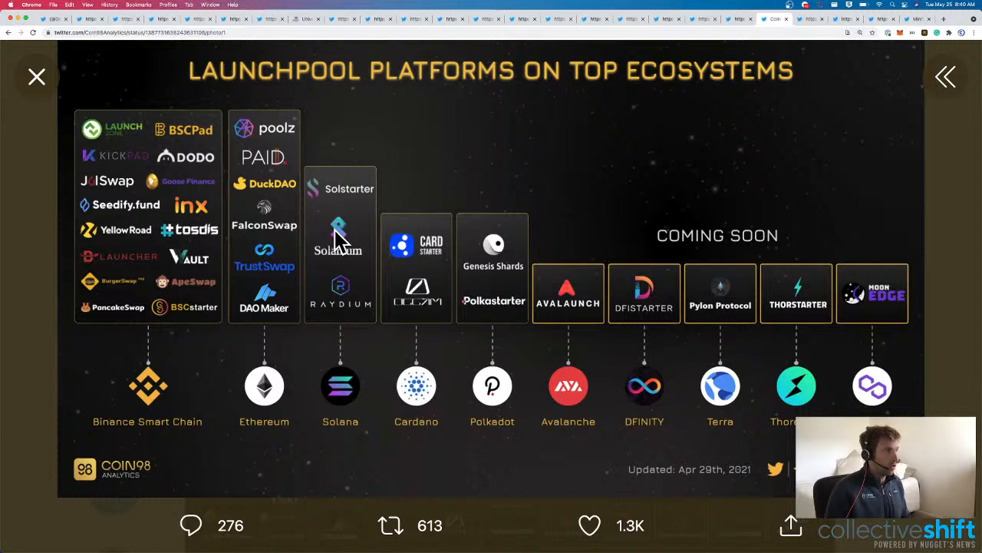
mouse_move(372, 100)
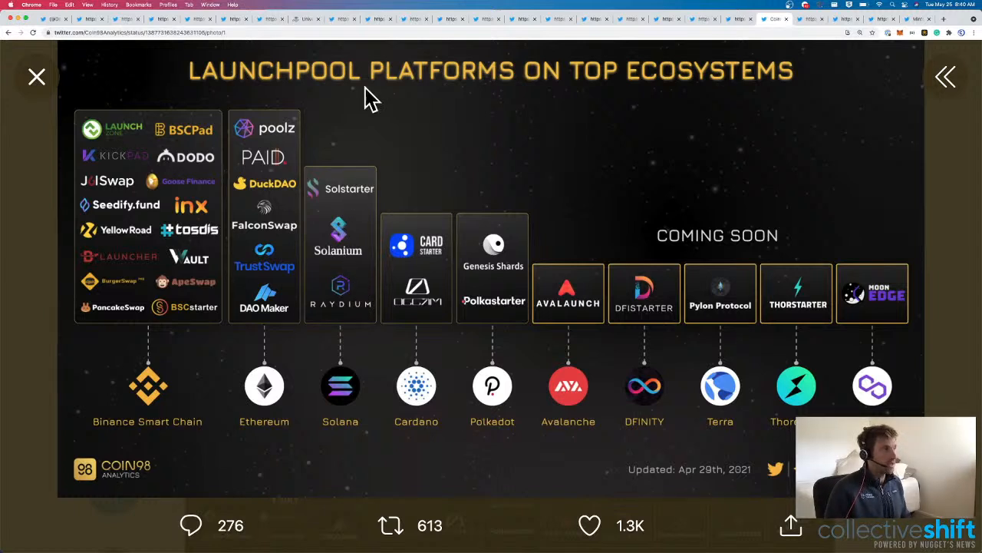
mouse_move(436, 253)
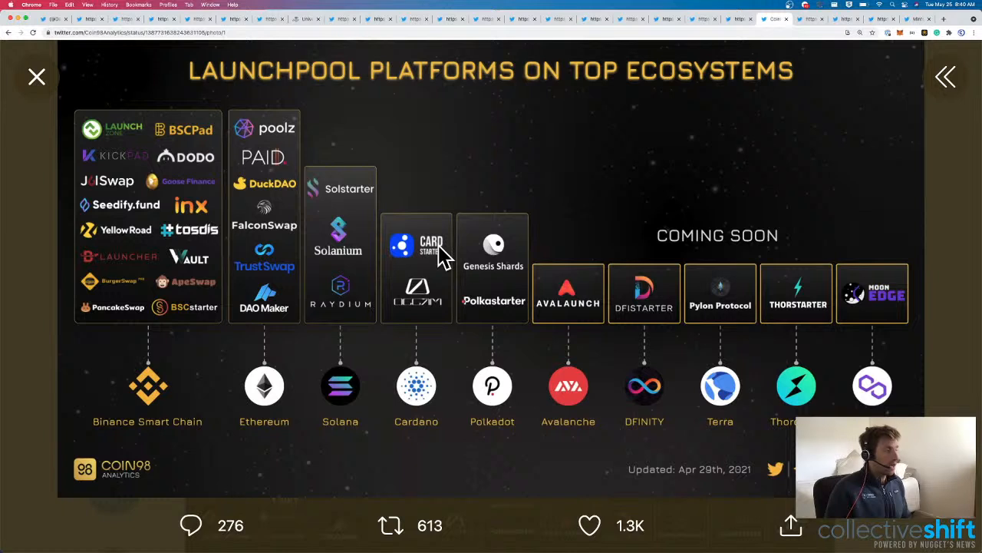
mouse_move(432, 318)
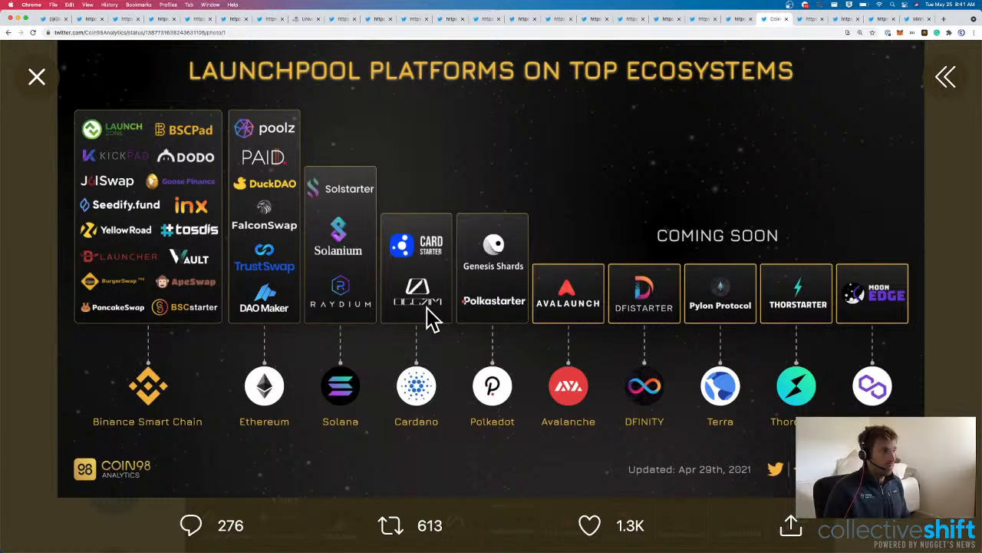
mouse_move(515, 322)
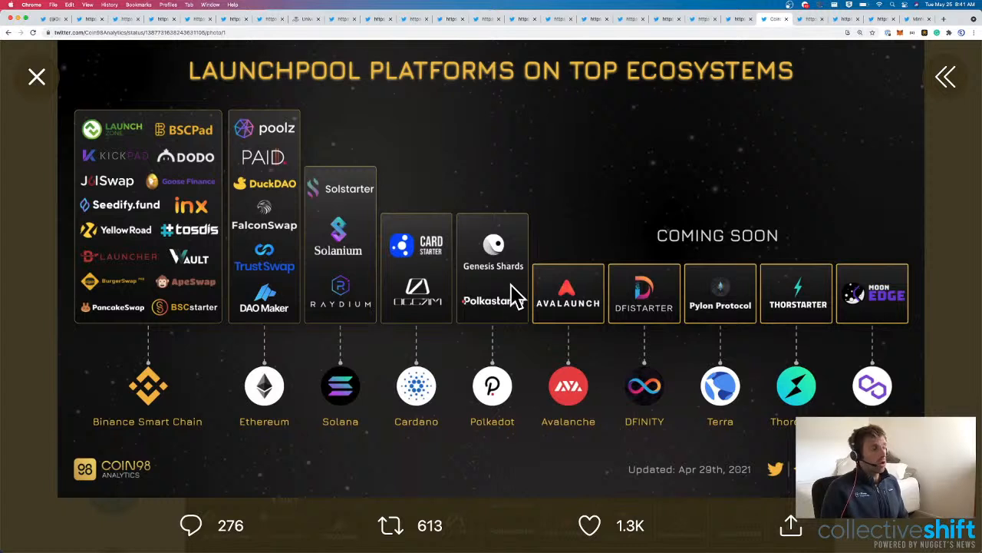
mouse_move(492, 239)
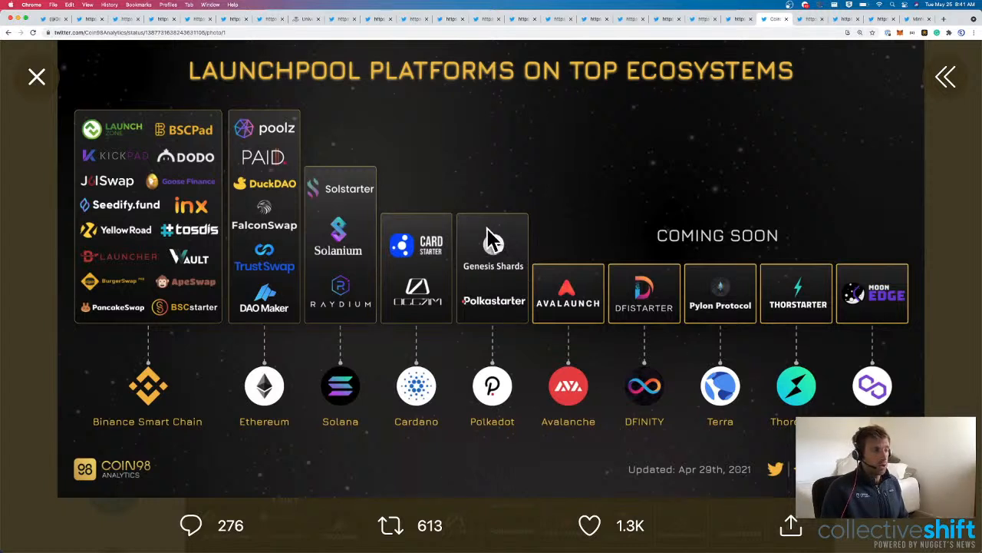
mouse_move(503, 288)
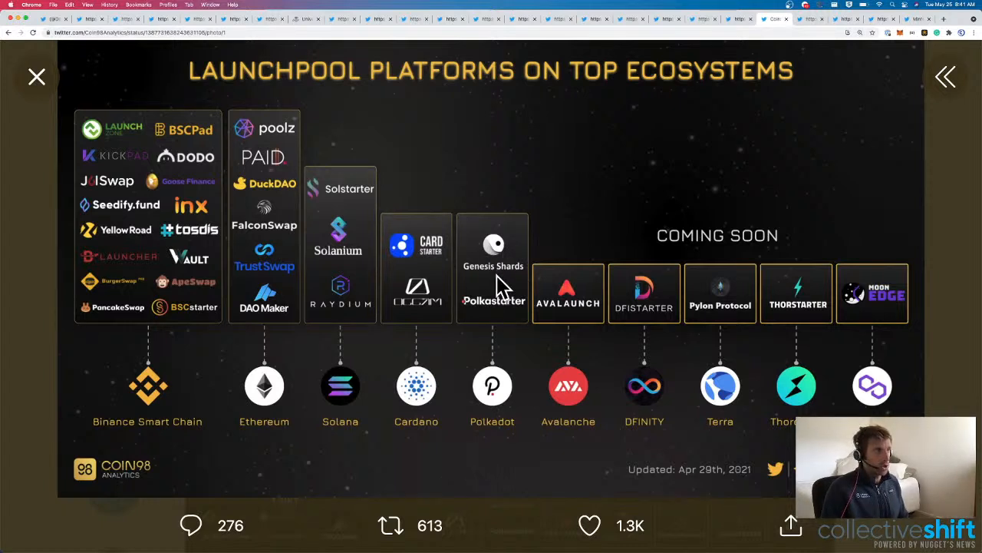
mouse_move(597, 405)
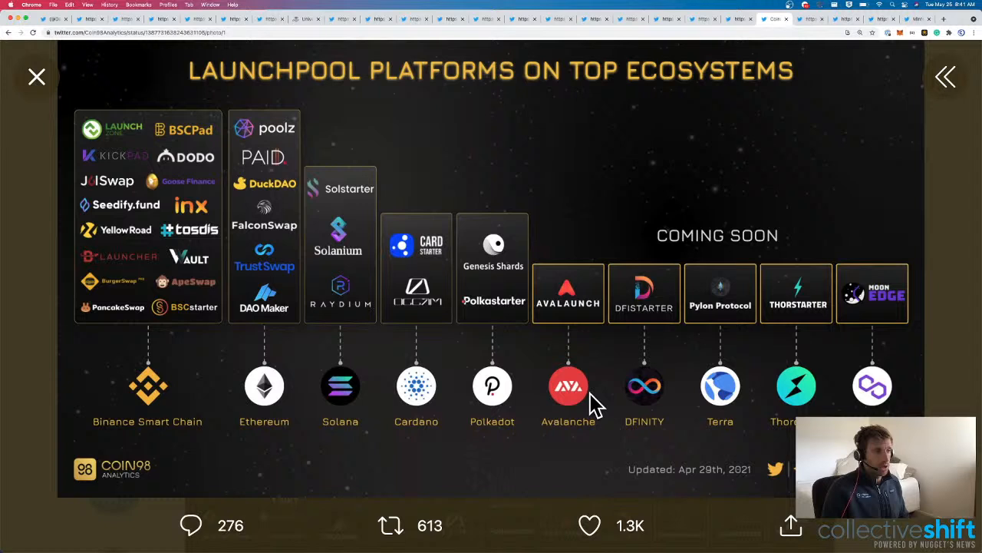
mouse_move(574, 310)
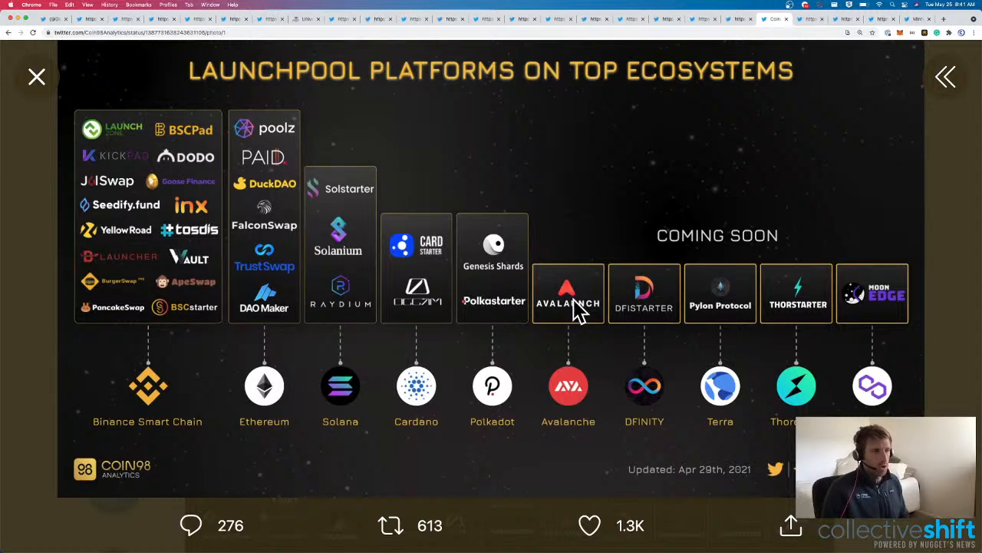
mouse_move(721, 412)
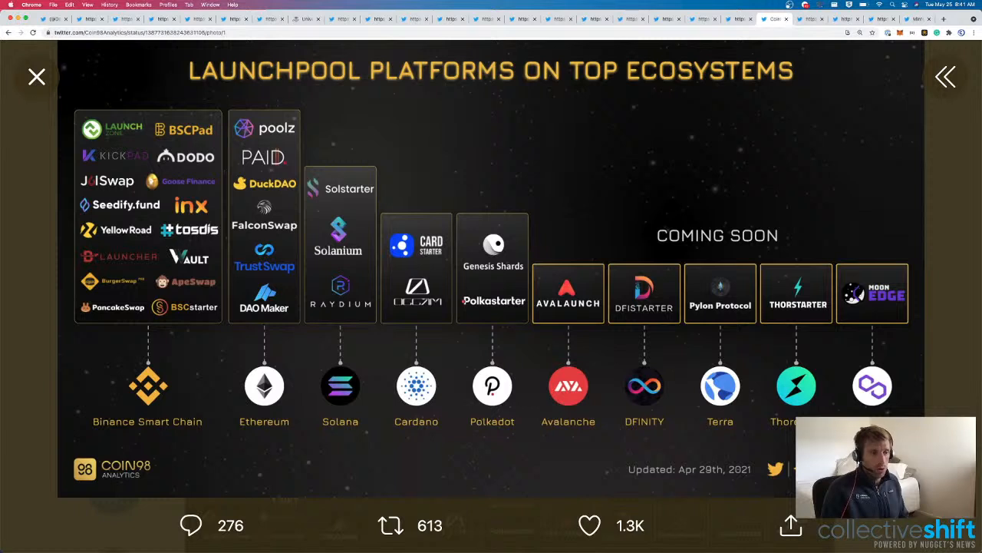
mouse_move(906, 314)
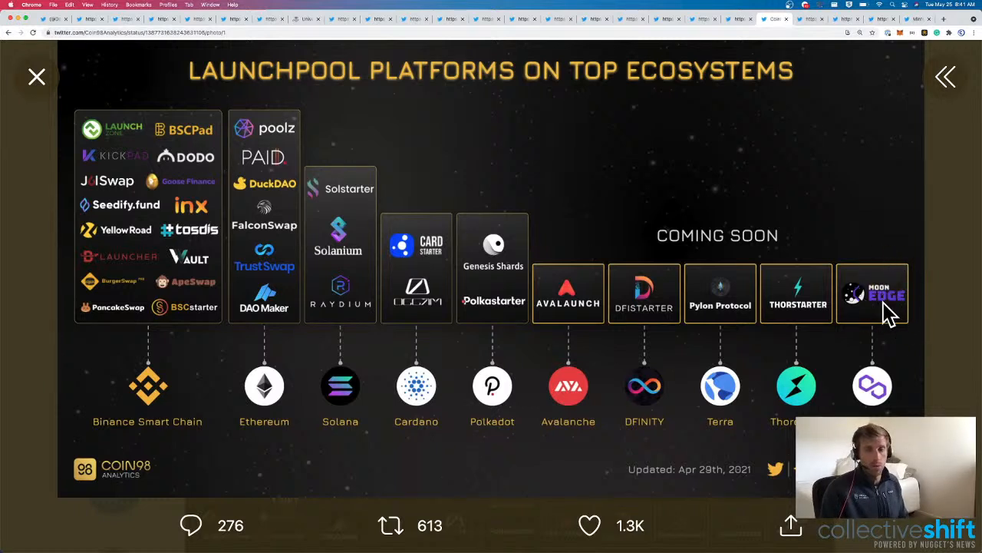
mouse_move(806, 23)
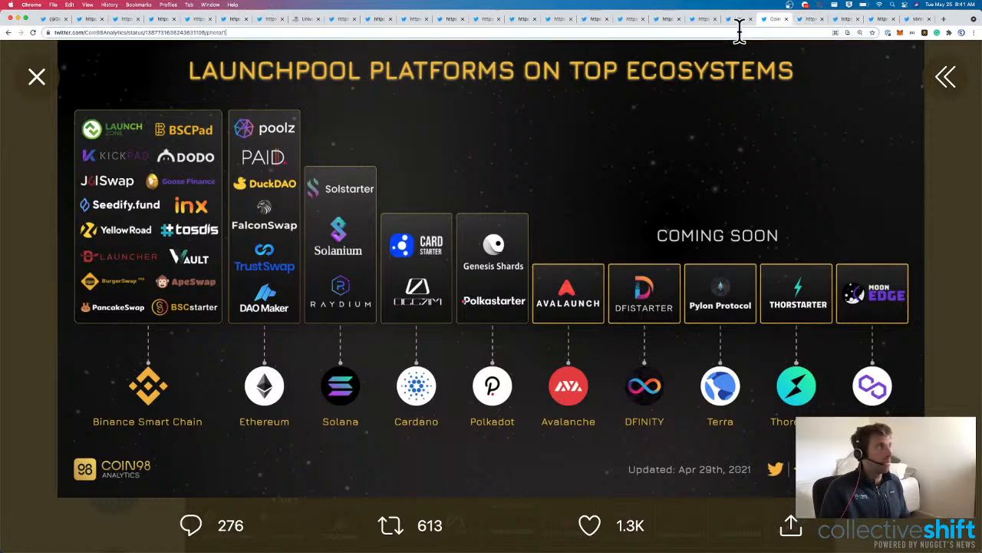
Enter 'cloutdao' while viewing the Coin98 launchpool infographic.
type("cloutdao")
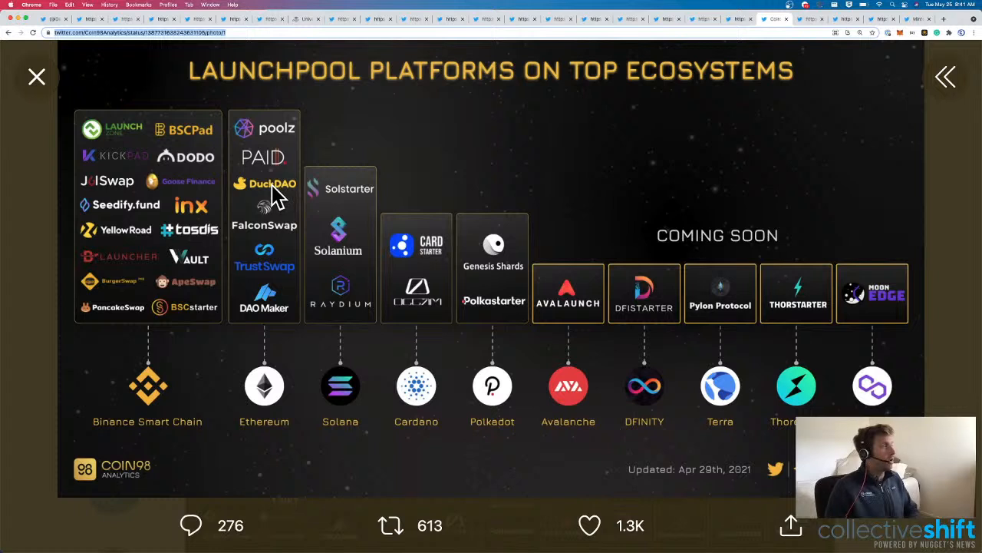
mouse_move(795, 214)
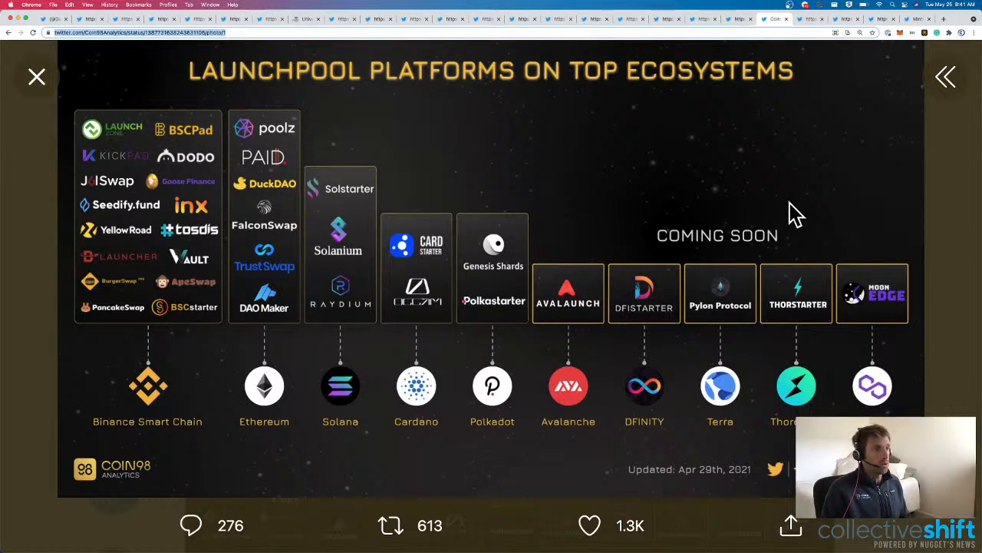
mouse_move(146, 192)
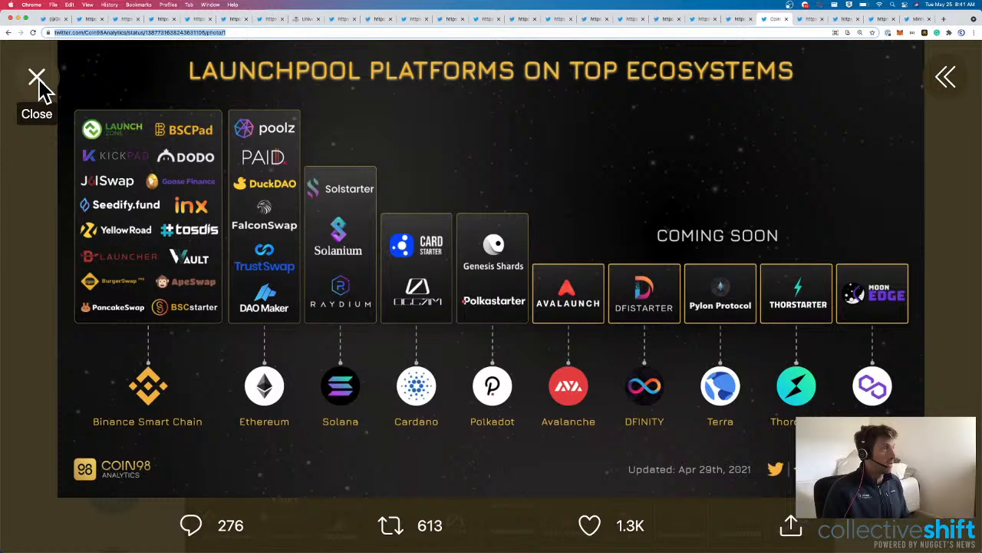
Leave the enlarged launchpool infographic and bring up the CloutNFT Twitter profile.
left_click(36, 79)
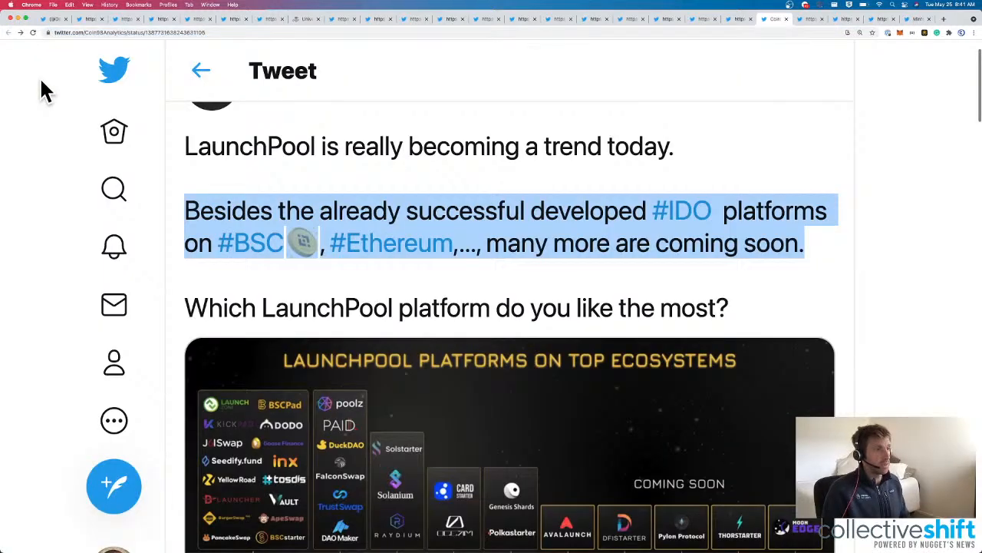
scroll("up", 3)
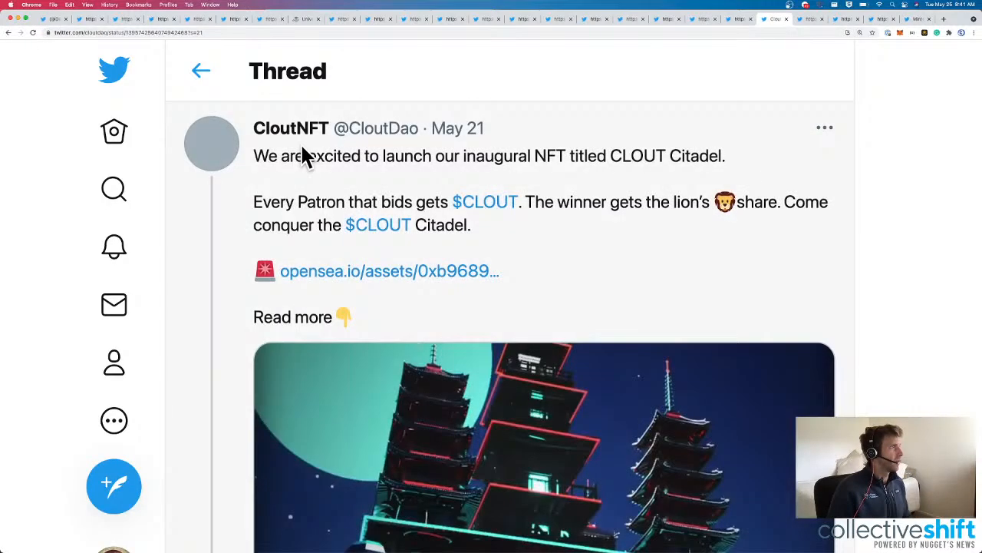
left_click(292, 129)
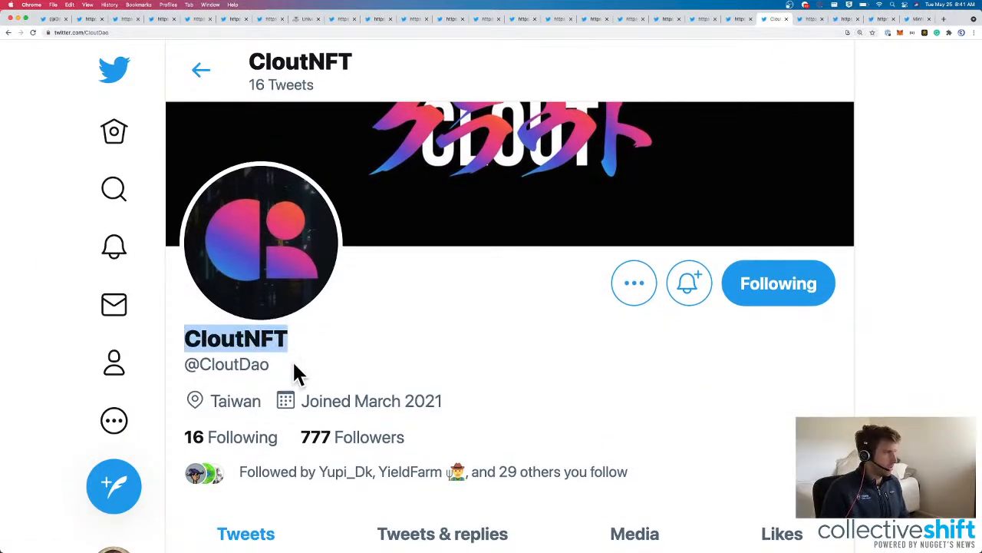
Settle on CloutNFT's pinned tweet announcing the CLOUT Citadel NFT with its video.
scroll("down", 3)
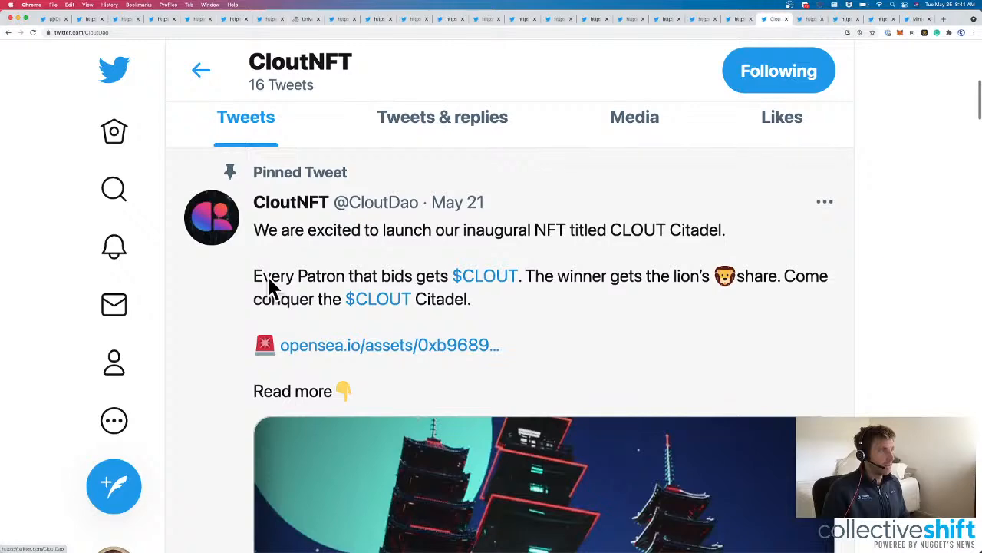
scroll("down", 3)
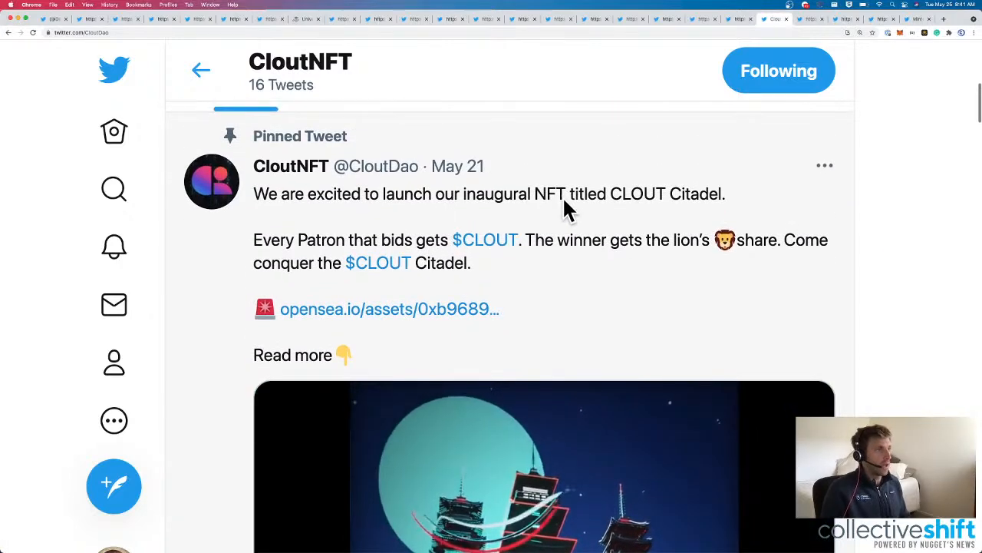
scroll("down", 3)
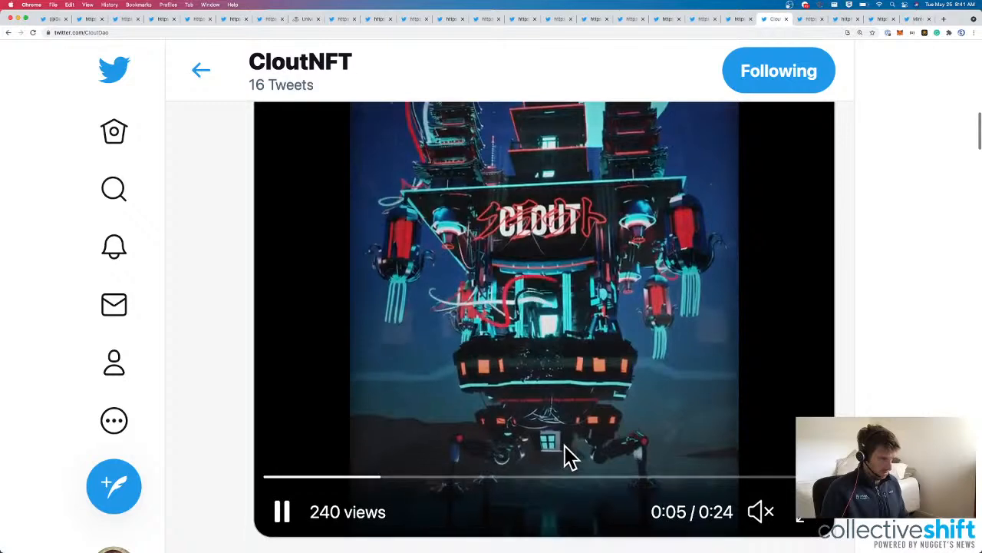
scroll("up", 3)
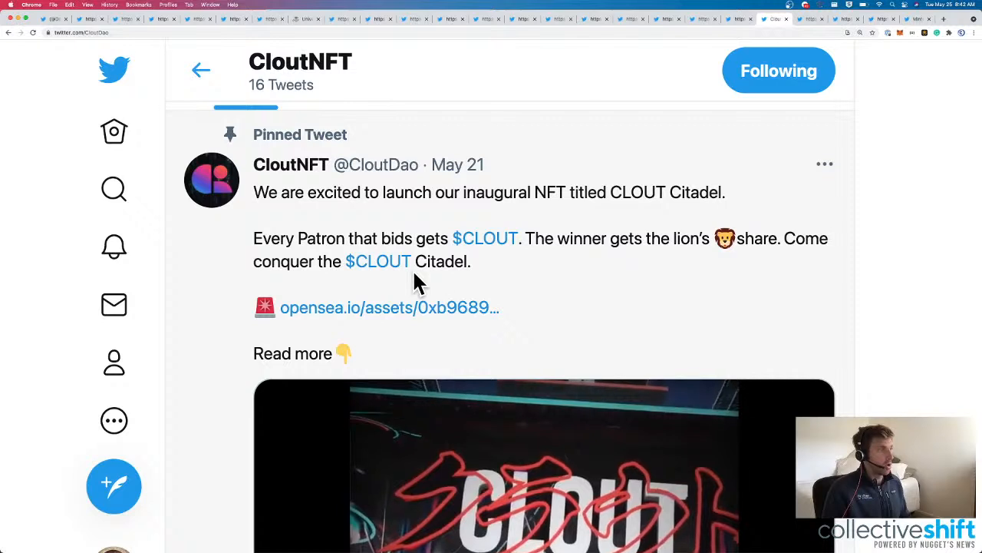
Check the Clout Citadel OpenSea listing with its 13.65 top bid, then continue down the CloutNFT thread.
left_click(376, 307)
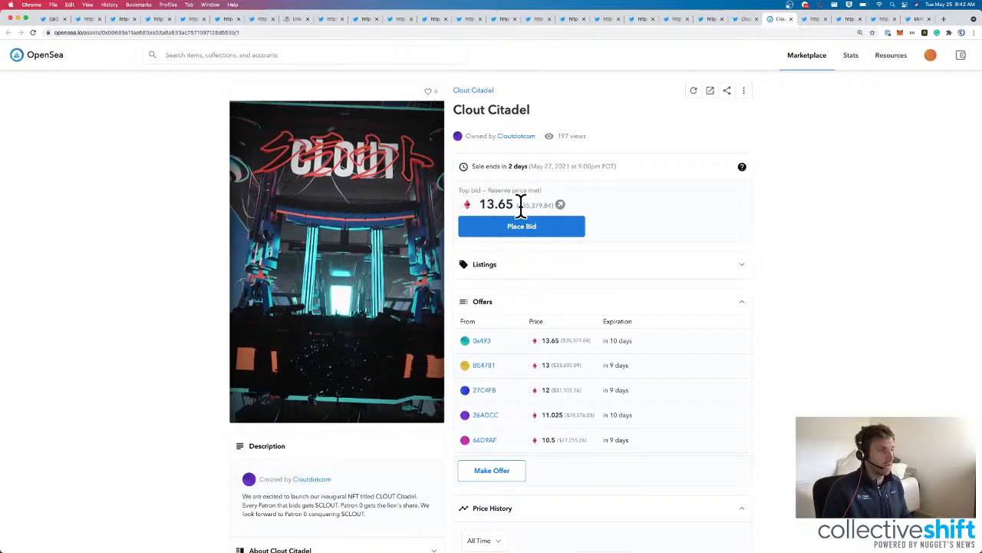
scroll("down", 3)
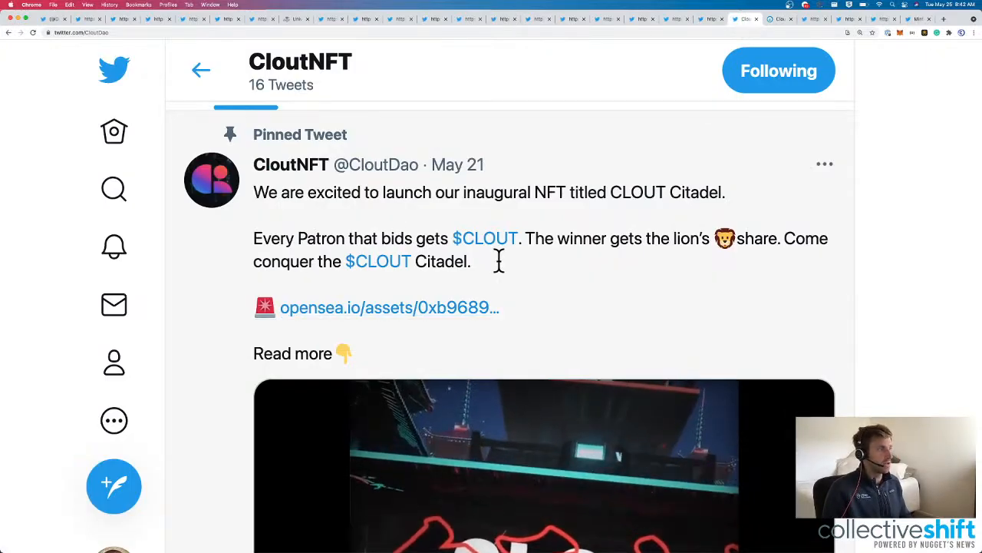
scroll("down", 3)
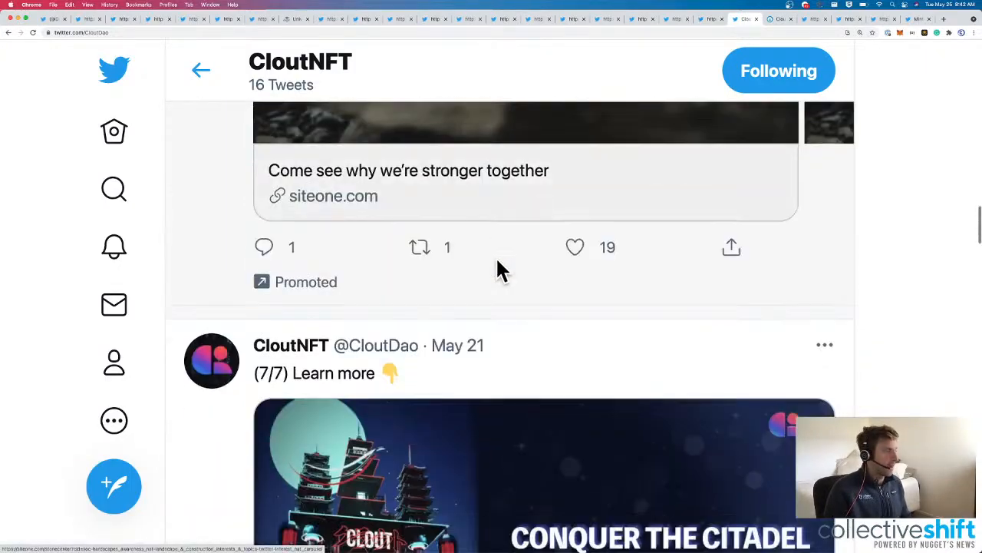
Read through CloutNFT's 'Search for Patron 0' Medium article on the Citadel auction and token tranches.
scroll("down", 3)
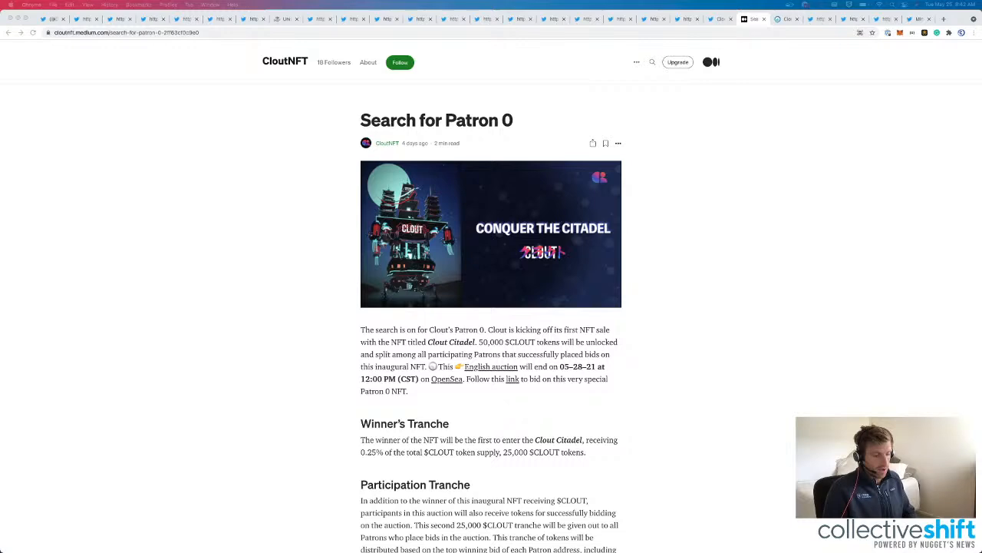
scroll("down", 3)
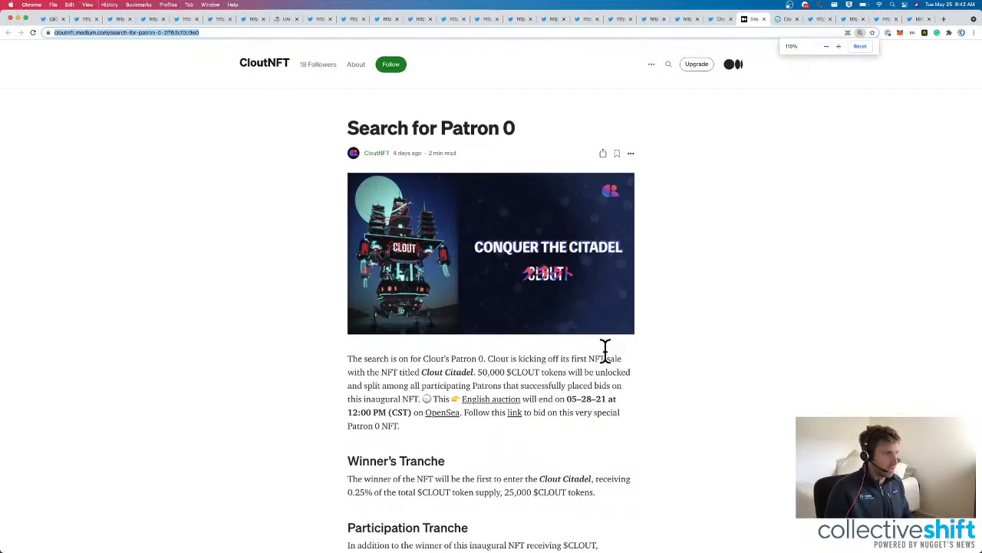
scroll("down", 3)
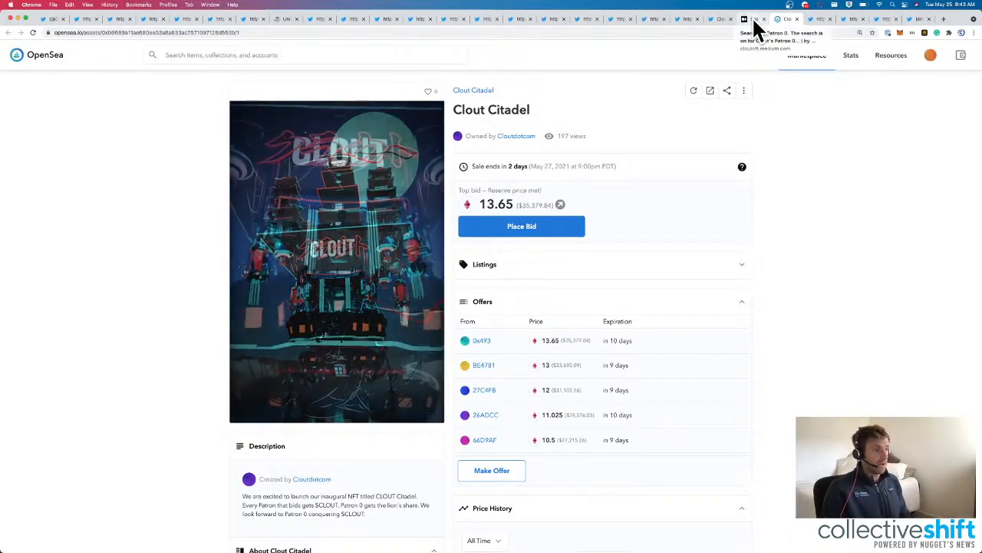
Return to the article tab briefly, ending back at CloutNFT's profile header with 777 followers.
left_click(755, 18)
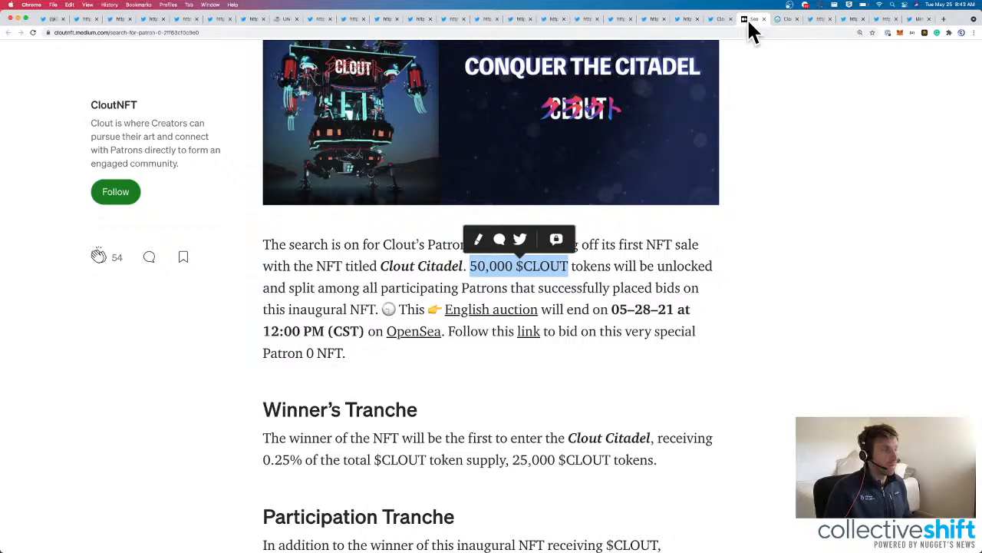
mouse_move(577, 253)
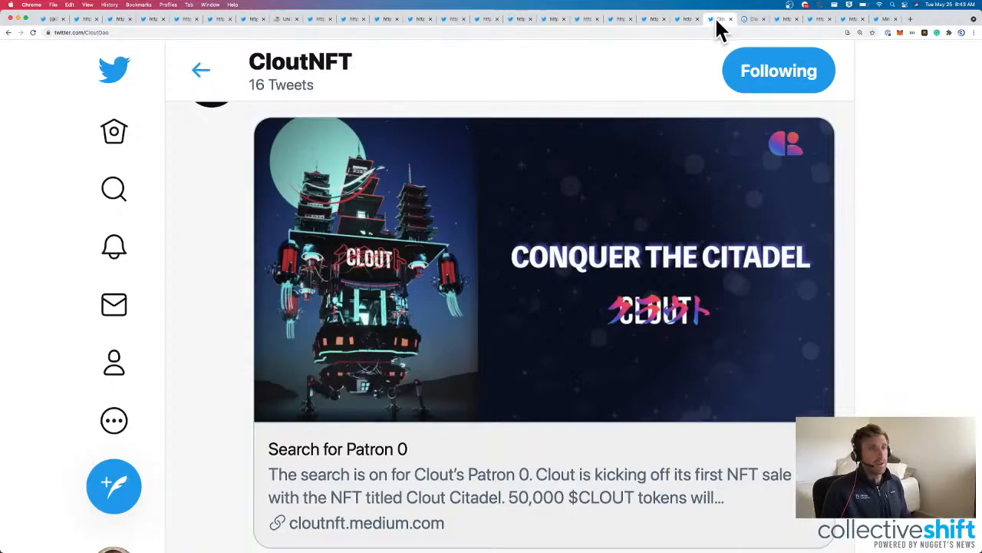
scroll("down", 3)
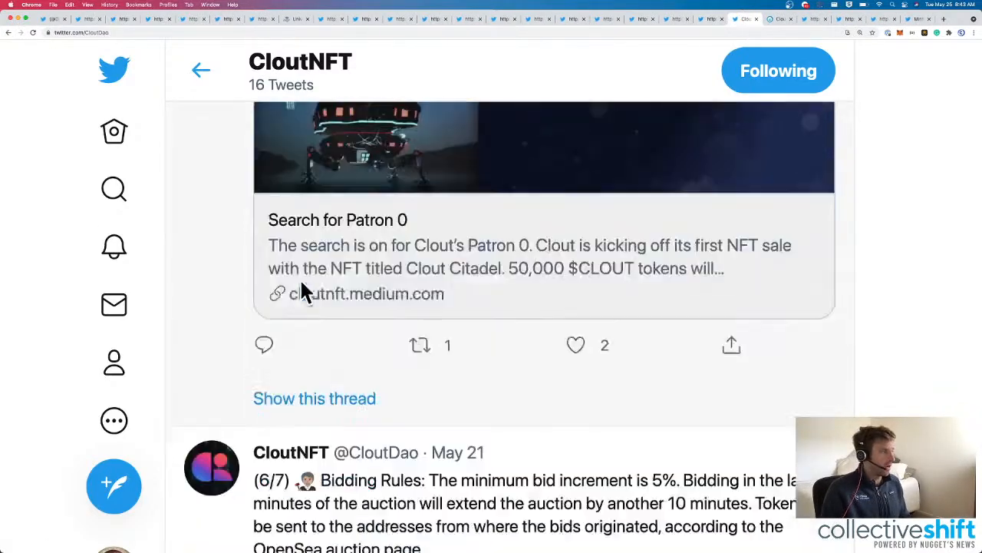
scroll("up", 3)
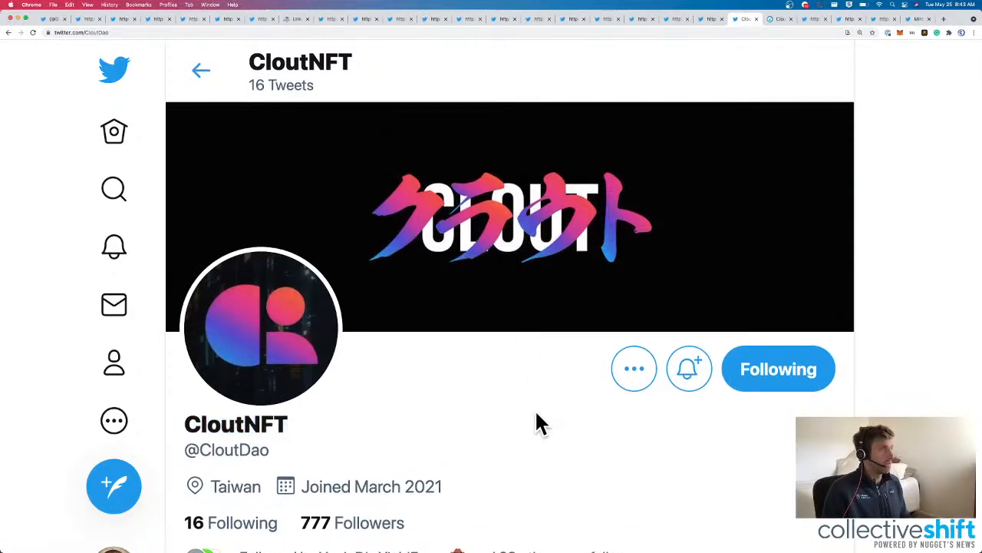
mouse_move(759, 64)
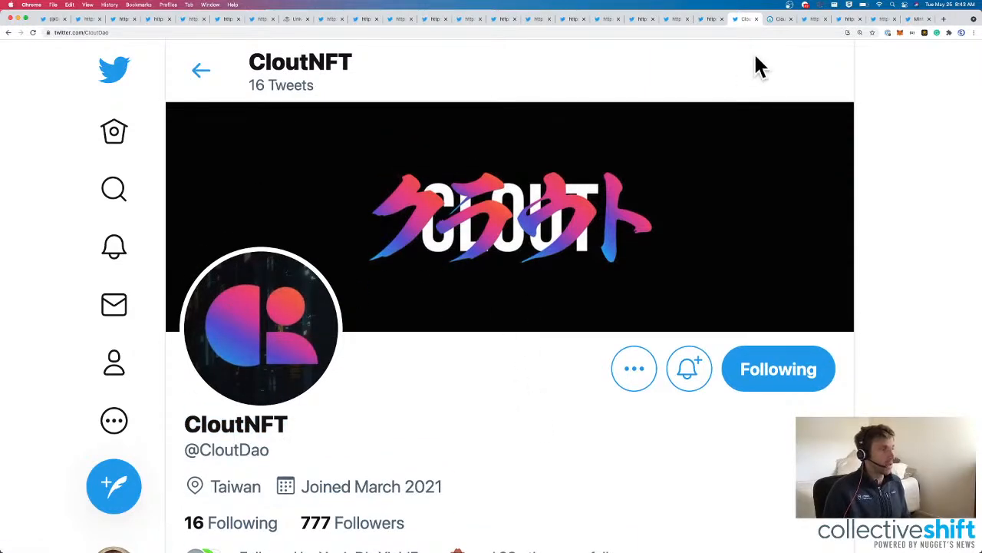
Start a Clout Citadel bid, entering 1 and converting 0.05 ETH to WETH to fund it.
left_click(780, 19)
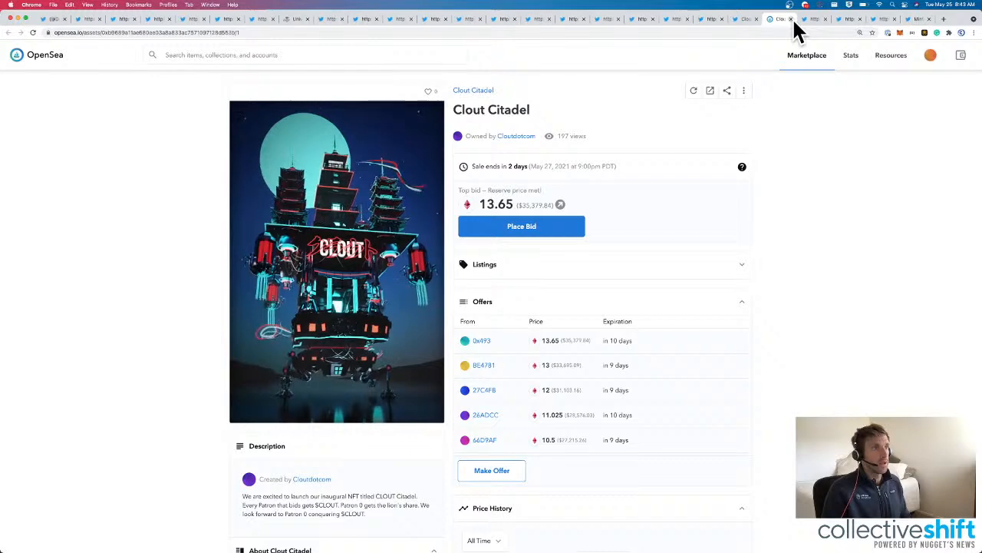
left_click(522, 226)
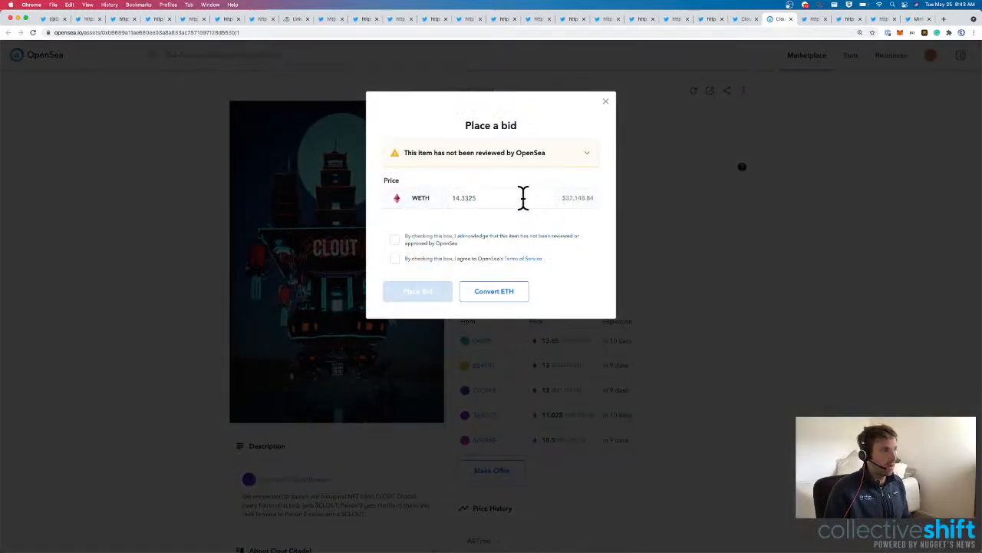
type("1")
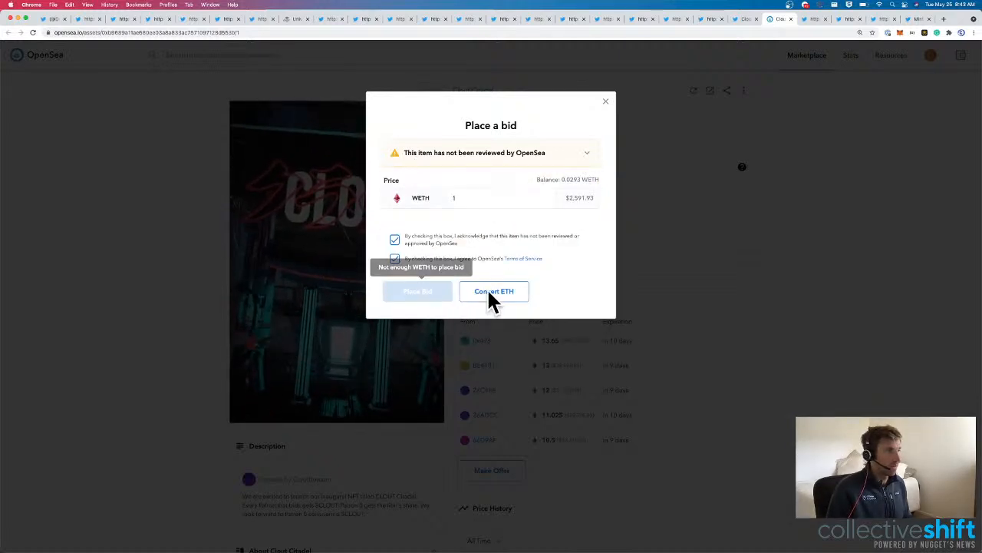
left_click(495, 292)
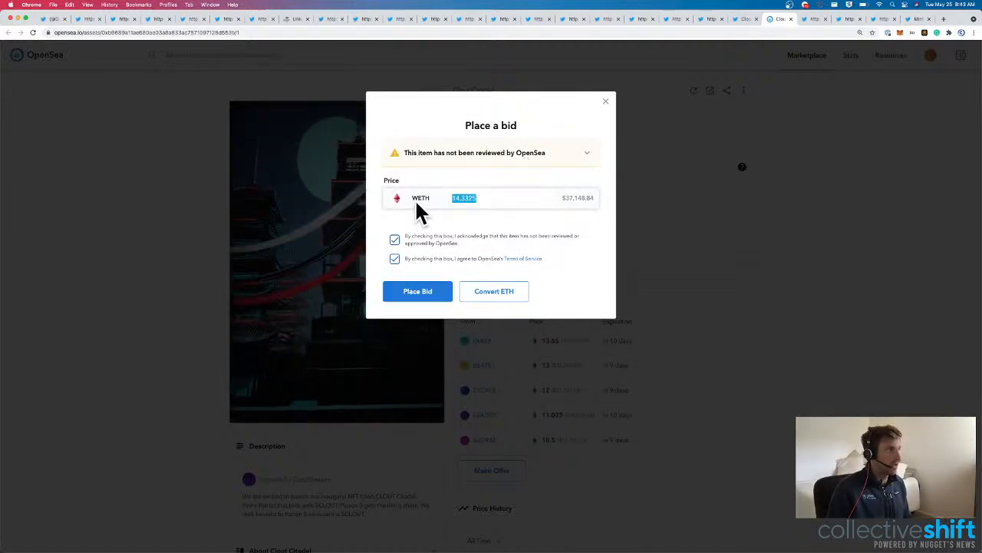
type("0.05")
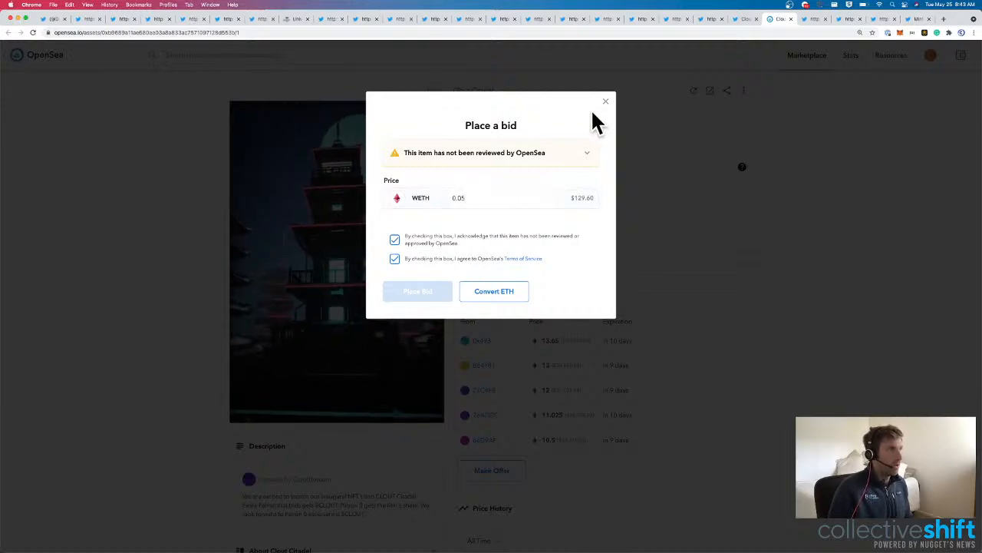
Abandon the bid without placing it and return to the CloutNFT Twitter profile.
left_click(605, 101)
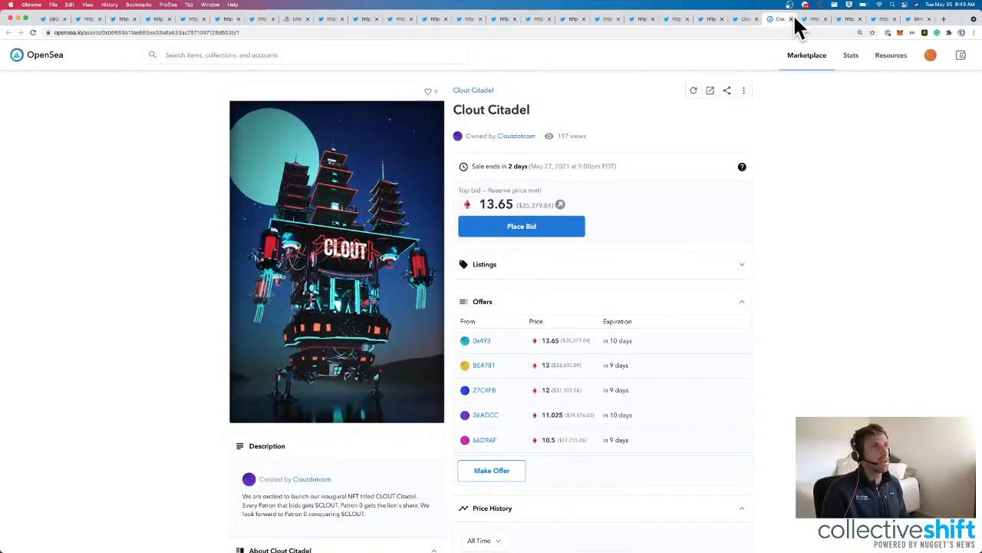
left_click(743, 18)
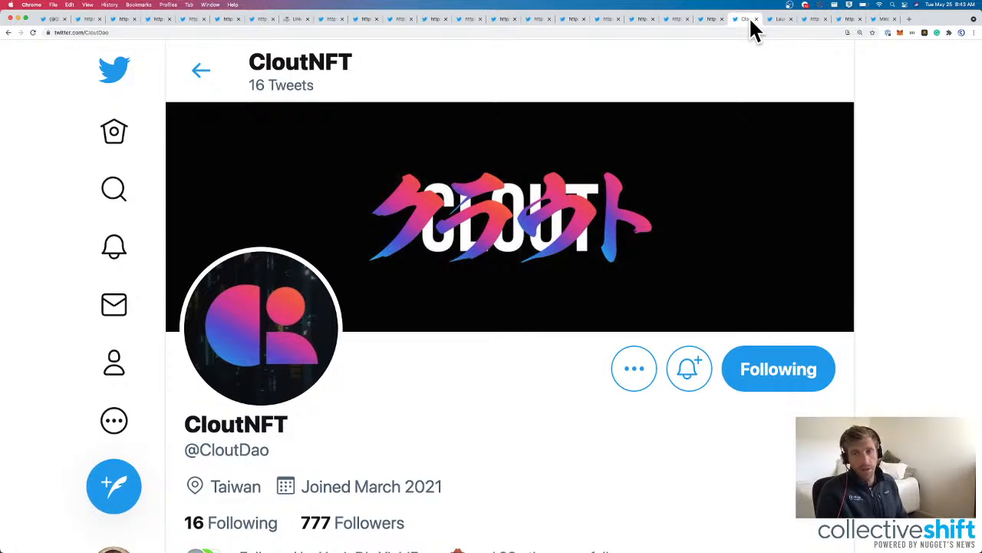
mouse_move(761, 28)
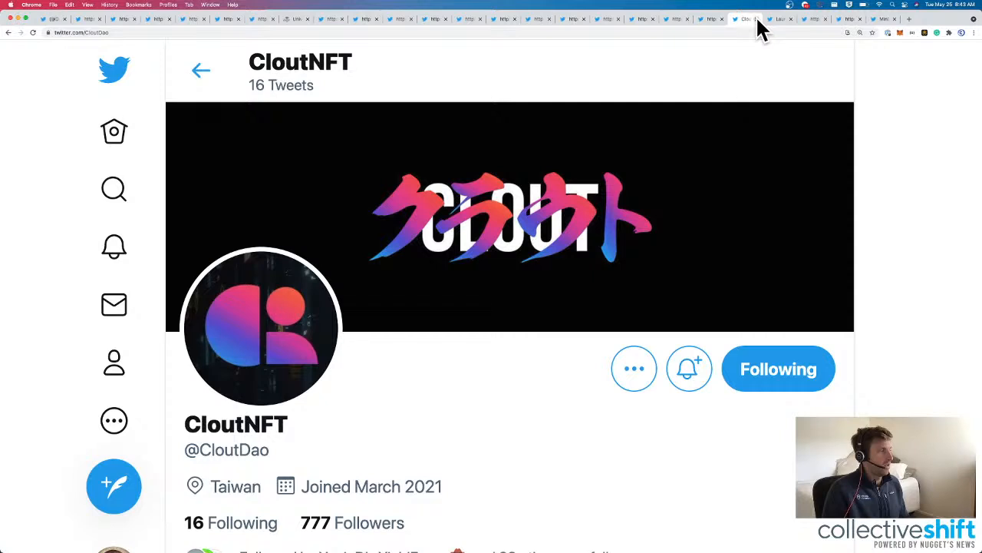
Bring up the LaunchpoolLabs profile and look over its incubator bio and recent tweets.
left_click(804, 18)
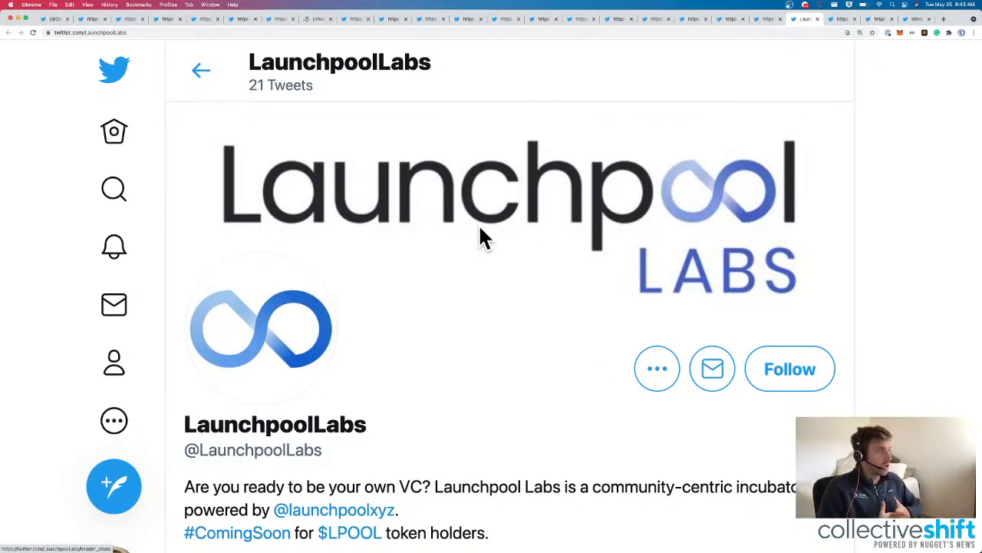
scroll("down", 3)
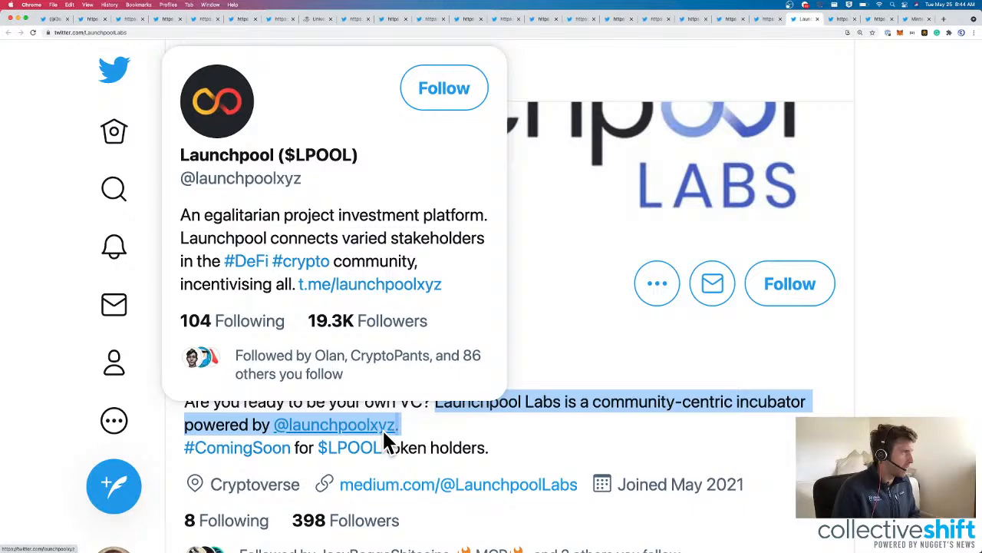
mouse_move(418, 438)
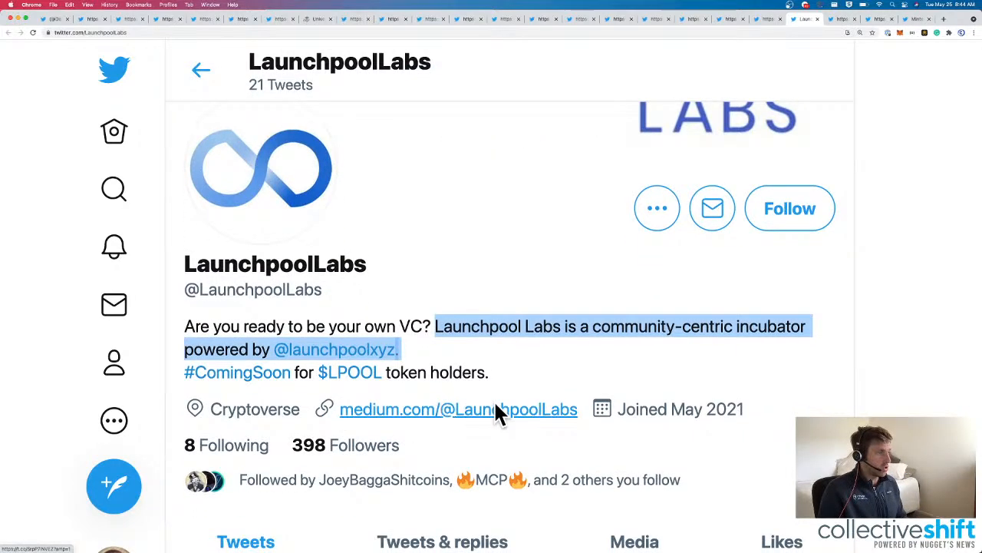
scroll("down", 3)
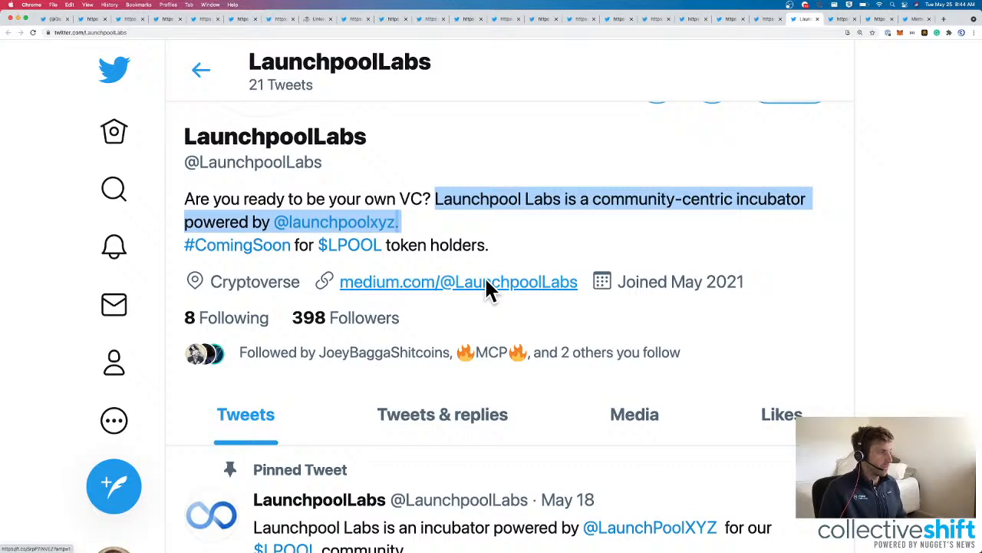
scroll("down", 3)
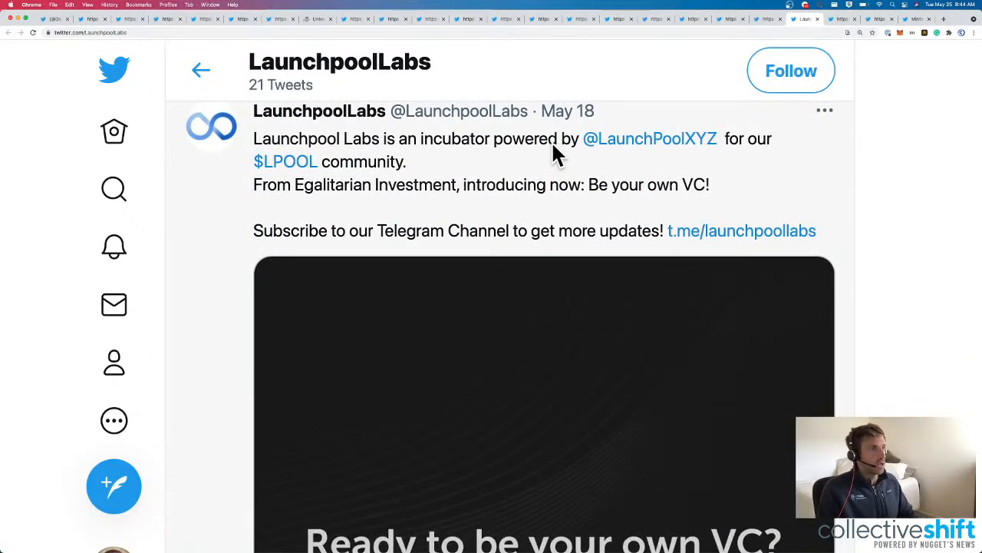
scroll("down", 3)
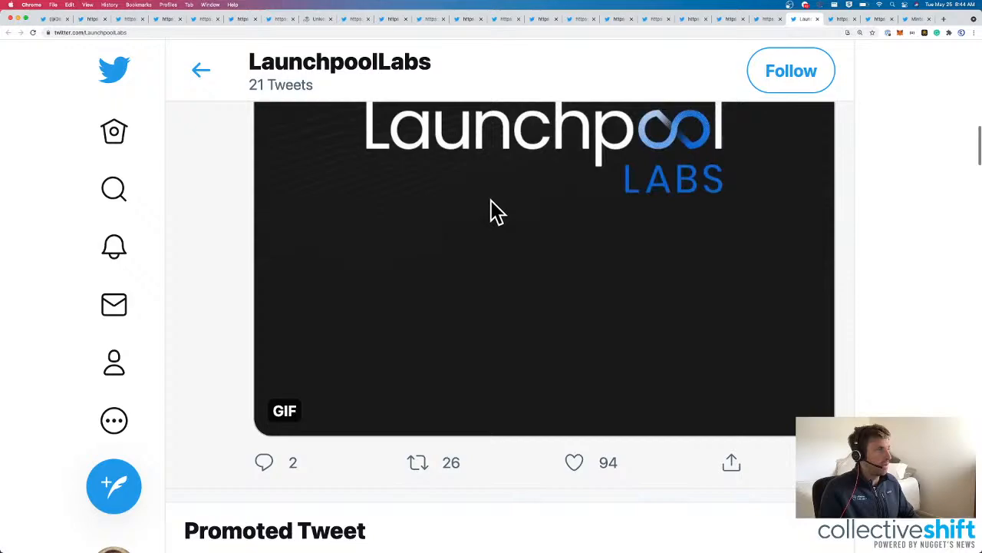
scroll("up", 3)
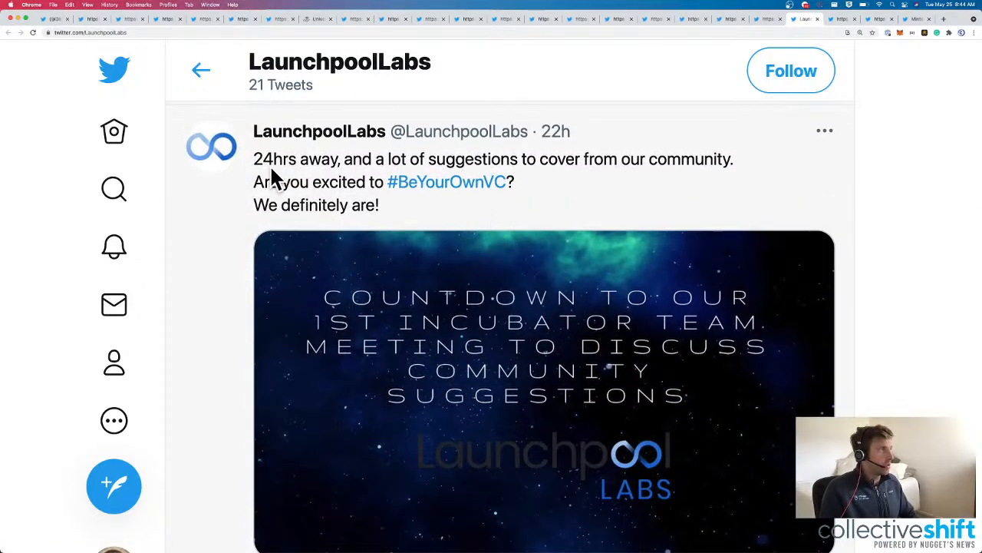
mouse_move(693, 172)
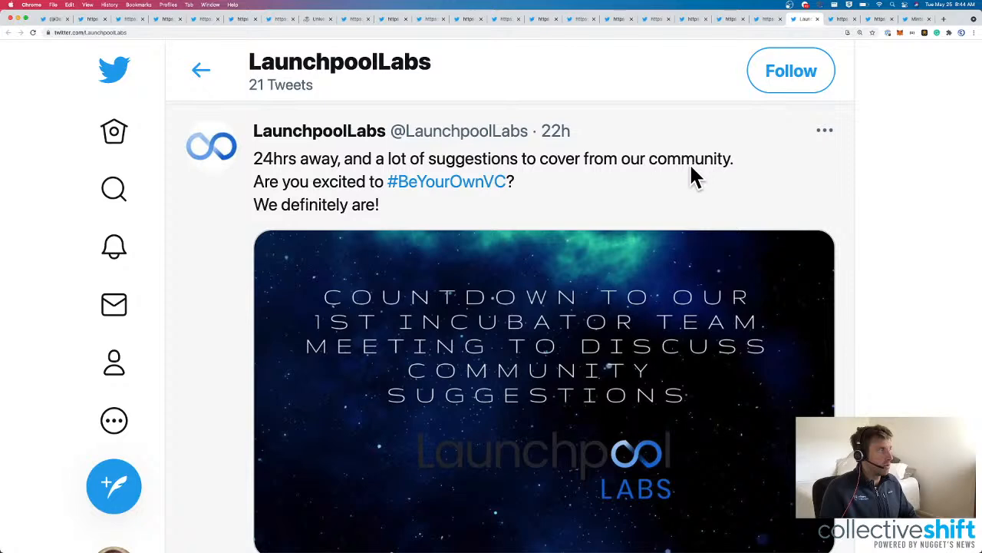
mouse_move(556, 130)
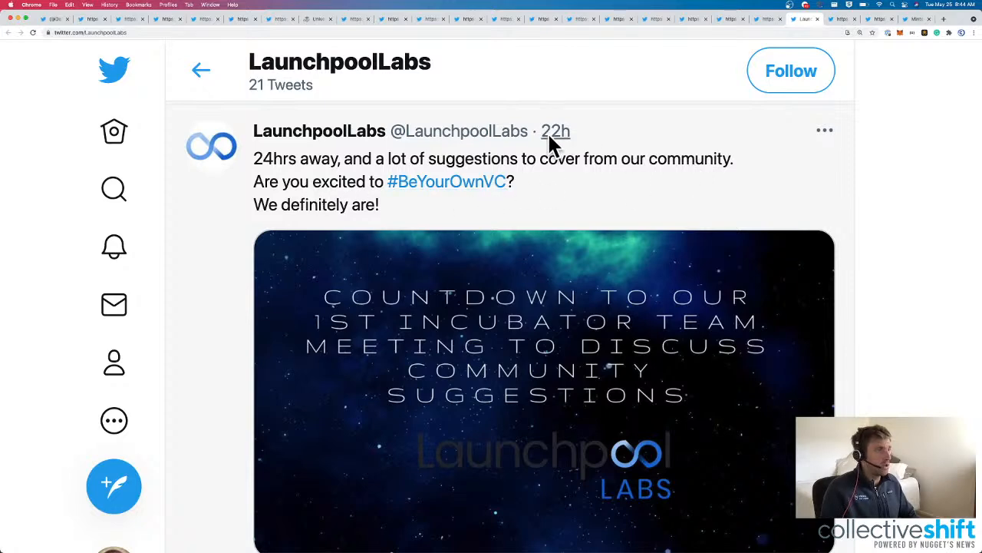
View the countdown-to-incubator-meeting tweet image enlarged, then return to the profile top.
scroll("down", 3)
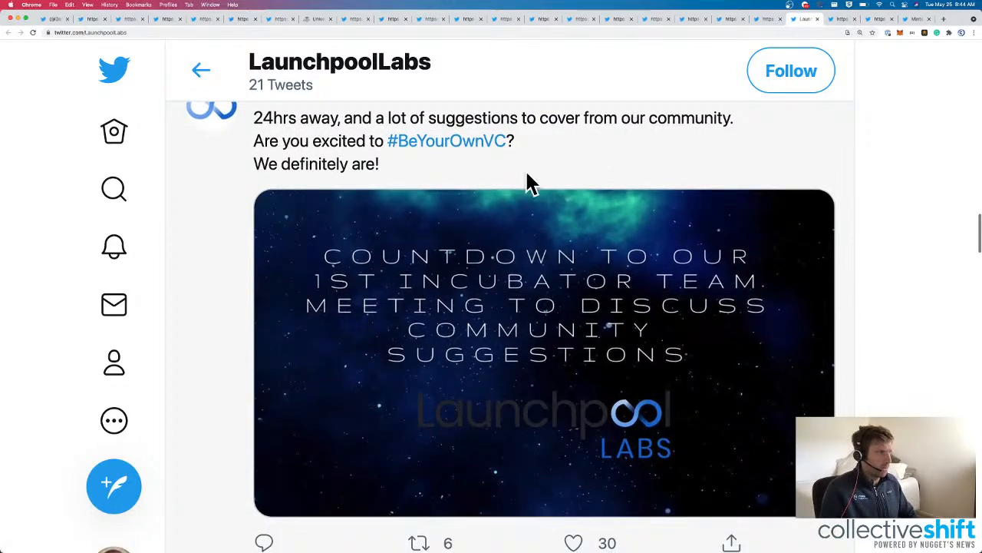
left_click(537, 353)
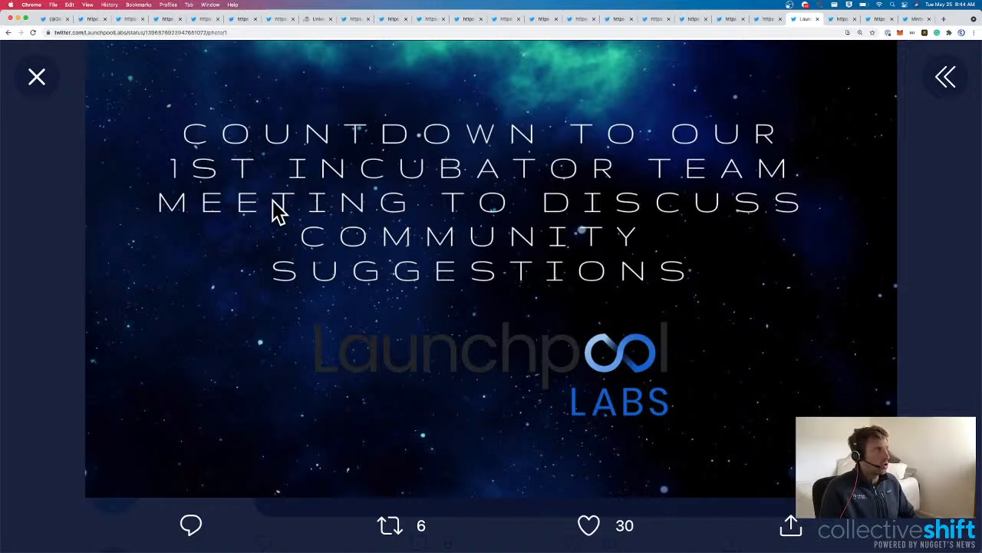
mouse_move(522, 236)
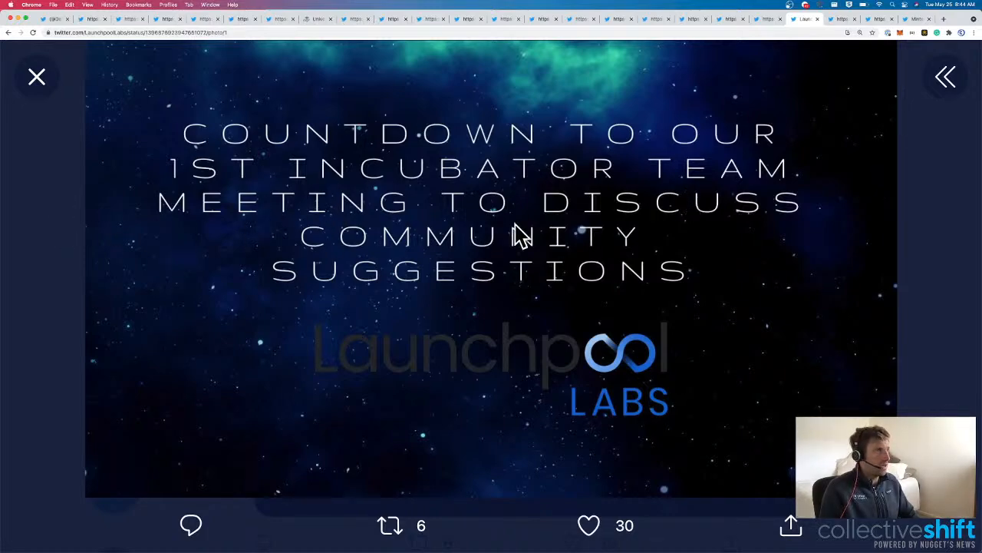
left_click(37, 77)
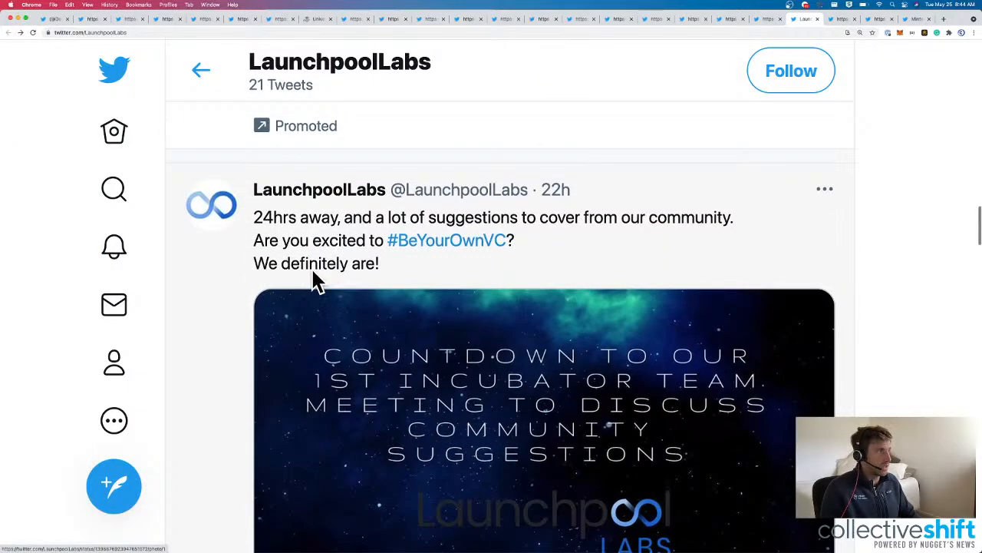
scroll("up", 3)
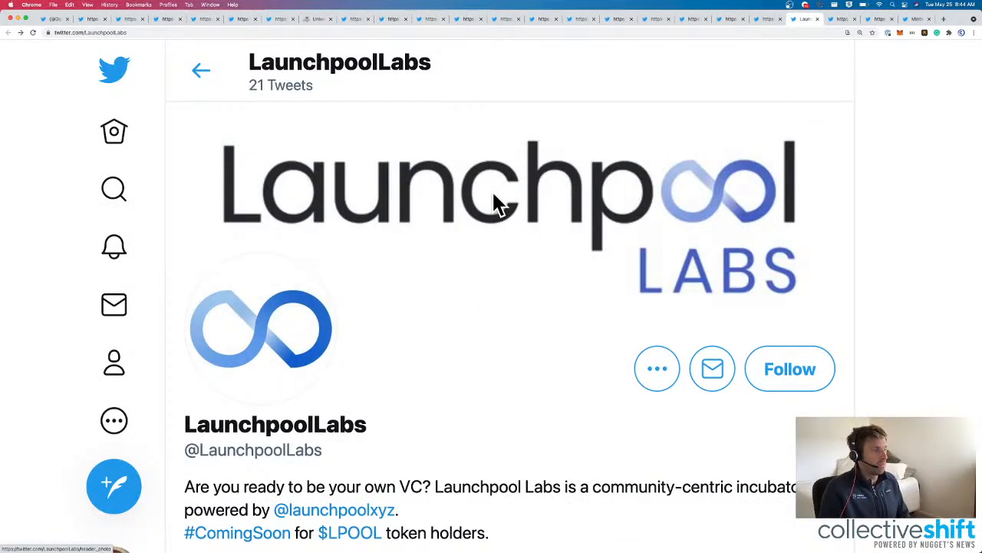
mouse_move(822, 37)
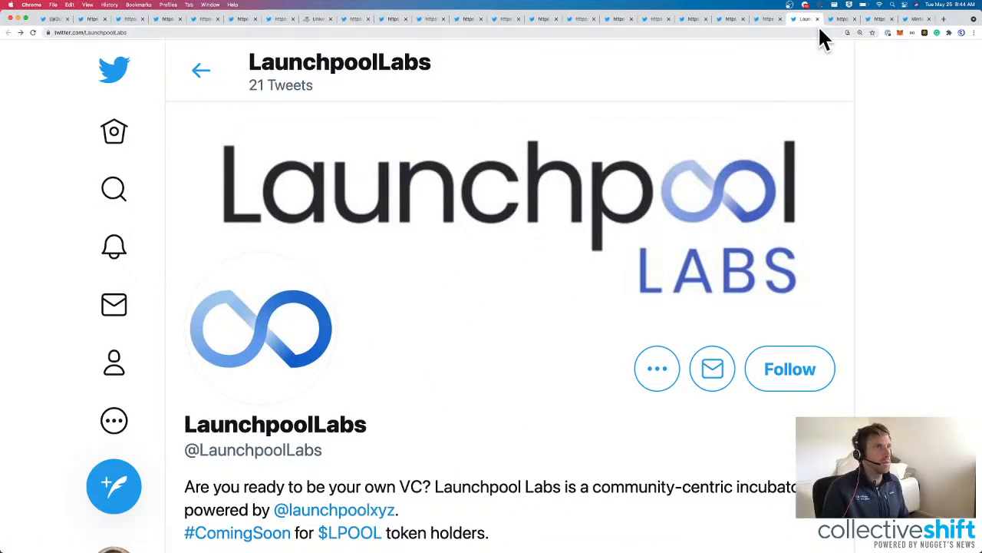
Browse the arthaprotocol profile's stablecoin bio and its three tweets, including the Gitcoin grant donation post.
left_click(801, 18)
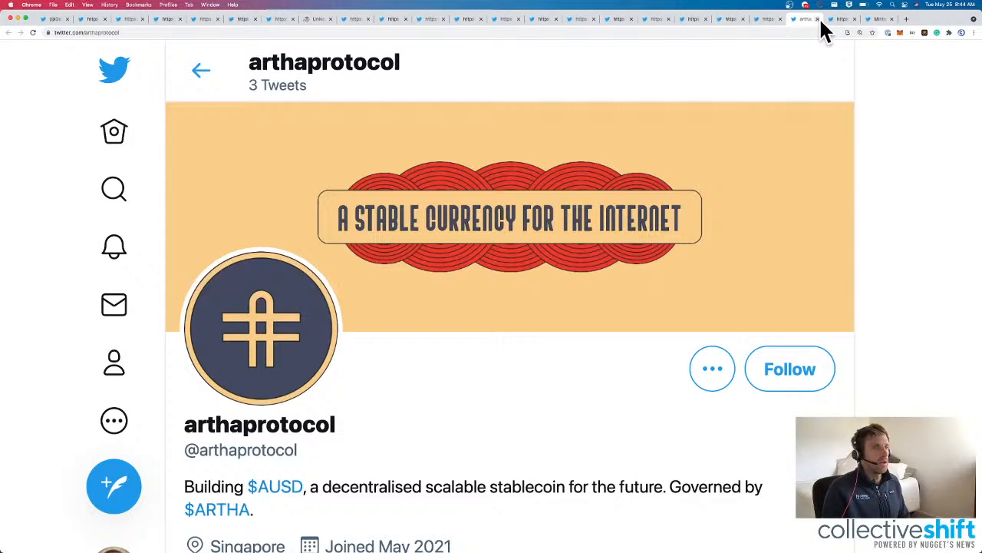
scroll("down", 3)
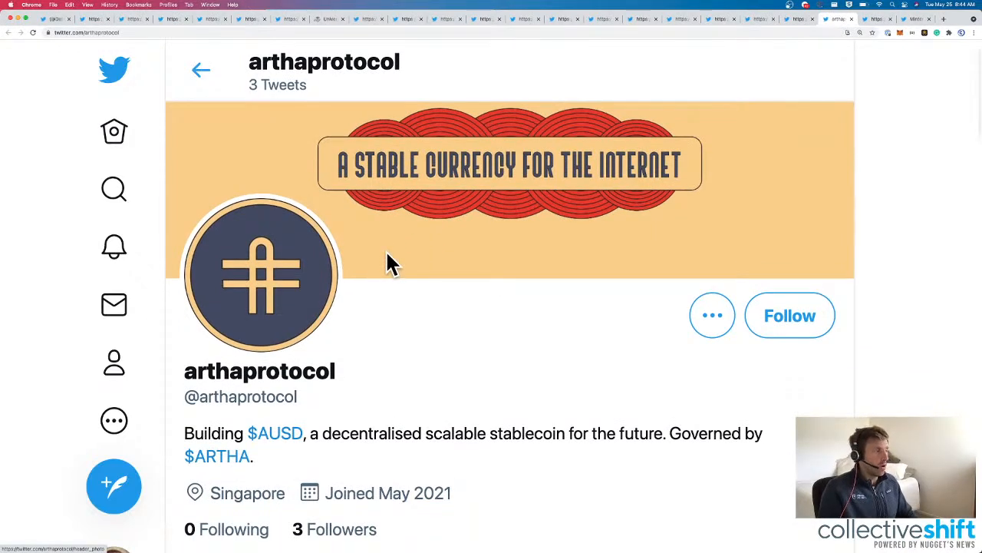
scroll("down", 3)
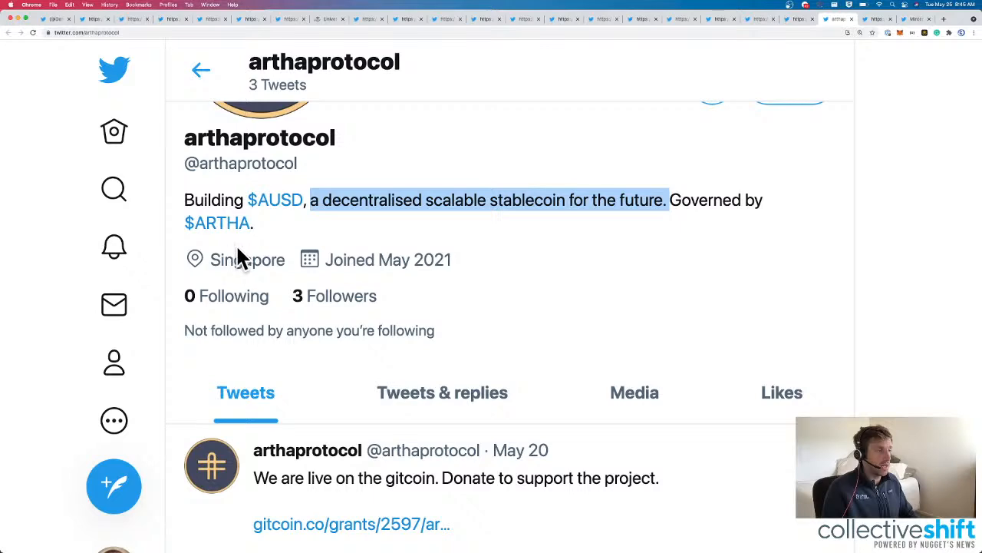
scroll("down", 3)
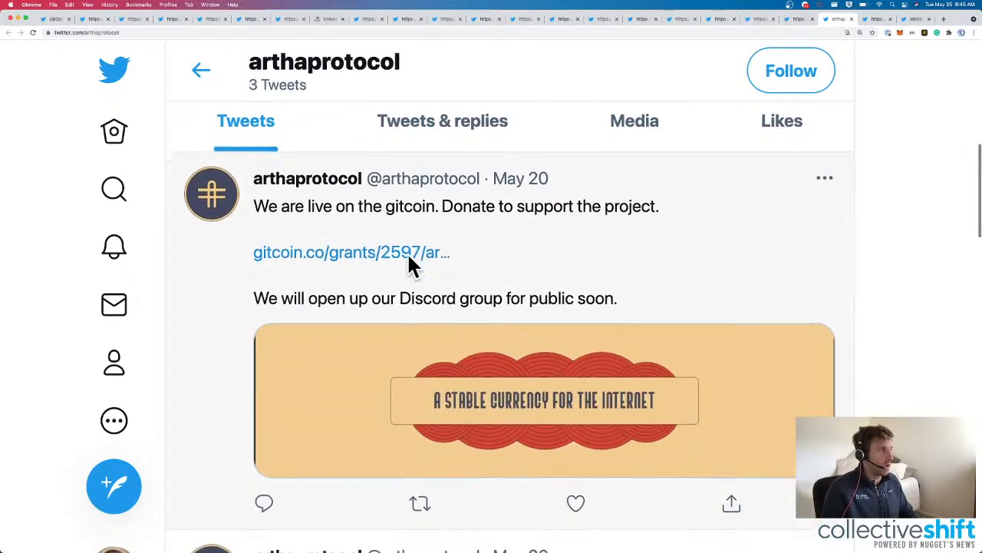
scroll("down", 3)
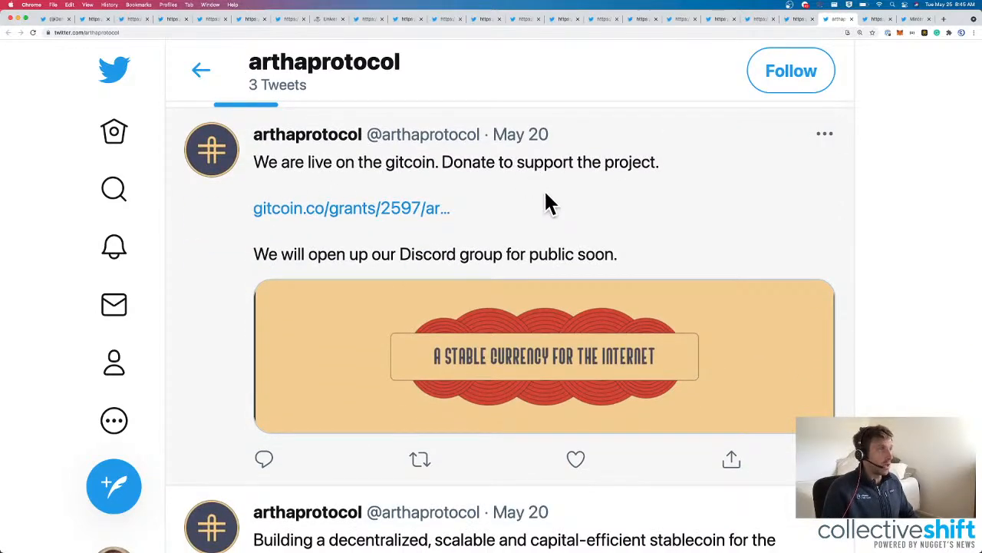
scroll("down", 3)
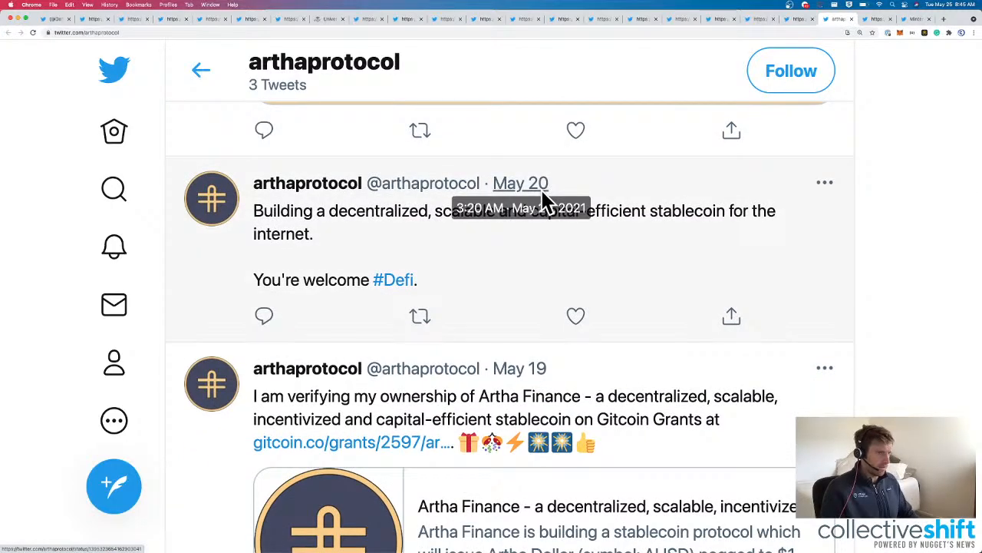
scroll("up", 3)
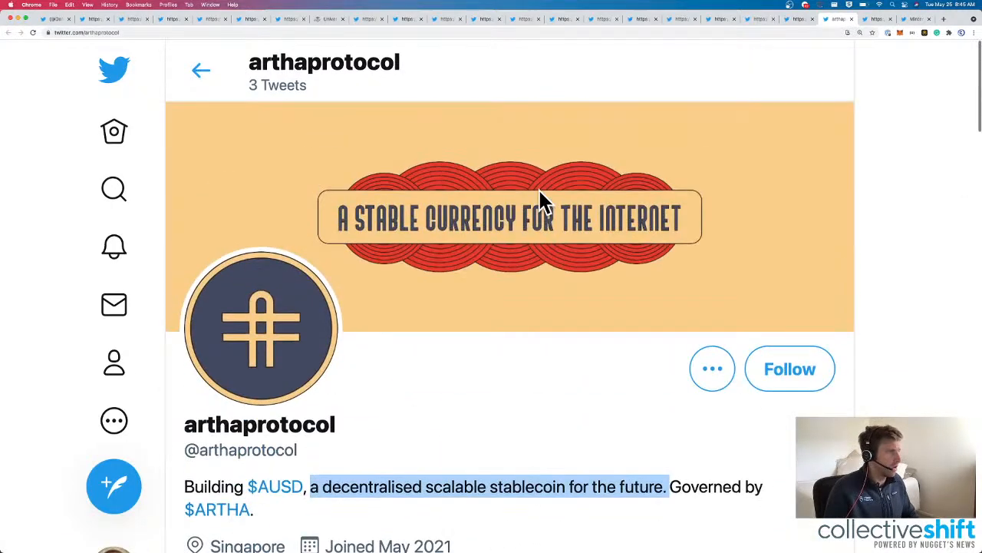
scroll("down", 3)
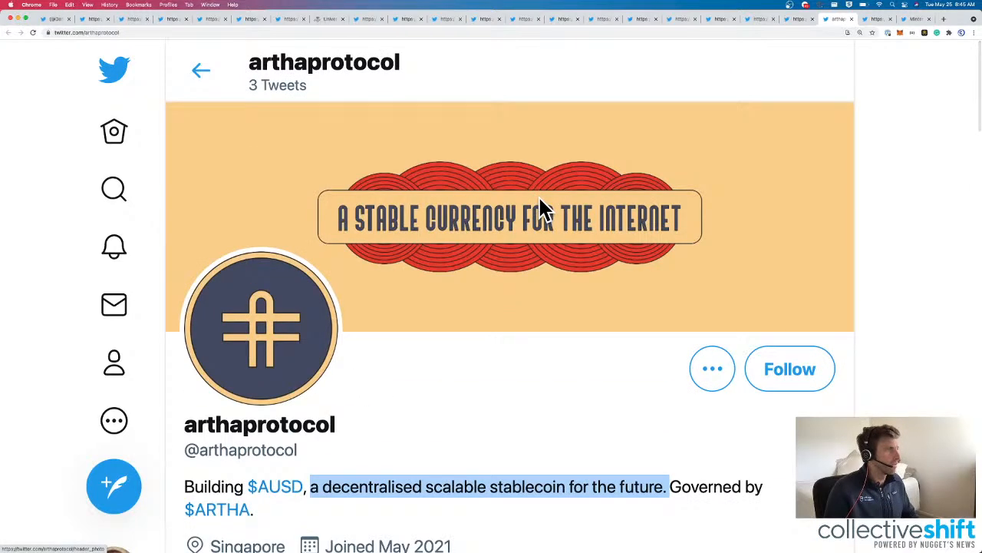
mouse_move(856, 31)
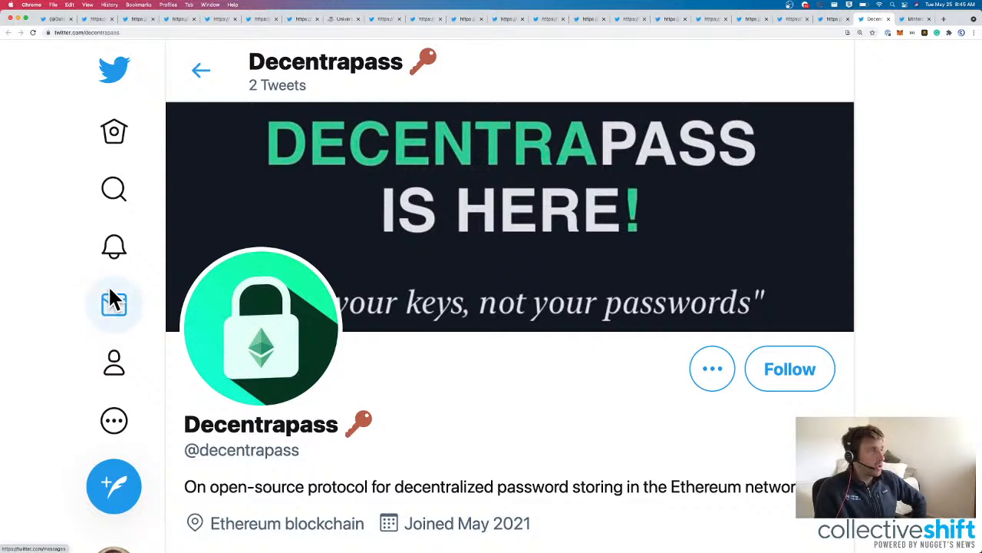
Read Decentrapass's two decentralized password manager tweets on its profile.
scroll("down", 3)
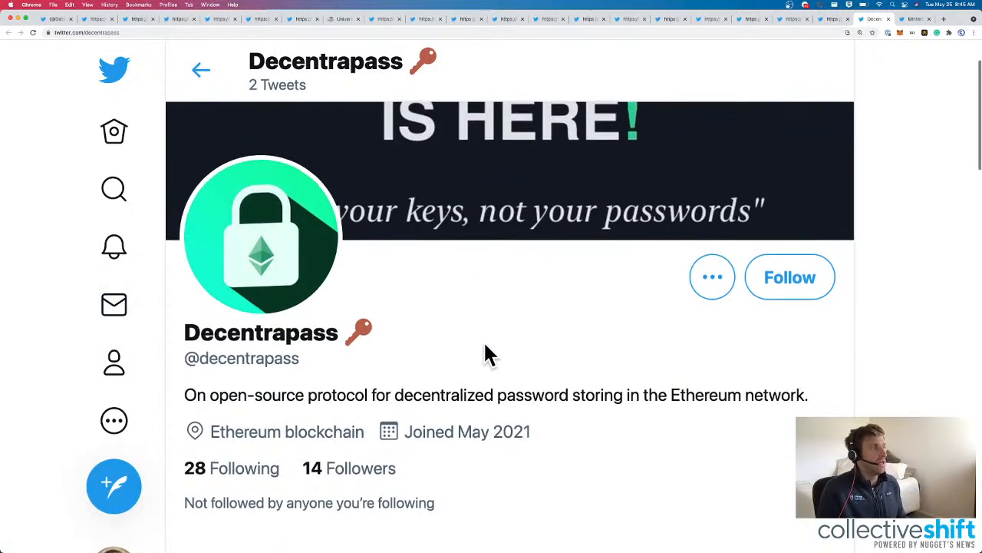
scroll("down", 3)
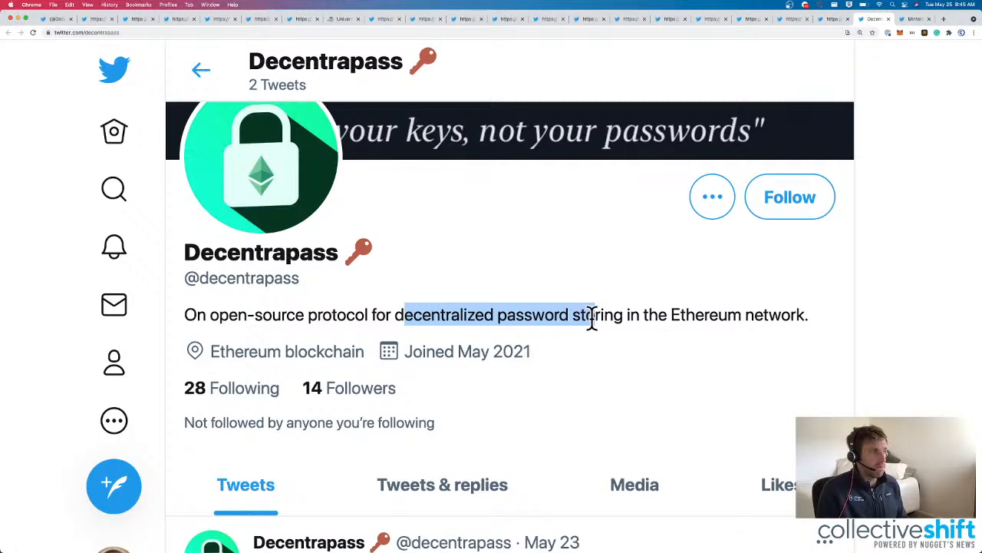
scroll("down", 3)
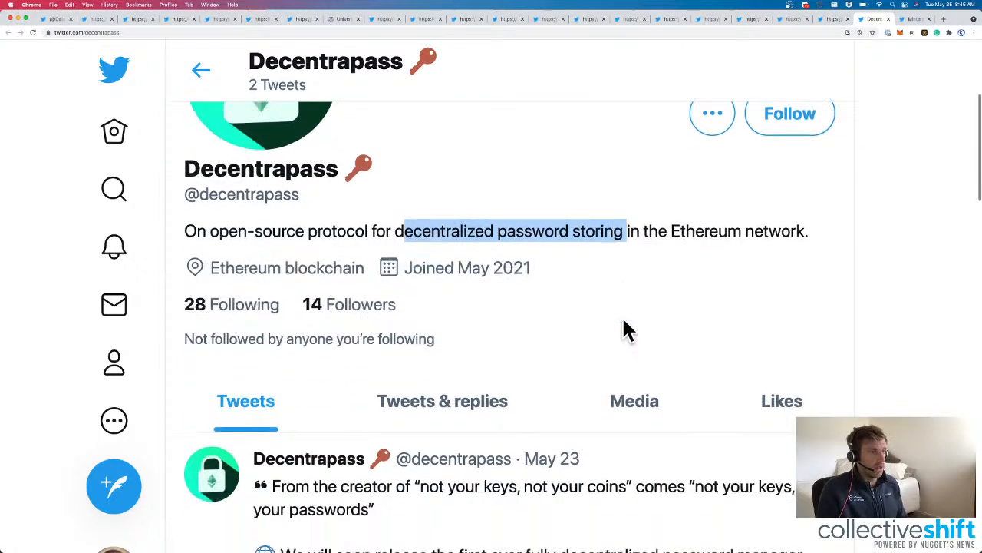
scroll("down", 3)
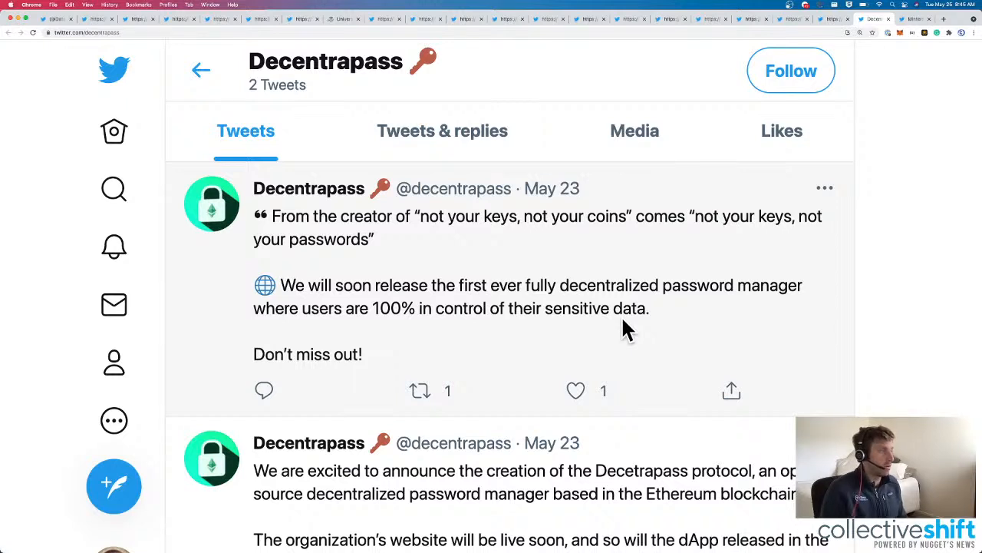
mouse_move(565, 301)
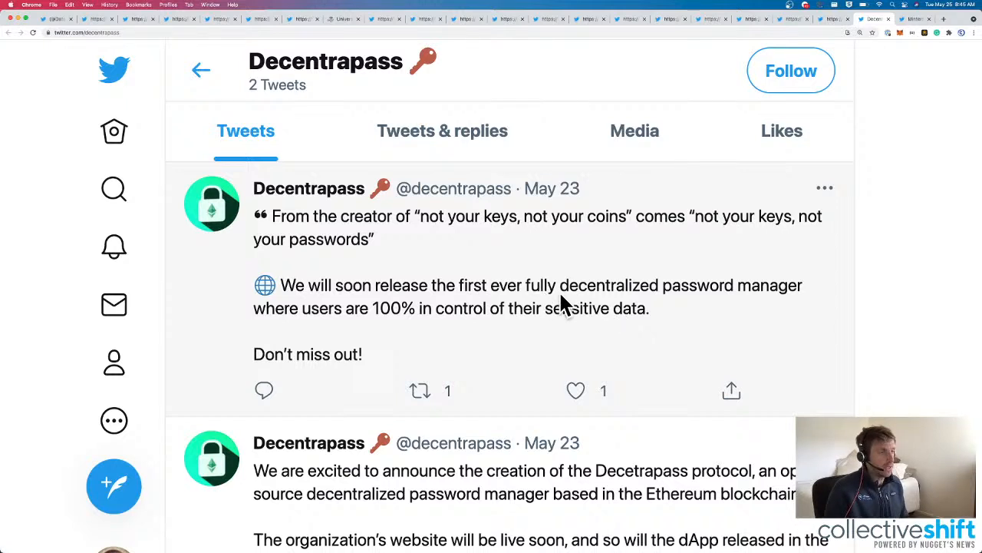
mouse_move(724, 310)
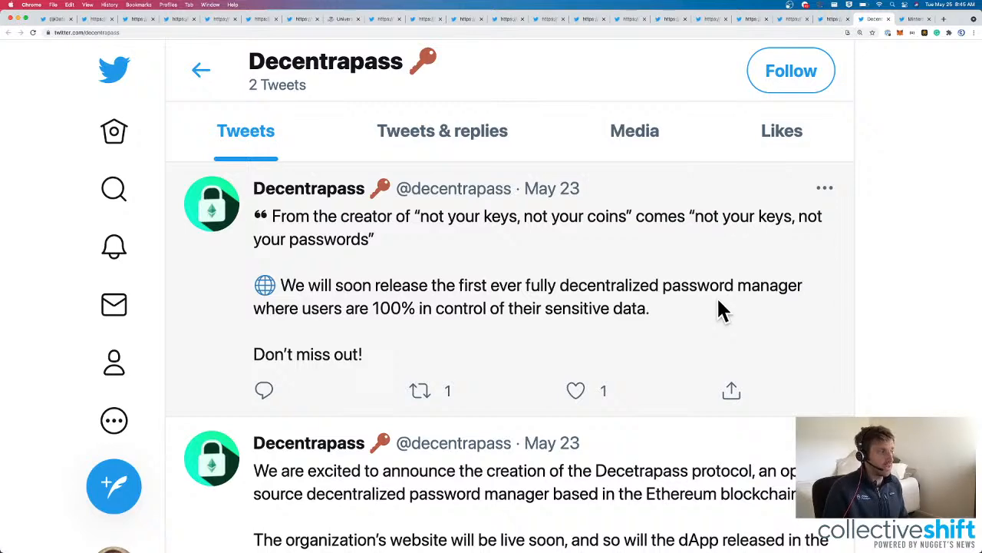
scroll("up", 3)
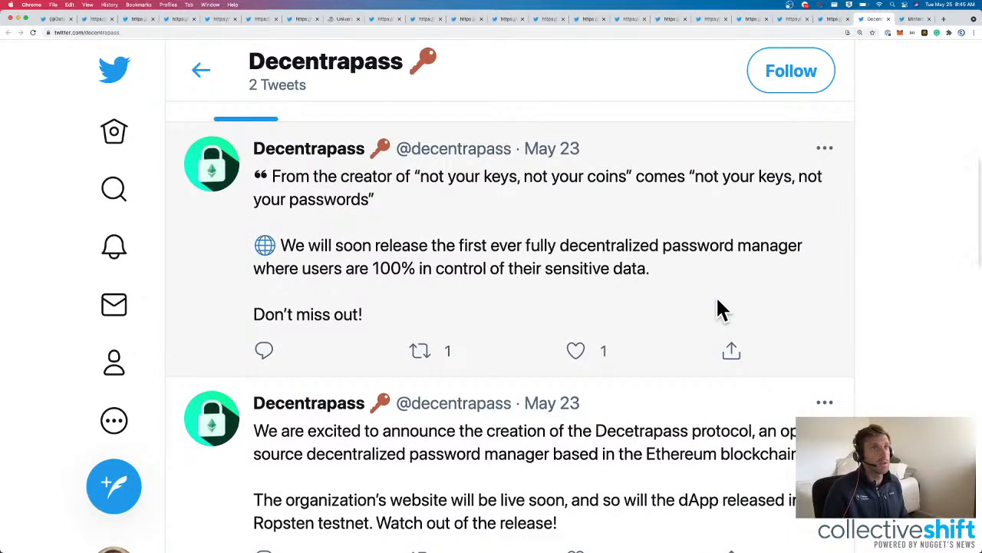
scroll("down", 3)
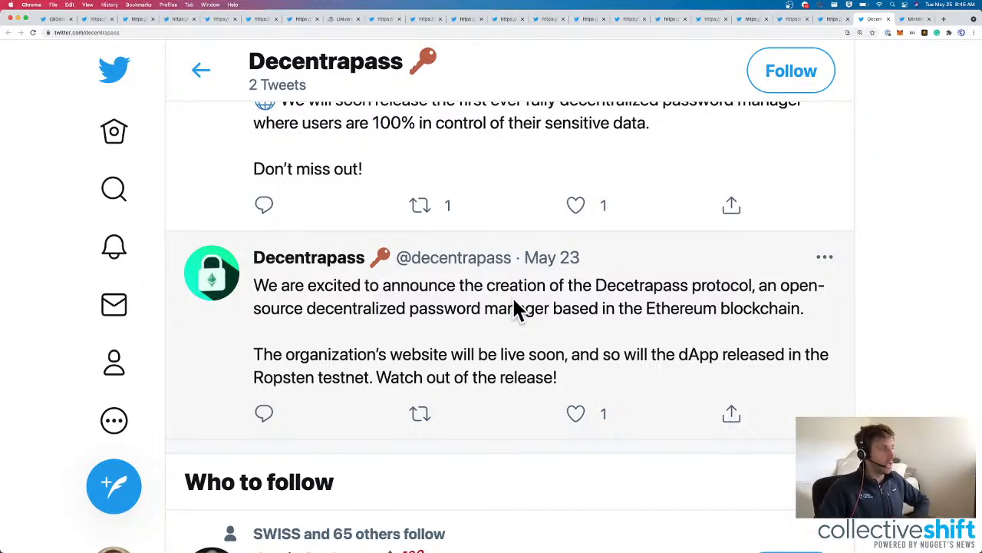
mouse_move(530, 361)
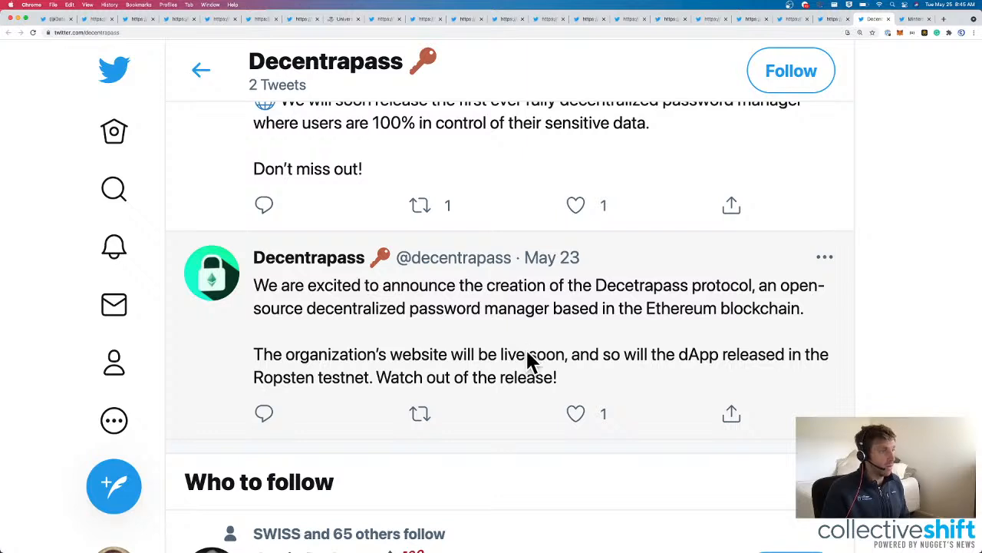
mouse_move(771, 367)
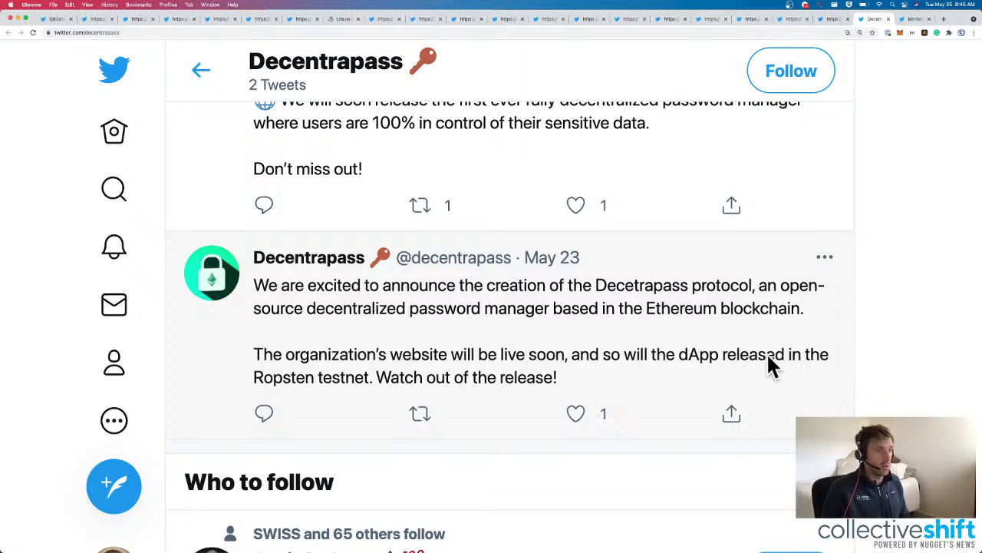
mouse_move(290, 393)
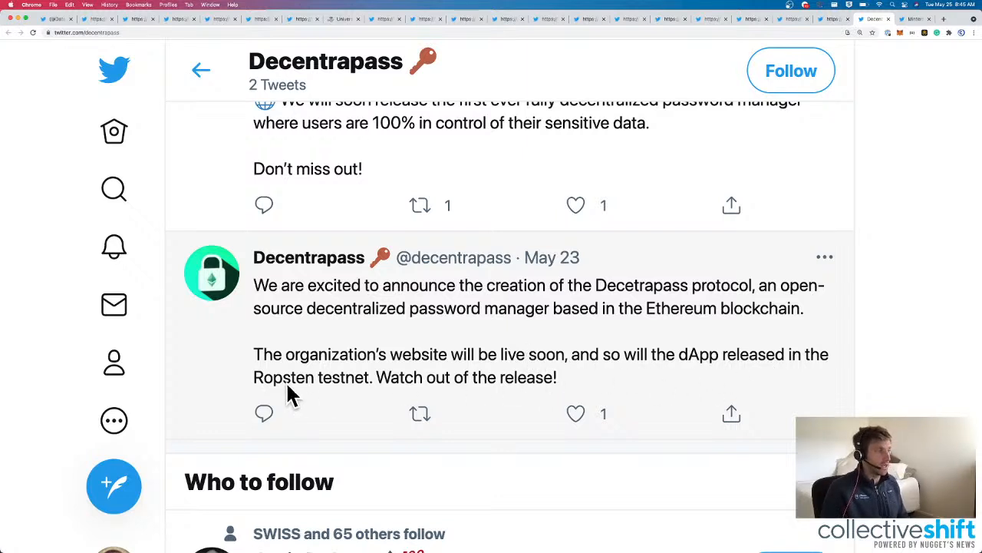
Like the open-source protocol announcement tweet and return to the profile top.
left_click(574, 413)
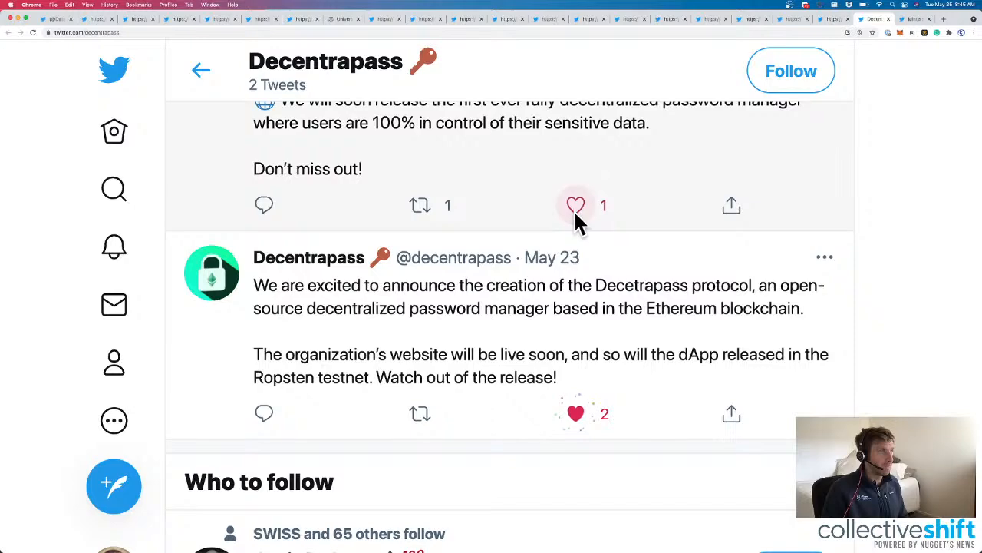
scroll("down", 3)
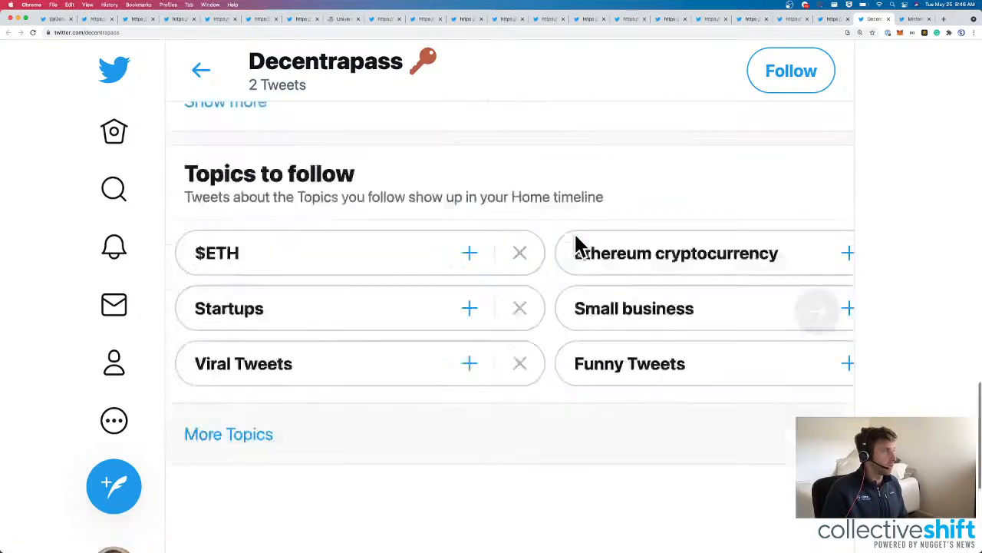
scroll("up", 3)
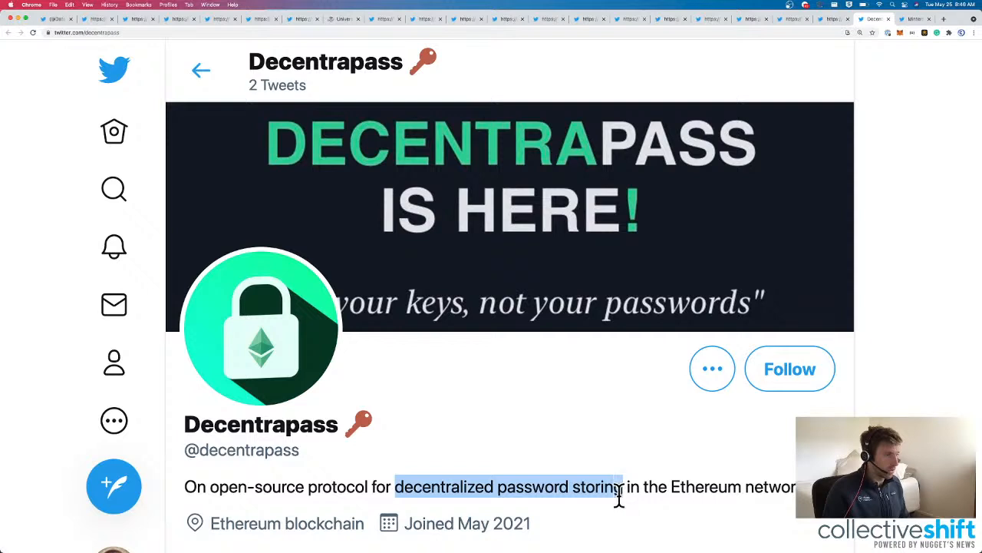
mouse_move(890, 30)
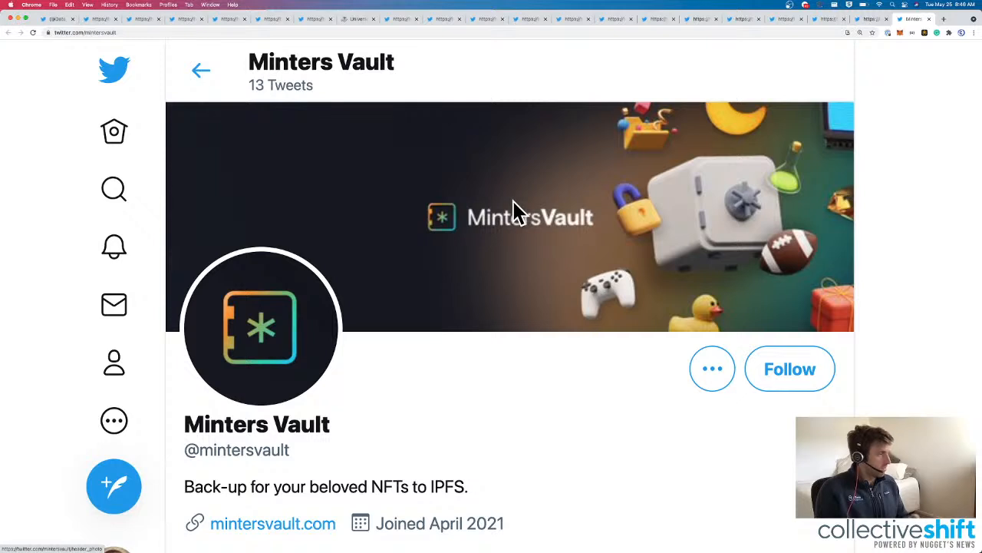
View the Minters Vault profile and follow its mintersvault.com bio link to the 'Keep your NFTs safe' page.
scroll("down", 3)
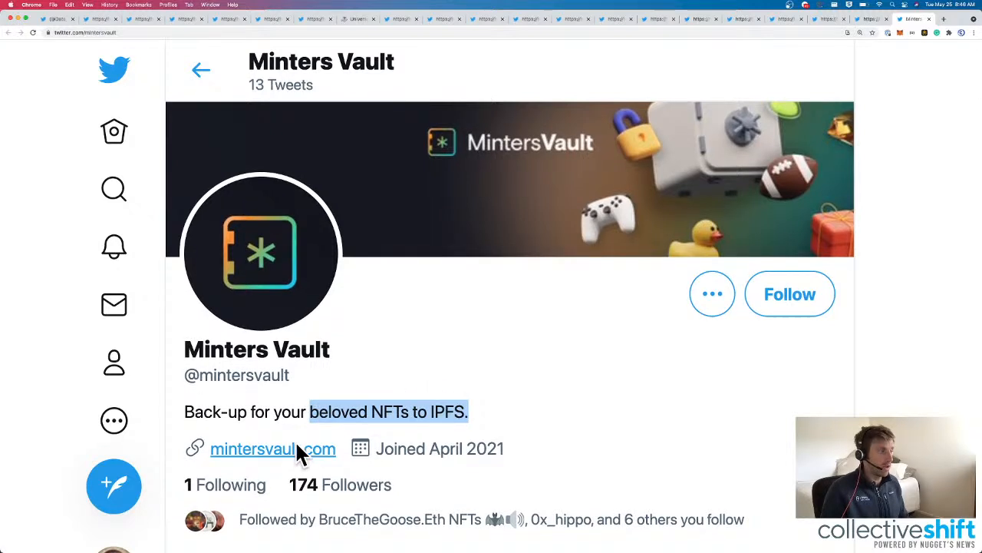
left_click(273, 448)
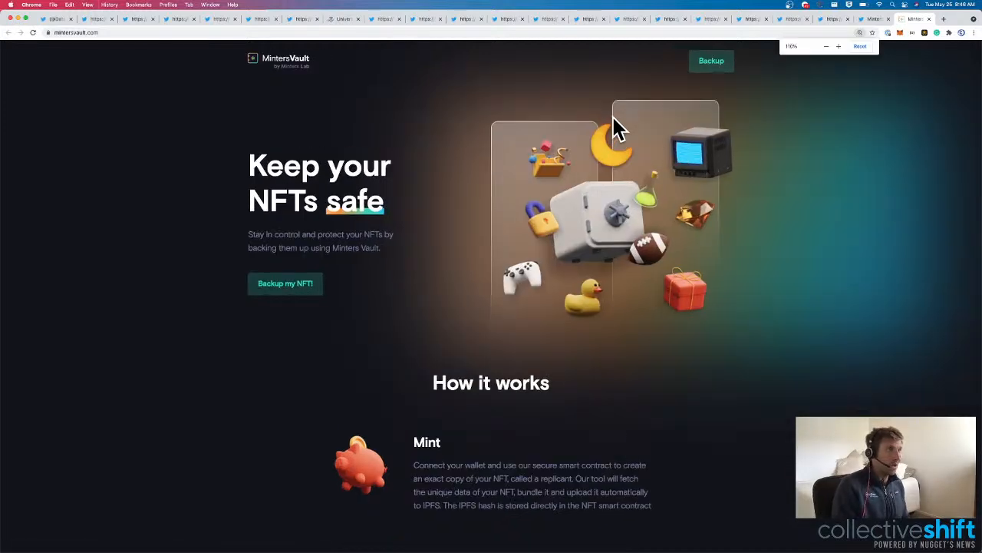
Zoom the page, begin 'Backup my NFT!' and connect the wallet so owned NFTs and the manual backup form are listed.
left_click(838, 46)
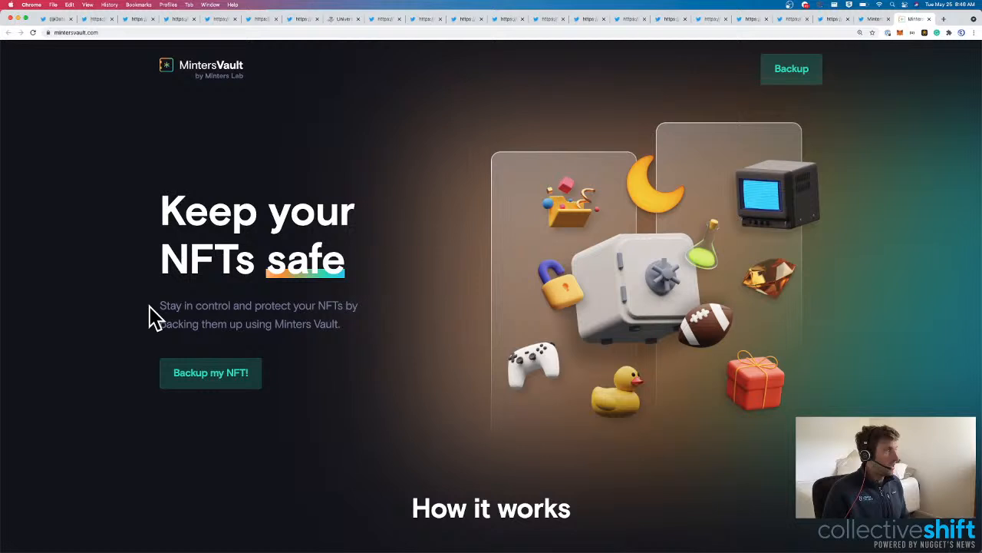
mouse_move(322, 323)
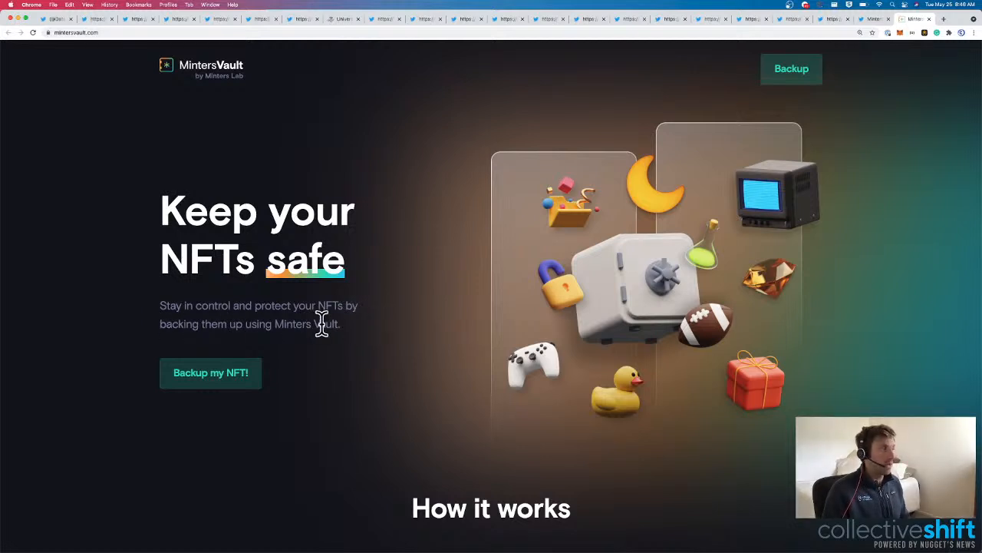
left_click(210, 373)
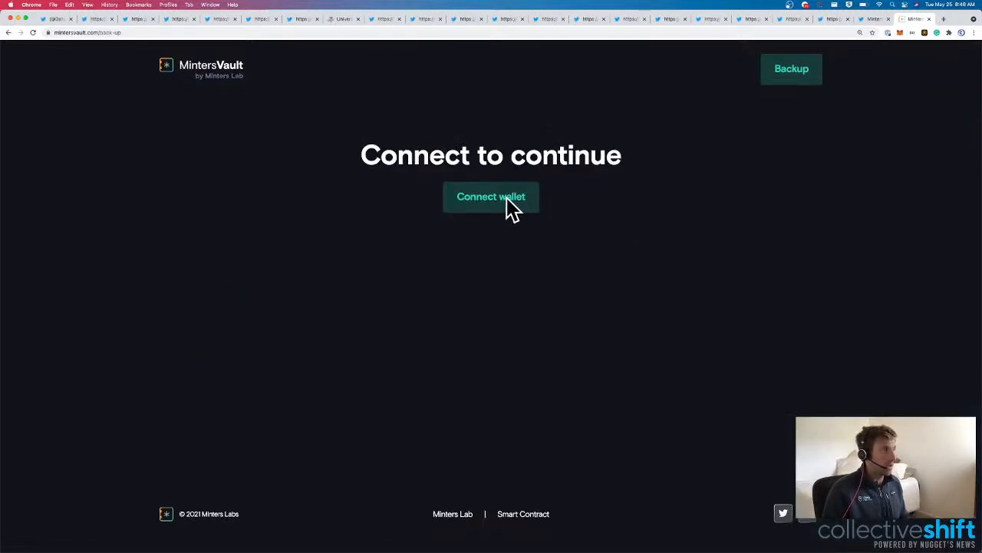
mouse_move(377, 295)
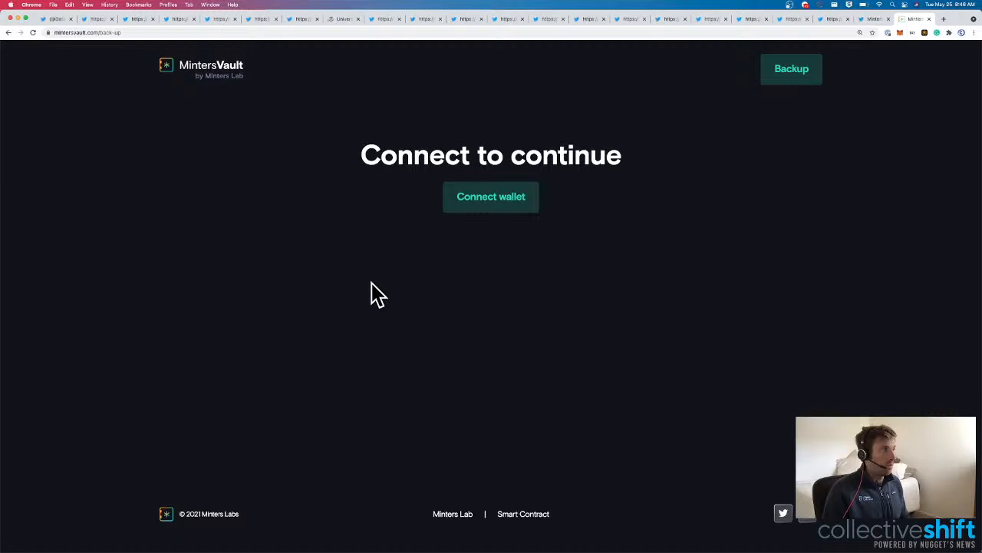
left_click(491, 197)
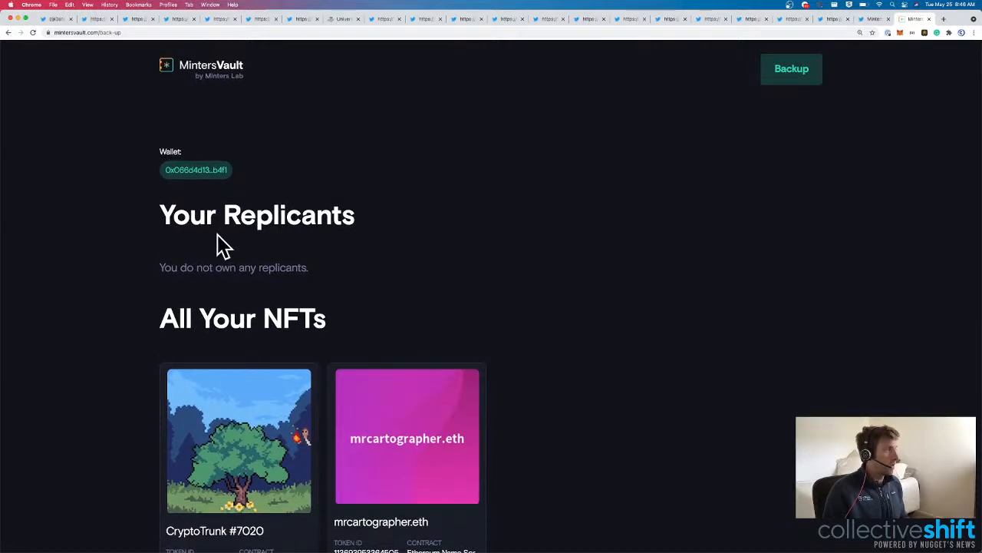
scroll("down", 3)
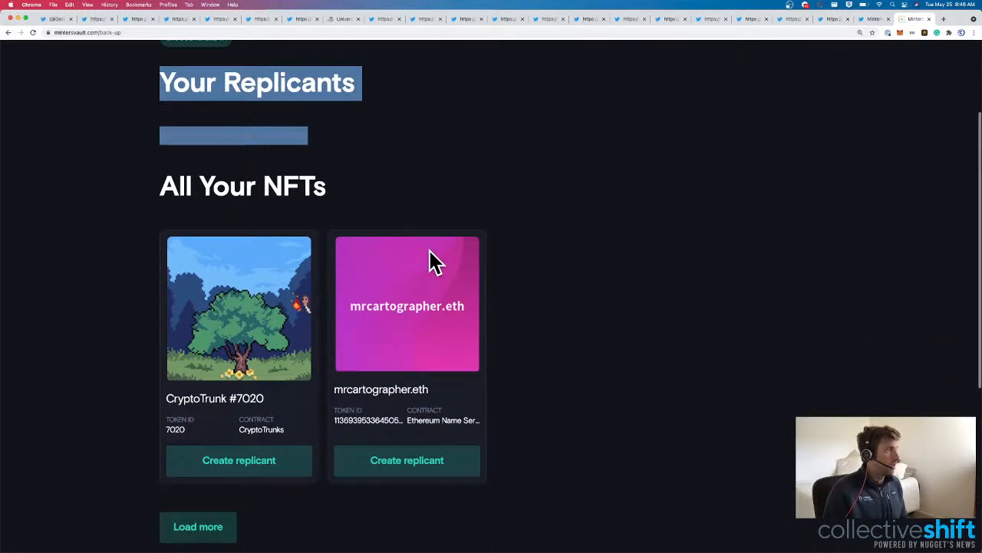
scroll("down", 3)
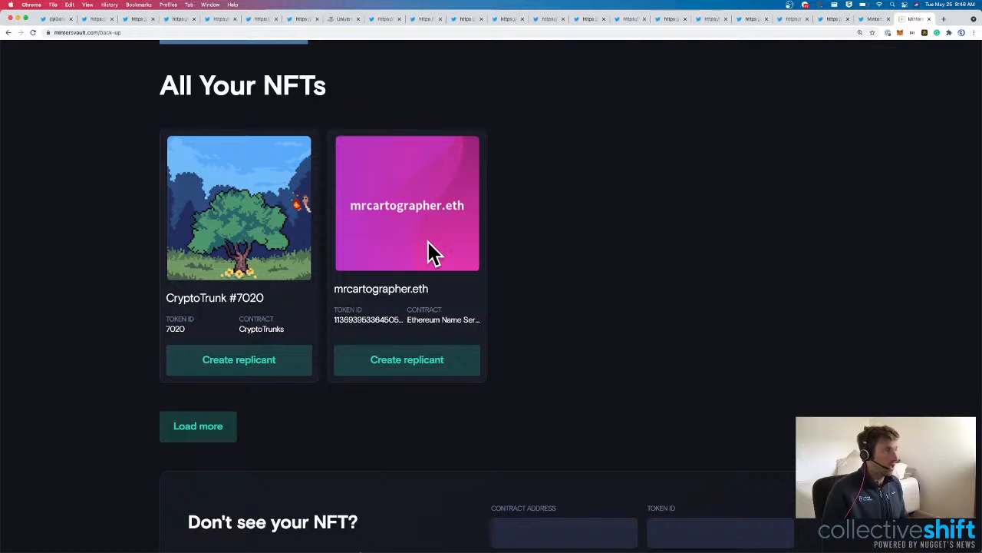
scroll("down", 3)
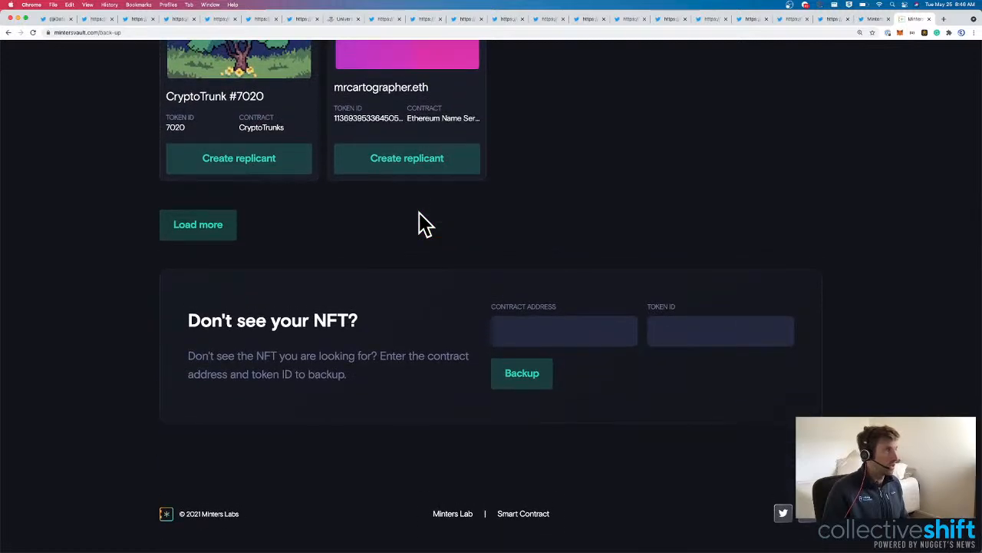
mouse_move(184, 243)
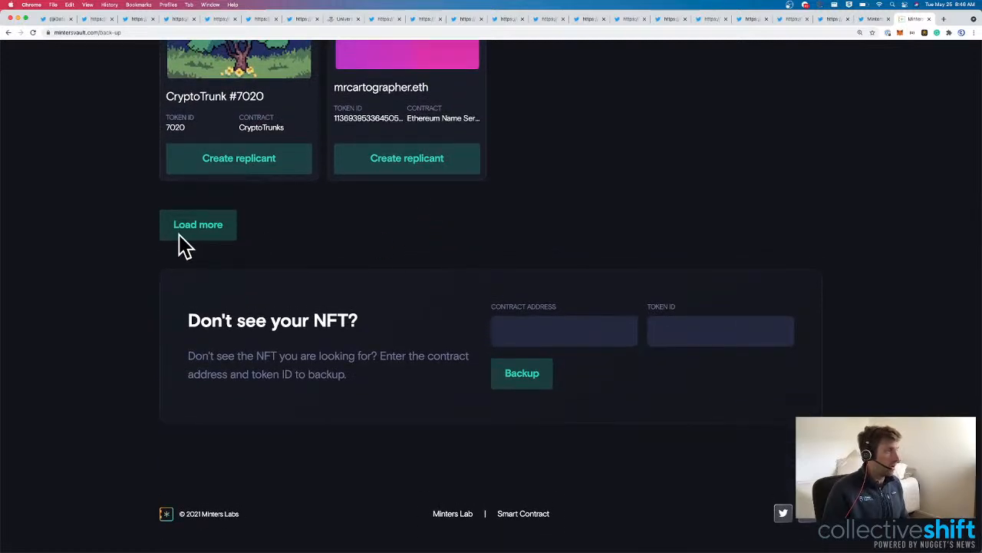
Choose 'Create replicant' for CryptoTrunk #7020, bringing up its mint, approve and swap steps.
left_click(240, 157)
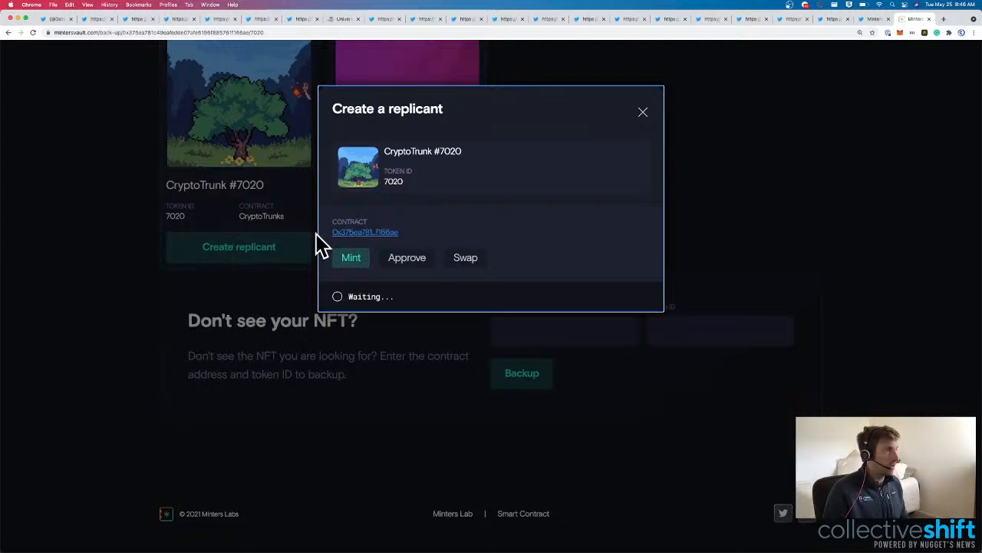
mouse_move(391, 146)
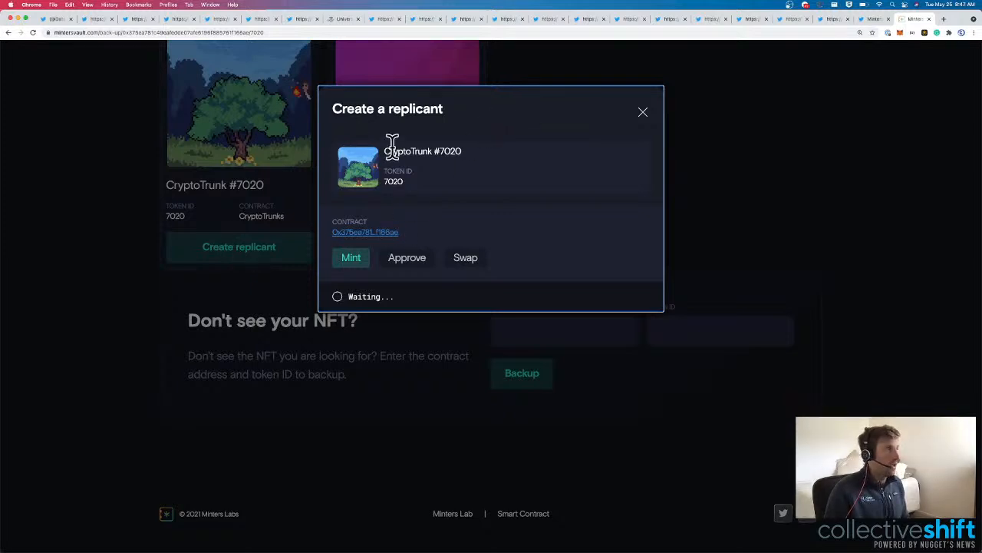
mouse_move(384, 161)
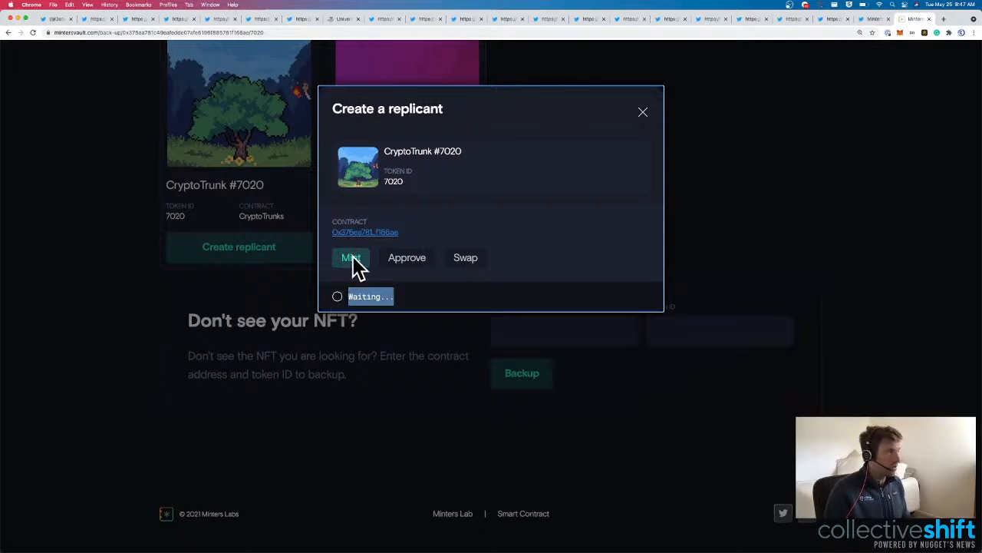
mouse_move(479, 274)
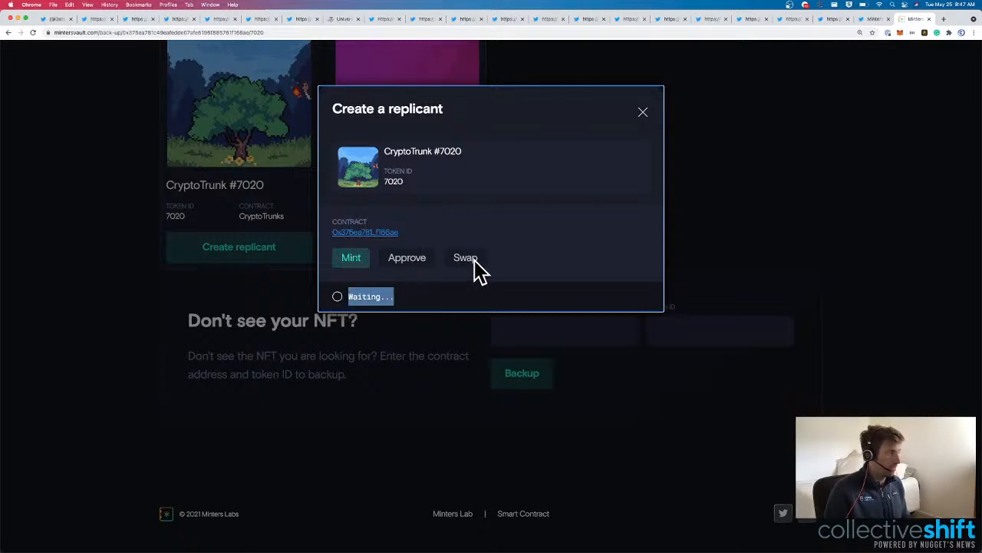
mouse_move(512, 218)
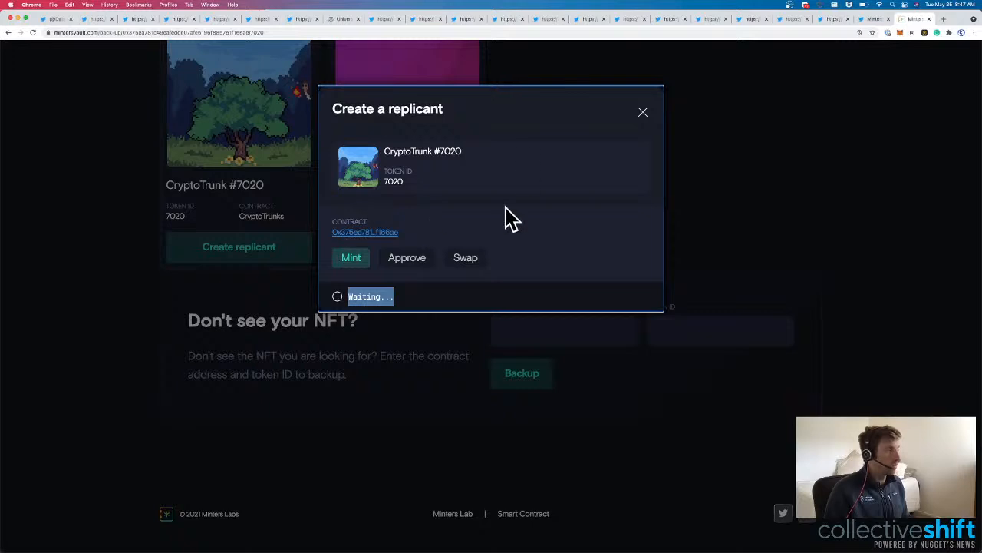
mouse_move(821, 74)
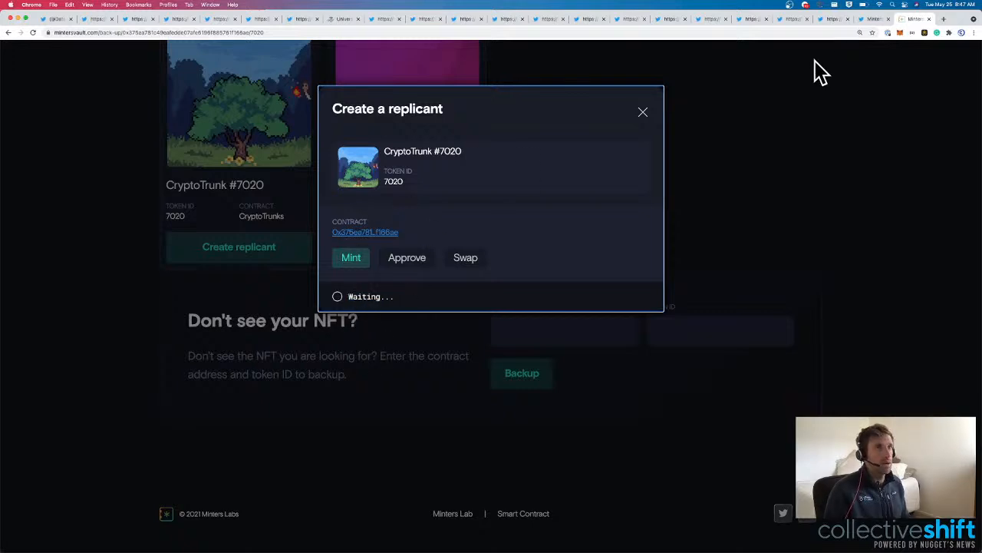
mouse_move(908, 43)
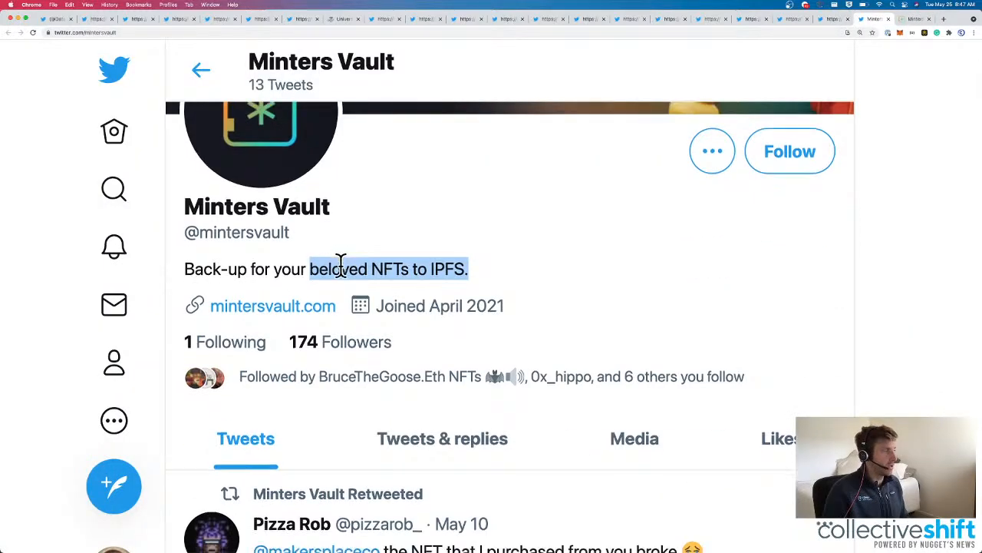
Bring up the quoted tweet about NFT metadata not resolving on IPFS and highlight 'resolve'.
scroll("down", 3)
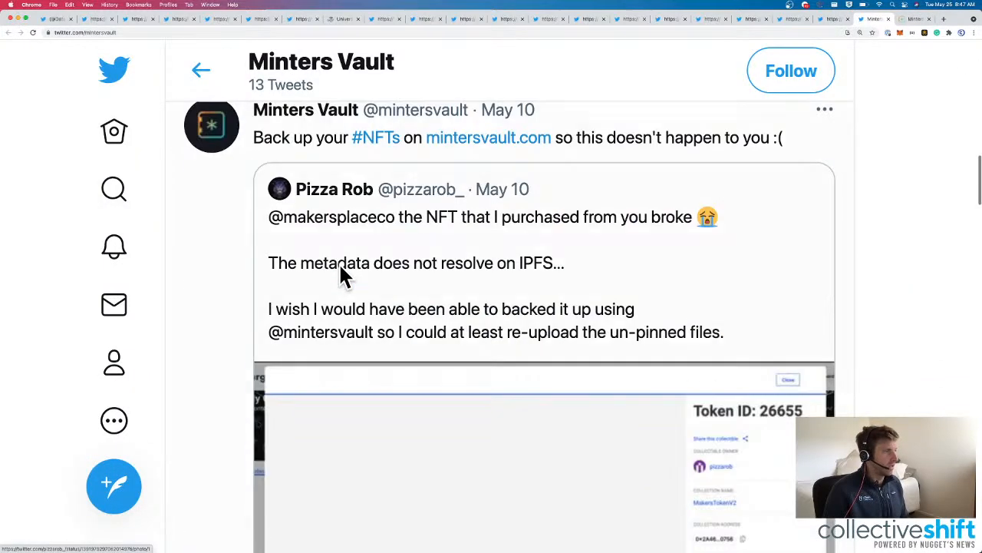
scroll("down", 3)
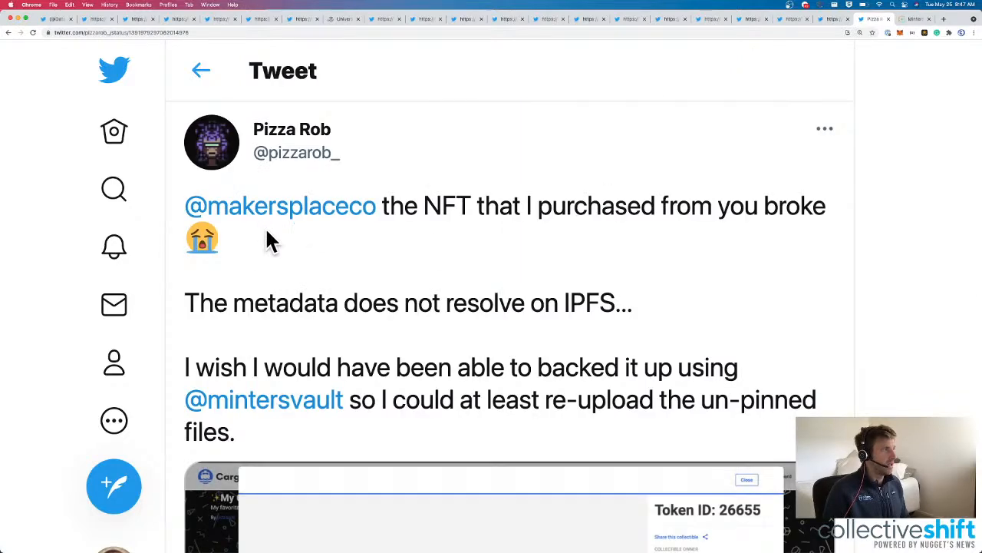
scroll("down", 3)
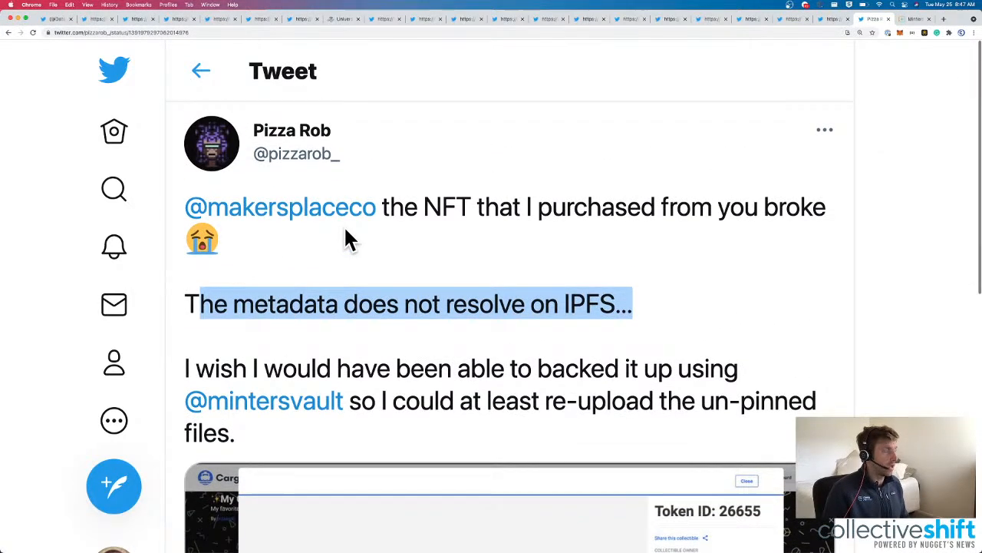
left_click(913, 19)
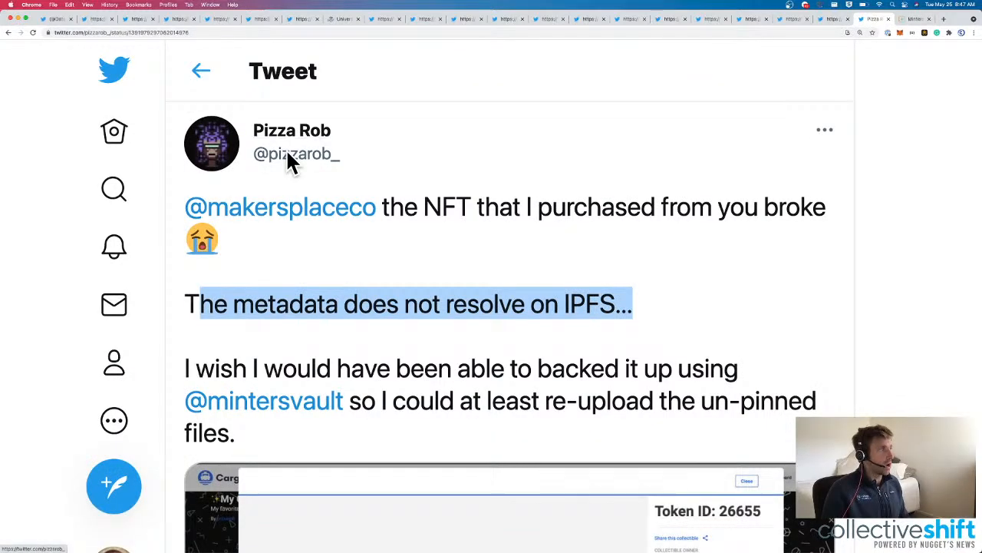
mouse_move(292, 130)
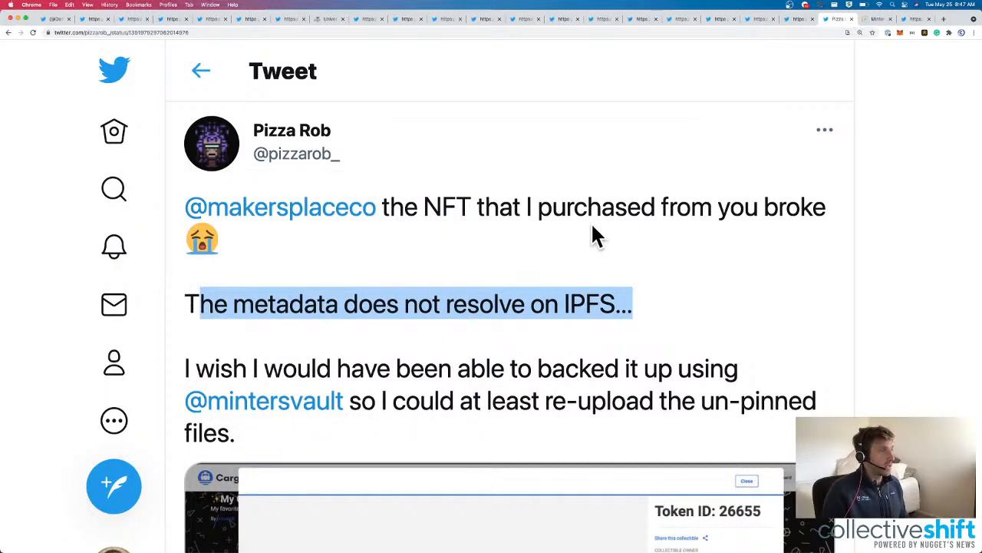
scroll("down", 3)
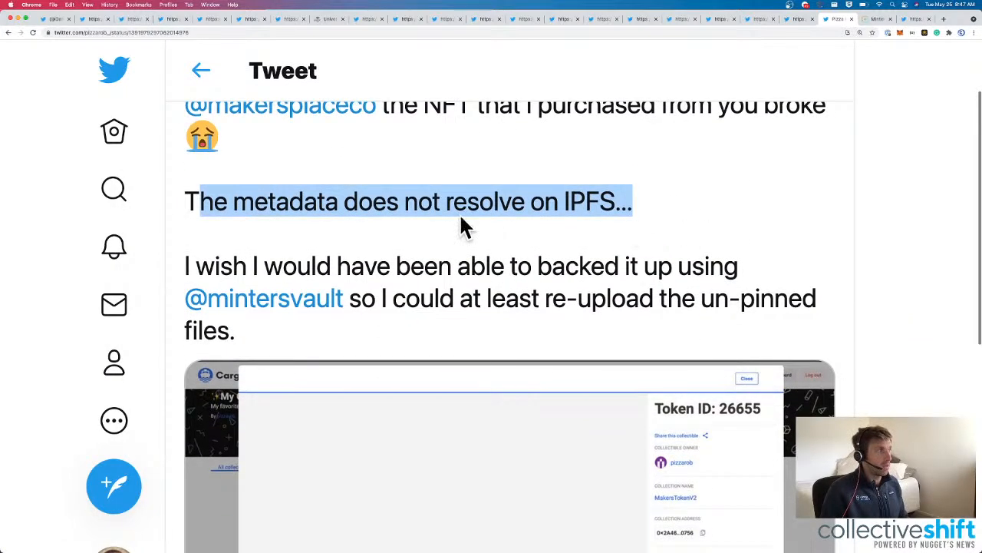
double_click(485, 201)
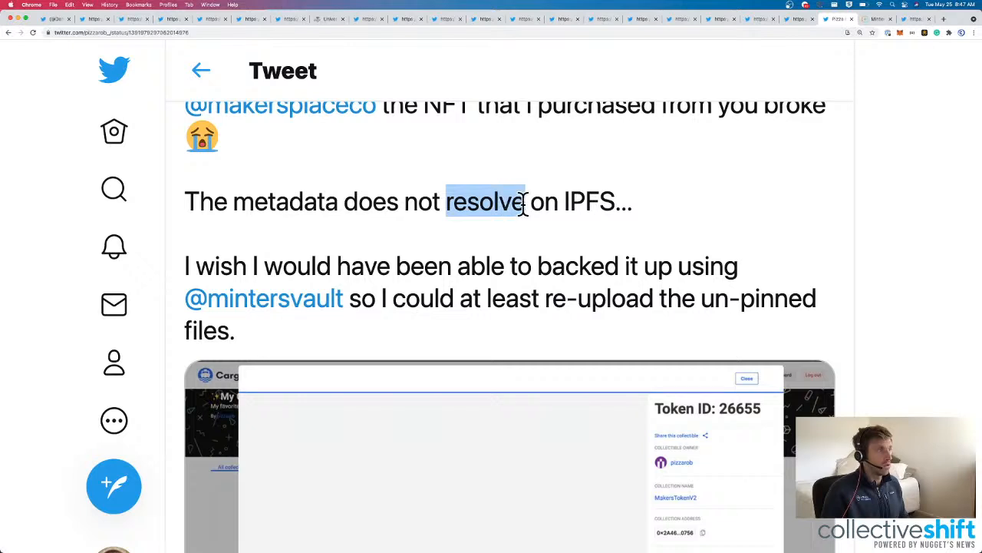
View the tweet's attached token screenshot enlarged, then dismiss the viewer.
scroll("down", 3)
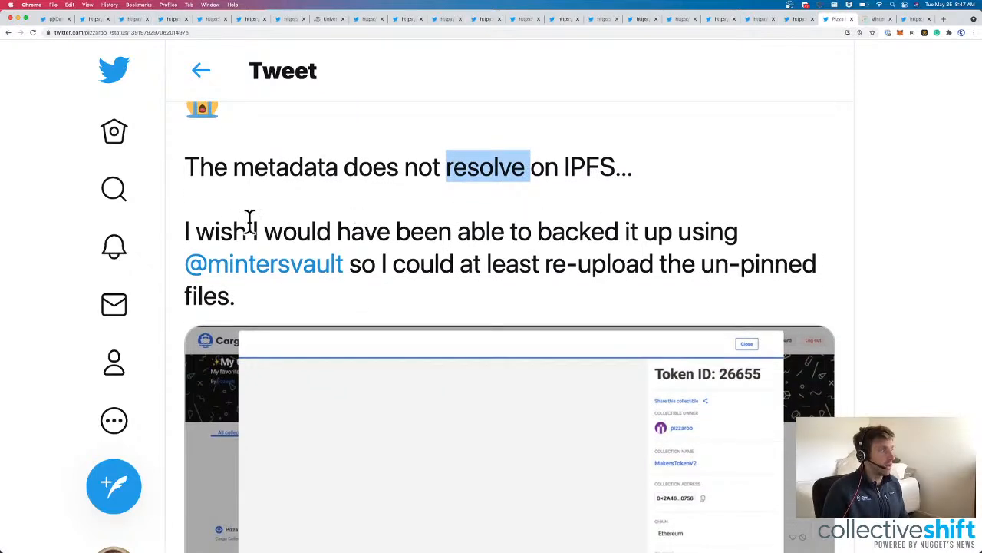
scroll("down", 3)
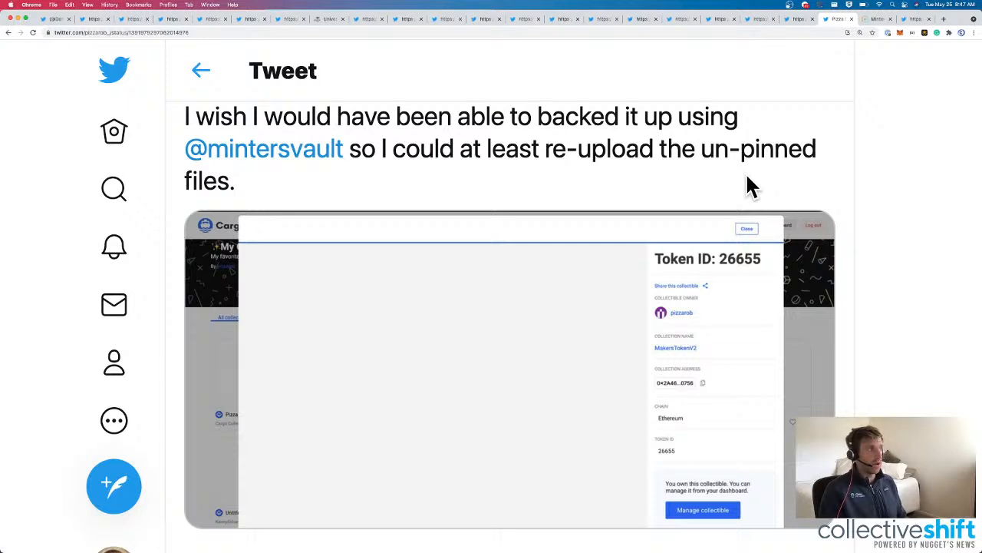
left_click(442, 369)
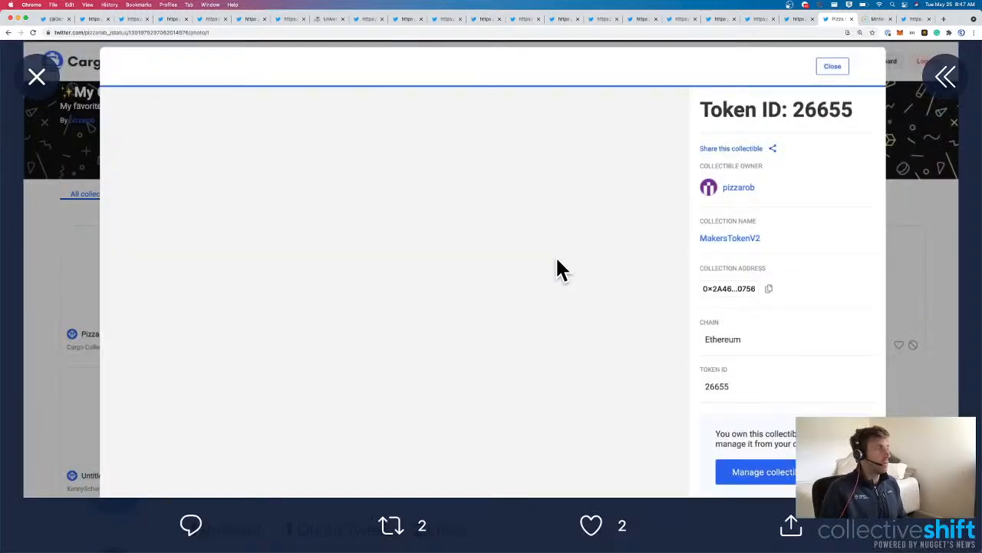
mouse_move(580, 181)
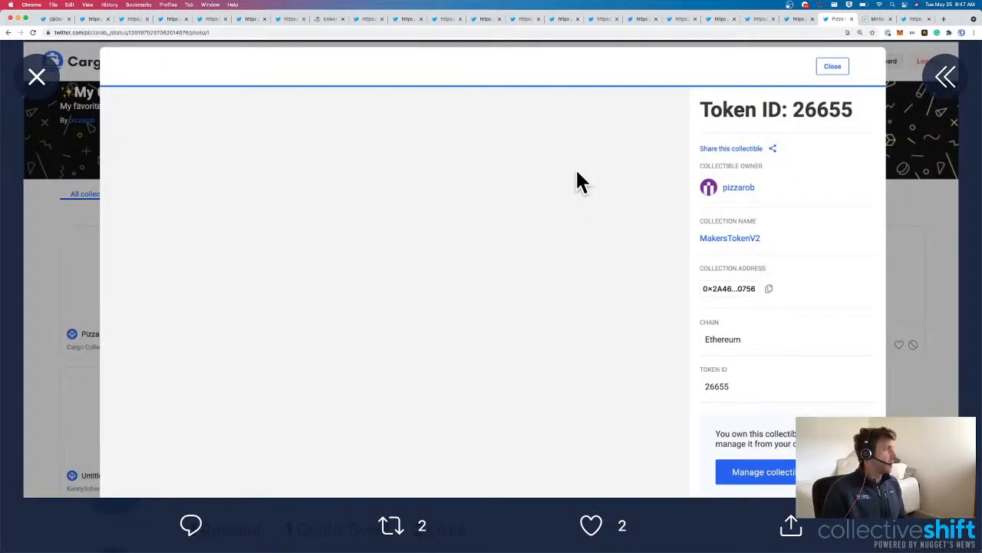
mouse_move(12, 54)
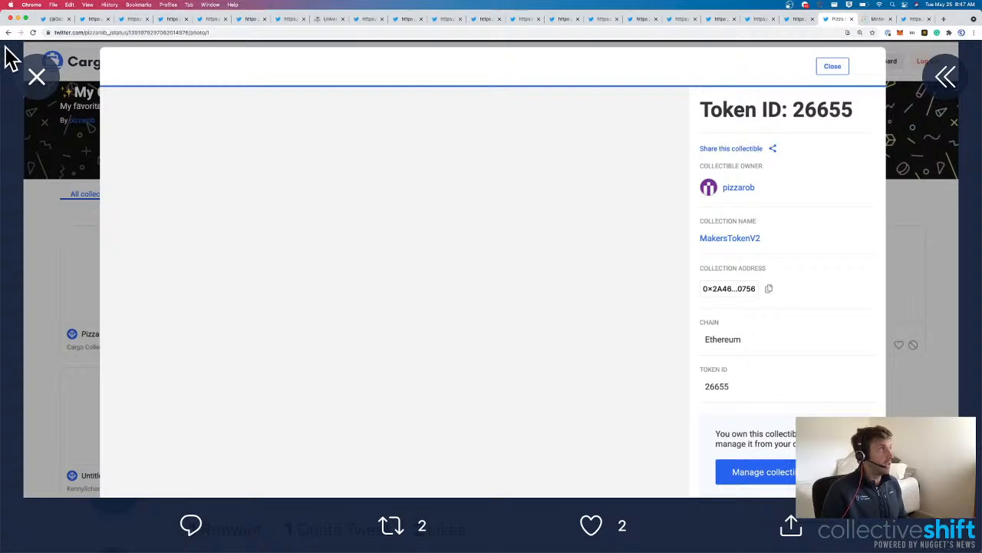
left_click(832, 66)
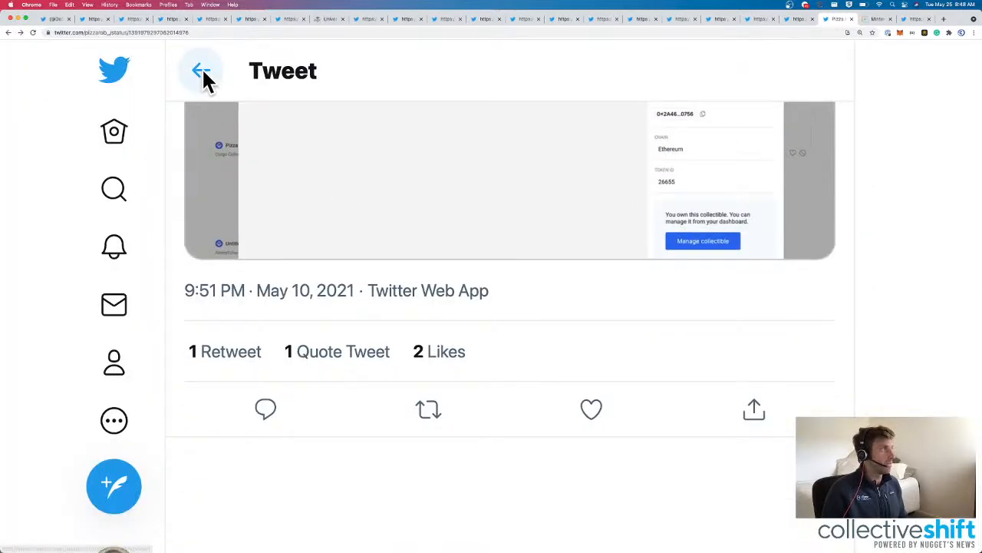
Return to Minters Vault's tweets and read the thread on which artists' NFTs deserve IPFS backup.
left_click(201, 71)
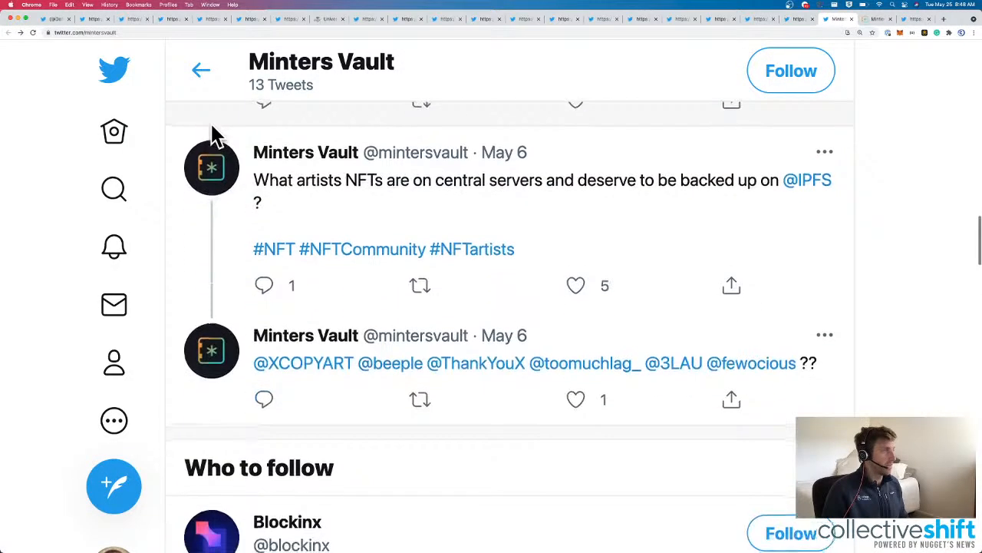
left_click(537, 180)
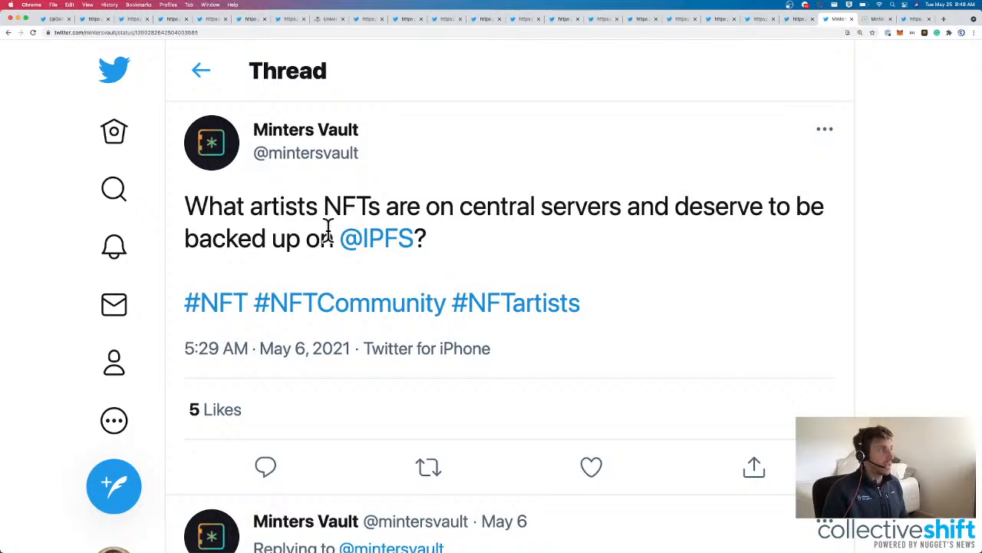
mouse_move(535, 249)
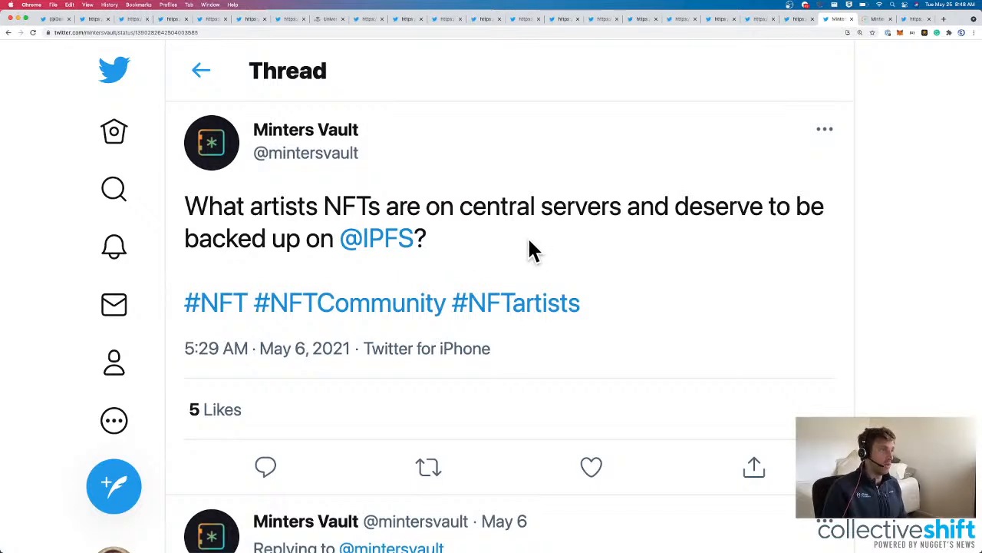
scroll("down", 3)
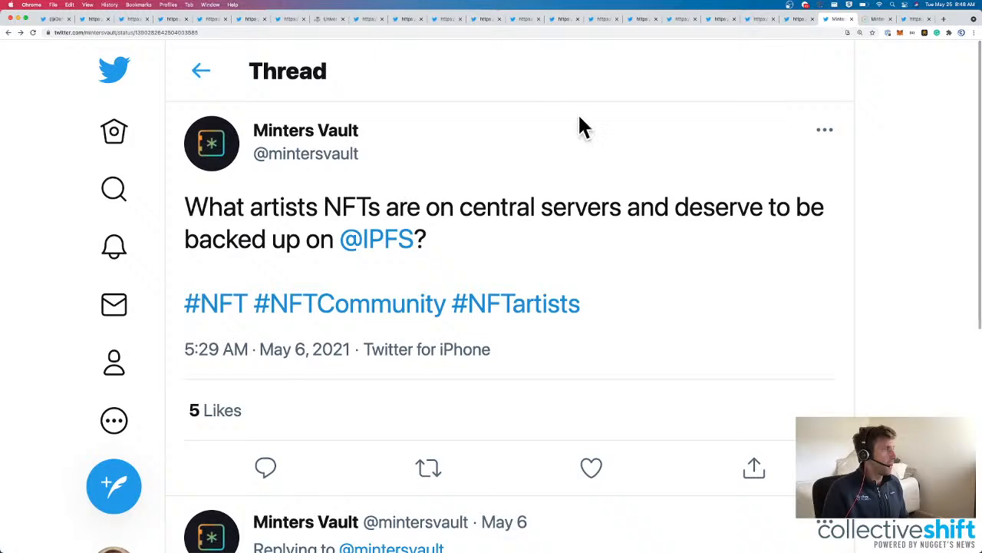
mouse_move(854, 28)
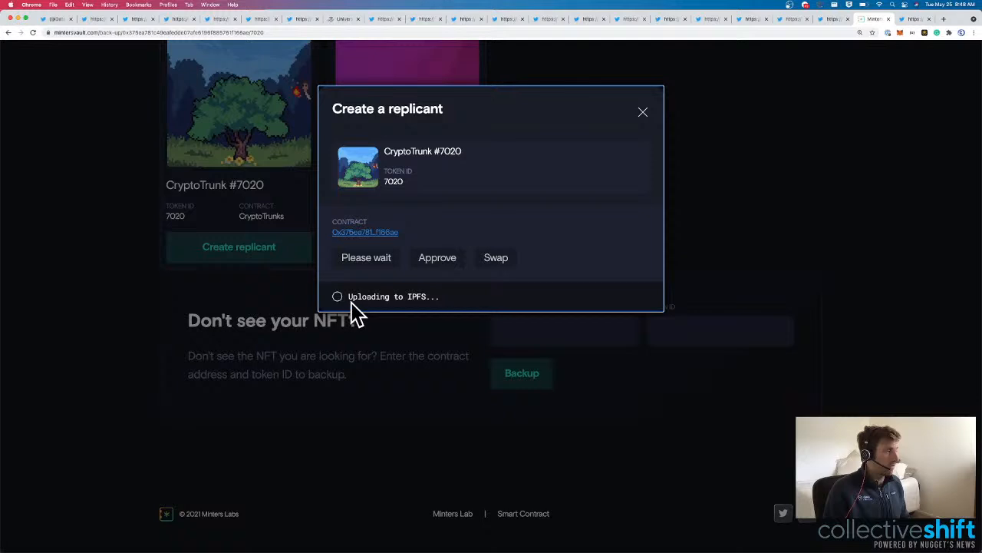
Review the IPFS upload status and CryptoTrunk #7020 metadata, highlighting the trait_type field.
double_click(393, 296)
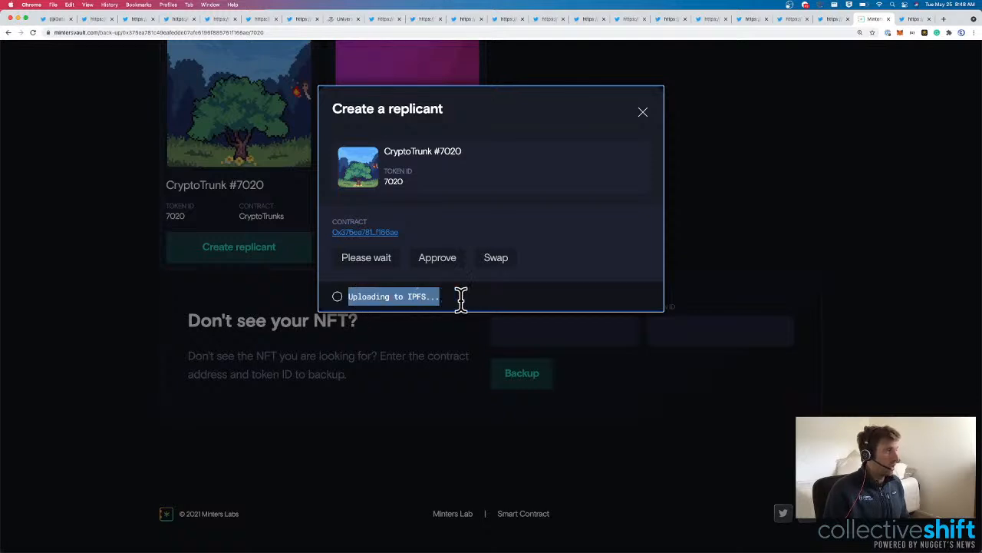
mouse_move(473, 310)
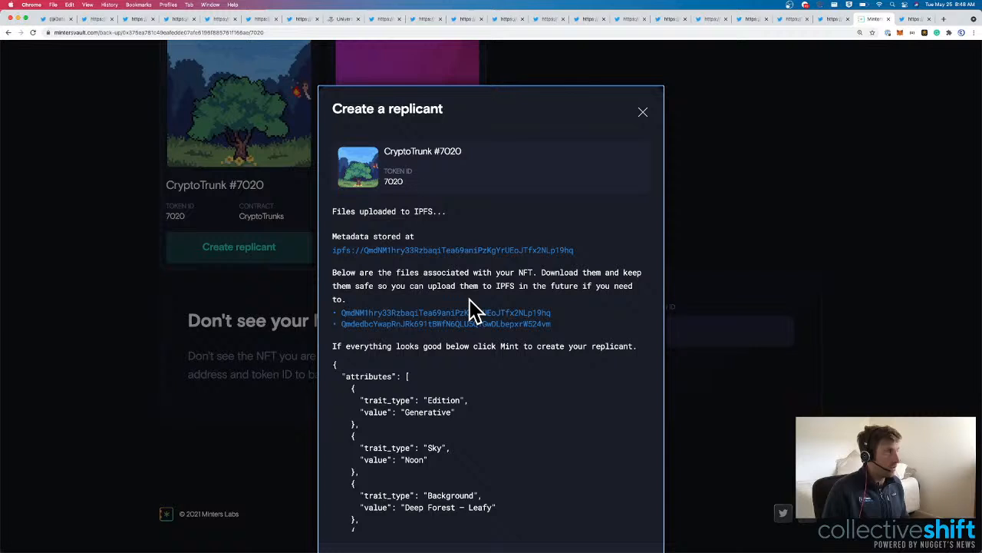
scroll("down", 3)
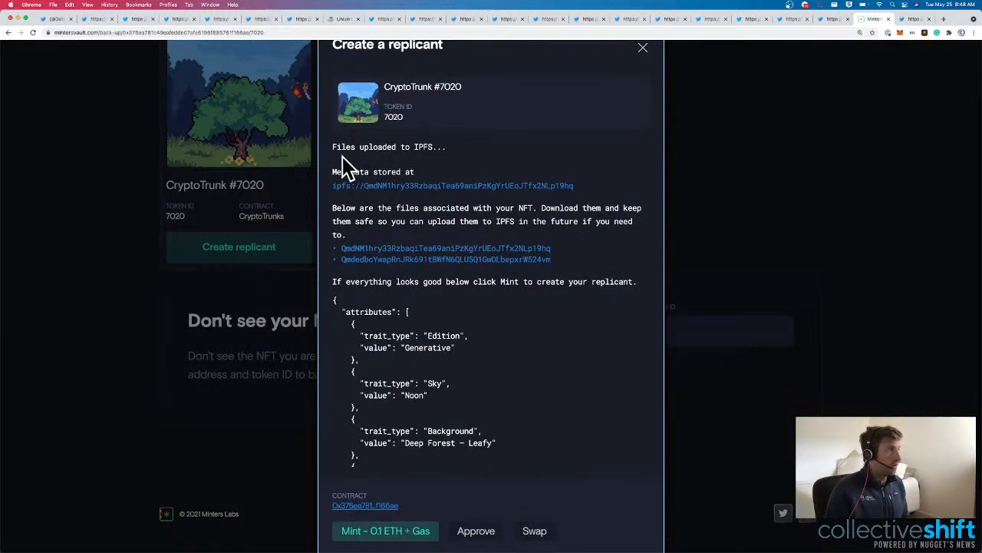
mouse_move(422, 187)
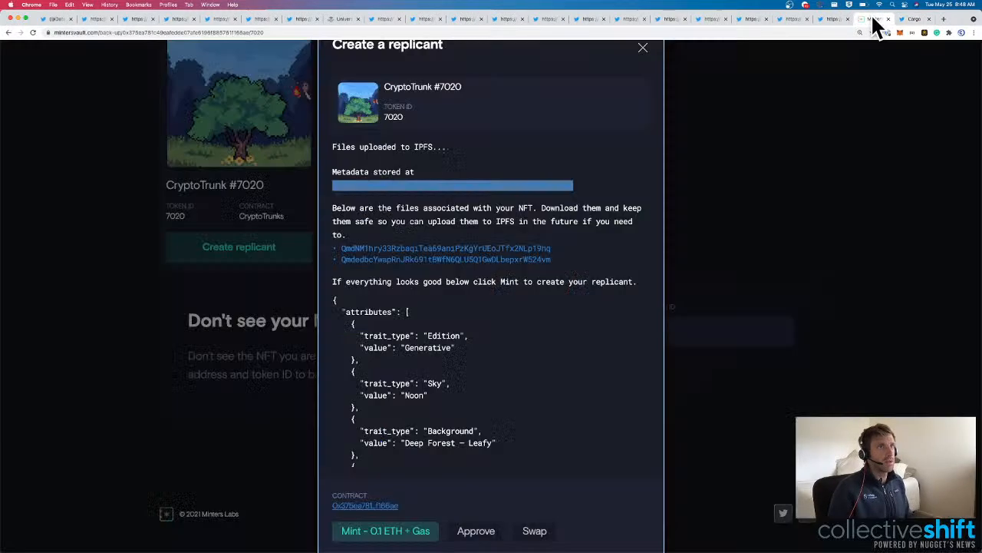
scroll("down", 3)
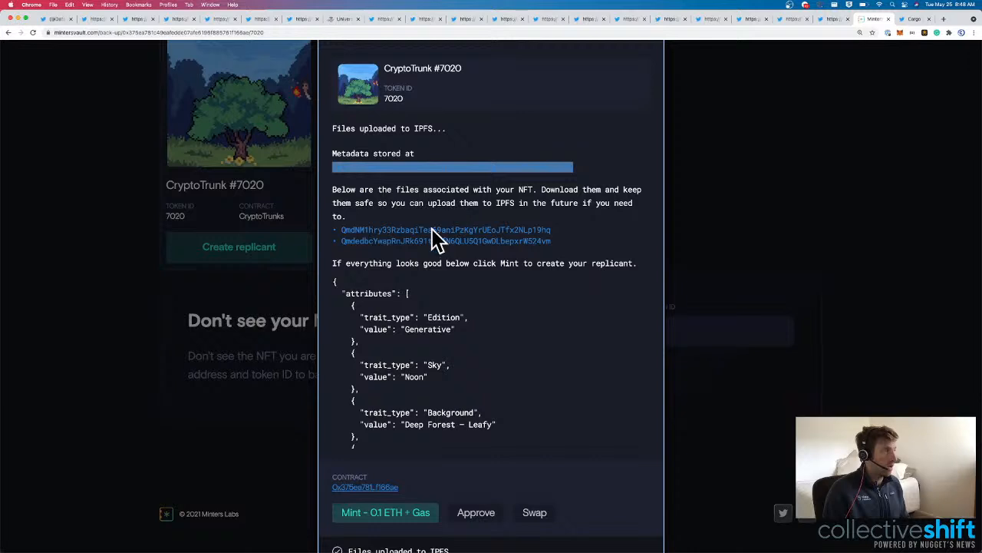
scroll("down", 3)
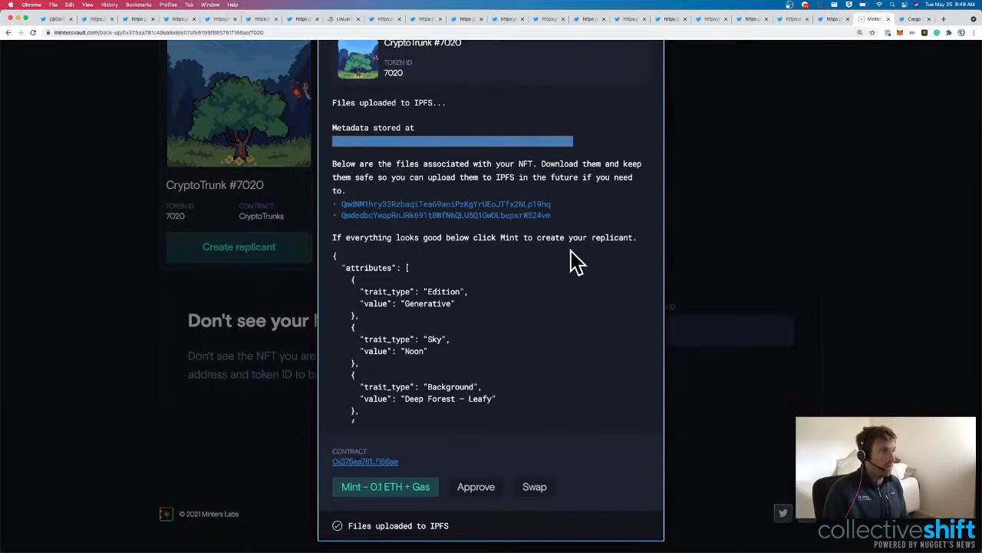
mouse_move(488, 307)
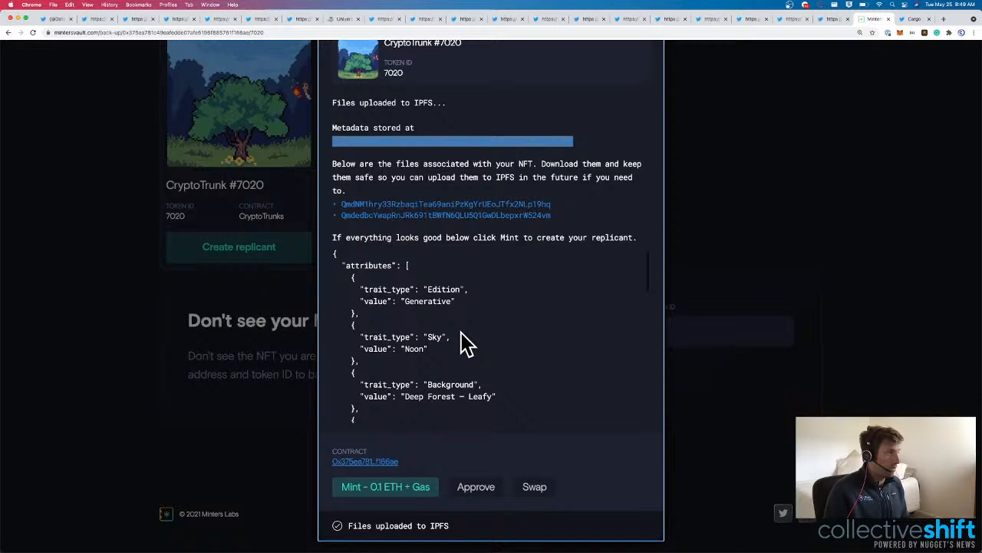
scroll("down", 3)
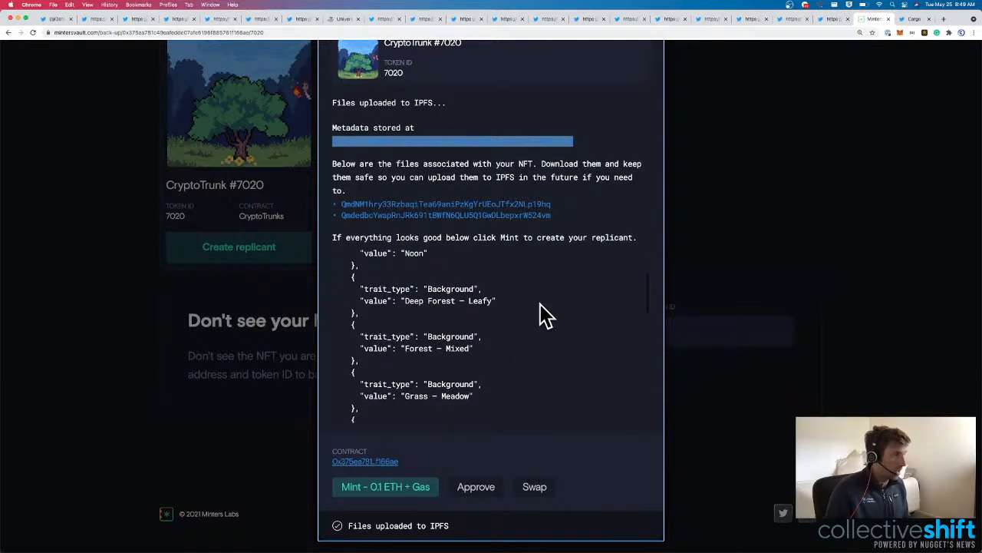
scroll("up", 3)
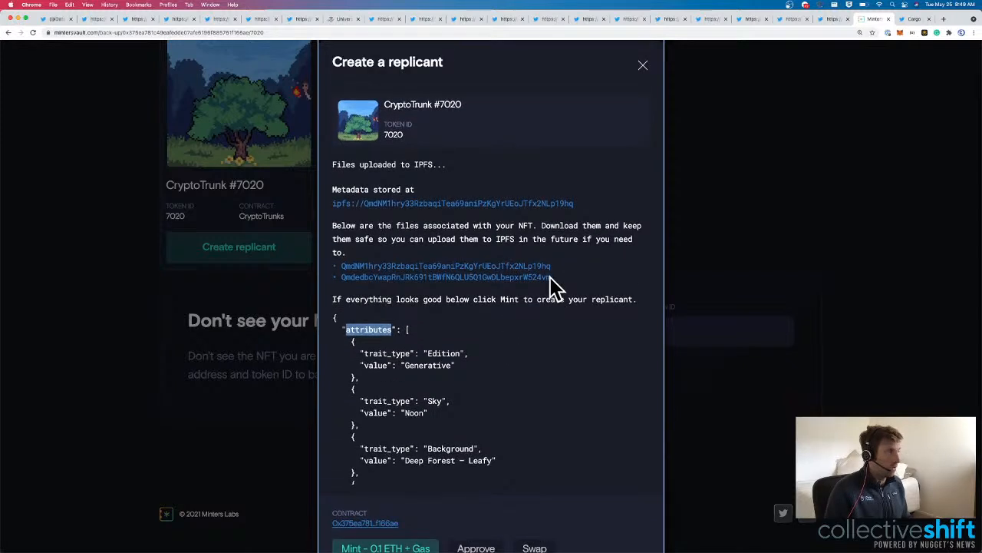
scroll("down", 3)
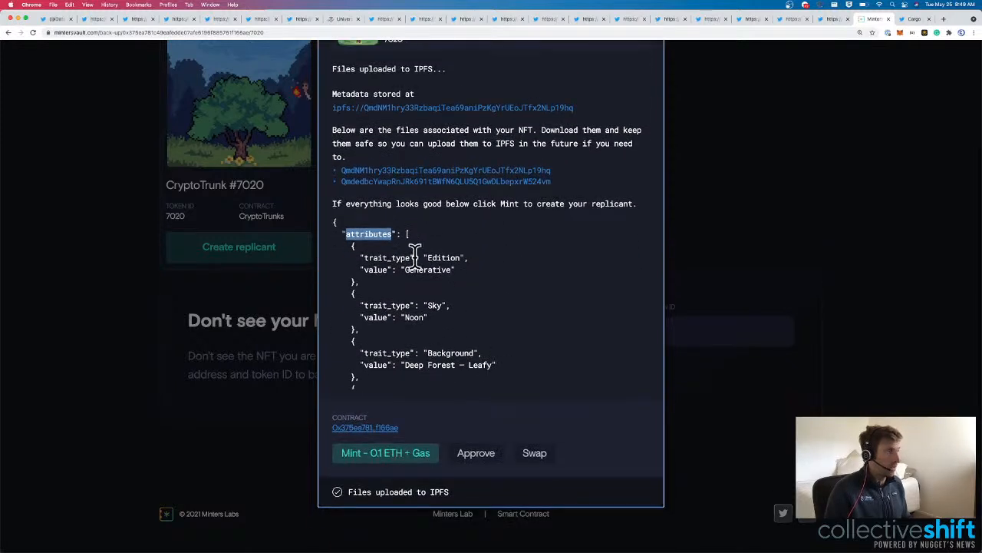
double_click(396, 258)
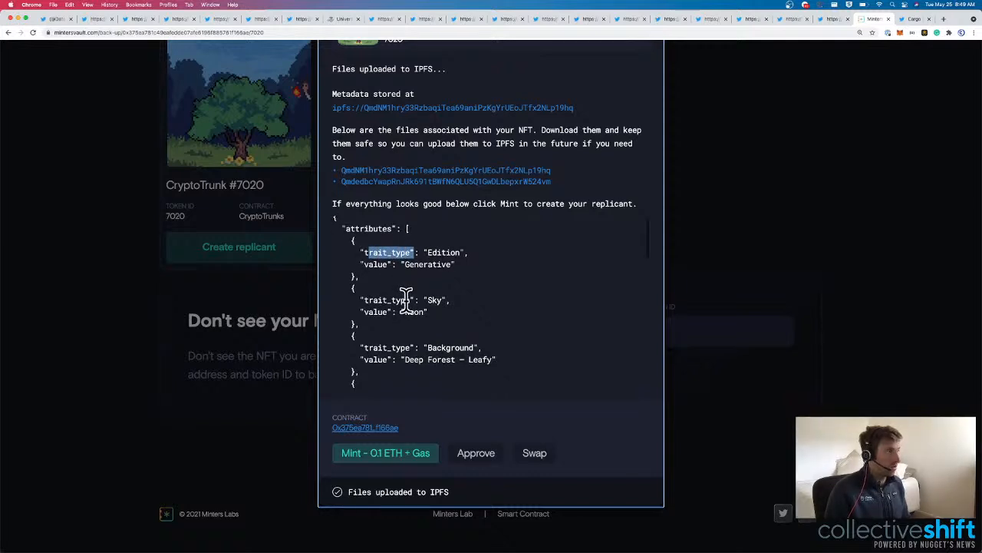
mouse_move(414, 295)
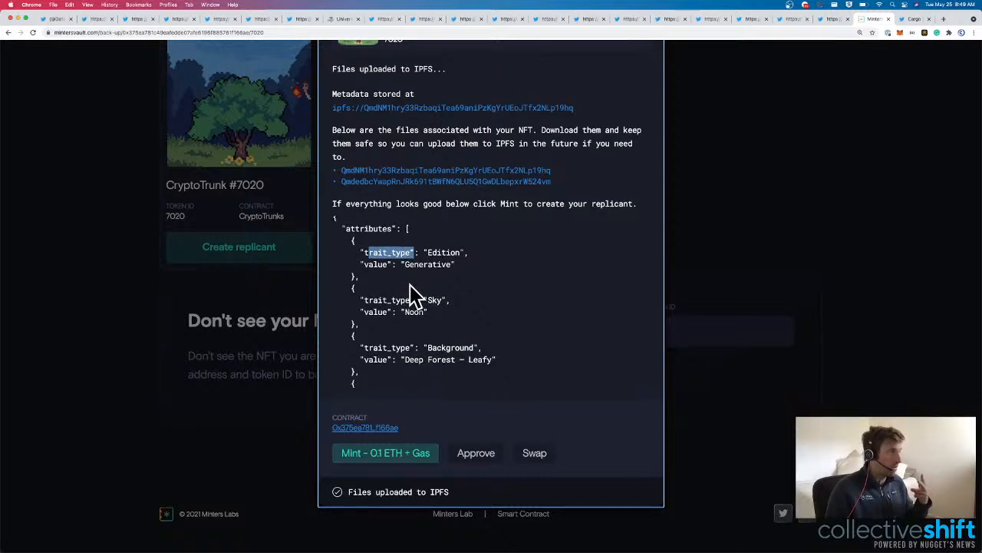
Check the metadata's external URL, then start the 0.1 ETH + gas mint of the replicant.
scroll("down", 3)
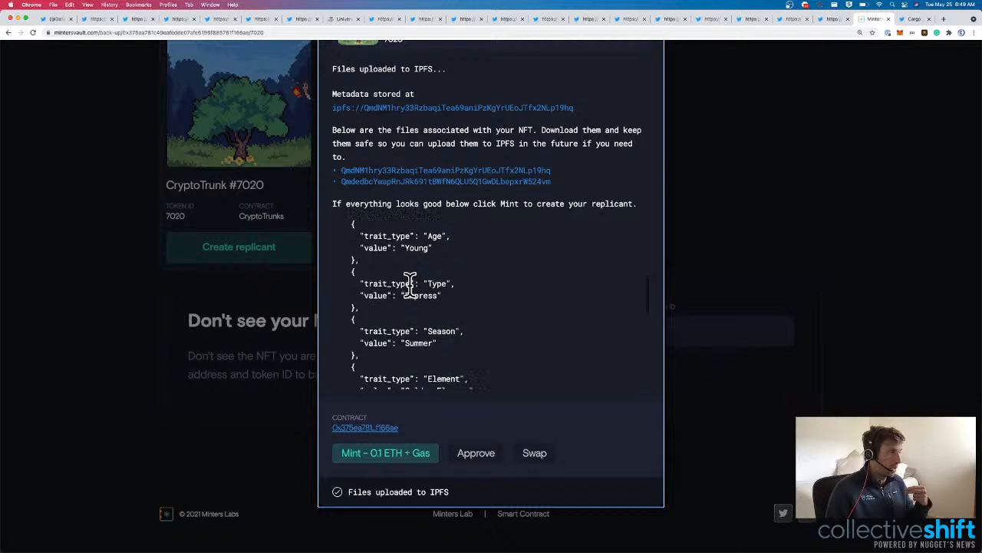
scroll("down", 3)
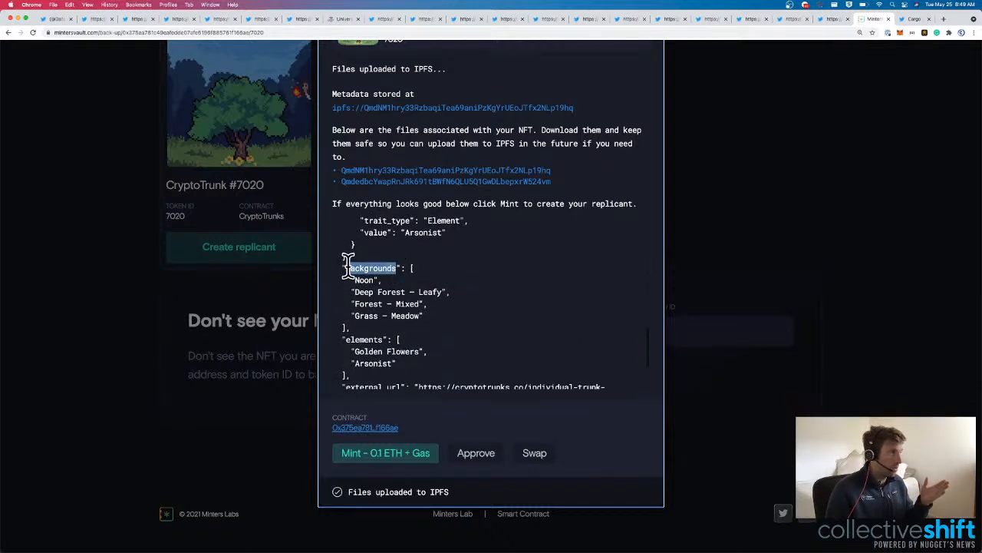
scroll("down", 3)
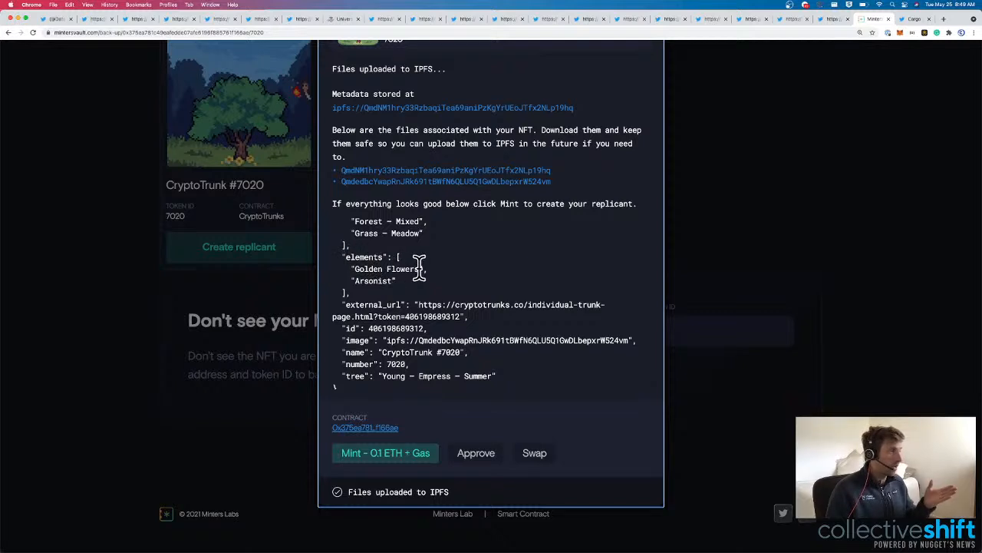
scroll("down", 3)
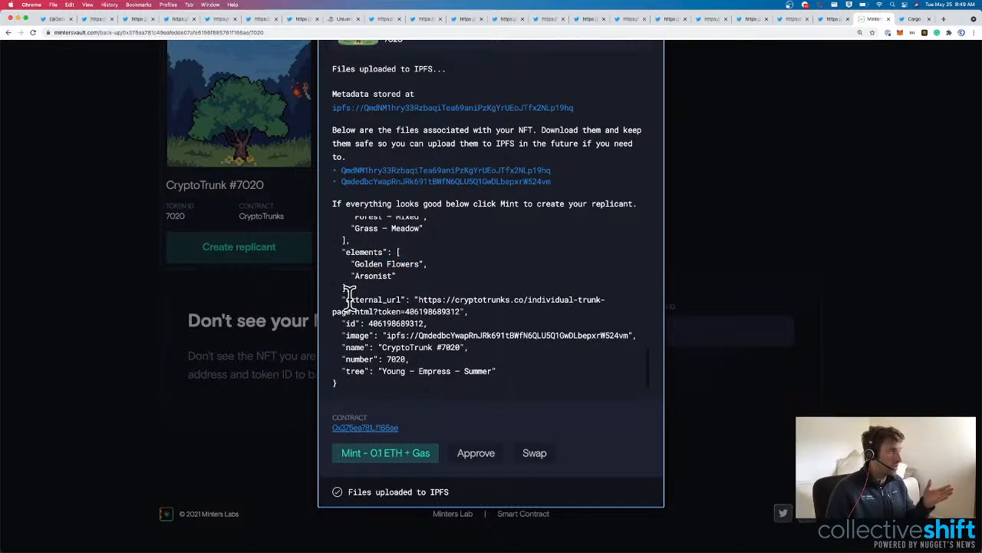
double_click(375, 299)
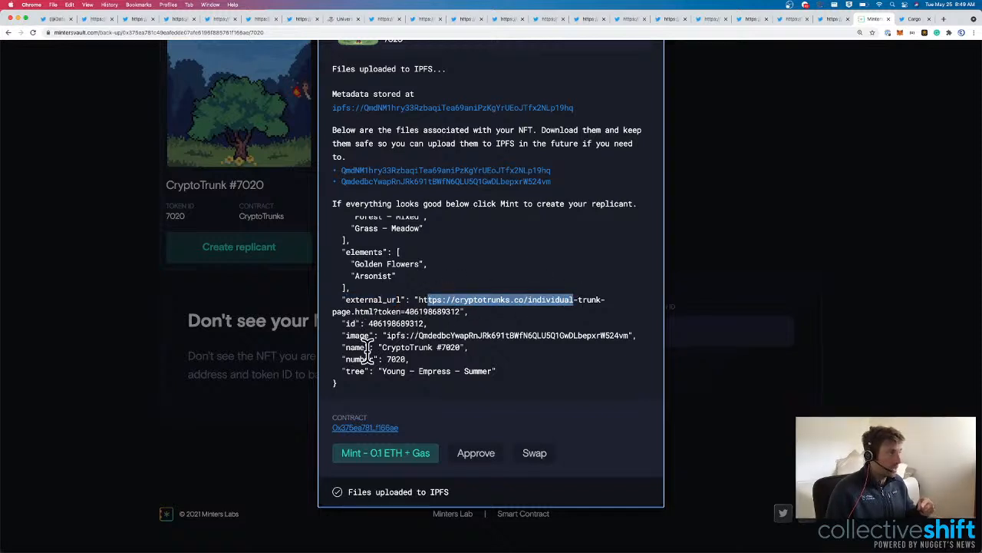
mouse_move(369, 370)
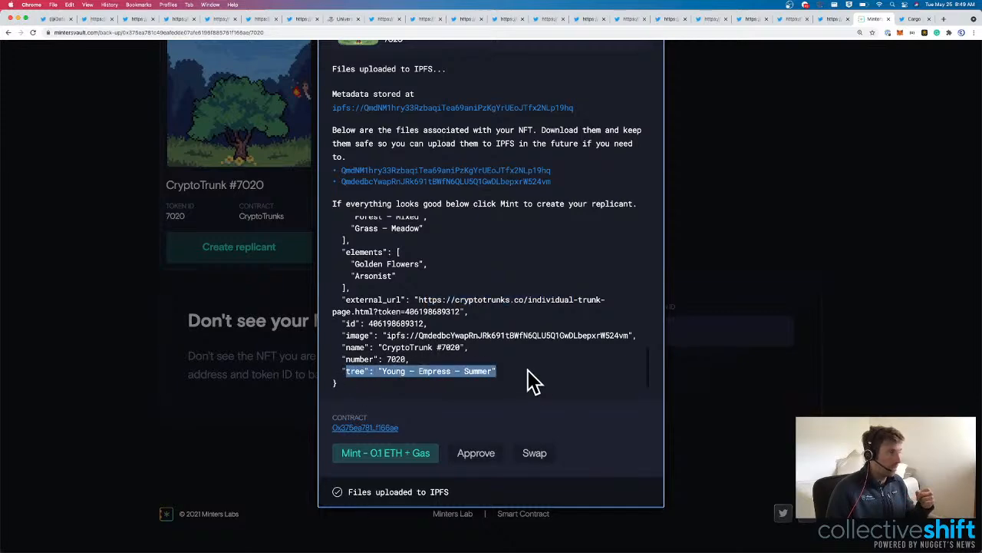
left_click(385, 451)
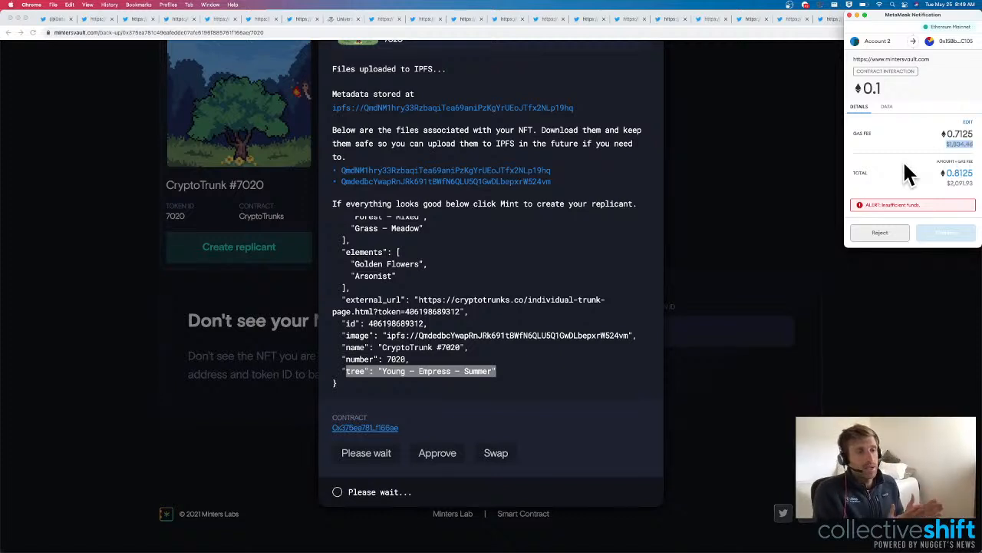
mouse_move(887, 202)
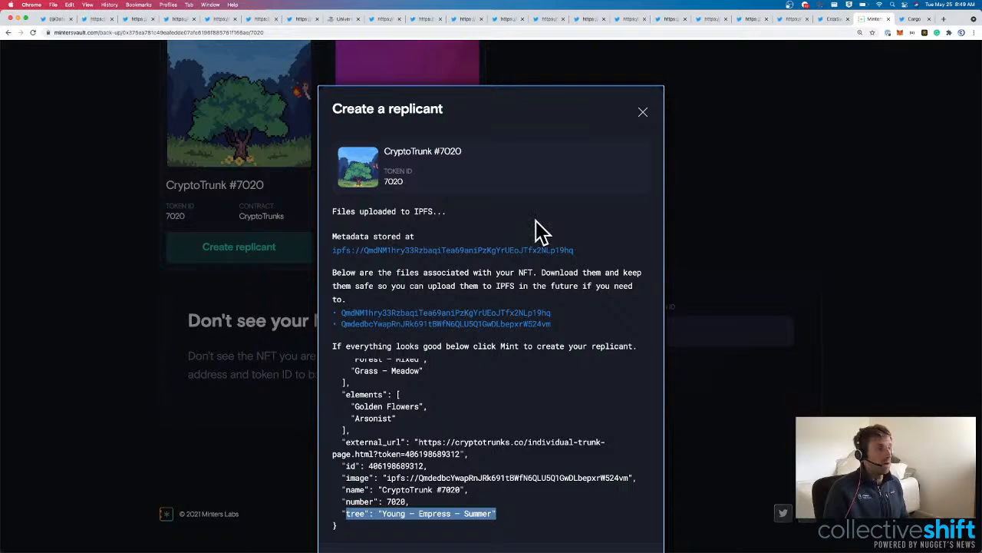
mouse_move(905, 28)
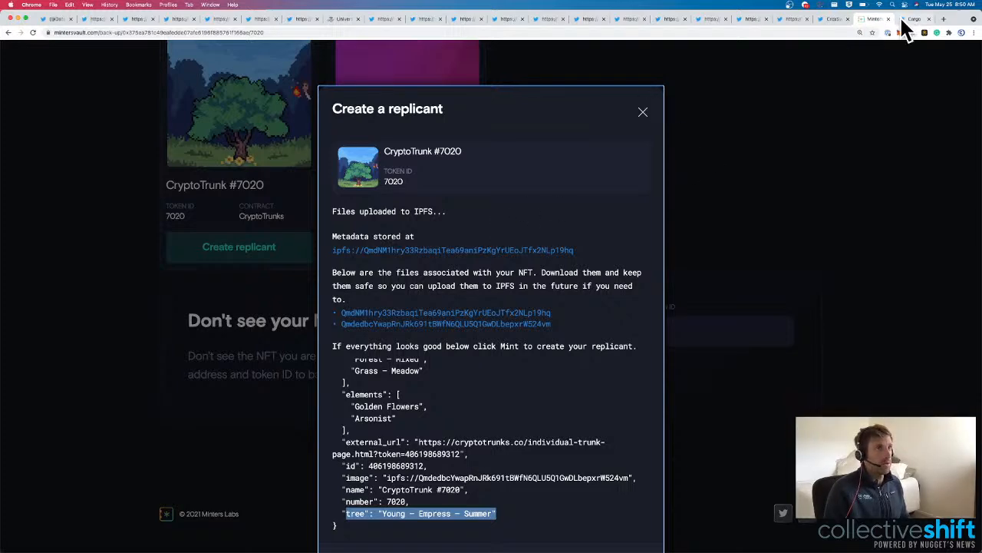
Read Cargo's Twitter profile bio and follow its cargo.build link to the website.
left_click(914, 18)
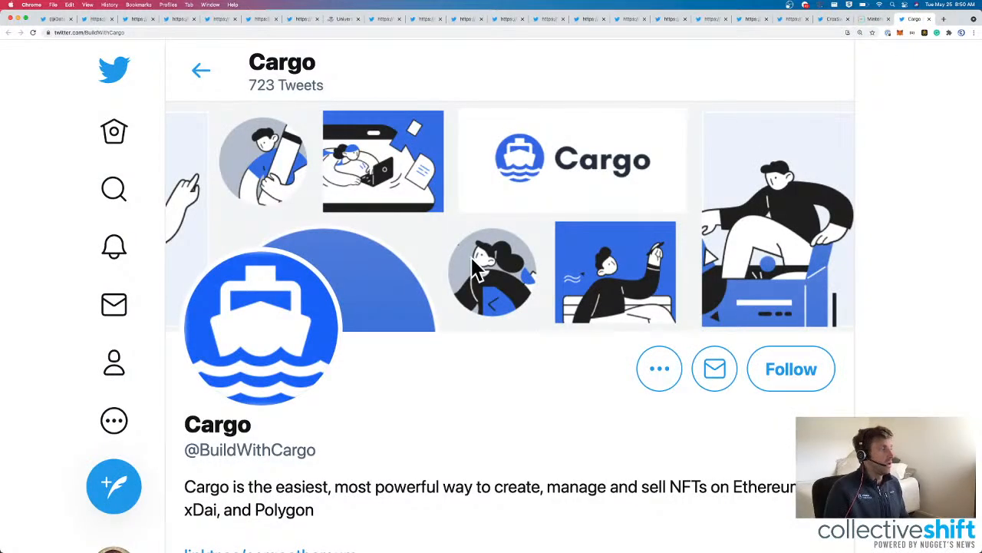
scroll("down", 3)
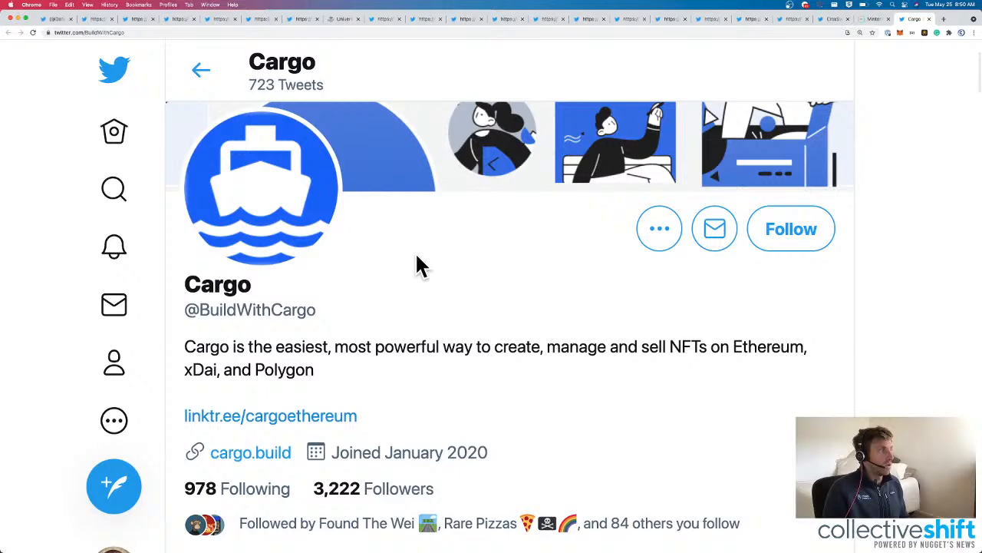
scroll("up", 3)
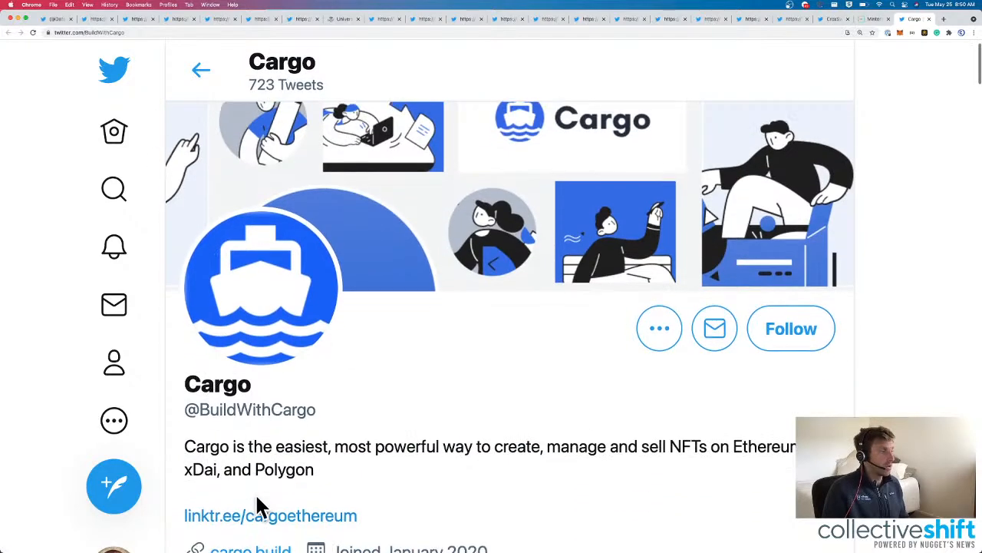
scroll("down", 3)
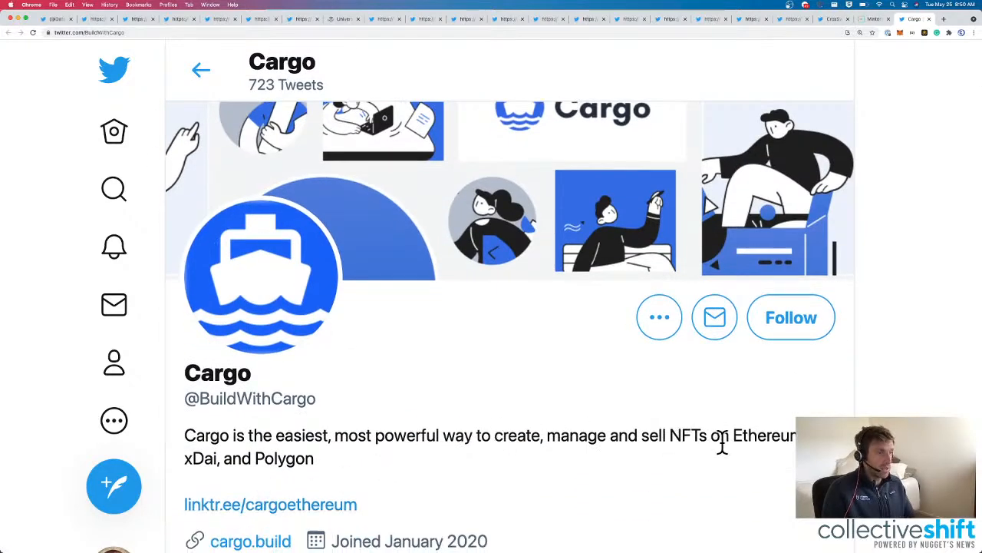
scroll("down", 3)
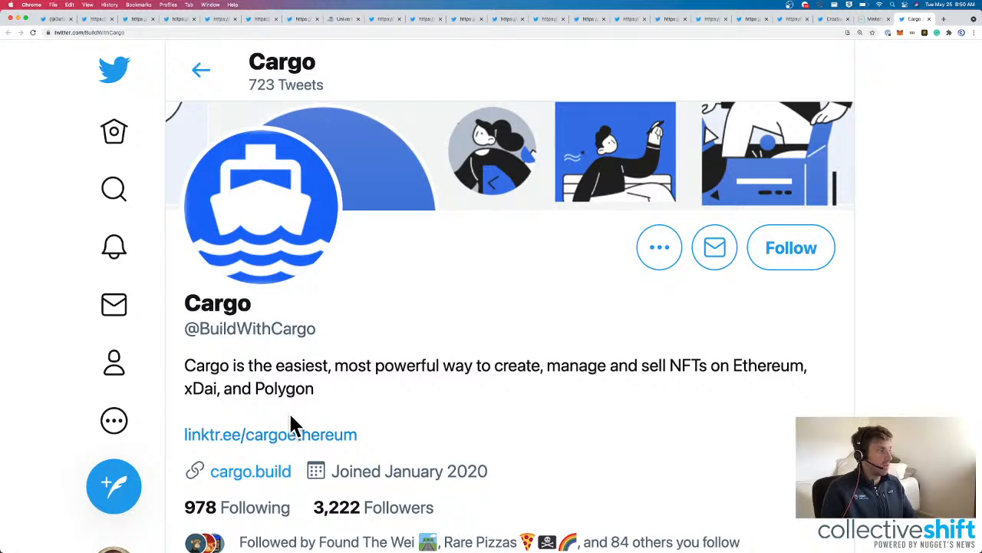
left_click(250, 470)
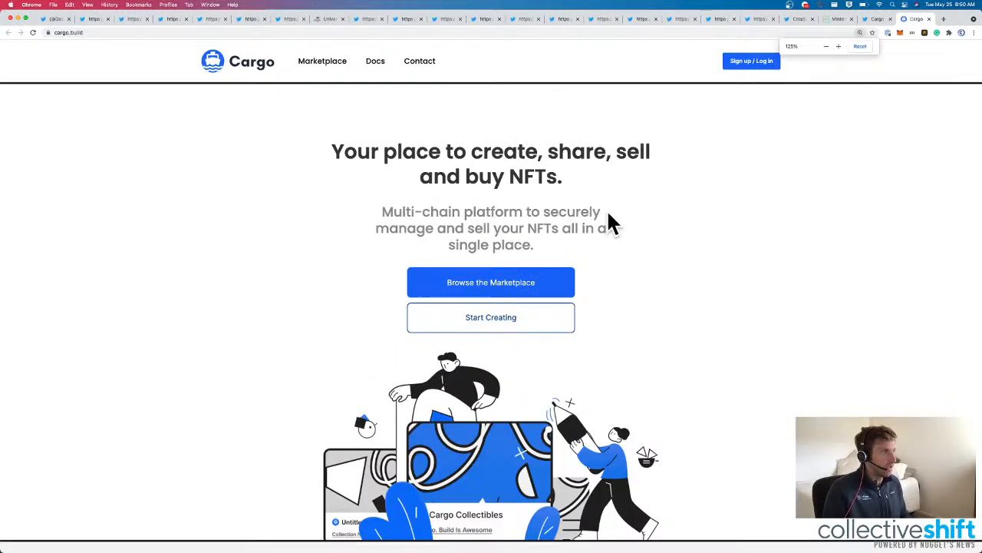
Sign in to the Cargo Marketplace with the detected MetaMask wallet, connecting and signing the login message.
left_click(491, 283)
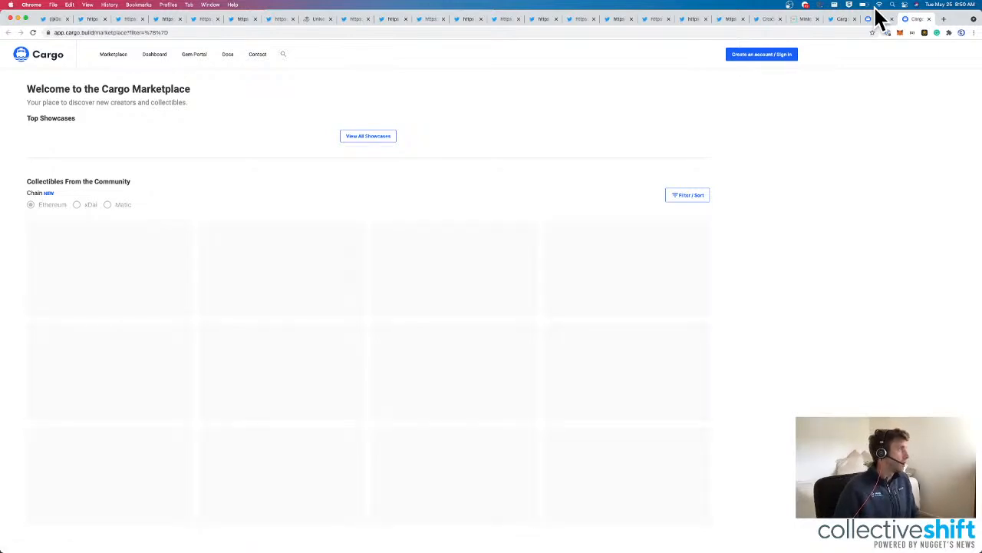
mouse_move(782, 60)
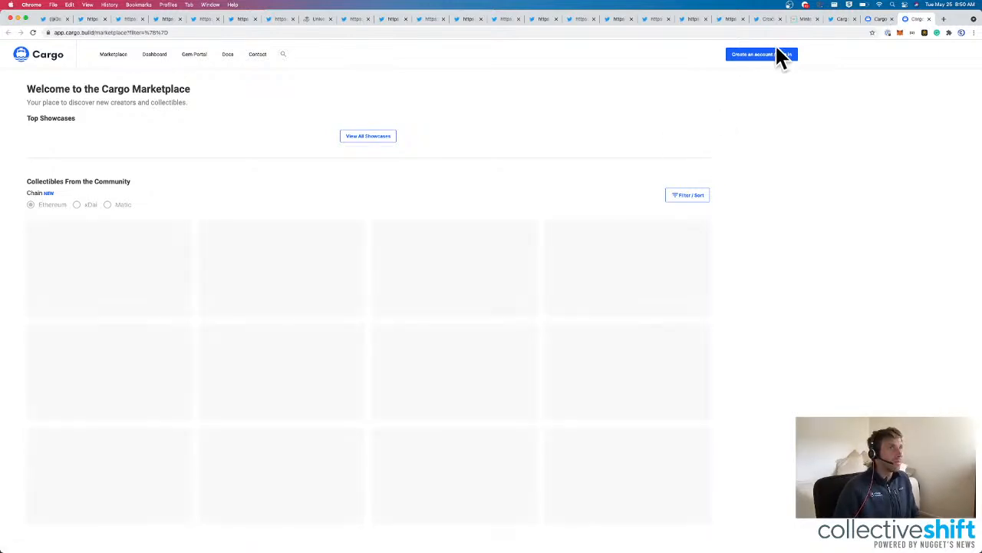
left_click(760, 54)
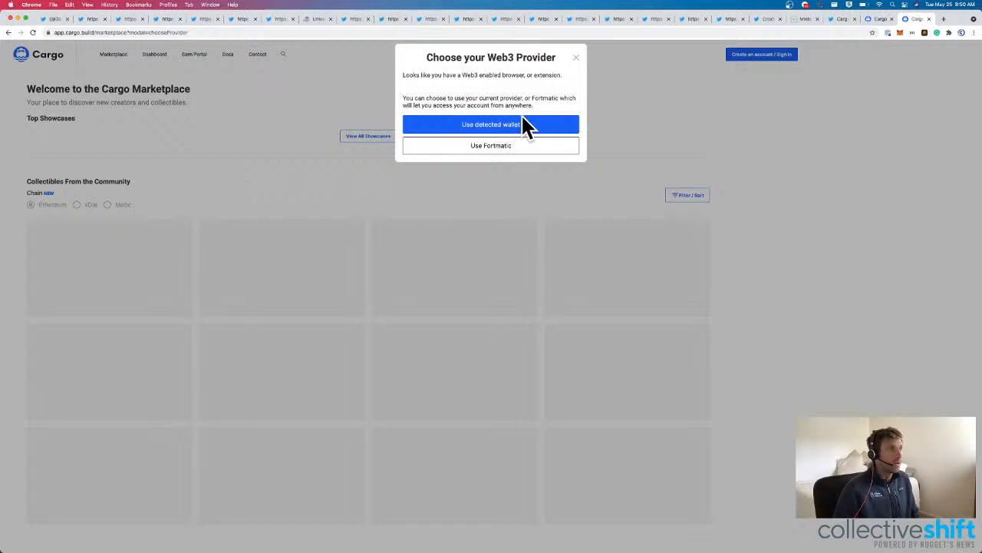
left_click(491, 124)
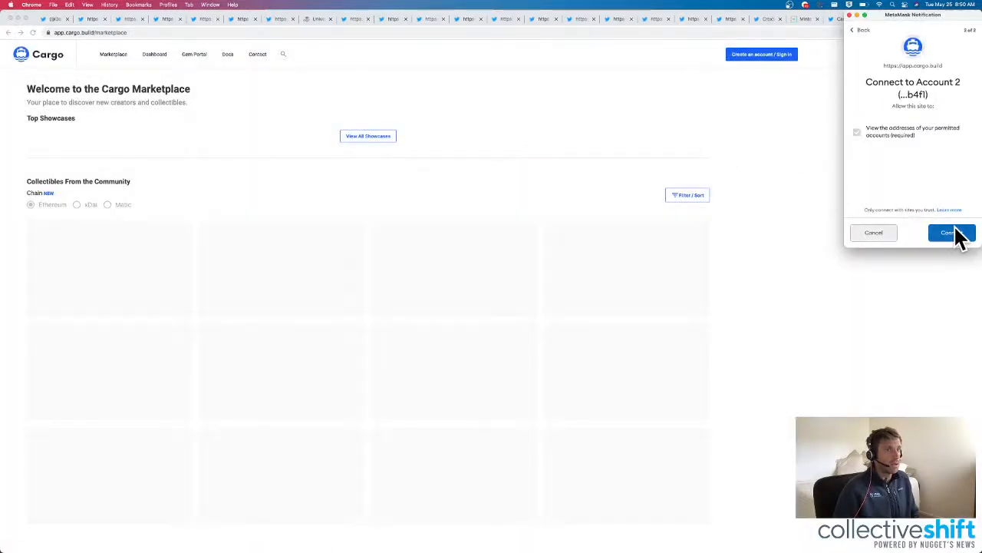
left_click(952, 234)
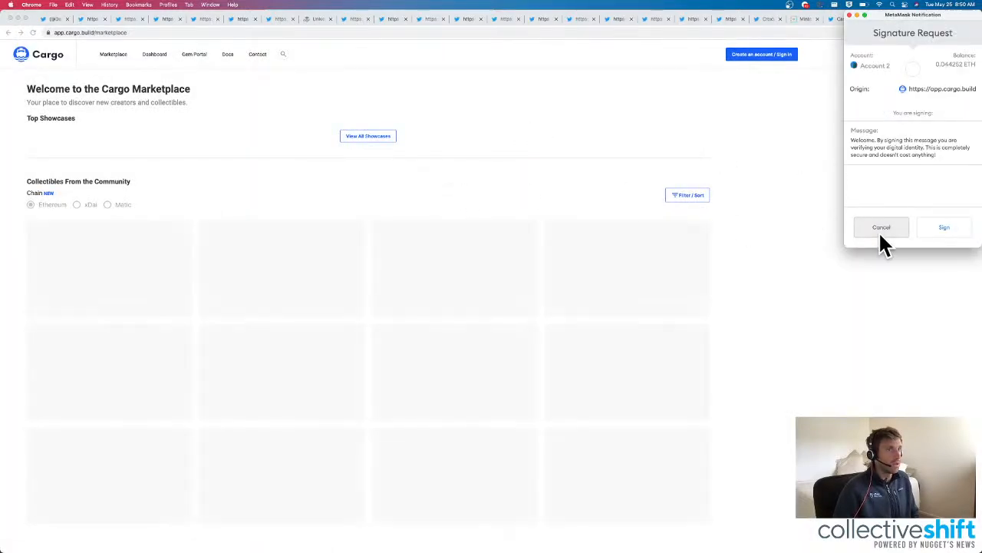
mouse_move(882, 107)
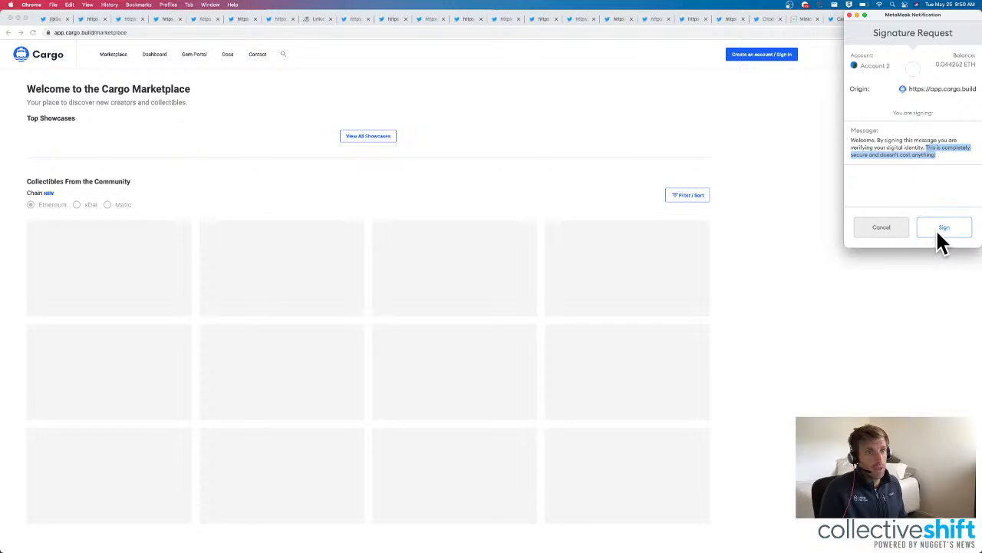
left_click(944, 227)
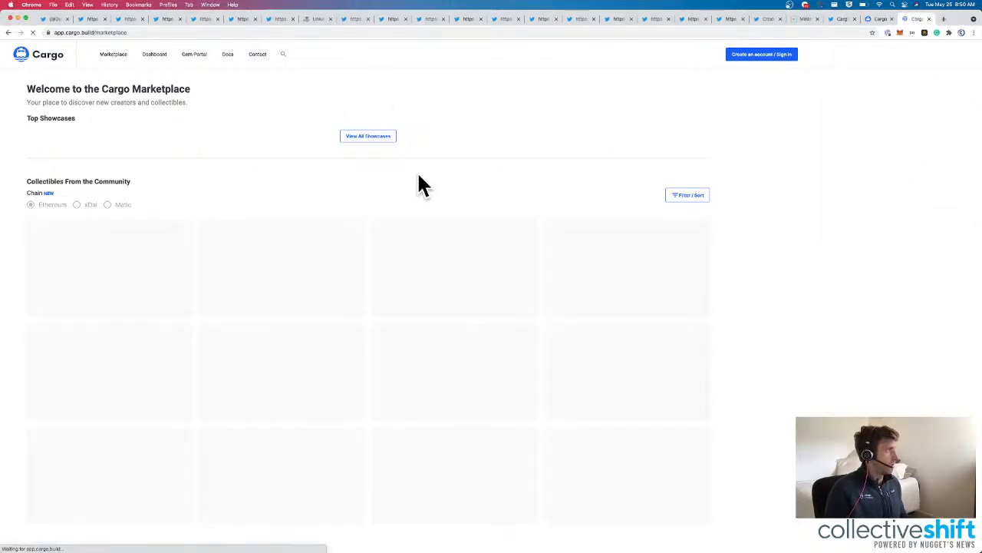
View all community showcases on Cargo, then leave the site.
left_click(368, 135)
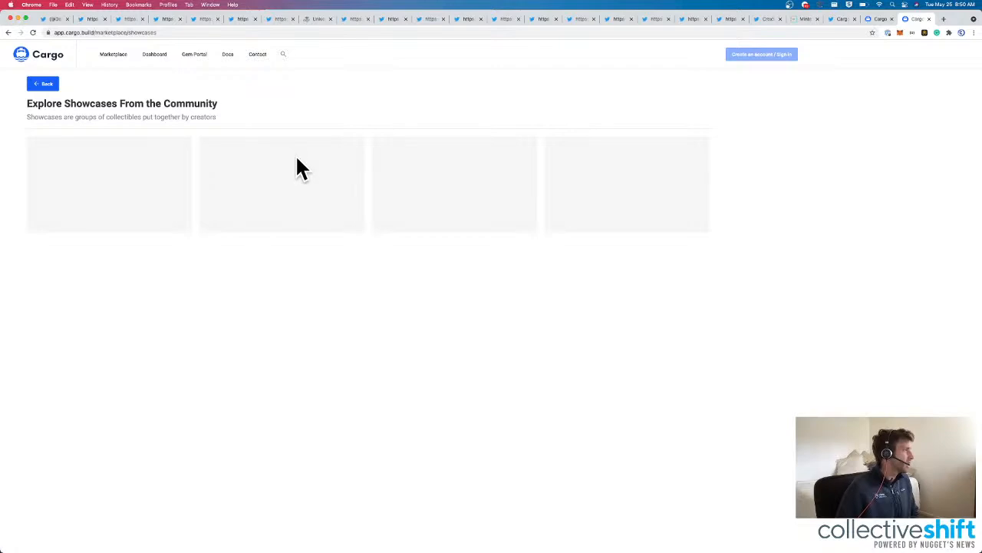
left_click(43, 83)
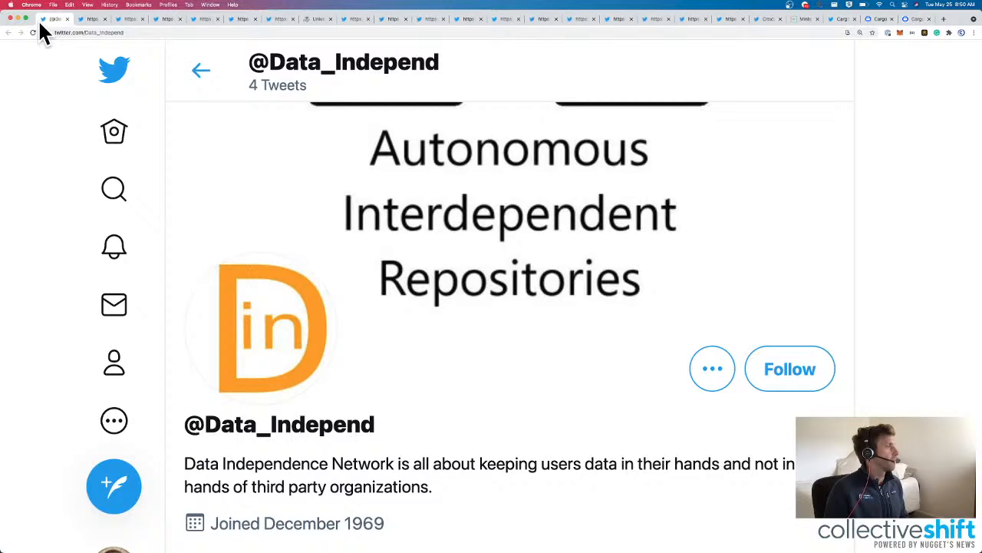
mouse_move(407, 138)
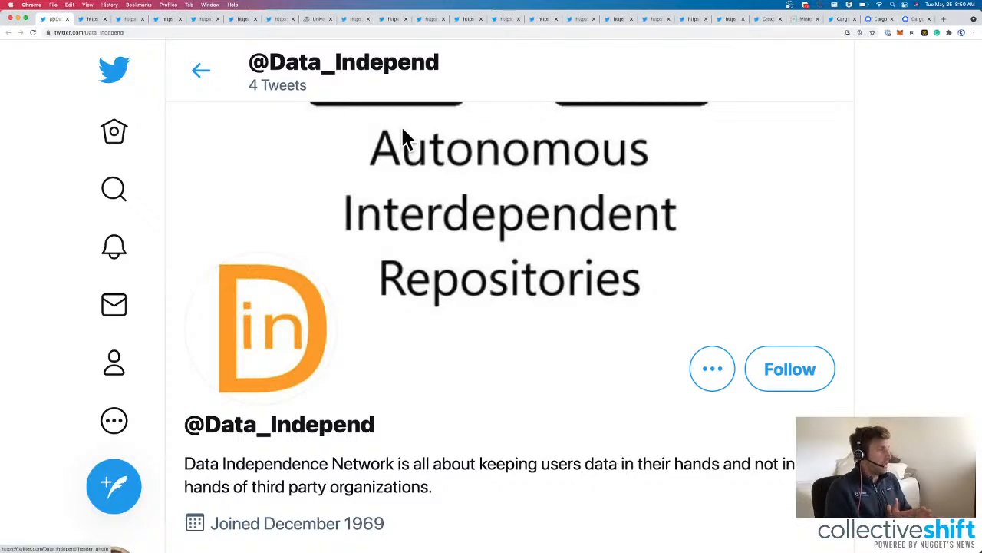
mouse_move(426, 422)
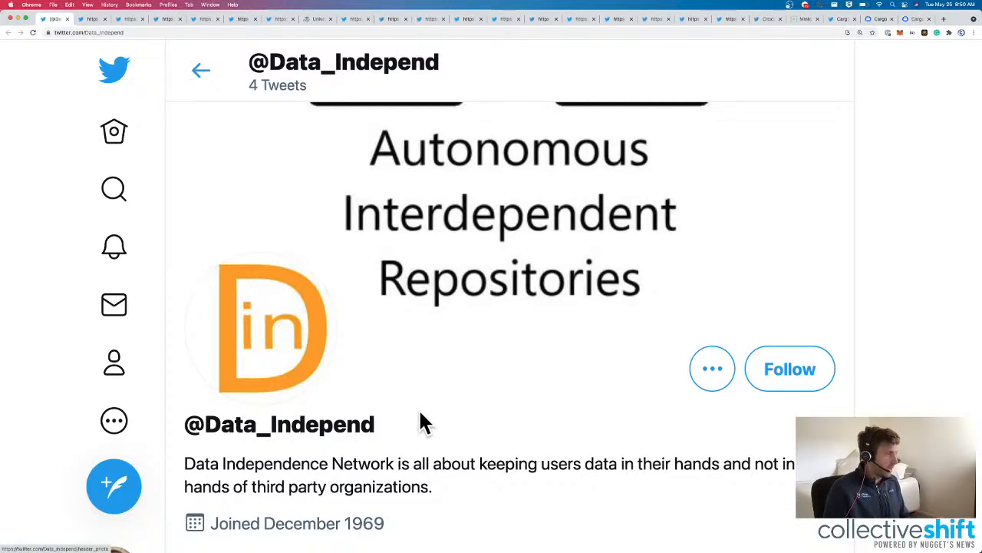
Browse Data Independence Network's Gitcoin grant tweets and follow the dataindependence.net link.
scroll("down", 3)
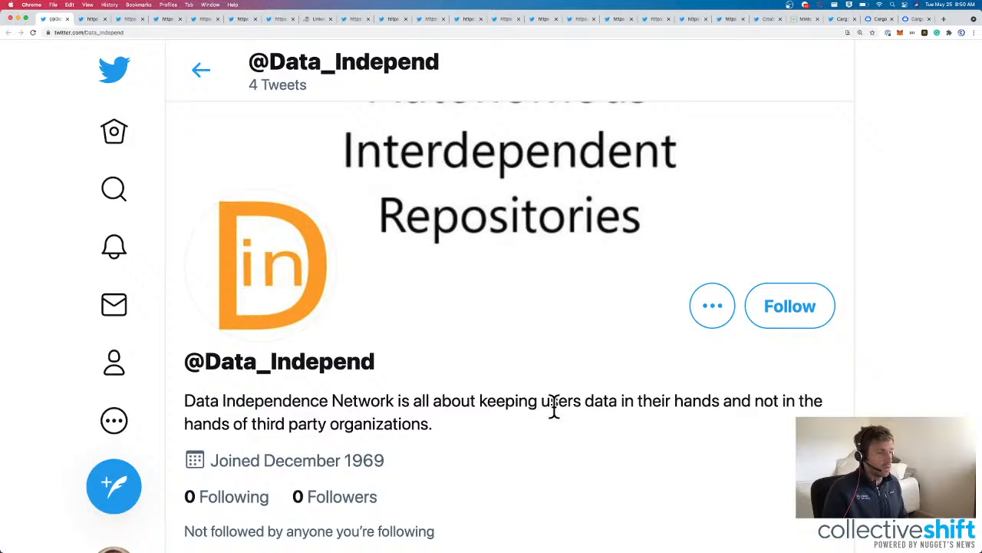
mouse_move(586, 411)
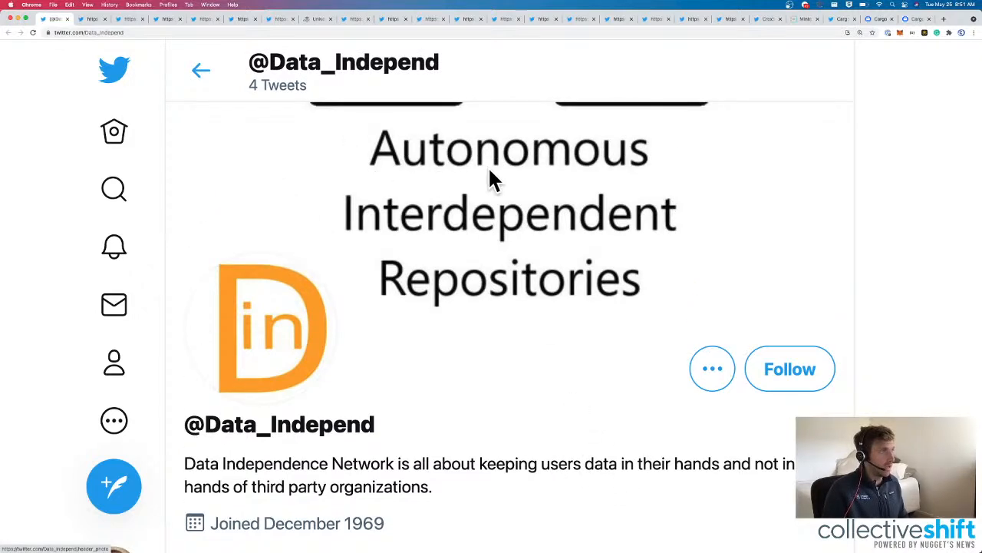
scroll("down", 3)
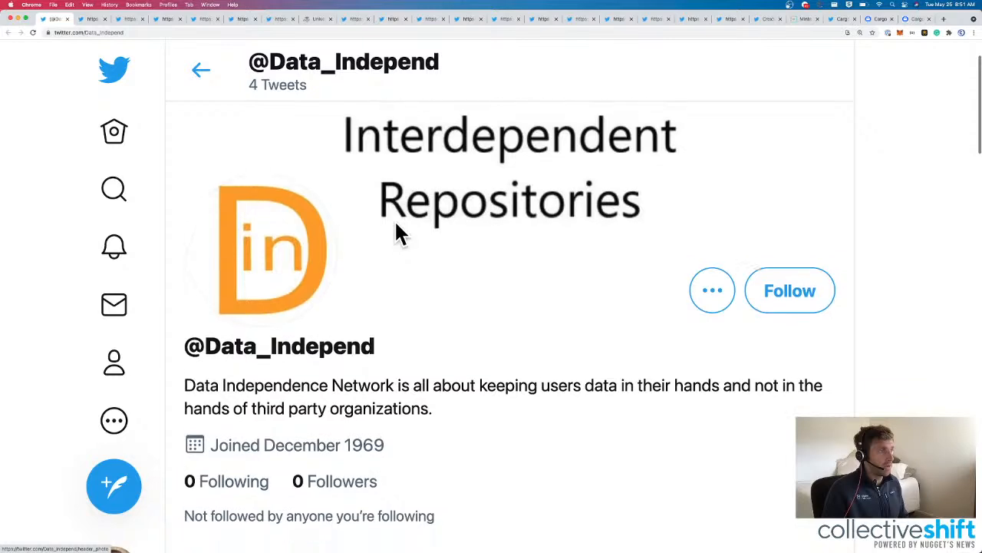
scroll("down", 3)
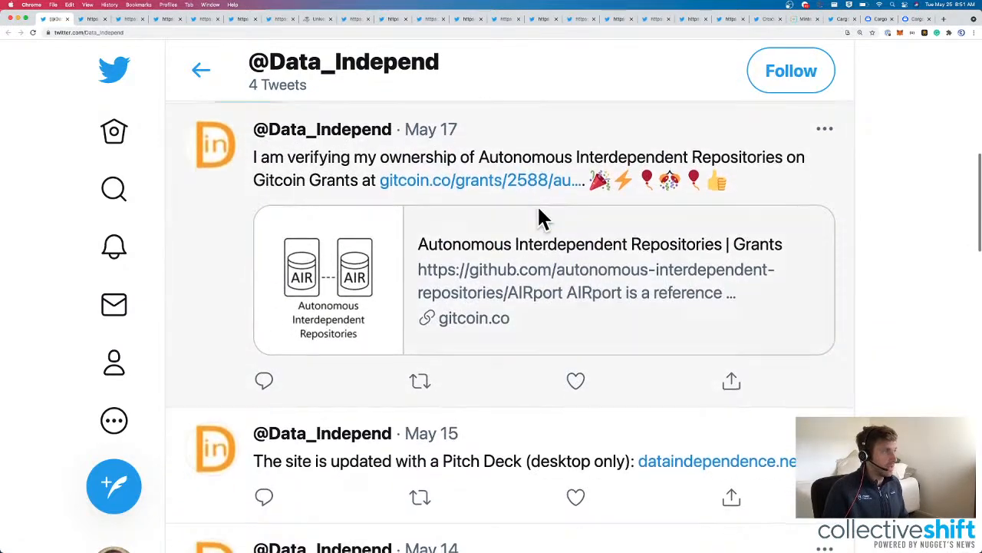
scroll("down", 3)
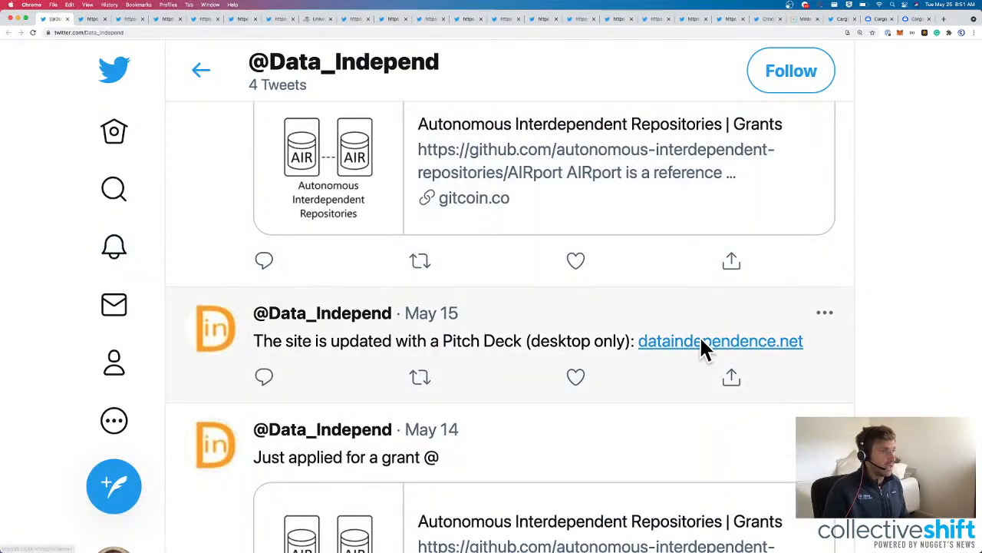
left_click(720, 340)
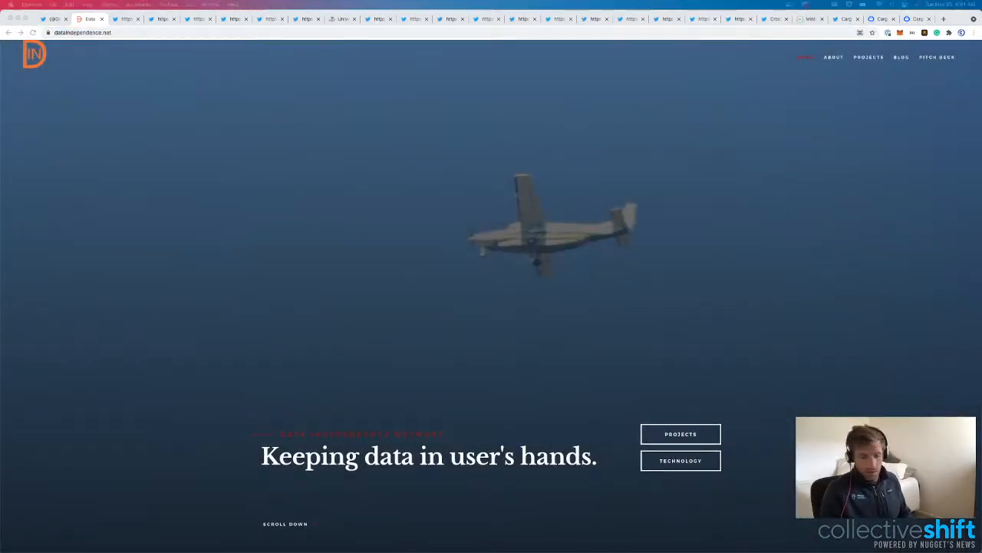
Read the site's cooperative mission and AIR database sections, highlighting the AIR abstract's first sentence.
scroll("down", 3)
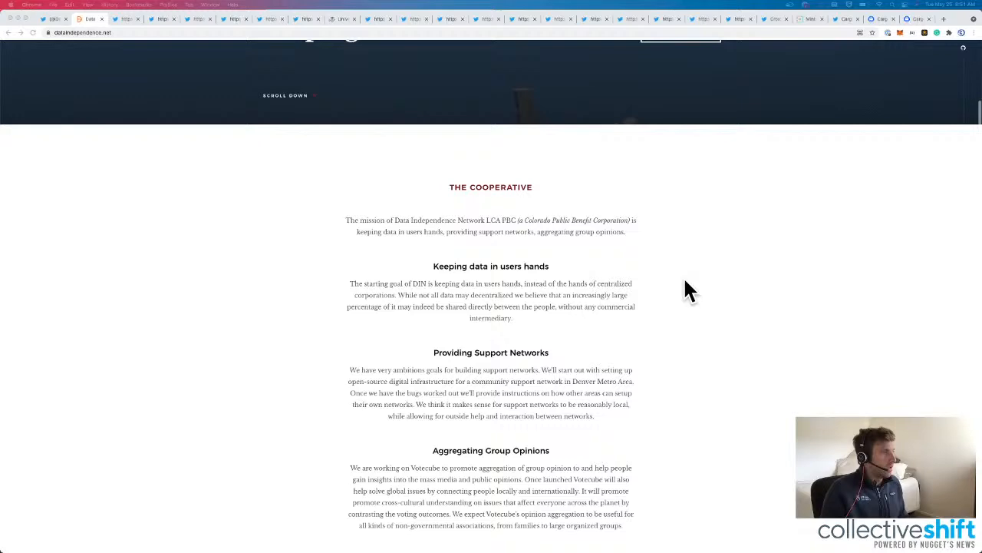
scroll("down", 3)
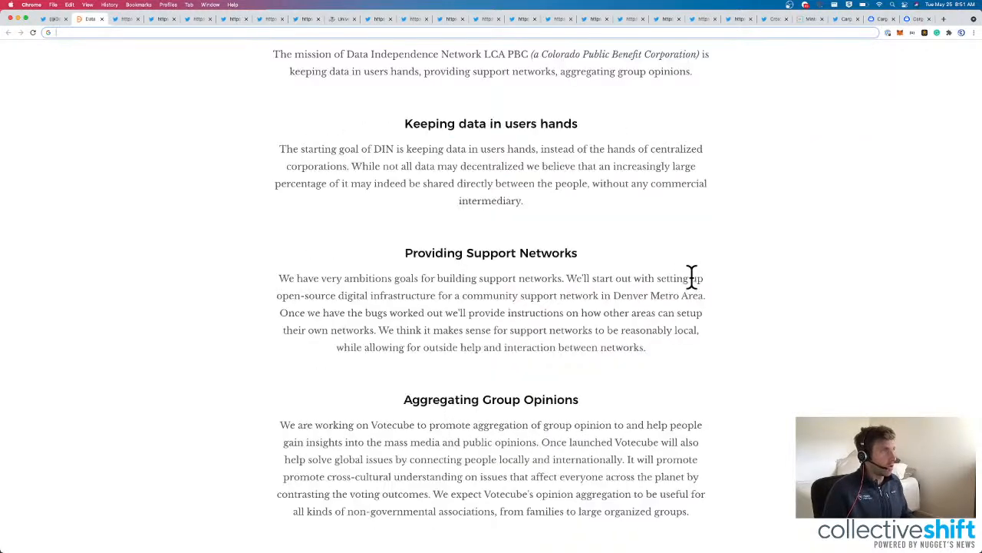
scroll("up", 3)
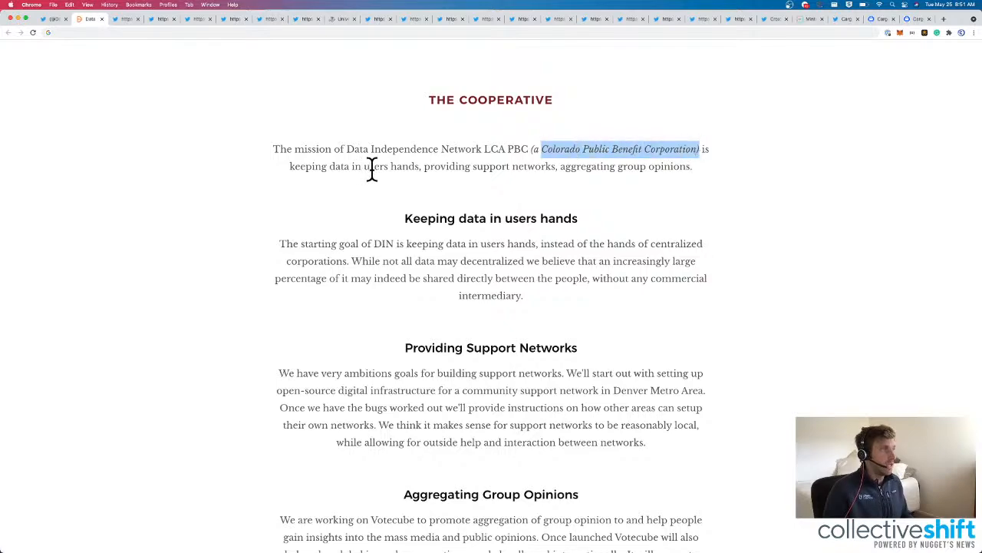
scroll("down", 3)
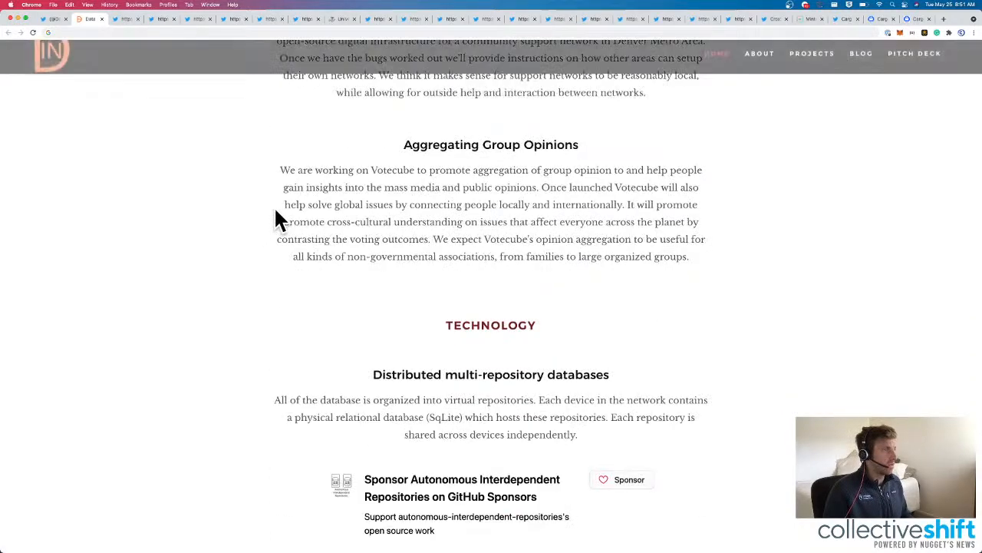
scroll("down", 3)
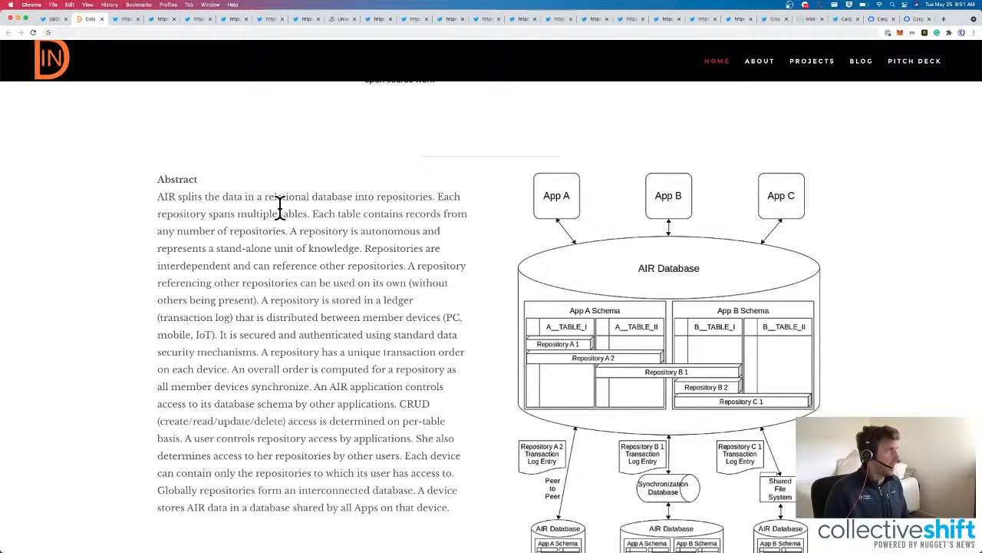
scroll("up", 3)
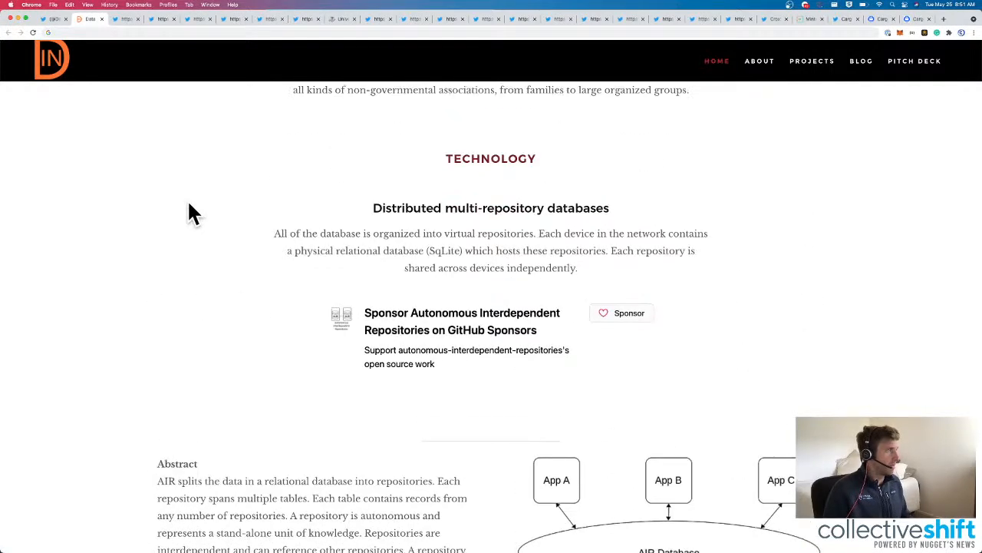
scroll("down", 3)
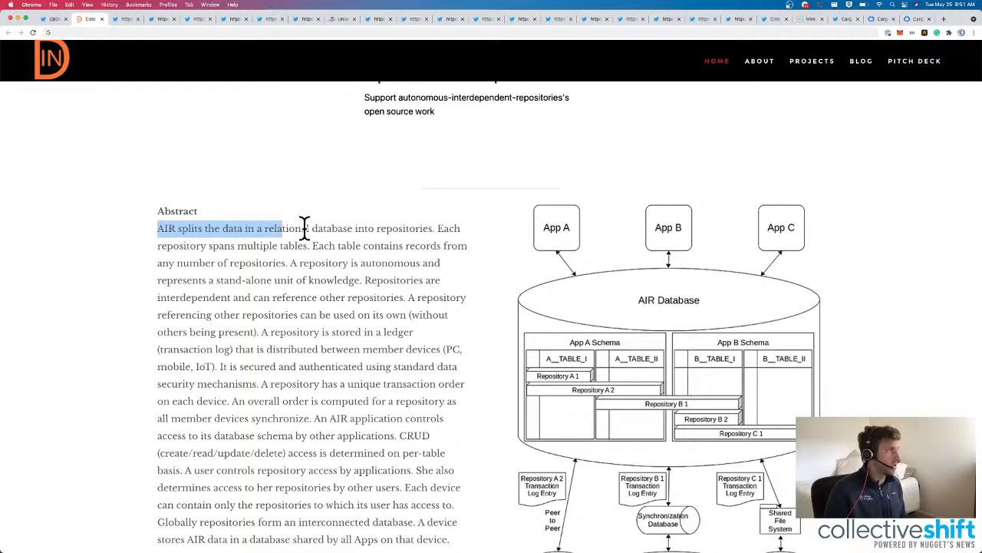
left_click_drag(291, 229, 433, 229)
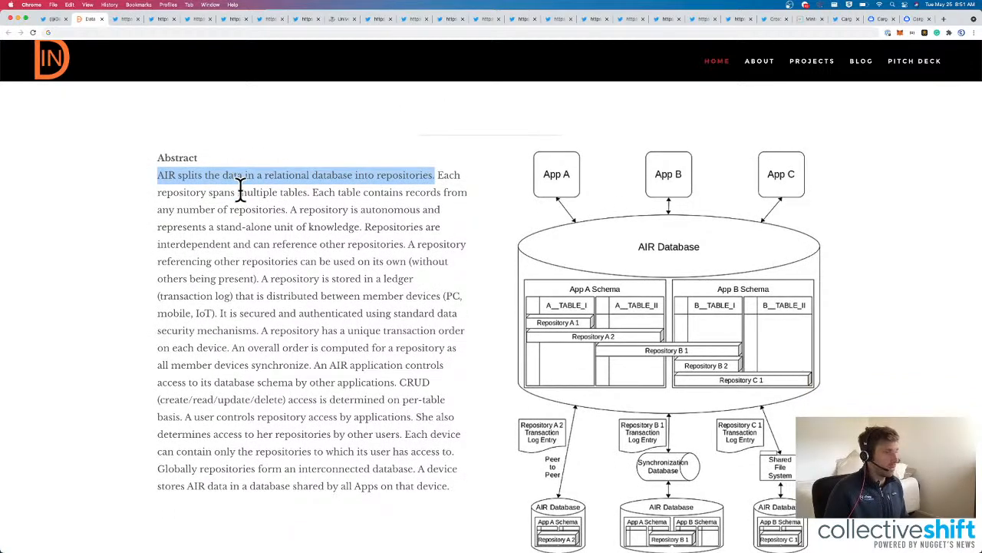
Return to the site's home banner, then go back to the Data Independence Twitter profile.
left_click(715, 61)
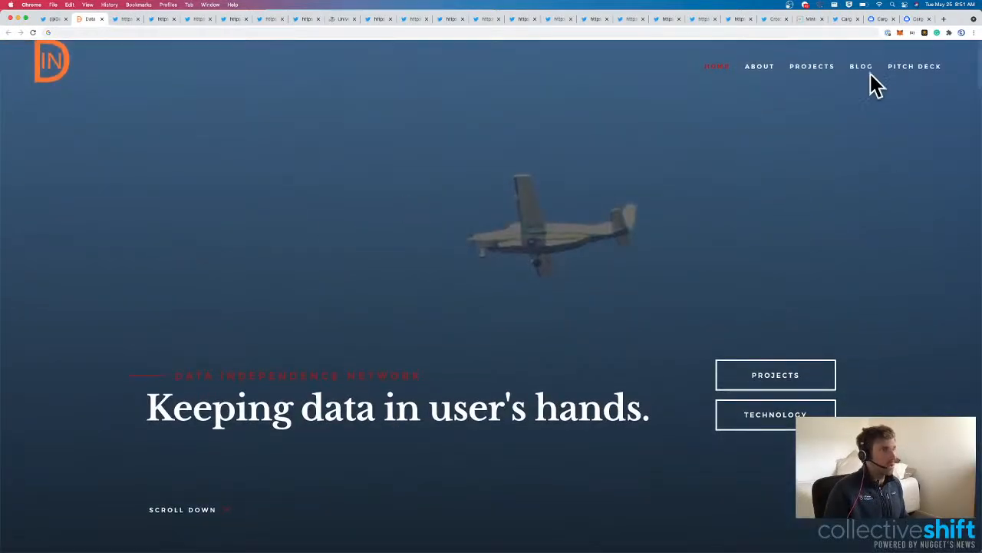
left_click(758, 66)
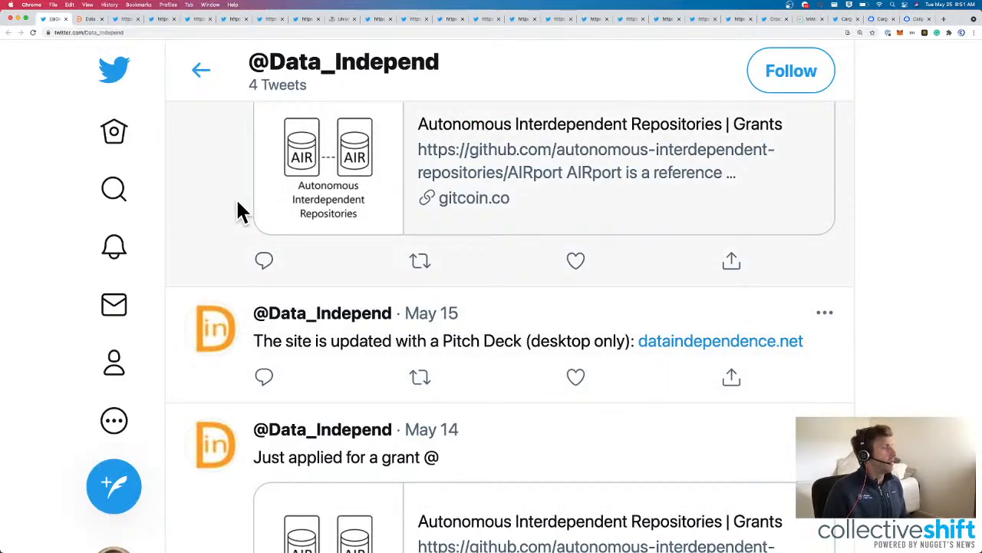
scroll("up", 3)
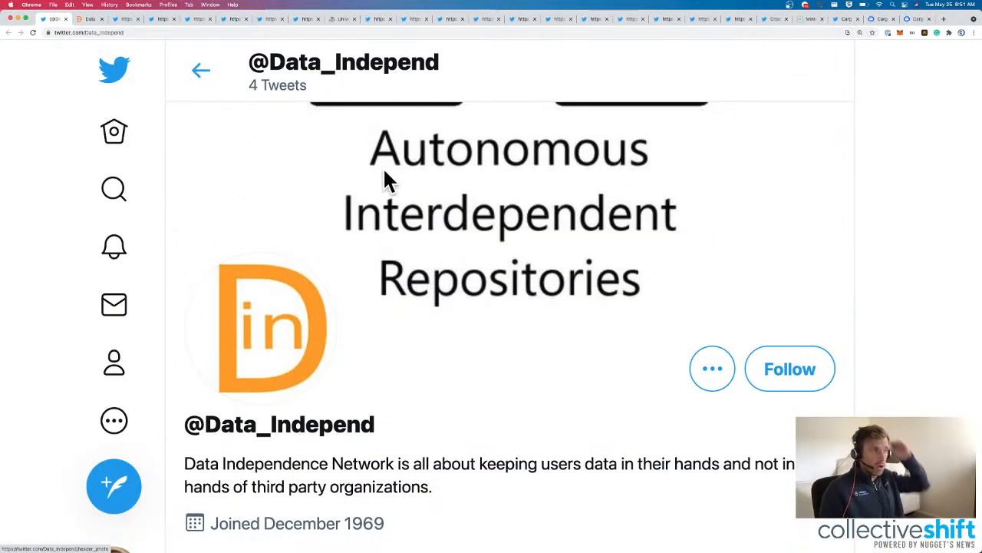
mouse_move(614, 264)
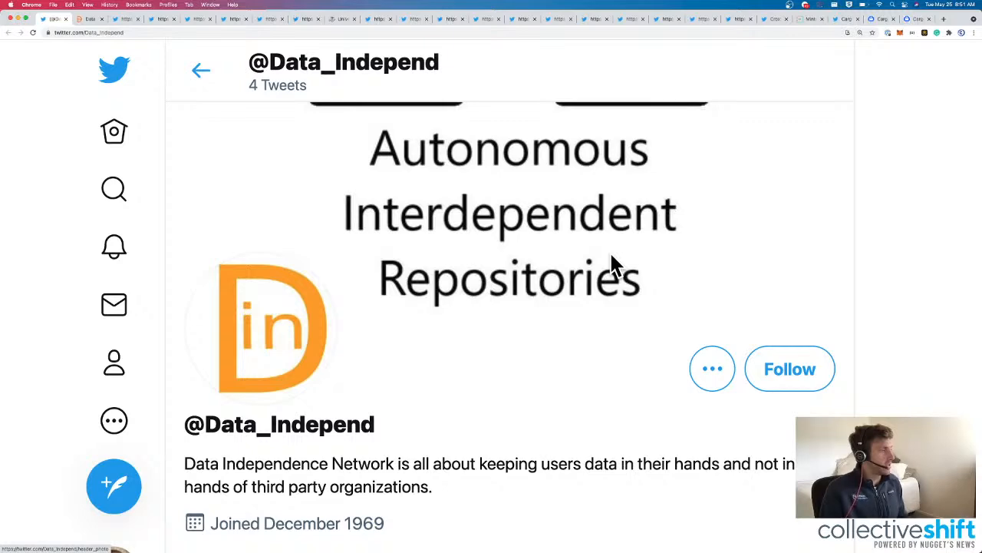
mouse_move(138, 22)
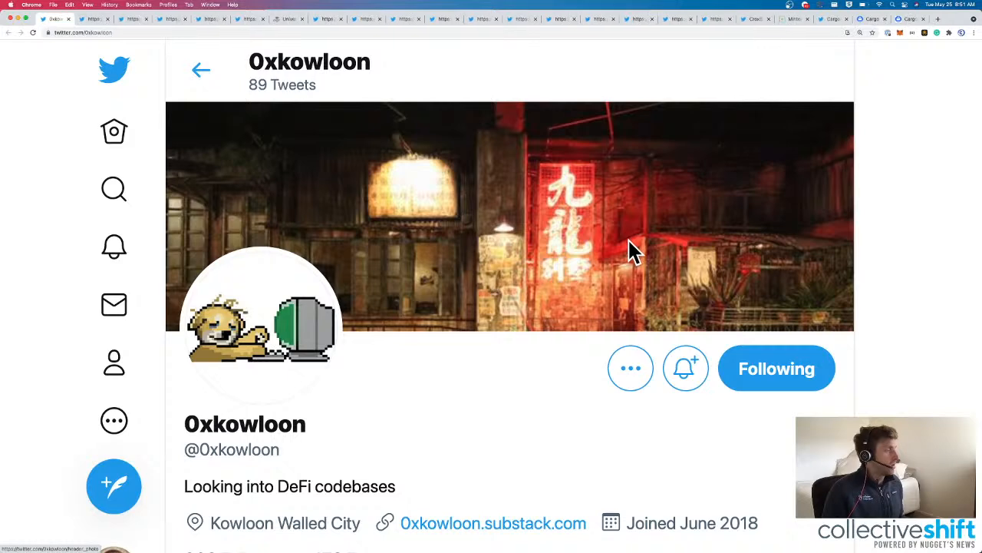
Scroll 0xkowloon's profile and follow the 0xkowloon.substack.com bio link to the newsletter.
scroll("down", 3)
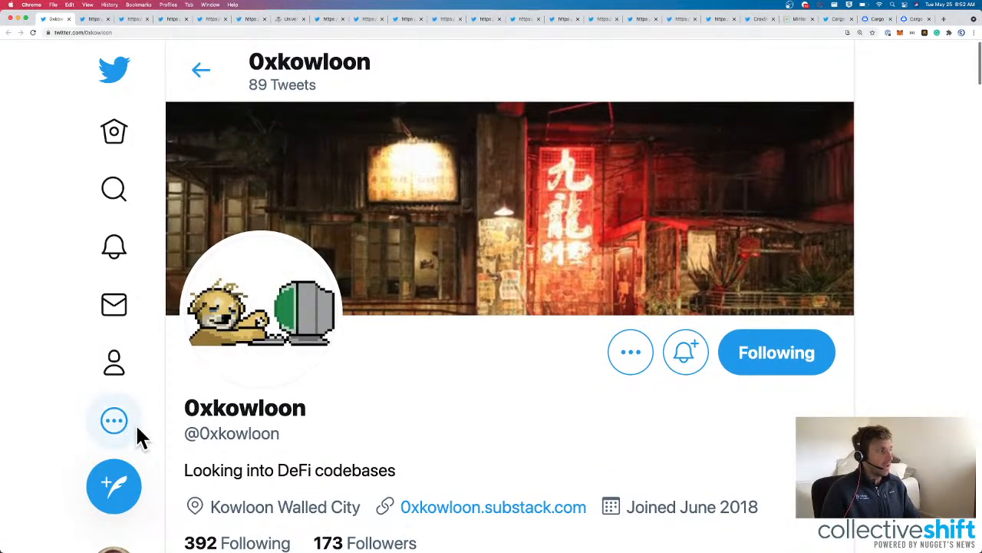
scroll("down", 3)
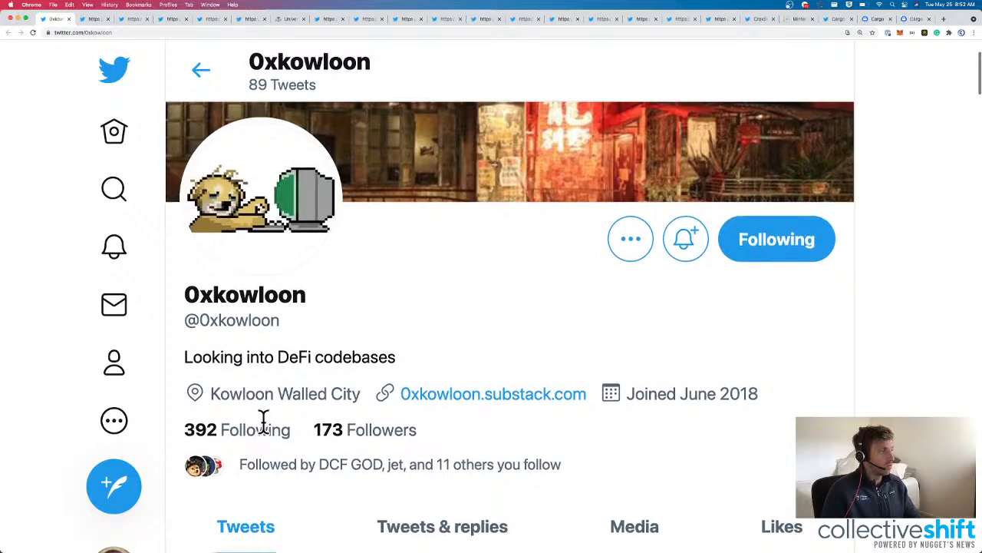
mouse_move(476, 392)
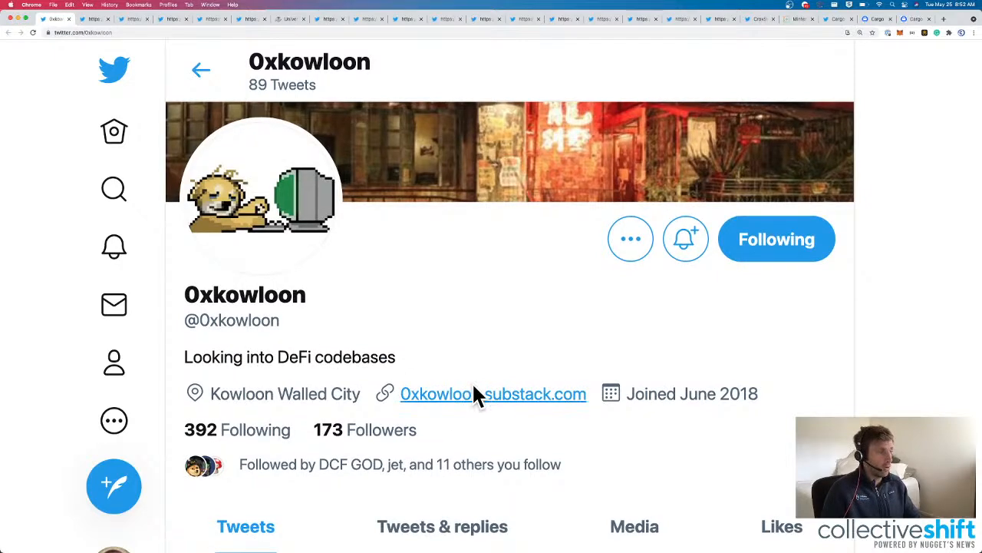
left_click(493, 393)
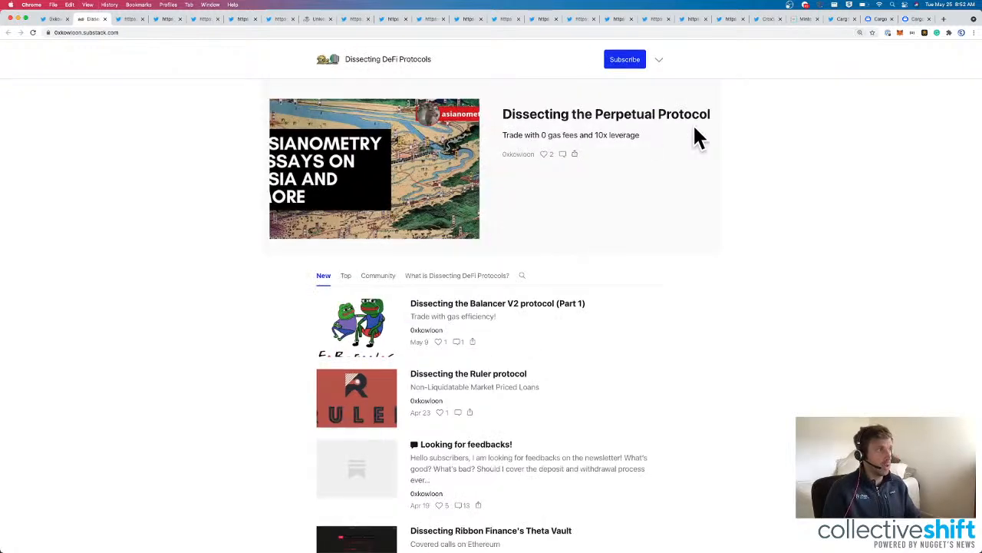
Read the 'Dissecting Ribbon Finance's Theta Vault' post through its code sections.
scroll("down", 3)
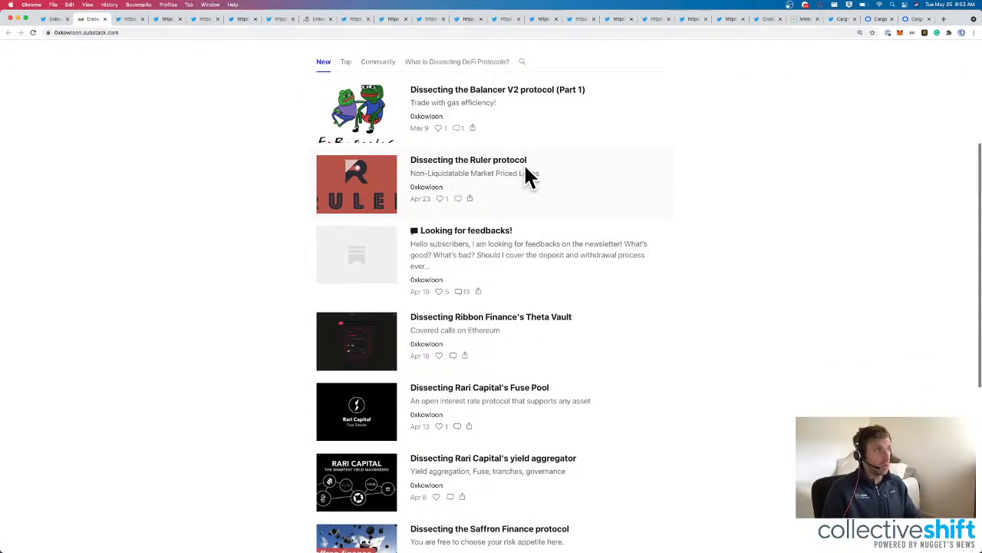
scroll("down", 3)
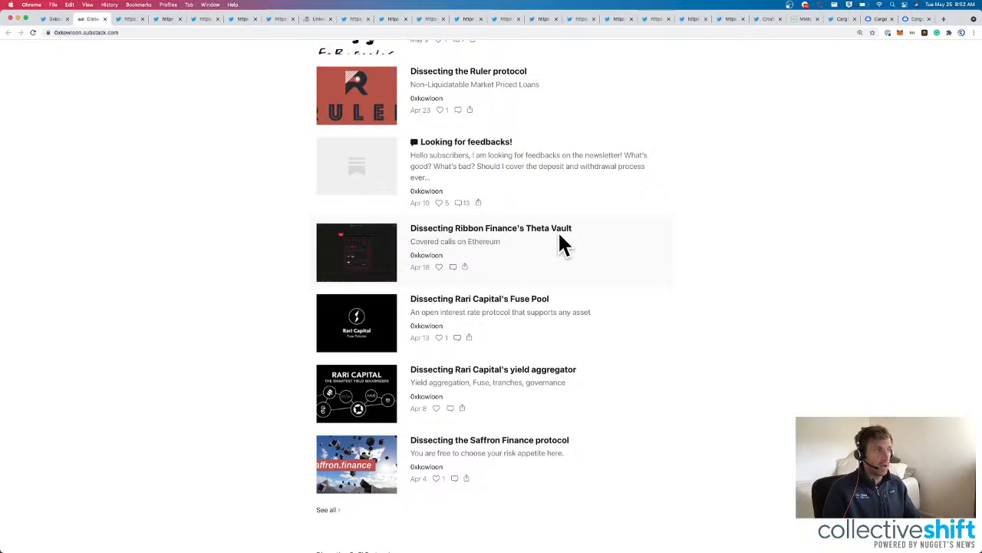
left_click(491, 227)
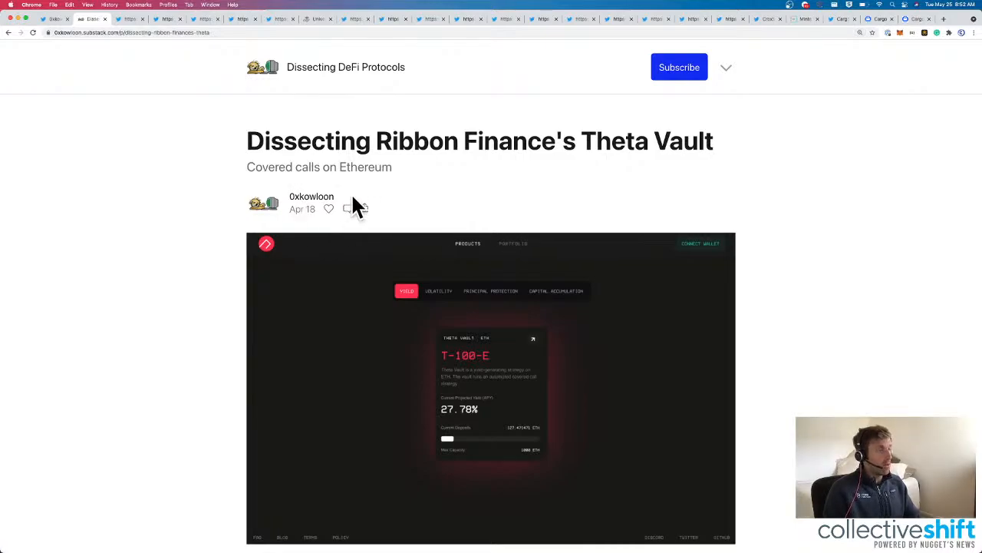
scroll("down", 3)
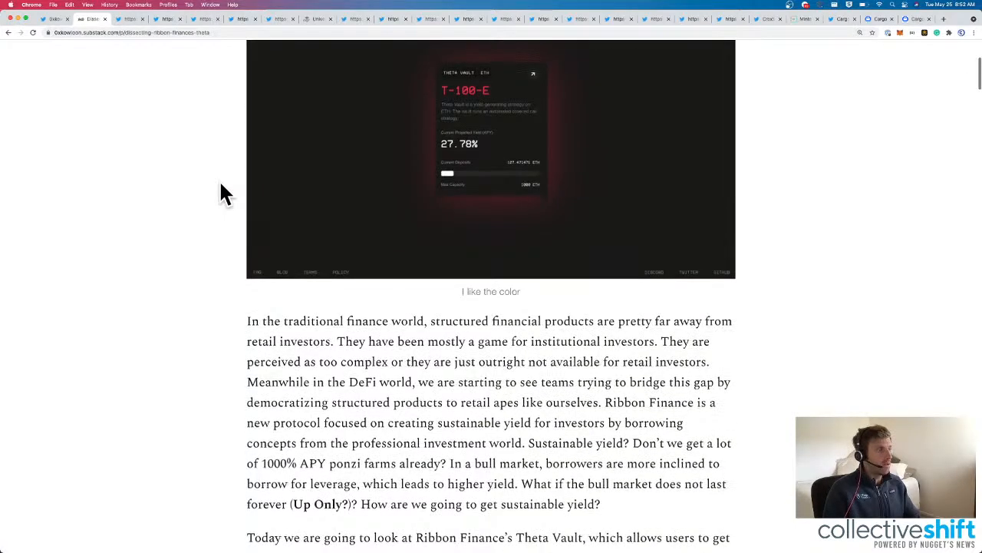
scroll("down", 3)
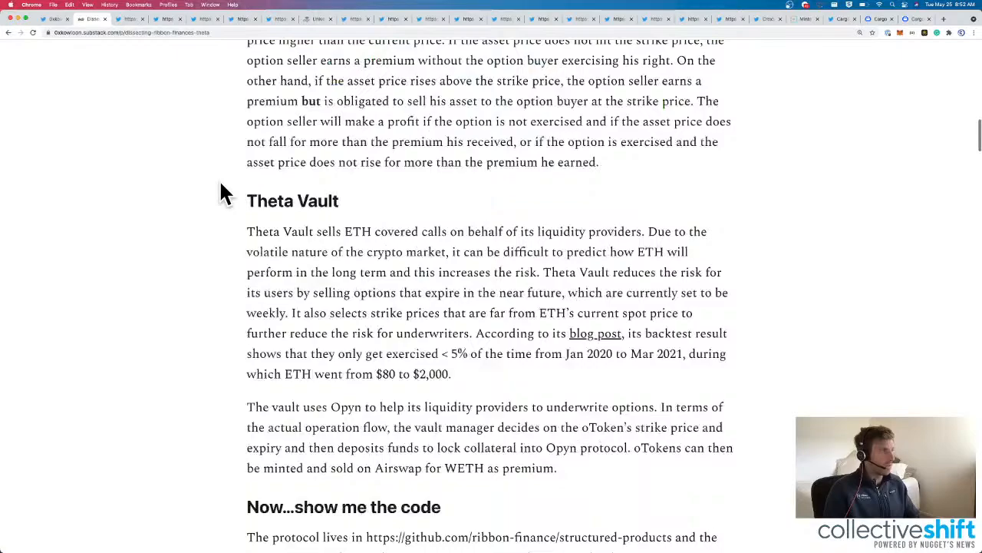
scroll("down", 3)
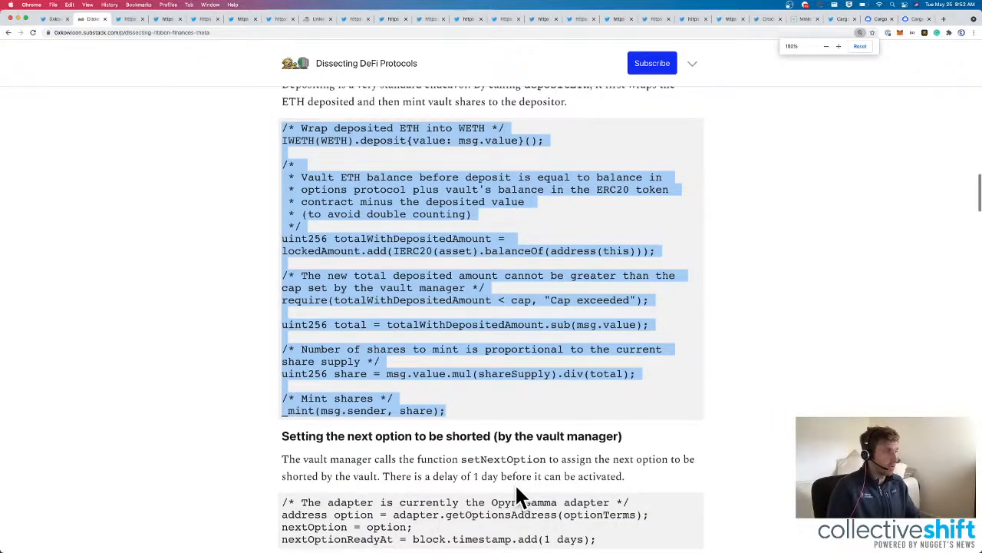
scroll("up", 3)
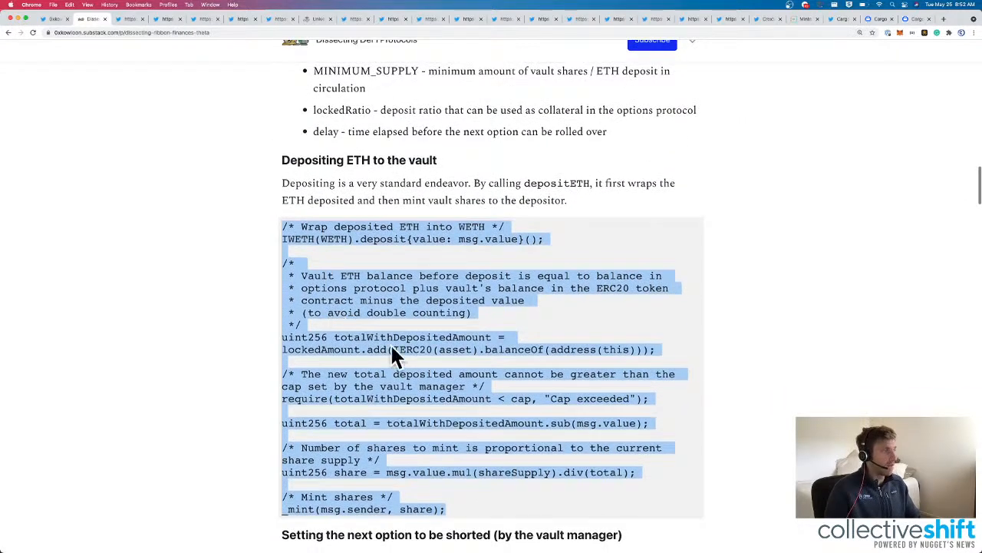
scroll("down", 3)
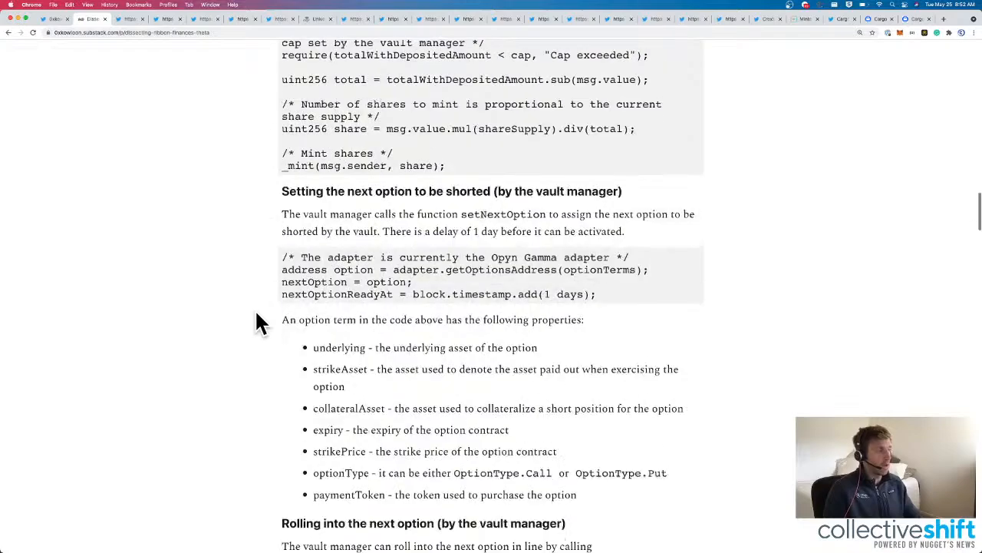
scroll("down", 3)
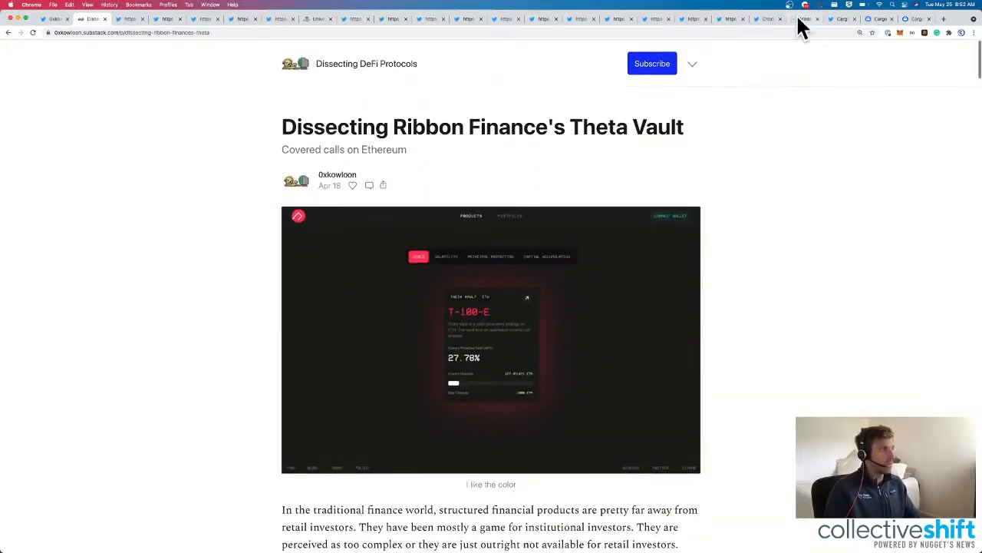
Back out of the article and newsletter to the 0xkowloon Twitter profile.
left_click(8, 32)
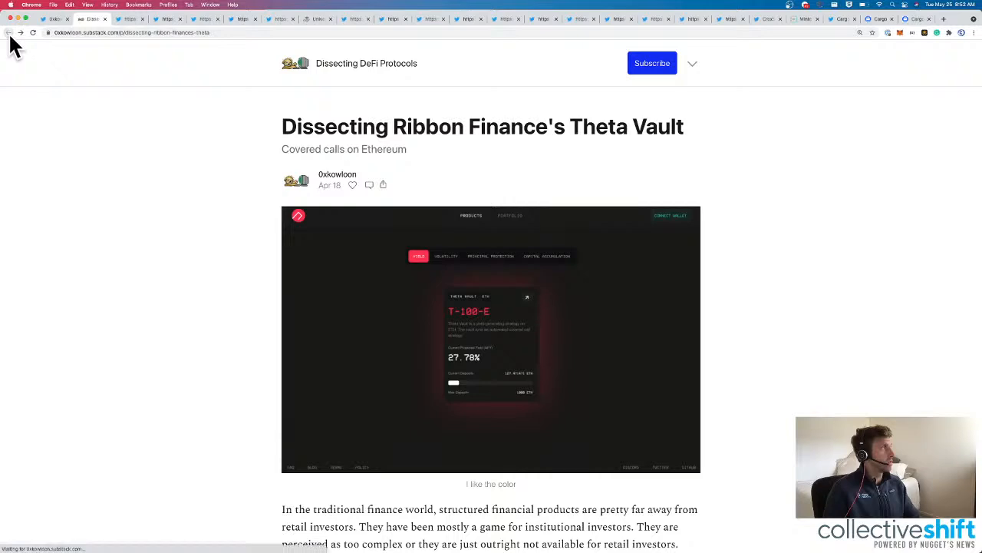
left_click(9, 32)
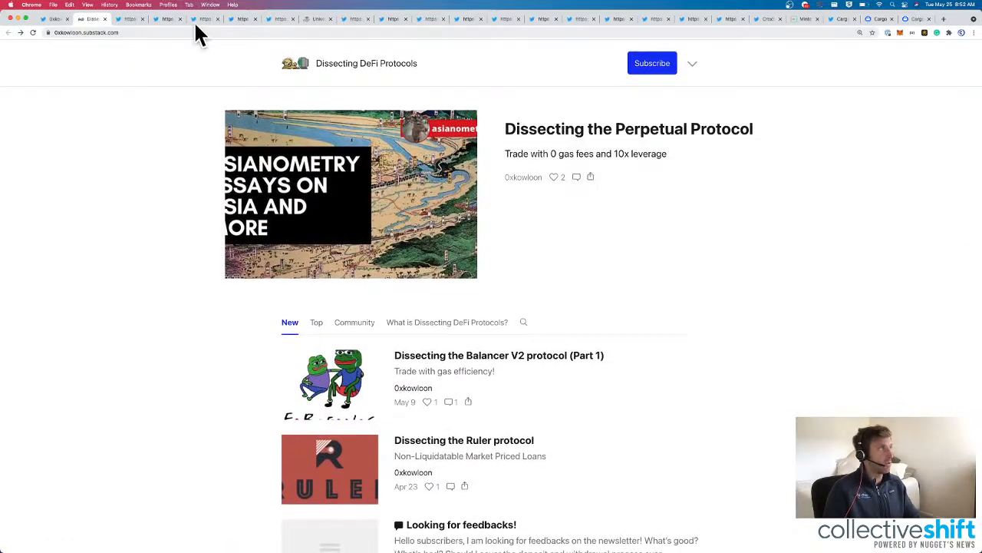
left_click(54, 19)
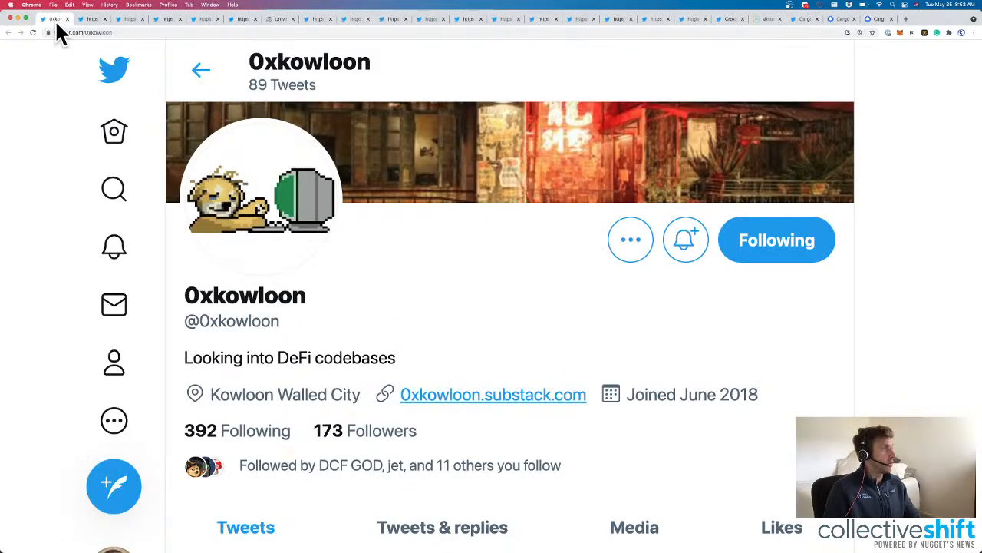
mouse_move(684, 239)
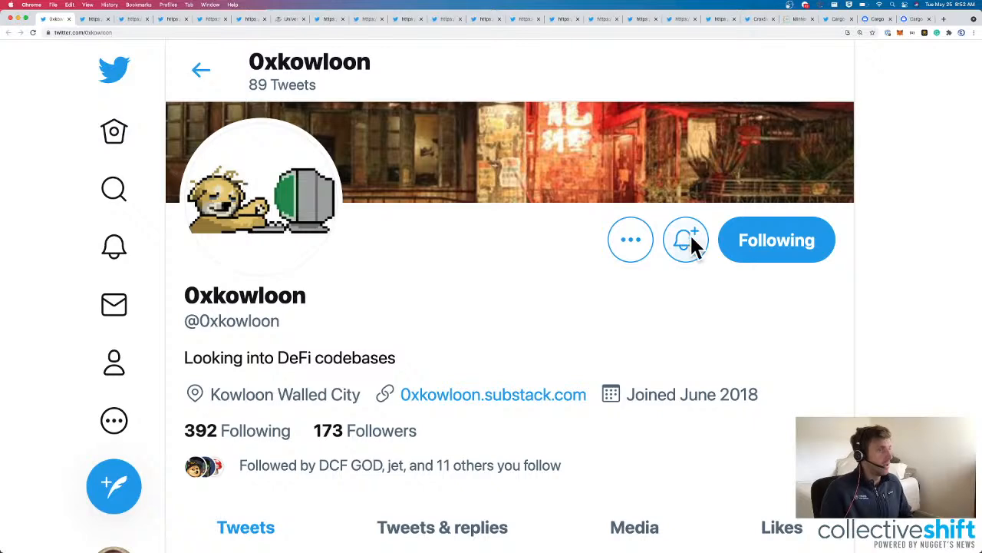
mouse_move(73, 31)
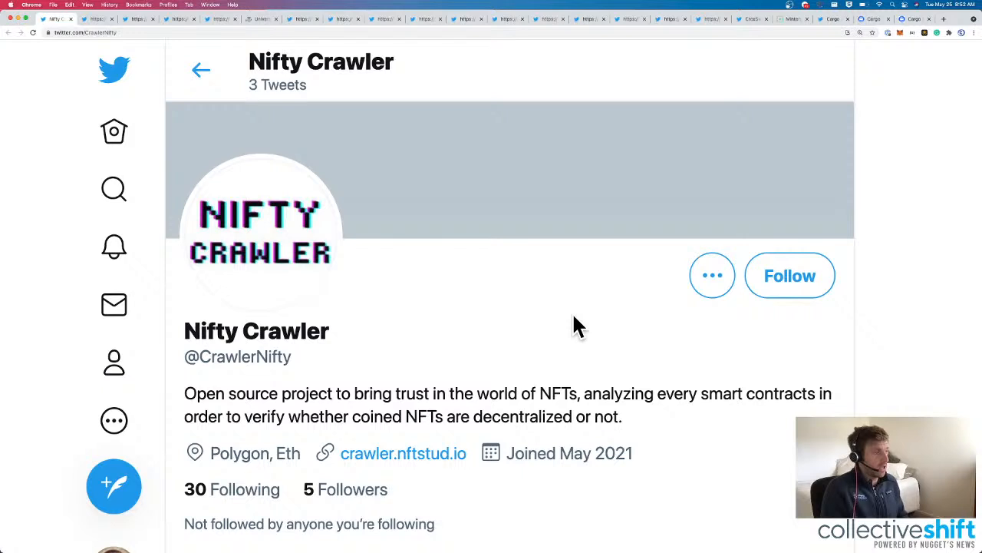
mouse_move(673, 399)
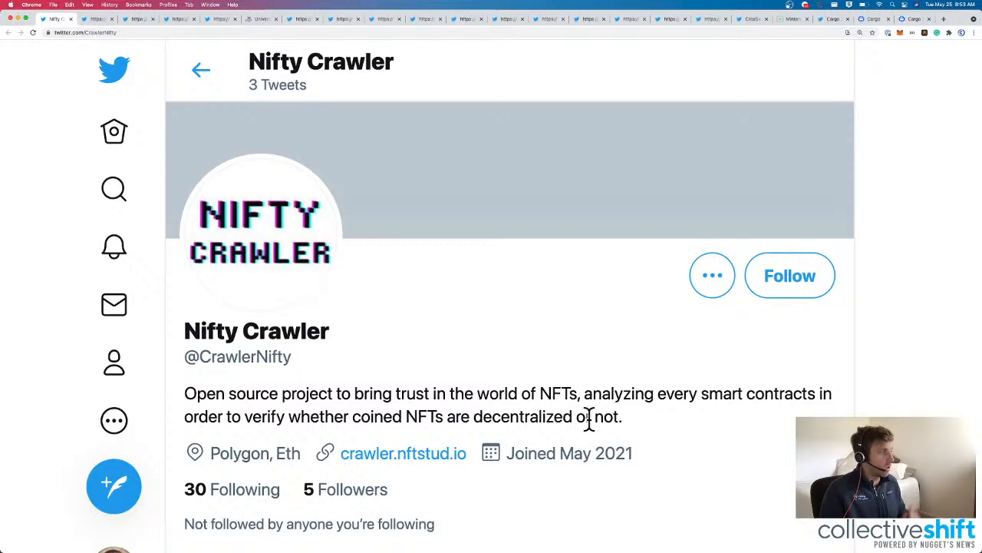
left_click(402, 453)
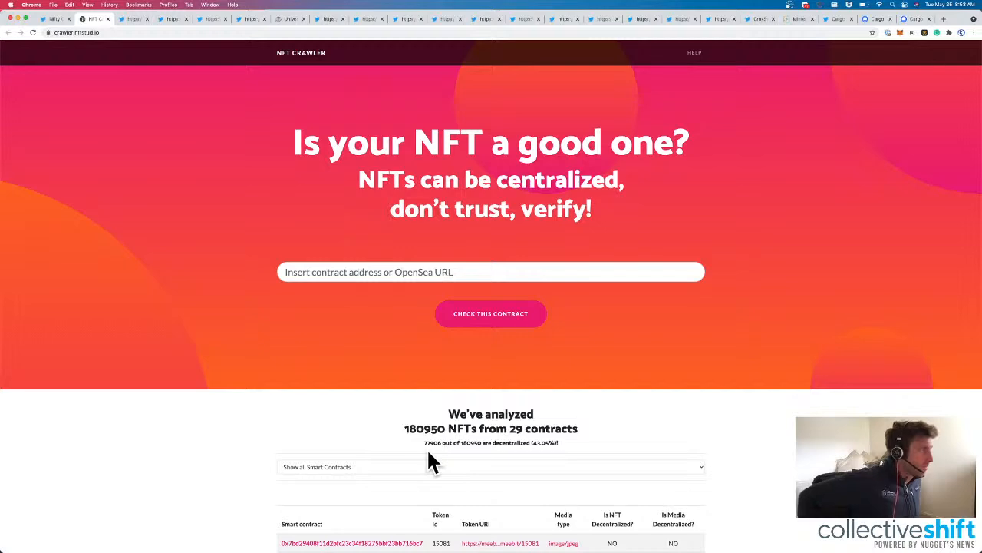
mouse_move(353, 271)
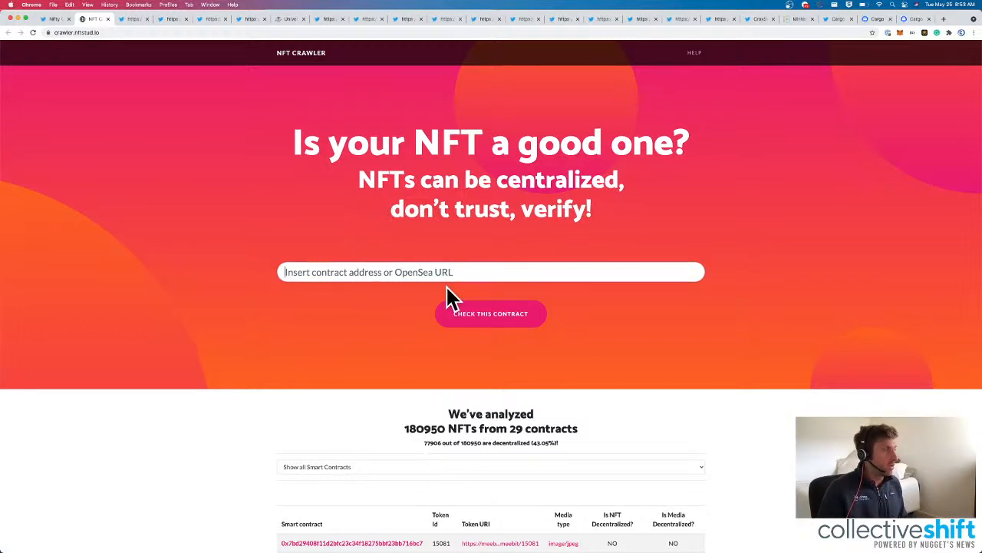
Scroll to the analysed-NFTs table and open the Token URI metadata for Meebit #15081.
scroll("down", 3)
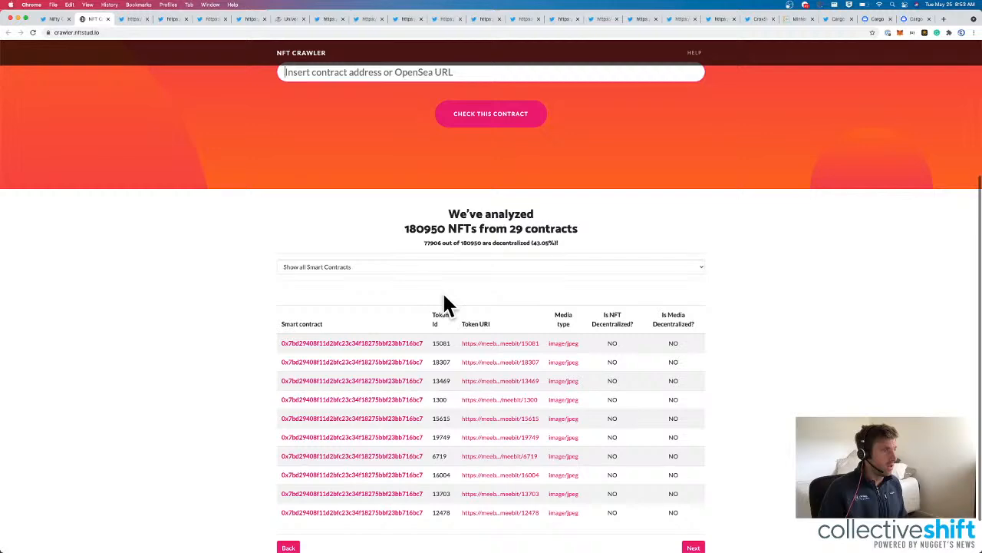
scroll("down", 3)
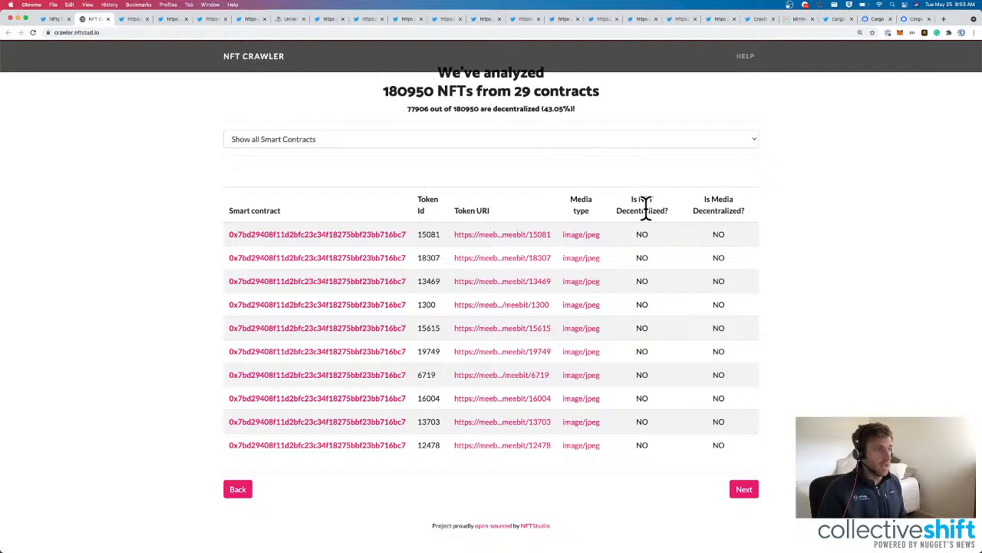
mouse_move(638, 376)
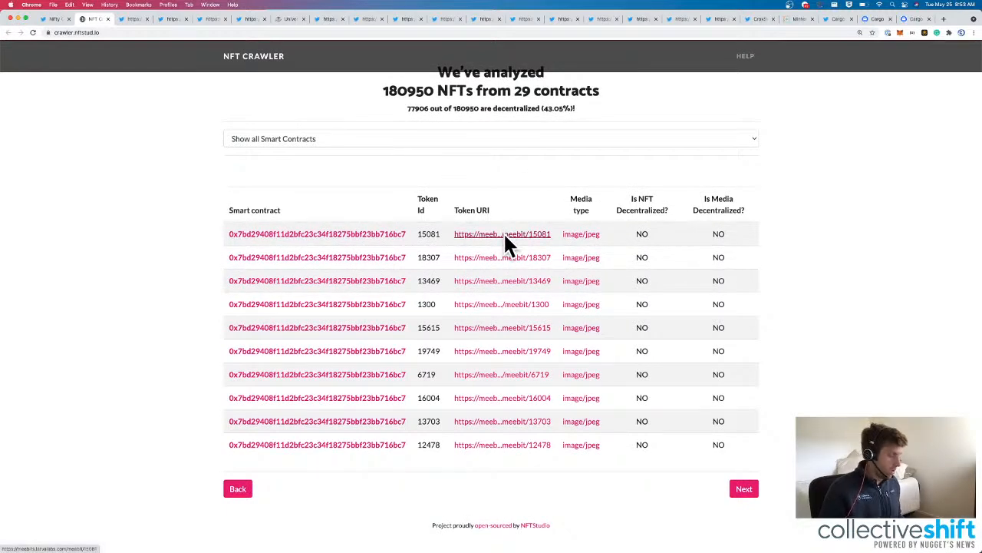
left_click(502, 233)
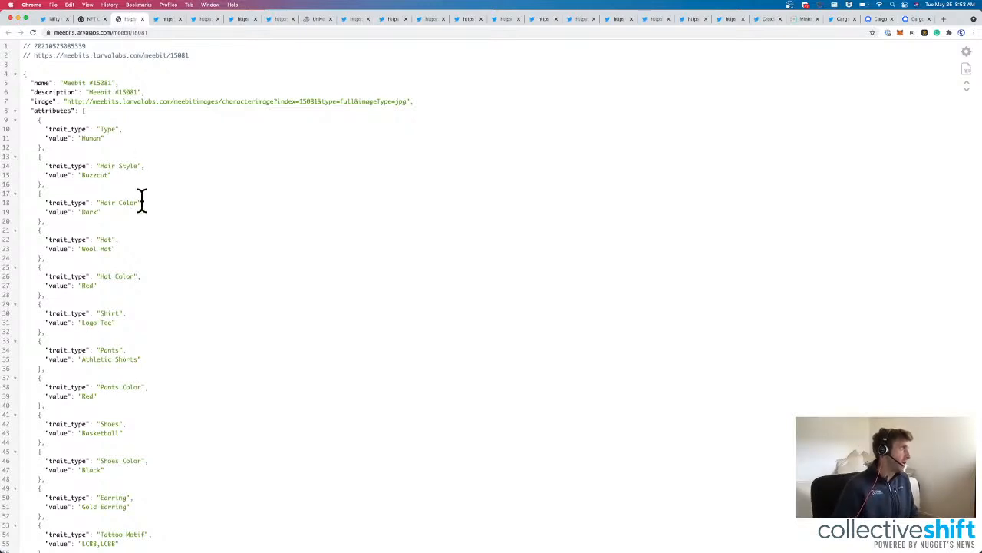
mouse_move(175, 86)
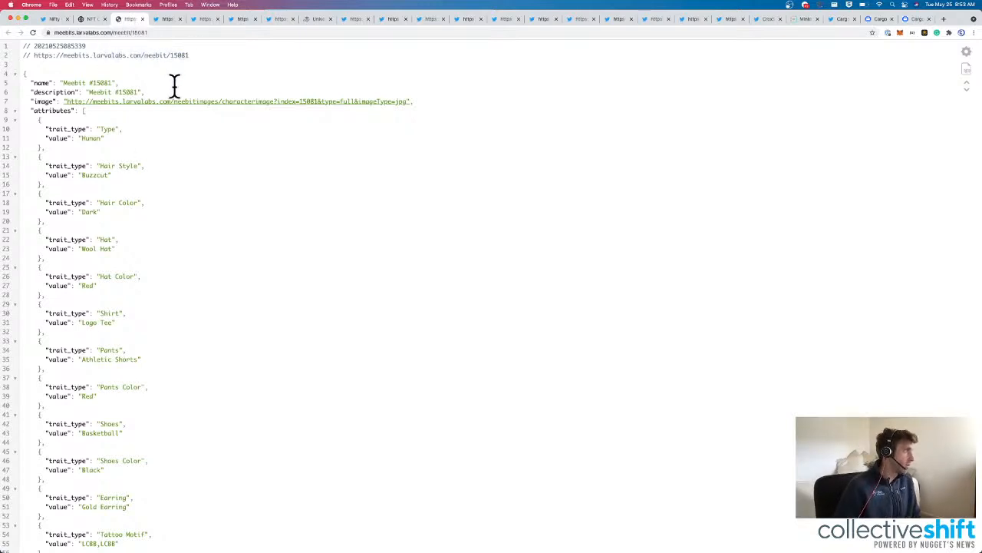
mouse_move(58, 107)
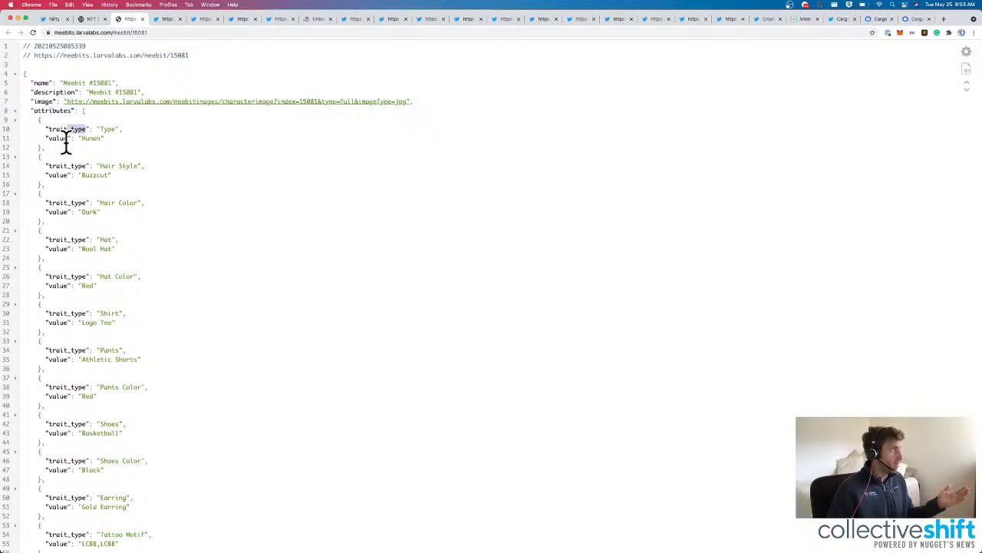
Review Meebit #15081's JSON traits, then return to the NFT Crawler results tab.
scroll("up", 3)
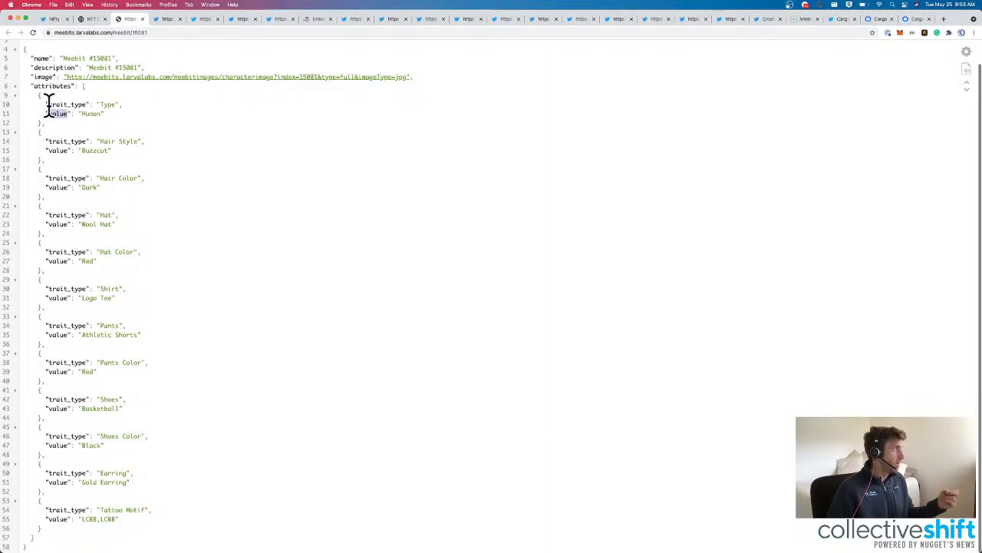
left_click(91, 19)
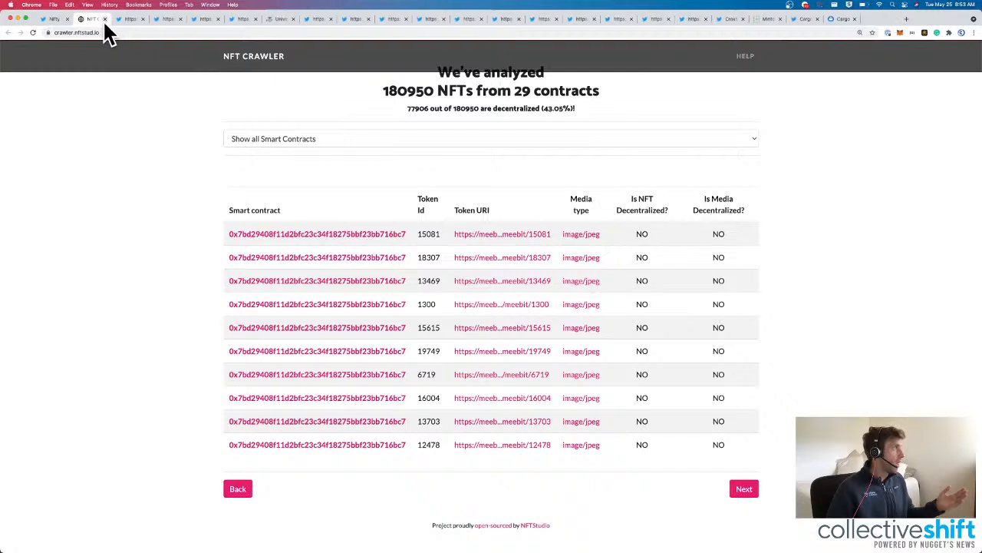
mouse_move(617, 212)
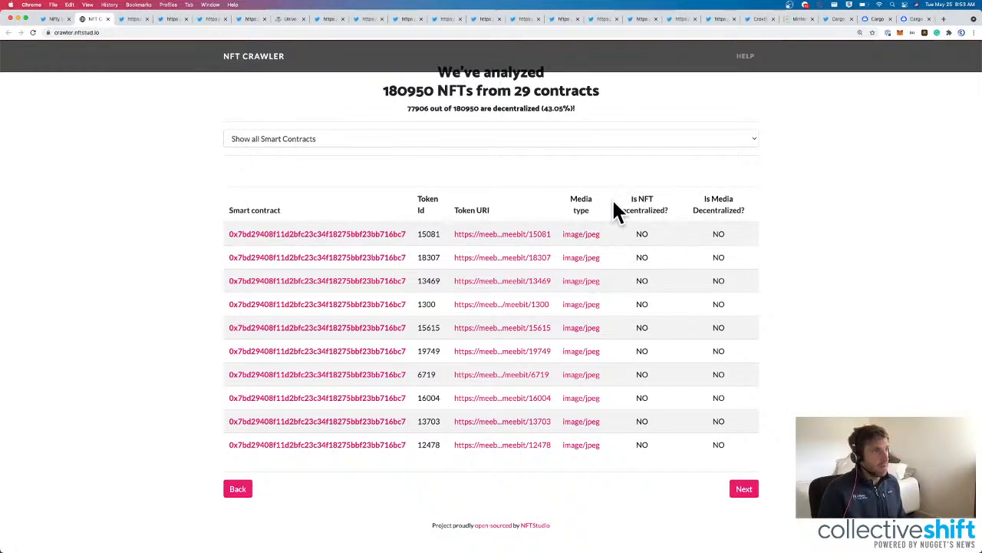
mouse_move(713, 215)
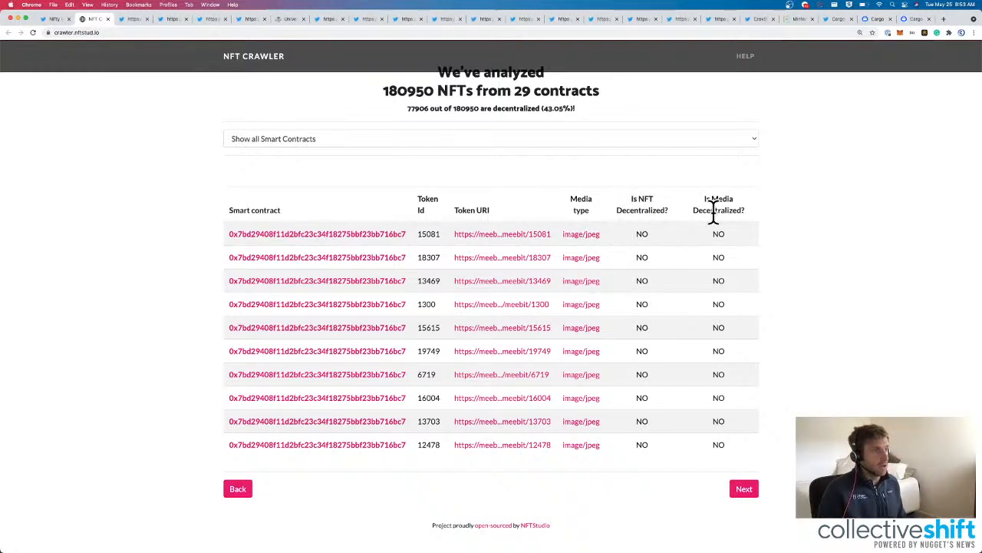
mouse_move(734, 214)
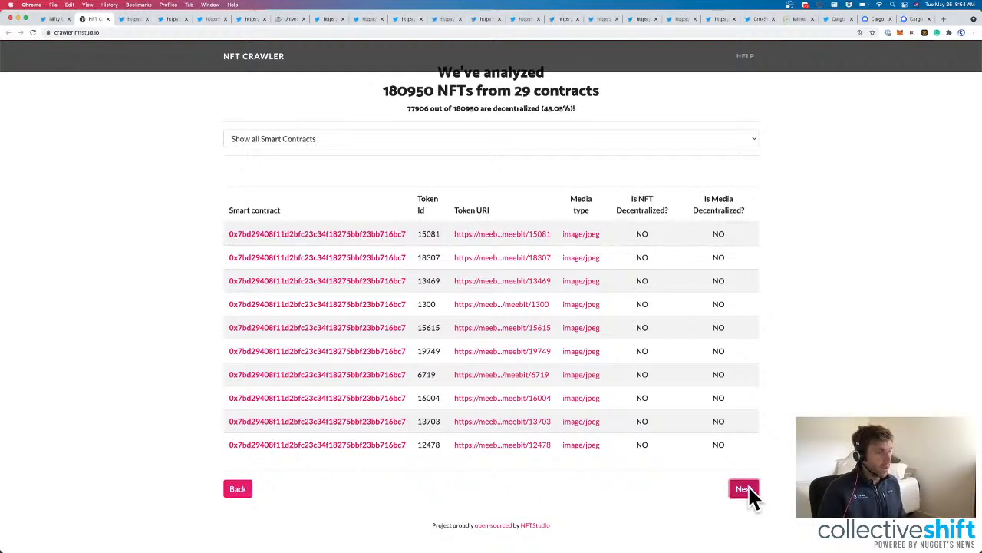
mouse_move(461, 375)
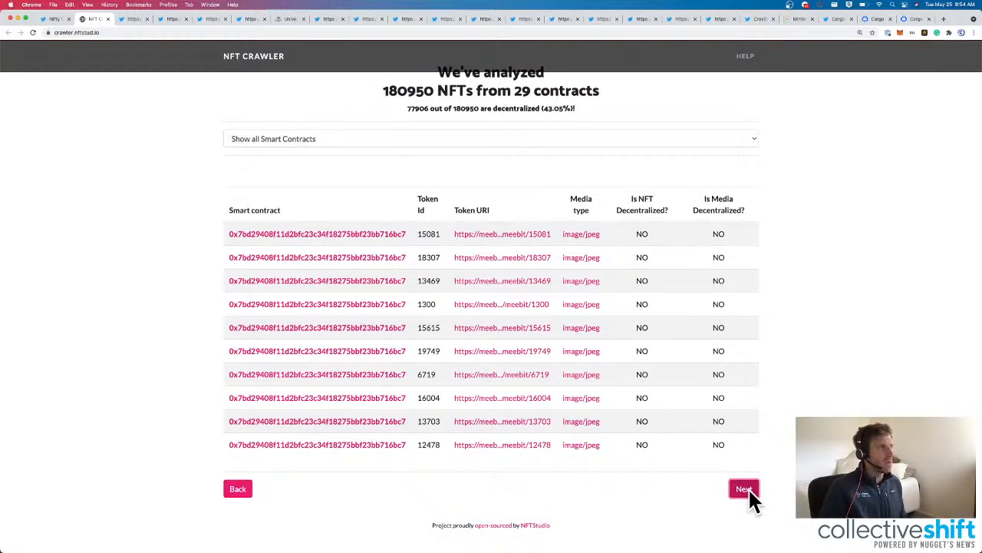
Page the results to the next ten Meebits starting at token 3778, then scroll back to the summary.
left_click(742, 488)
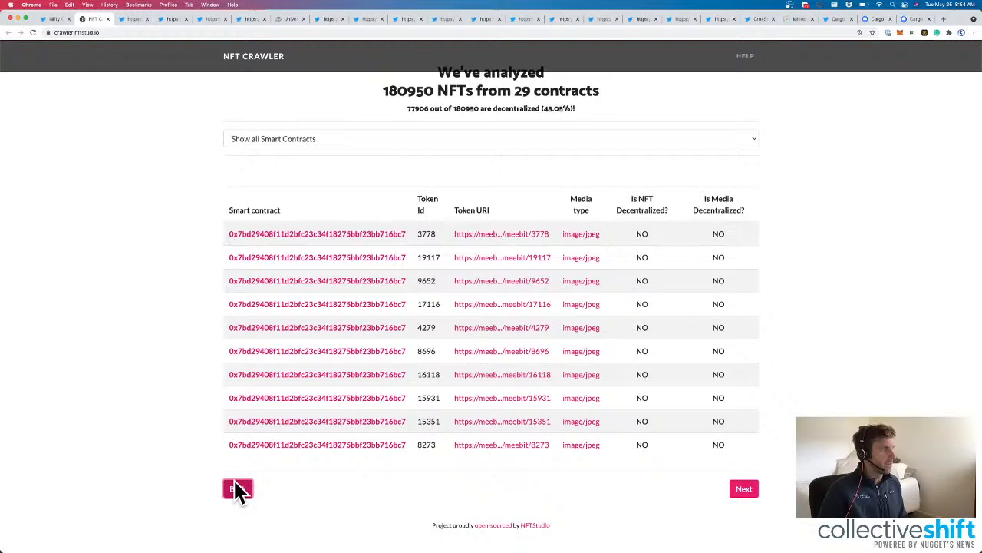
scroll("up", 3)
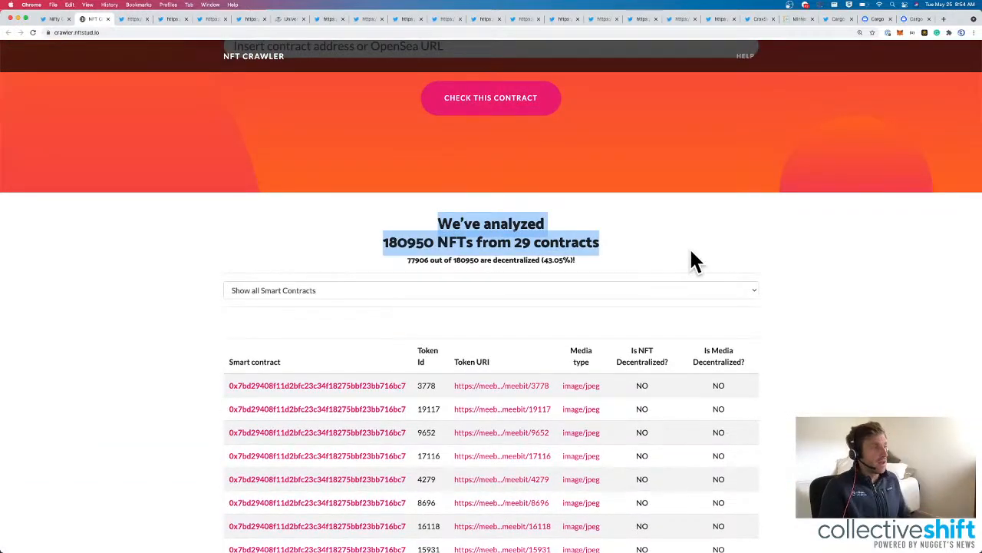
scroll("up", 3)
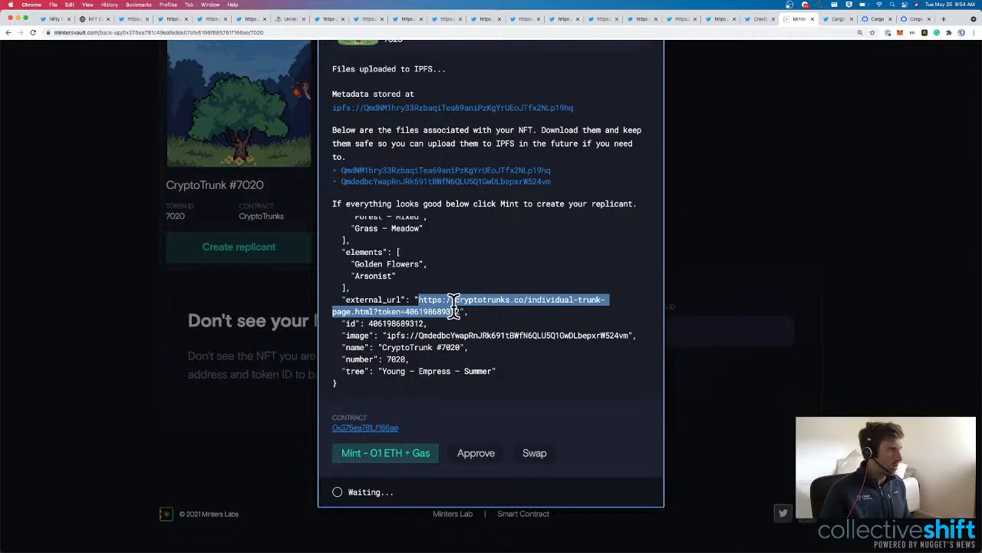
Scroll the CryptoTrunk #7020 replicant metadata, then go back to the NFT Crawler site.
scroll("up", 3)
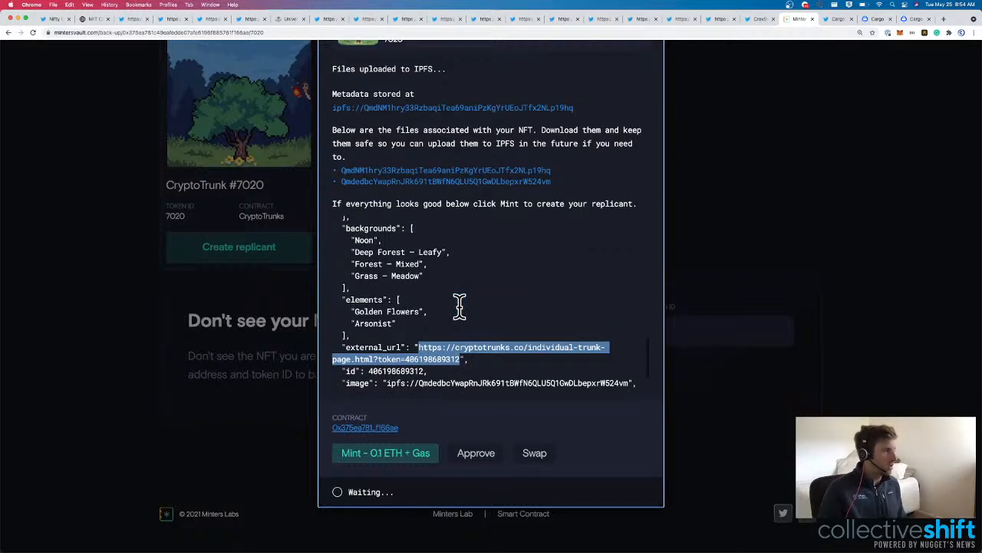
scroll("up", 3)
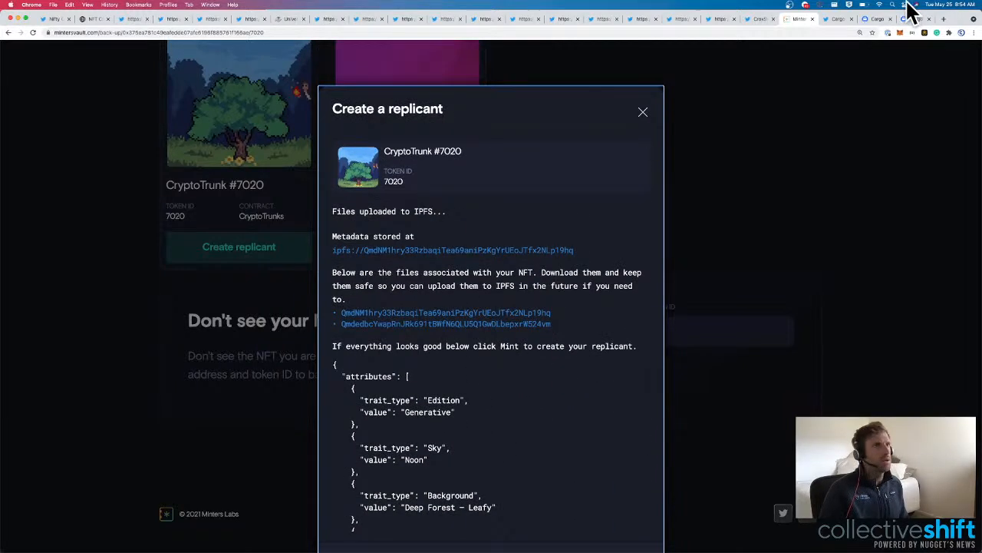
left_click(92, 18)
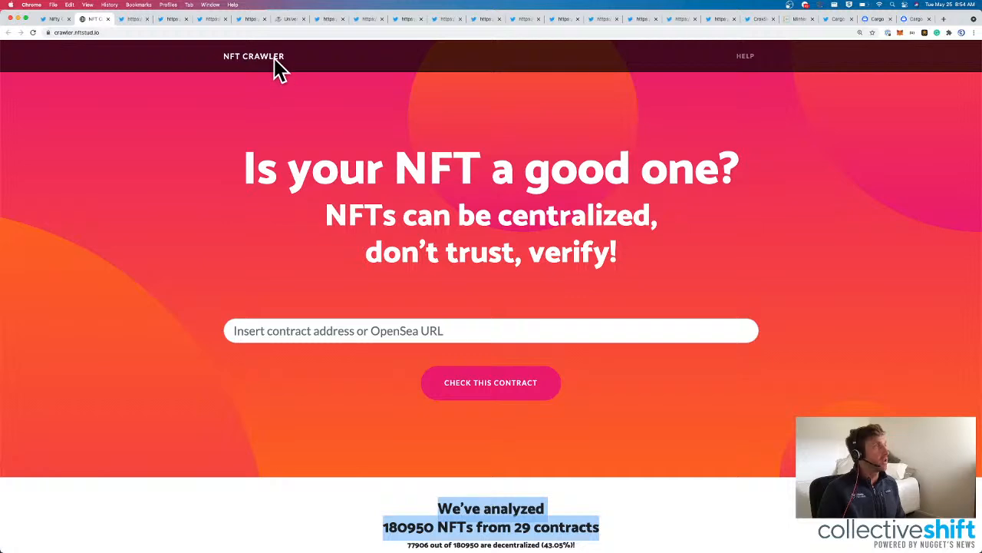
mouse_move(298, 315)
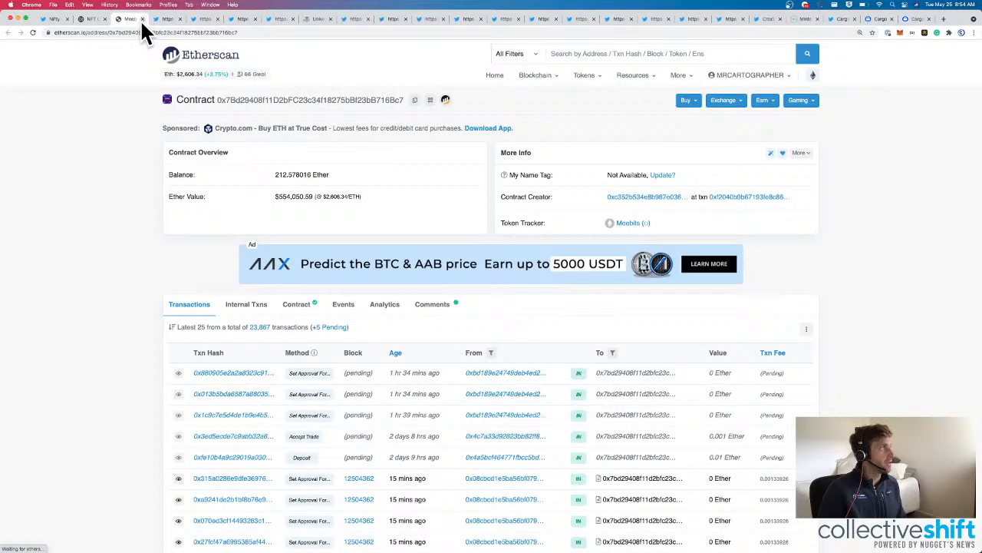
Return from Etherscan to the NFT Crawler table, then start a new tab for an OpenSea address.
left_click(92, 18)
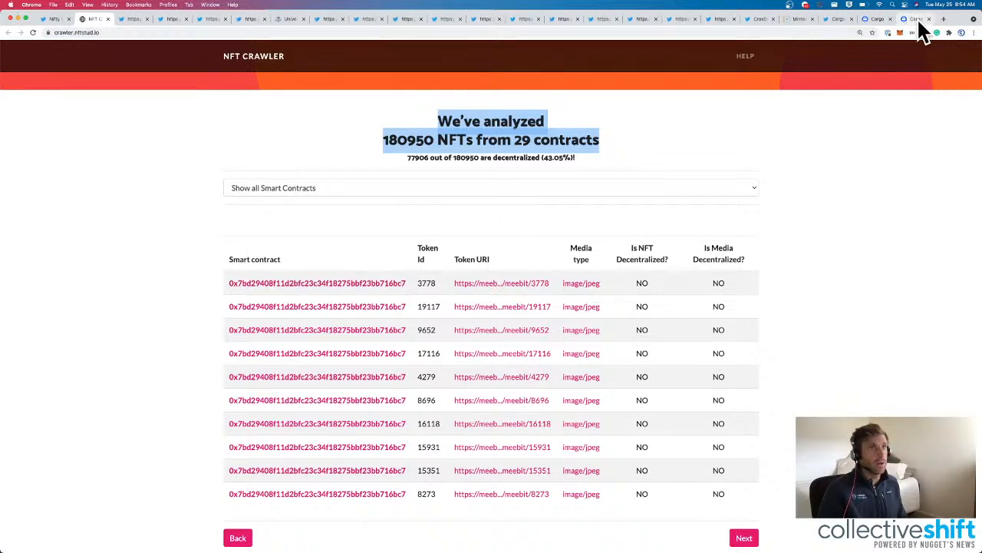
left_click(944, 18)
type("opensea")
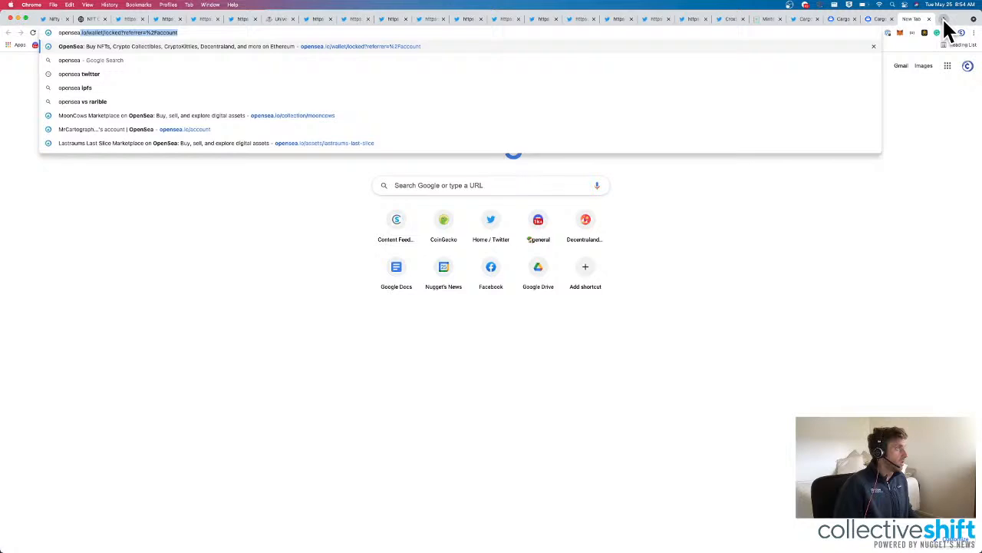
Submit the OpenSea CryptoTrunk #7020 asset URL to NFT Crawler's Check This Contract.
key("Return")
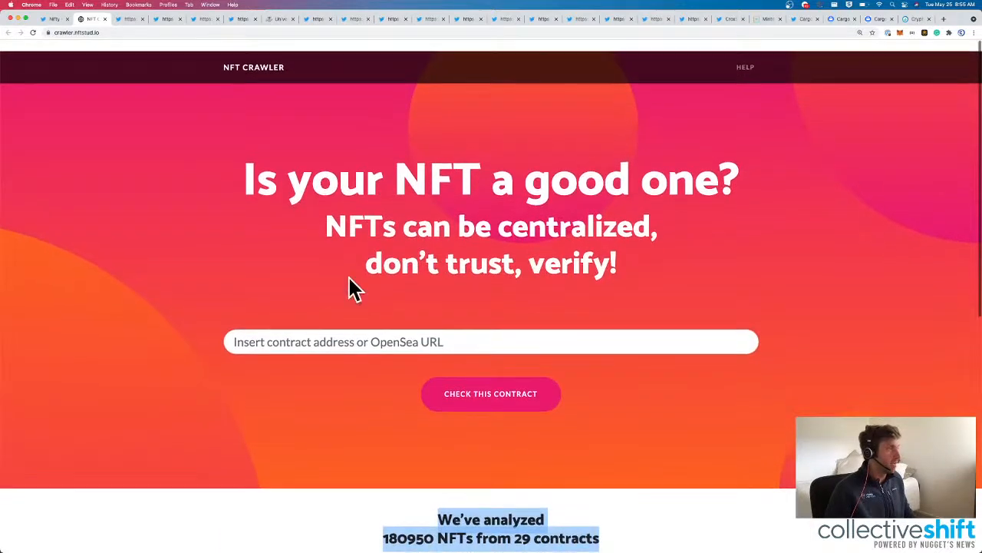
left_click(492, 382)
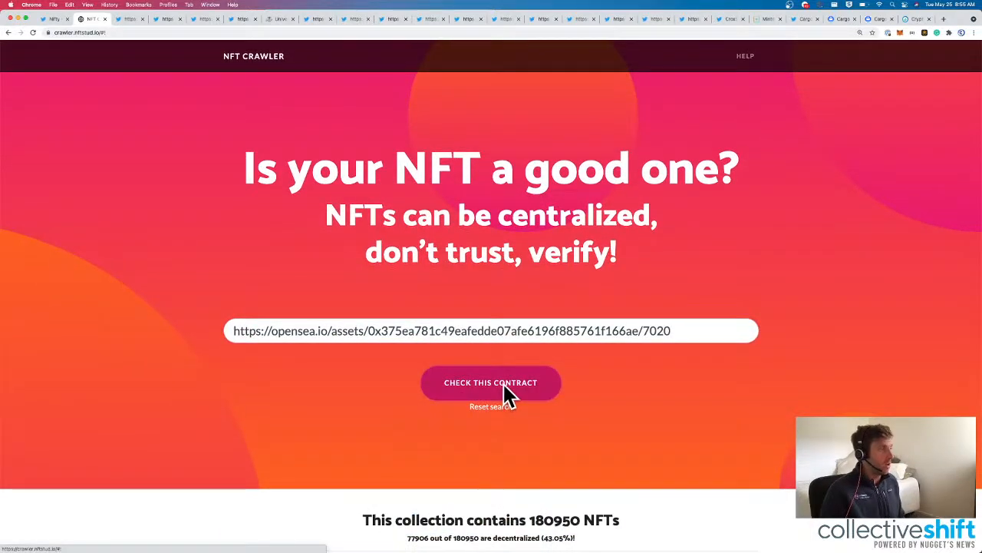
mouse_move(472, 418)
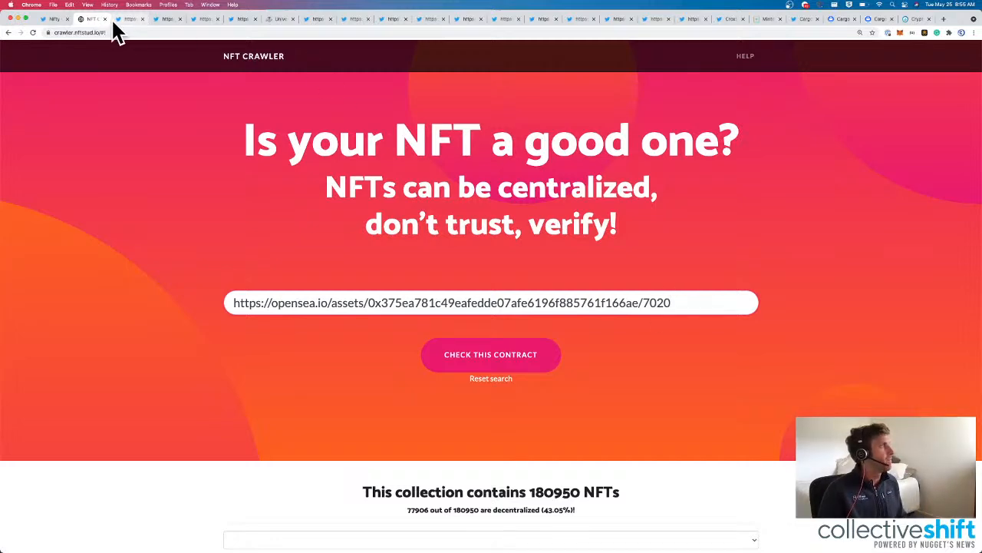
Switch from the 180950-NFT collection result to the Layered Music Twitter profile.
left_click(54, 18)
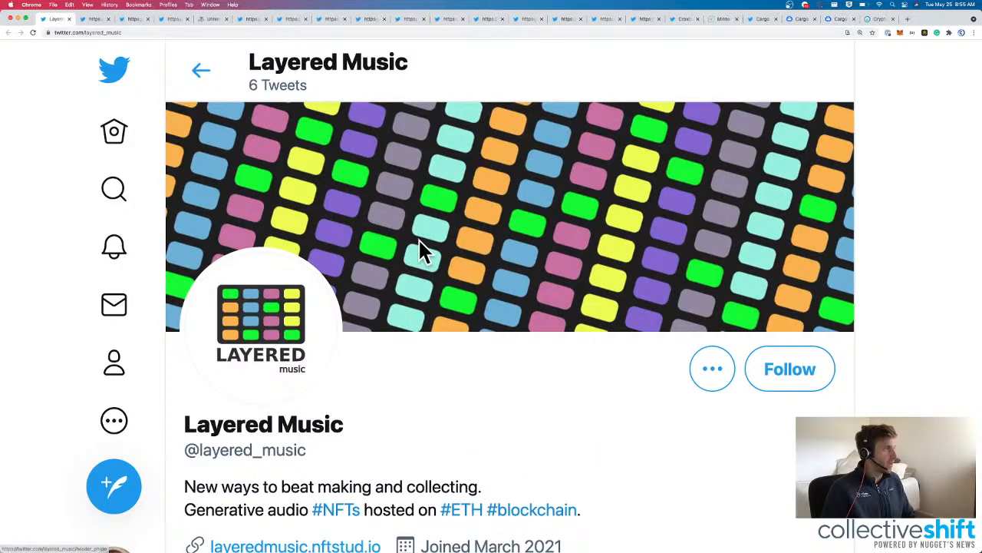
scroll("down", 3)
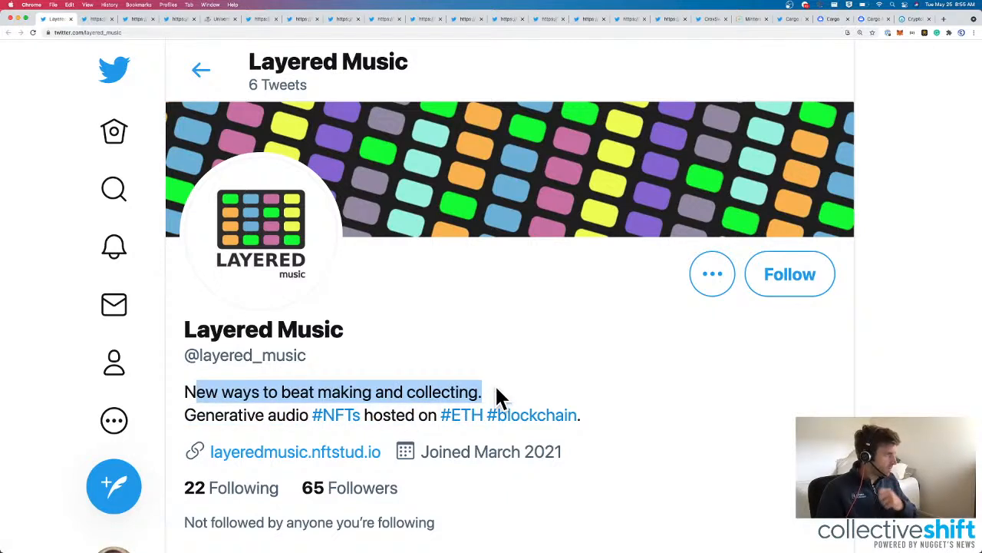
mouse_move(245, 432)
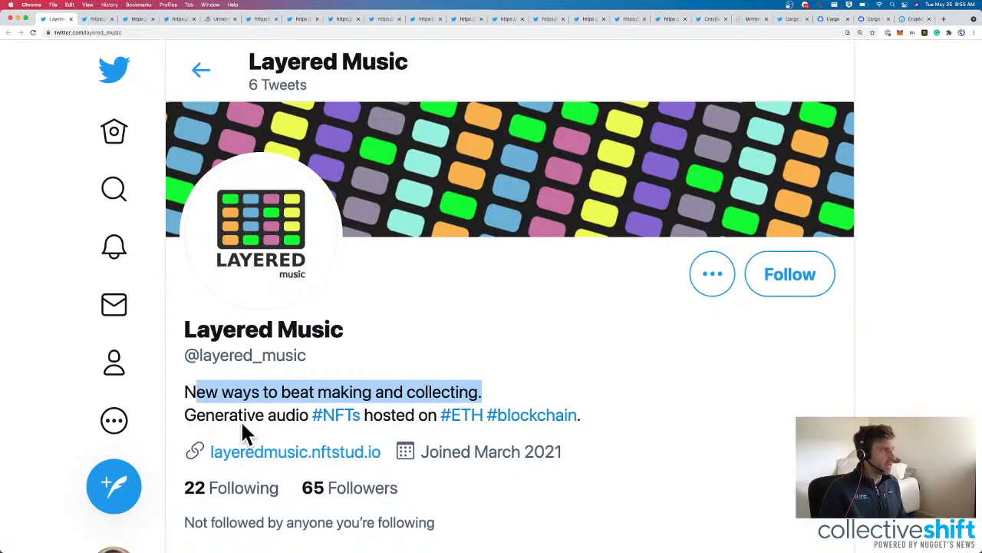
mouse_move(531, 415)
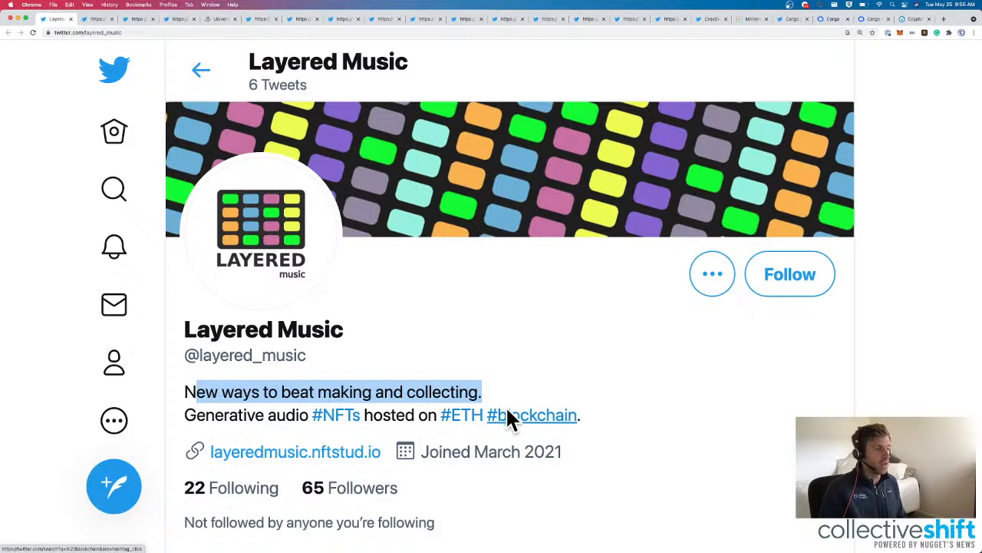
left_click(295, 451)
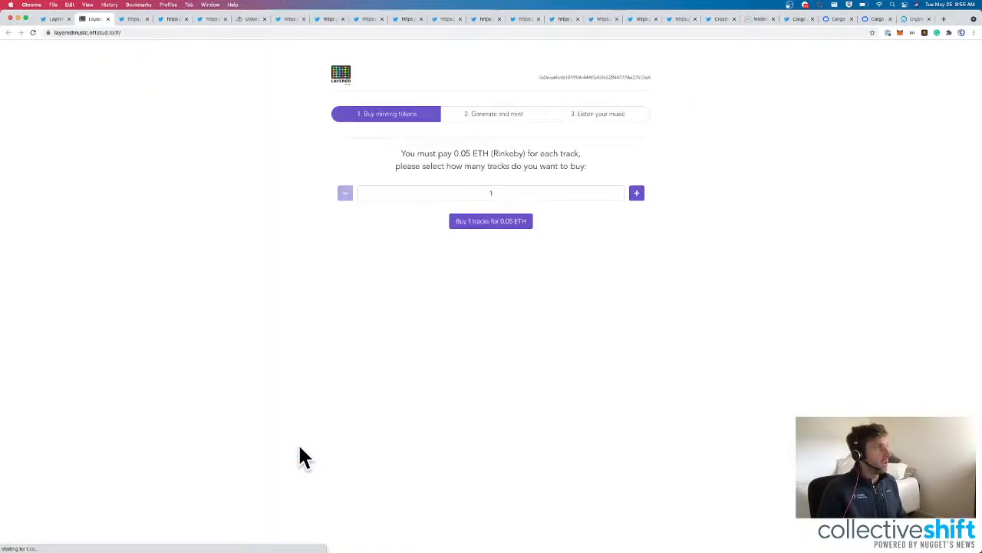
left_click(491, 221)
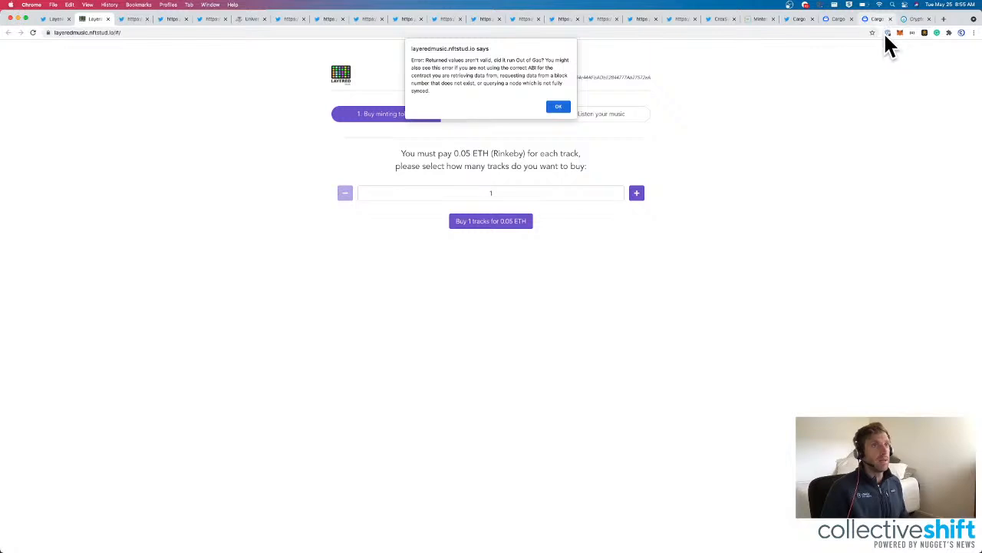
left_click(890, 33)
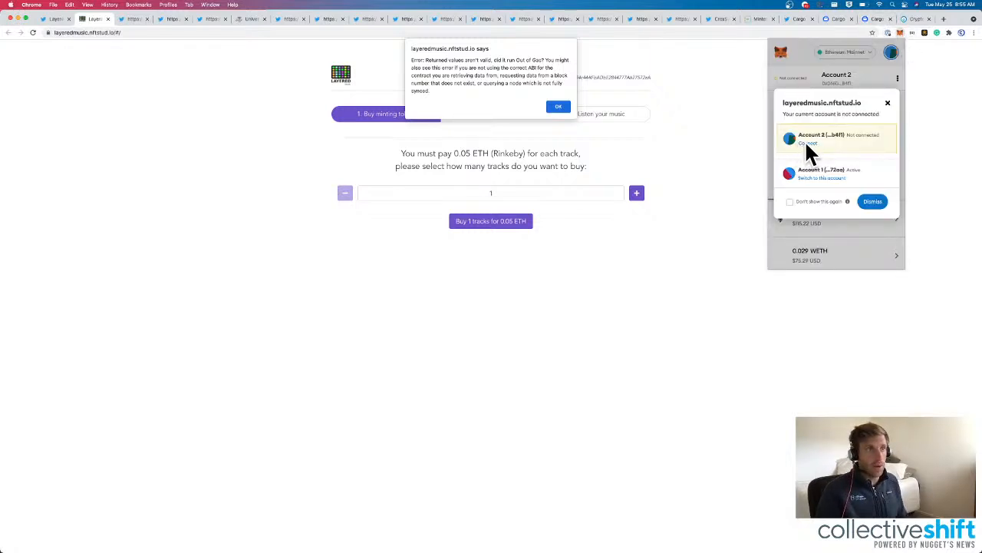
left_click(844, 52)
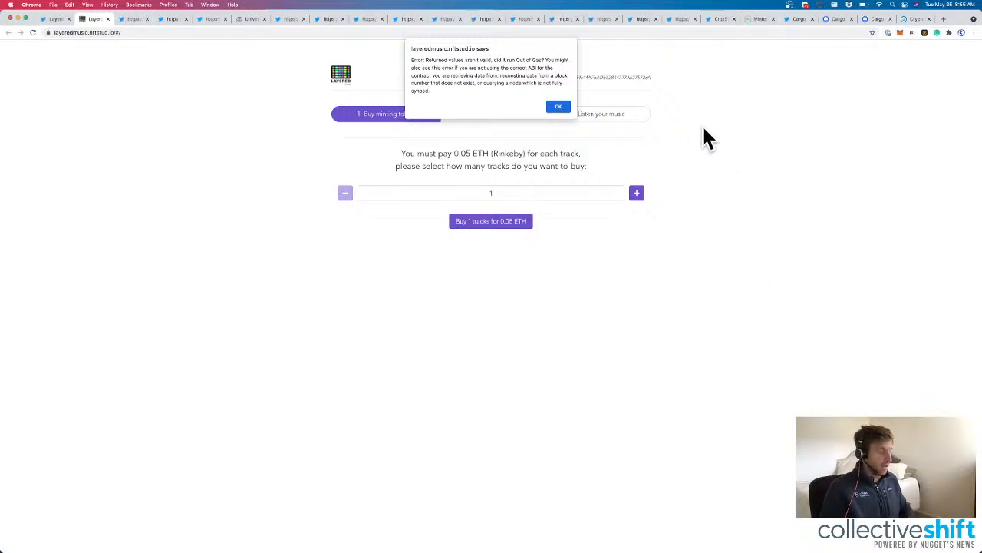
mouse_move(908, 43)
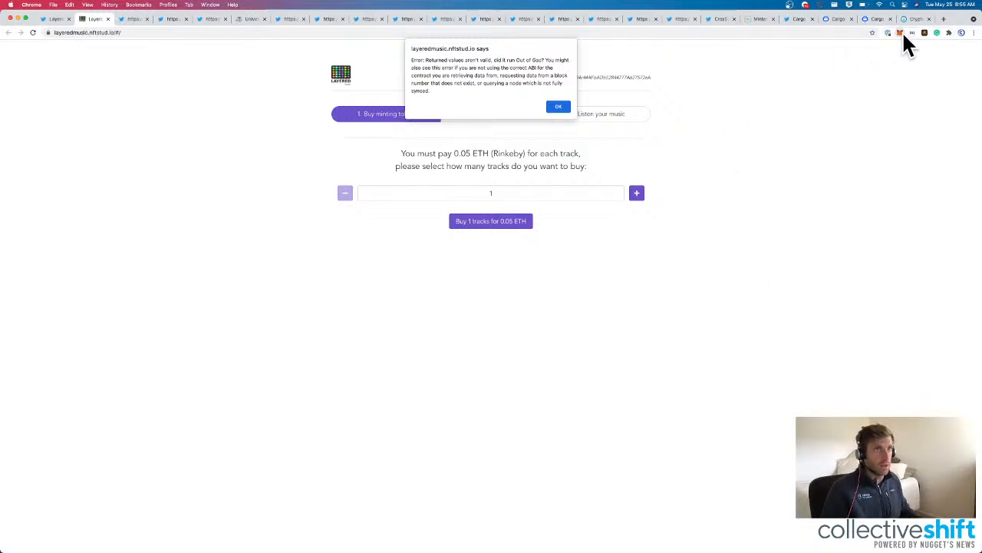
left_click(899, 33)
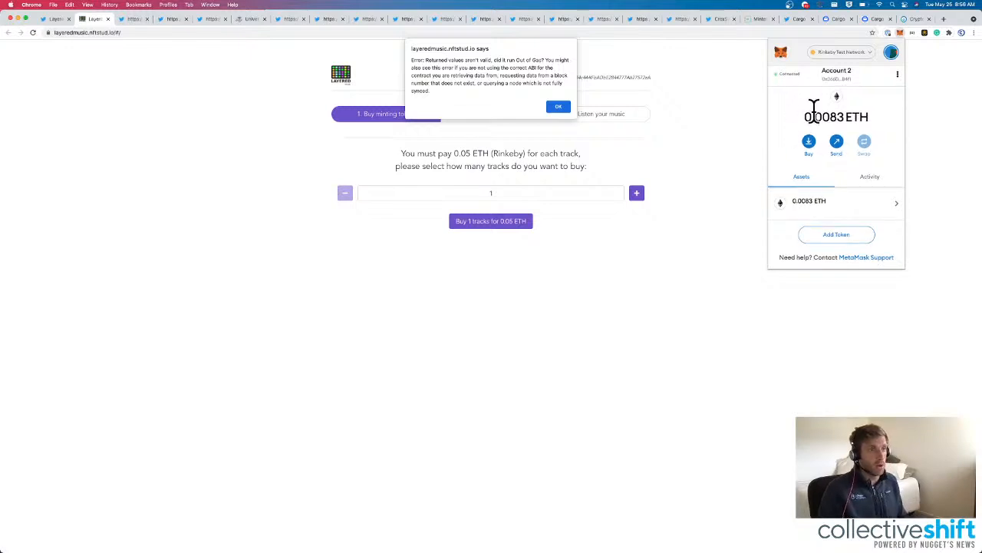
left_click(559, 106)
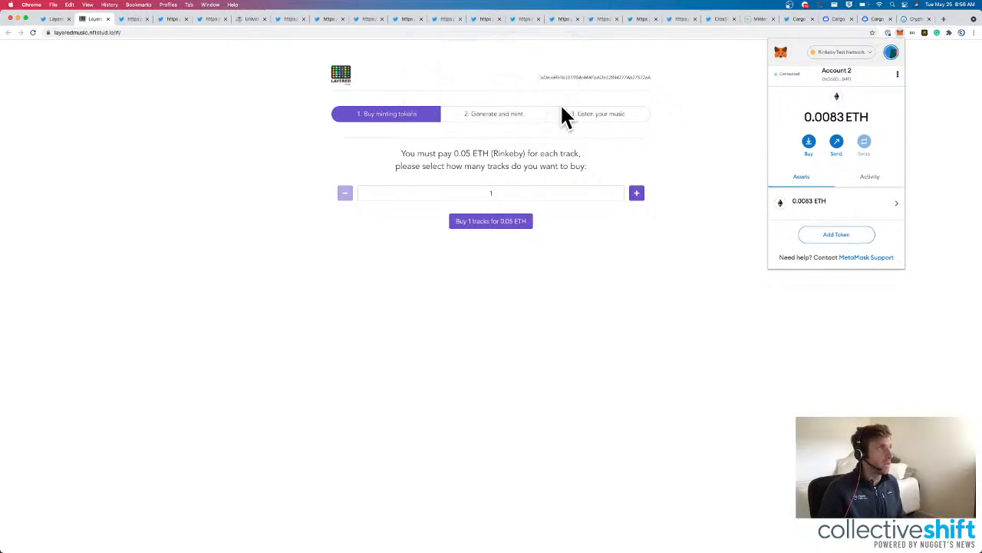
left_click(242, 172)
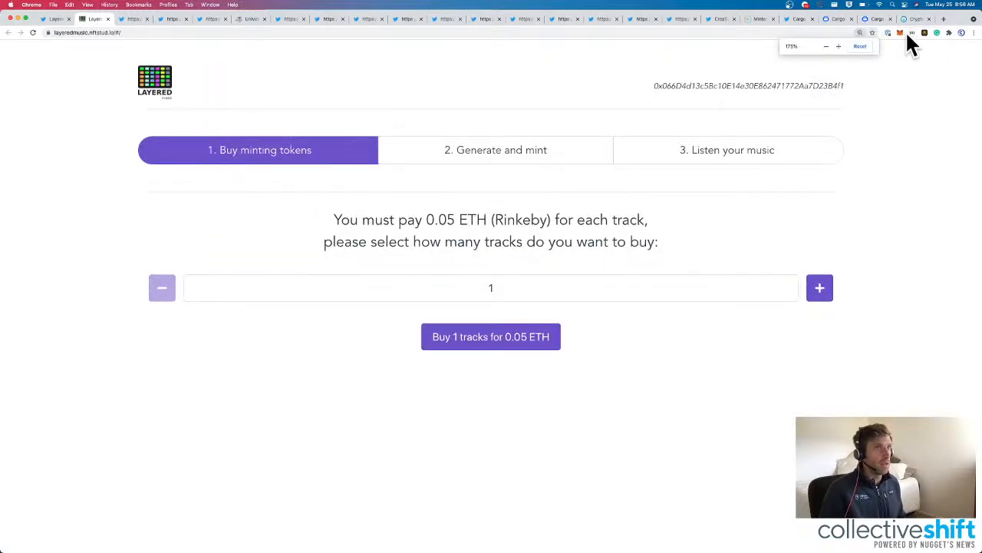
left_click(912, 32)
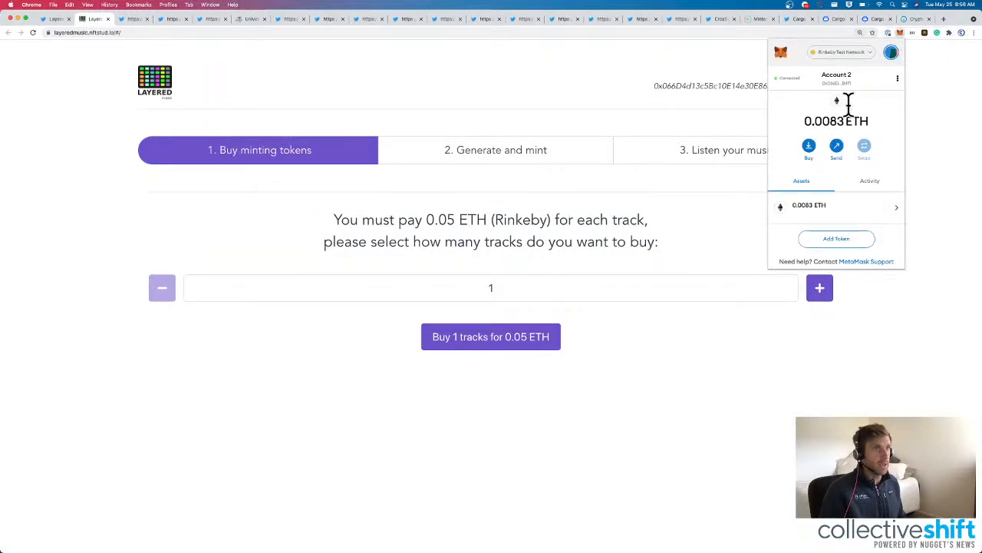
left_click(890, 52)
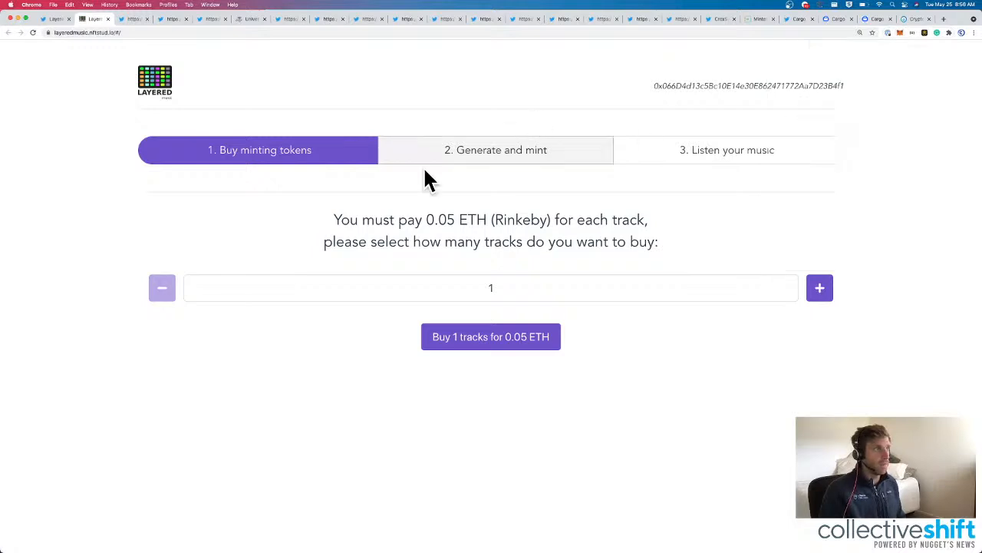
mouse_move(335, 230)
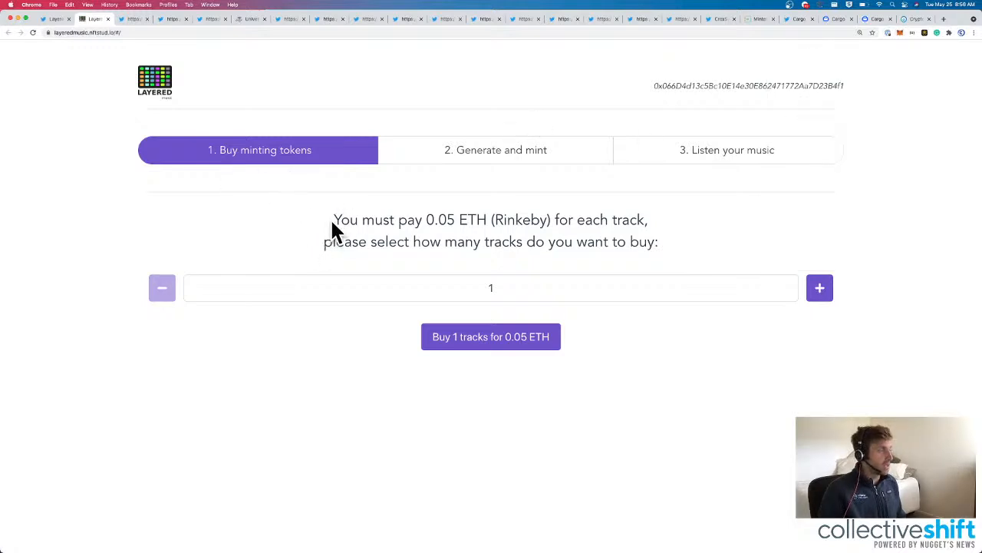
Generate a random track in step 2 (47 of 720 created), review it, then move to step 3 Listen.
left_click_drag(335, 220, 658, 243)
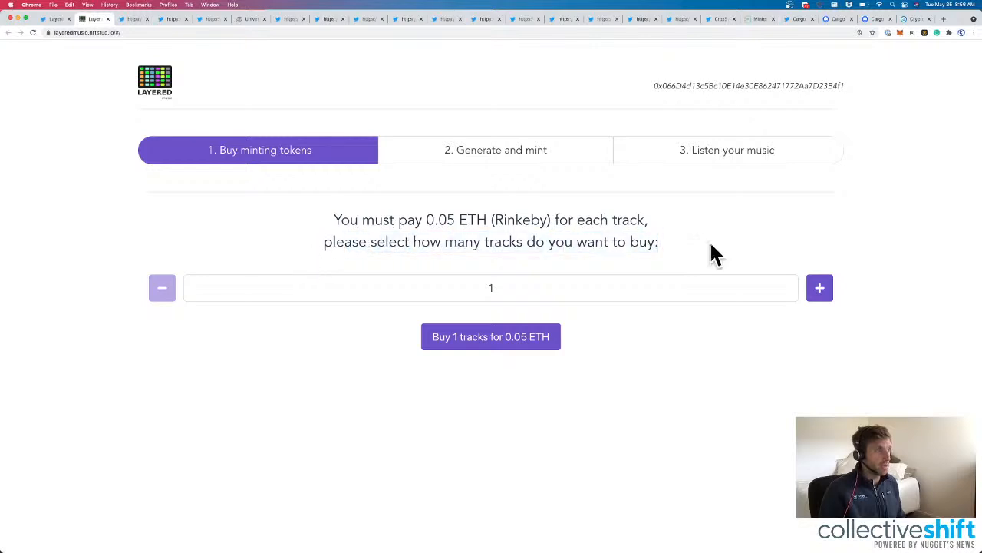
left_click(494, 150)
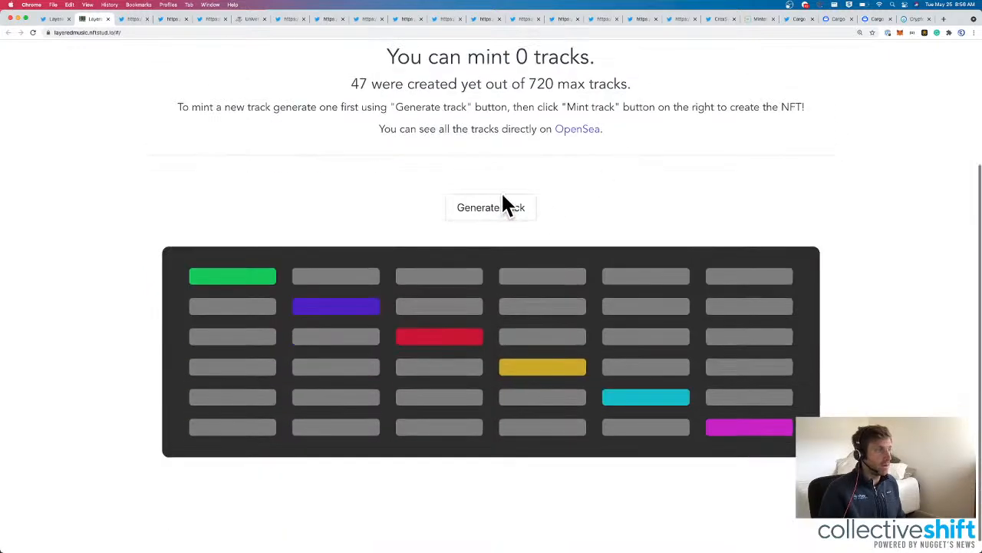
left_click(491, 207)
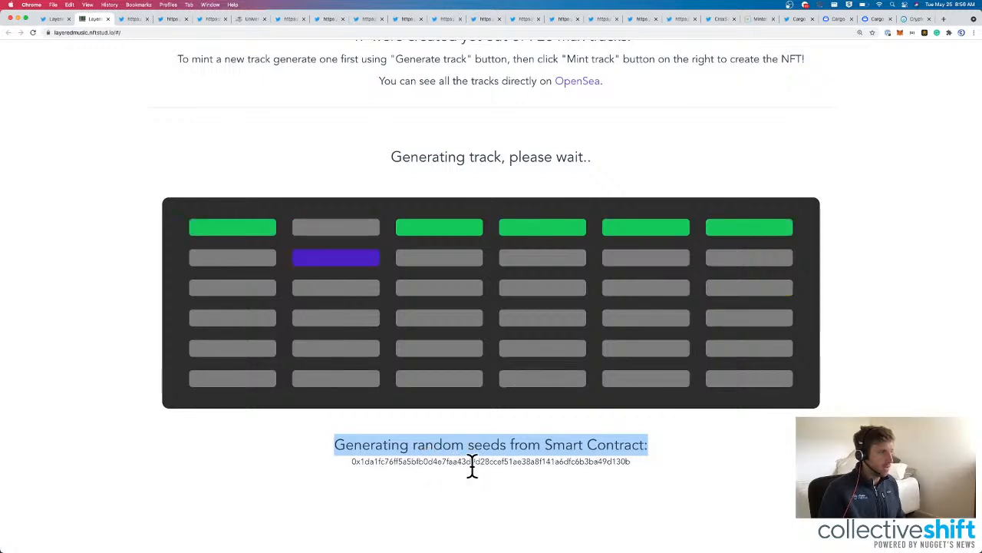
scroll("up", 3)
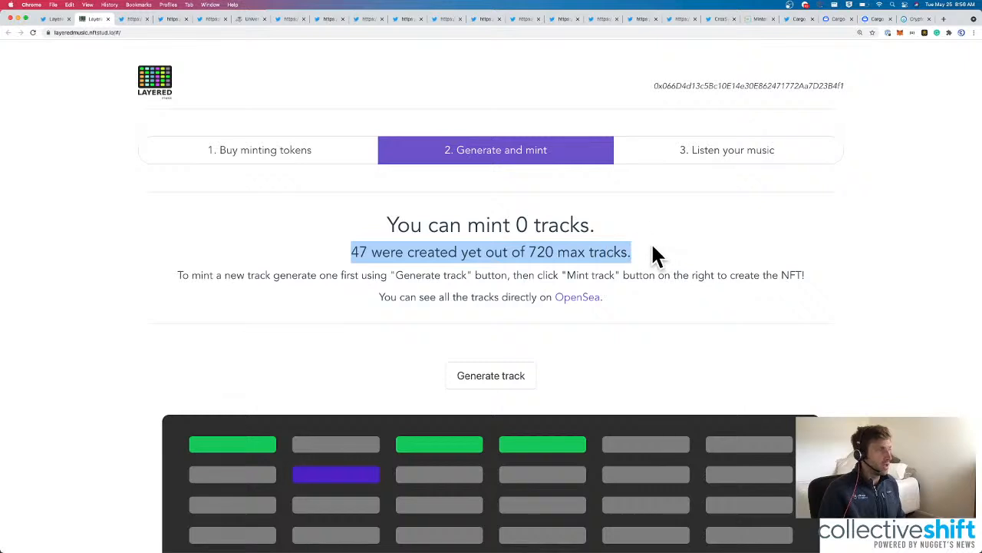
scroll("down", 3)
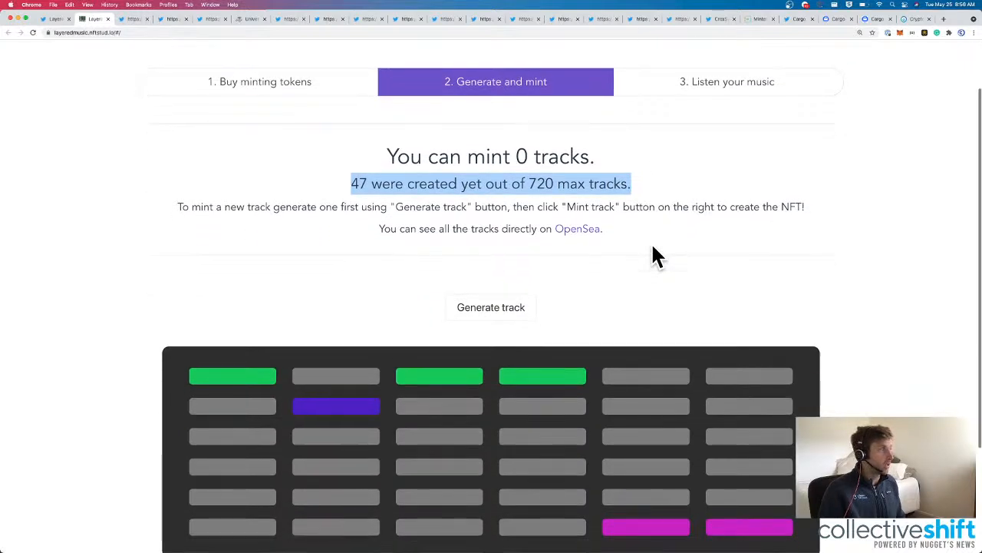
scroll("down", 3)
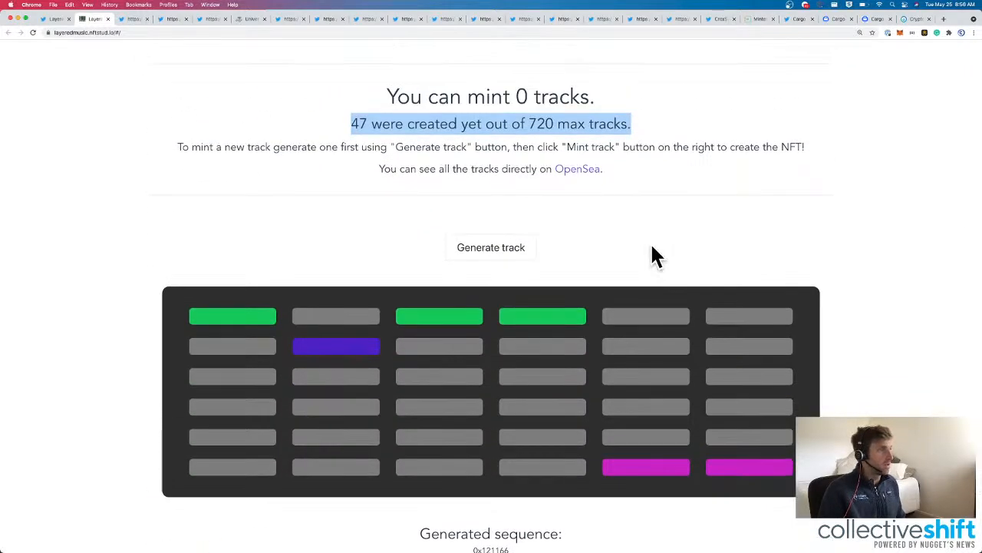
scroll("up", 3)
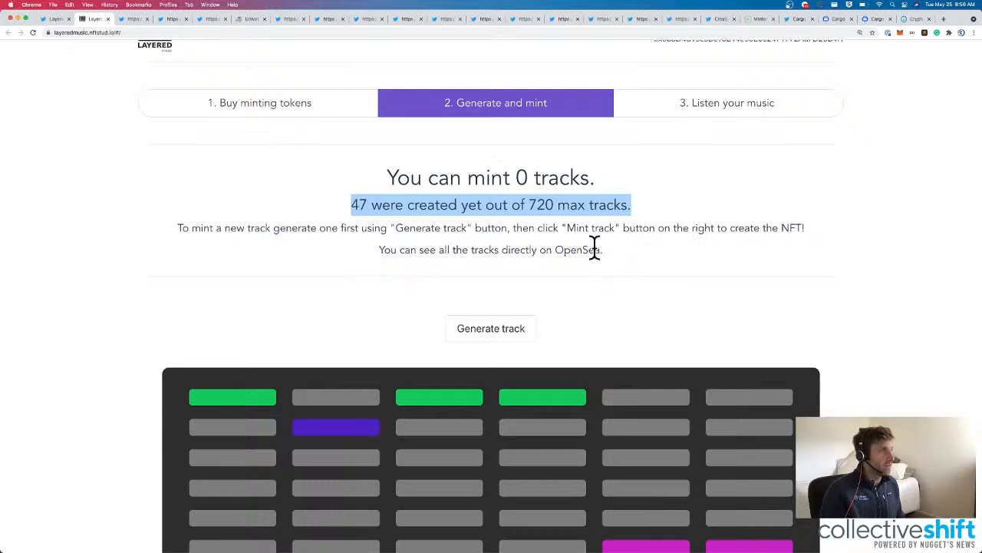
left_click(728, 150)
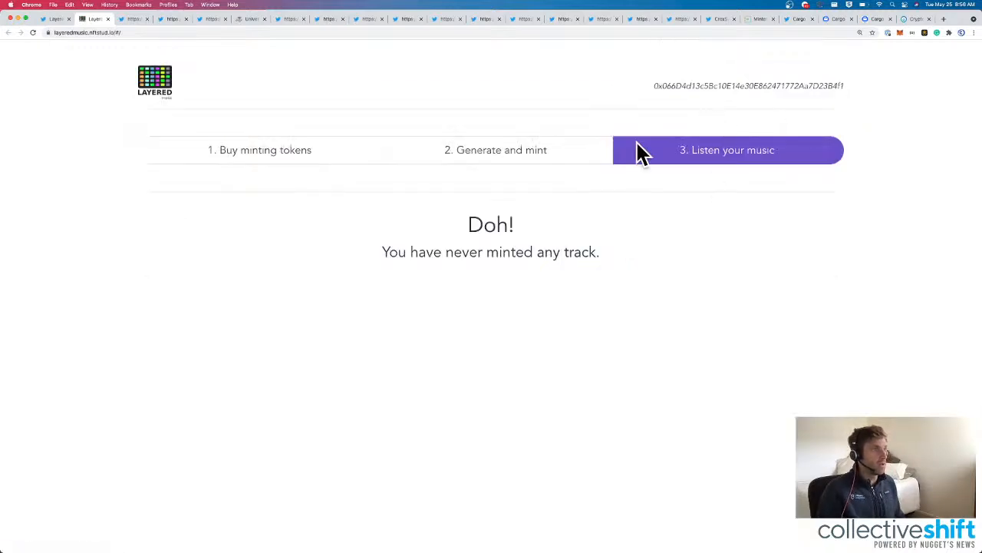
mouse_move(142, 23)
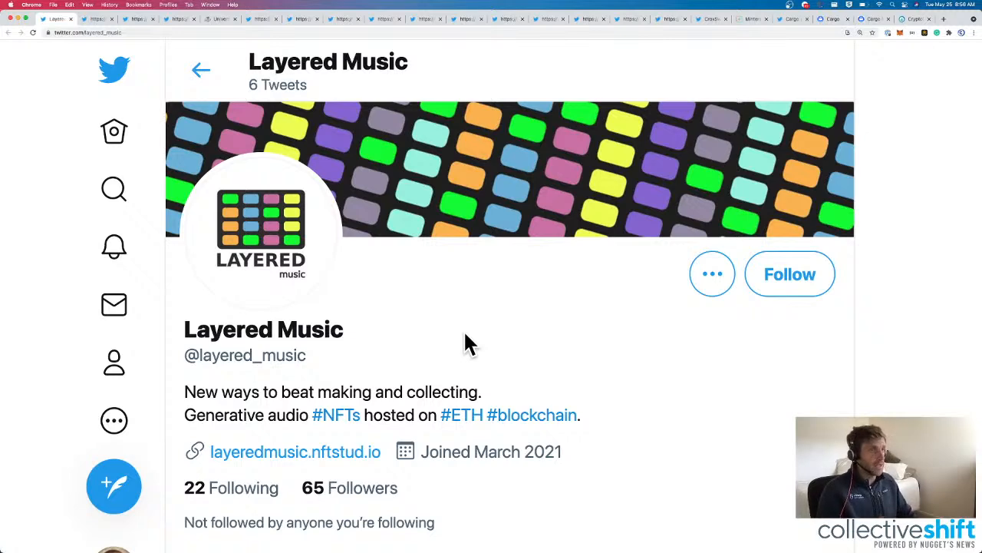
Bring up favrit's Twitter profile and scroll its website through Our Mission and Team and Advisors.
left_click(58, 18)
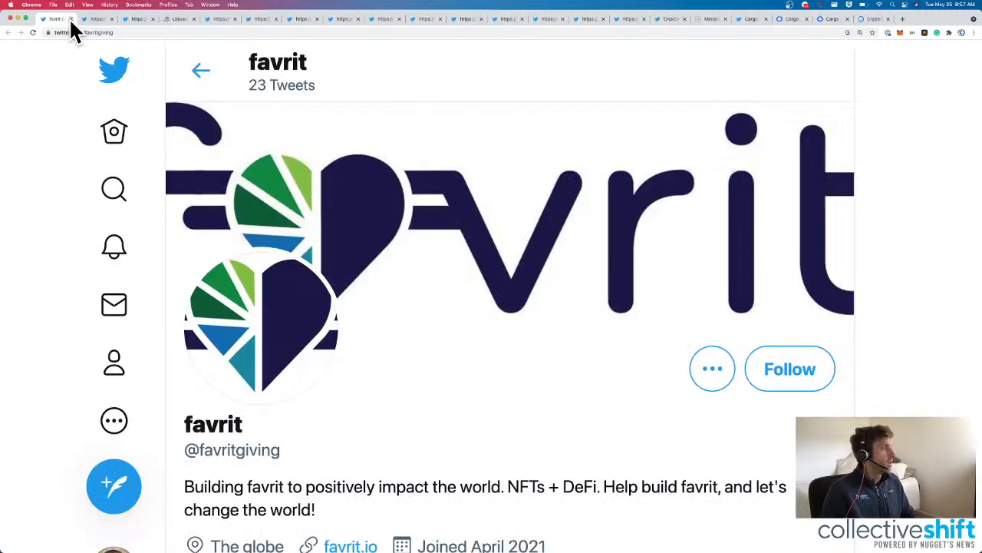
mouse_move(369, 307)
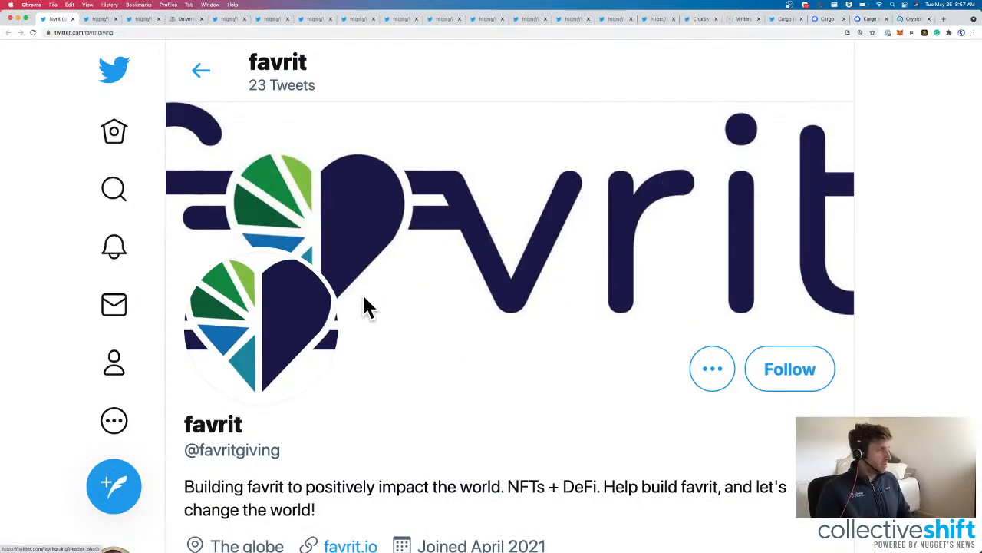
scroll("down", 3)
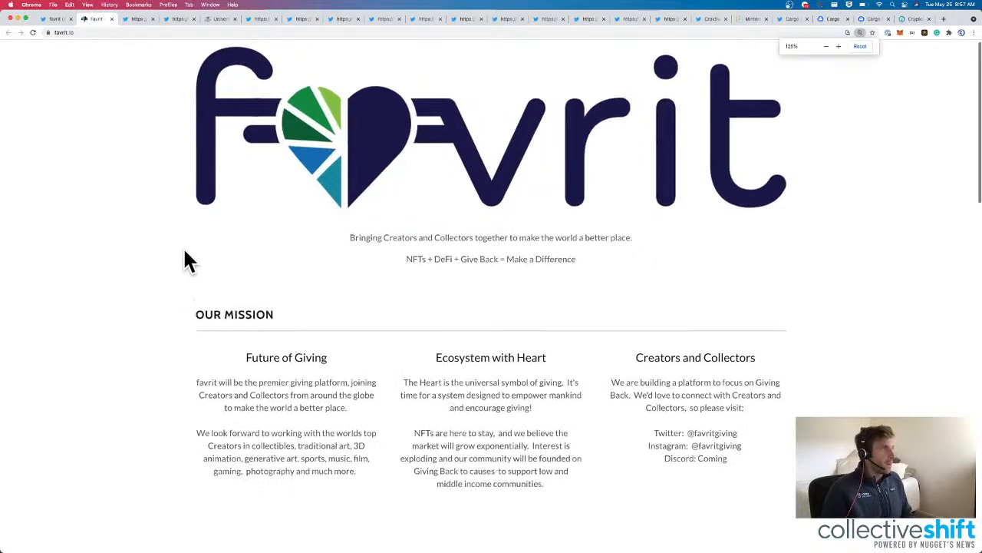
scroll("down", 3)
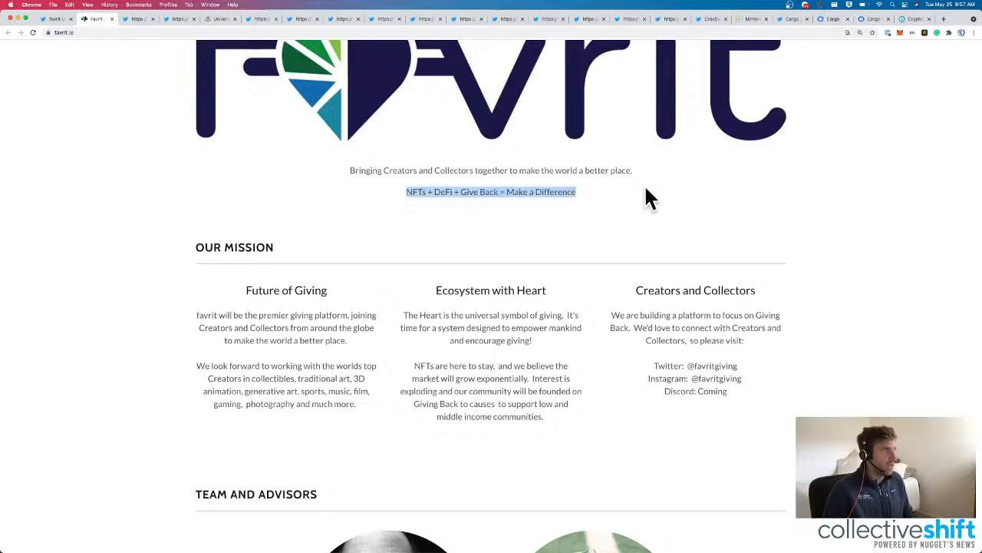
scroll("down", 3)
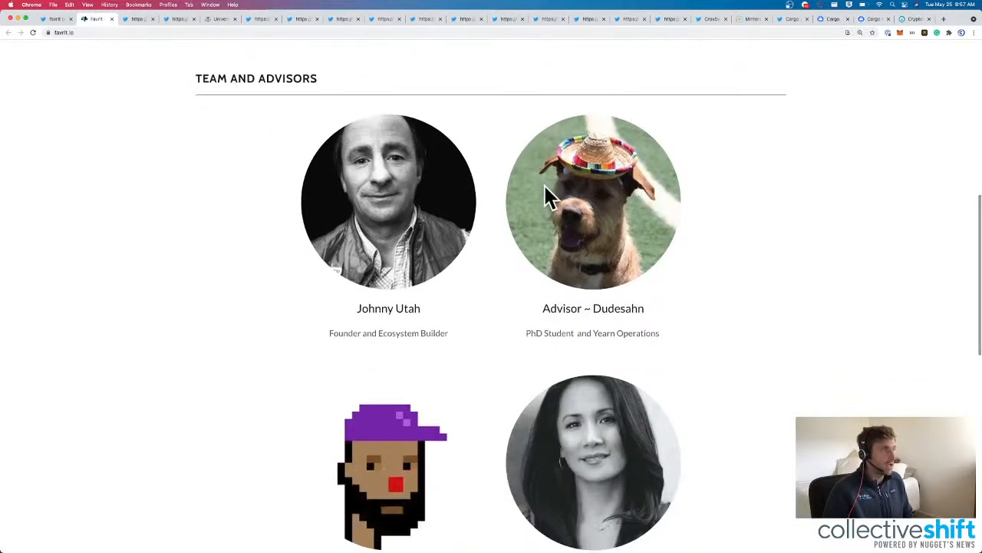
scroll("down", 3)
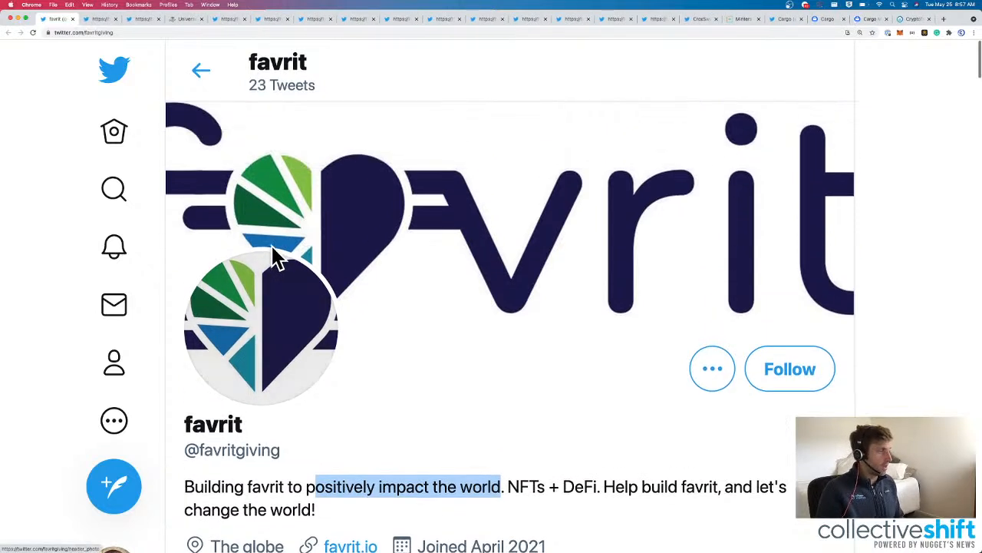
From Art2's Twitter profile, open art2.app and scroll into its pricing section.
left_click(59, 19)
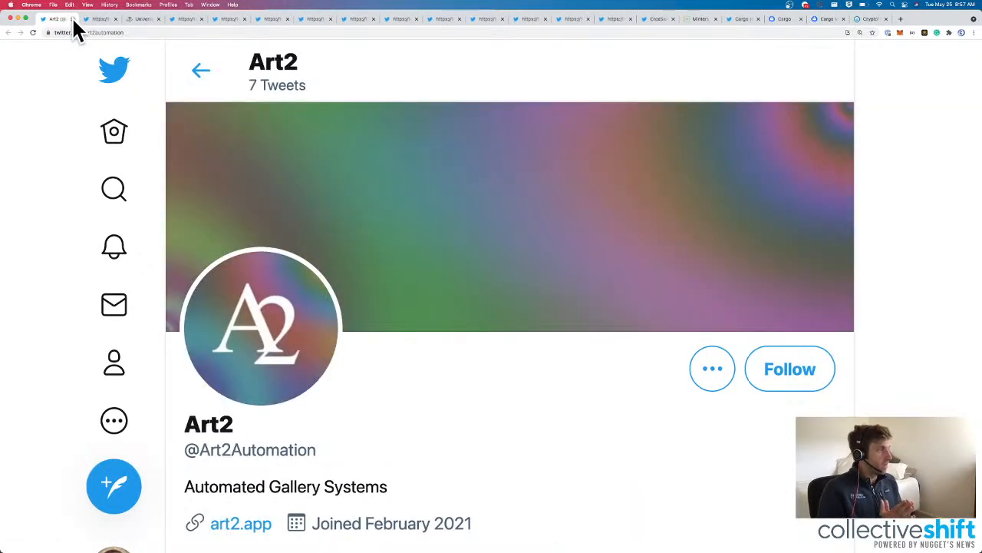
mouse_move(393, 224)
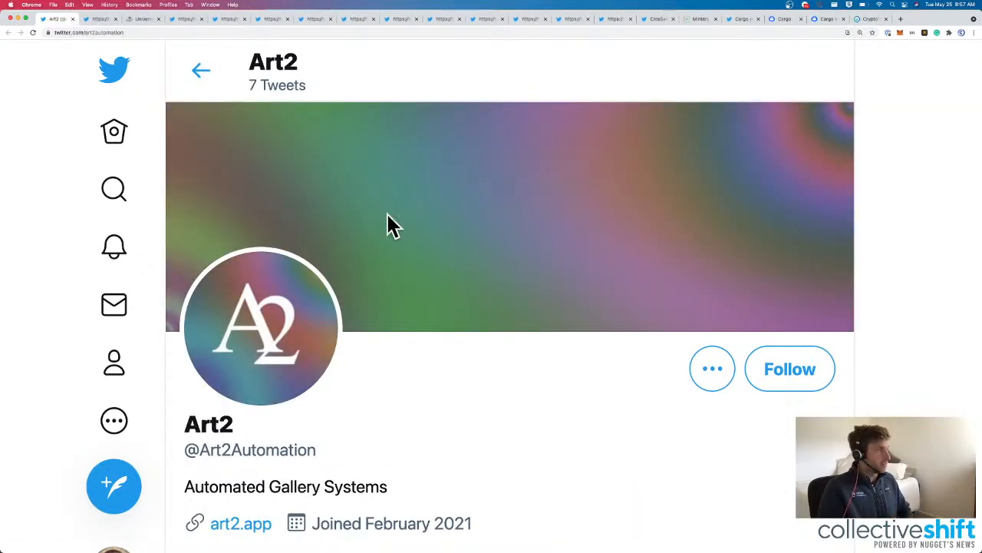
scroll("down", 3)
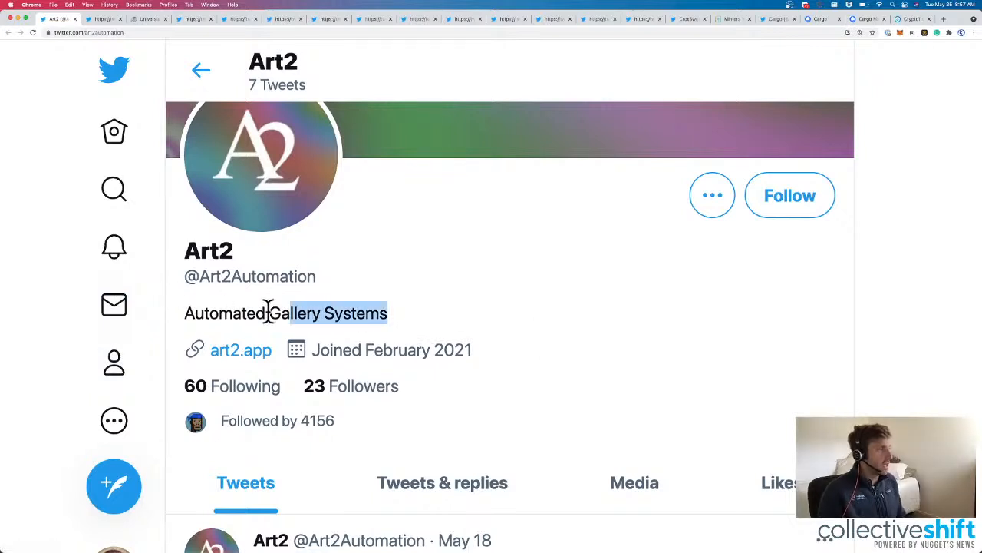
left_click(239, 349)
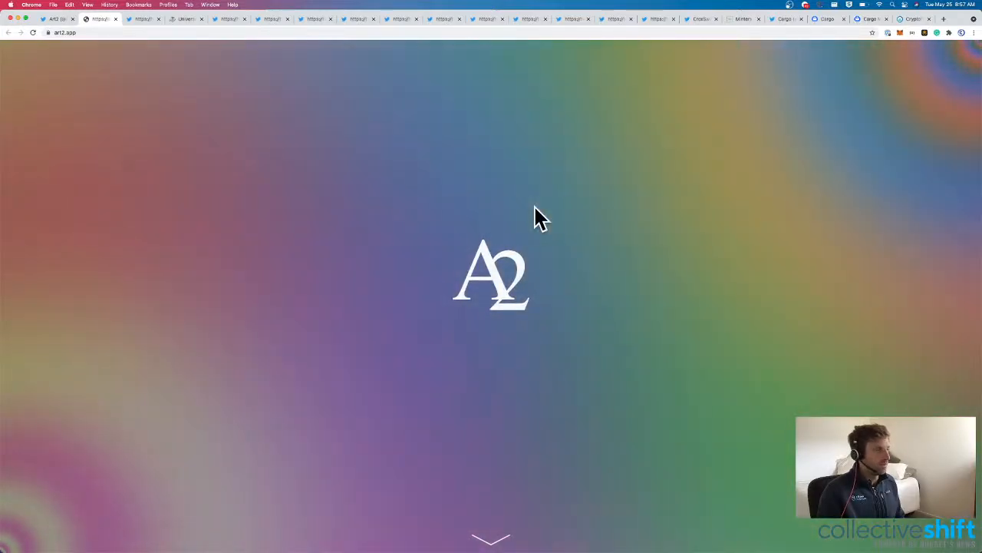
scroll("down", 3)
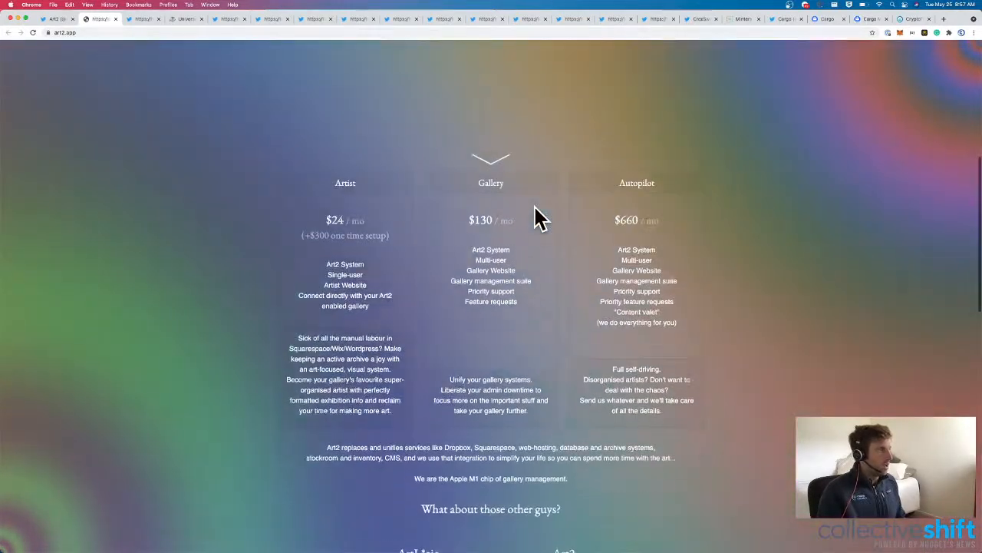
scroll("down", 3)
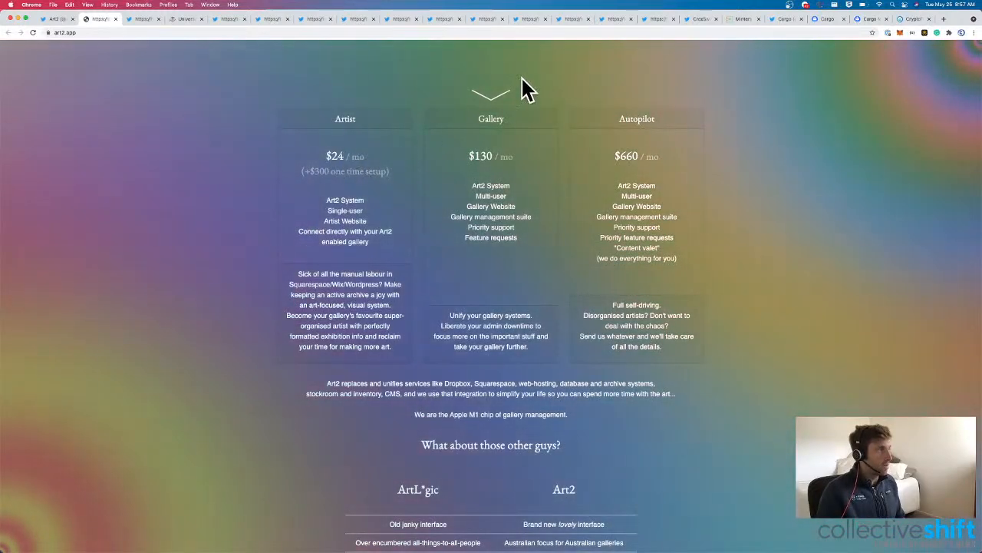
mouse_move(509, 172)
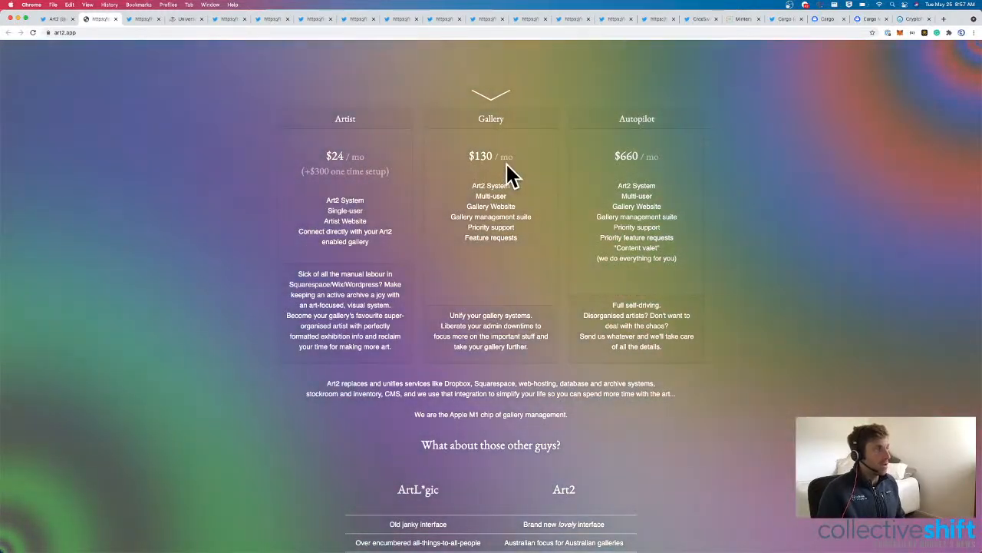
mouse_move(672, 172)
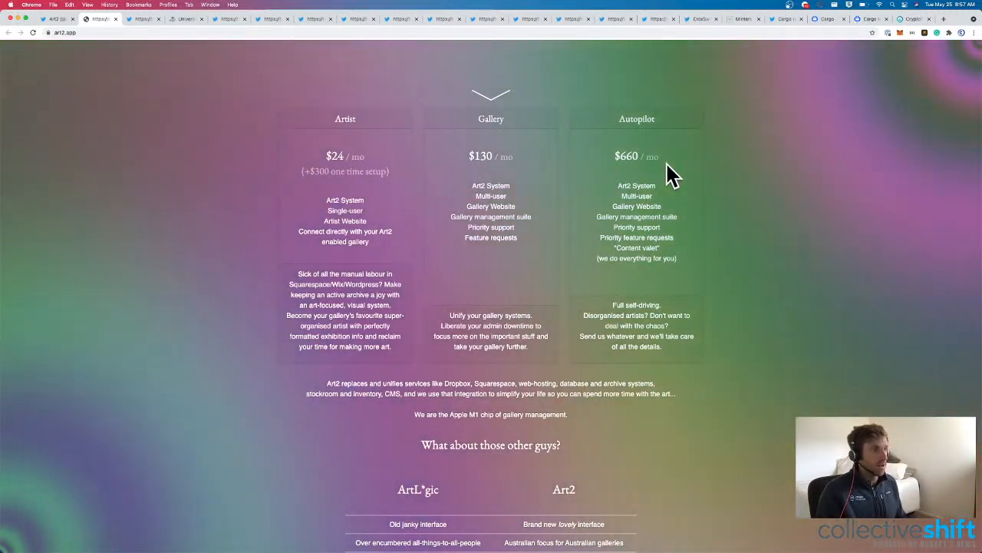
Continue through the ArtLogic comparison and 2021 roadmap, then return to Art2's Twitter profile.
scroll("down", 3)
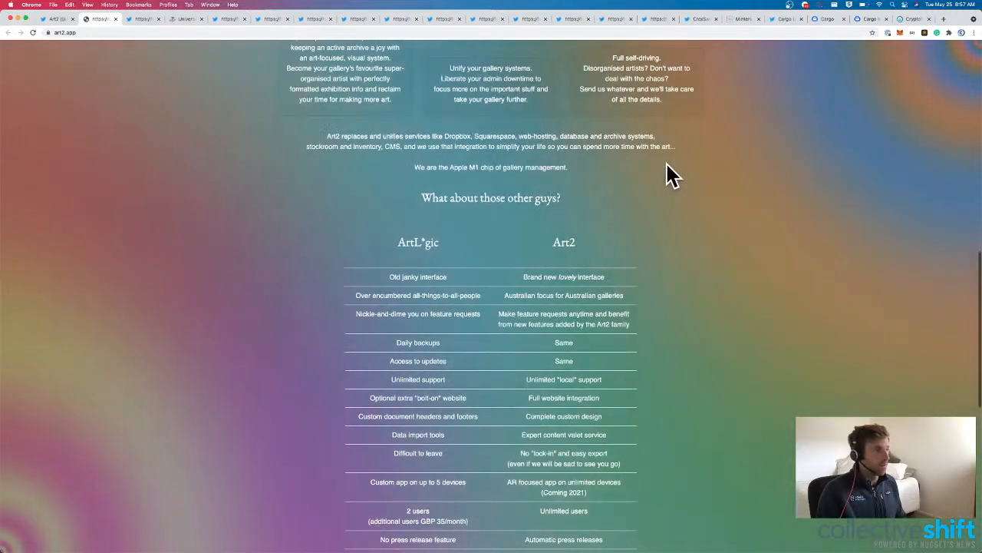
scroll("down", 3)
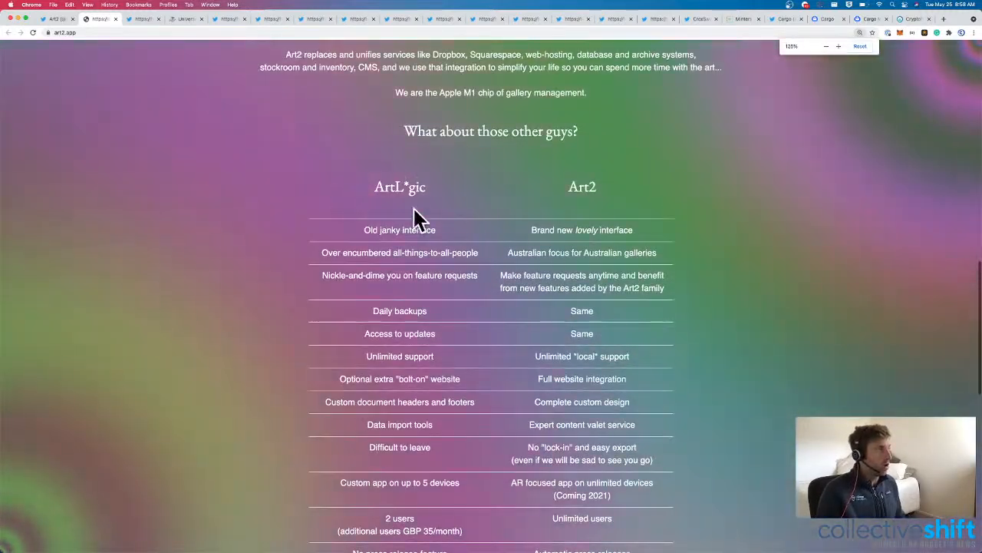
mouse_move(652, 207)
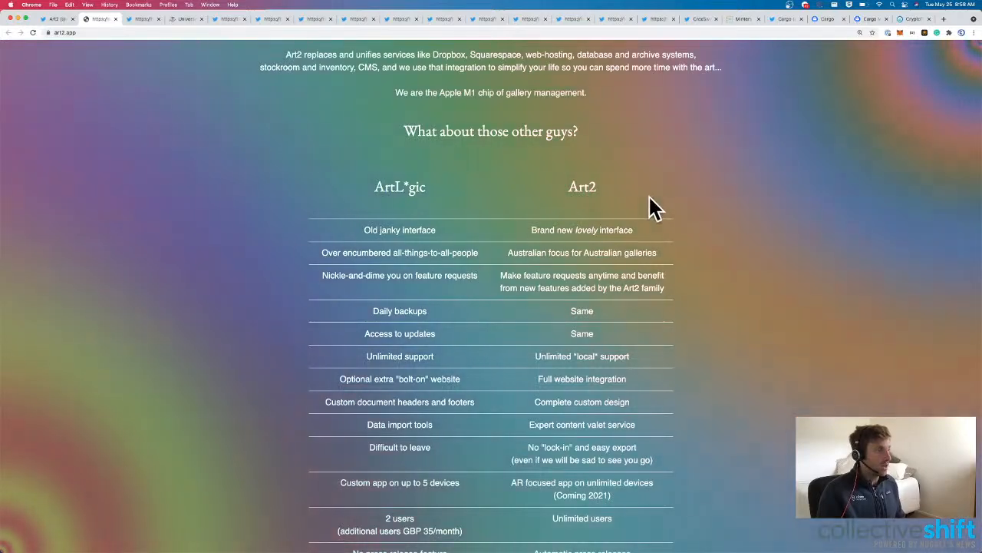
scroll("down", 3)
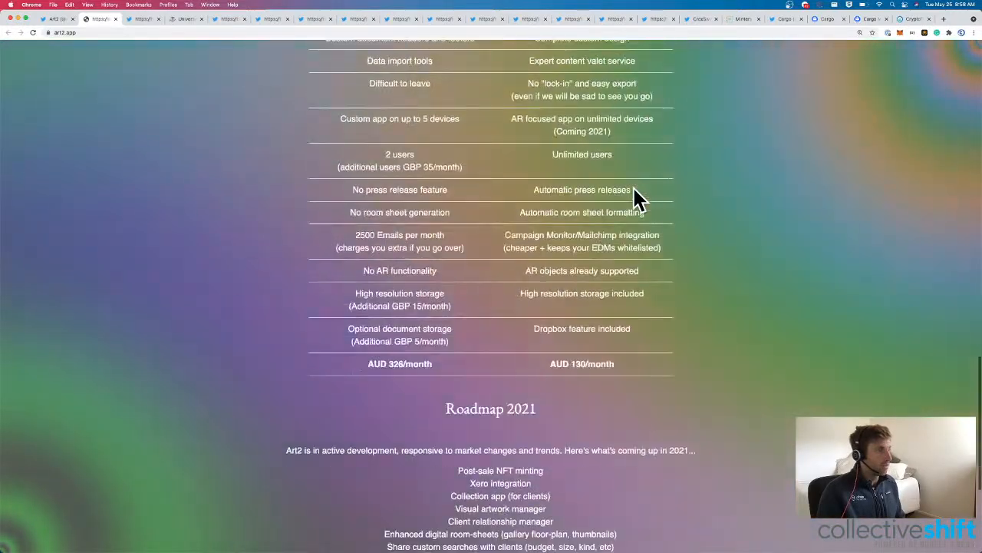
scroll("down", 3)
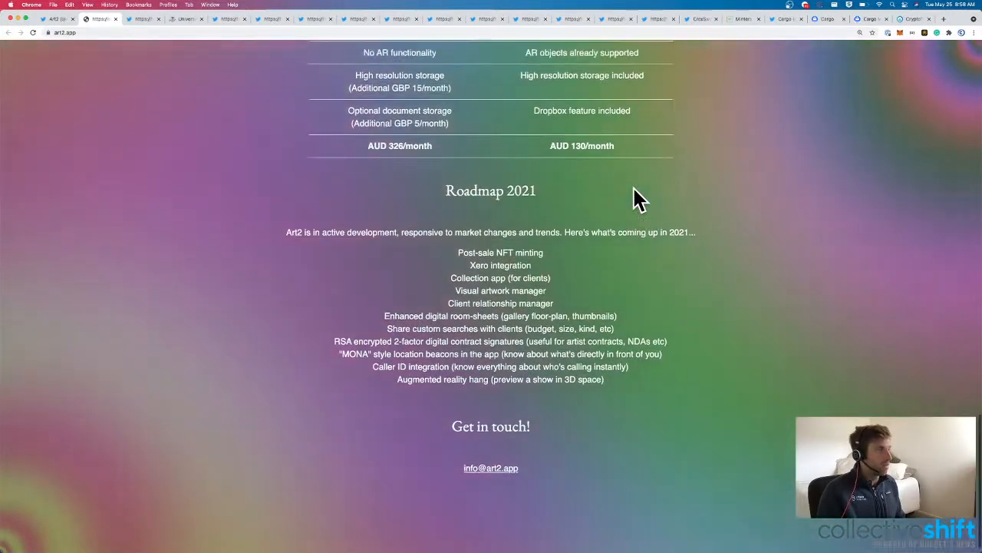
left_click(98, 19)
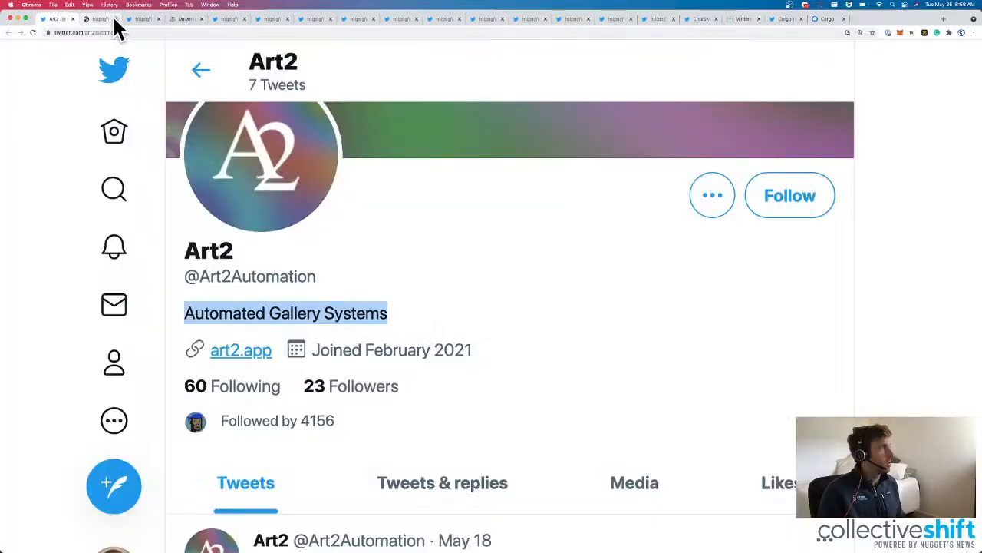
scroll("down", 3)
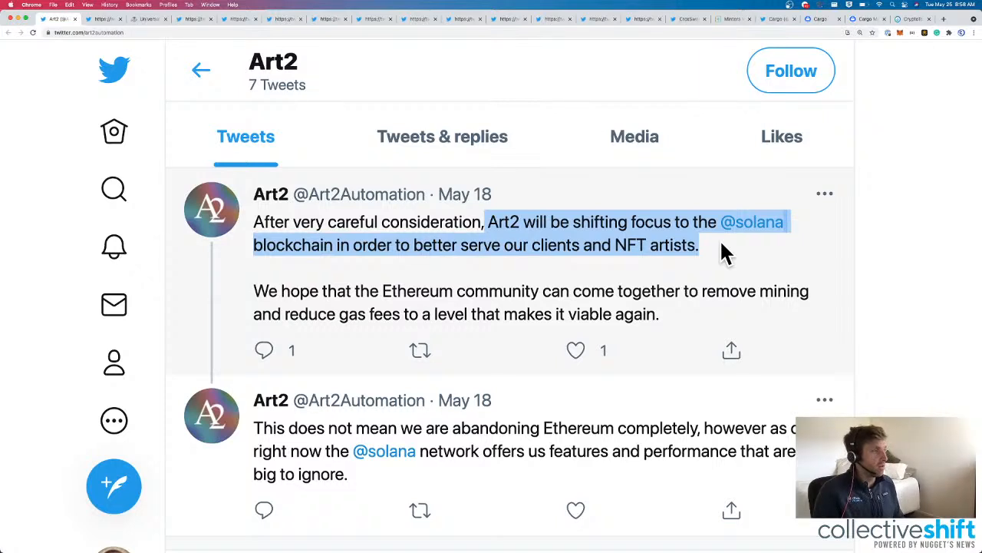
mouse_move(678, 323)
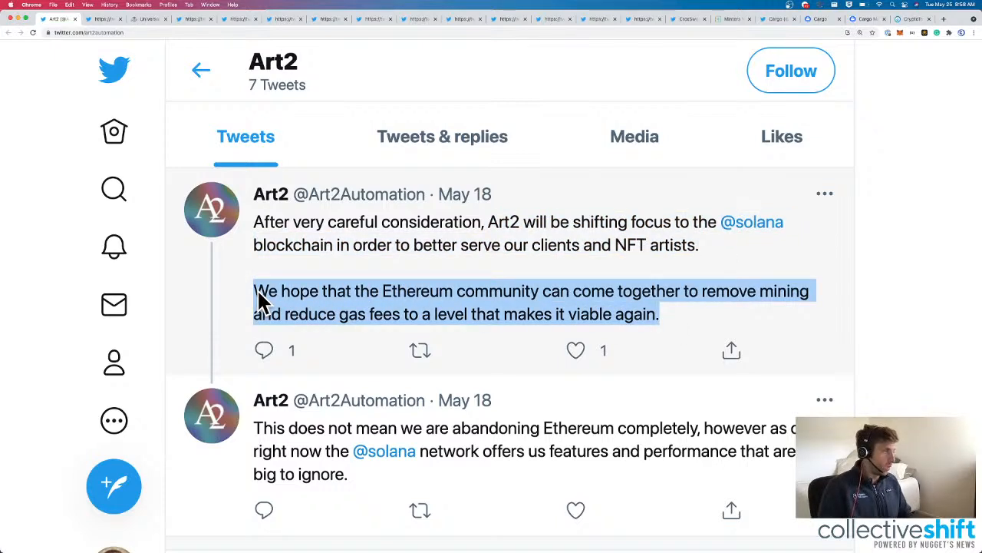
scroll("down", 3)
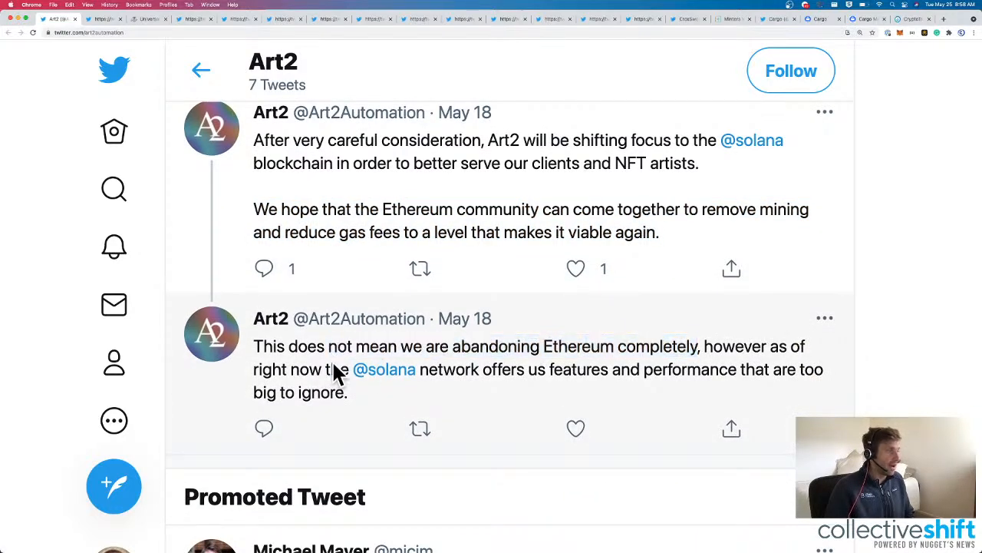
left_click_drag(335, 369, 347, 393)
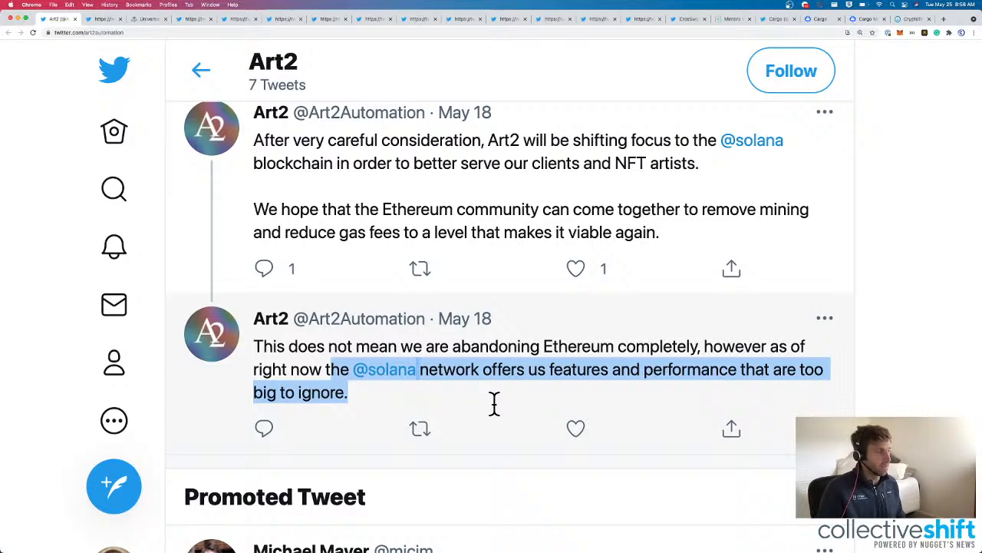
scroll("down", 3)
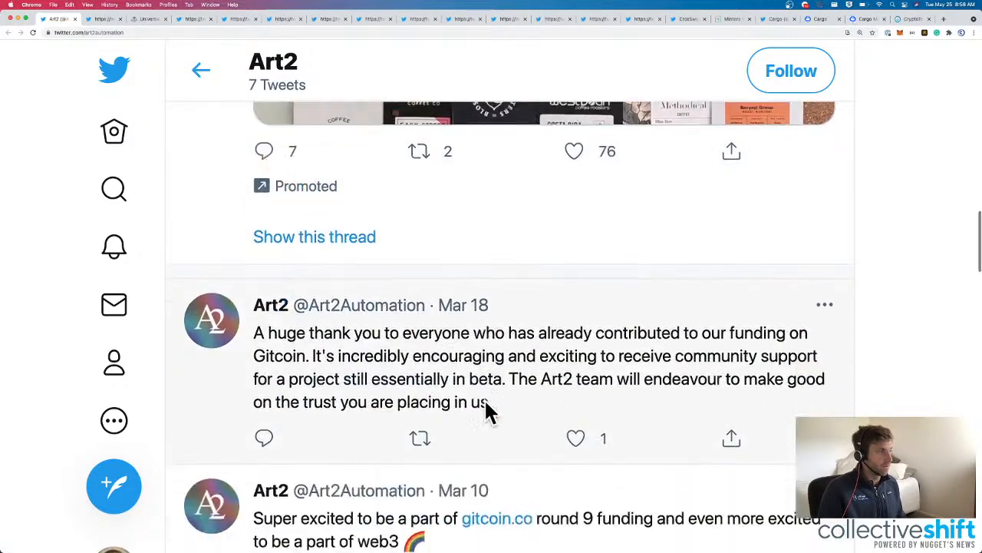
scroll("down", 3)
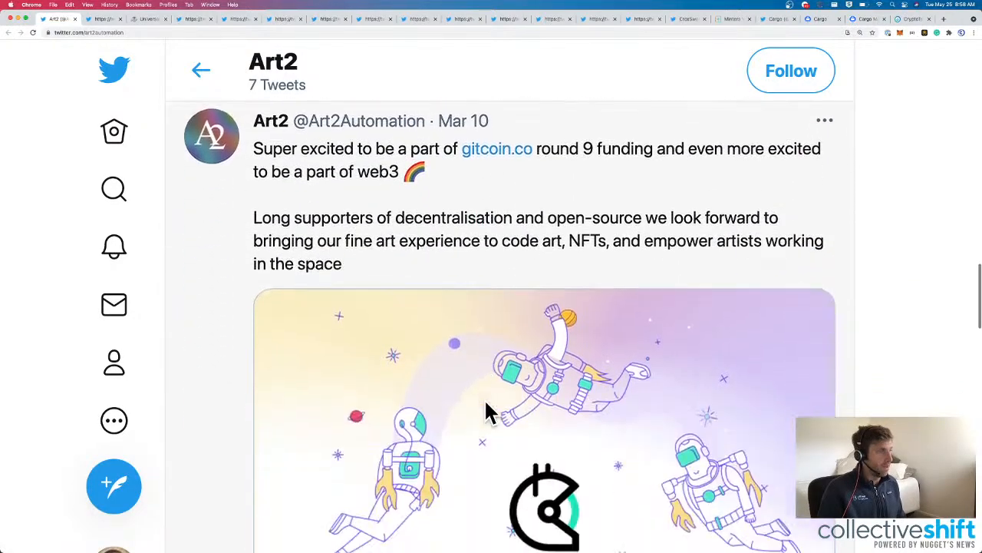
scroll("up", 3)
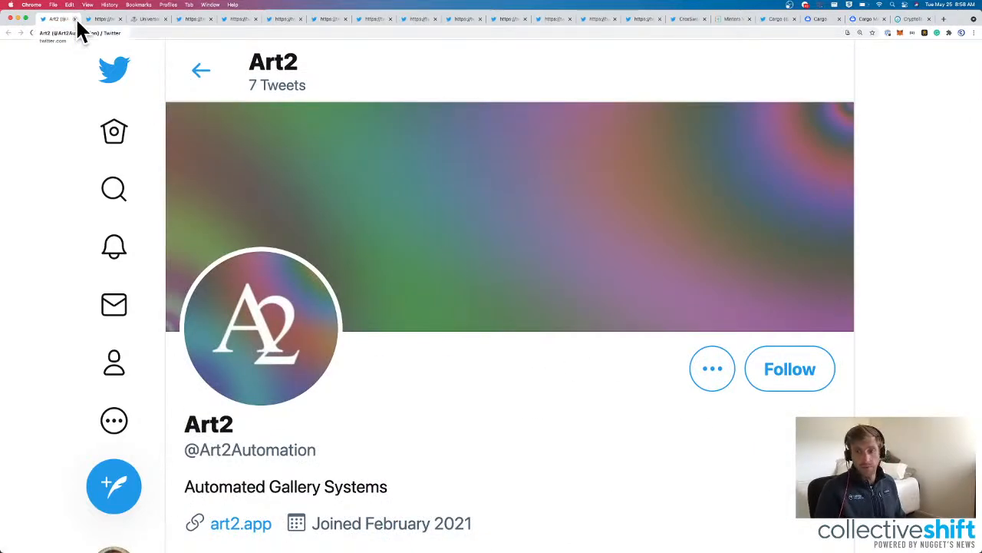
mouse_move(525, 120)
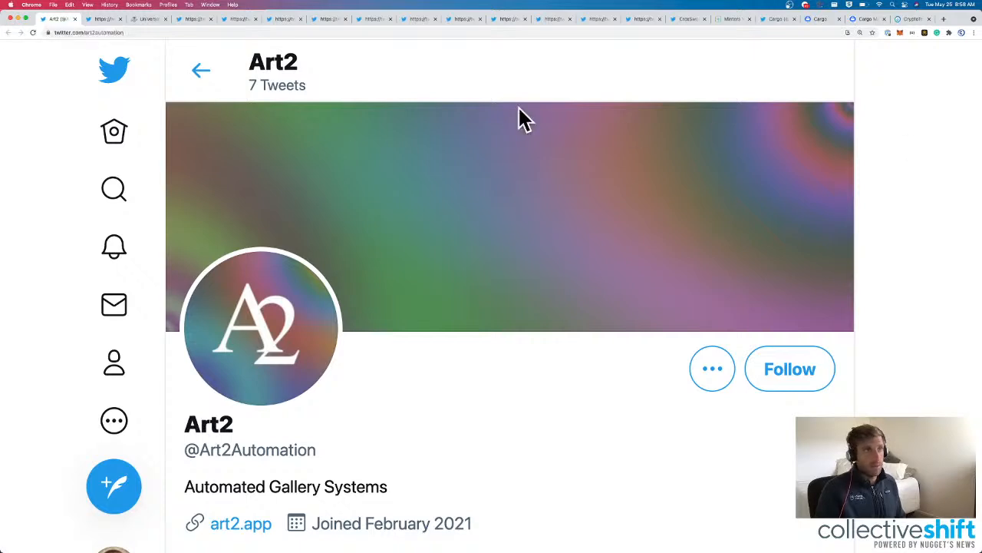
Search Twitter for 'epik' and open the NRG EpikWhale profile from the suggestions.
left_click(114, 189)
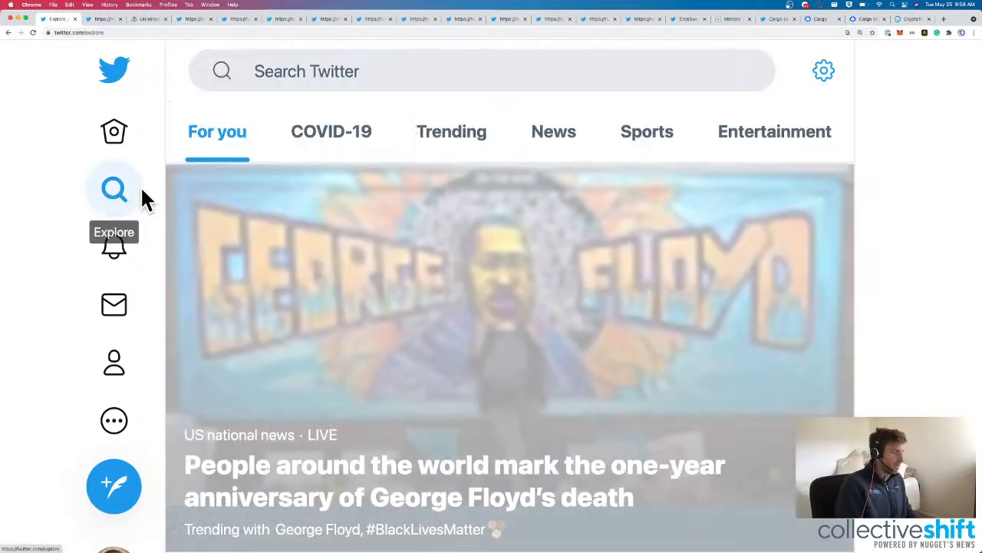
type("epi")
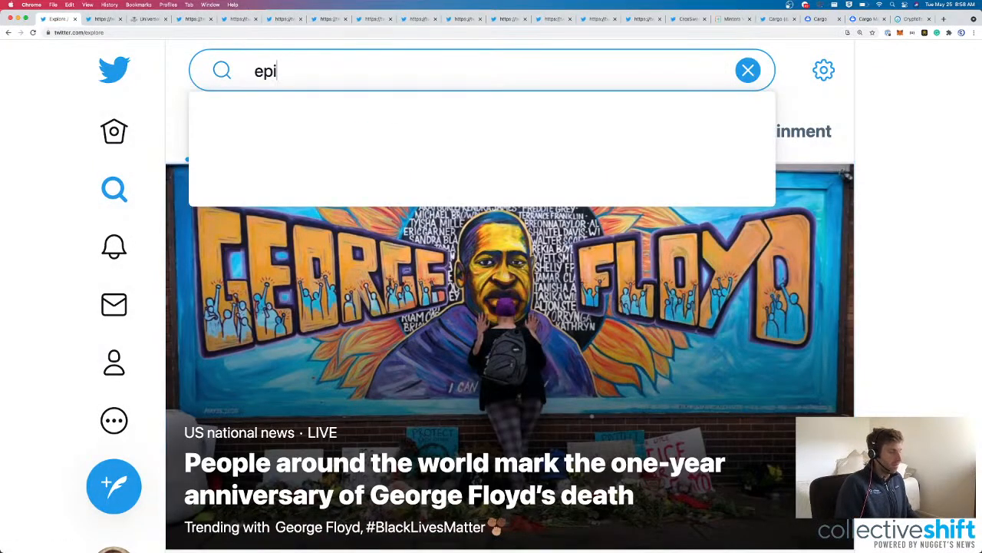
type("k")
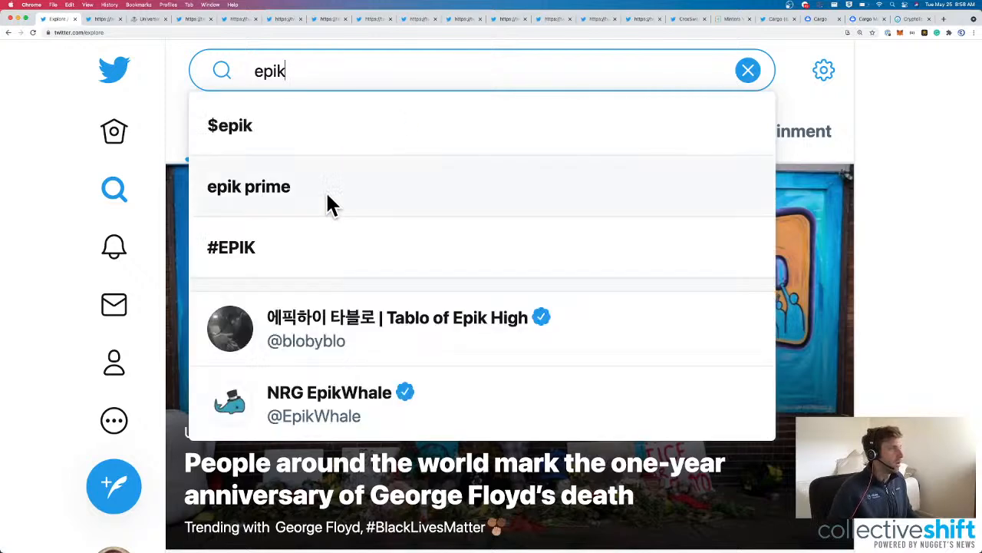
left_click(328, 402)
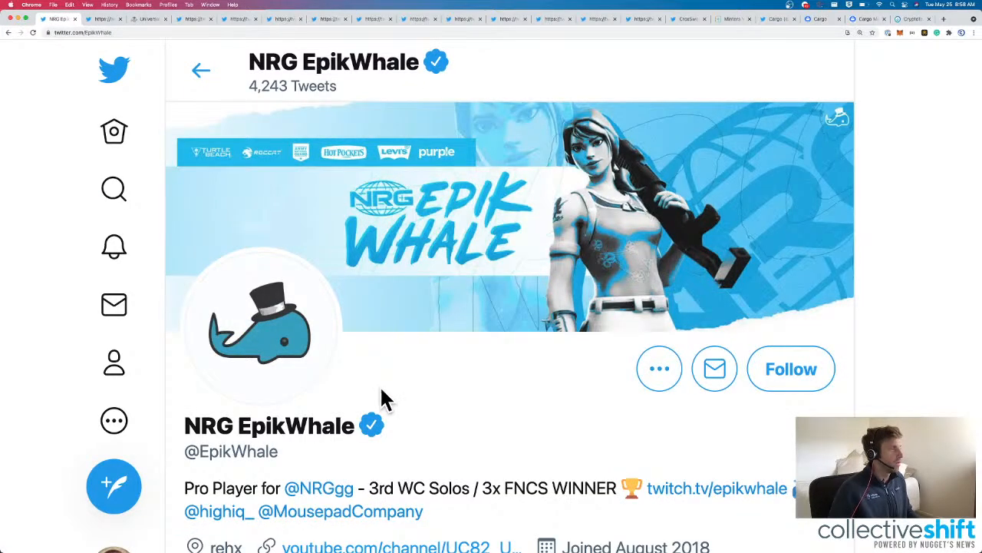
mouse_move(411, 389)
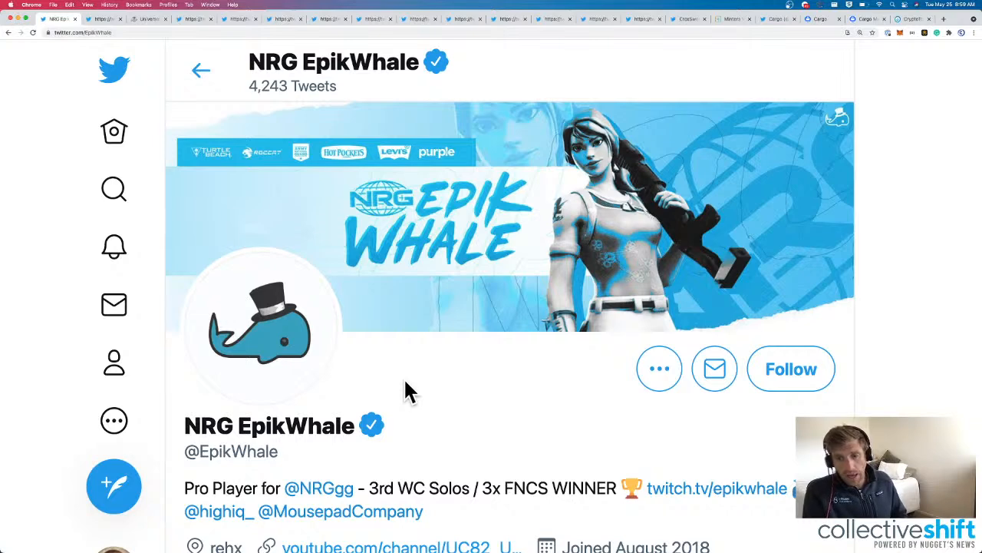
mouse_move(79, 27)
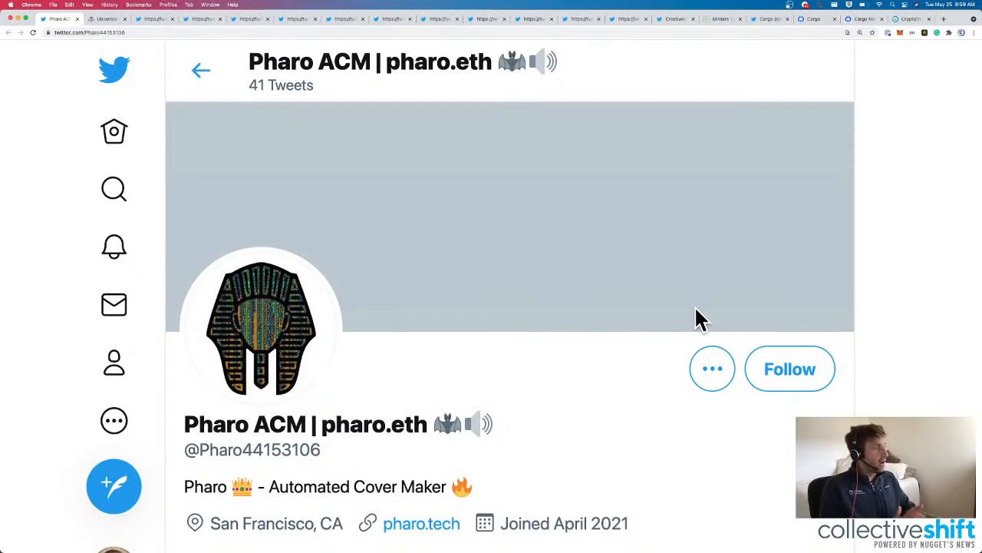
Visit pharo.tech from Pharo ACM's bio and read through the Automated Coverage Maker site.
scroll("down", 3)
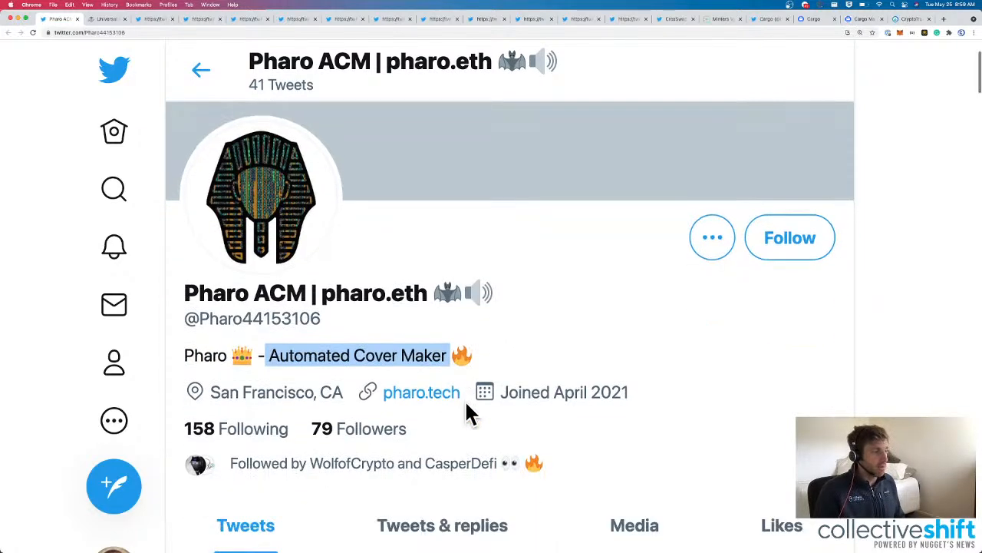
left_click(420, 393)
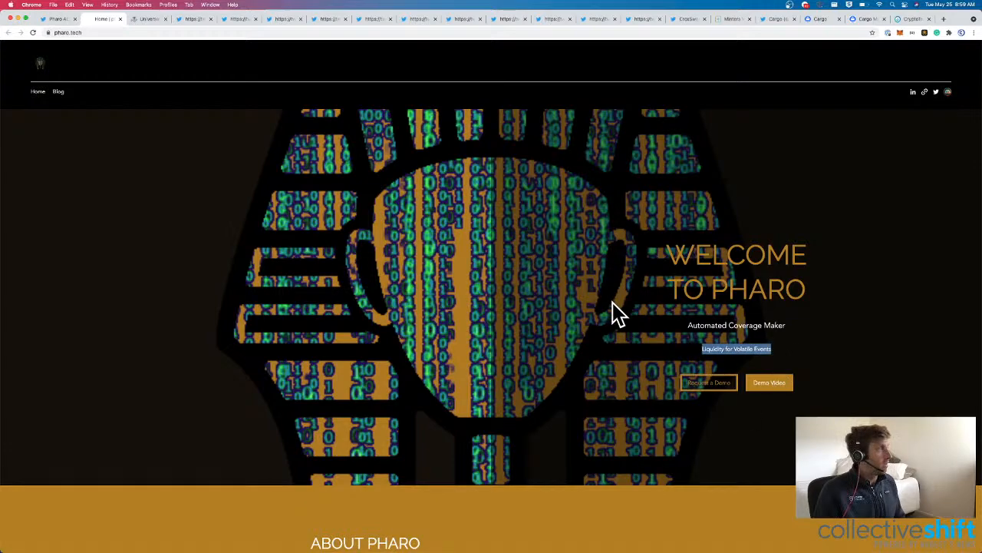
scroll("down", 3)
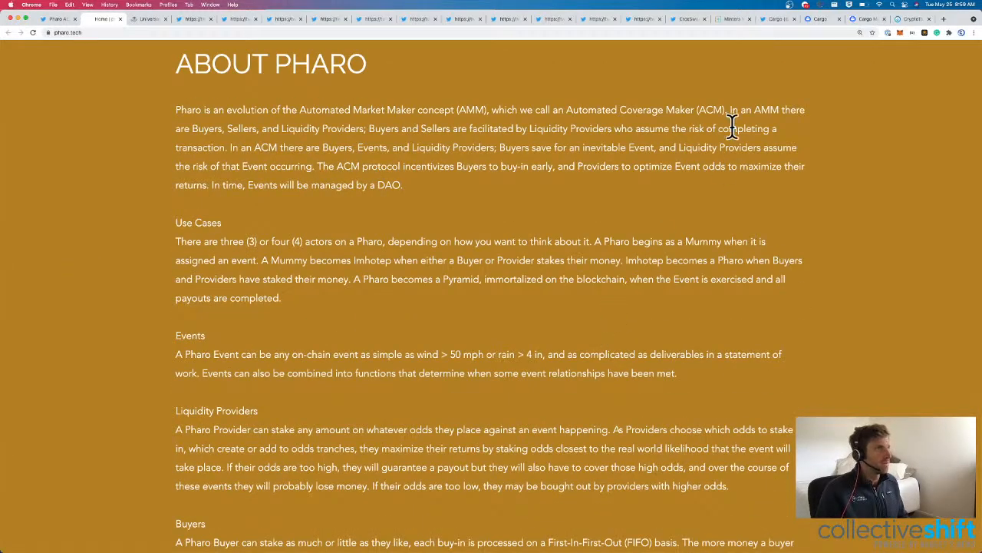
scroll("down", 3)
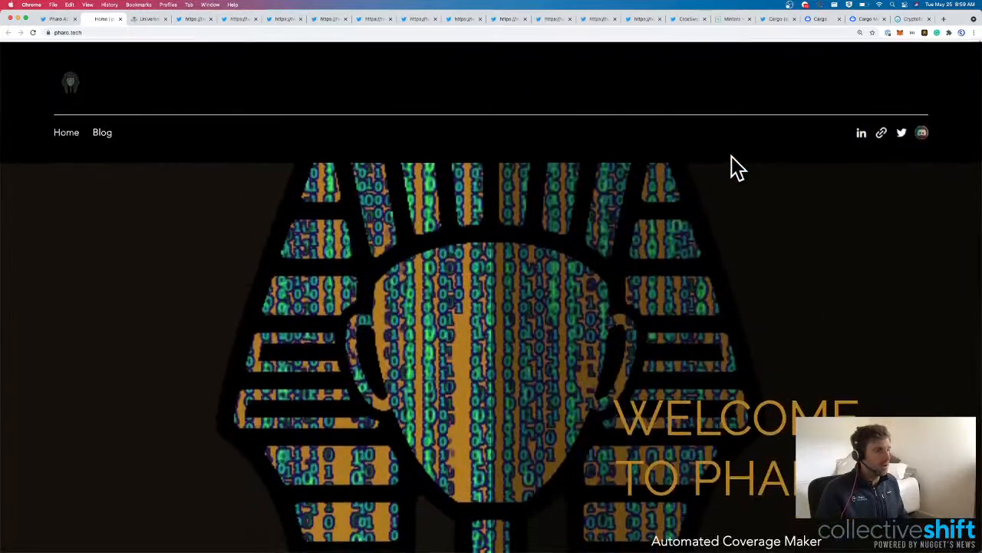
scroll("down", 3)
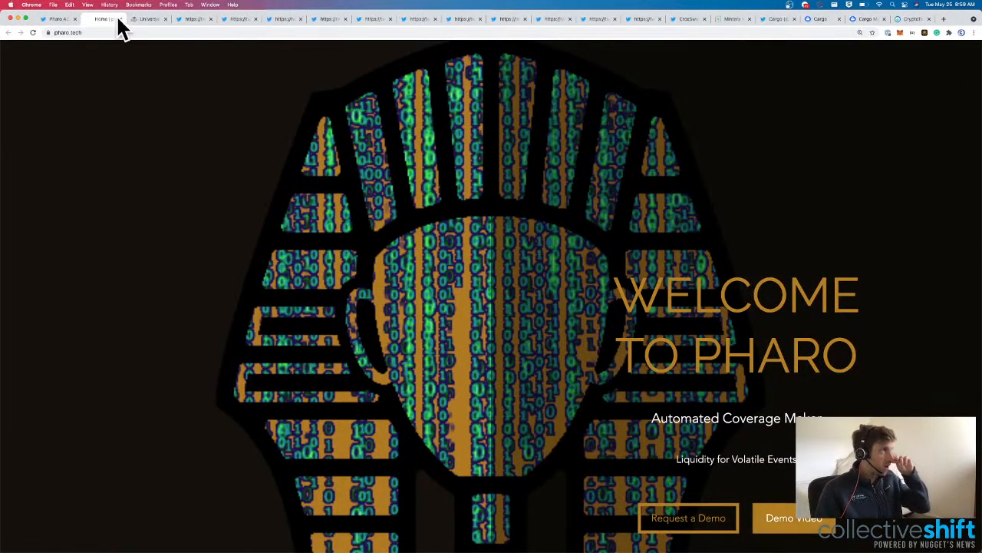
Return to Pharo ACM's Twitter profile and browse its retweets.
left_click(105, 18)
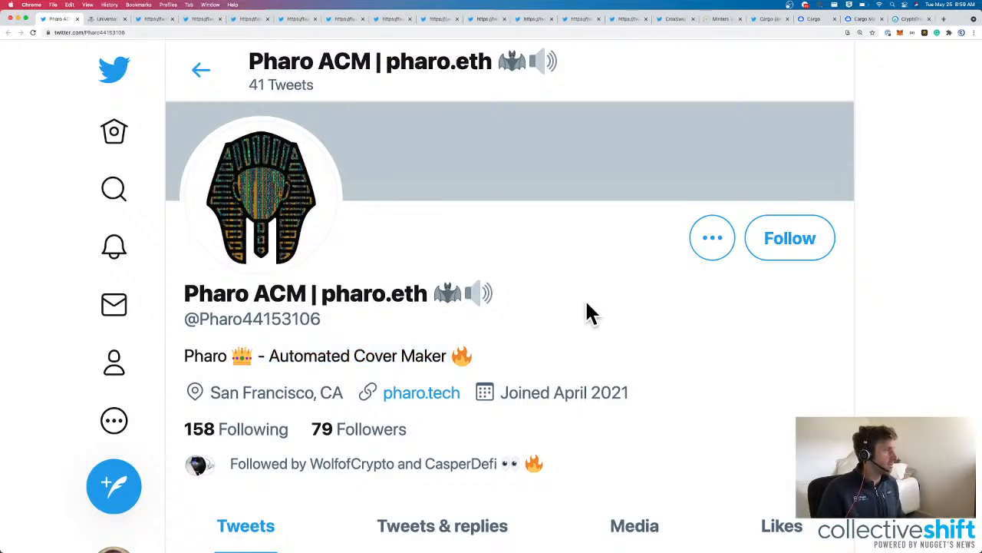
scroll("down", 3)
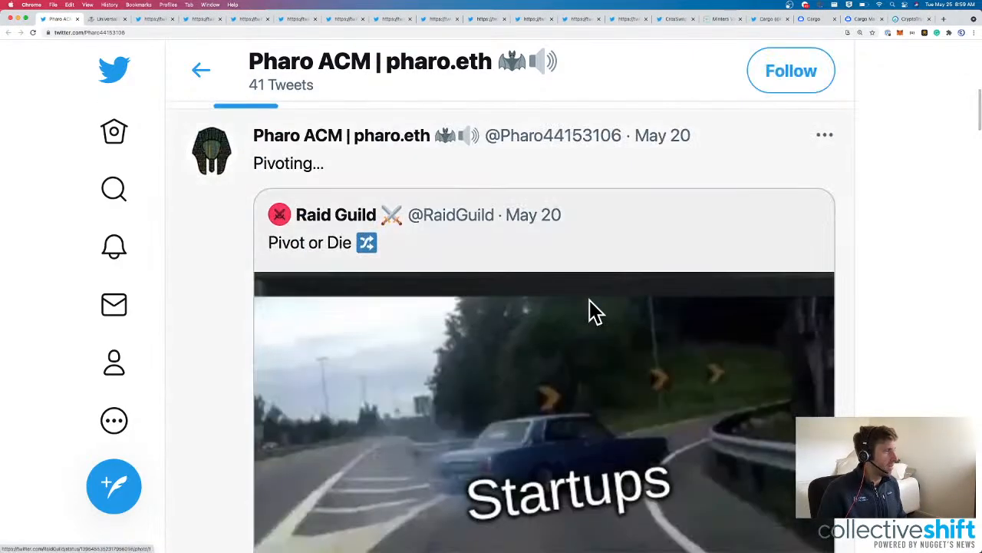
scroll("down", 3)
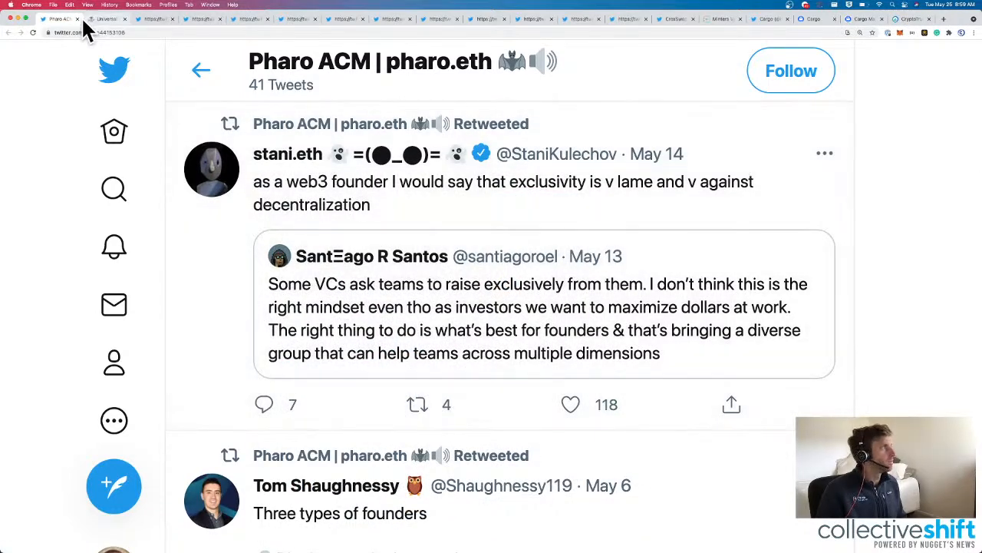
Open Santiago R Santos's retweeted tweet on VCs demanding exclusive fundraising.
left_click(537, 314)
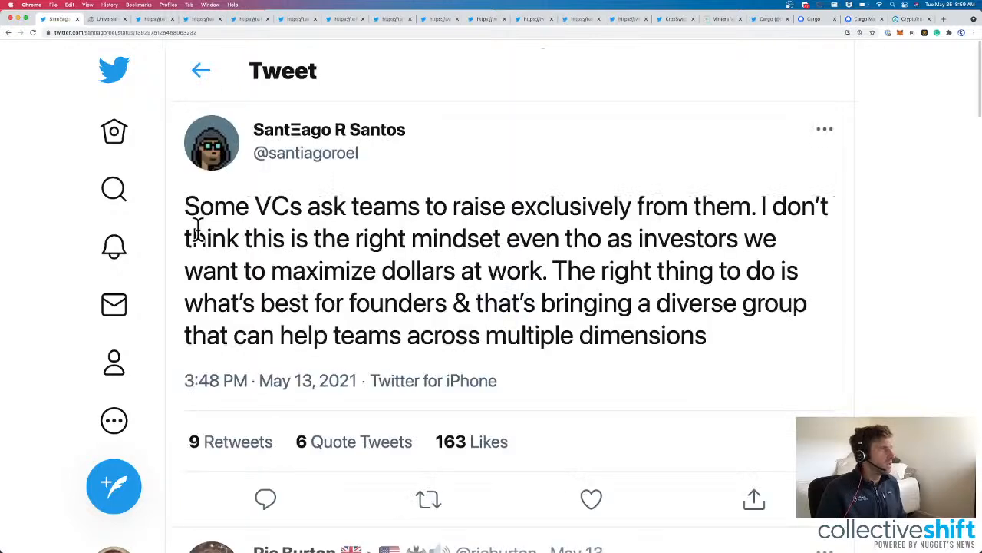
mouse_move(755, 208)
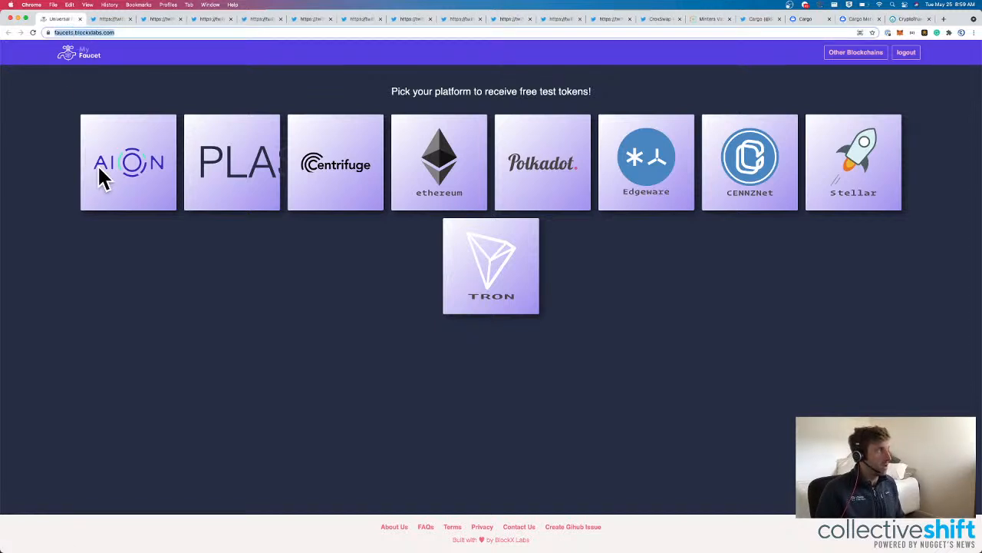
mouse_move(438, 169)
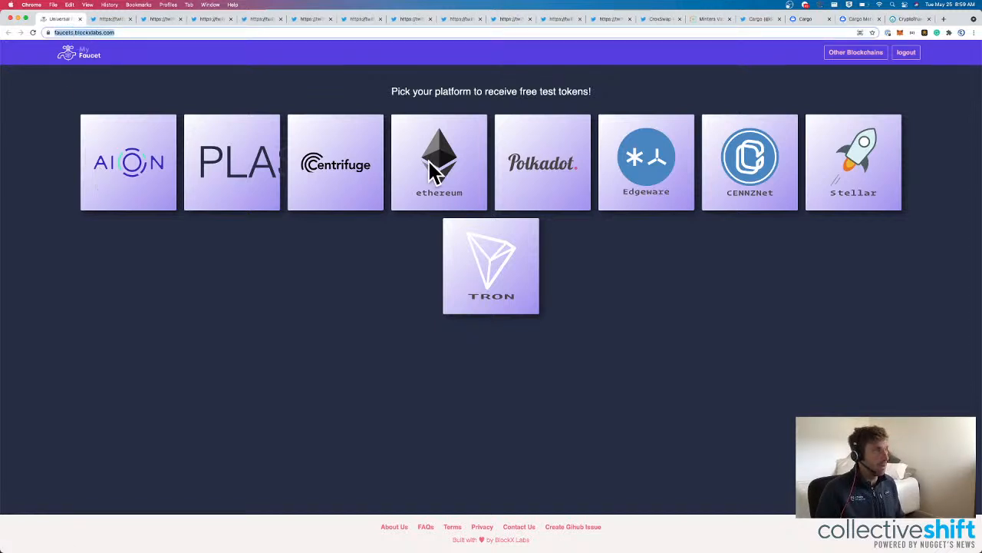
mouse_move(924, 54)
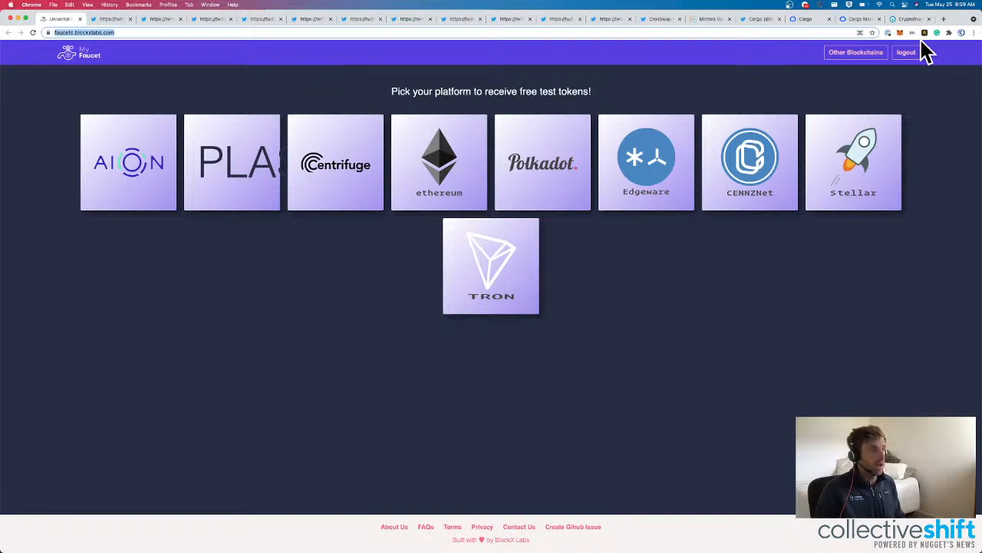
mouse_move(918, 53)
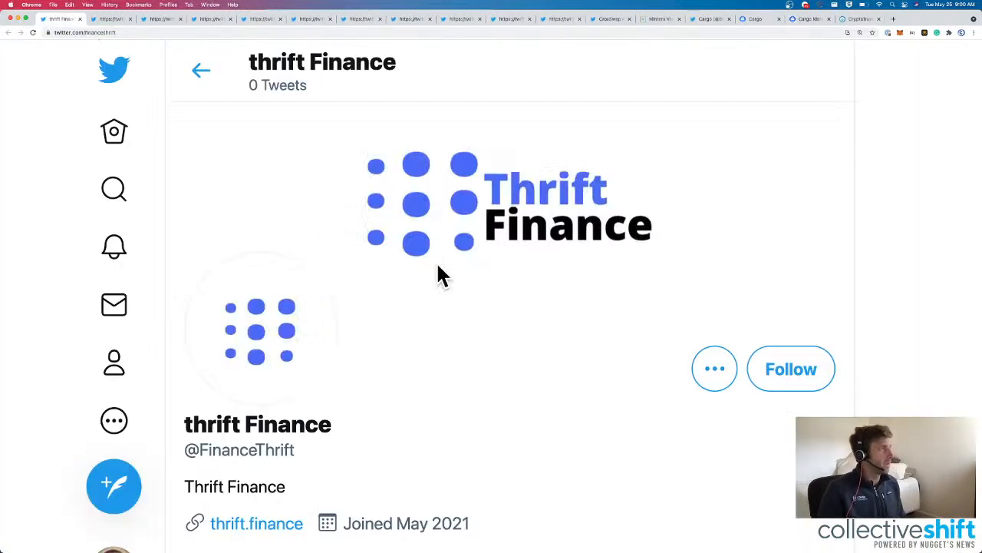
scroll("down", 3)
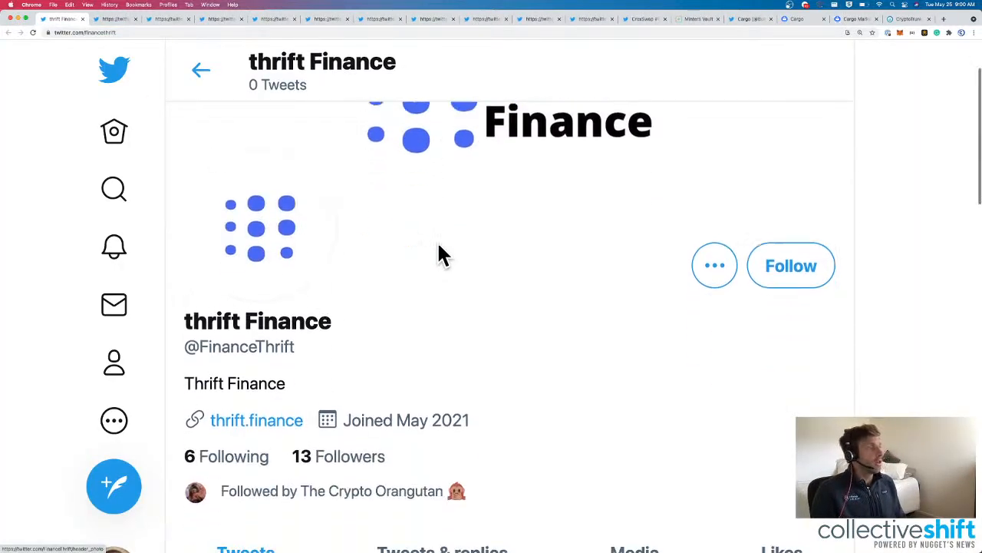
scroll("down", 3)
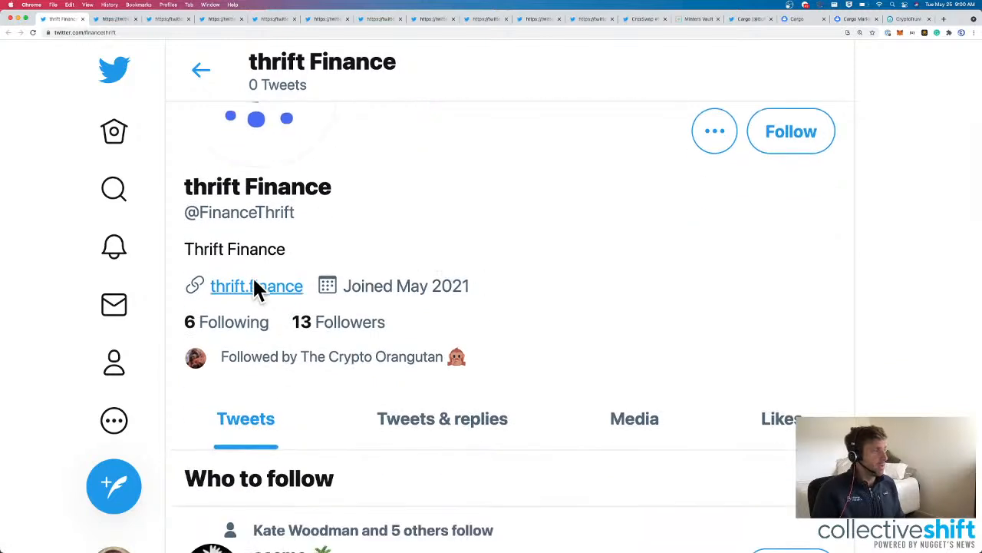
Open thrift.finance from the bio and look over its goals, Who We Are and features.
left_click(256, 286)
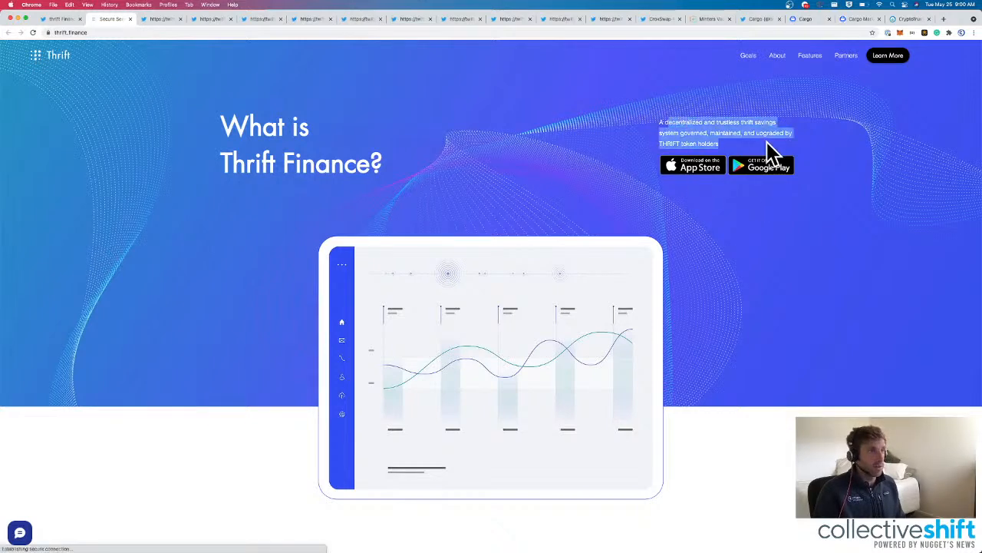
scroll("down", 3)
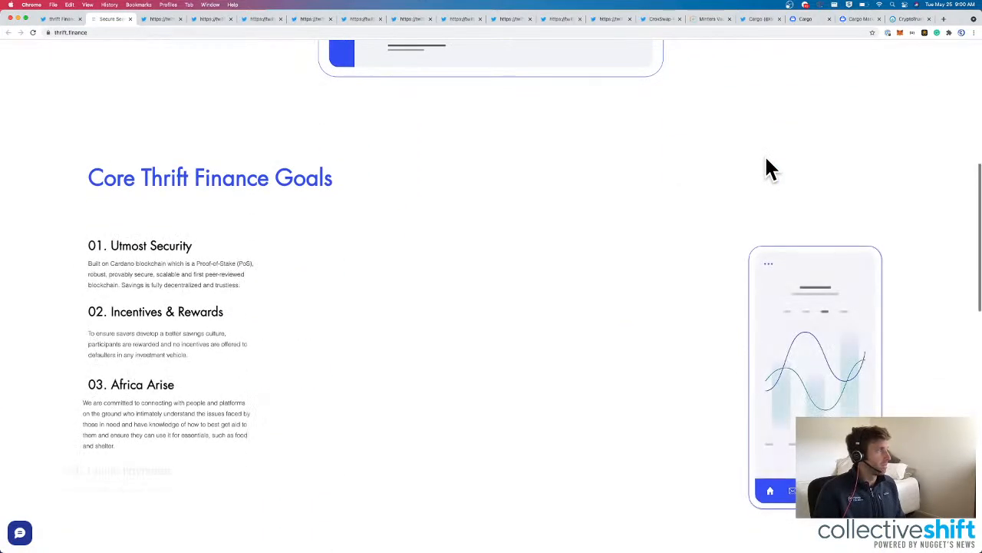
scroll("up", 3)
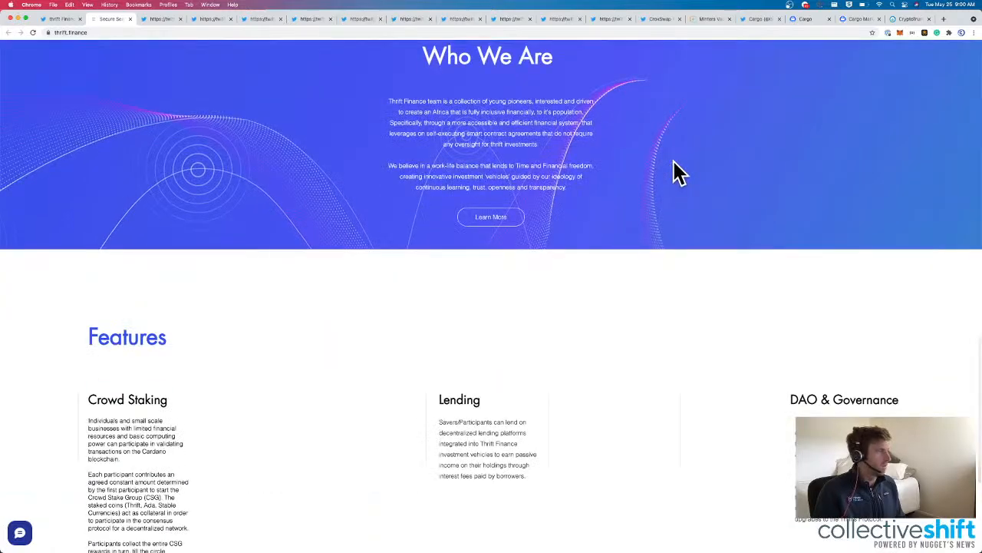
scroll("up", 3)
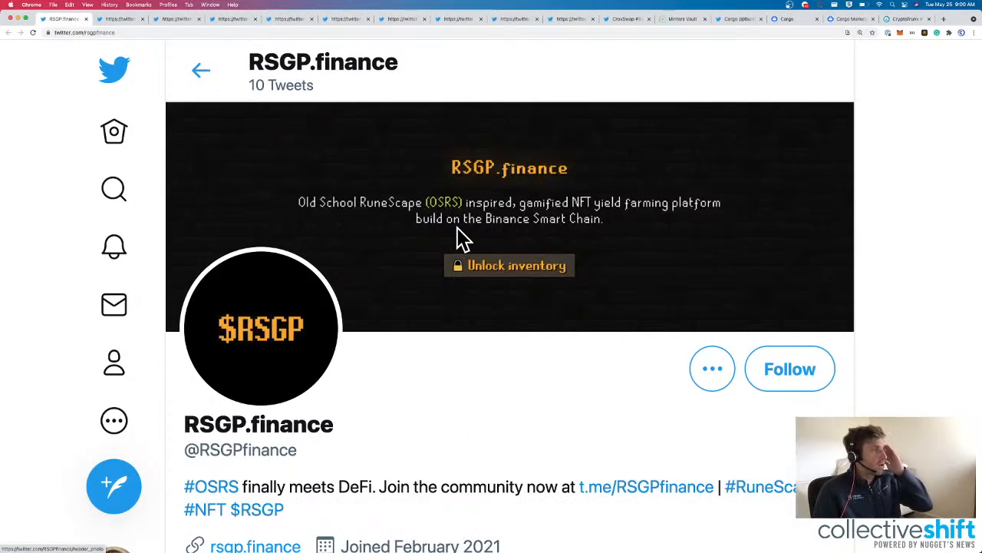
mouse_move(298, 213)
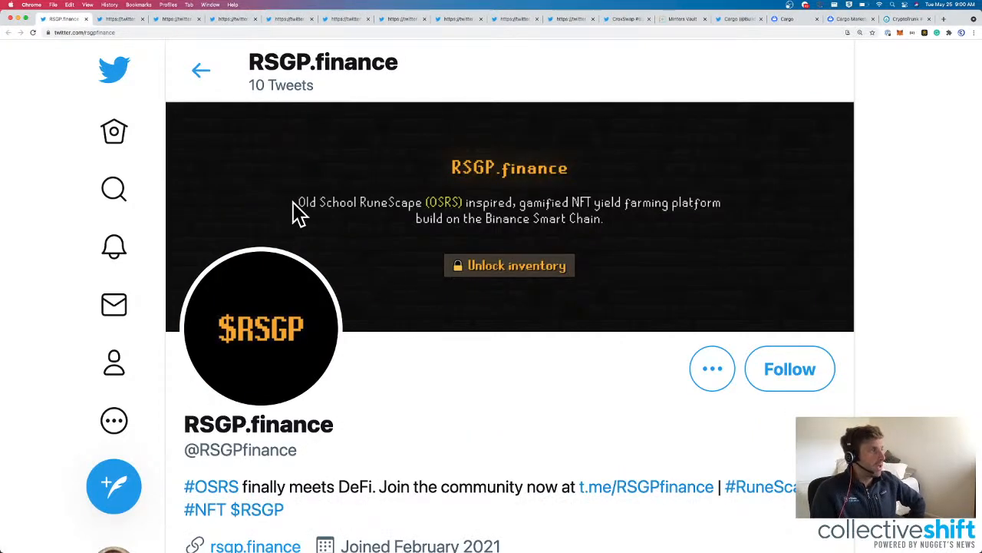
mouse_move(534, 218)
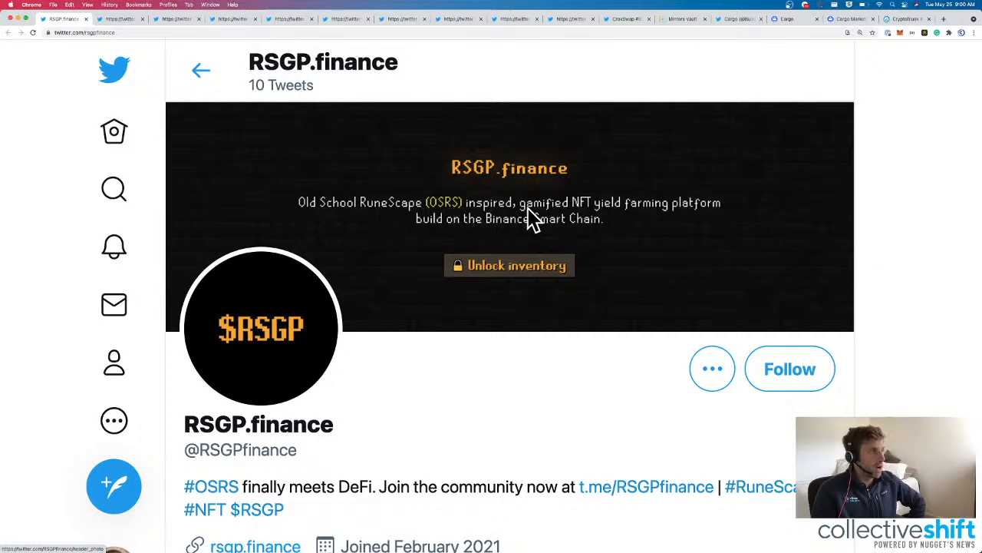
mouse_move(700, 227)
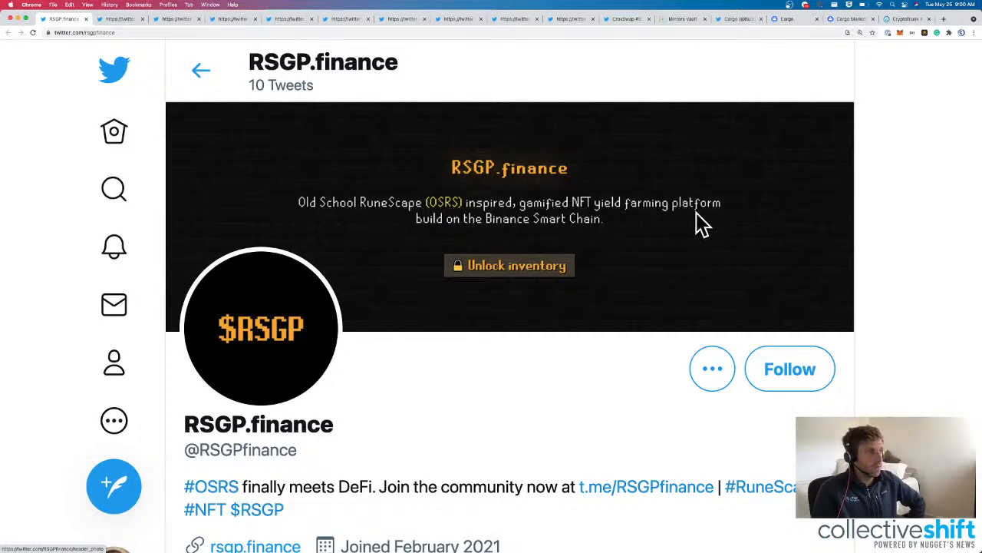
Scroll RSGP.finance's profile down to its RuneScape-inspired bio and rsgp.finance link.
scroll("down", 3)
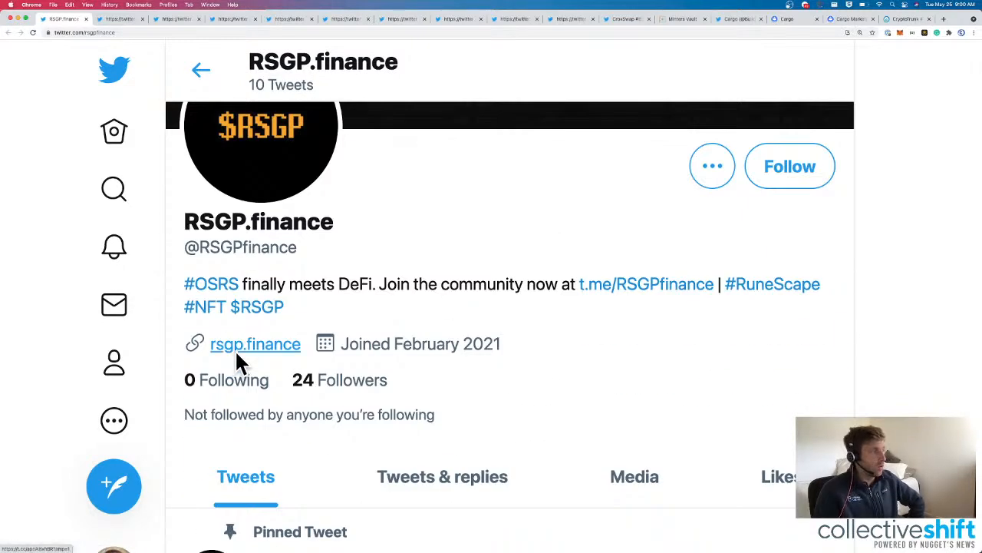
Open rsgp.finance's temporary landing page for the RuneScape-inspired NFT yield farming platform.
left_click(255, 344)
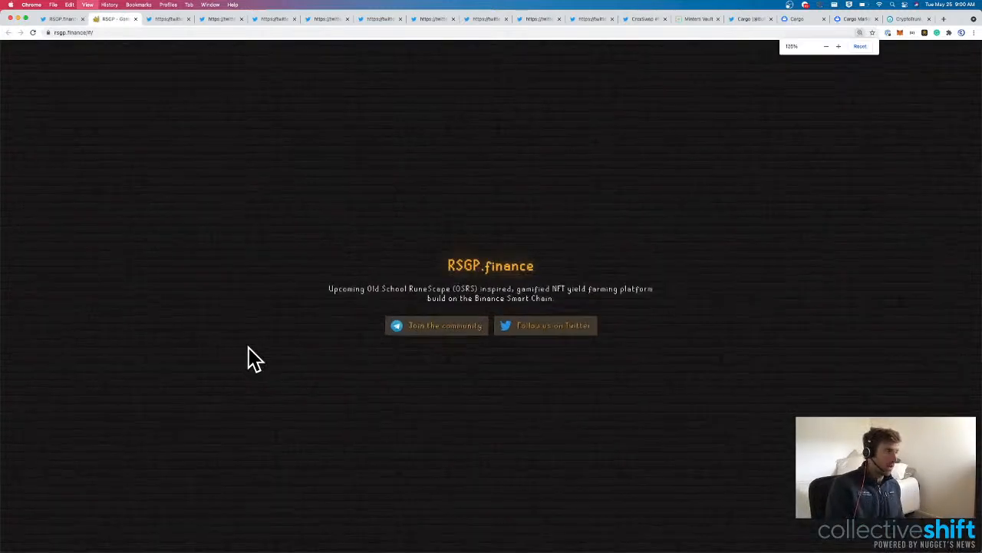
left_click(838, 46)
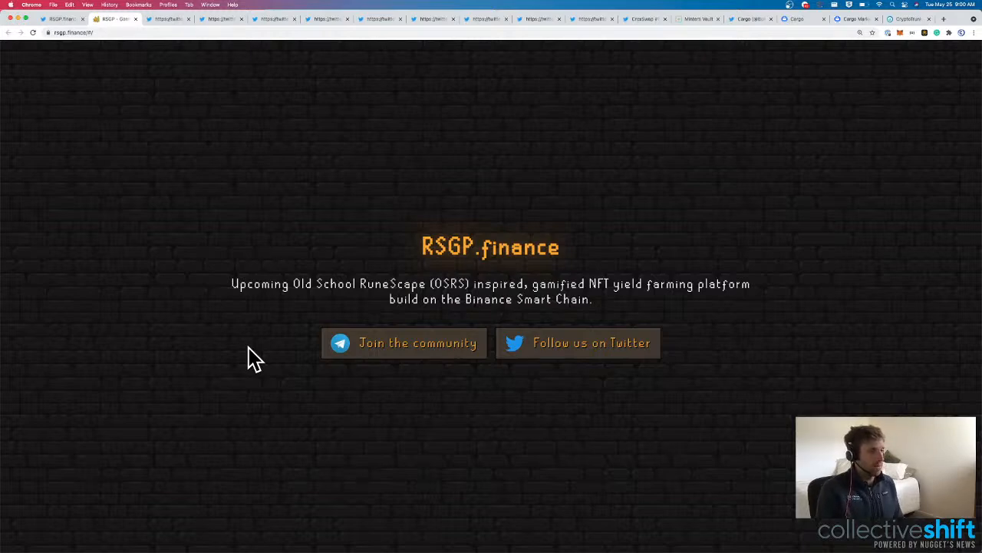
mouse_move(422, 316)
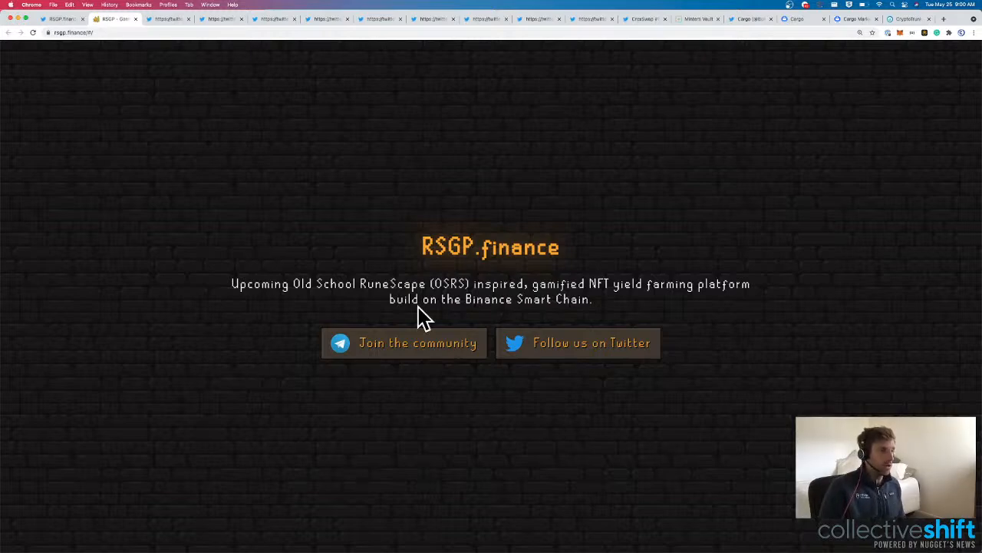
mouse_move(139, 27)
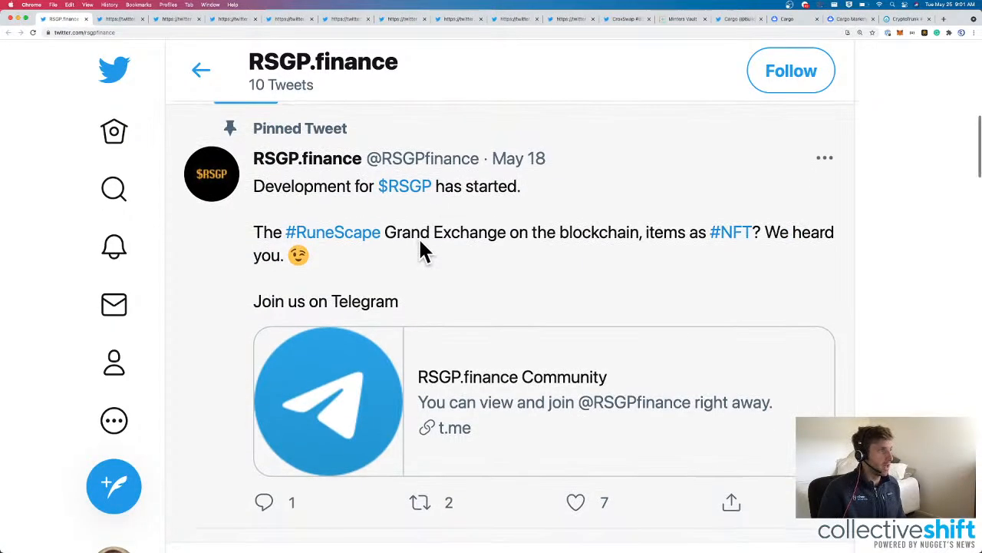
mouse_move(602, 255)
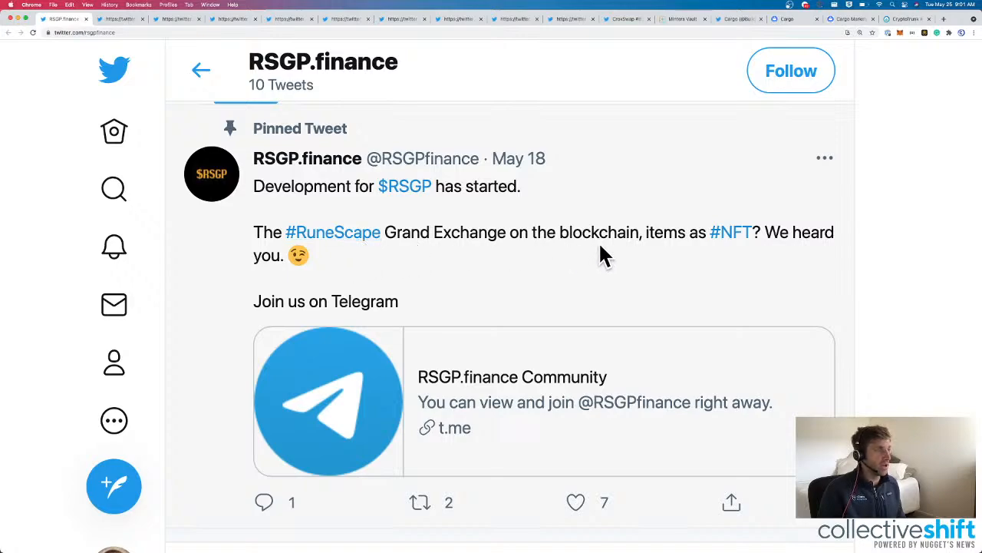
Read RSGP.finance's pinned development announcement and recent landing-page tweets.
scroll("down", 3)
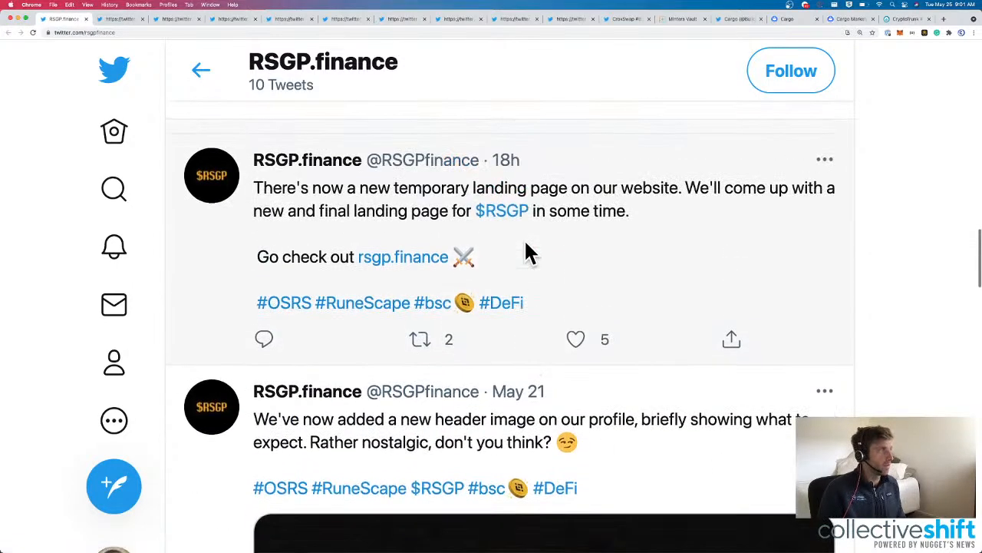
mouse_move(644, 218)
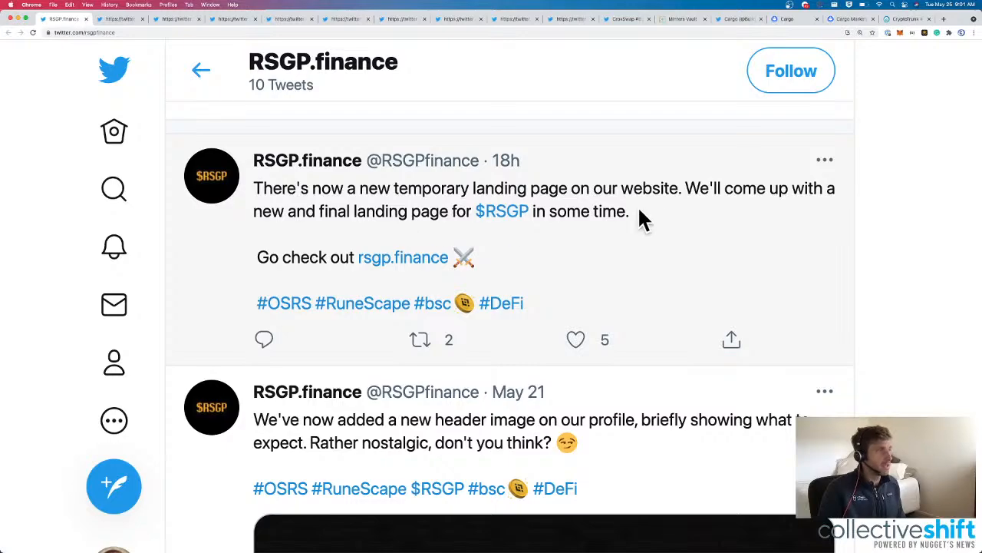
mouse_move(556, 230)
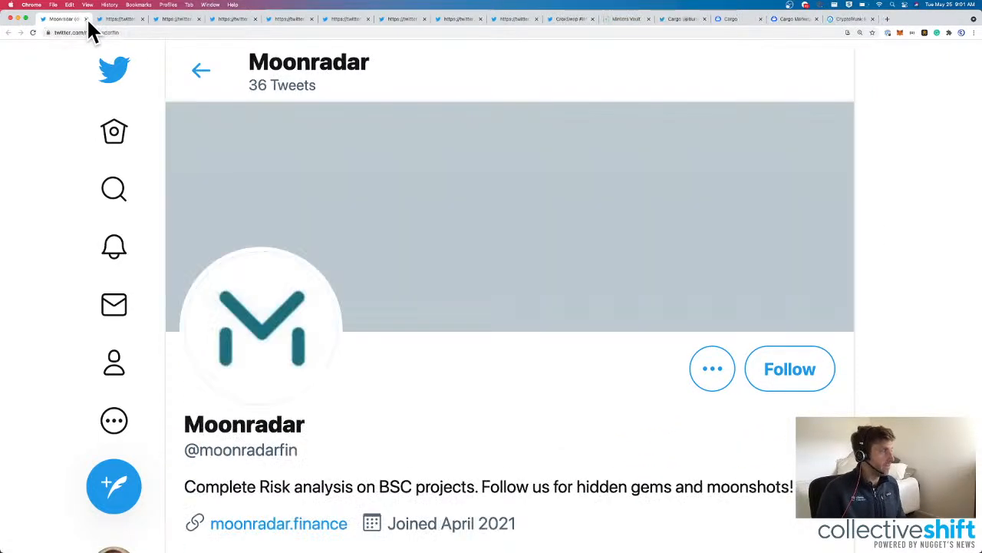
Scroll Moonradar's BSC risk-analysis bio and open its moonradar.finance website.
scroll("down", 3)
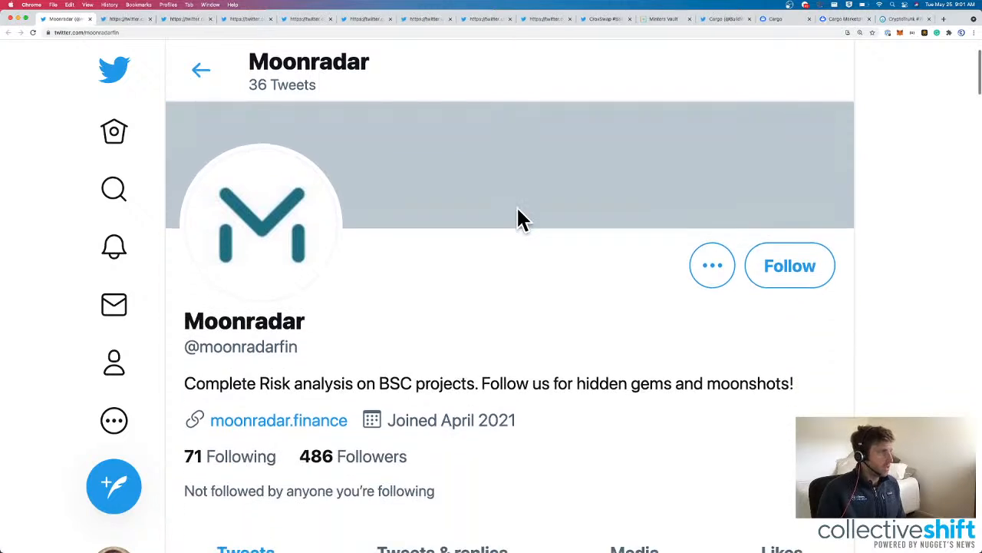
mouse_move(276, 399)
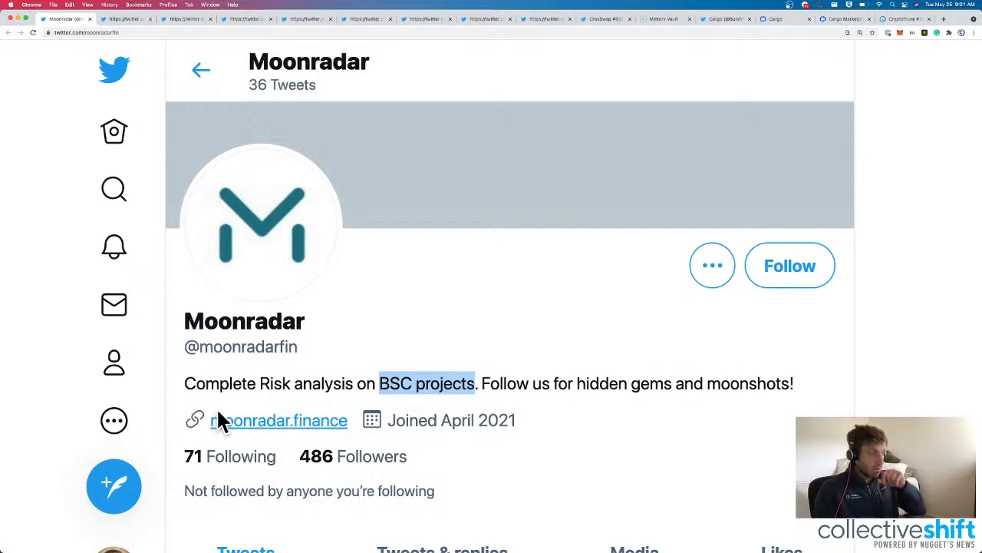
left_click(280, 421)
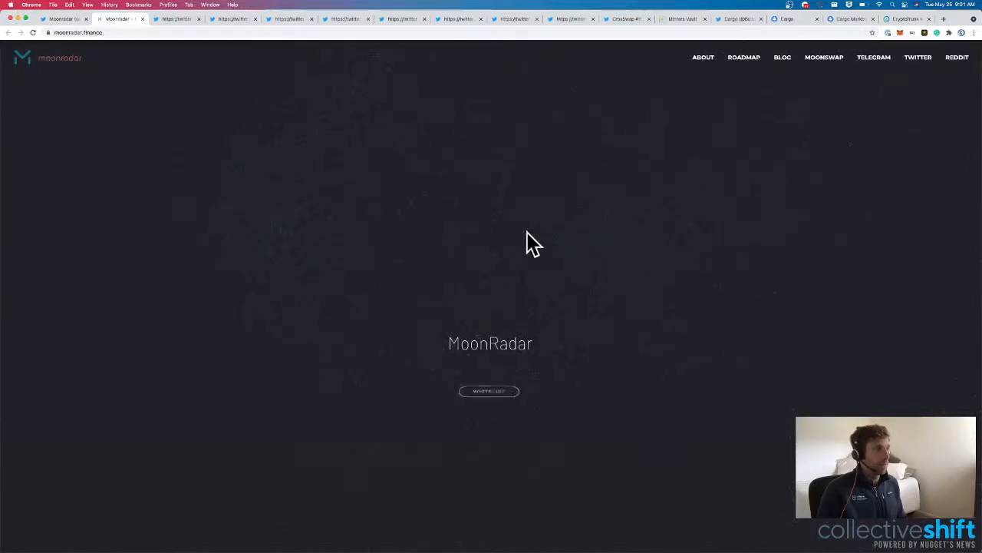
mouse_move(620, 252)
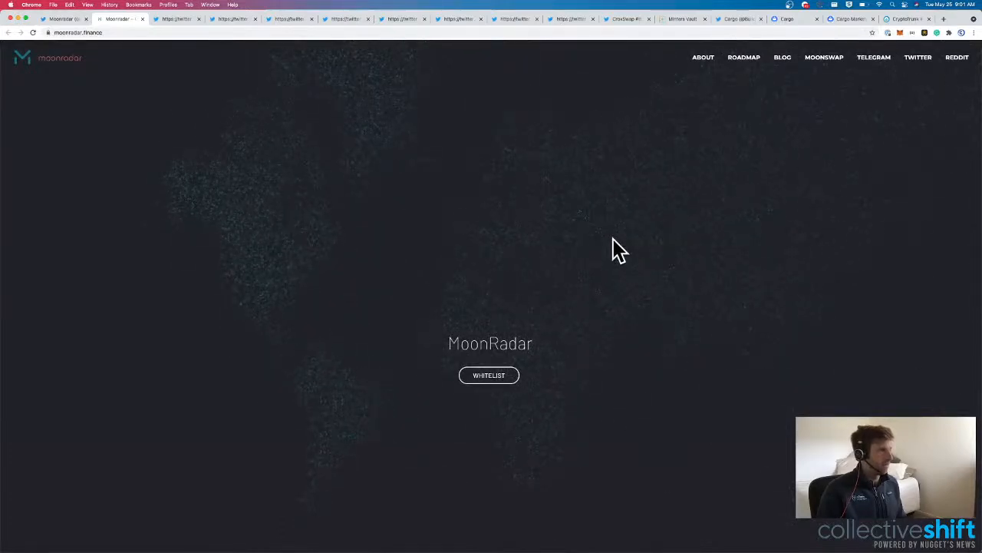
Scroll MoonRadar's landing page and go to its whitelist sign-up with Twitter-based entries.
scroll("down", 3)
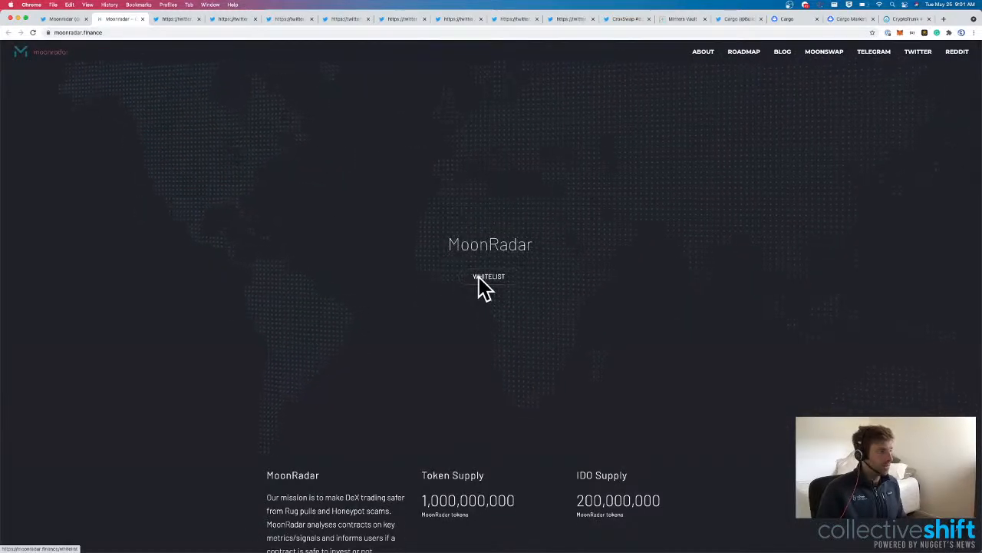
left_click(488, 277)
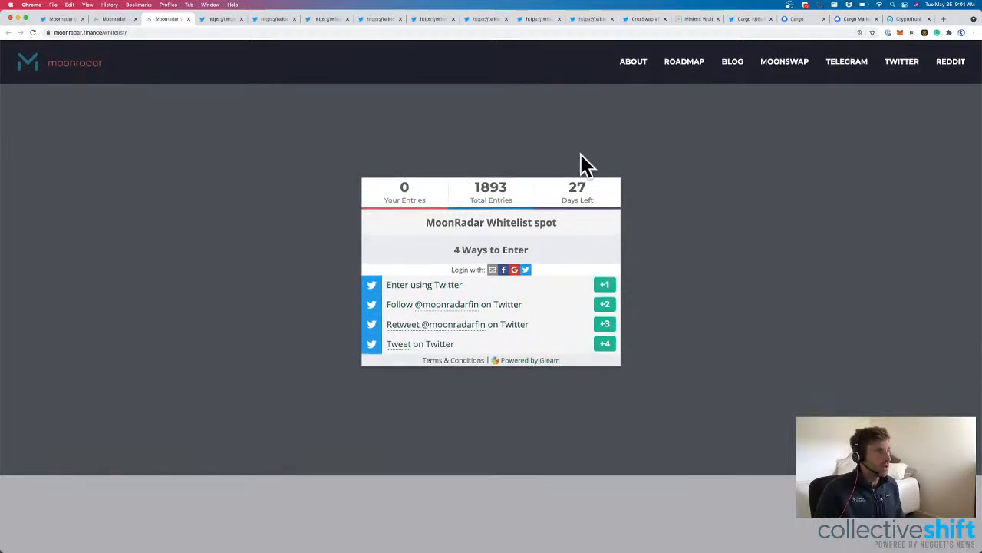
mouse_move(474, 192)
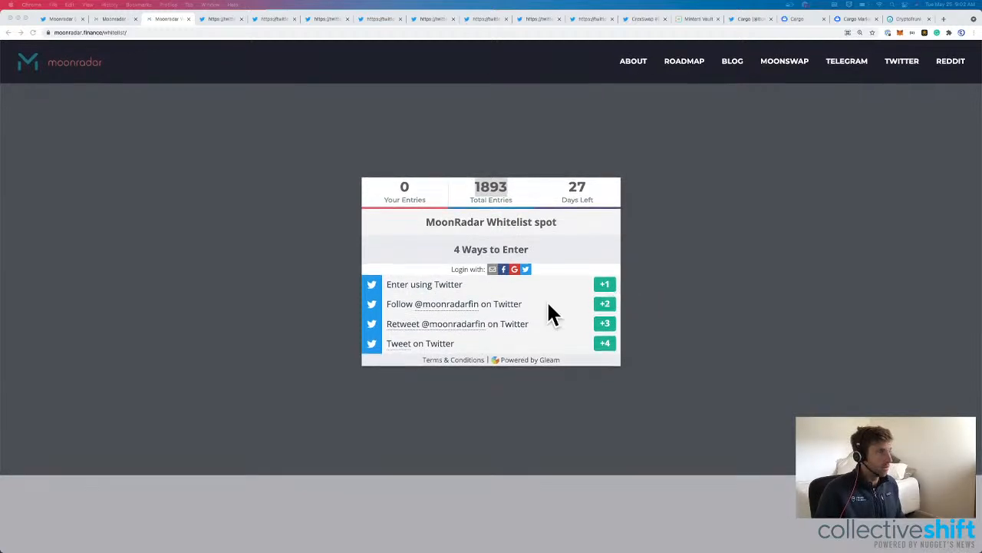
mouse_move(397, 347)
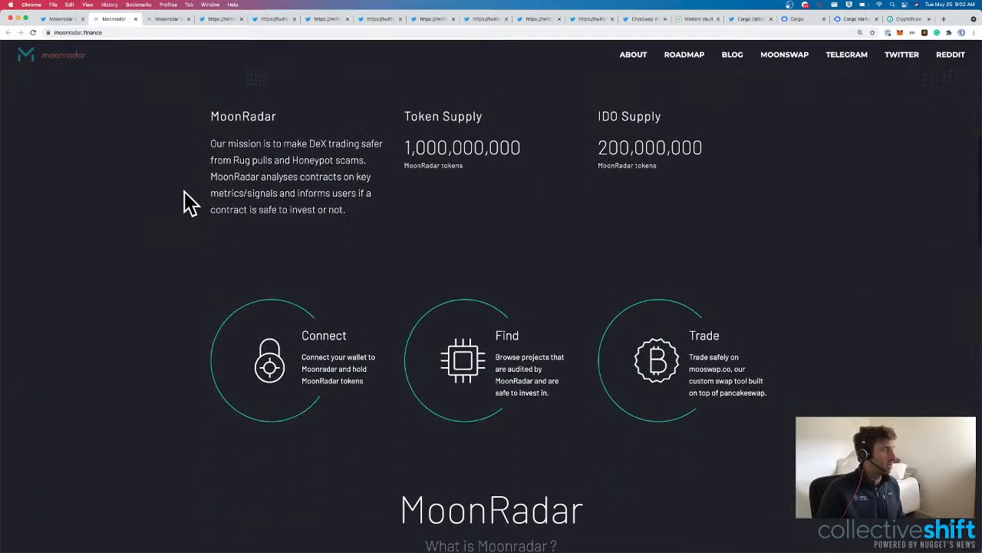
left_click_drag(210, 144, 345, 181)
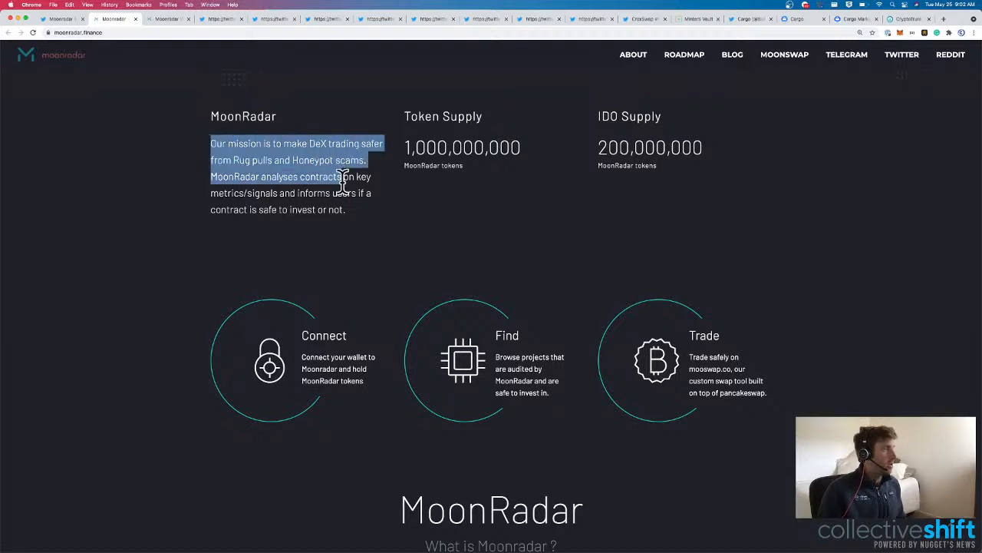
left_click_drag(346, 177, 346, 209)
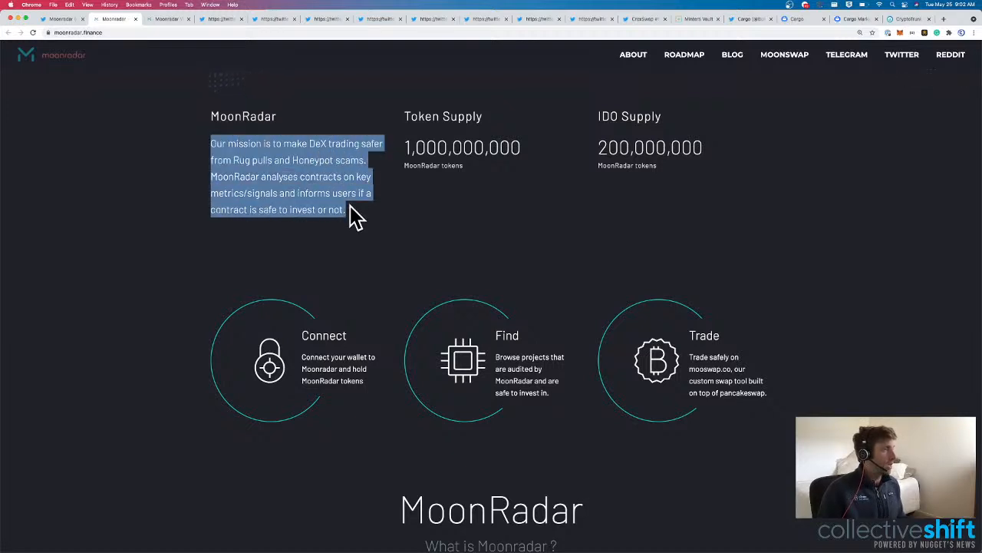
left_click(357, 218)
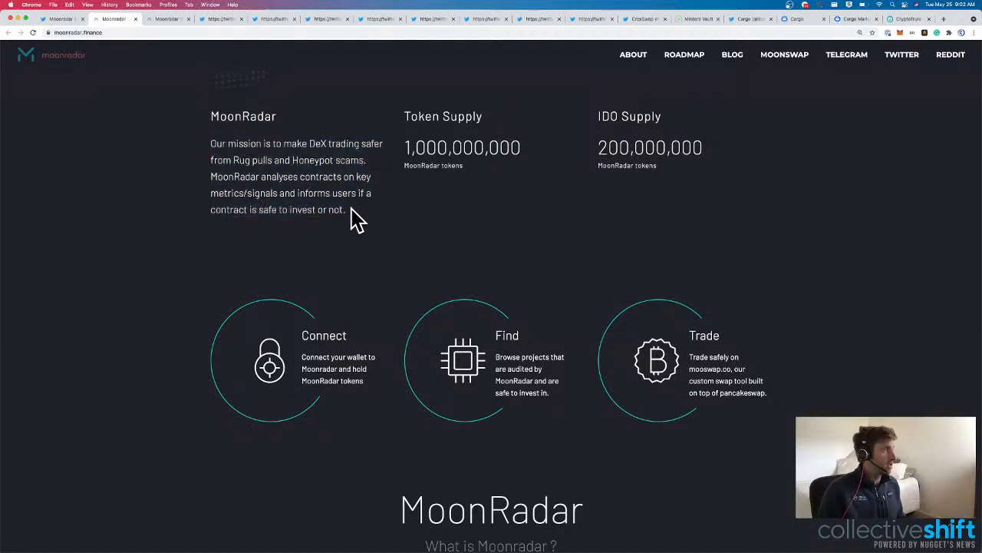
left_click_drag(211, 177, 347, 209)
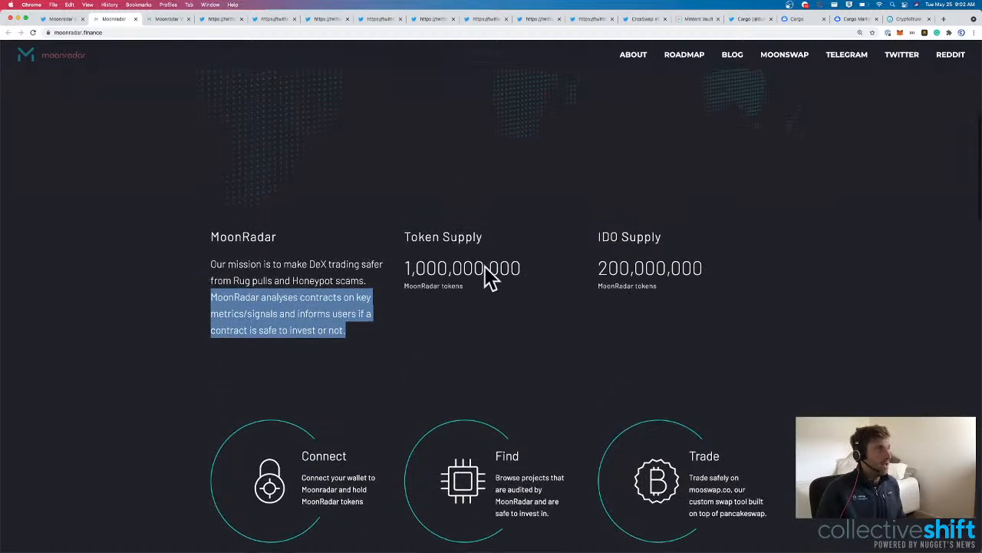
scroll("down", 3)
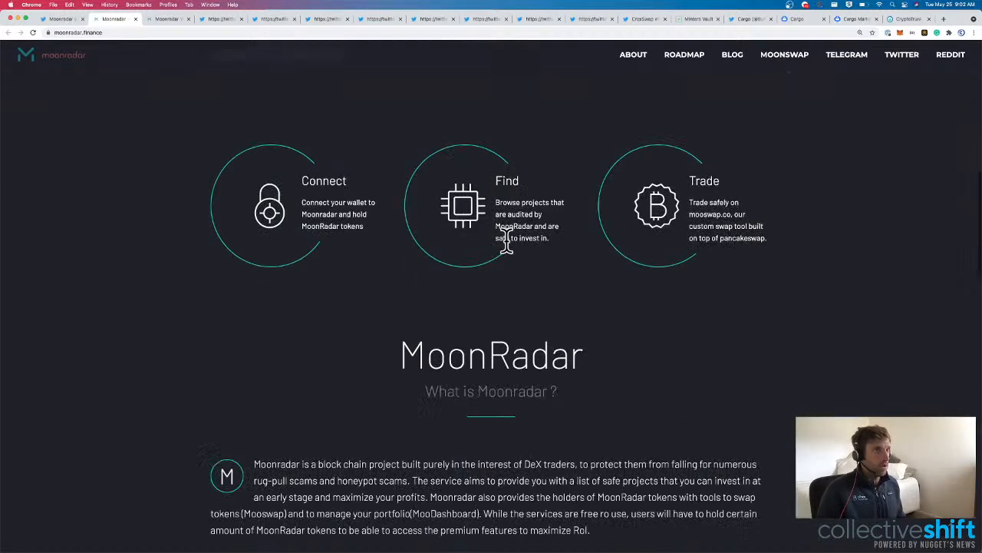
left_click(684, 55)
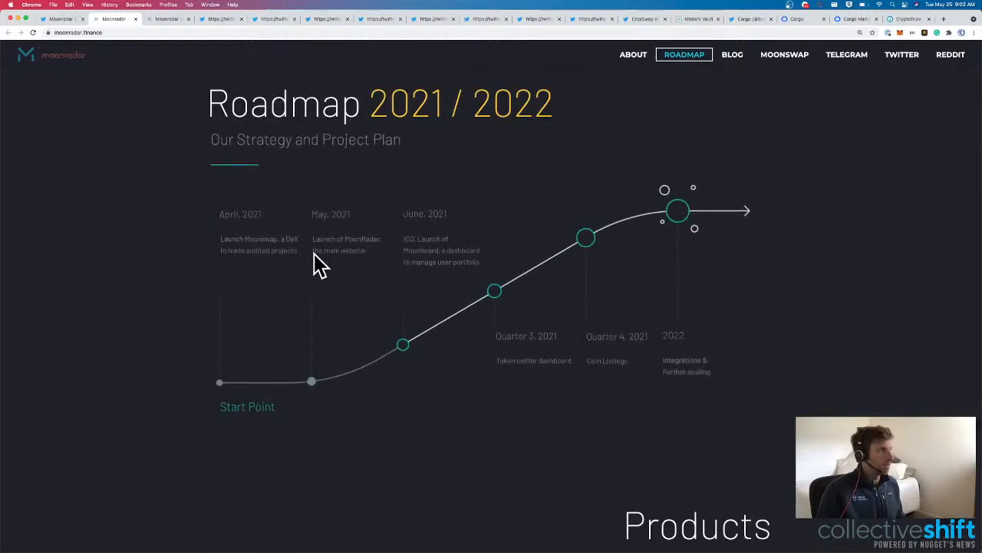
mouse_move(290, 258)
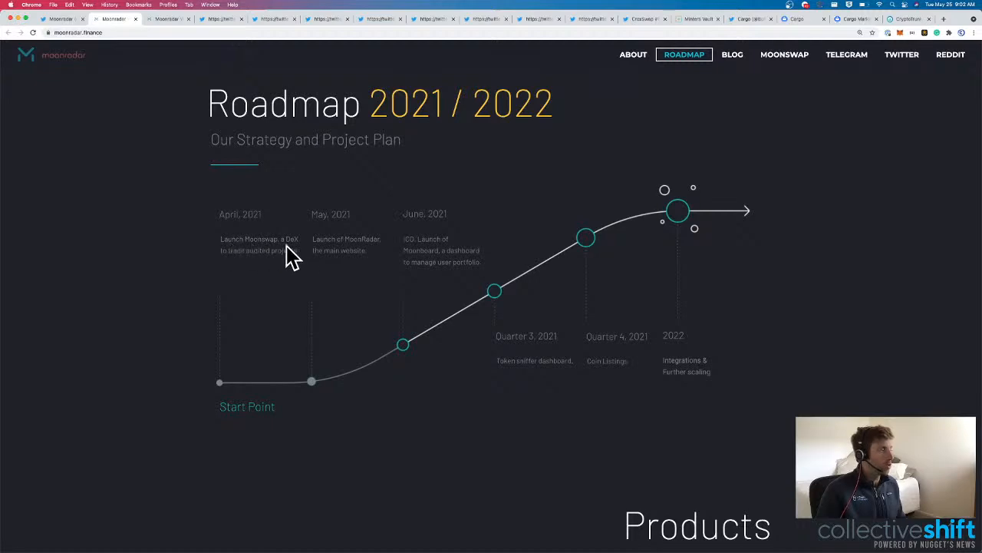
scroll("down", 3)
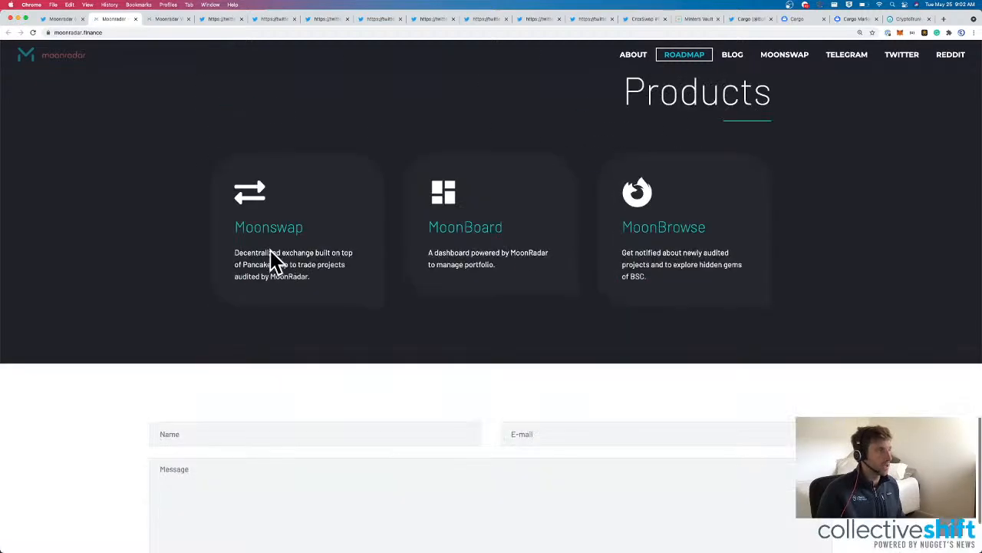
scroll("up", 3)
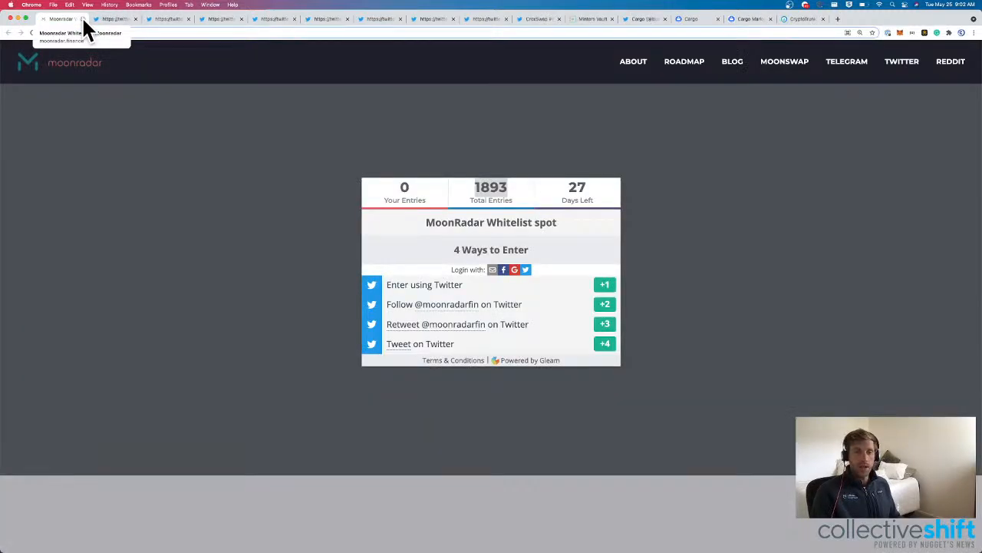
Close the MoonRadar whitelist giveaway page after checking its entries.
left_click(95, 32)
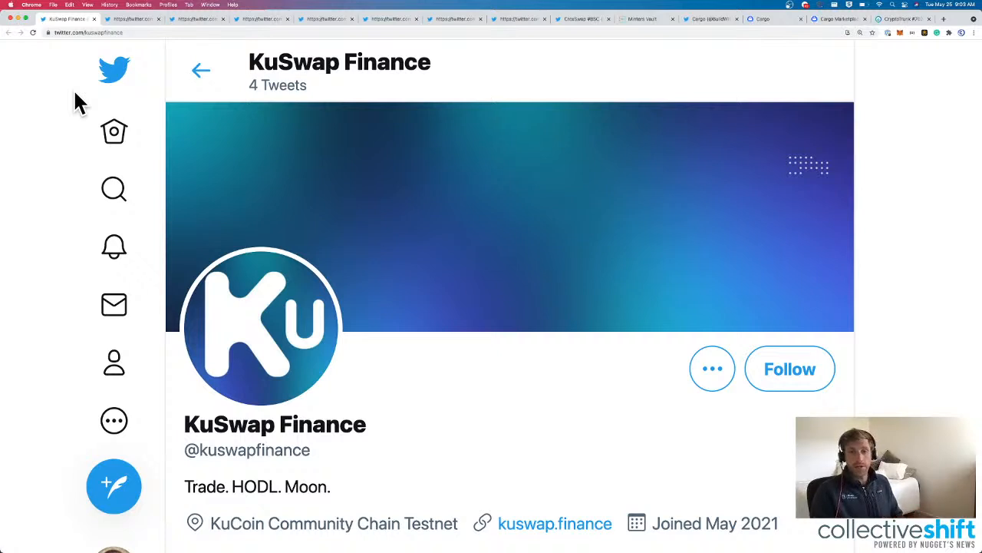
mouse_move(215, 19)
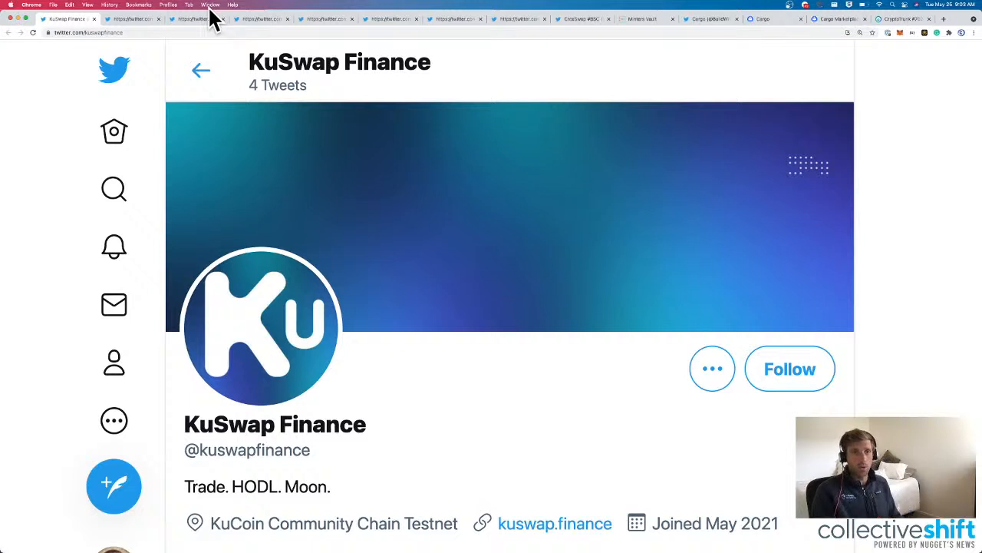
Look over the KuSwap Finance bio and followers, then bring up the kuswap.finance site.
scroll("down", 3)
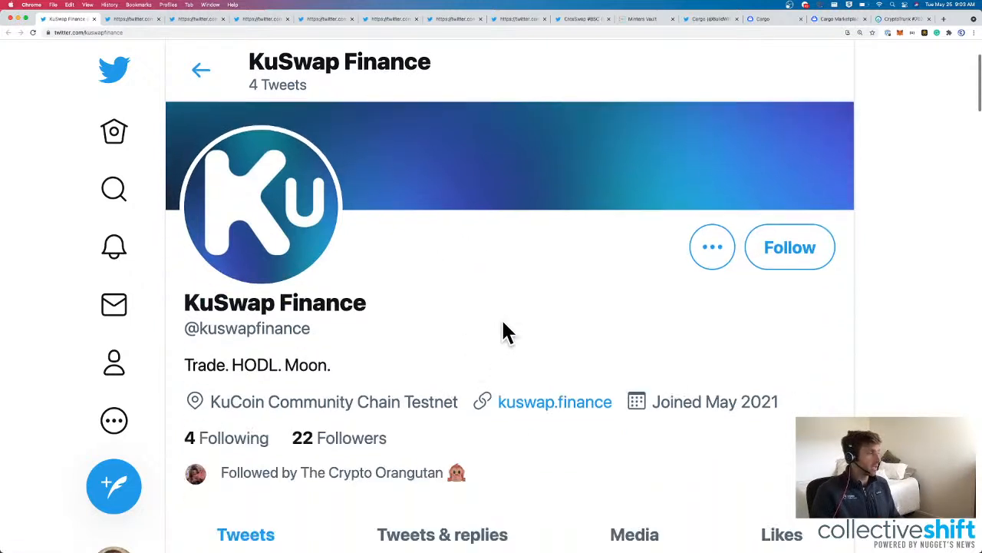
left_click(115, 18)
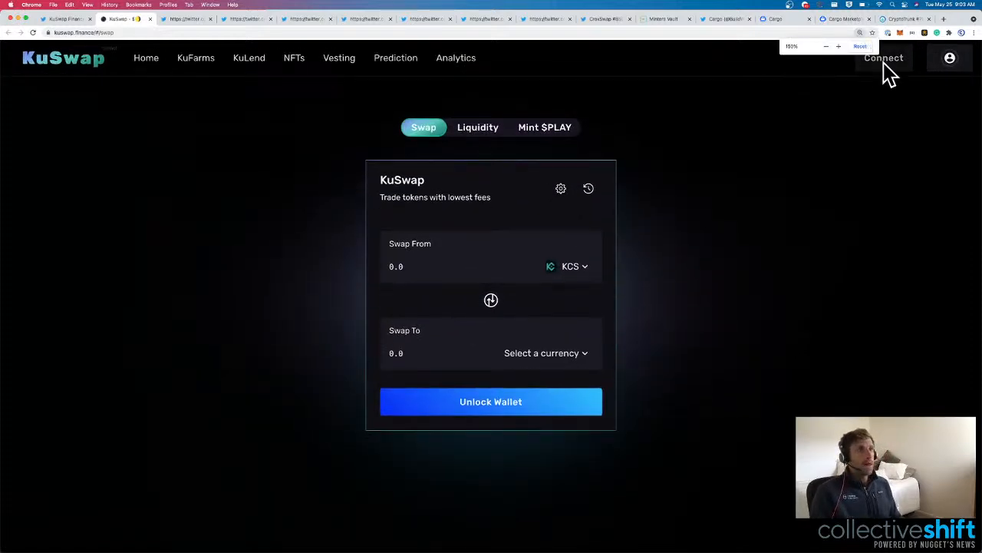
left_click(884, 58)
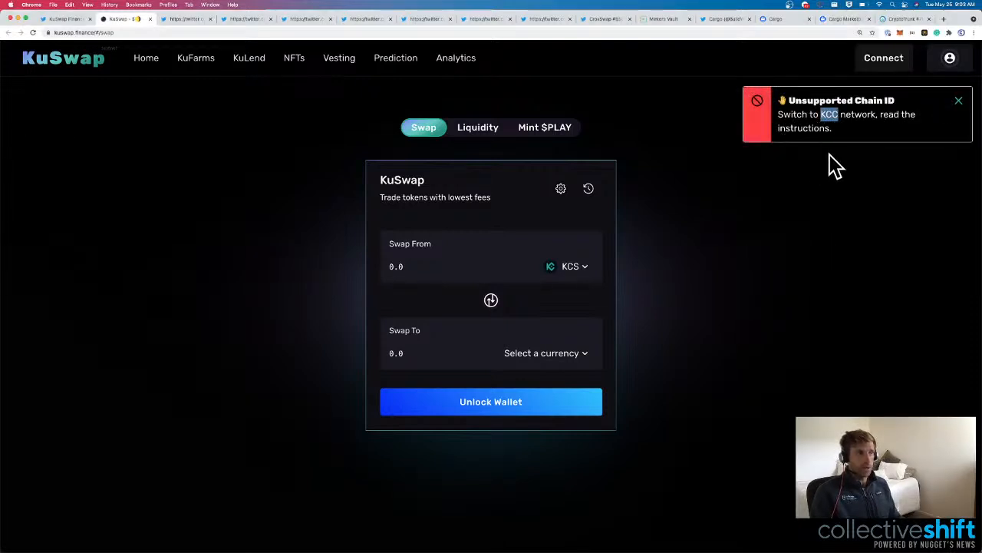
mouse_move(571, 267)
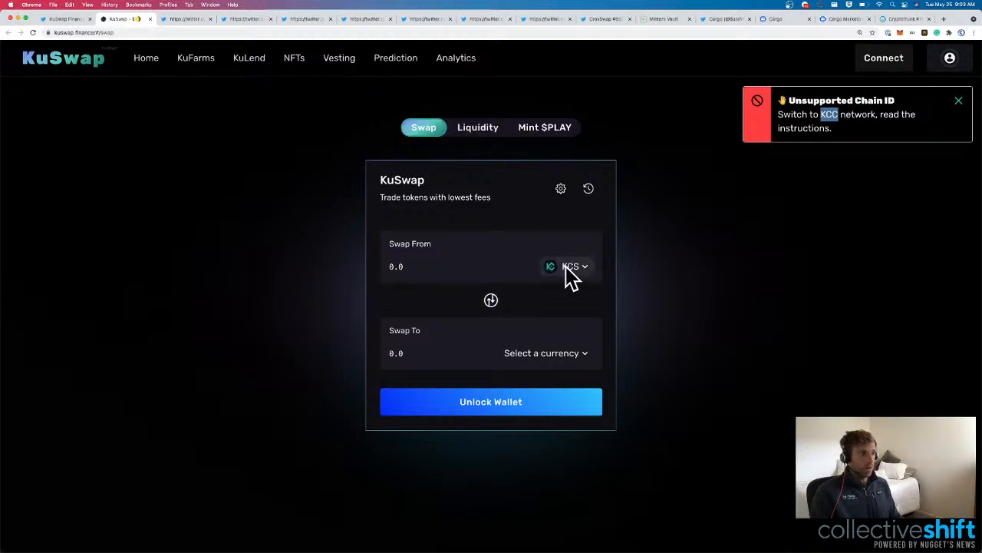
left_click(574, 267)
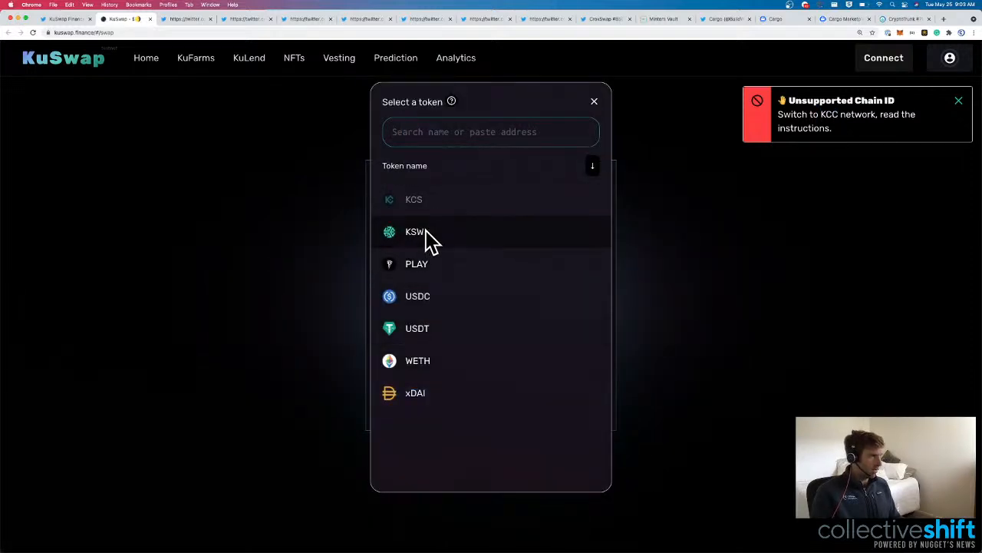
mouse_move(438, 299)
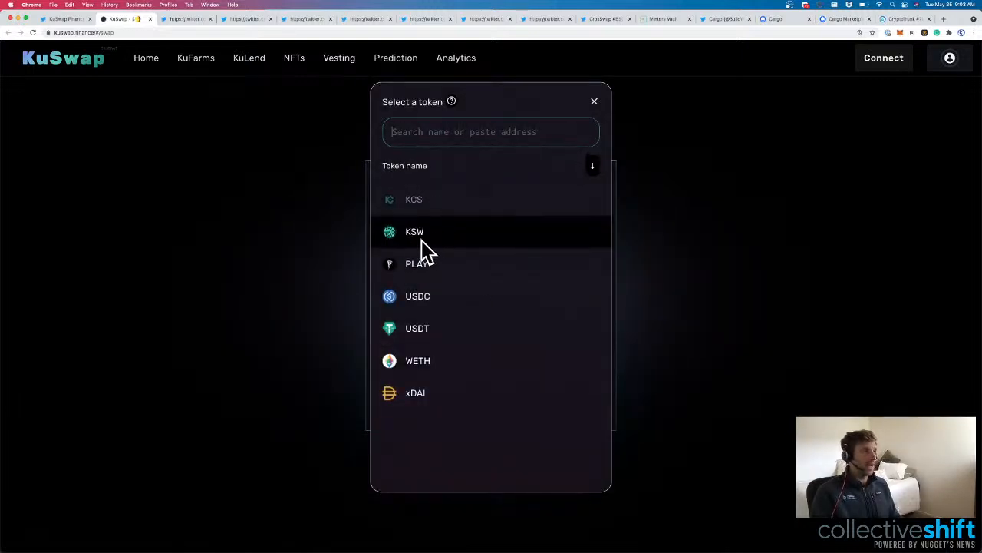
left_click(594, 101)
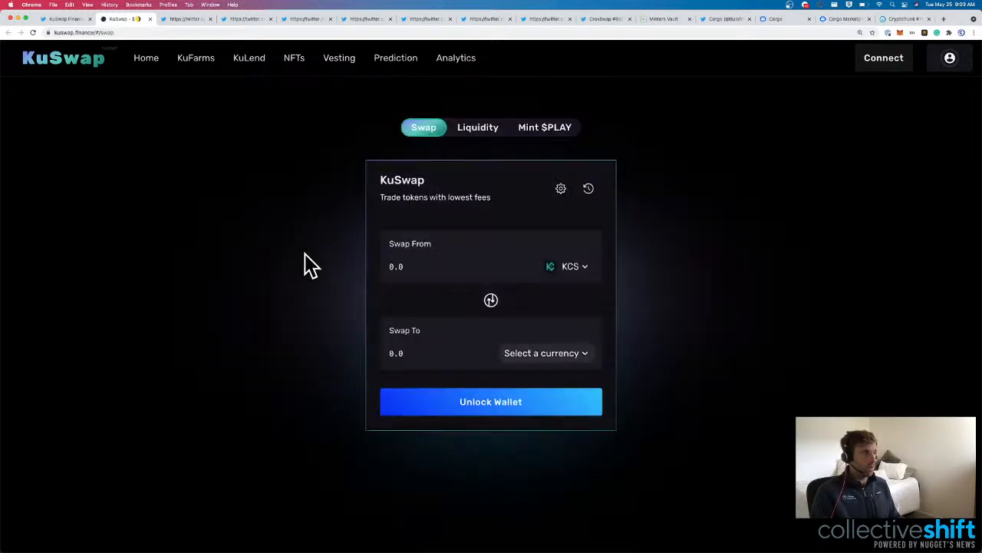
mouse_move(477, 128)
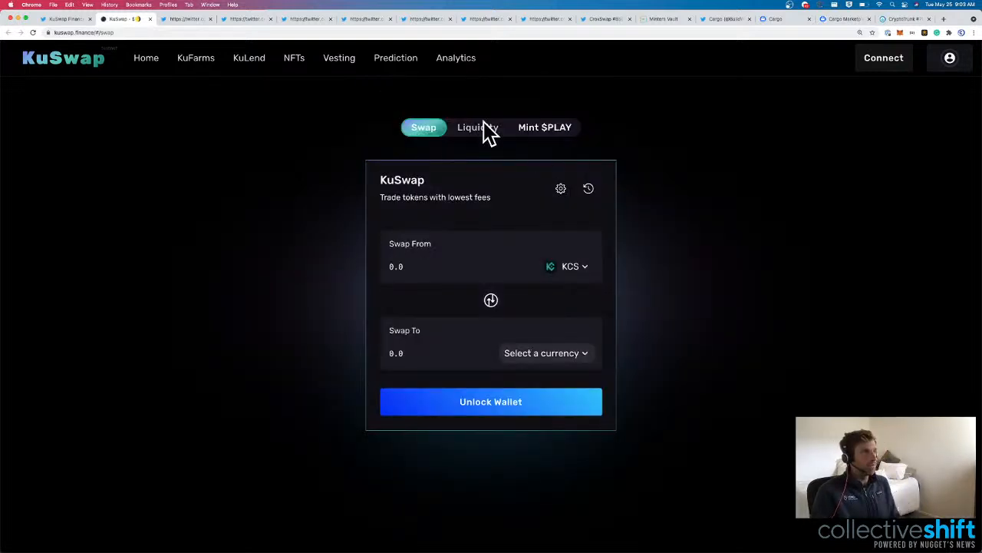
left_click(476, 125)
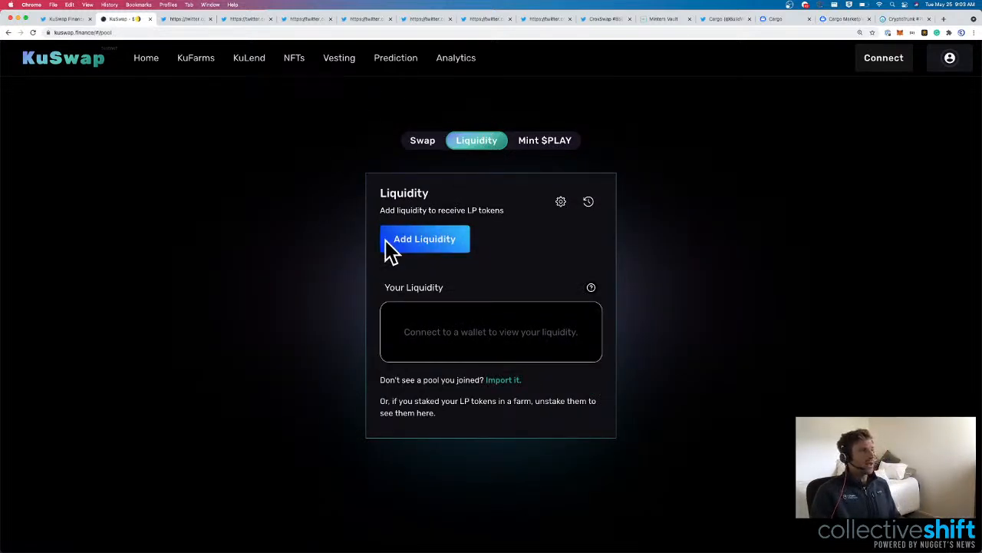
left_click(423, 240)
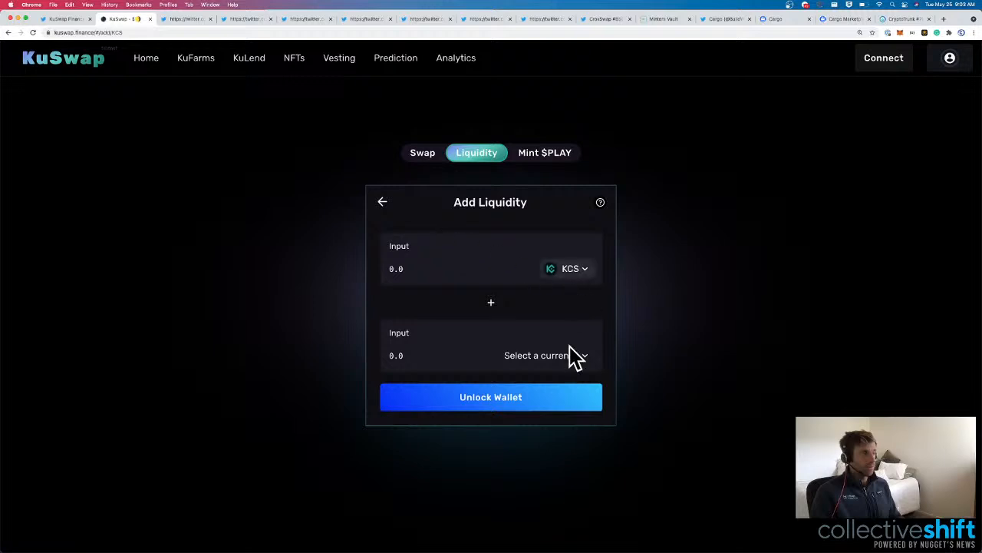
left_click(545, 152)
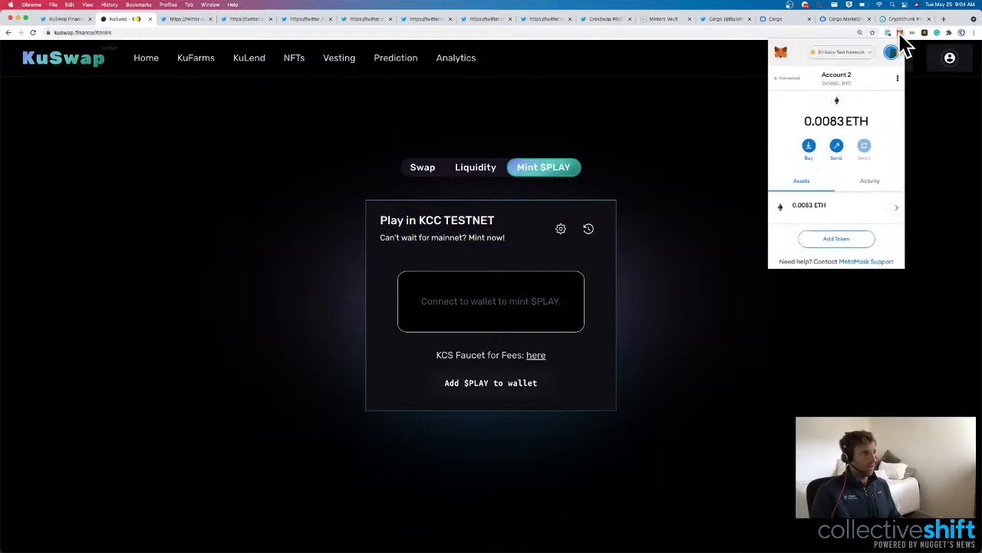
left_click(838, 52)
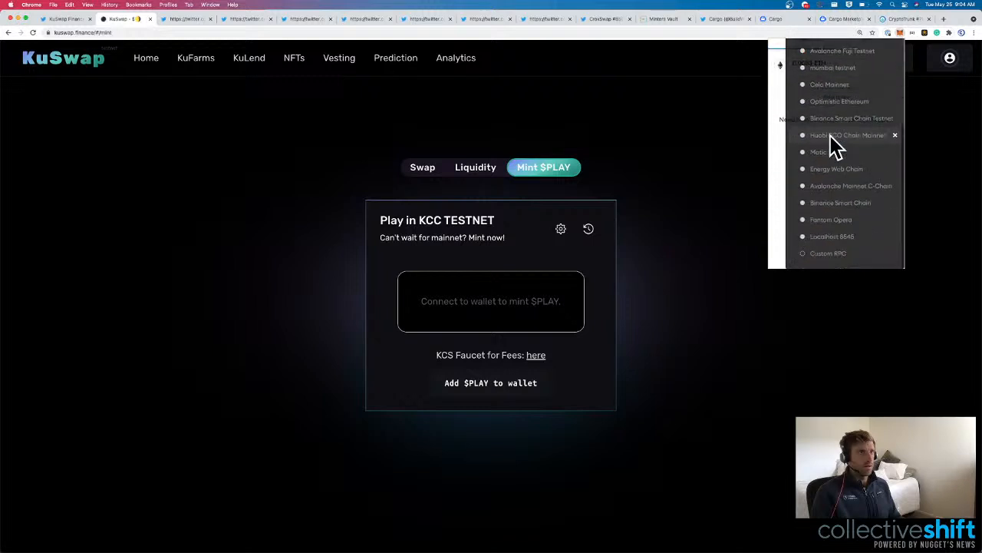
left_click(657, 105)
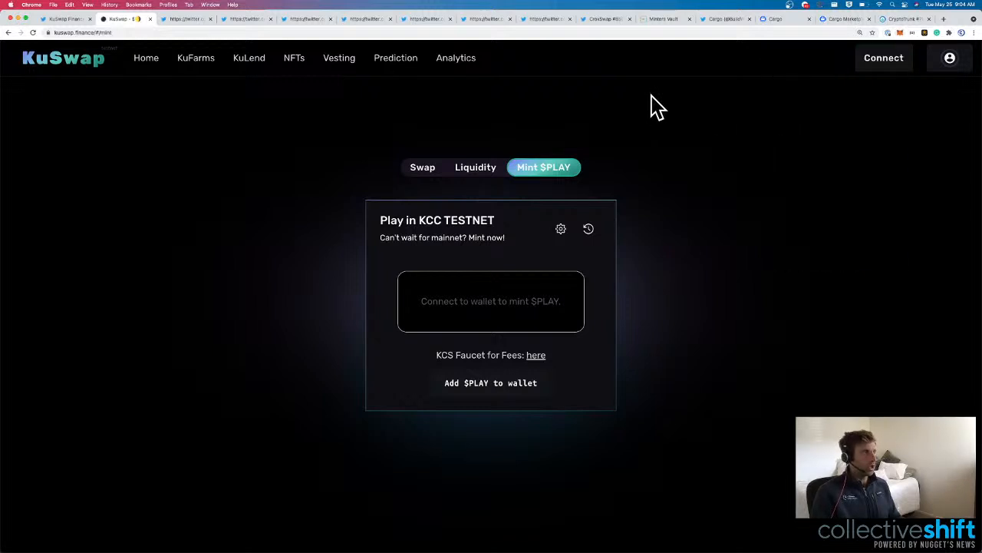
mouse_move(249, 58)
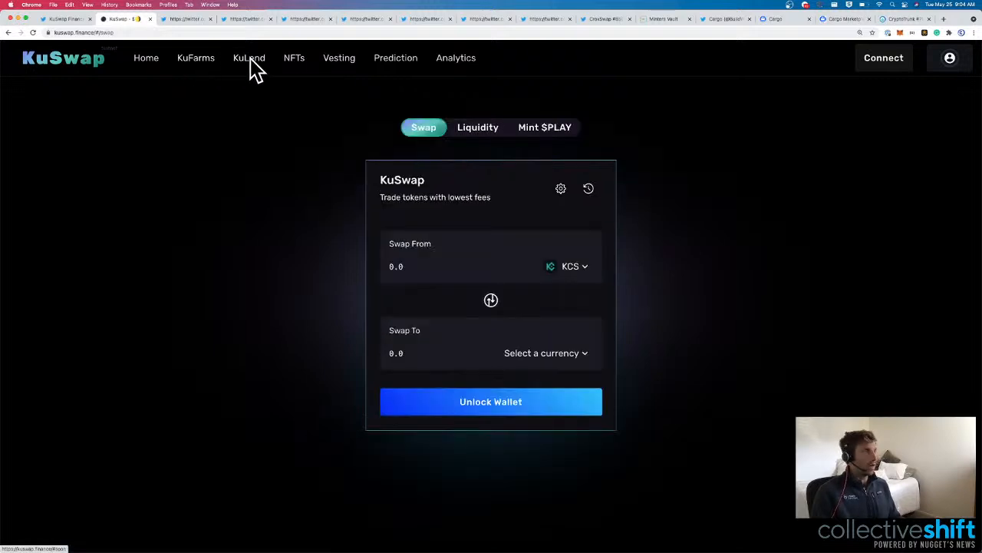
mouse_move(295, 63)
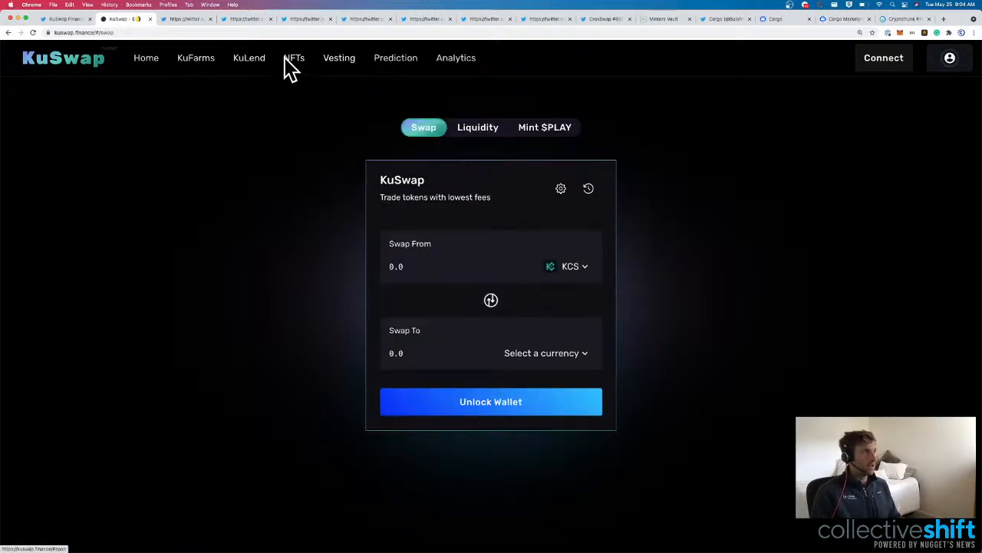
mouse_move(120, 18)
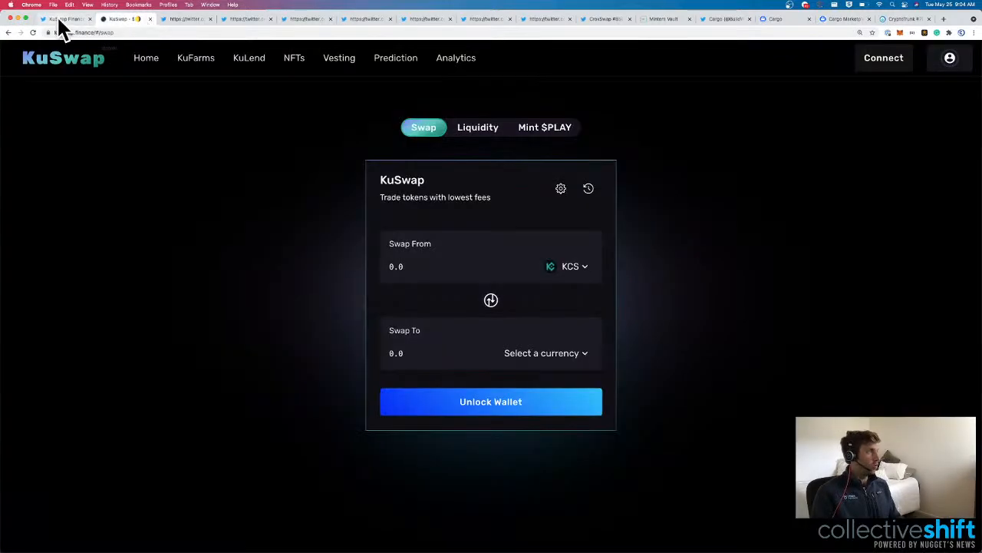
Search Twitter for 'epik' and open the NRG EpikWhale profile.
left_click(123, 18)
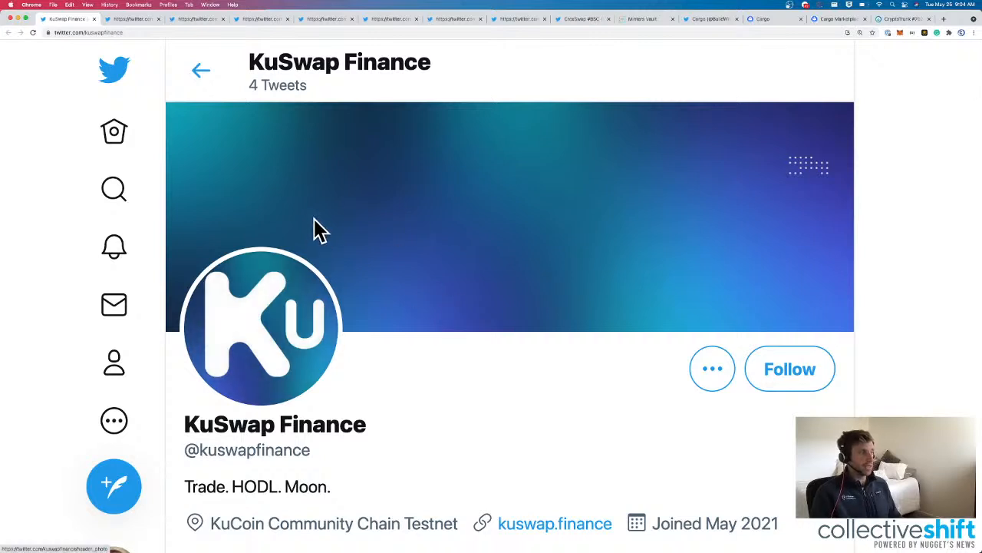
mouse_move(96, 30)
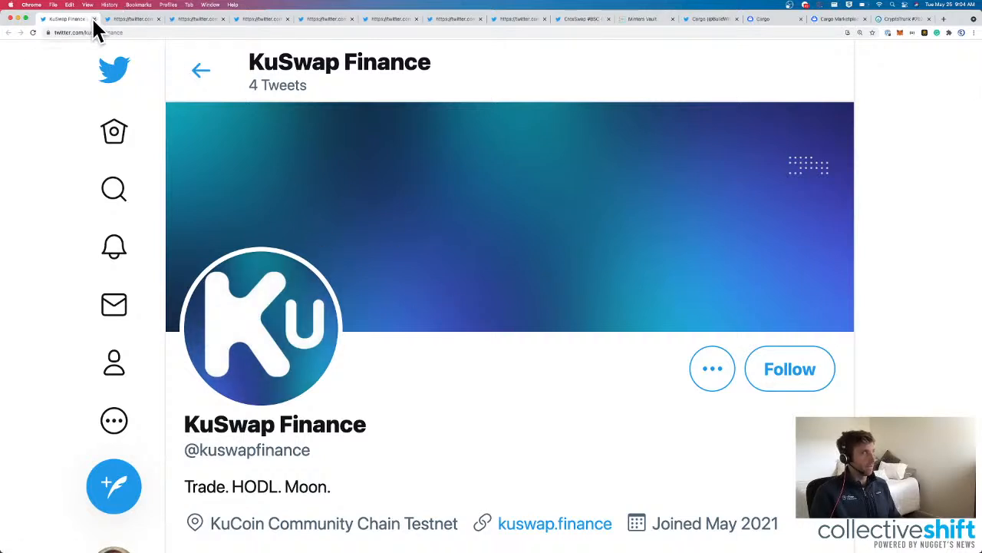
left_click(84, 32)
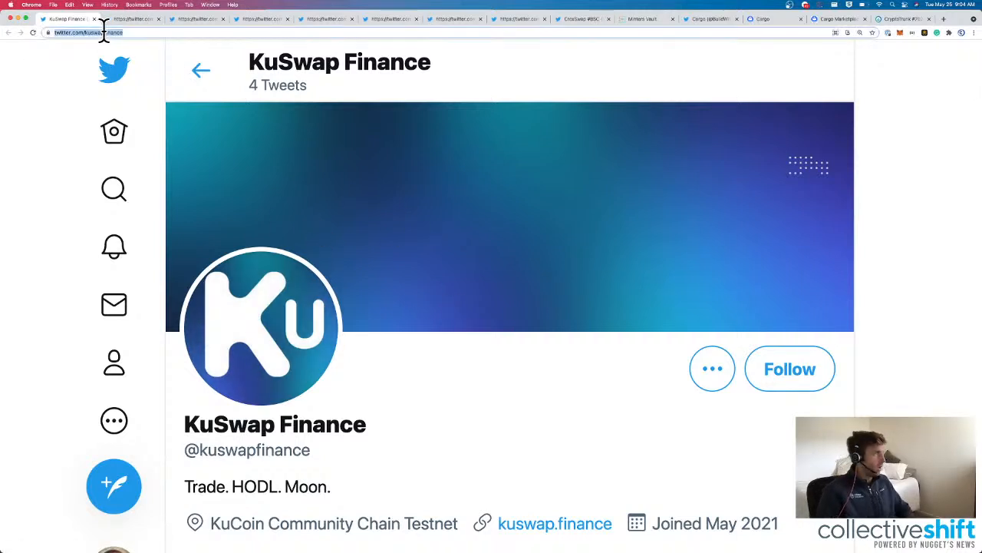
left_click(114, 189)
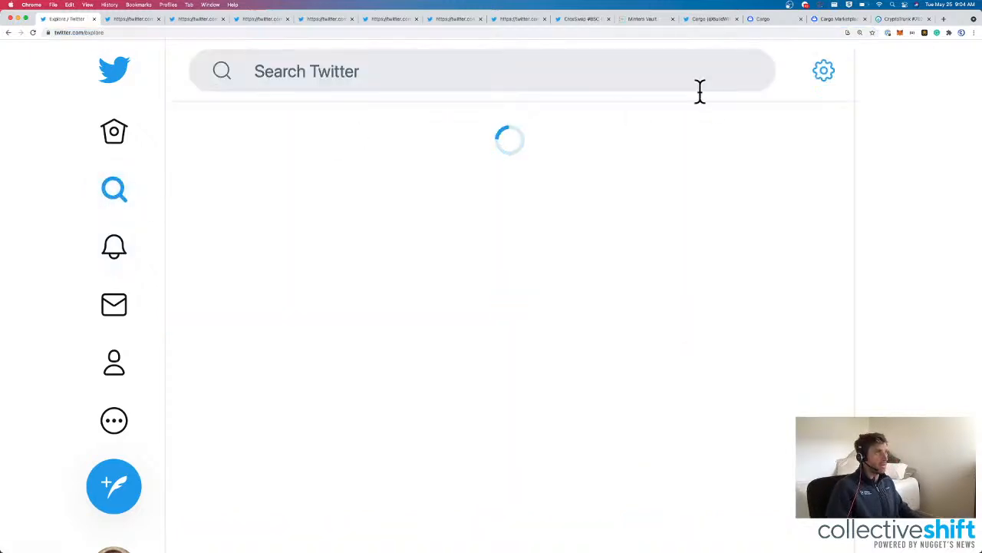
type("epik")
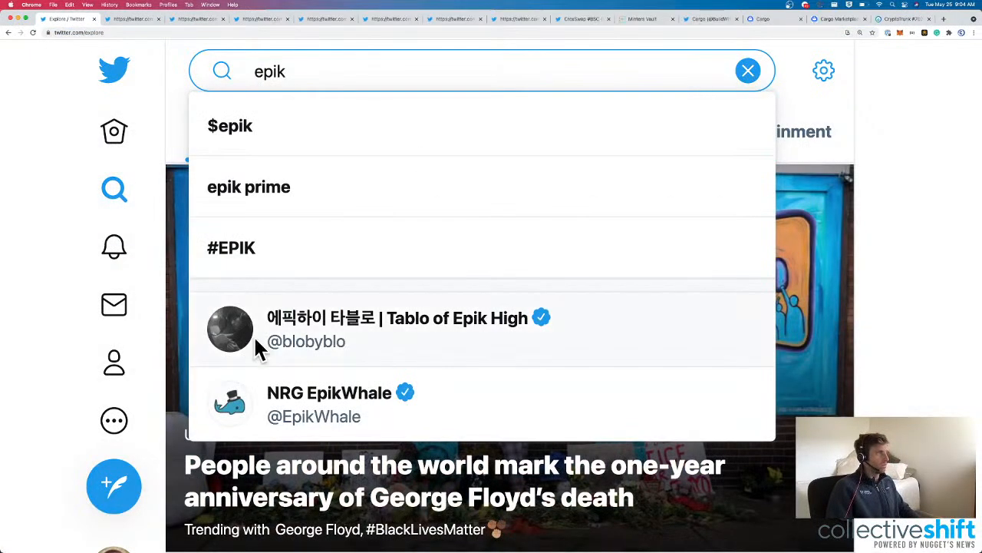
left_click(328, 393)
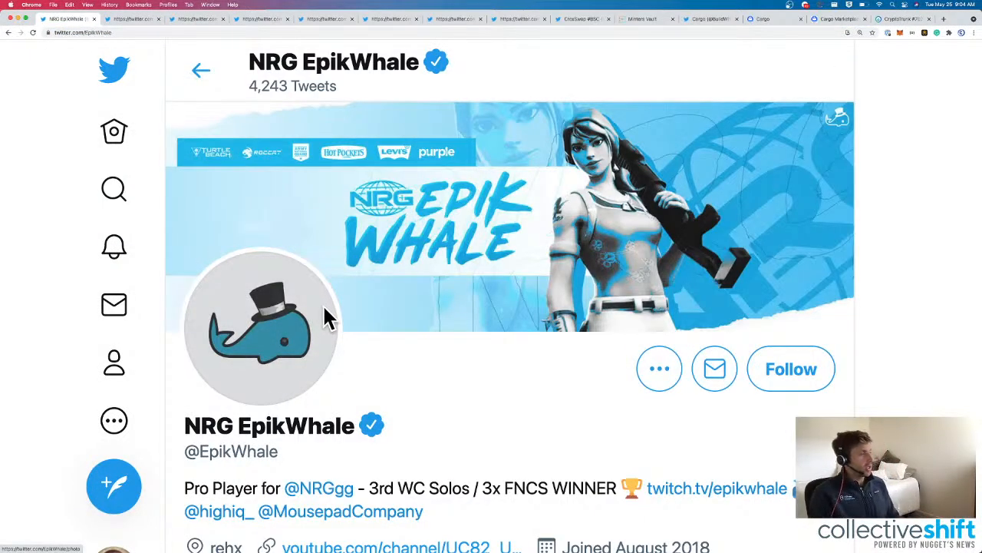
Read through NRG EpikWhale's pinned Mousepad Company tweet and recent tweets.
scroll("down", 3)
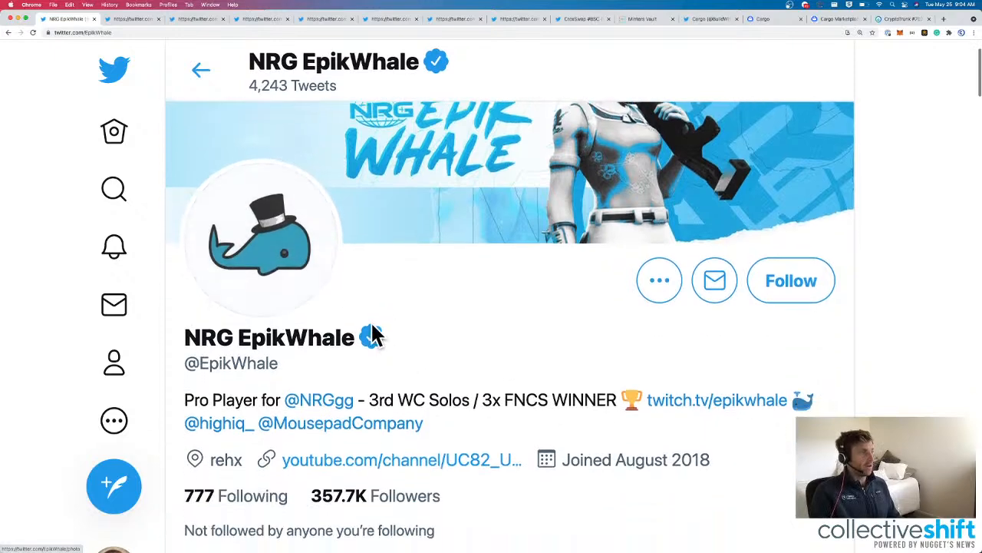
scroll("down", 3)
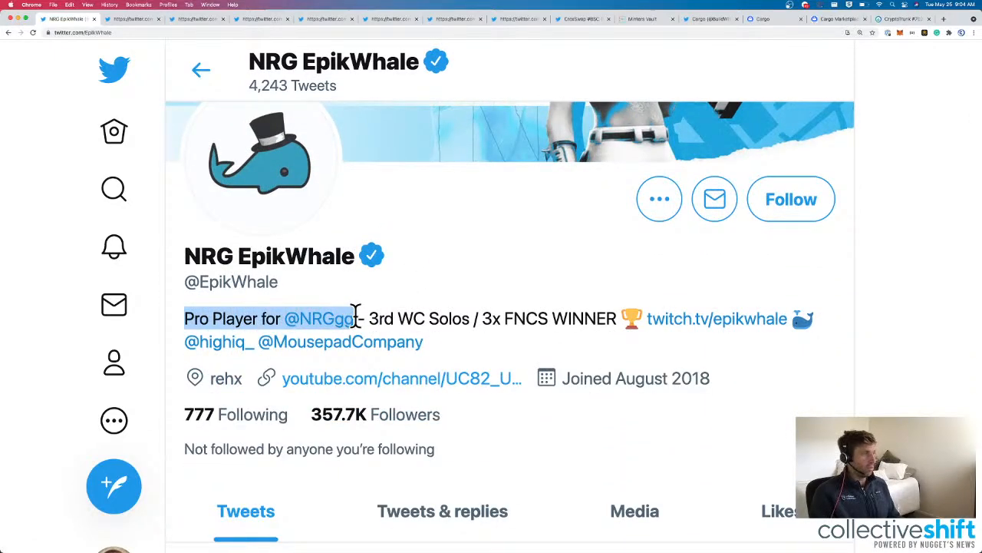
mouse_move(320, 318)
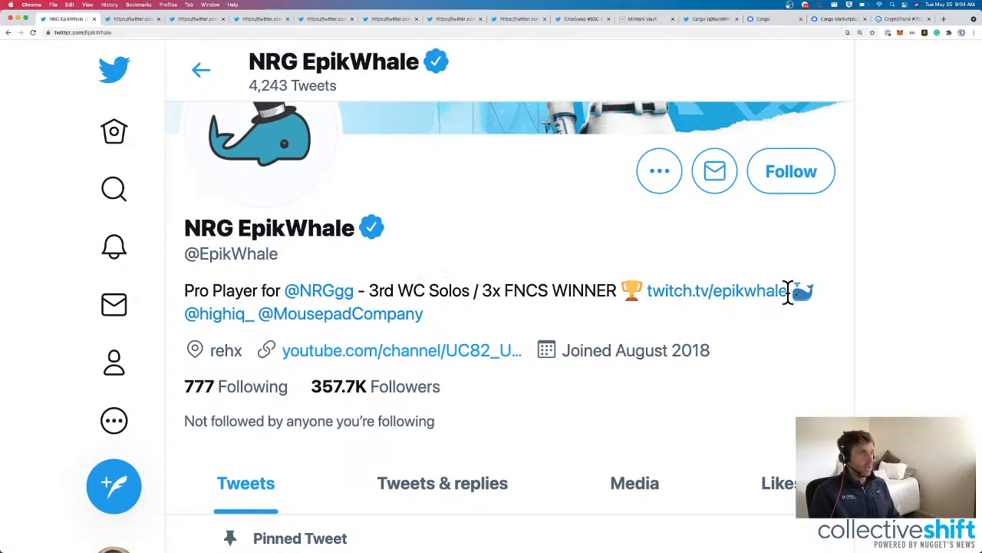
mouse_move(341, 313)
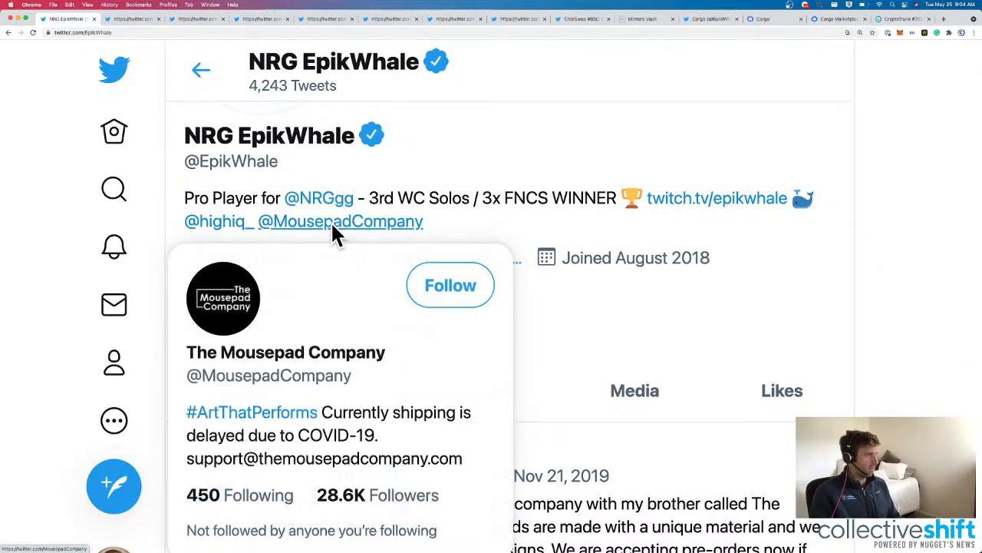
mouse_move(217, 204)
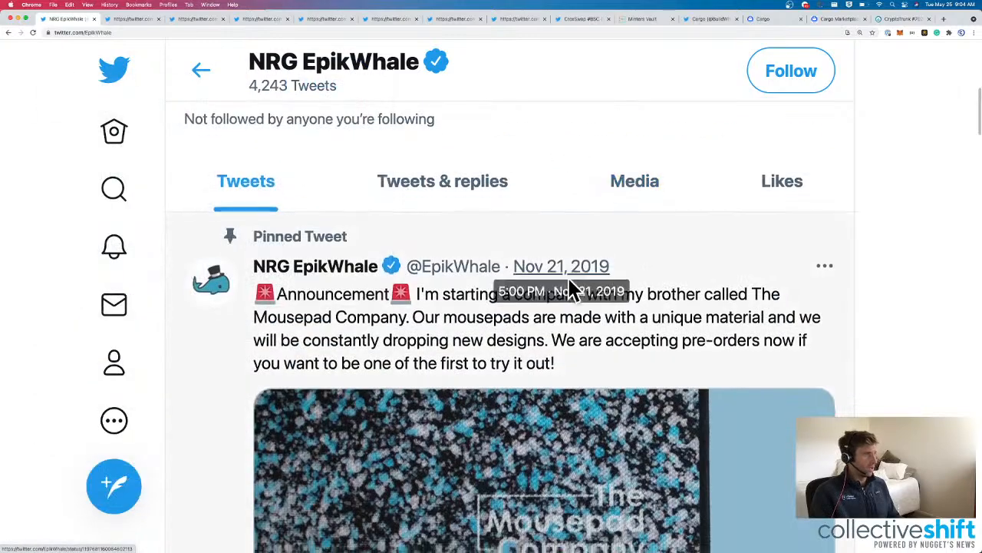
scroll("down", 3)
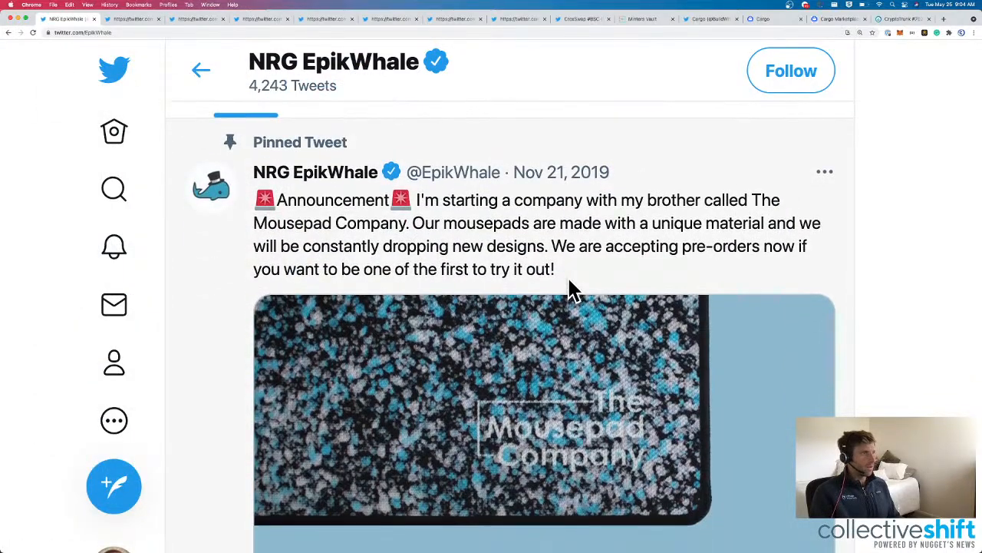
scroll("down", 3)
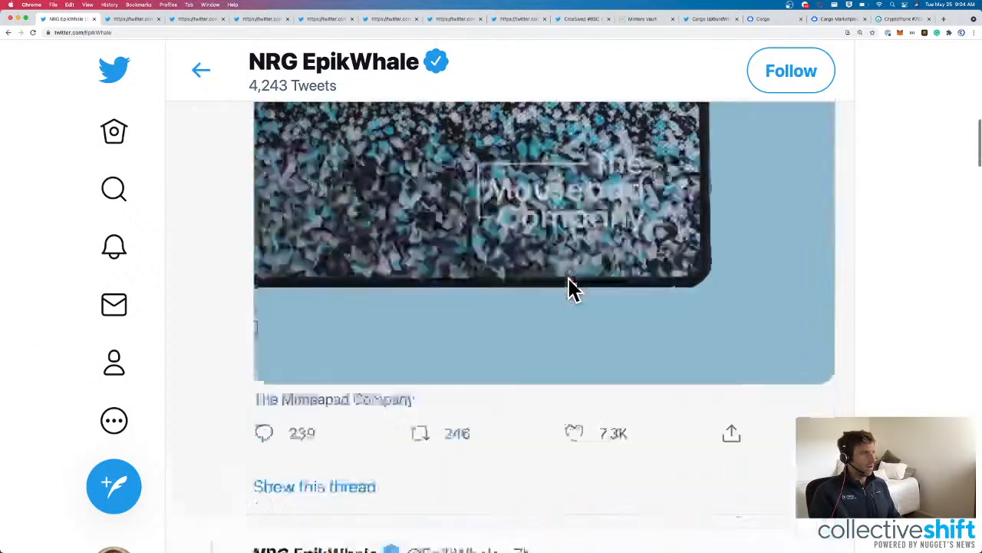
scroll("down", 3)
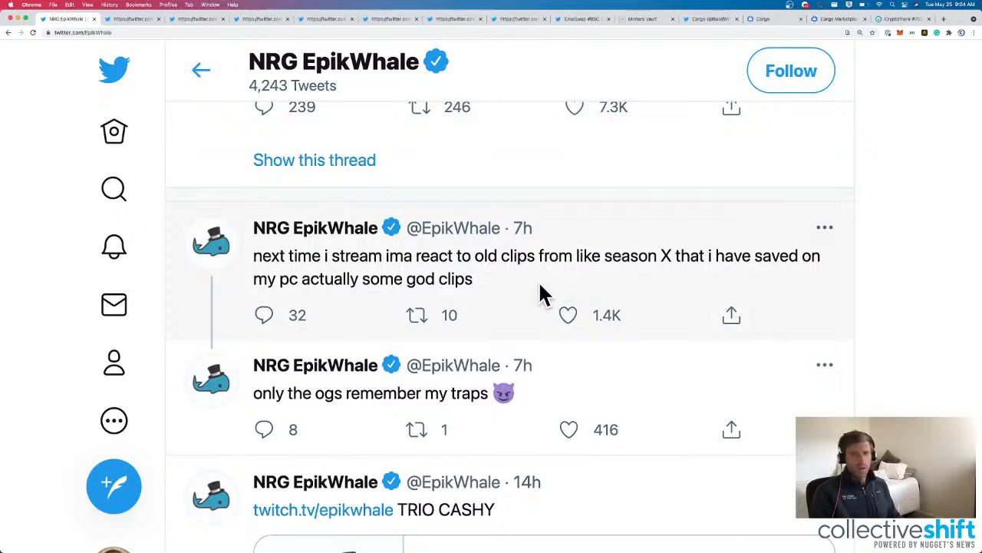
scroll("down", 3)
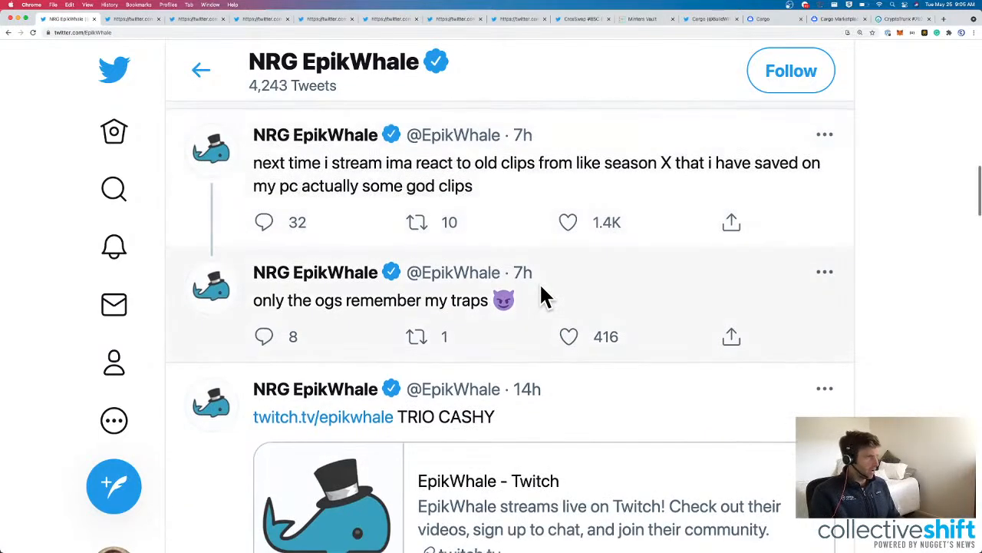
scroll("up", 3)
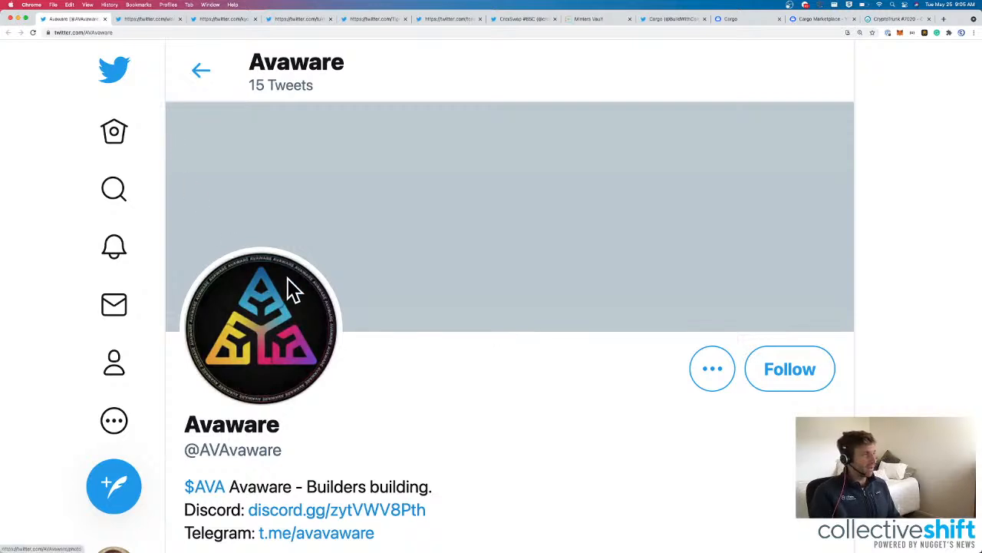
Read Avaware's tweet announcing a relaunch under a new ticker and highlight its name.
scroll("down", 3)
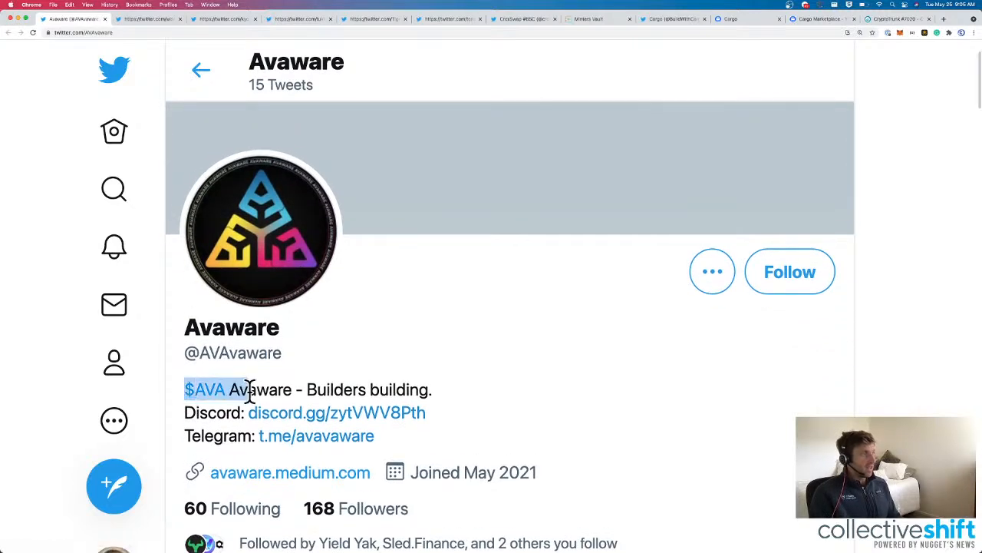
scroll("down", 3)
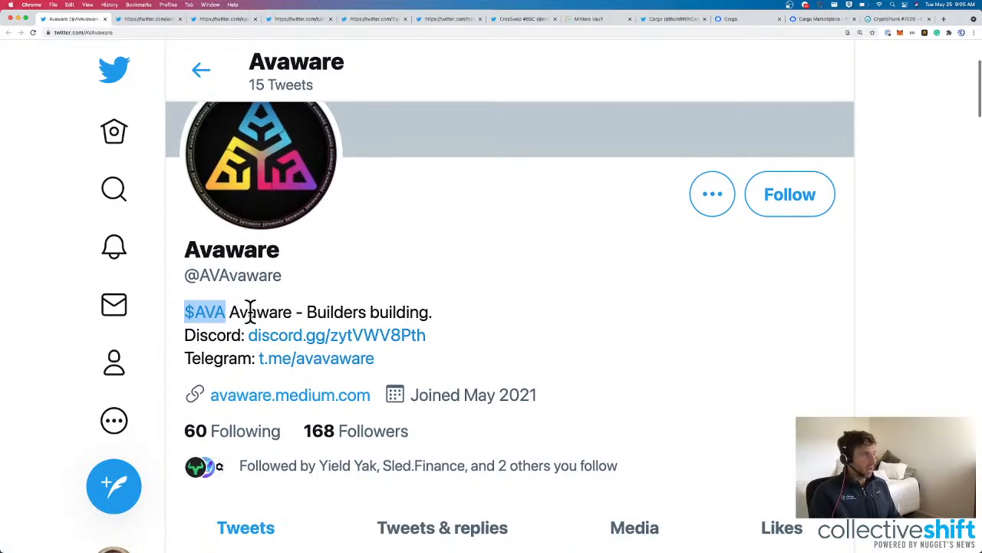
scroll("down", 3)
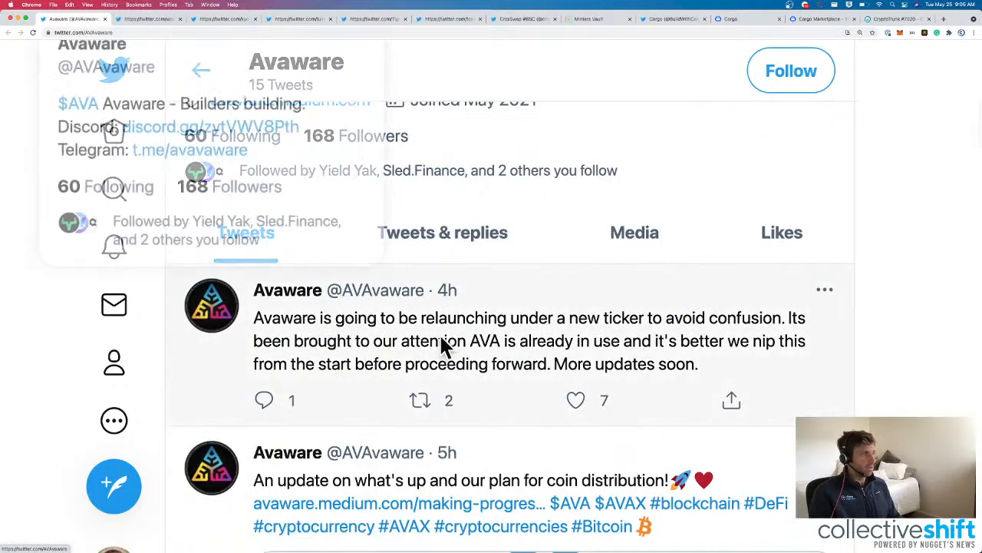
left_click(528, 341)
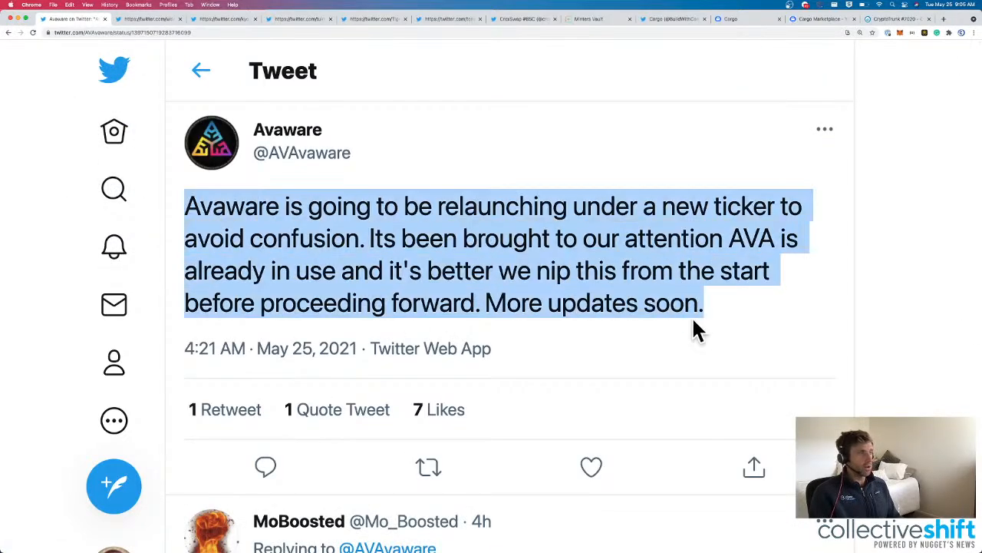
mouse_move(254, 92)
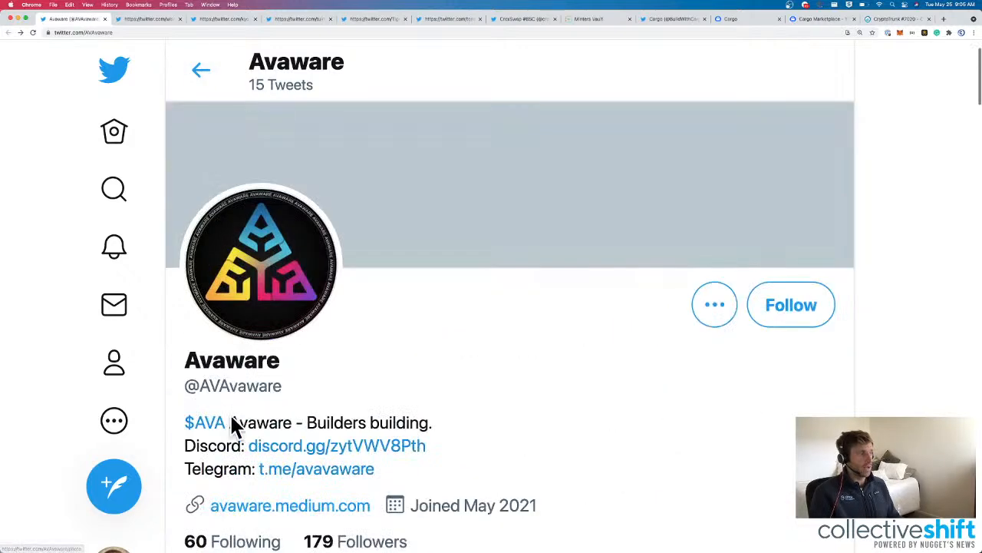
double_click(261, 422)
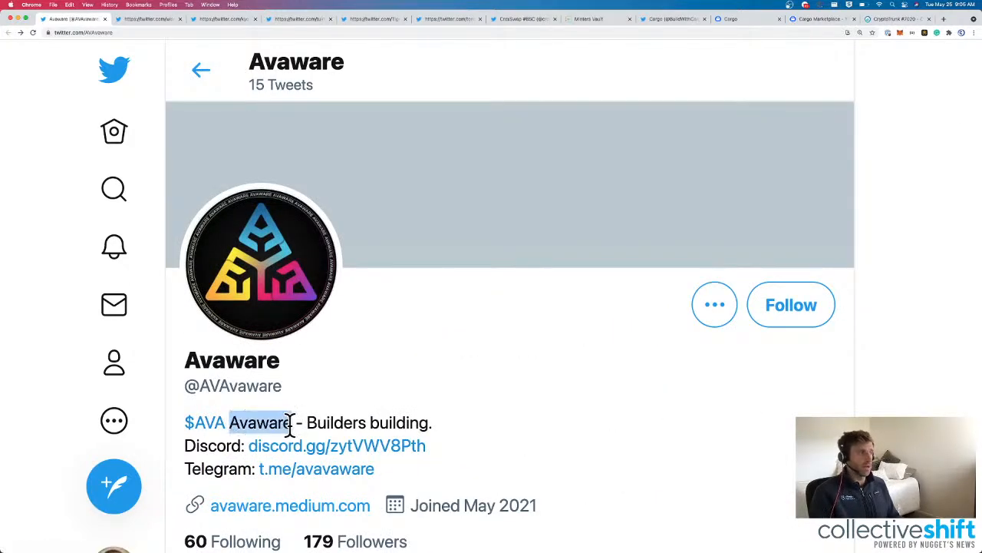
Browse the rest of Avaware's timeline and go to its avaware.medium.com blog.
scroll("down", 3)
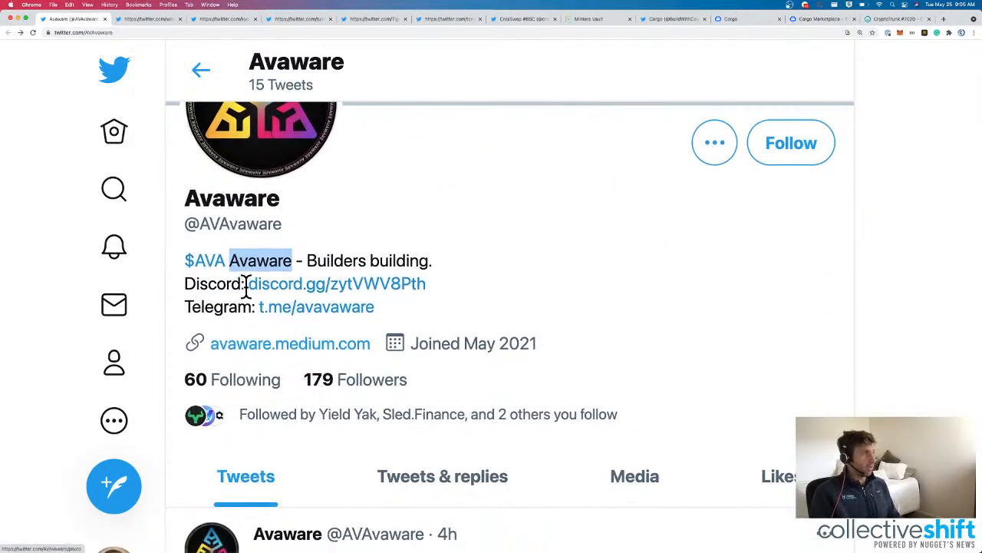
scroll("down", 3)
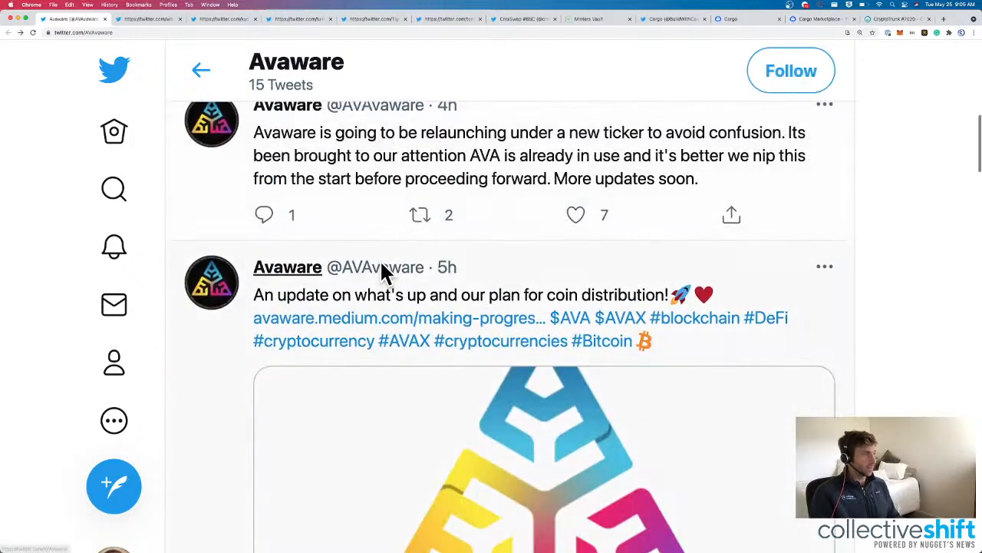
scroll("down", 3)
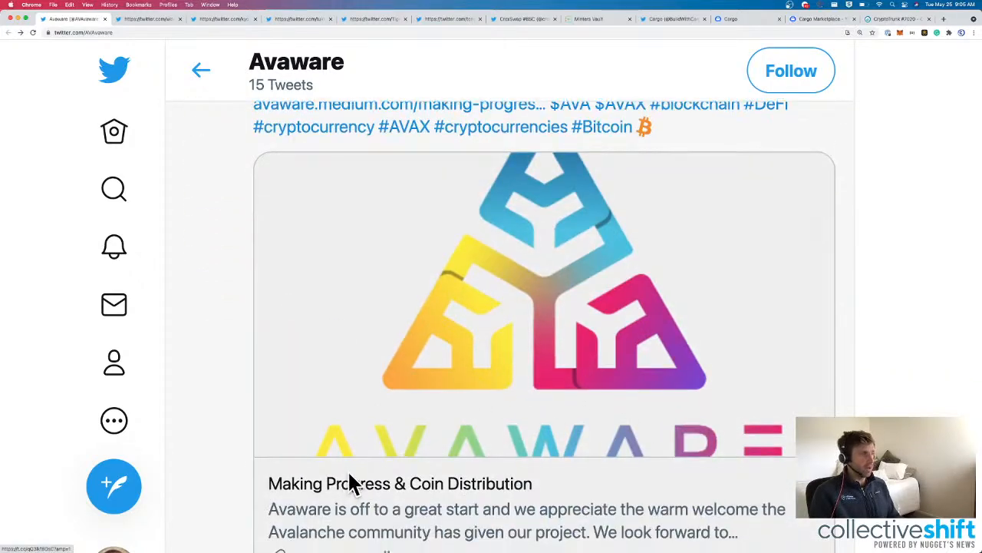
scroll("up", 3)
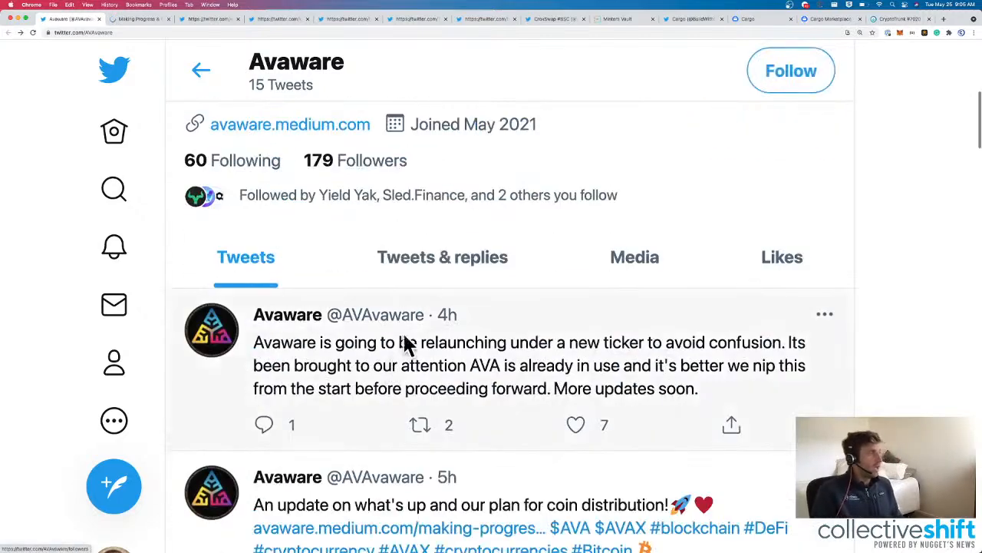
left_click(290, 122)
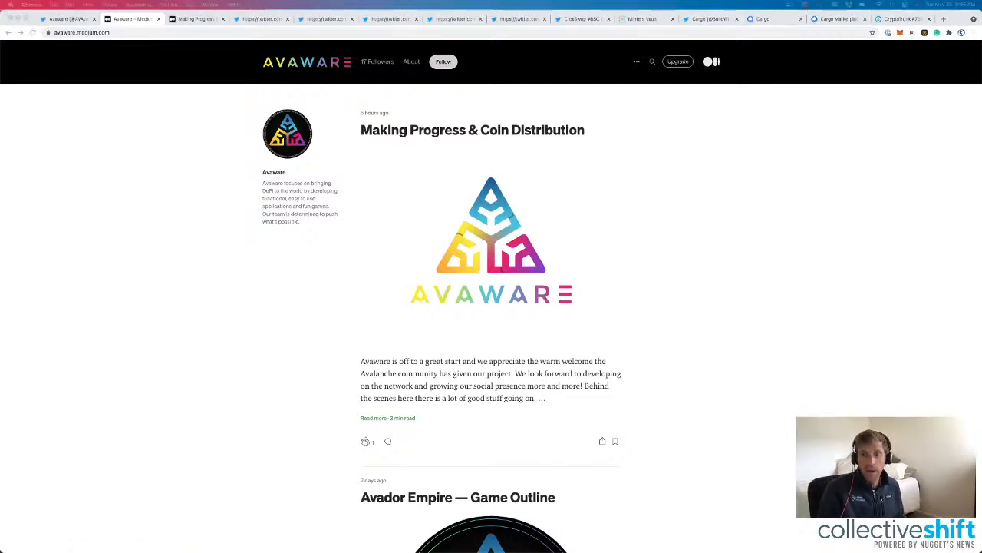
mouse_move(299, 277)
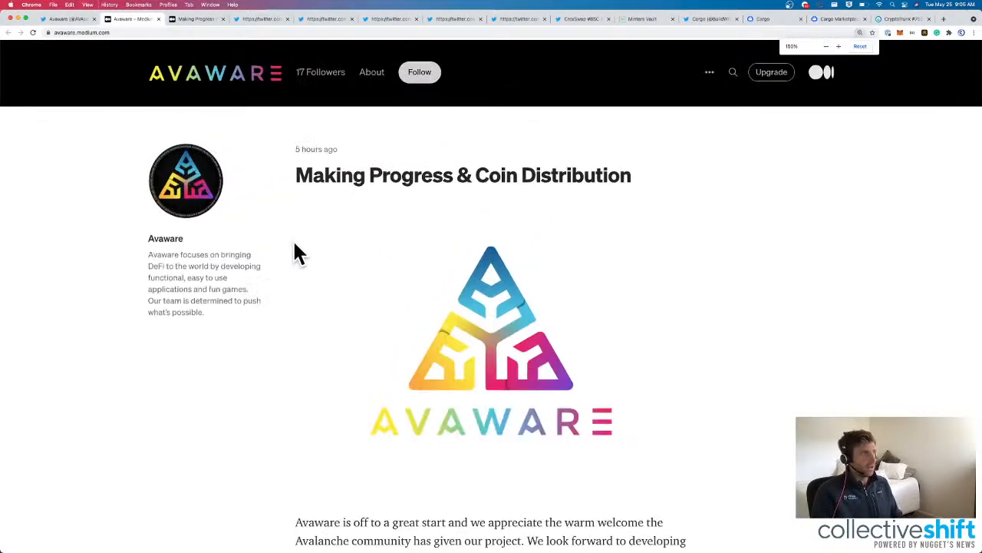
Read the 'Making Progress & Coin Distribution' article's total supply and distribution percentages.
scroll("down", 3)
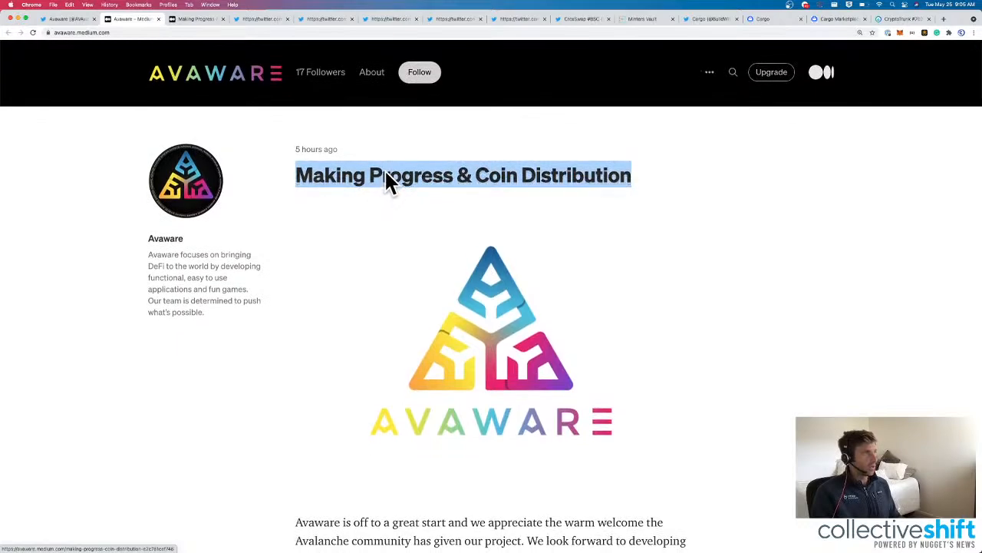
left_click(463, 175)
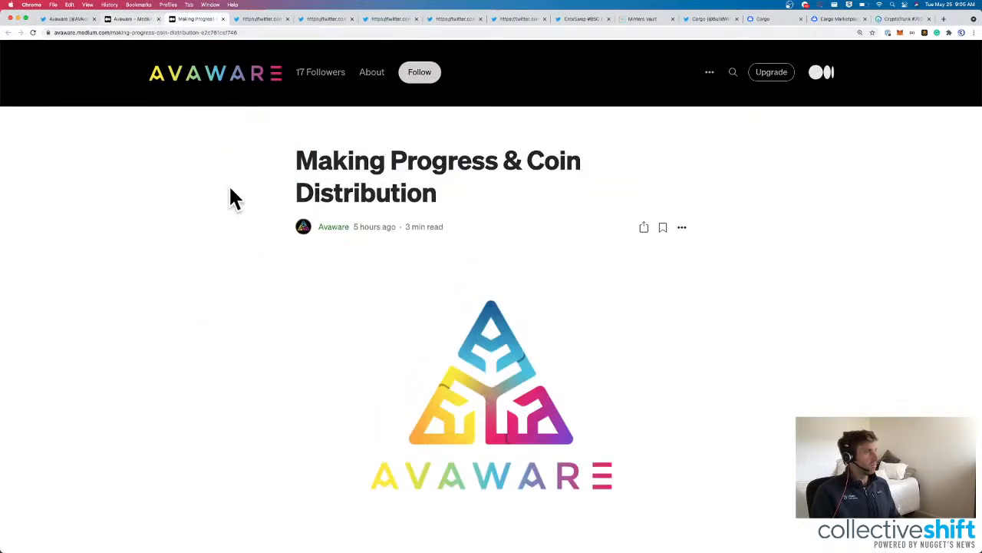
scroll("down", 3)
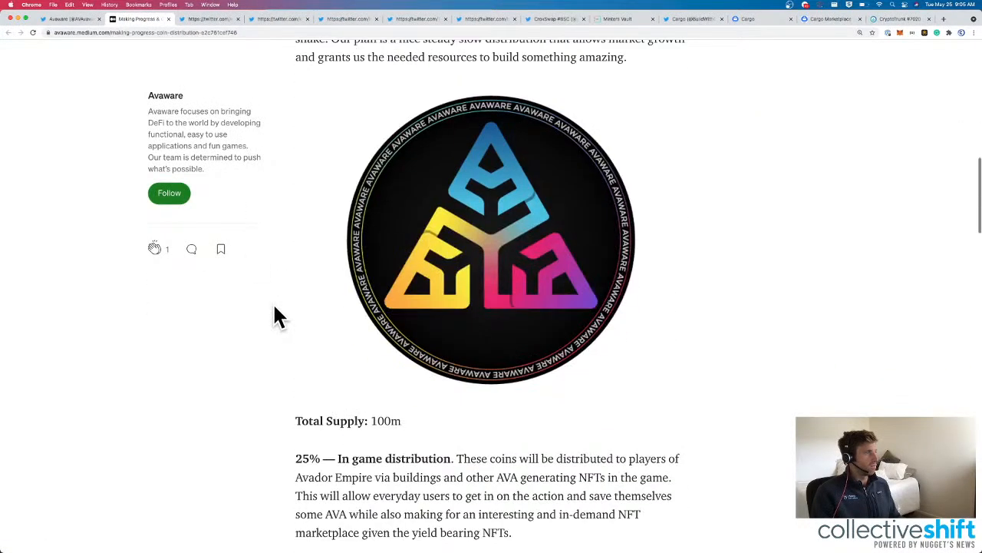
scroll("down", 3)
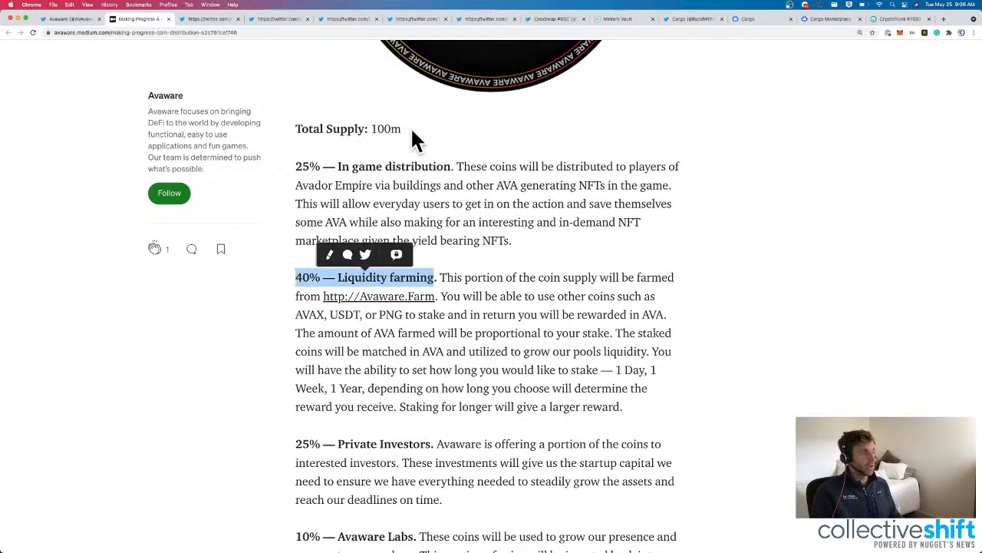
scroll("down", 3)
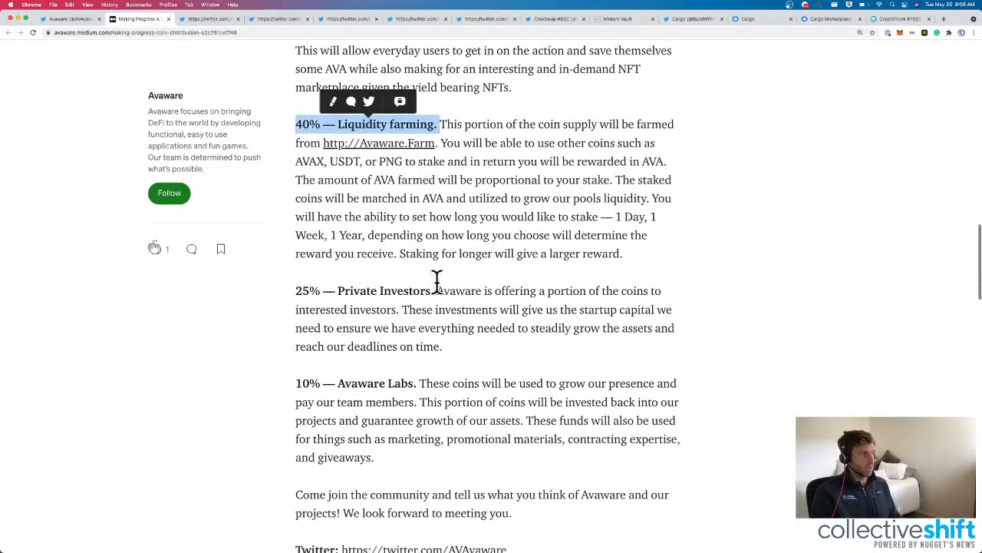
scroll("down", 3)
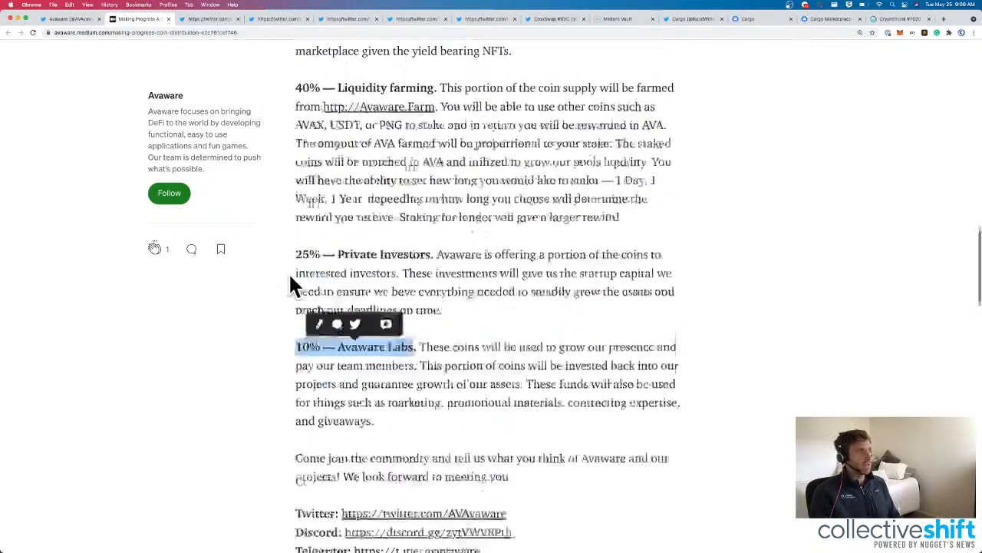
scroll("up", 3)
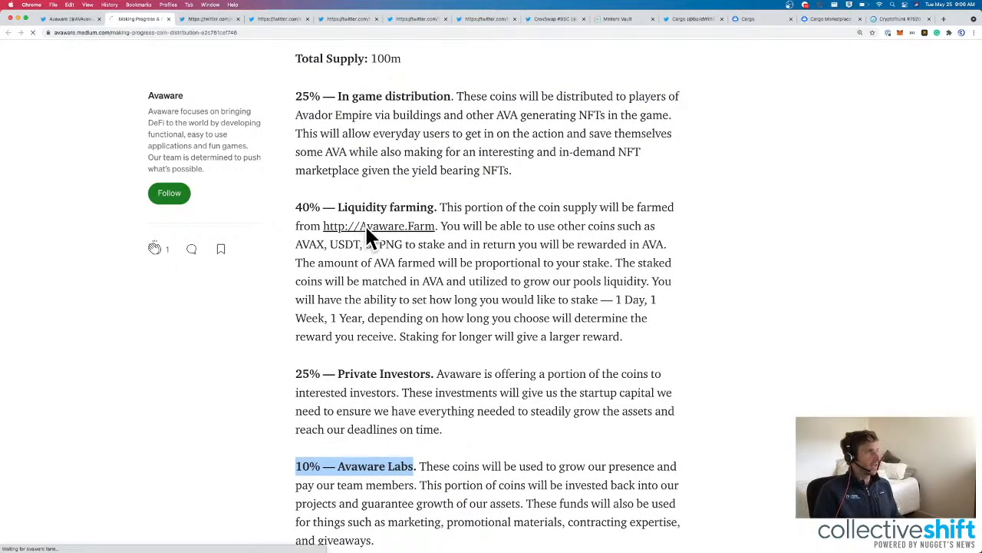
left_click(378, 226)
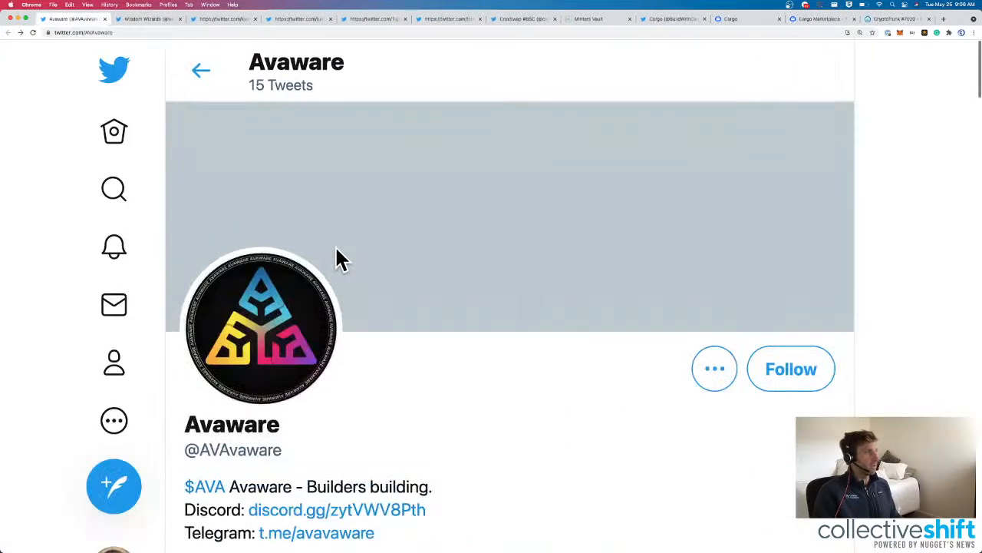
mouse_move(89, 9)
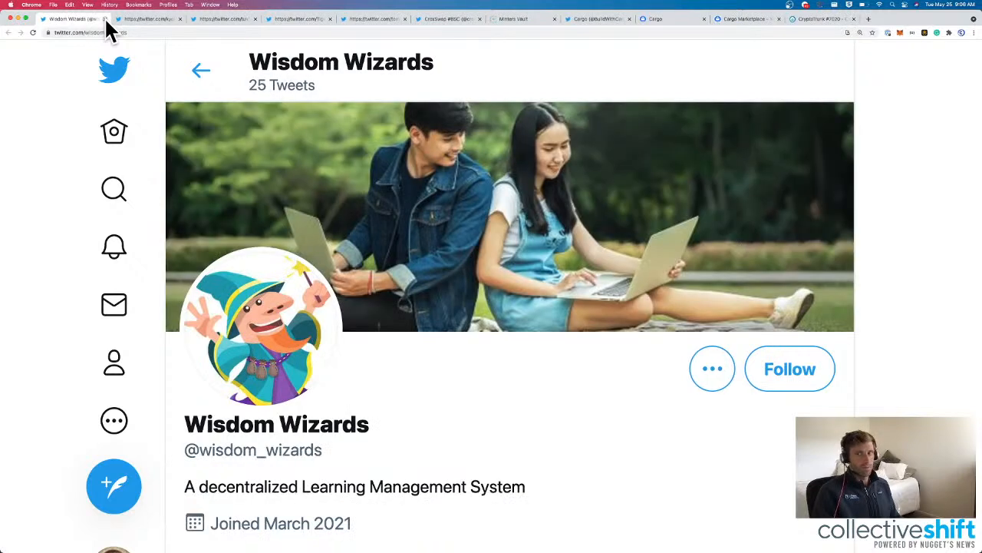
mouse_move(683, 269)
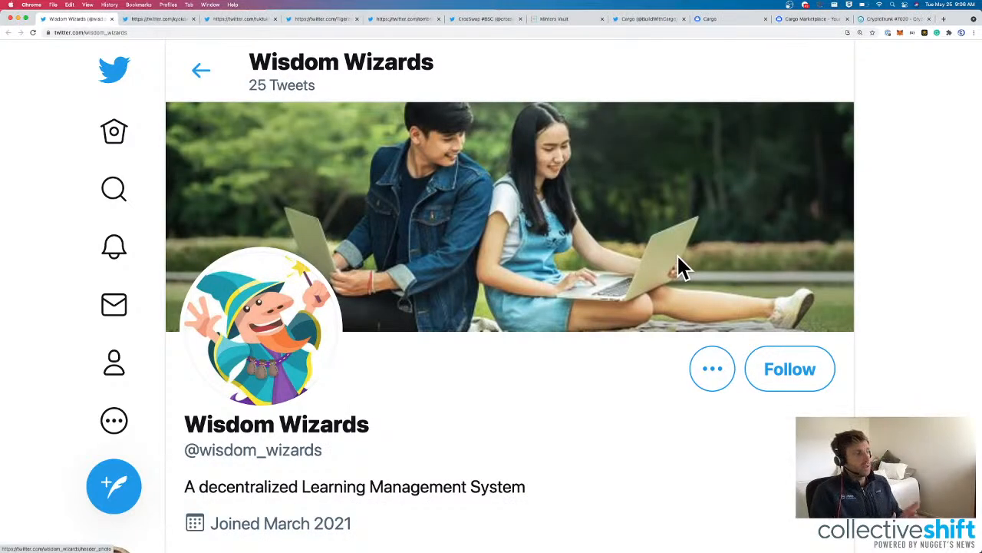
Browse Wisdom Wizards' tweets and its decentralized Learning Management System bio.
scroll("down", 3)
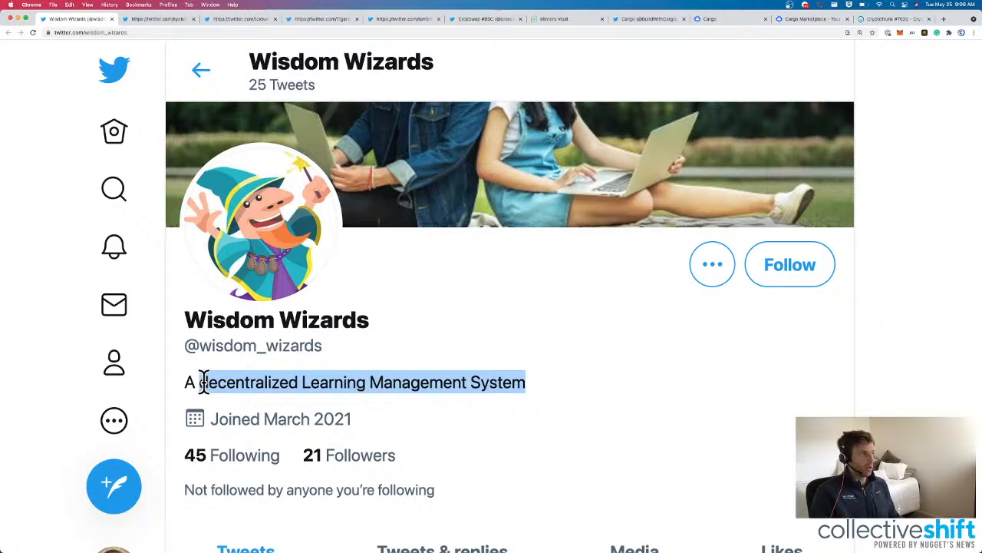
scroll("down", 3)
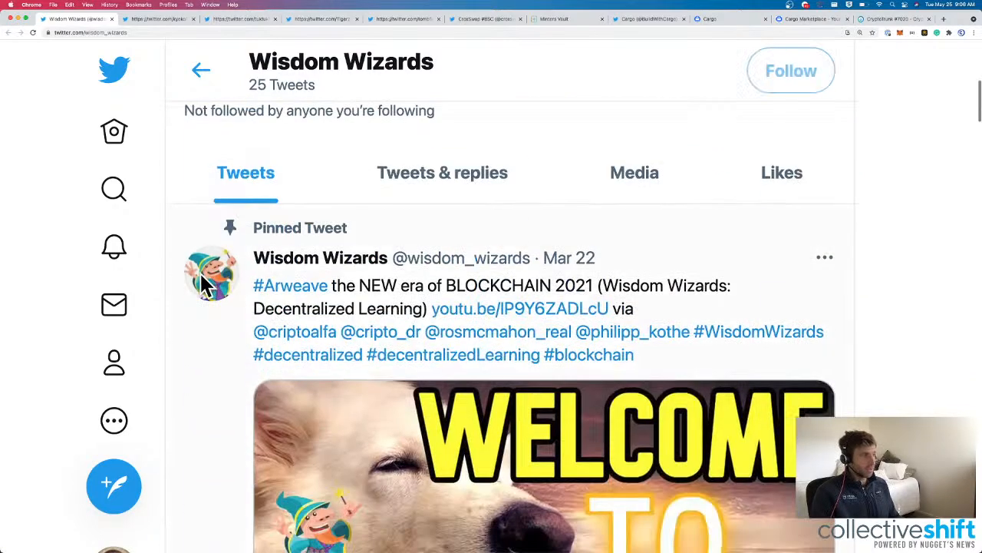
scroll("down", 3)
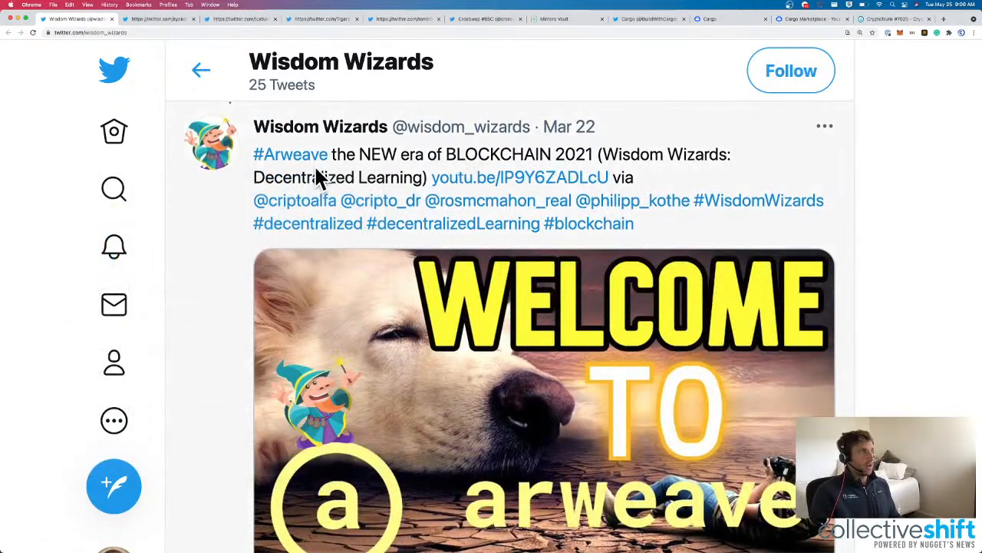
scroll("down", 3)
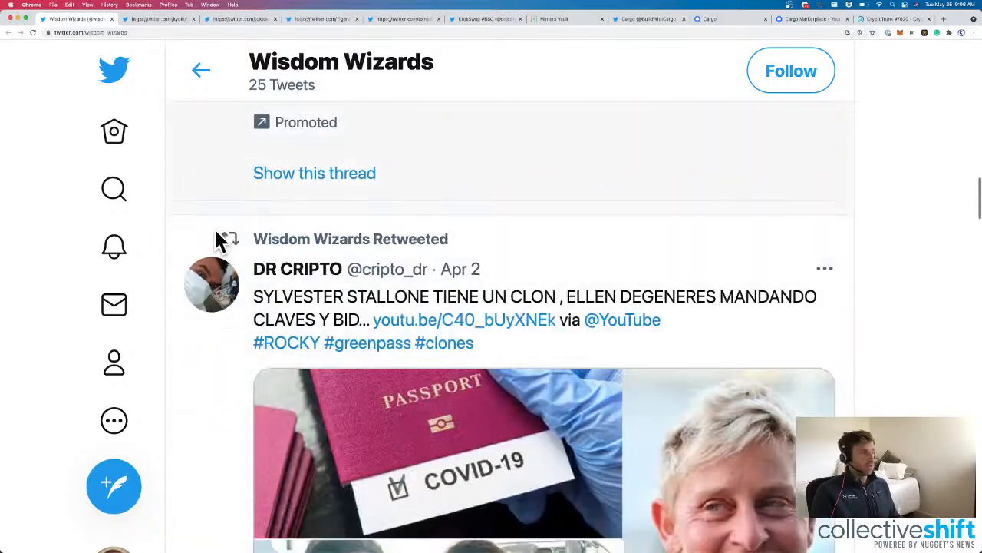
scroll("down", 3)
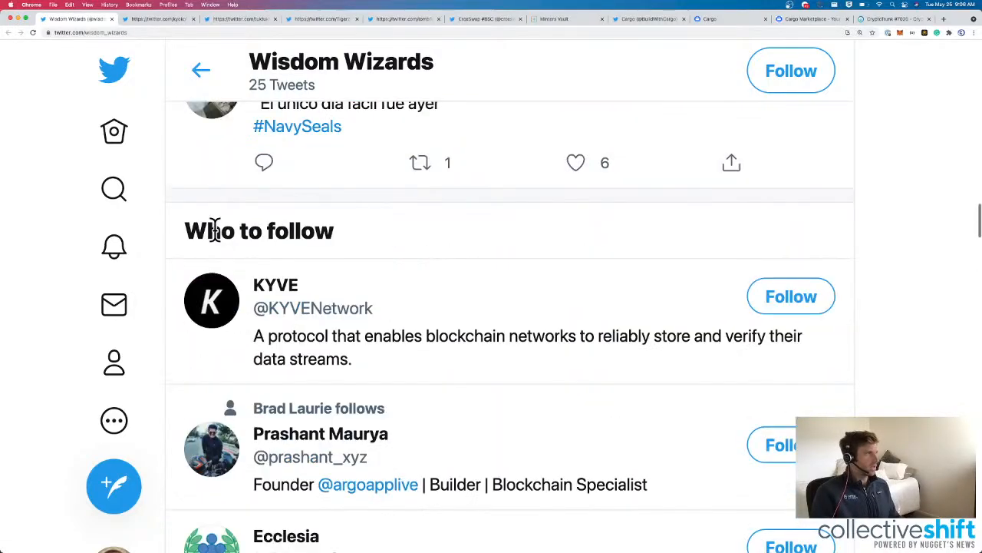
scroll("up", 3)
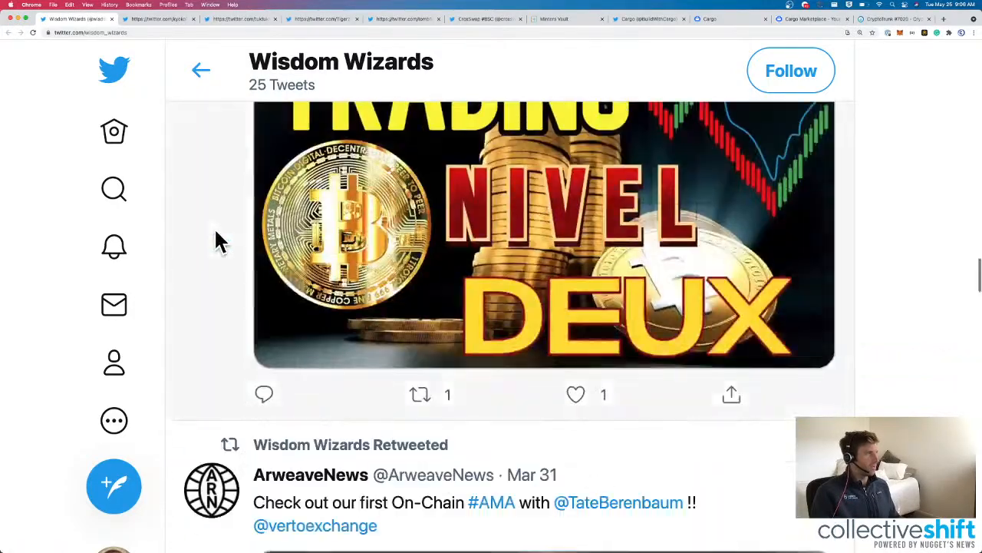
scroll("down", 3)
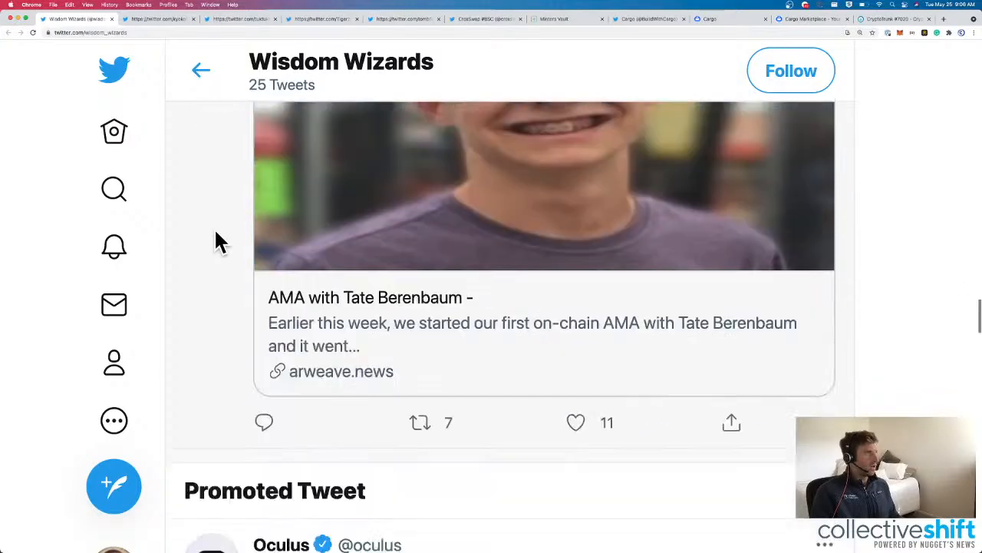
scroll("up", 3)
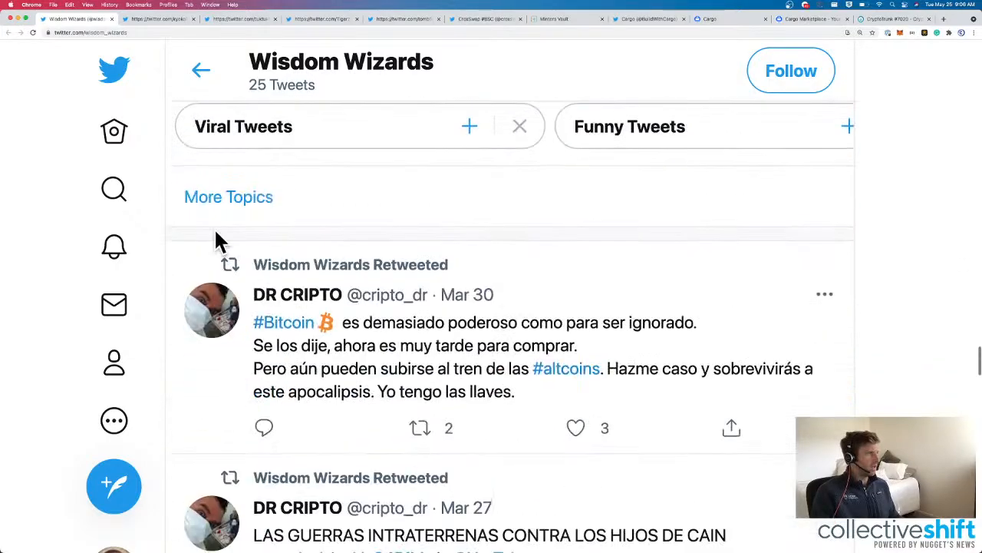
scroll("down", 3)
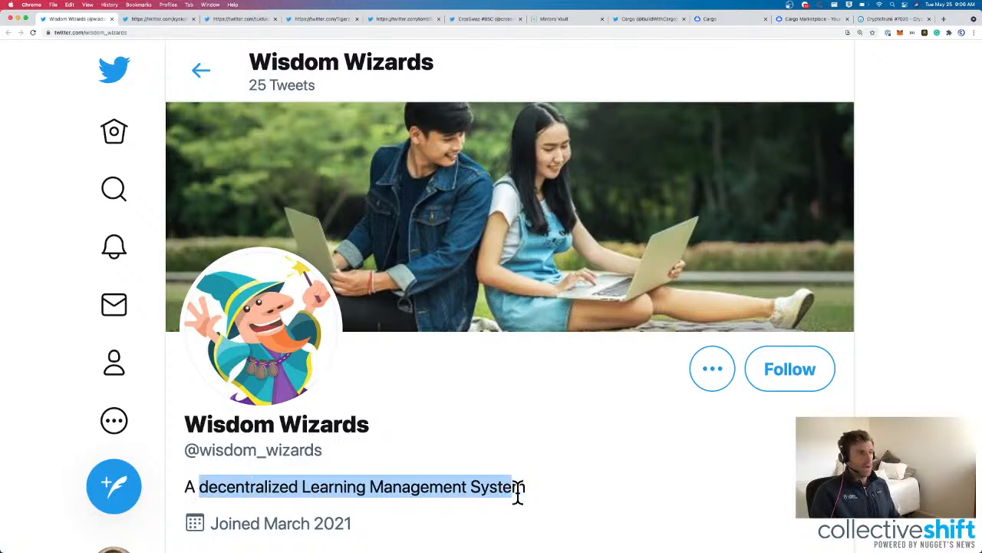
mouse_move(92, 23)
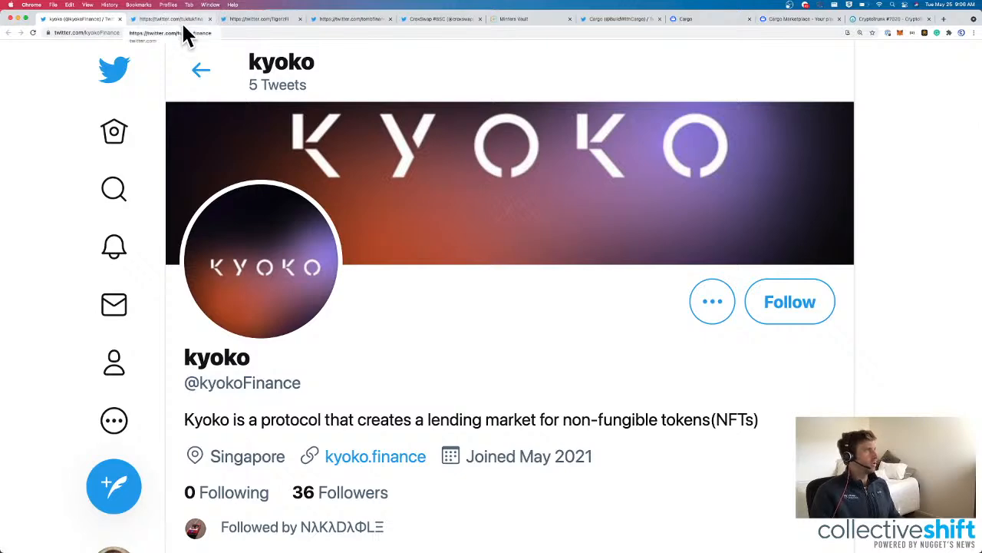
Visit kyoko's linked NFT lending site and highlight its lending protocol description.
left_click(529, 18)
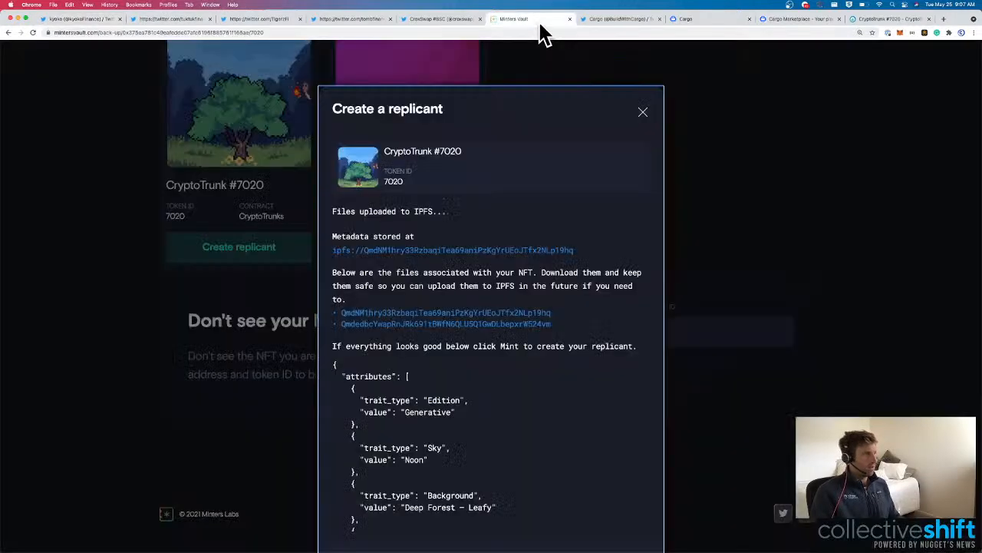
left_click(80, 19)
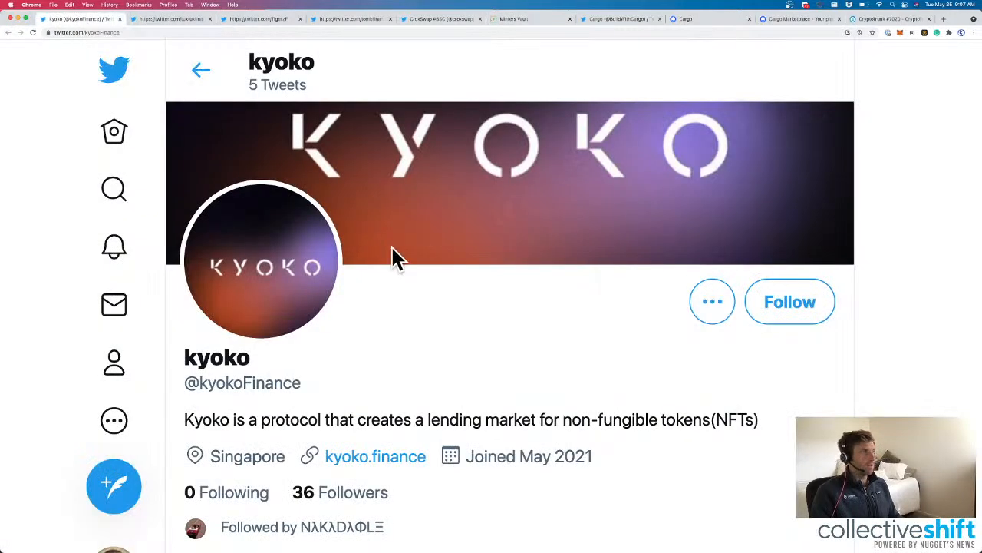
scroll("down", 3)
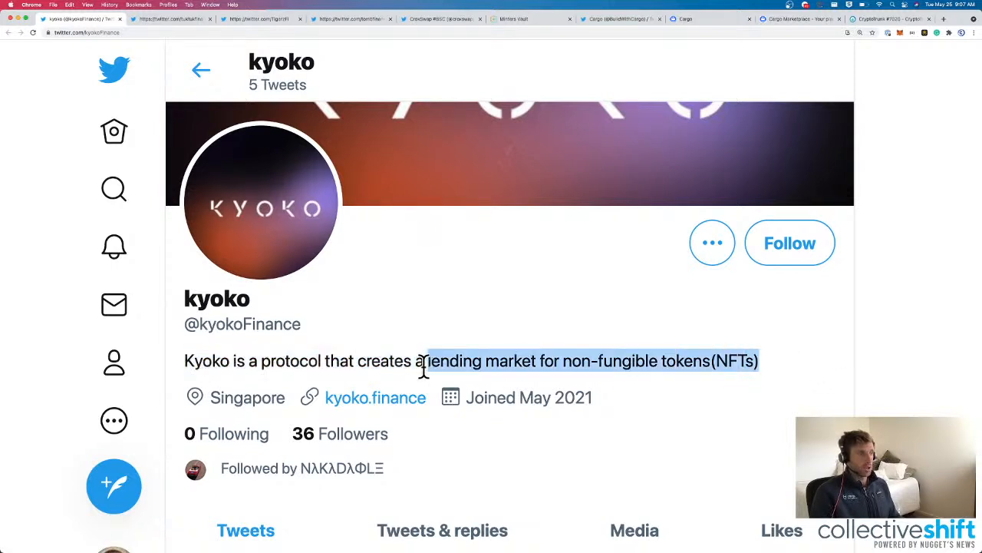
left_click(375, 397)
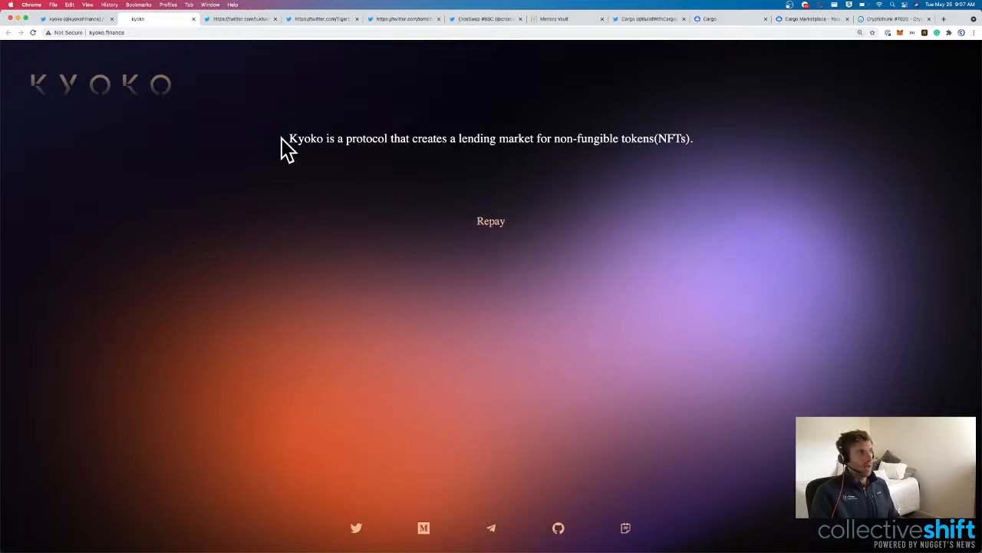
triple_click(491, 138)
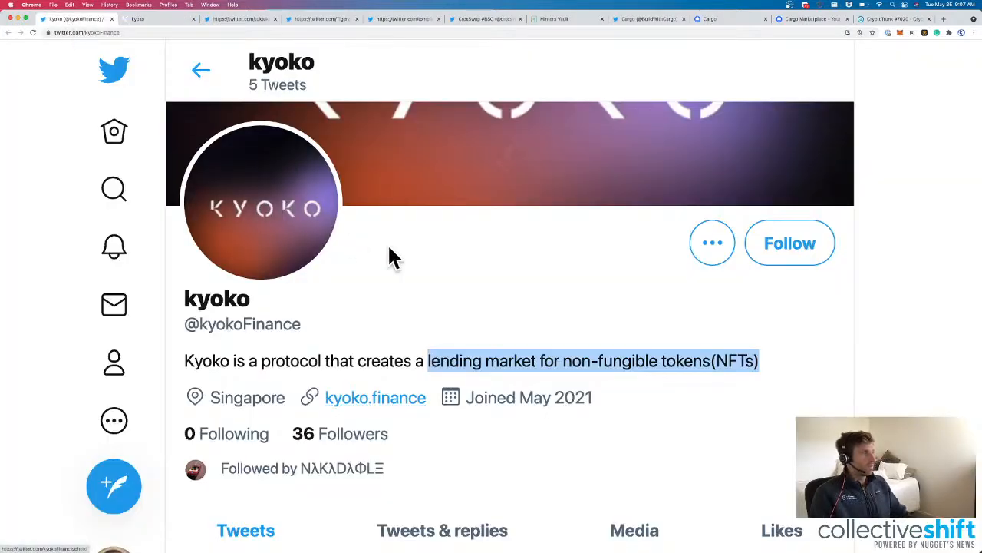
View kyoko's Scene 3 lending flow diagram, then bring up the TukTuk Finance profile.
scroll("down", 3)
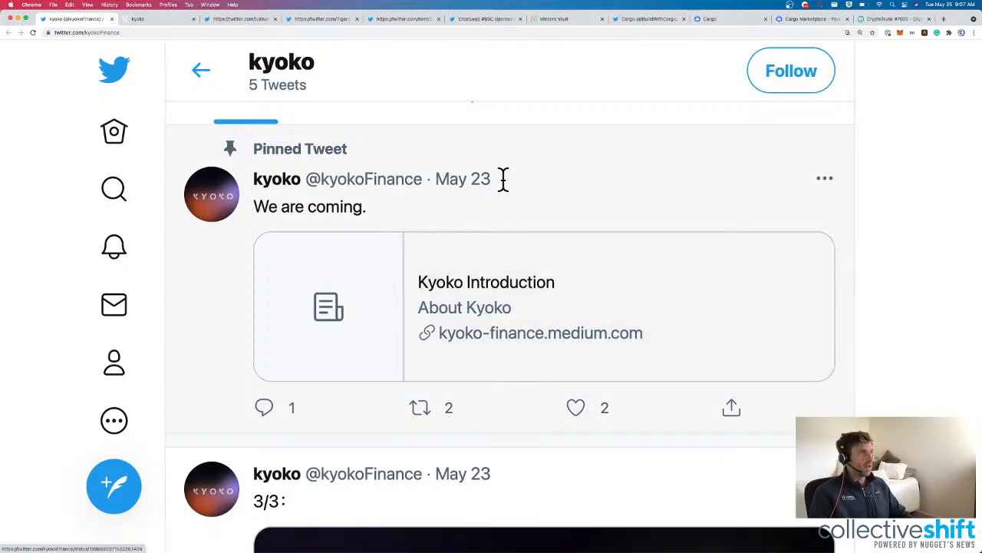
scroll("down", 3)
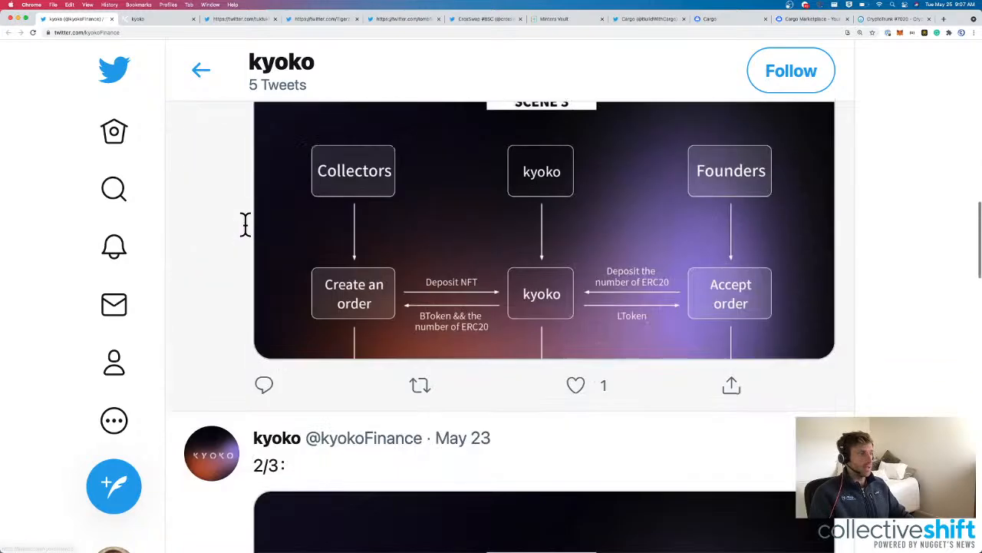
left_click(541, 230)
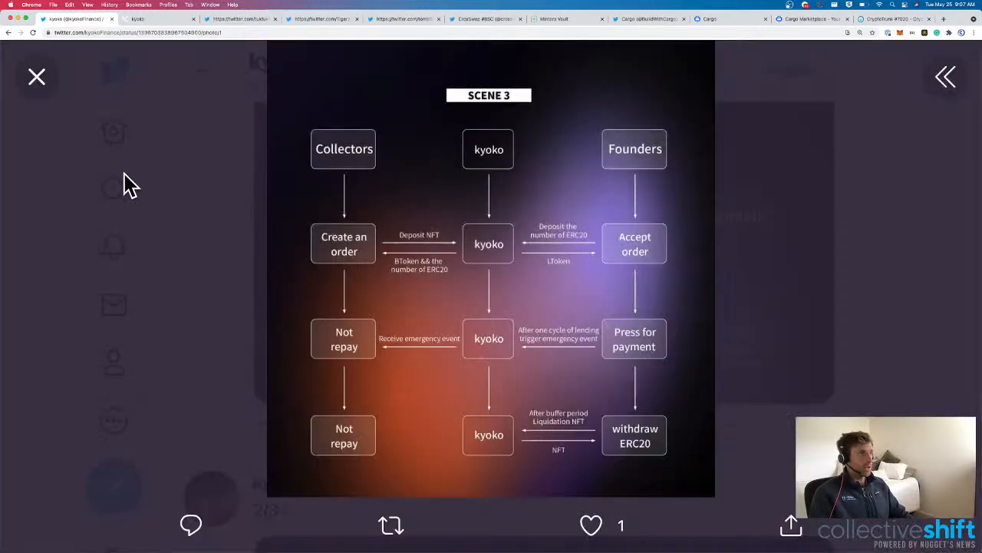
mouse_move(489, 187)
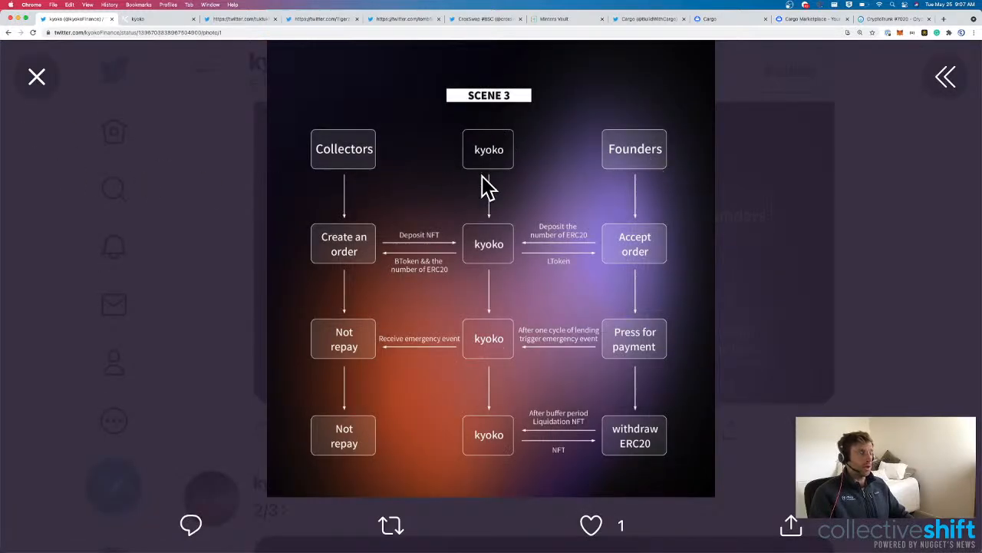
left_click(37, 76)
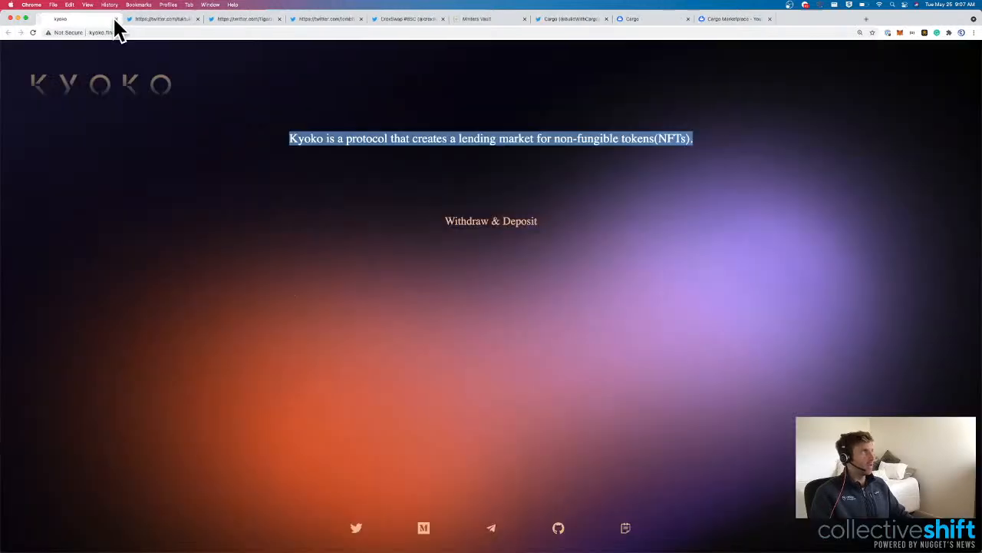
left_click(80, 18)
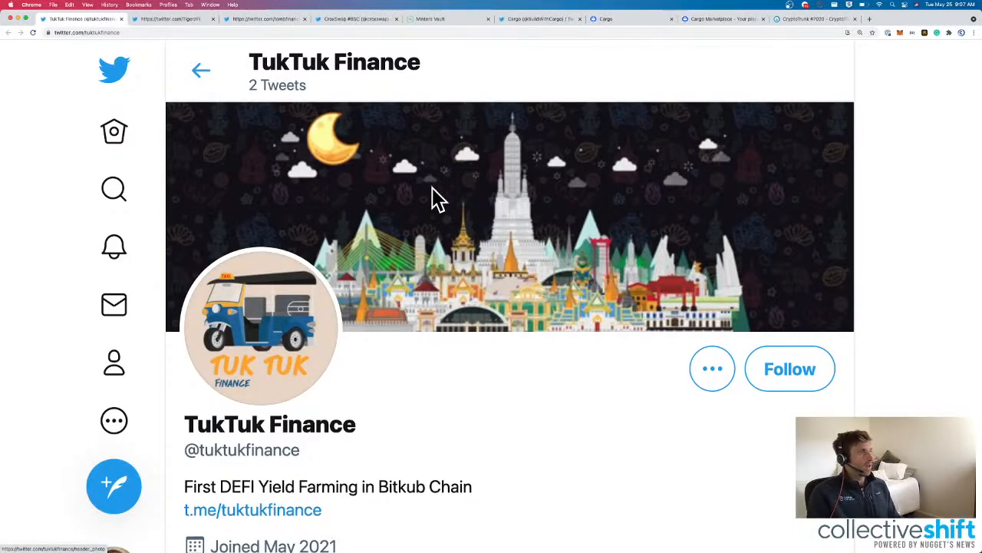
Highlight 'Bitkub Chain' in TukTuk Finance's bio and browse its 'On Bitkub Chain Soon' tweets.
scroll("down", 3)
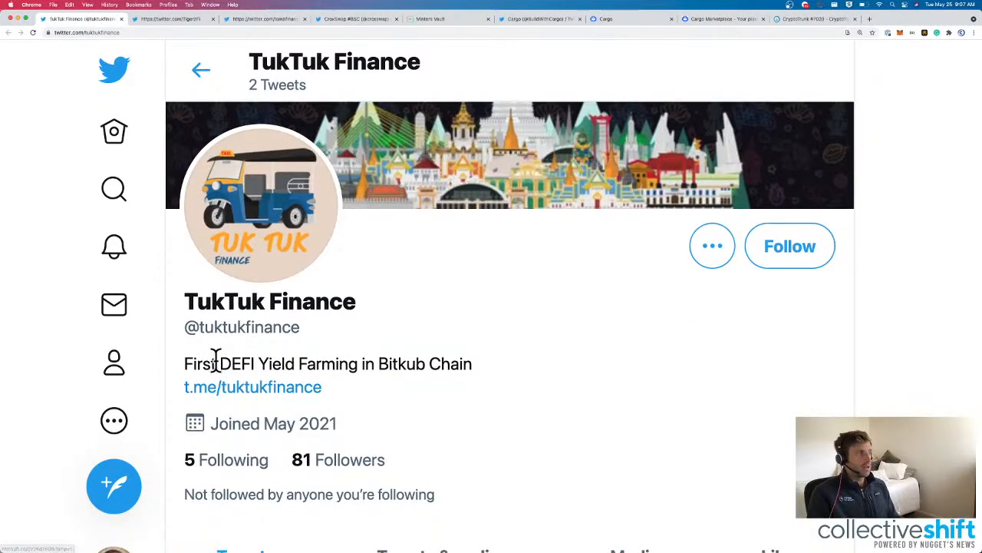
double_click(423, 363)
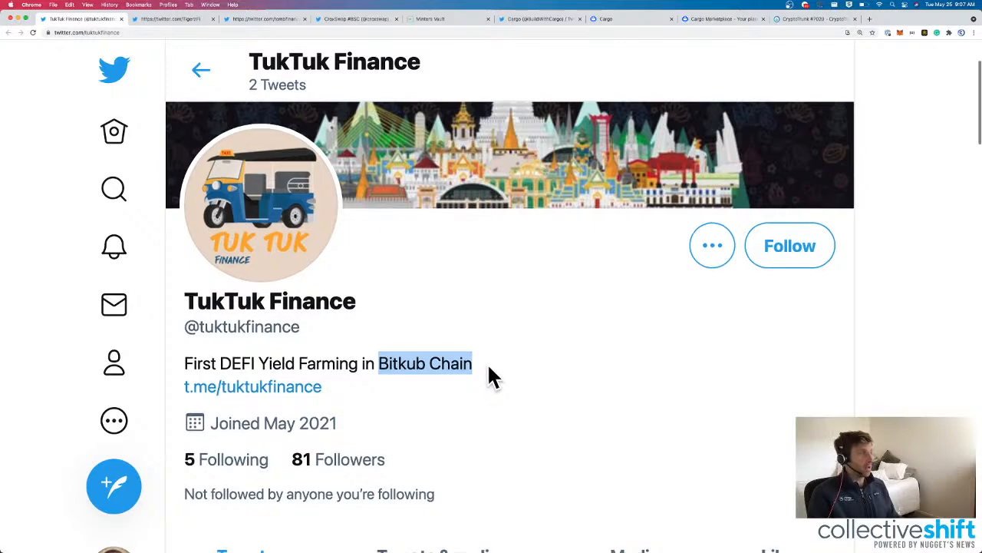
scroll("down", 3)
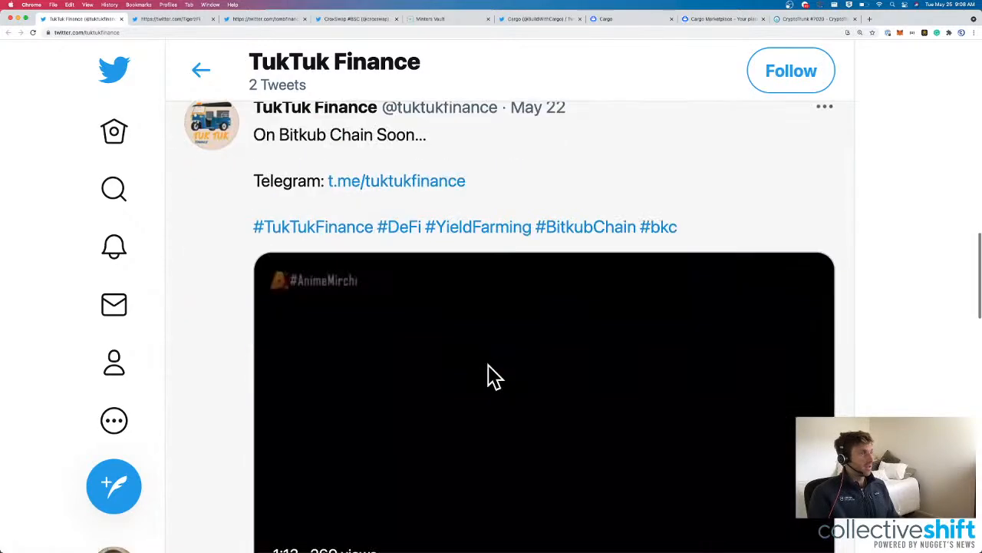
scroll("up", 3)
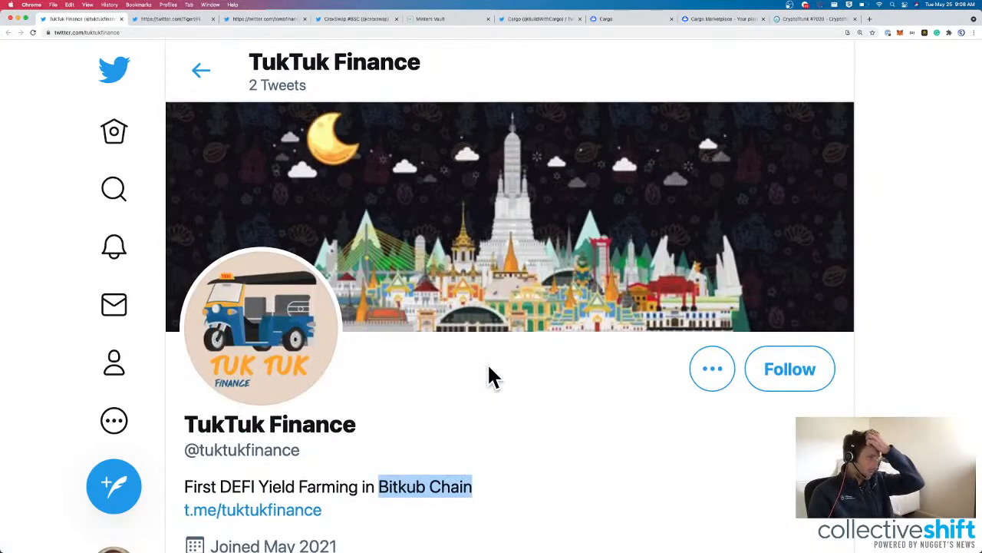
scroll("down", 3)
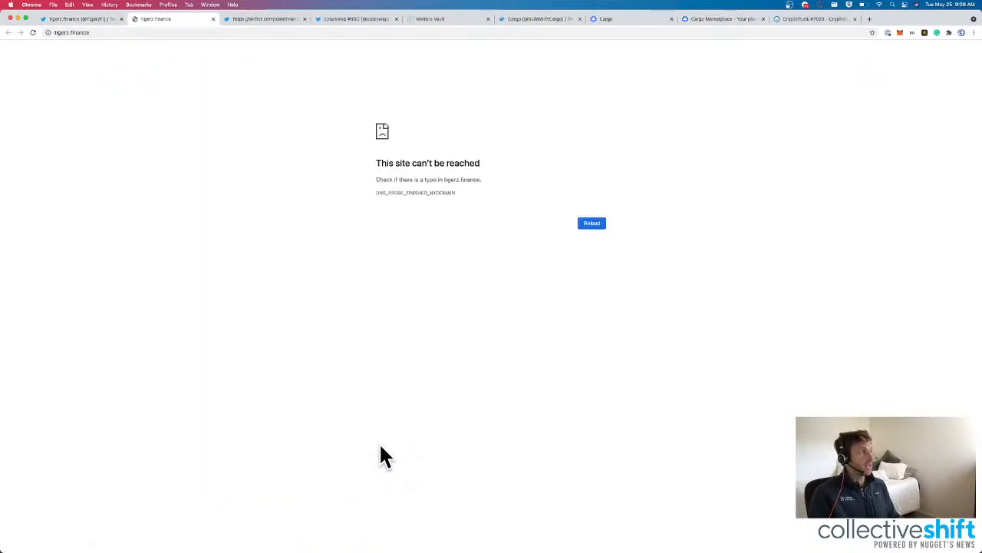
mouse_move(253, 77)
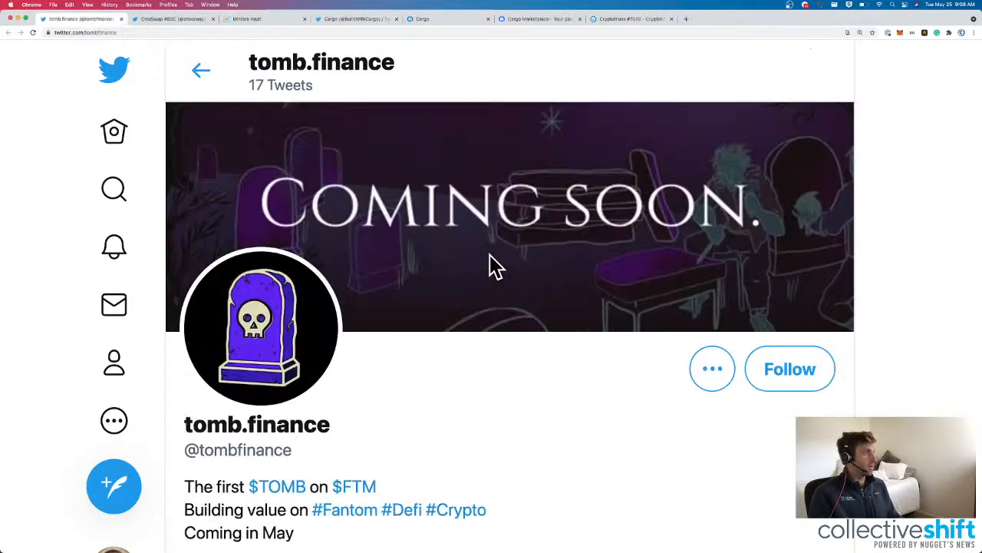
mouse_move(461, 116)
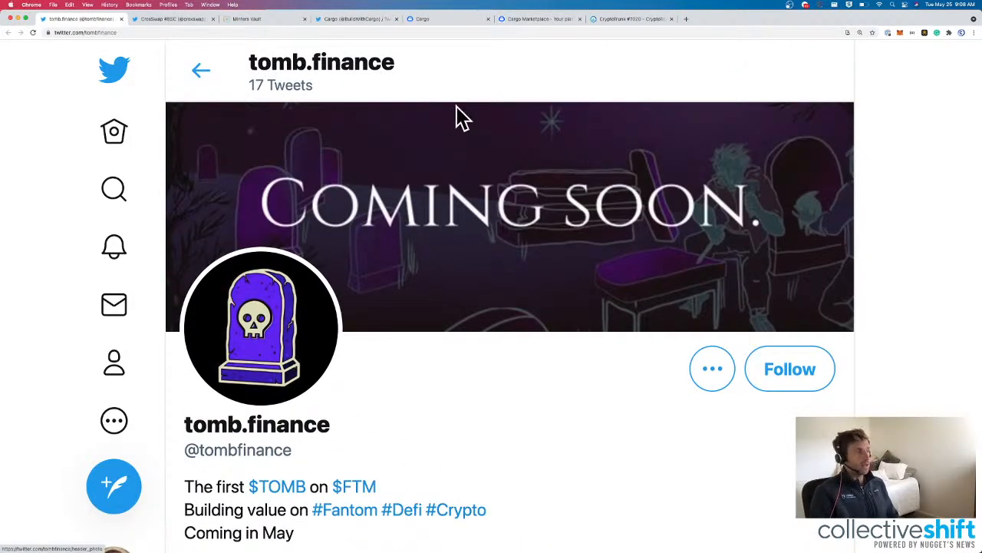
Browse tomb.finance's test-round and sticker-competition tweets before moving to CroxSwap #BSC.
scroll("down", 3)
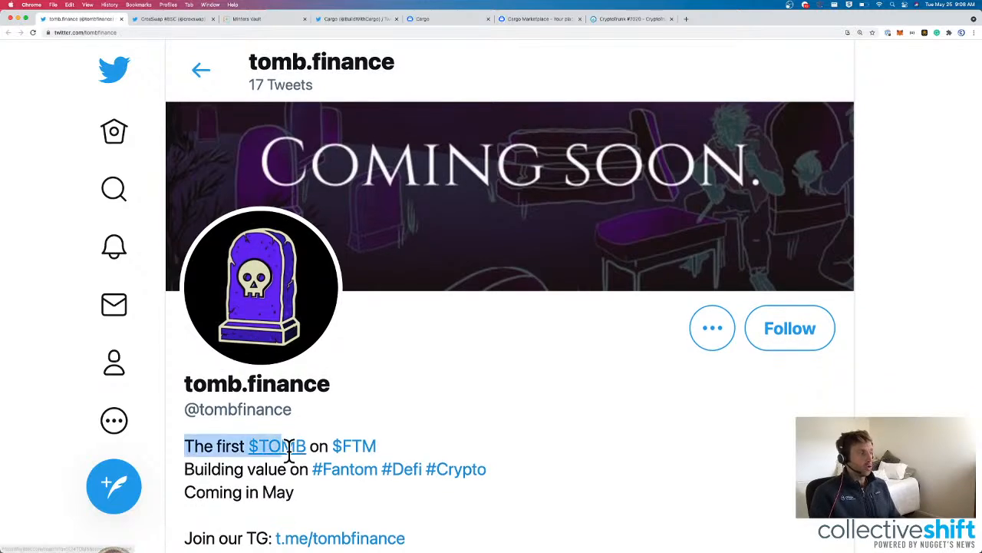
scroll("down", 3)
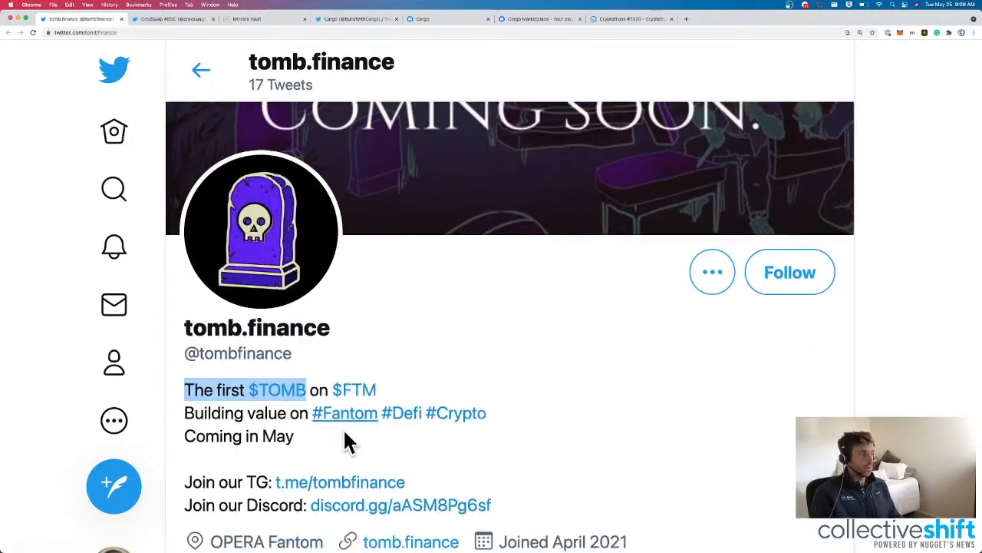
scroll("down", 3)
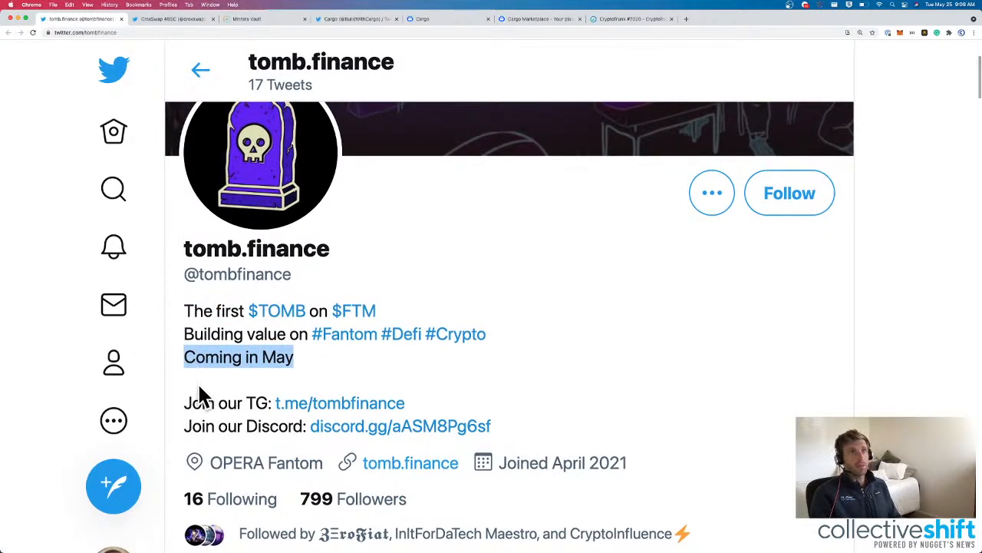
scroll("down", 3)
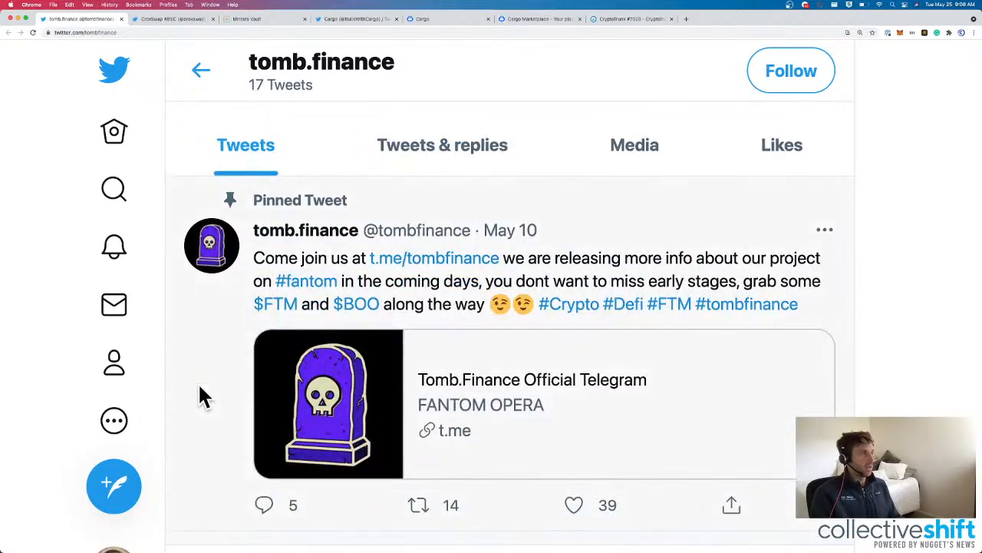
scroll("down", 3)
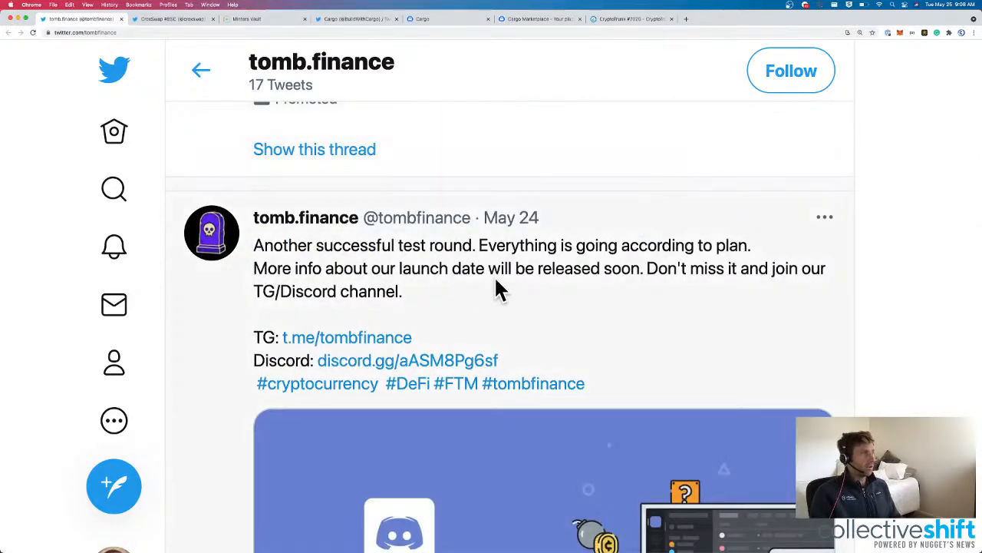
scroll("up", 3)
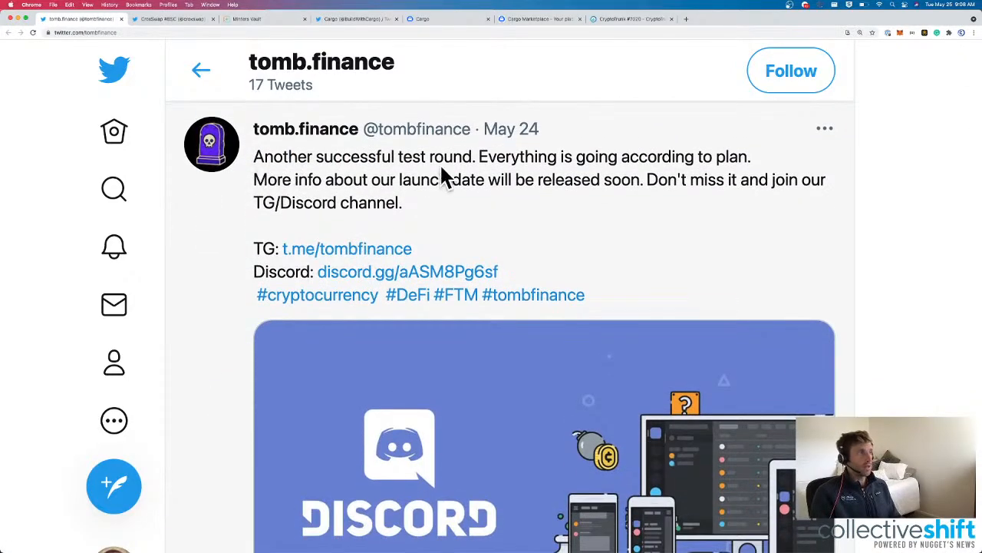
mouse_move(371, 222)
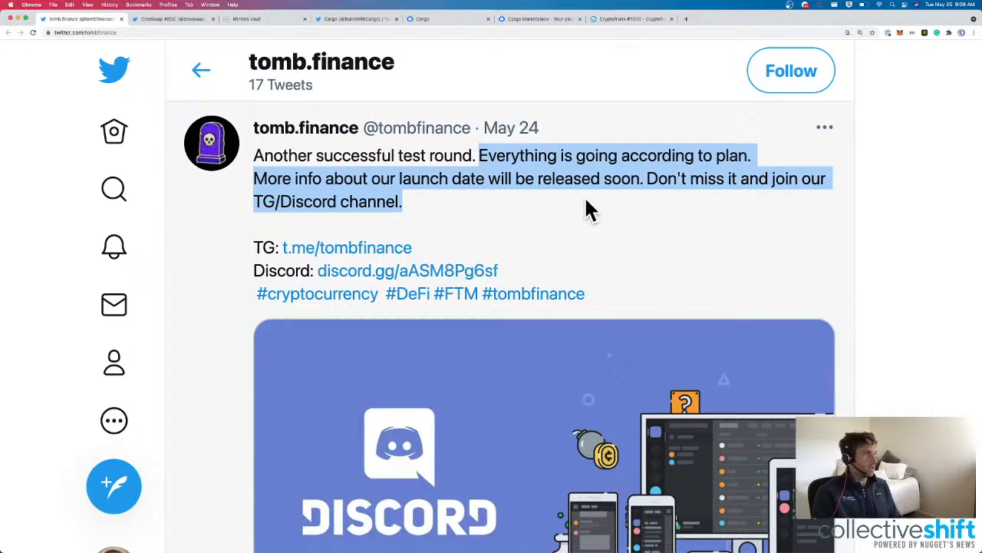
scroll("down", 3)
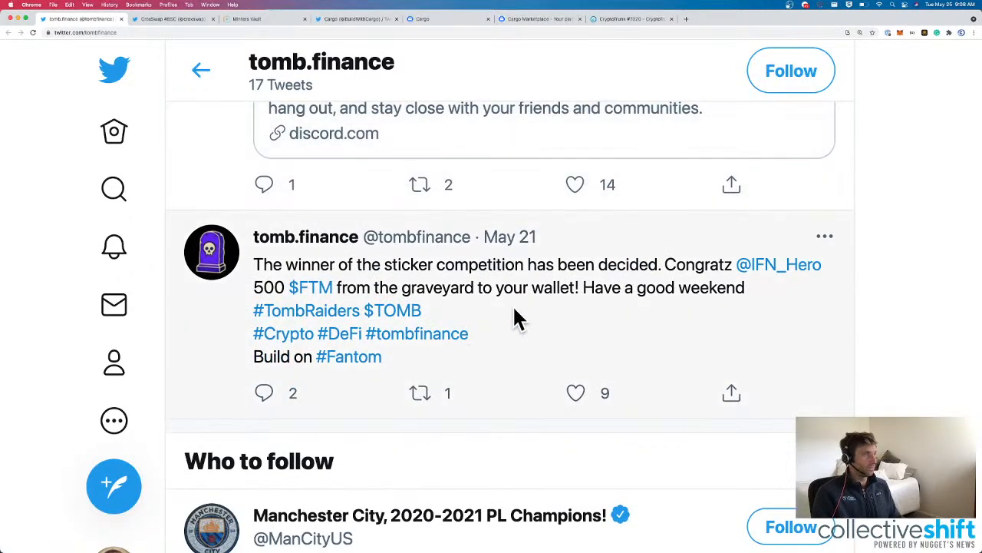
scroll("up", 3)
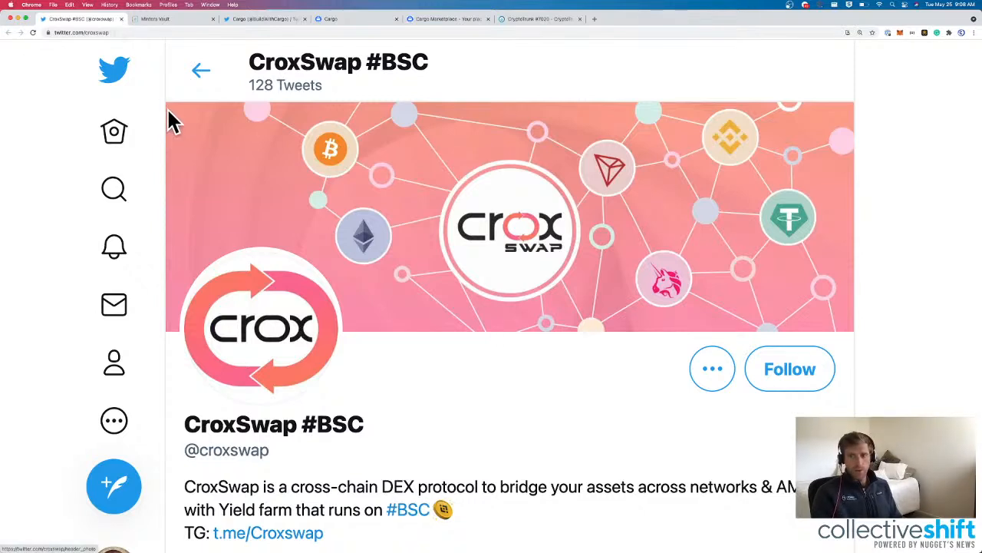
mouse_move(514, 366)
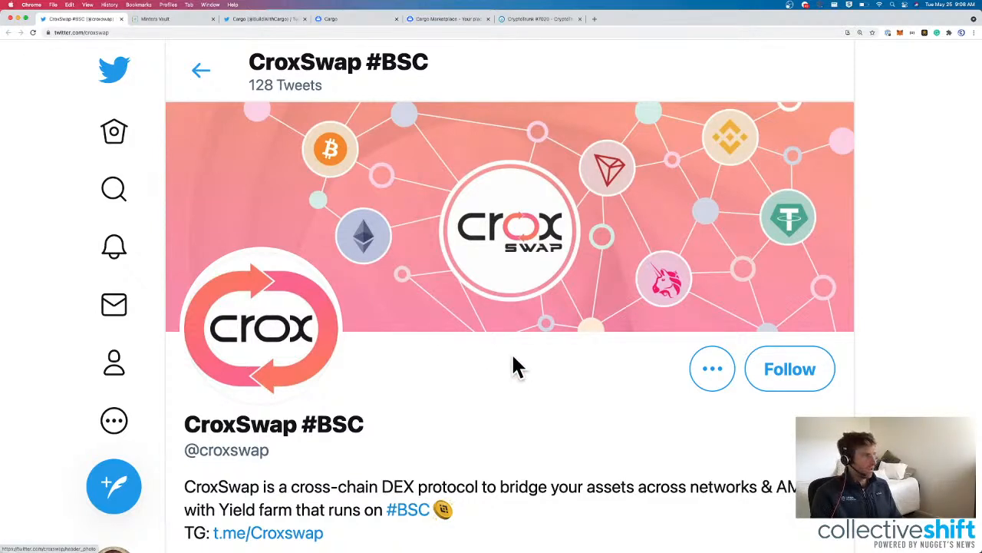
Scroll the CroxSwap profile toward its croxswap.com website link.
scroll("down", 3)
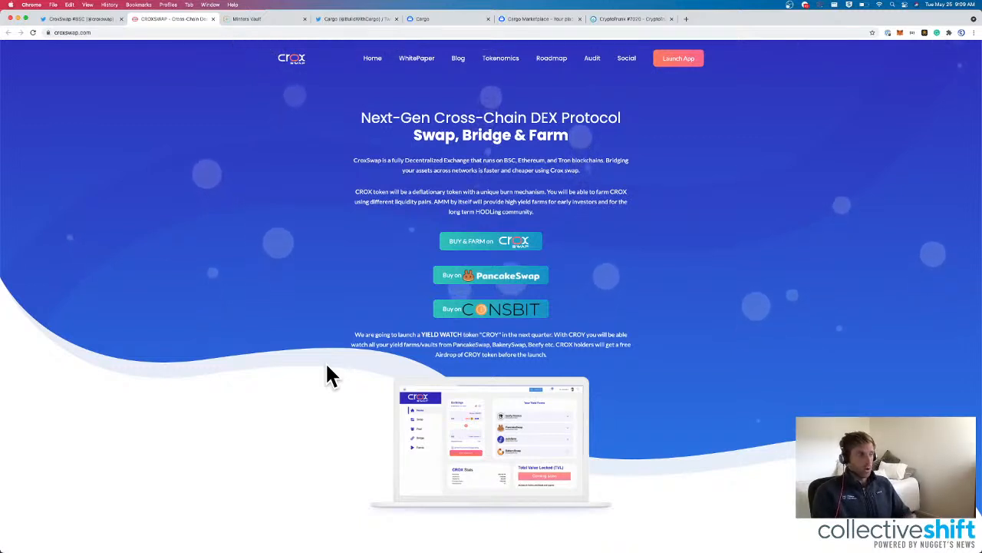
mouse_move(313, 384)
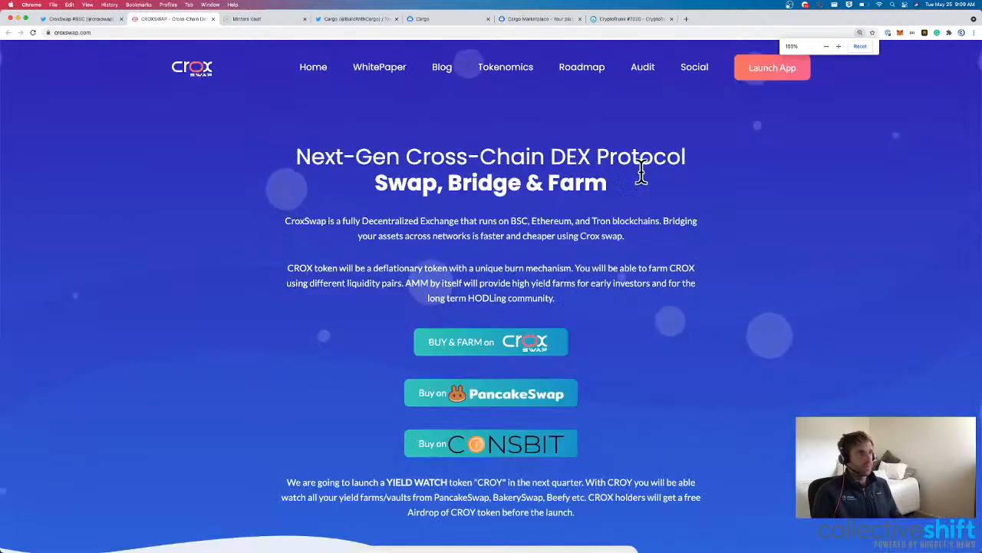
Launch the CroxSwap app, check its TVL stats, and browse the Exchange token selector.
left_click(772, 68)
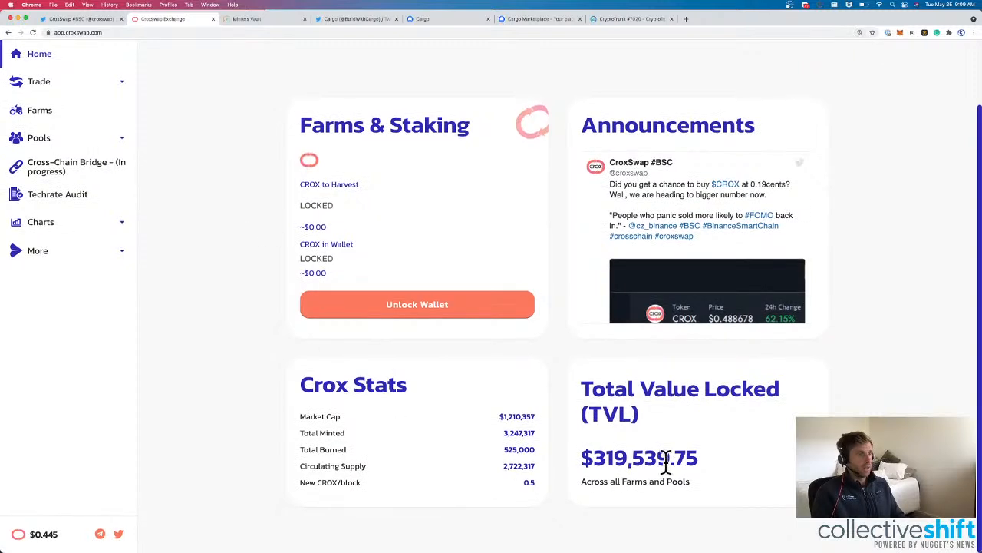
double_click(629, 458)
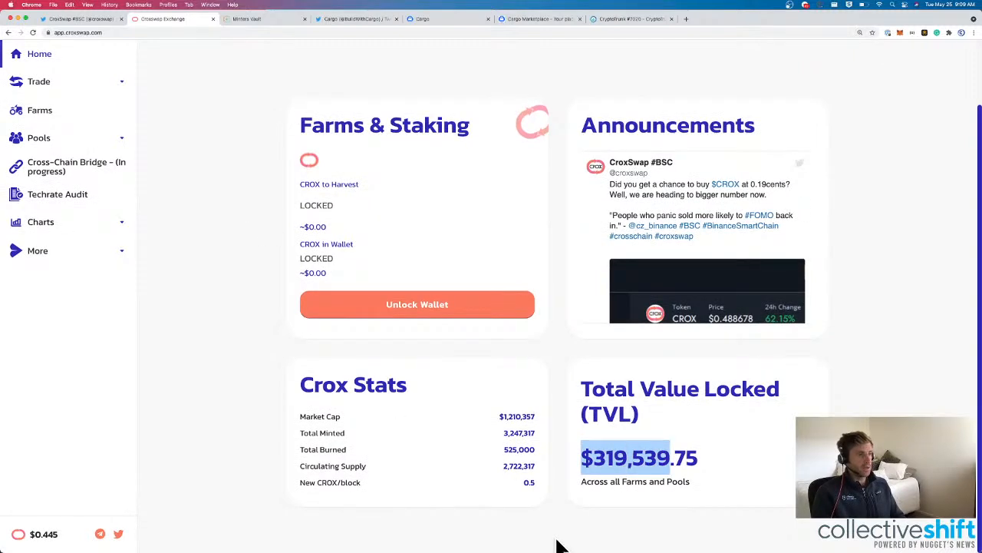
mouse_move(534, 416)
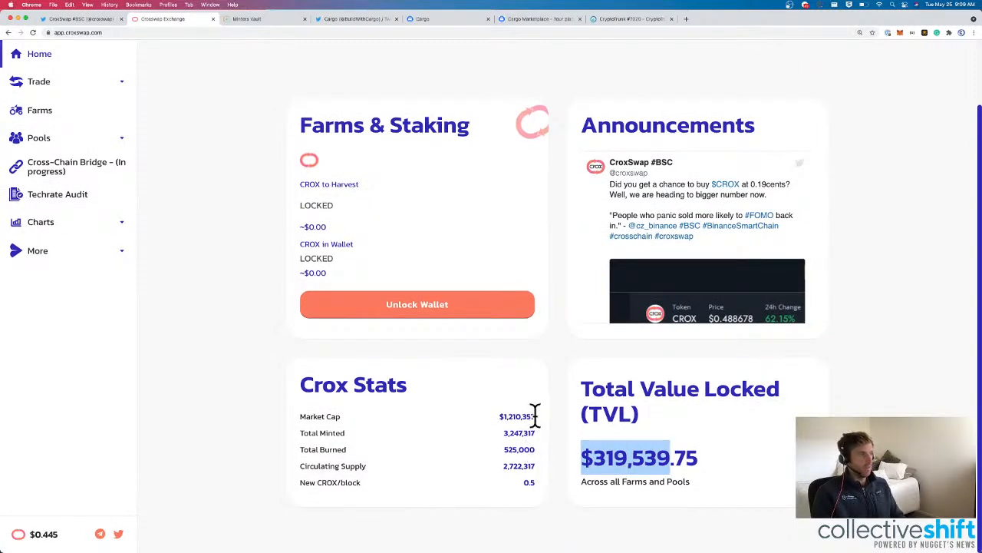
scroll("up", 3)
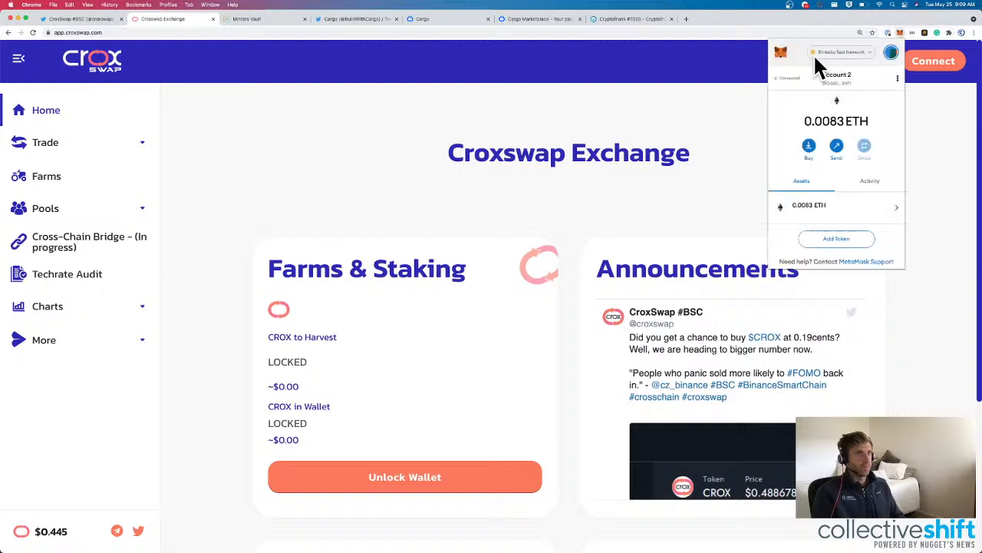
left_click(841, 52)
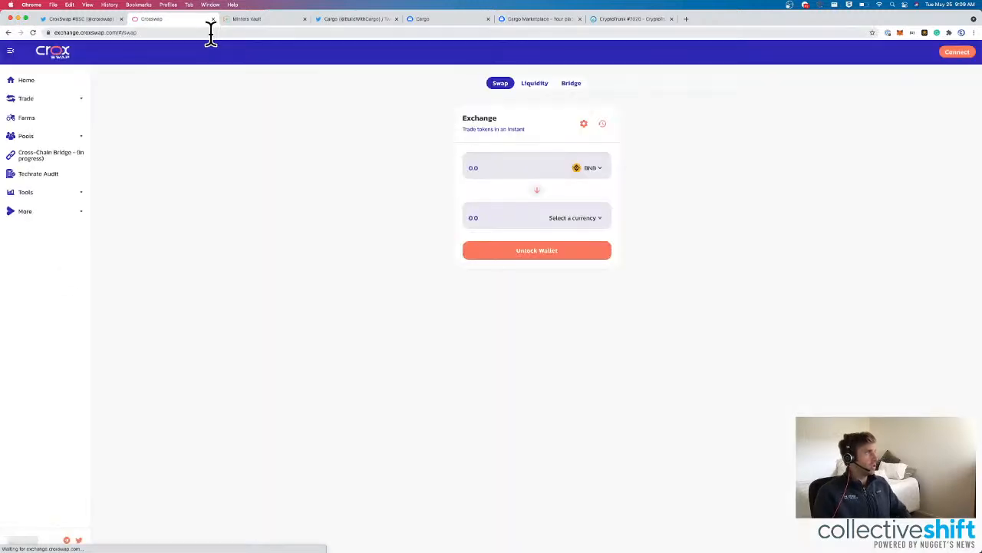
left_click(573, 218)
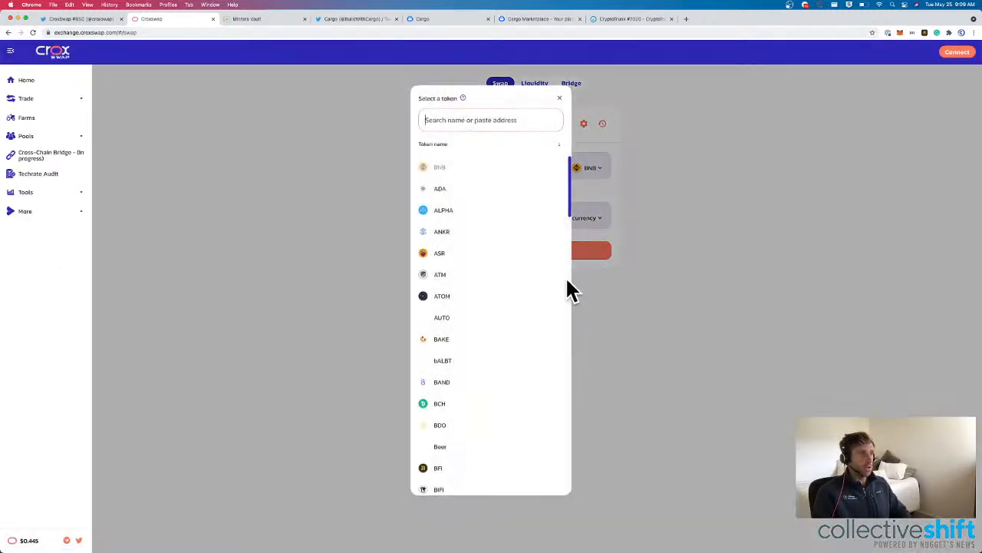
left_click(559, 98)
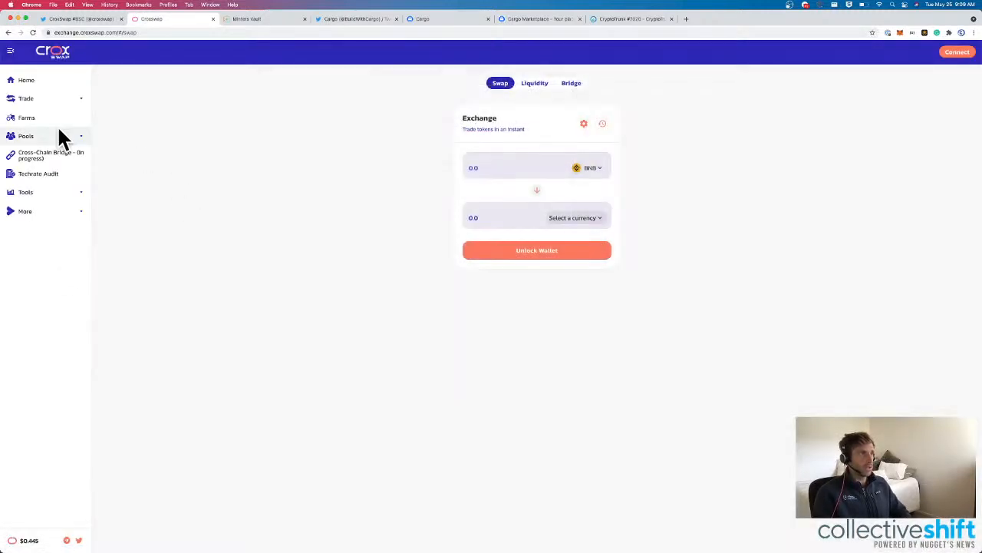
Browse the CroxSwap yield farms list, including BNB-CROX LP around 708% APR.
left_click(27, 135)
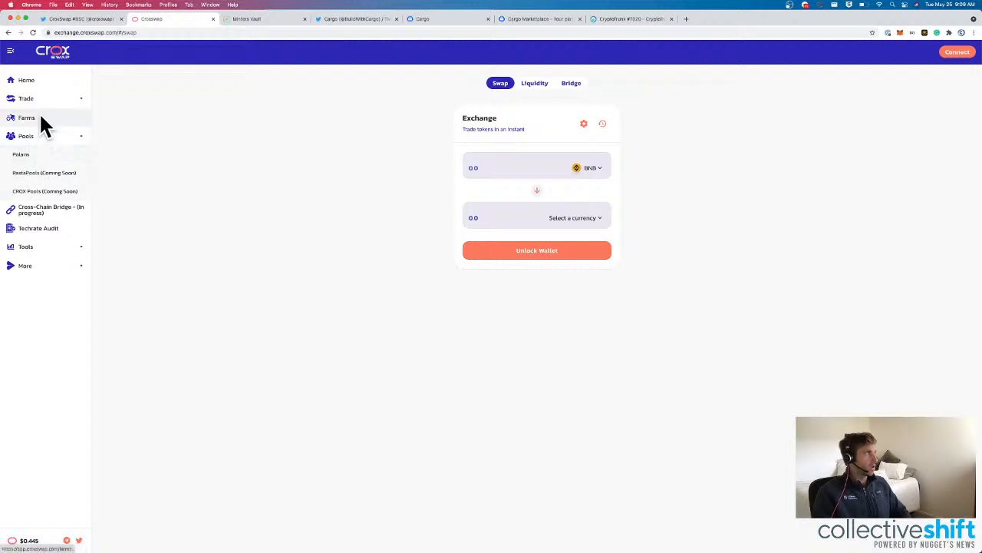
left_click(27, 117)
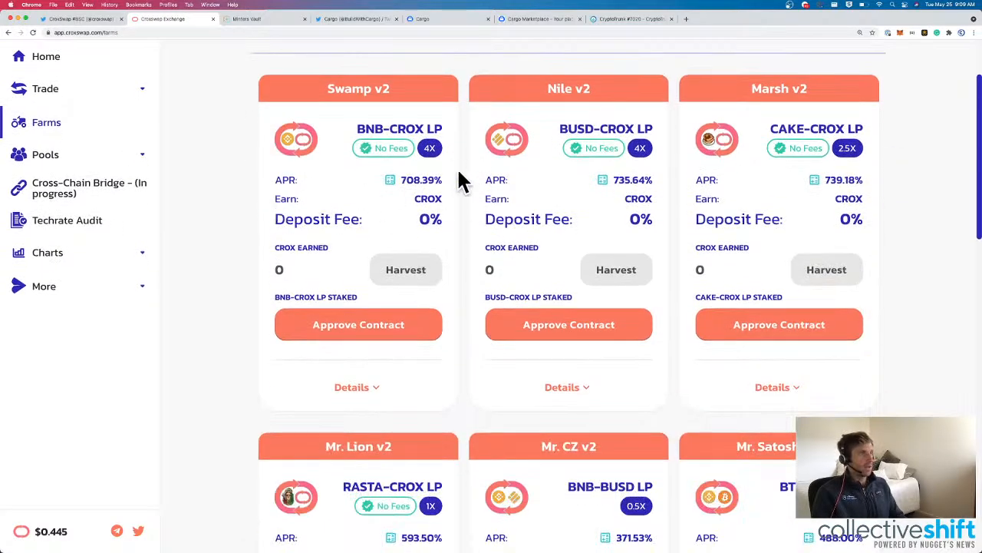
scroll("up", 3)
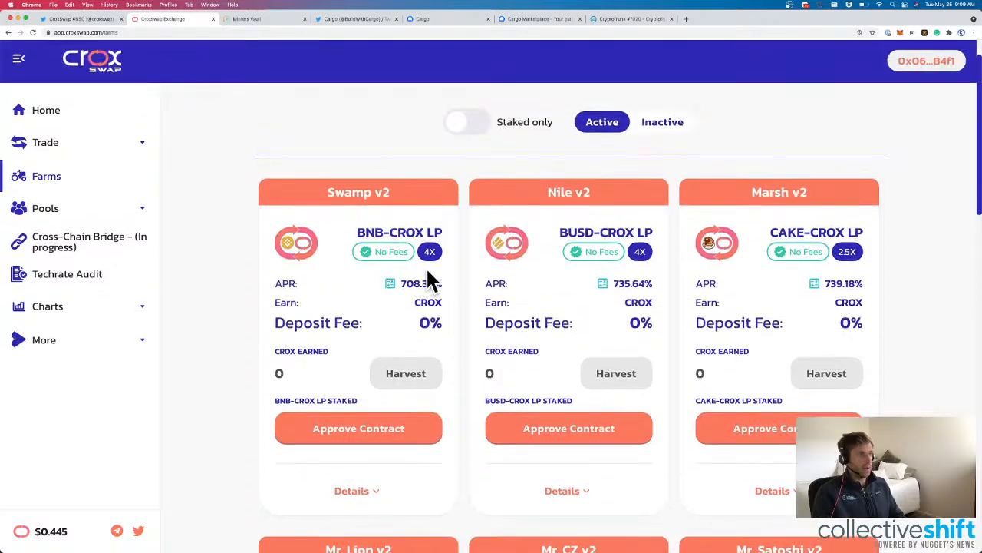
scroll("down", 3)
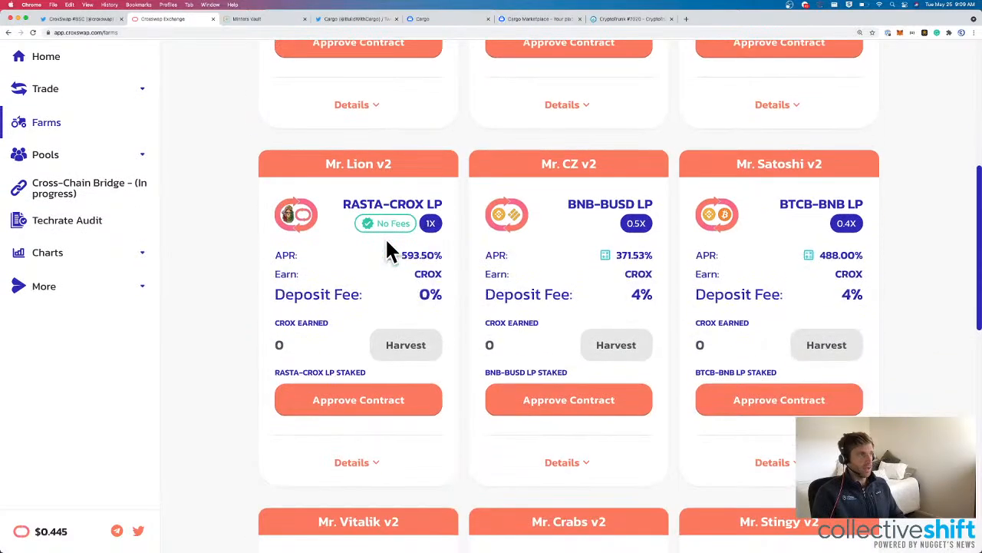
scroll("up", 3)
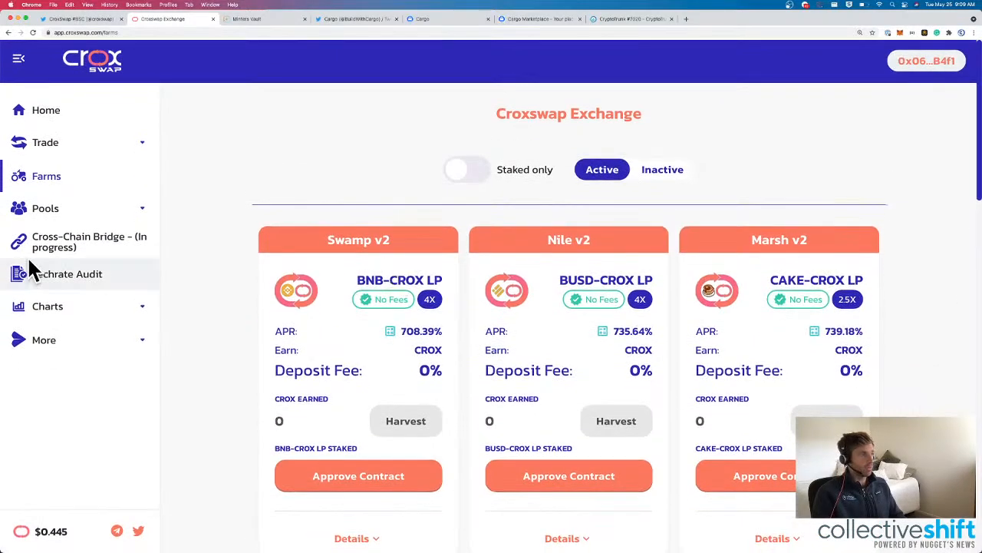
mouse_move(108, 273)
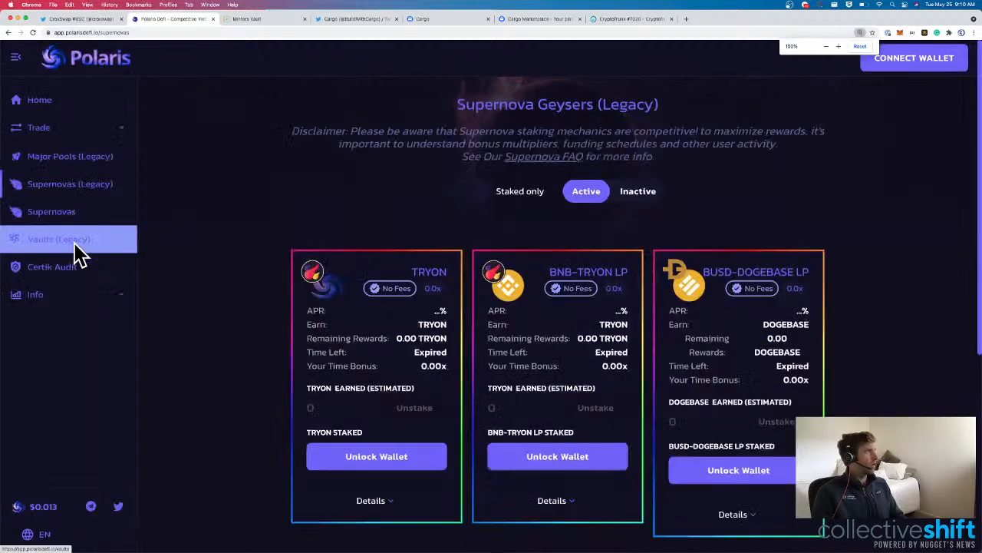
mouse_move(222, 264)
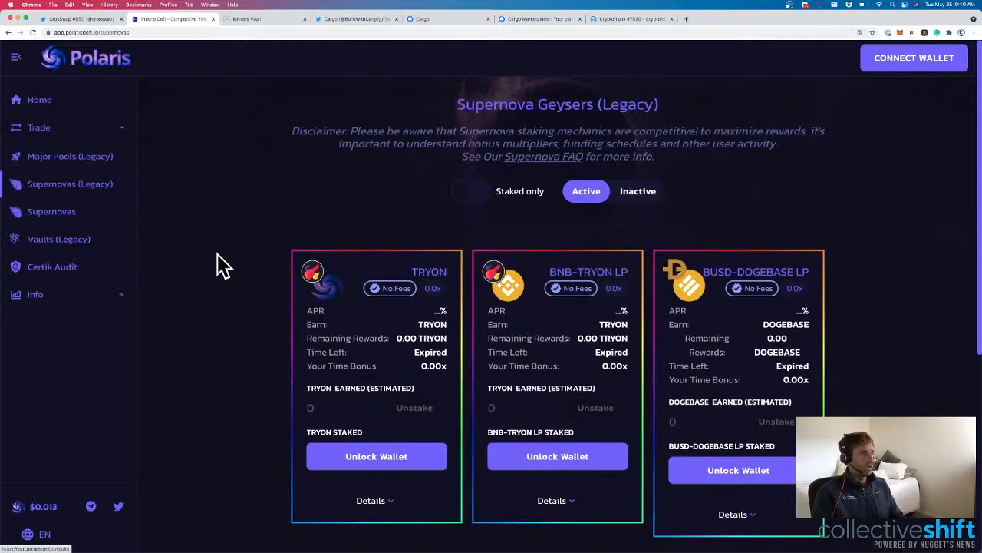
scroll("down", 3)
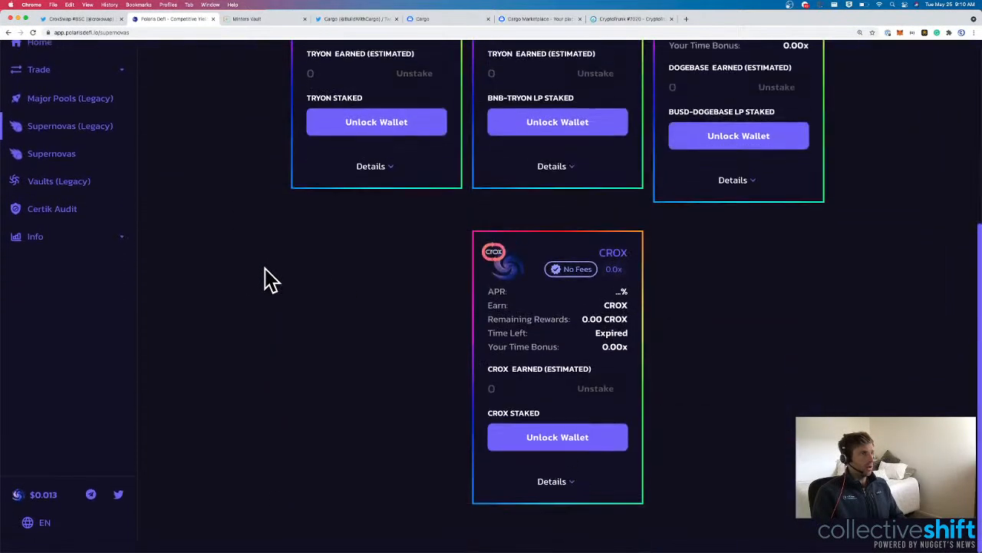
scroll("up", 3)
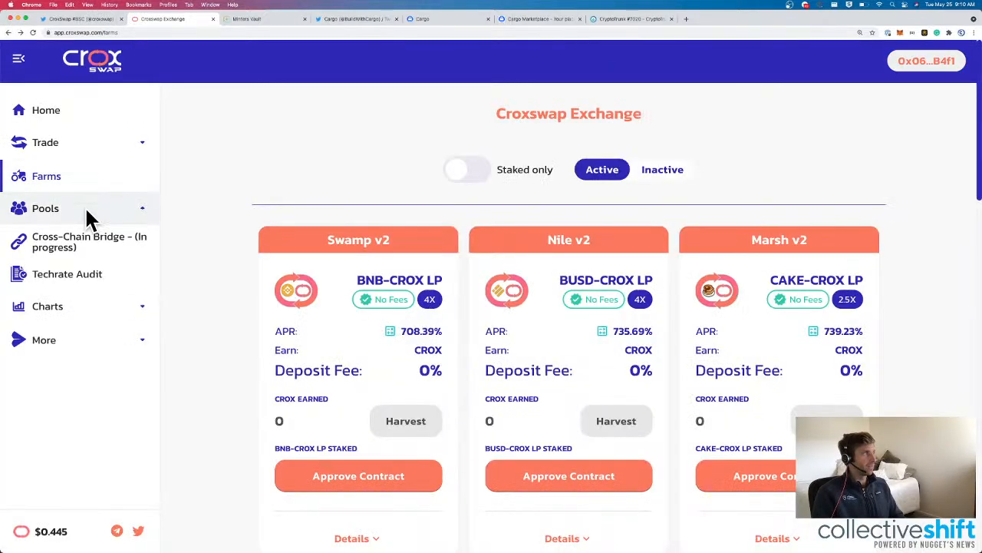
Expand the Pools menu and move on to the Polaris pools.
left_click(46, 208)
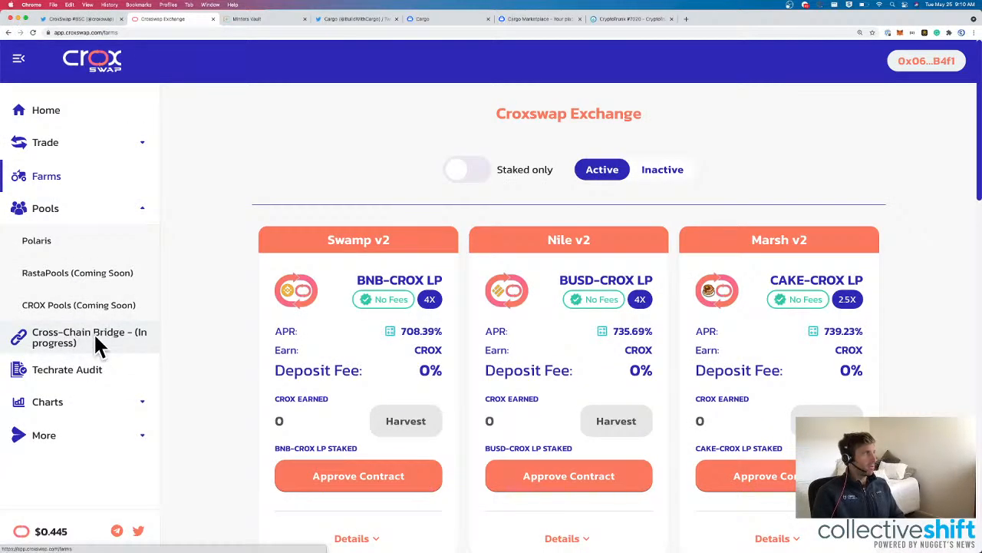
mouse_move(85, 192)
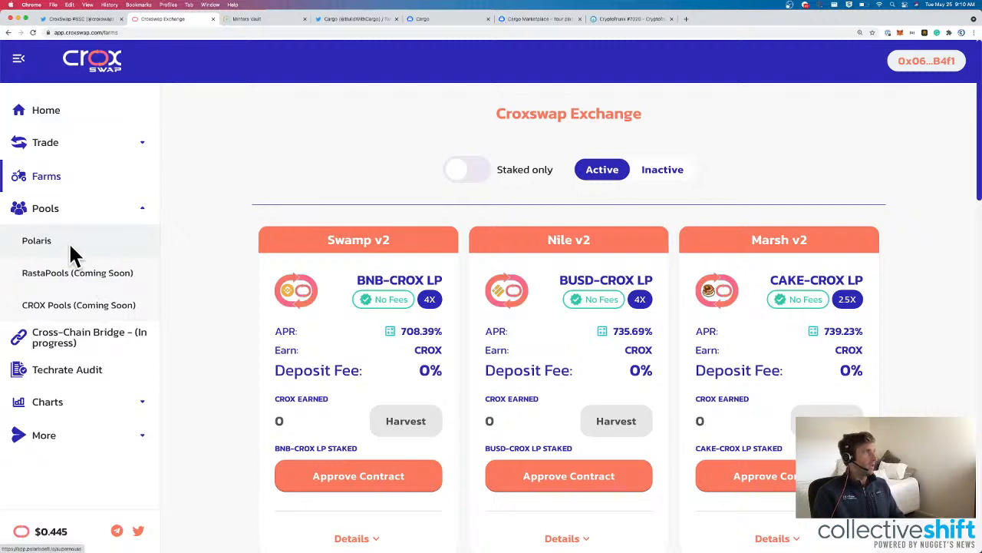
left_click(36, 240)
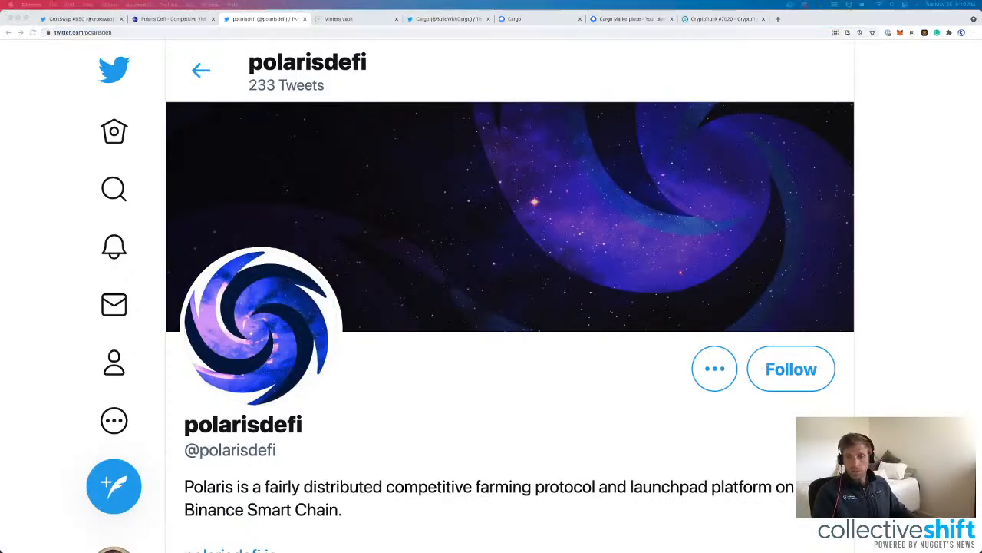
mouse_move(538, 316)
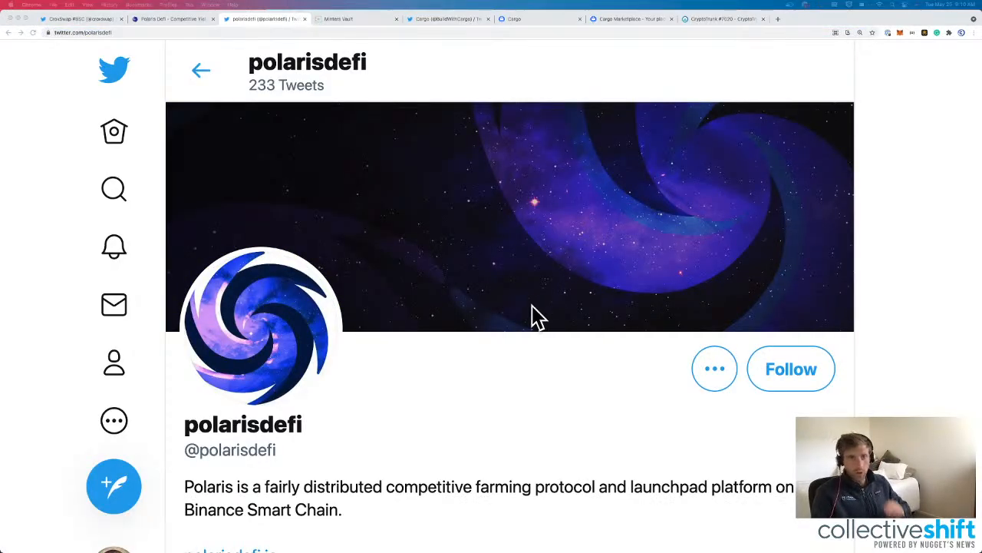
Visit polarisdefi.io from the polarisdefi Twitter bio.
scroll("down", 3)
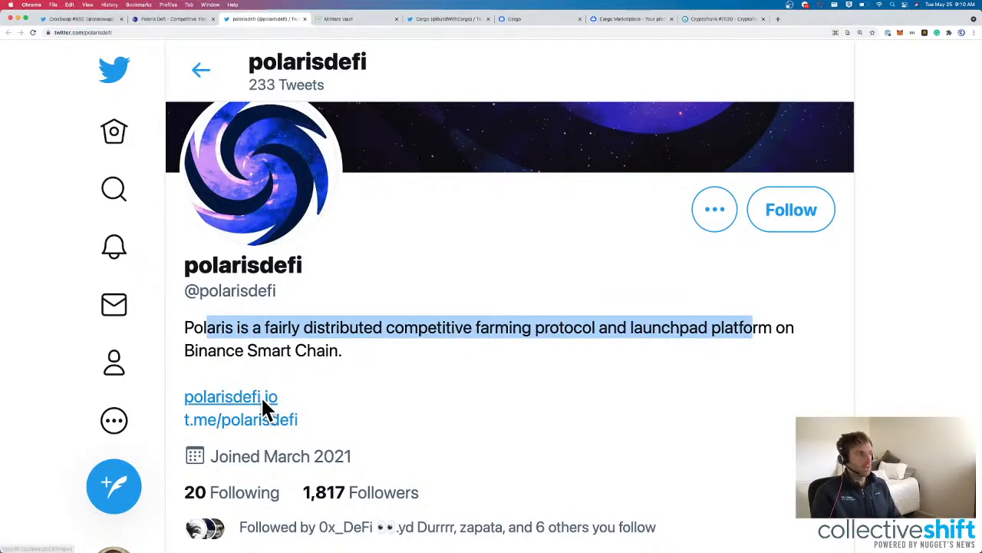
left_click(230, 396)
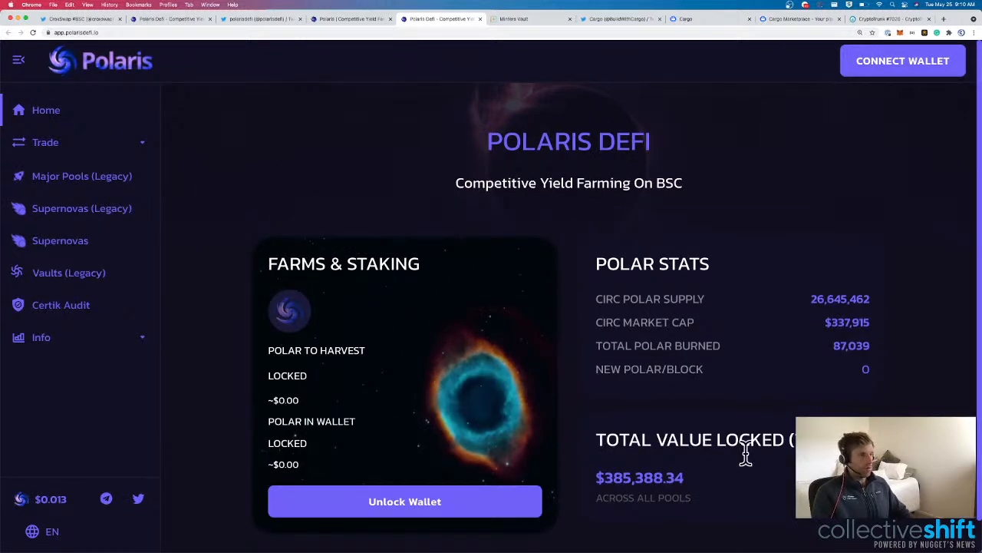
Check Polaris TVL, browse Major Pools and Supernova Geysers, connect a wallet, then switch to CoinGecko.
double_click(630, 476)
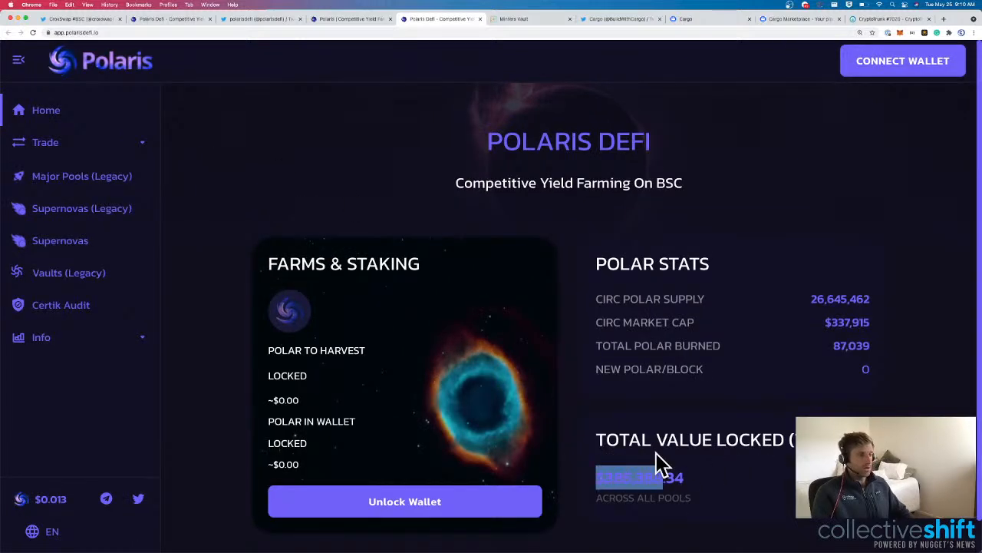
mouse_move(46, 142)
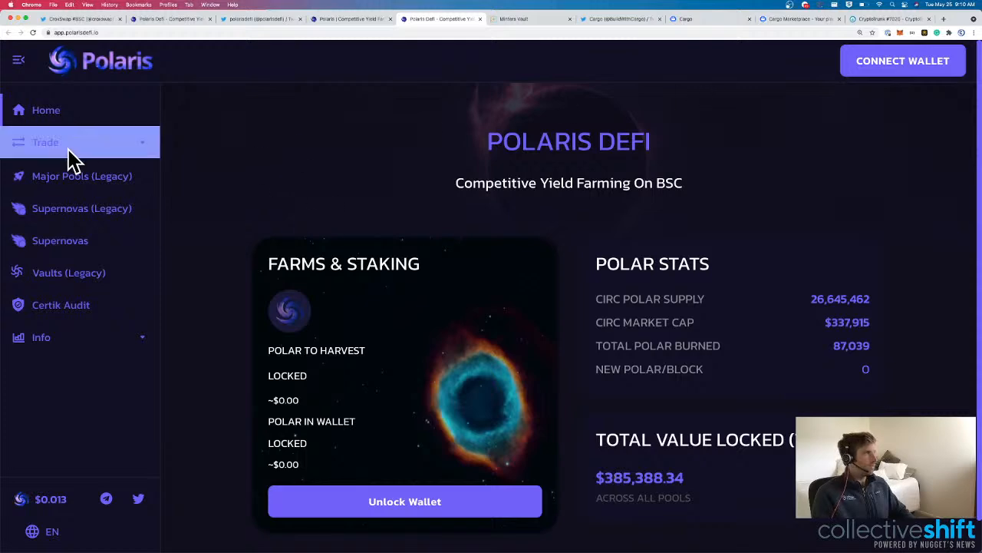
left_click(60, 239)
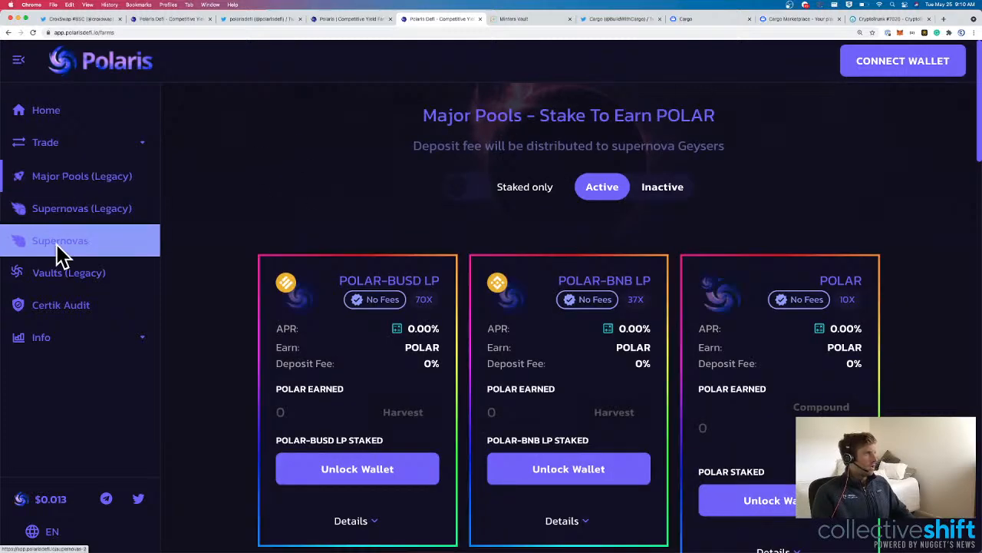
left_click(60, 239)
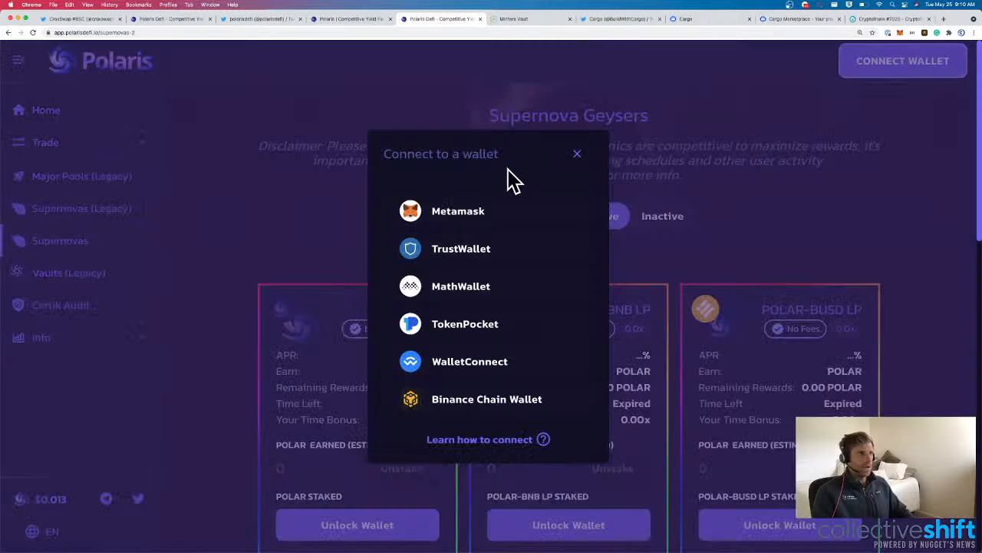
left_click(457, 210)
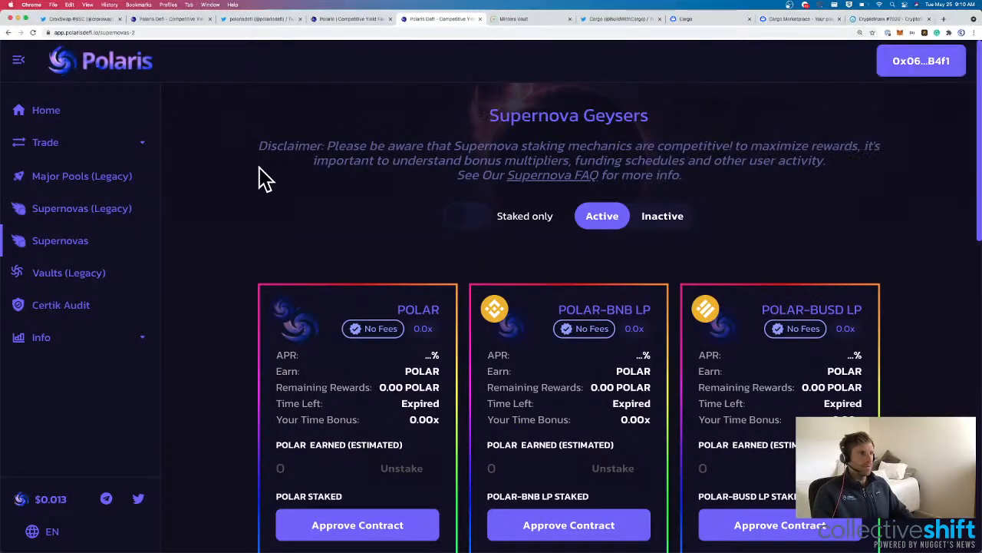
scroll("down", 3)
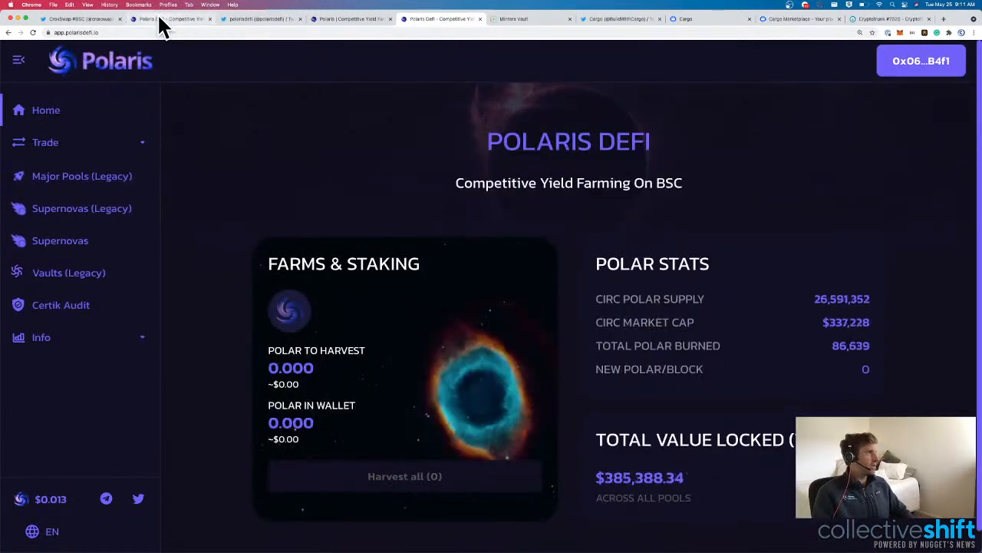
left_click(261, 19)
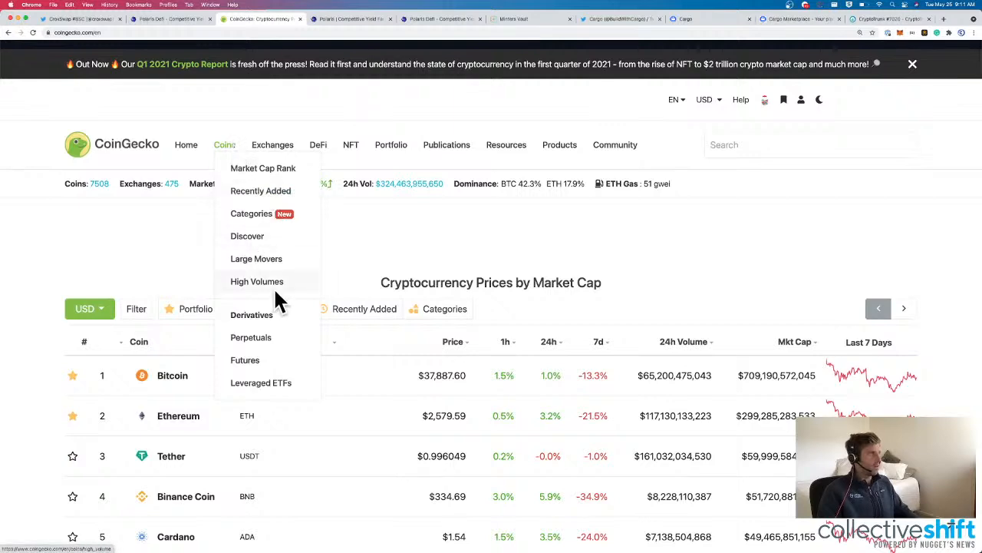
Browse CoinGecko's Large Movers tables, led by Galaxy Coin and EthereumMax.
left_click(256, 258)
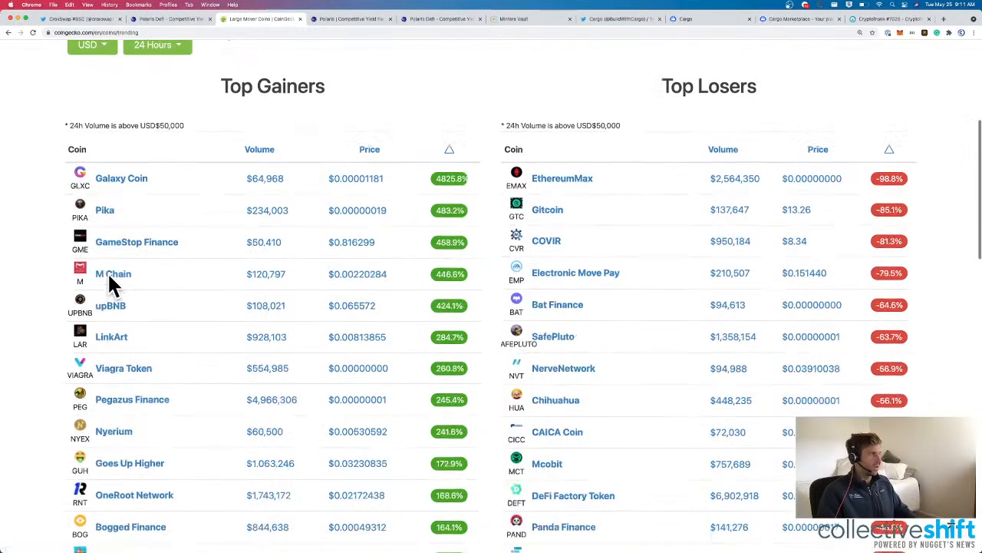
scroll("down", 3)
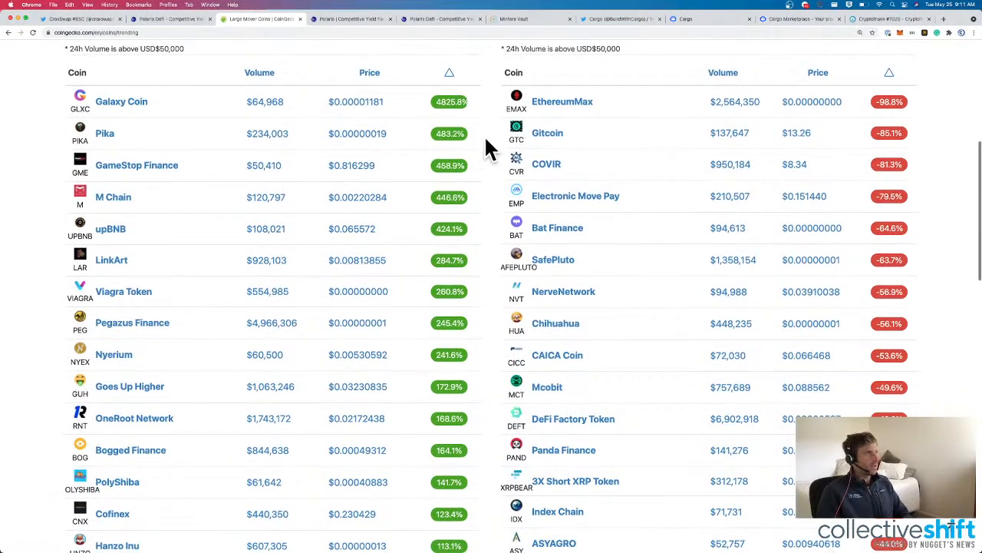
scroll("down", 3)
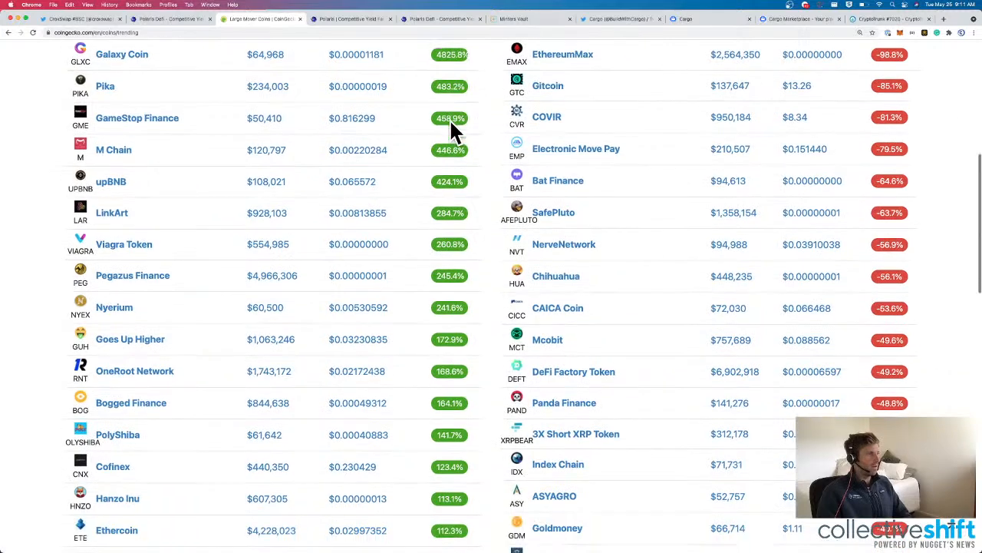
scroll("up", 3)
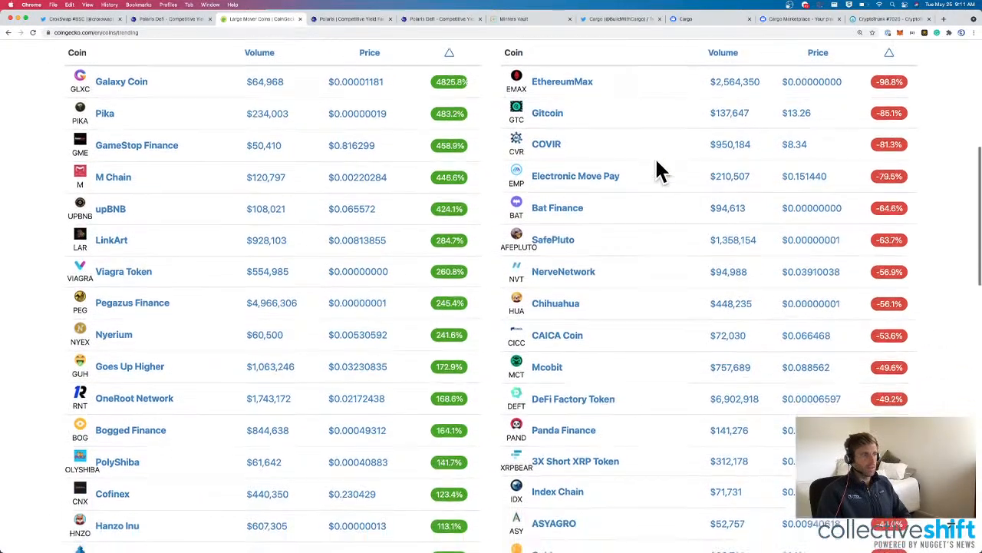
scroll("down", 3)
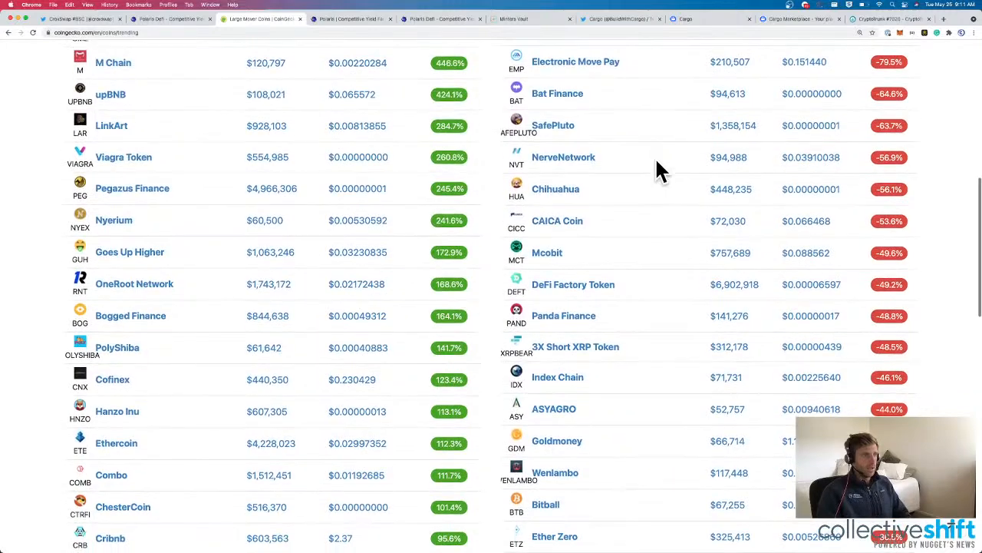
scroll("down", 3)
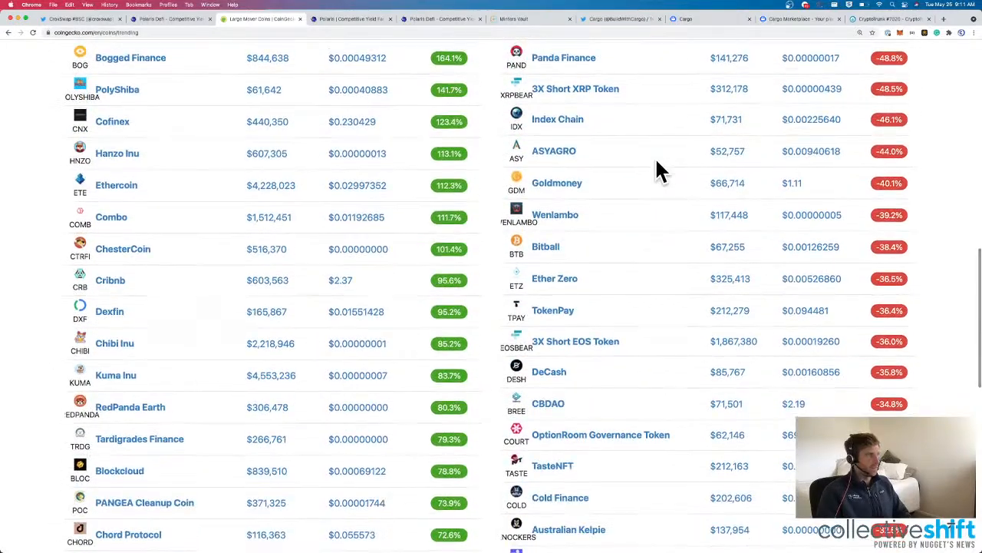
scroll("down", 3)
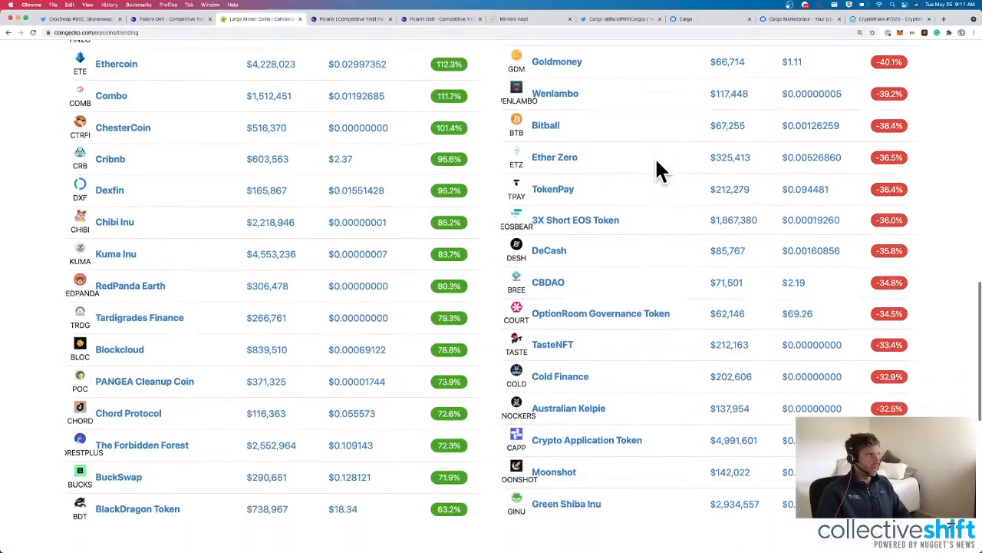
scroll("down", 3)
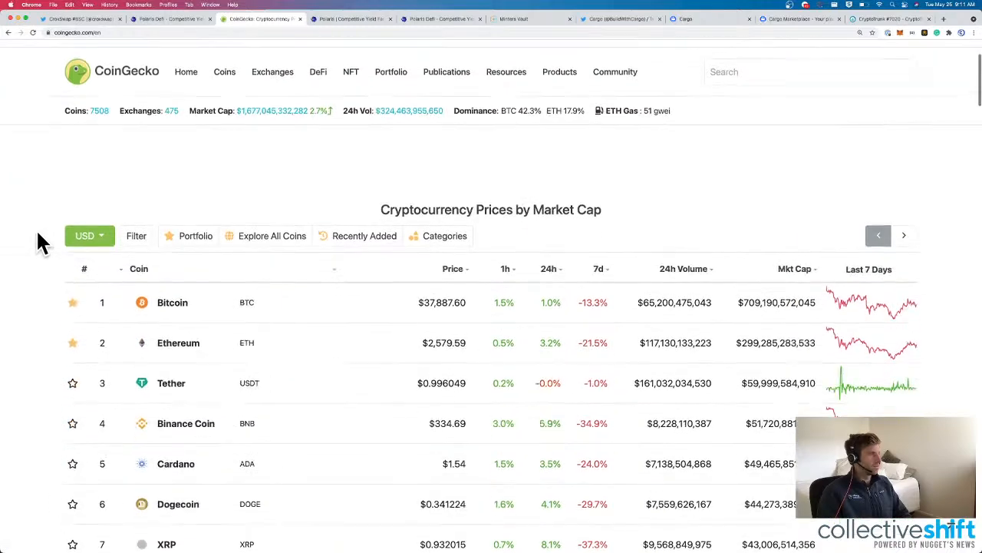
Rank CoinGecko's DeFi coins by 24-hour change ascending, worst led by Akropolis.
left_click(318, 72)
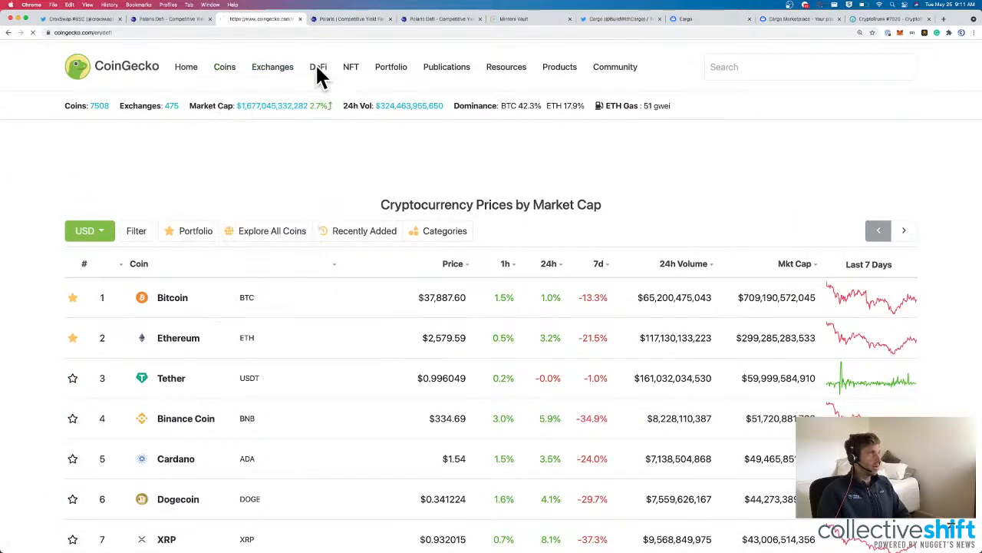
left_click(318, 68)
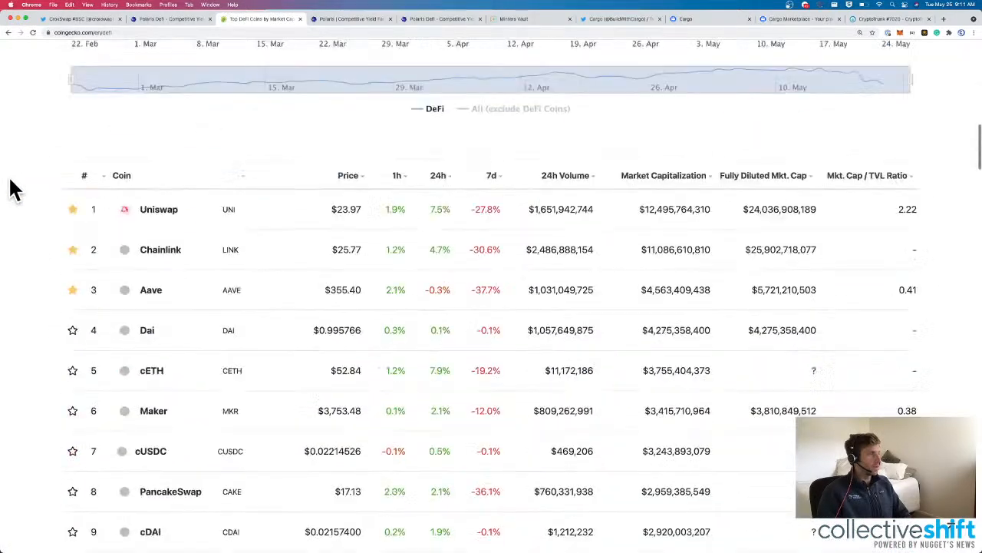
left_click(436, 161)
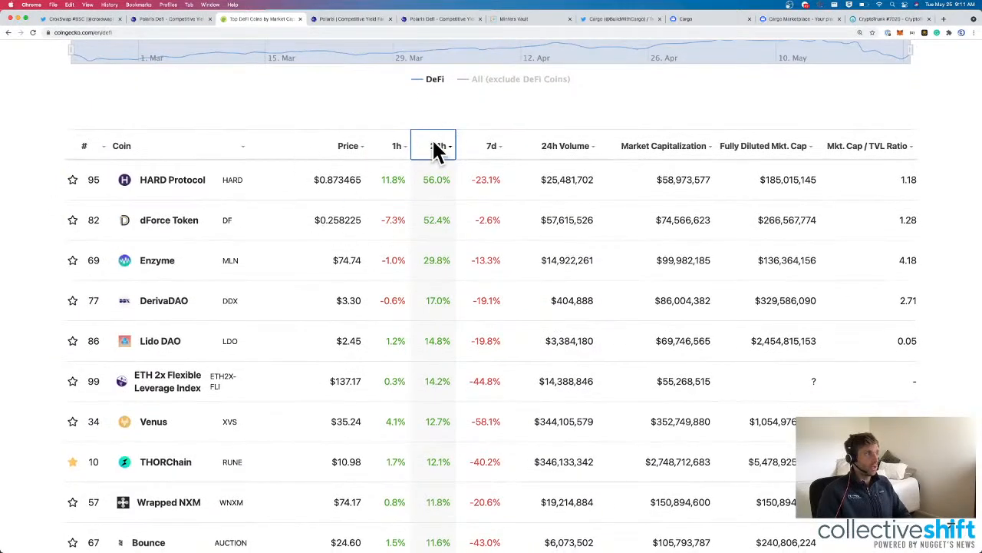
left_click(436, 144)
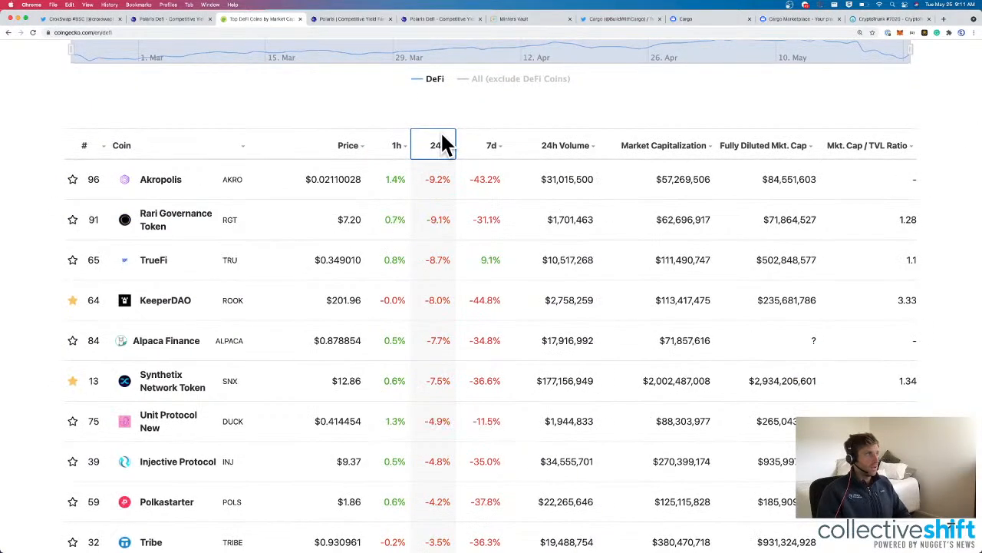
mouse_move(443, 238)
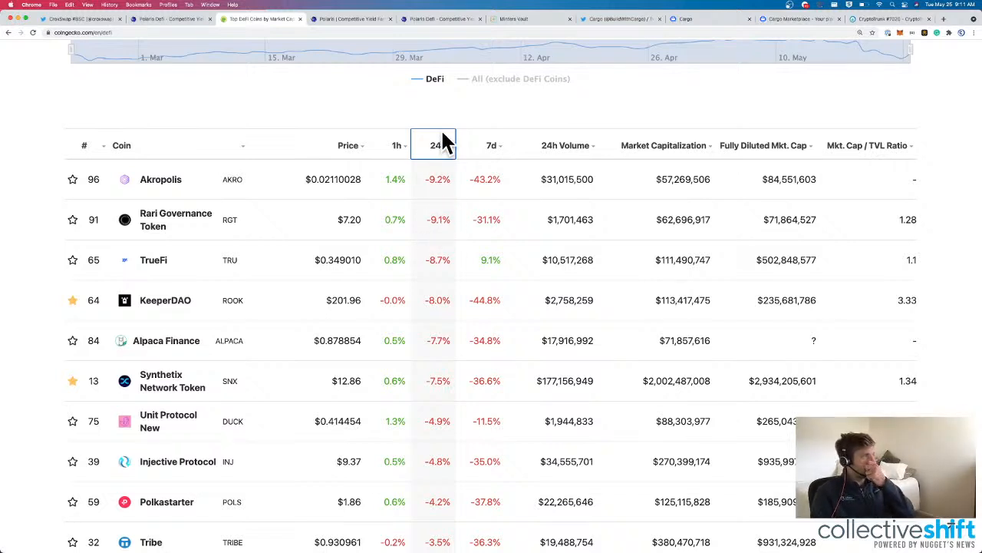
mouse_move(444, 196)
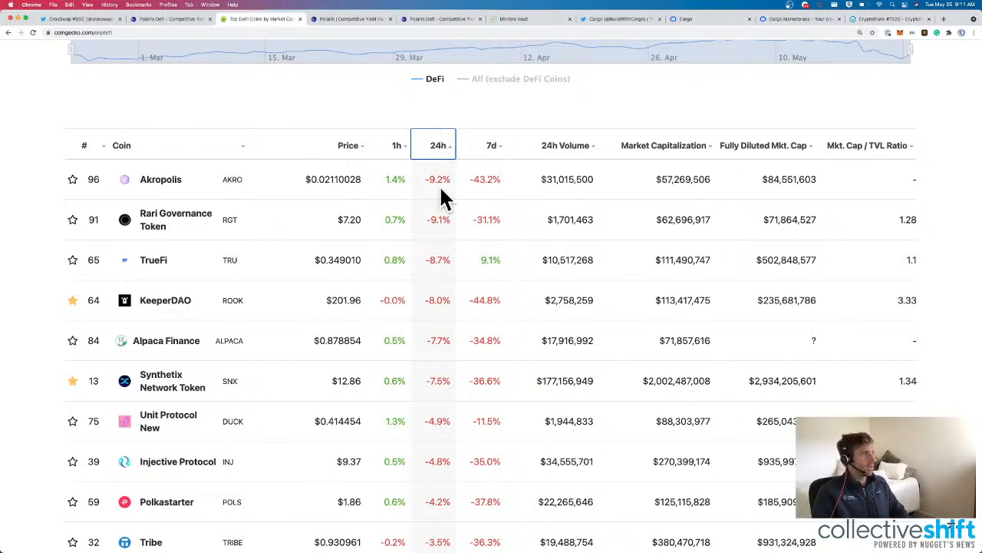
mouse_move(372, 310)
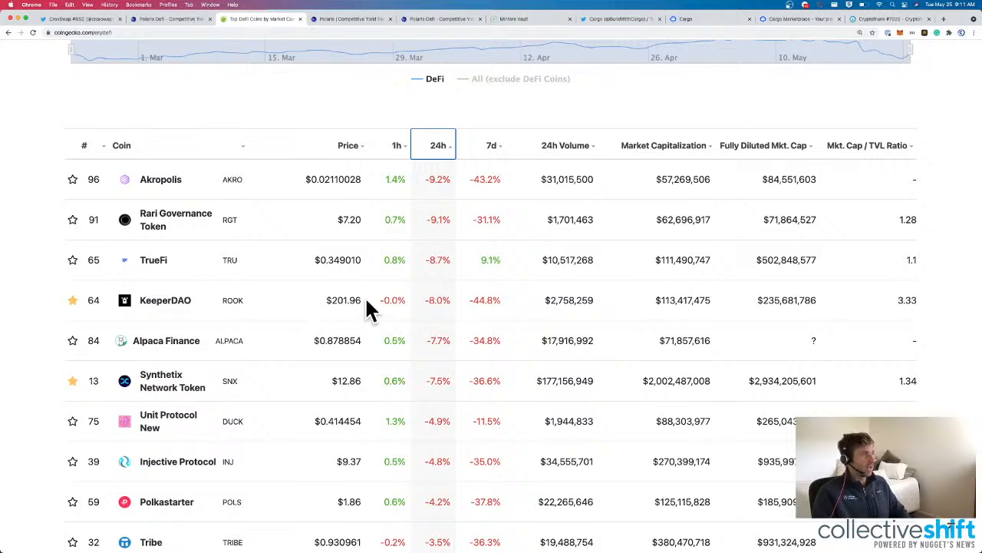
double_click(344, 300)
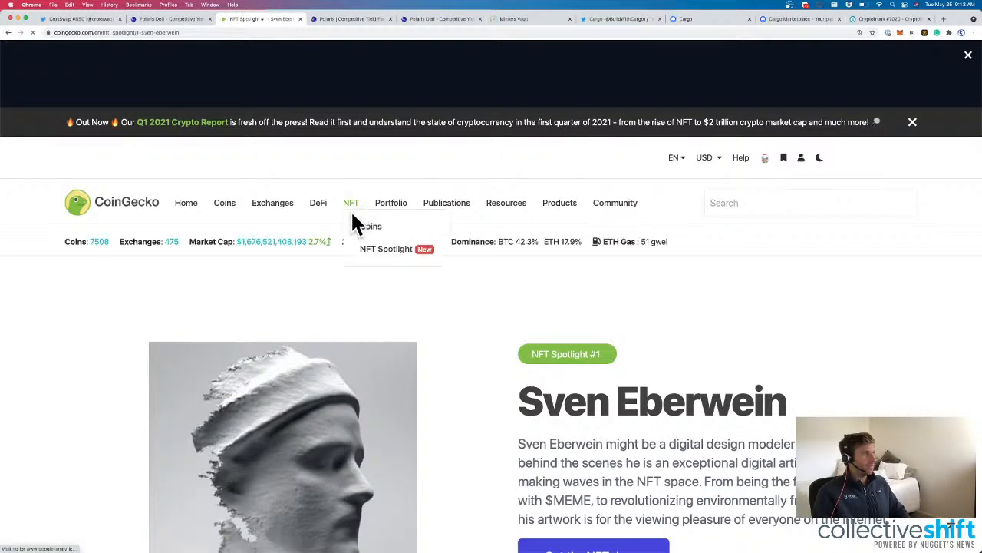
Browse the Top 100 NFT Coins list and go to Flow's coin page.
left_click(372, 226)
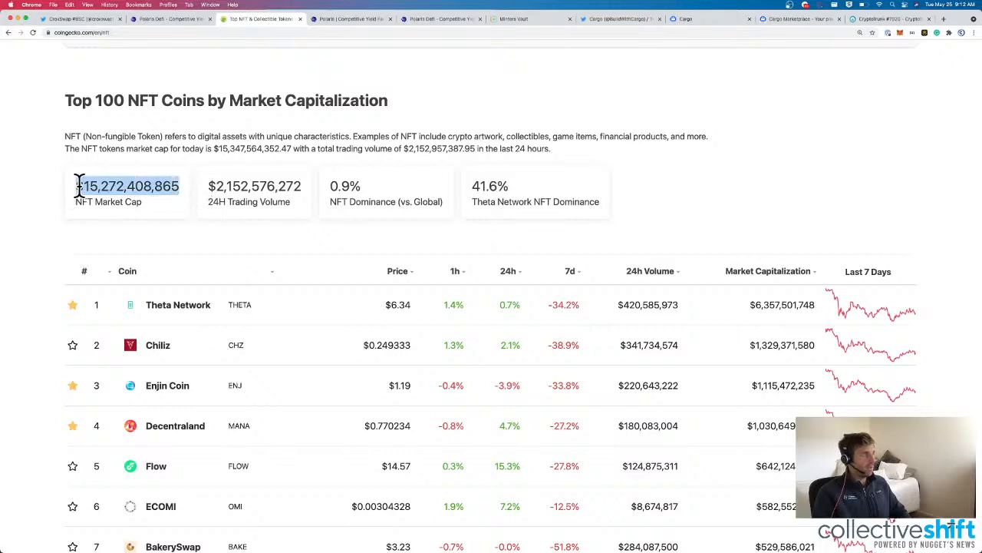
scroll("down", 3)
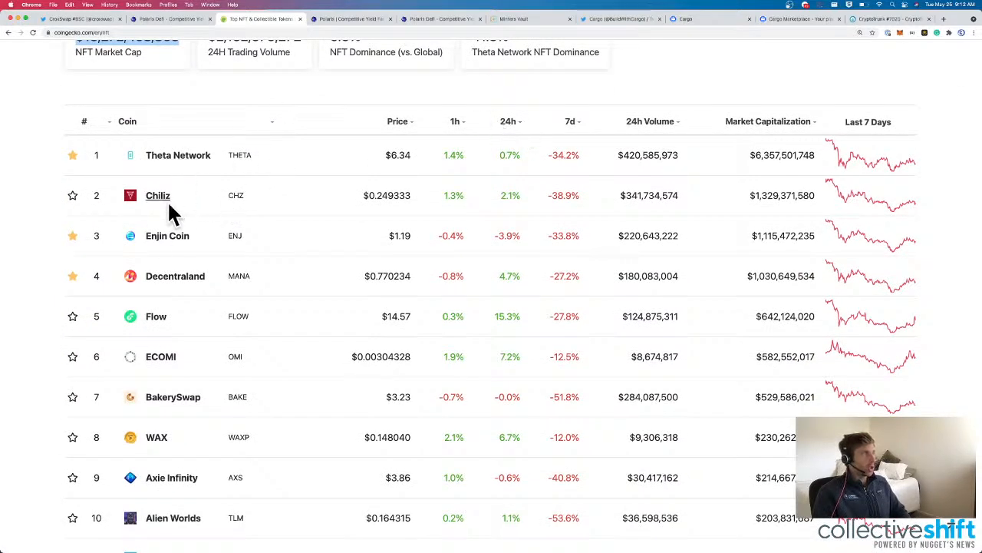
mouse_move(534, 154)
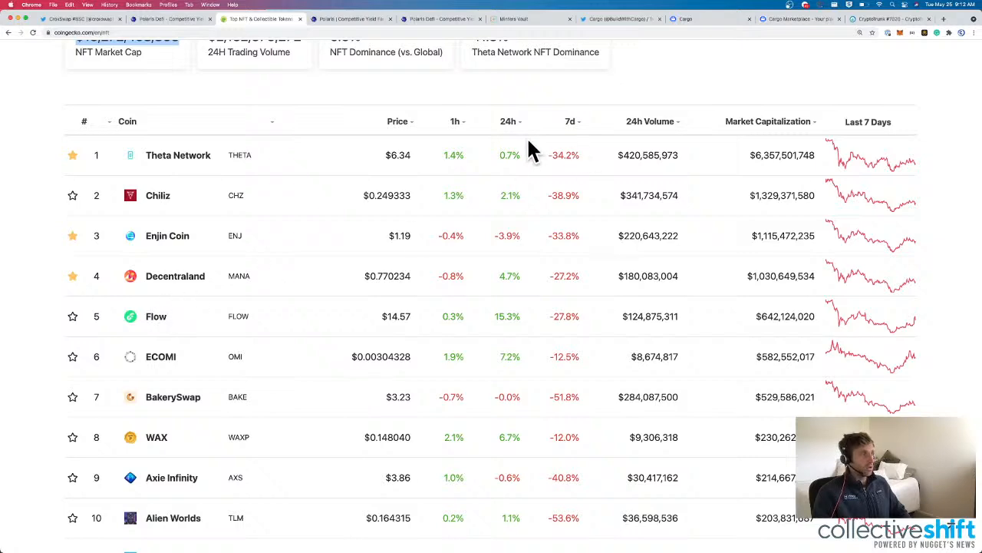
scroll("up", 3)
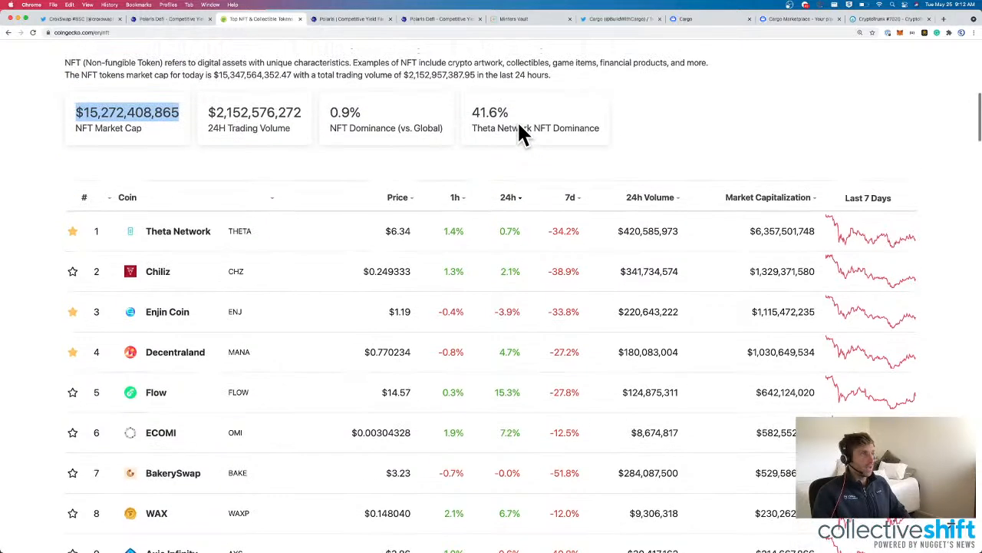
scroll("up", 3)
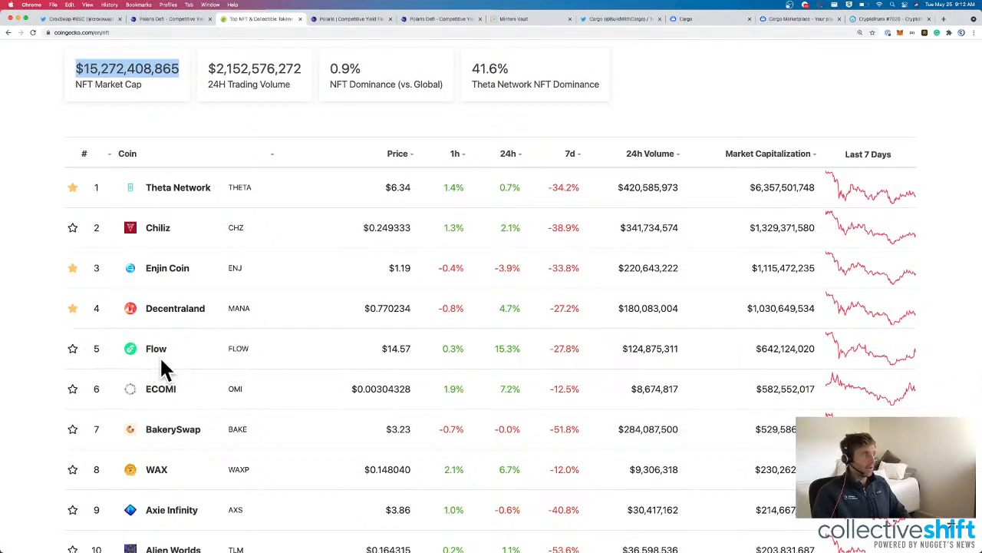
mouse_move(80, 359)
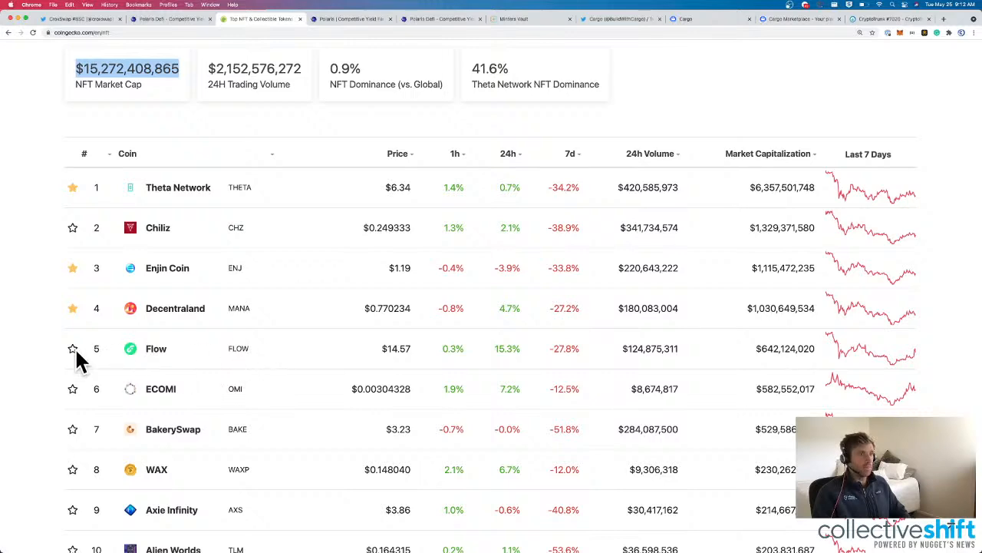
left_click(157, 348)
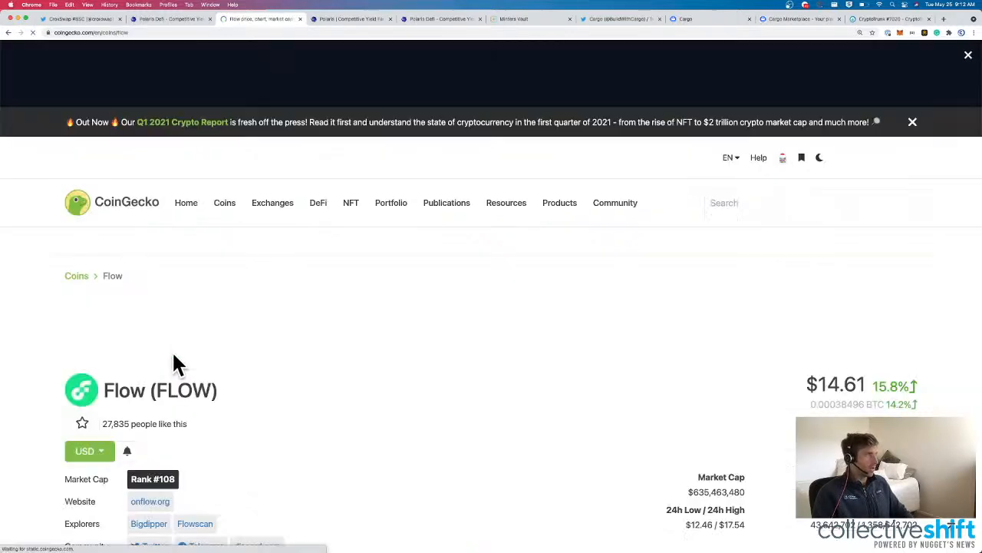
Check Flow's total supply and Max-range price chart, then return to the NFT coins ranking.
scroll("down", 3)
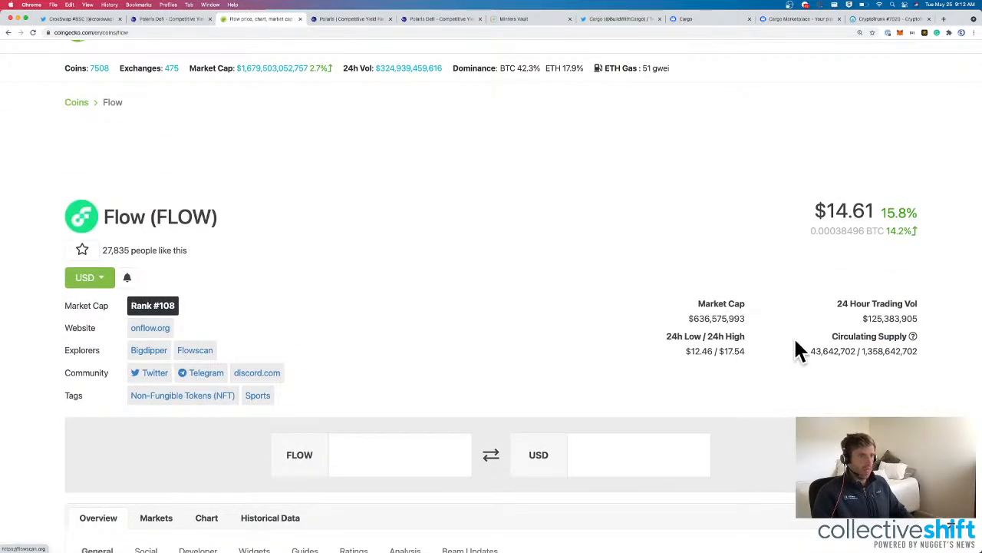
double_click(893, 350)
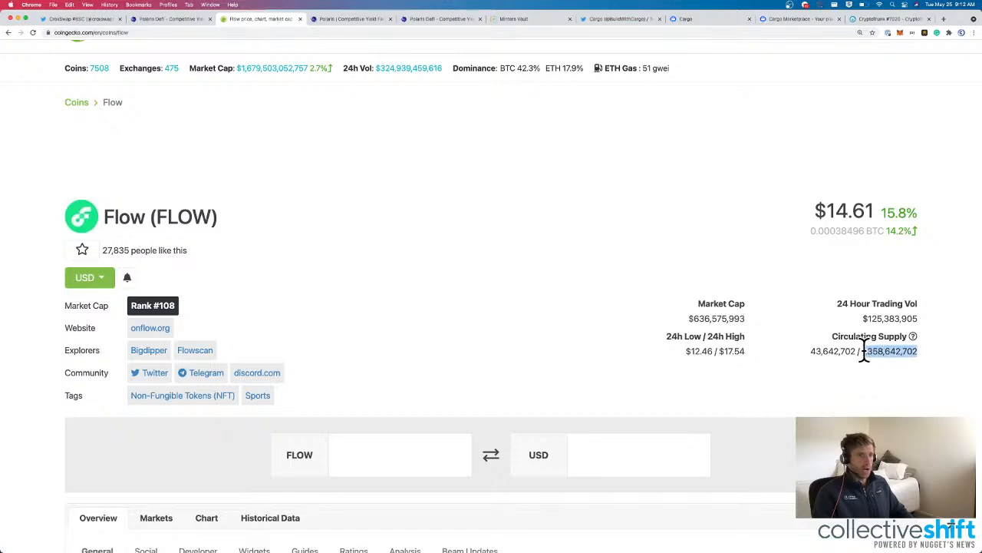
scroll("up", 3)
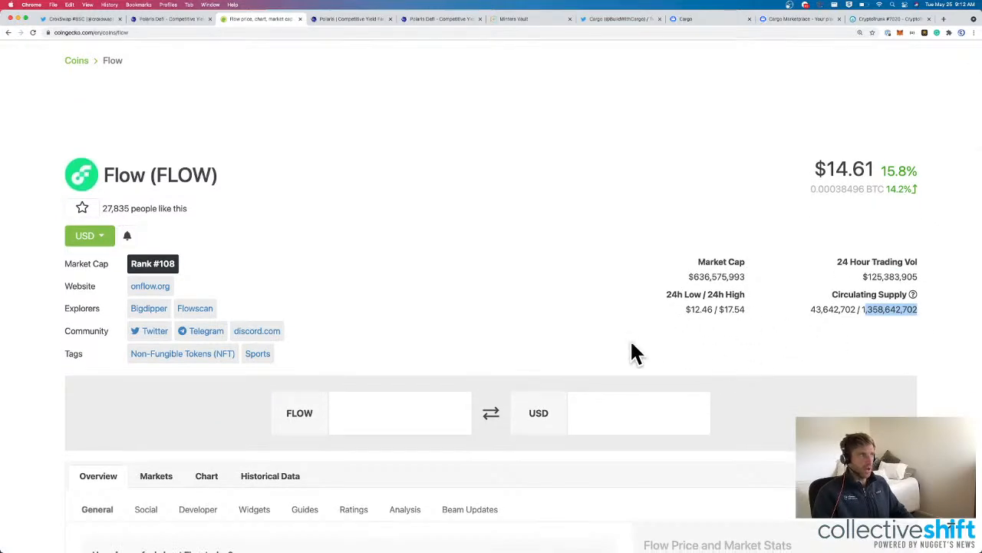
scroll("down", 3)
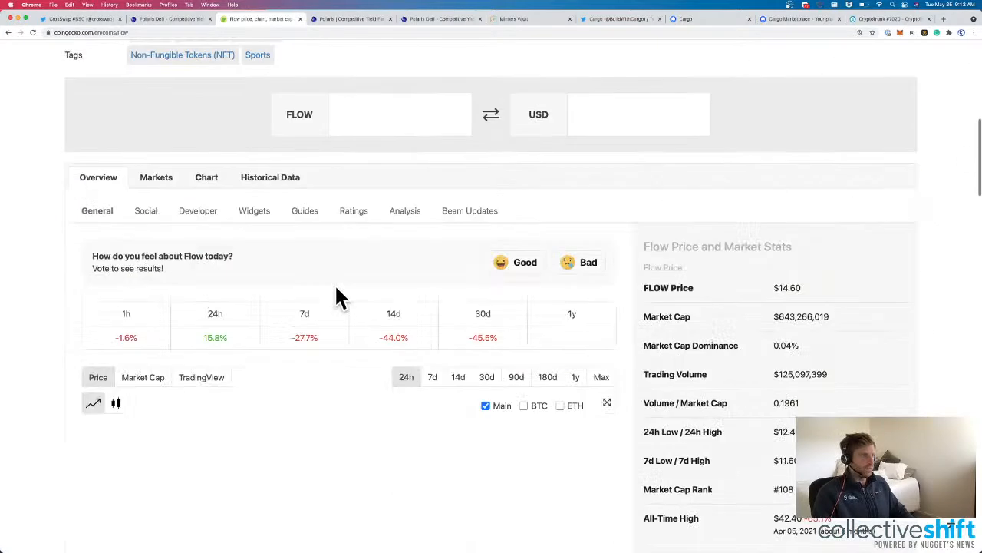
left_click(602, 376)
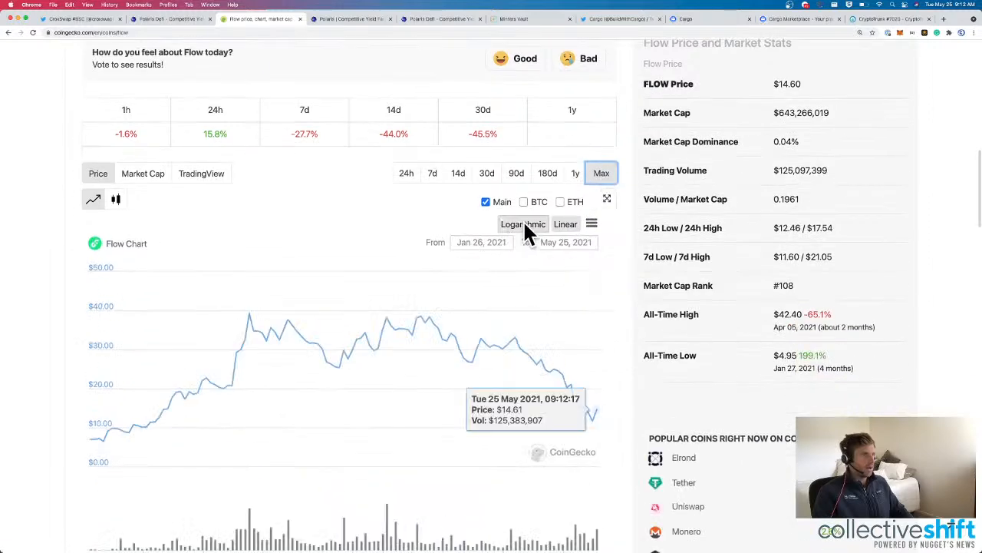
scroll("down", 3)
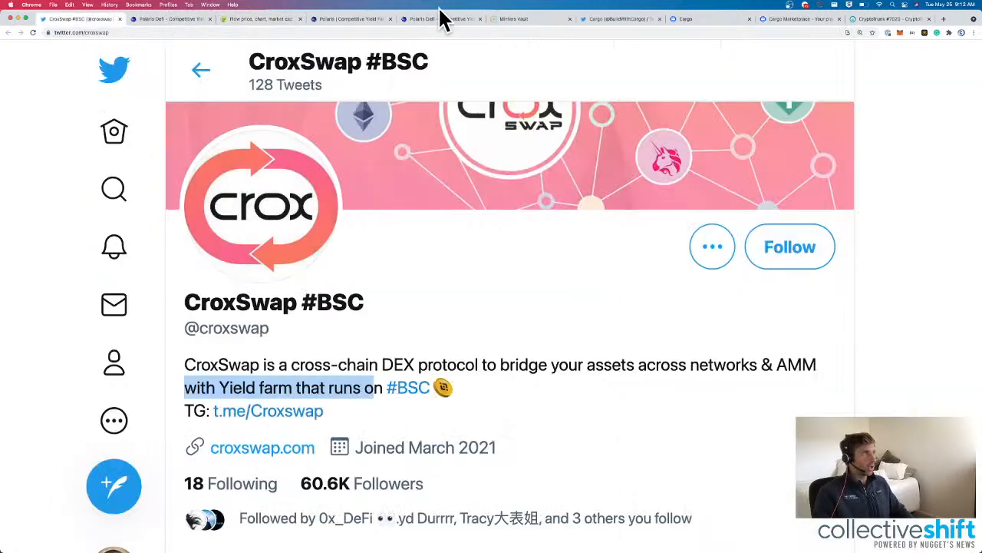
left_click(261, 19)
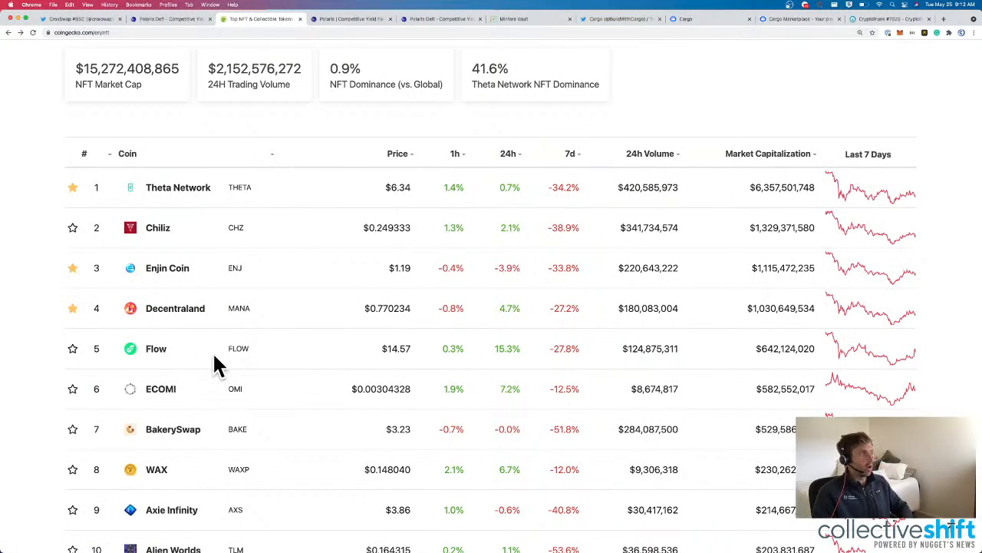
mouse_move(192, 217)
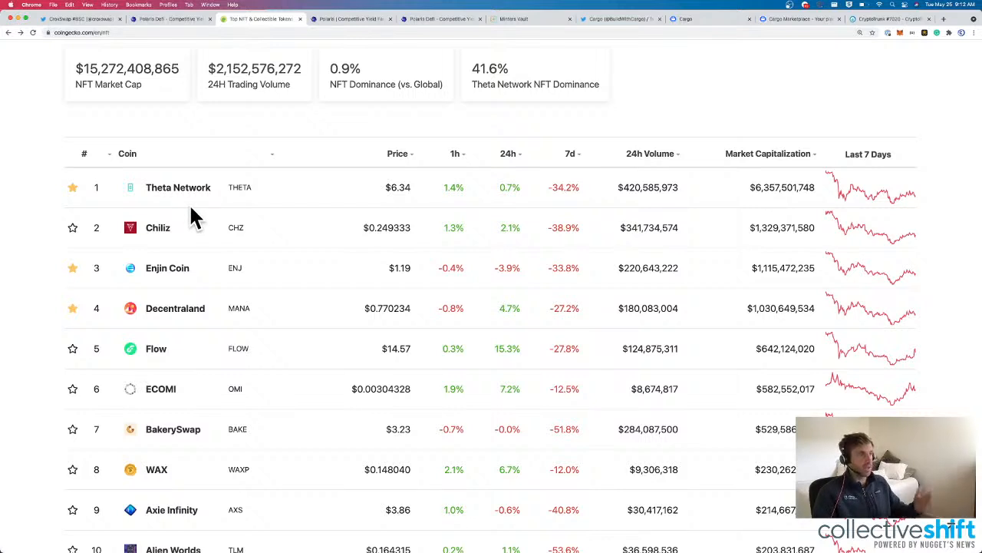
mouse_move(126, 348)
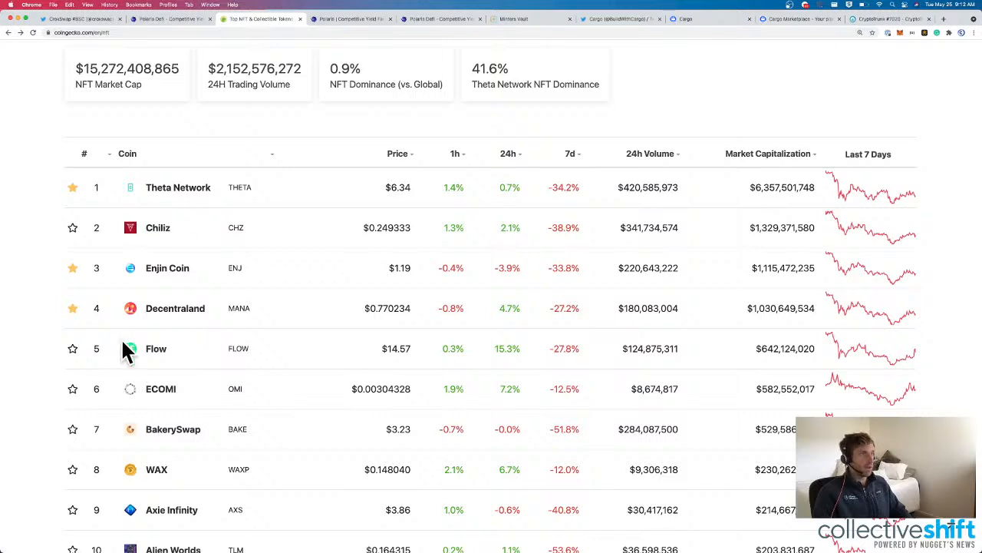
mouse_move(754, 356)
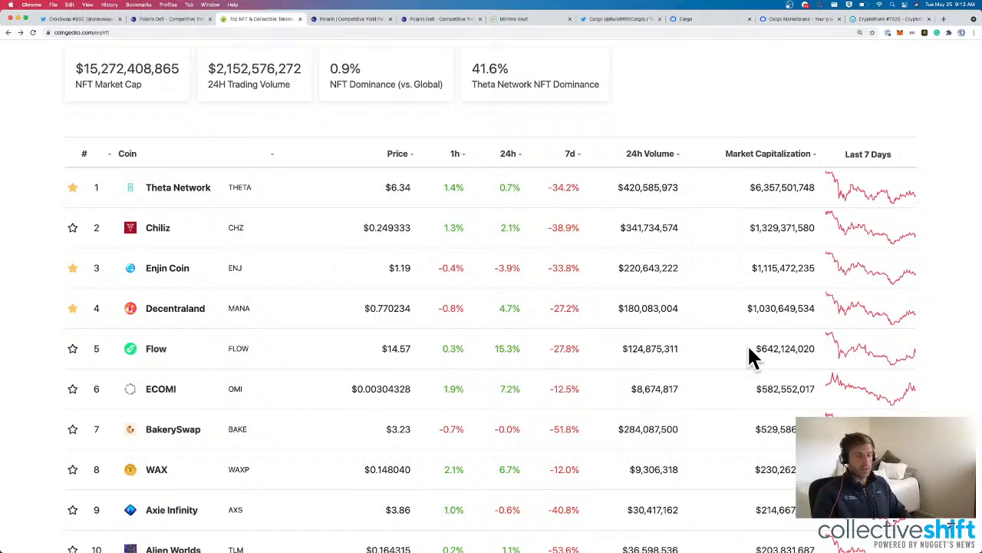
Sort the NFT coins by 24-hour change descending, led by VIBE at 34.8%.
scroll("down", 3)
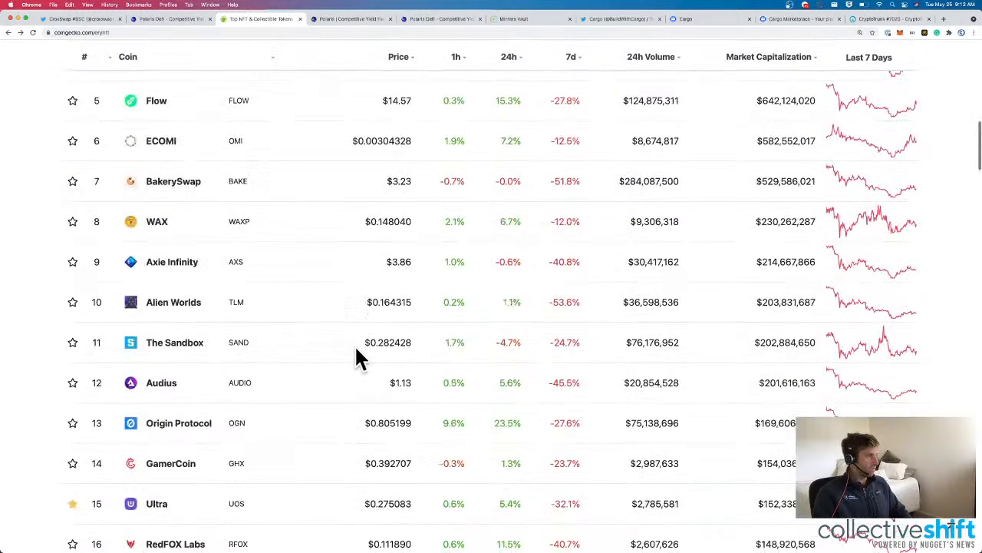
left_click(510, 113)
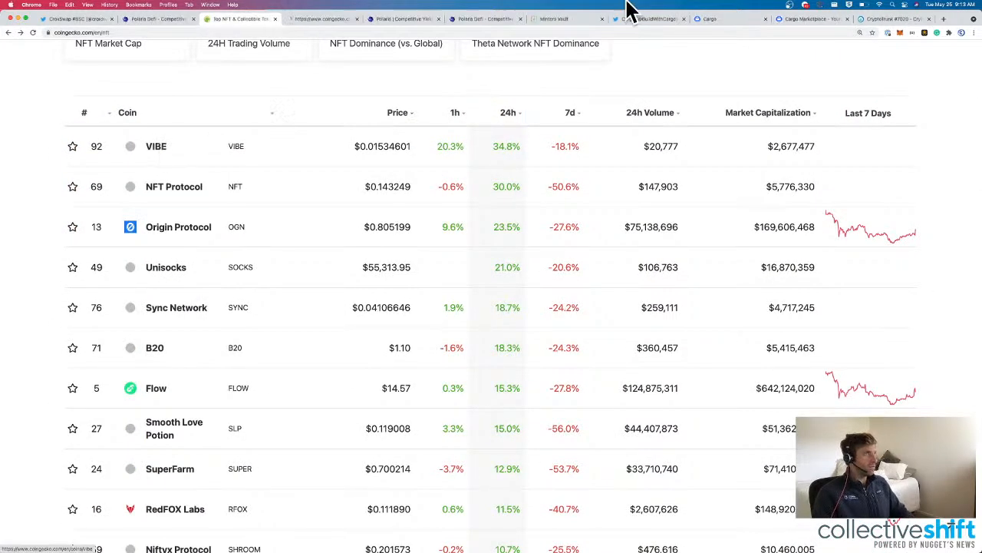
Toggle the 24h sort to compare the biggest NFT losers, led by Alpaca City at -19.6%, with the gainers.
left_click(156, 146)
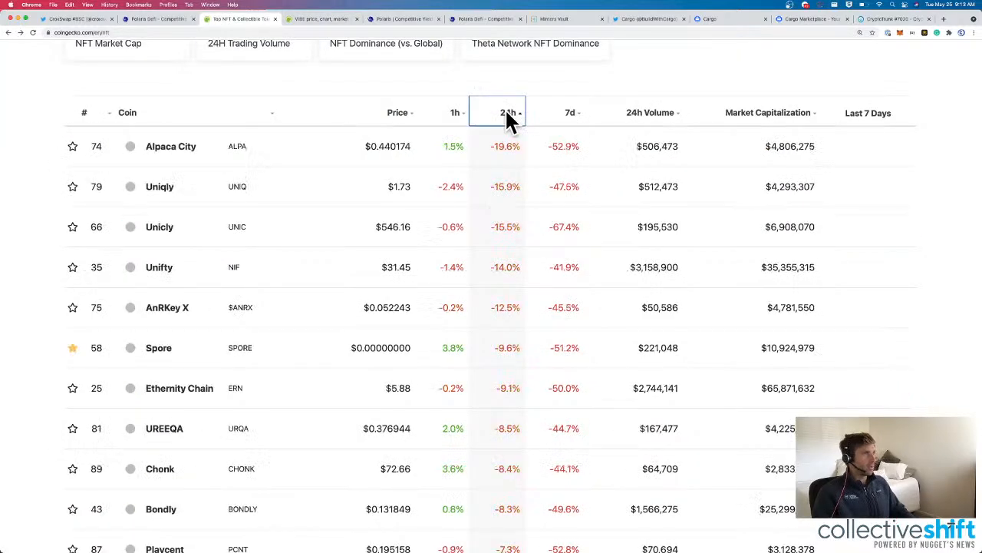
left_click(508, 112)
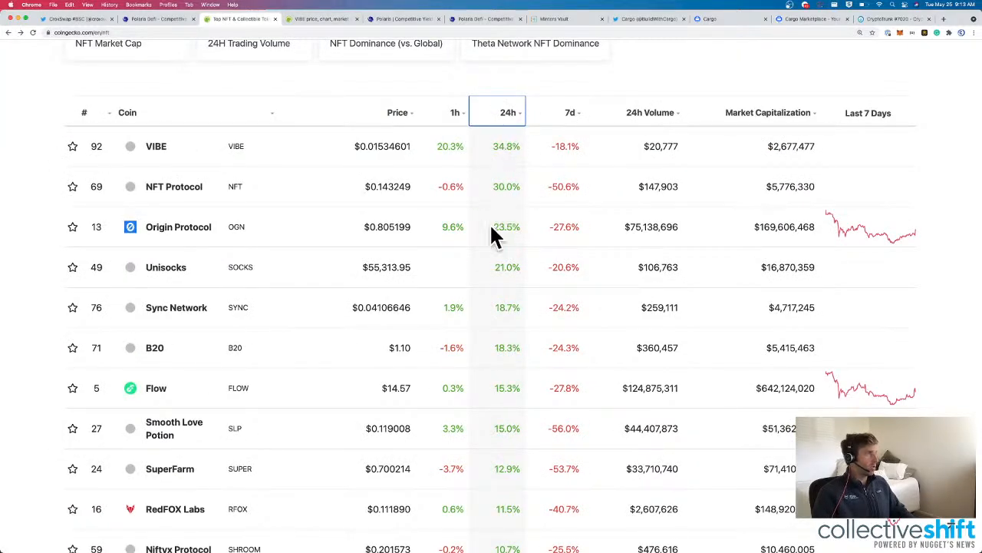
mouse_move(376, 279)
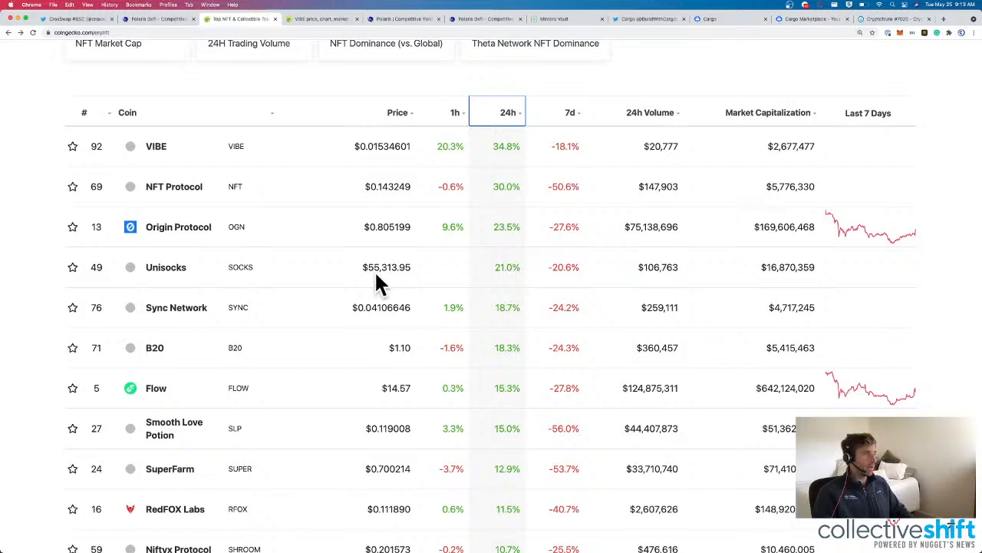
left_click(508, 113)
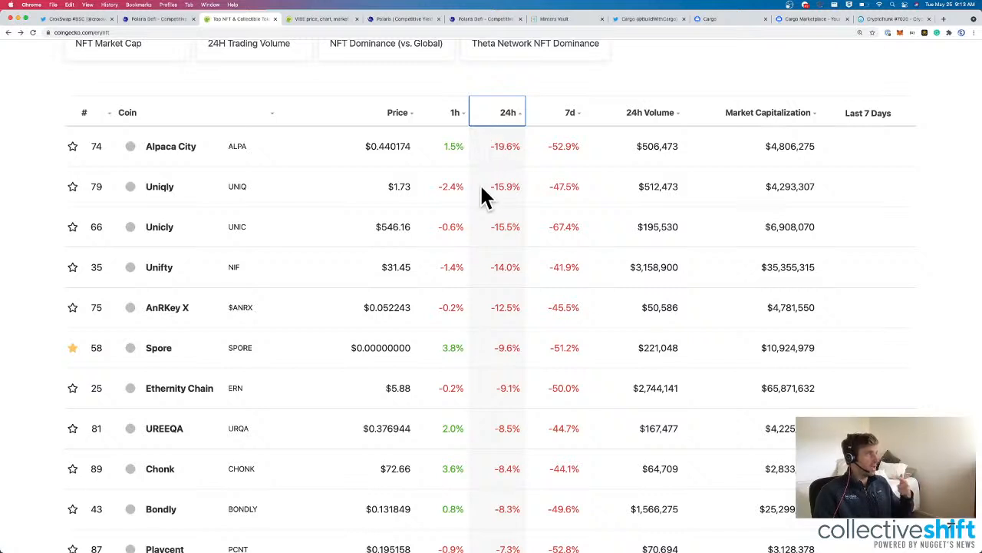
mouse_move(494, 233)
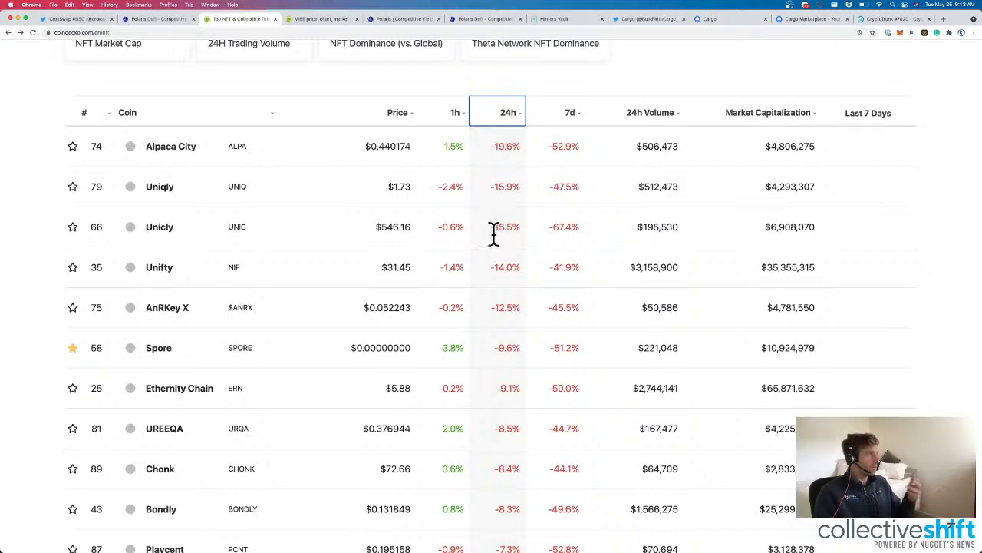
mouse_move(506, 267)
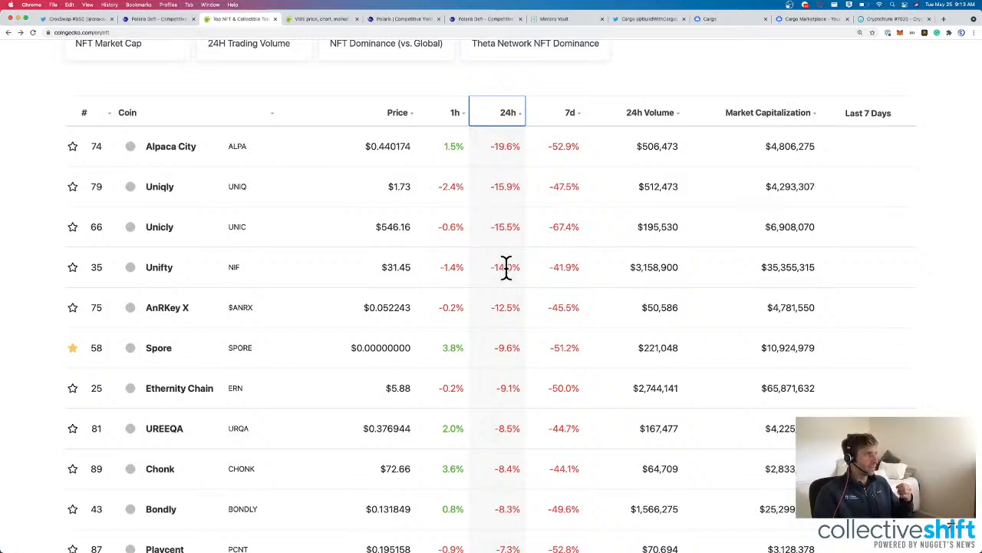
mouse_move(176, 323)
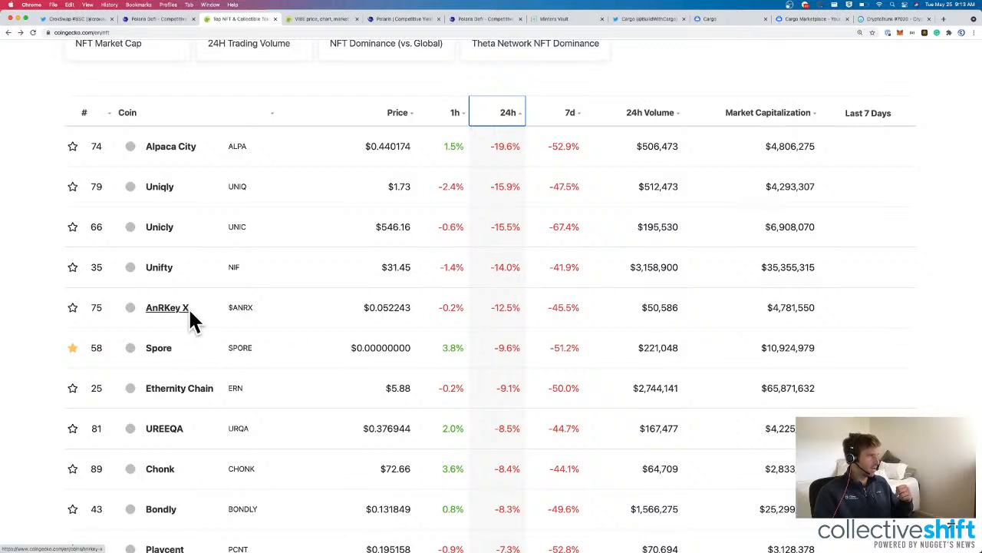
mouse_move(555, 19)
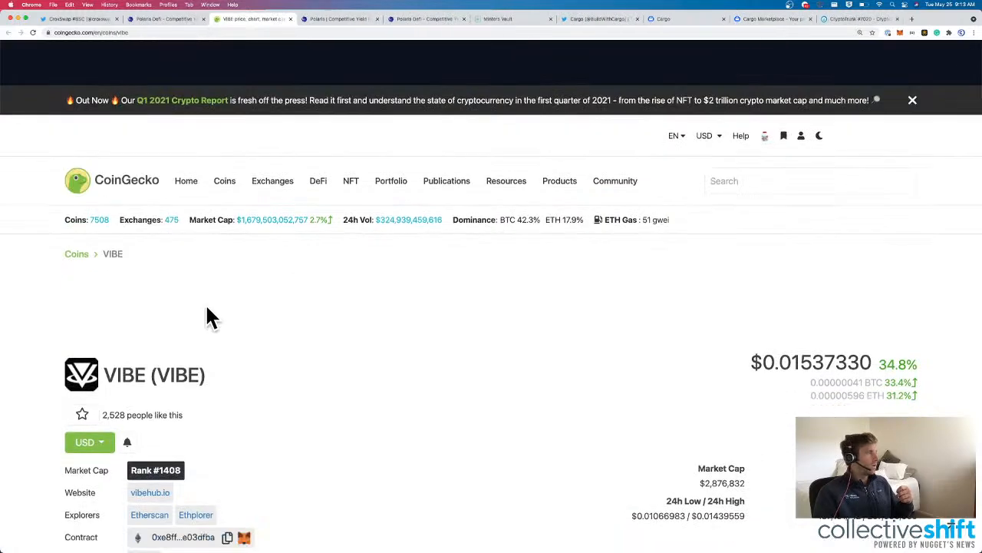
Look over the VIBEHub Official Twitter profile and follow its vibehub.io link.
left_click(322, 19)
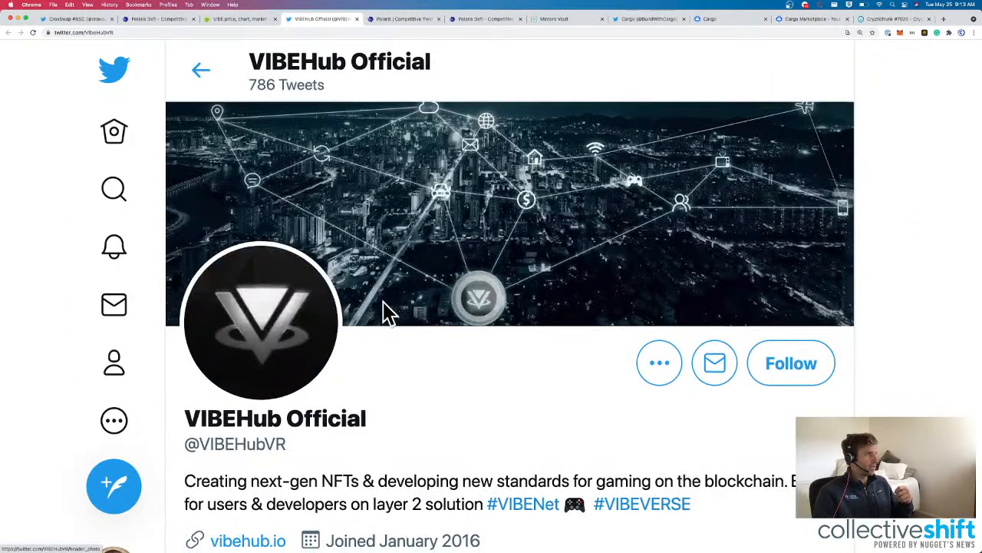
scroll("down", 3)
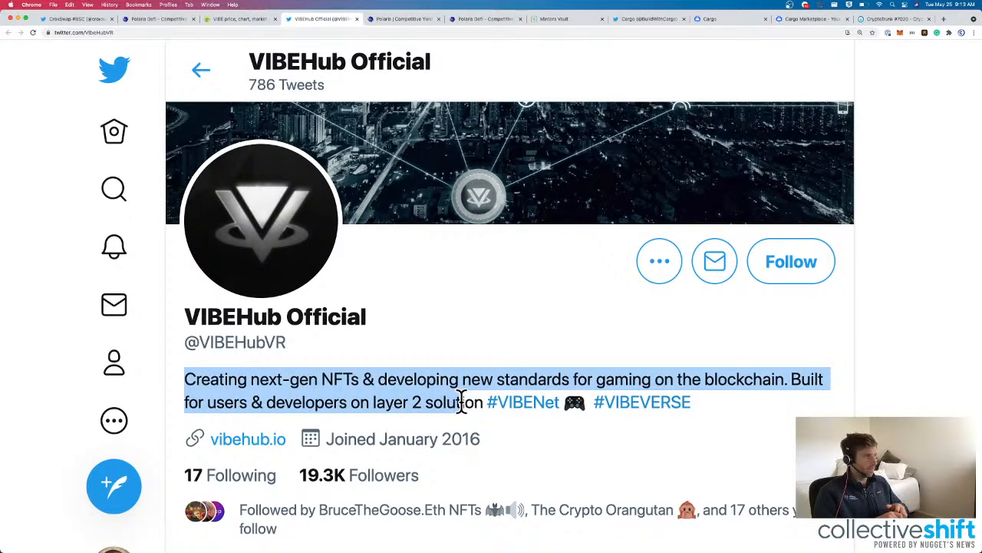
left_click(249, 439)
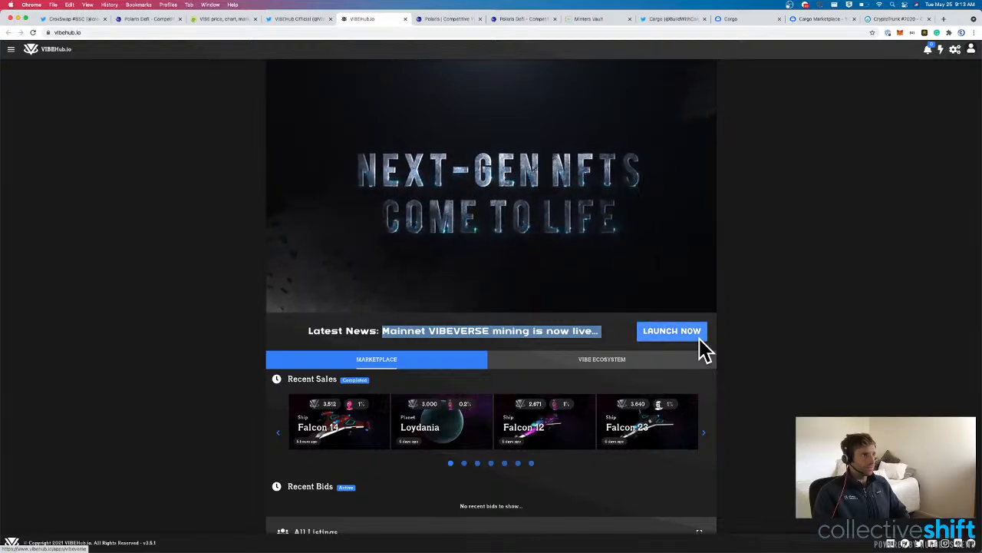
Launch VIBEVERSE from the VIBEHub game page, agreeing to terms and choosing the lite mainnet version.
left_click(671, 330)
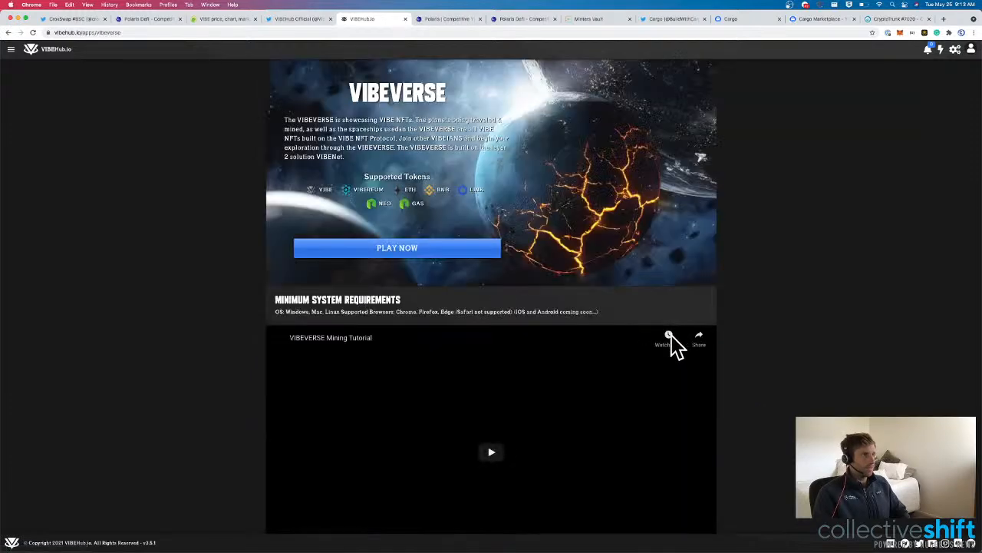
left_click(396, 247)
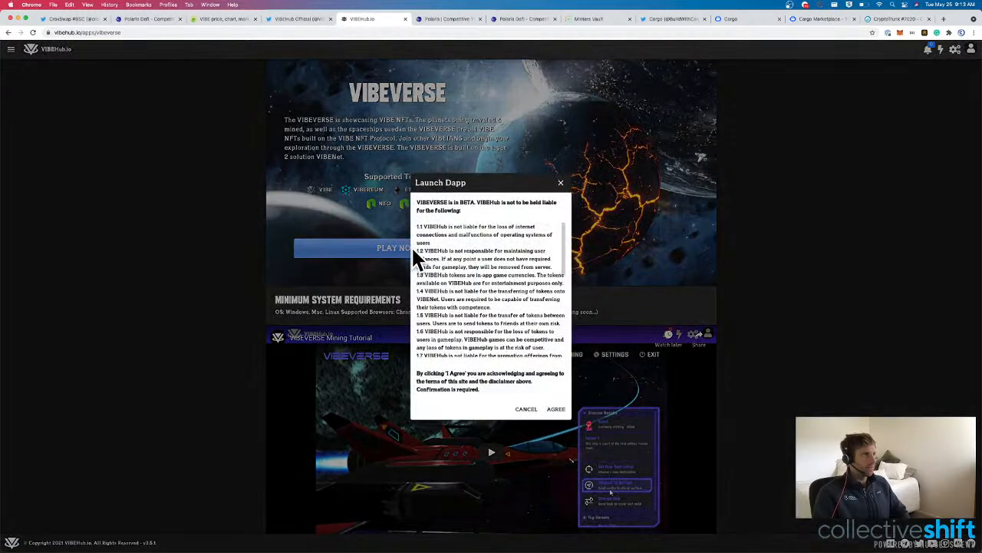
left_click(555, 408)
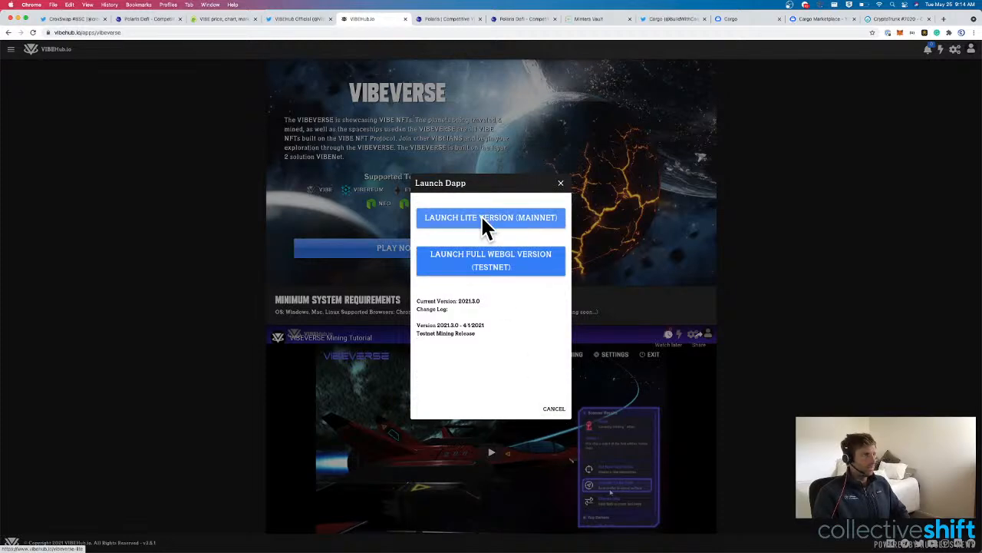
left_click(491, 218)
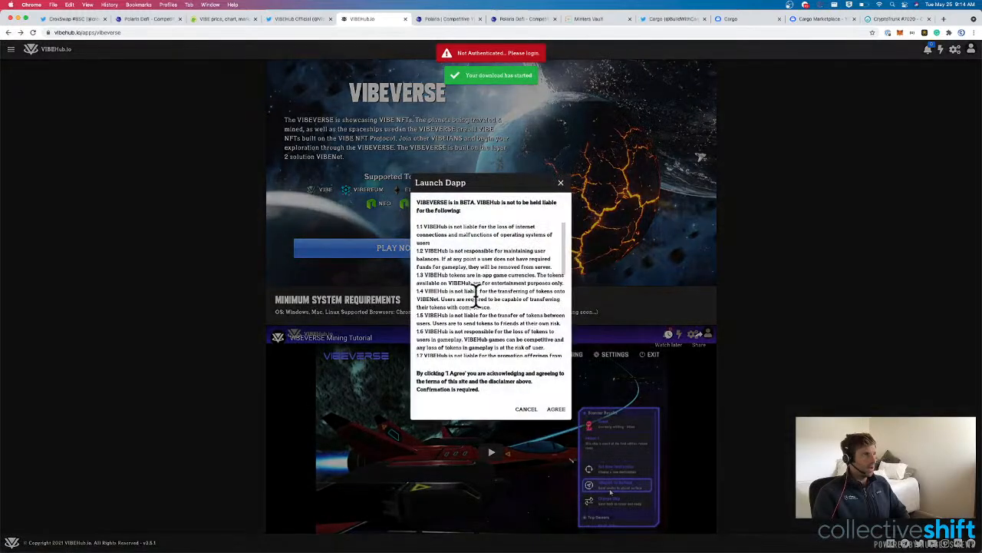
Switch to the full WebGL testnet version and acknowledge its testnet mining notice so it loads.
left_click(555, 408)
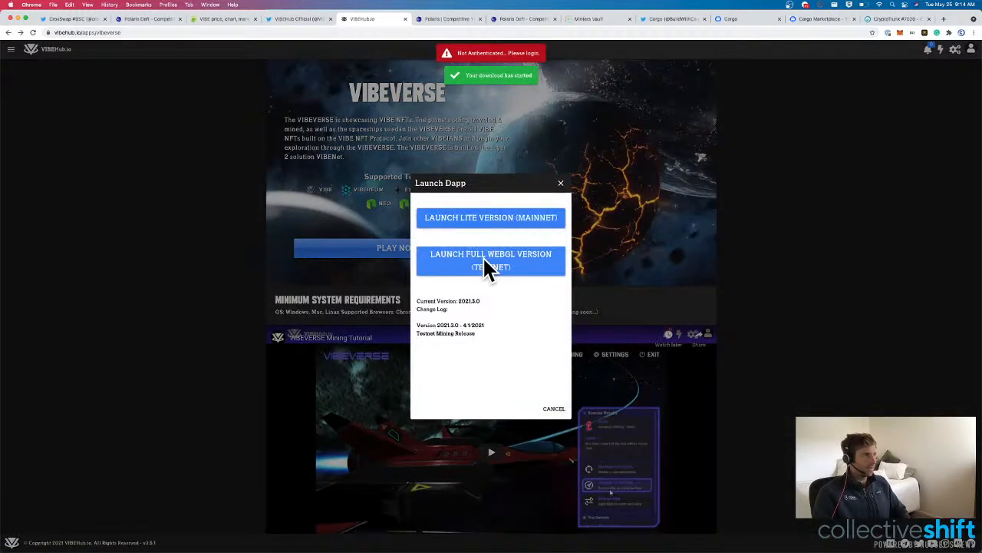
left_click(491, 261)
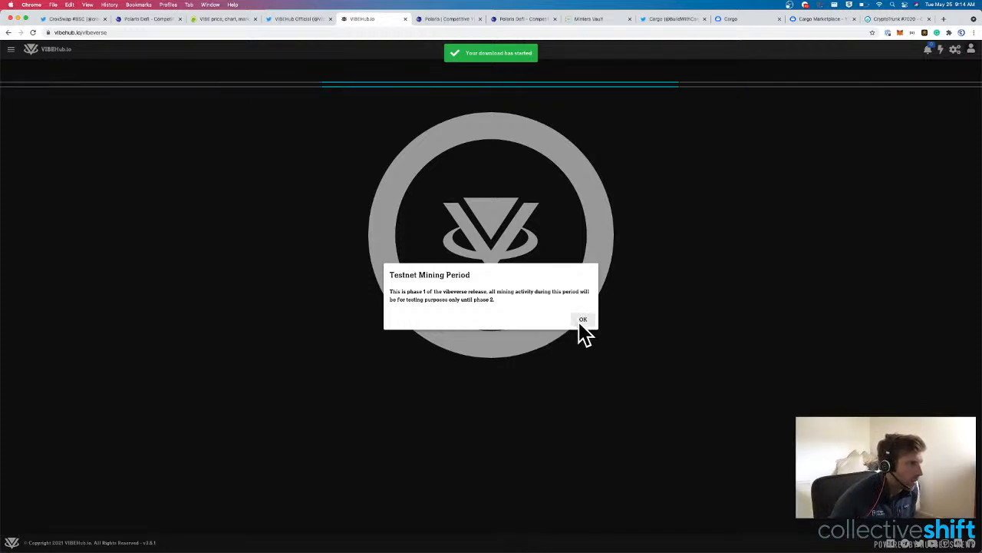
left_click(583, 318)
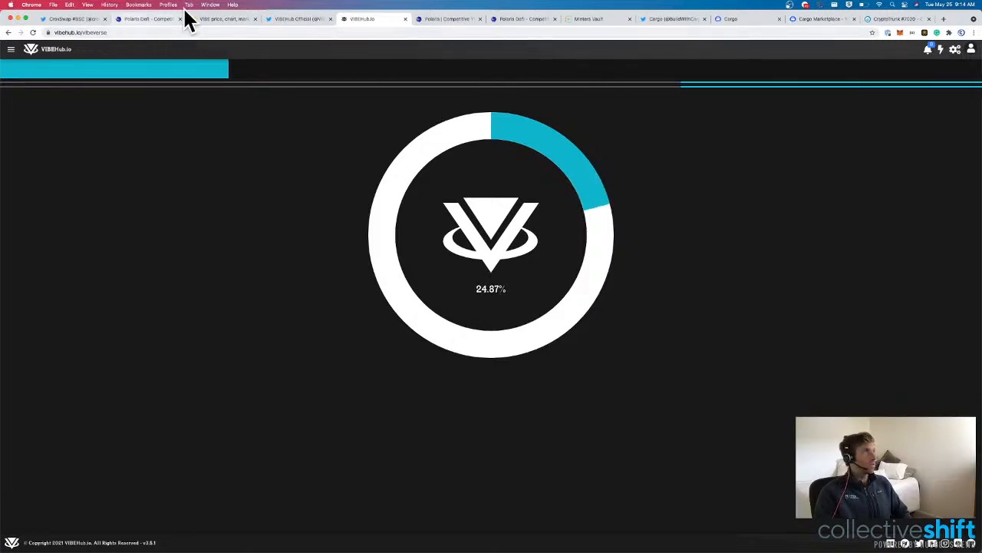
Read VIBEHub Official's pinned milestone tweet and Unreal Engine retweet, then return to the syncing game.
left_click(298, 18)
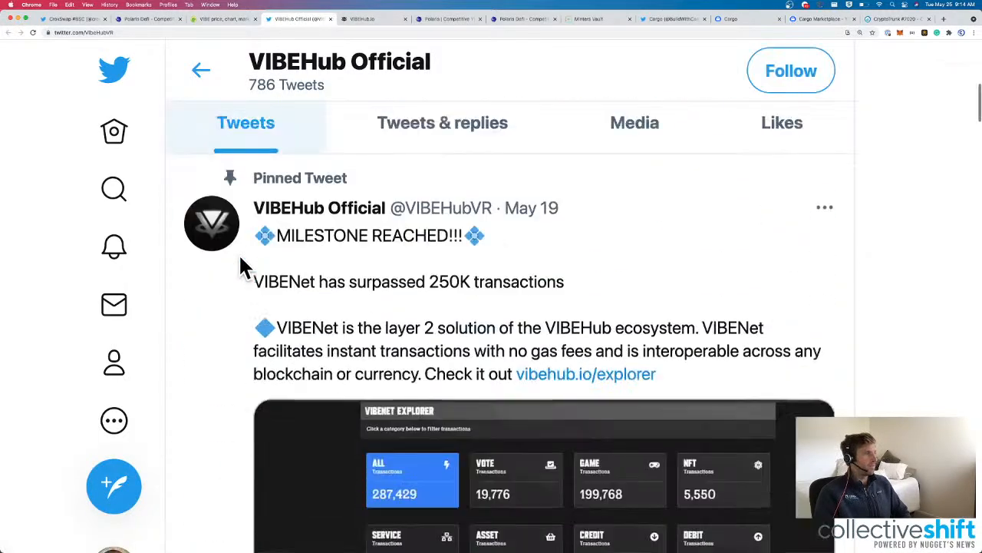
scroll("down", 3)
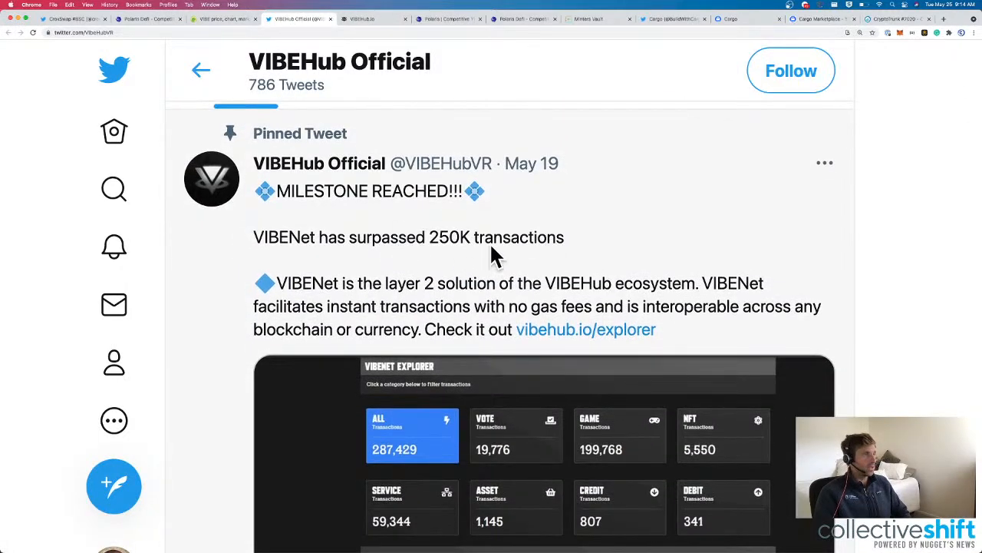
scroll("down", 3)
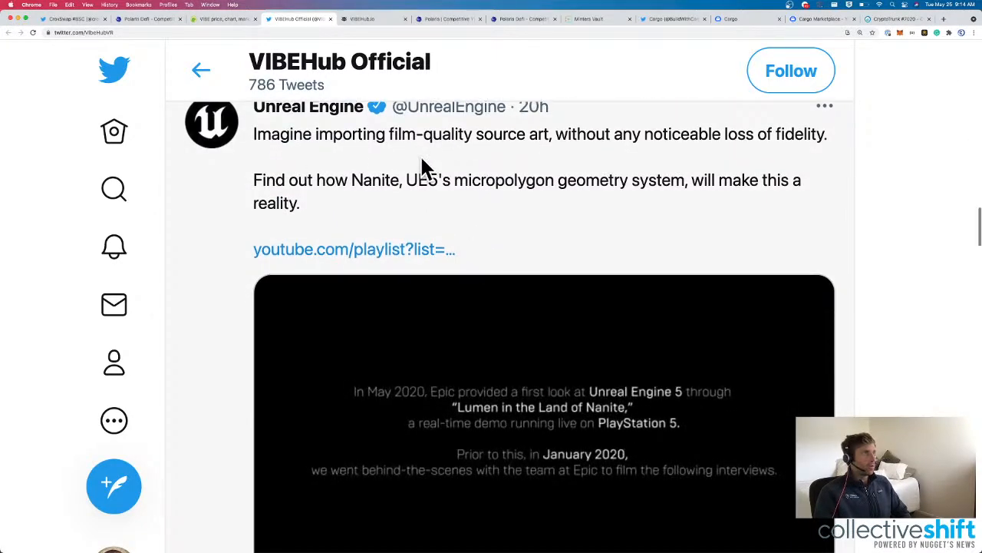
scroll("up", 3)
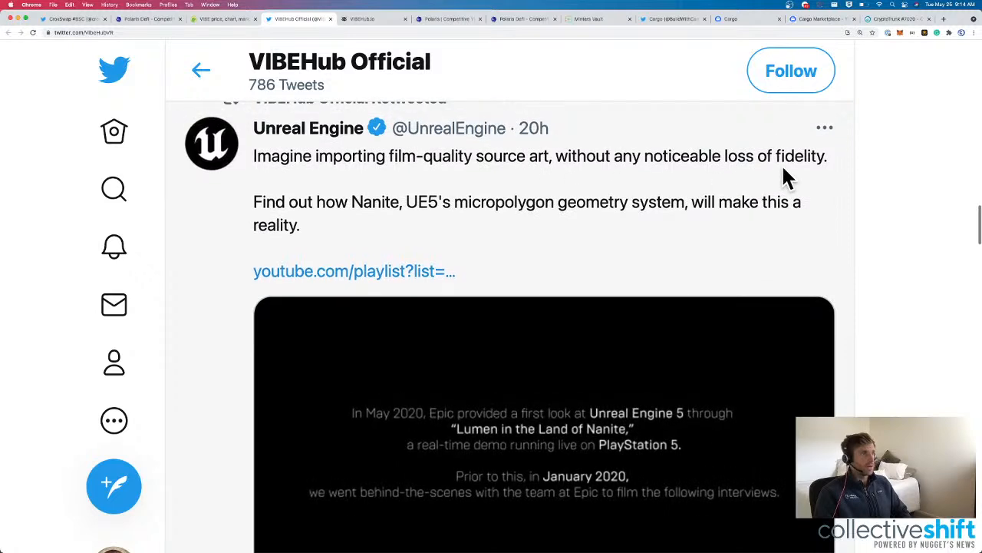
mouse_move(156, 33)
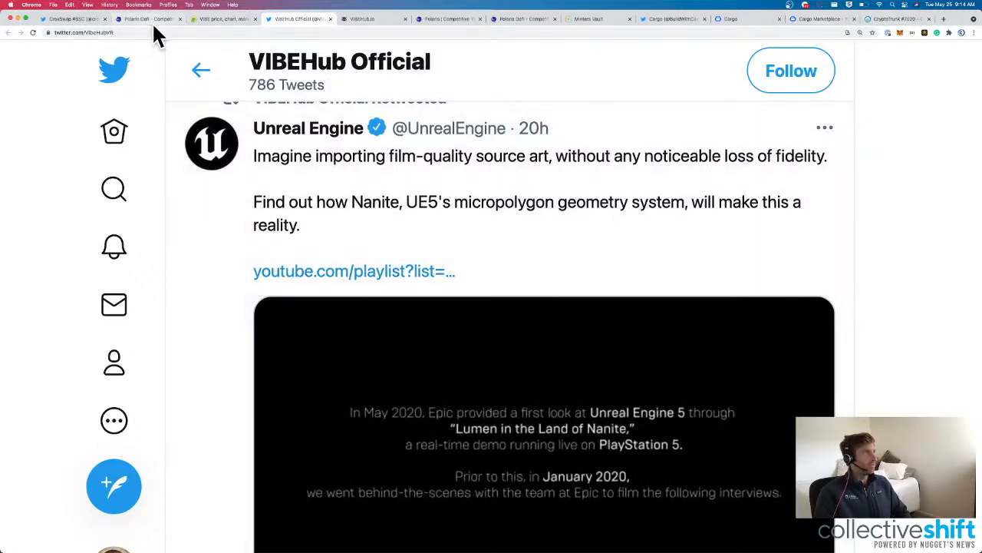
left_click(365, 18)
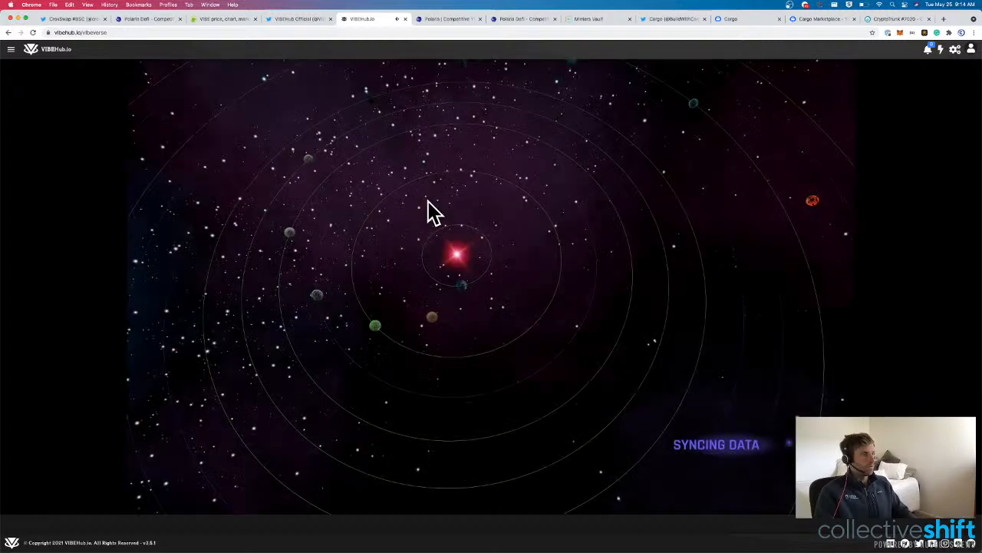
mouse_move(514, 300)
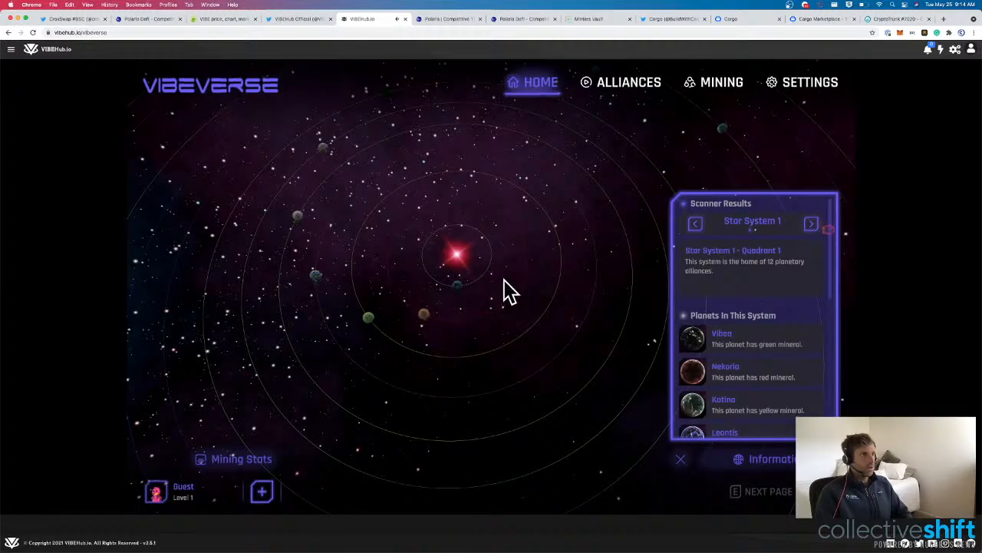
View planet Vibeo's scanner results, exit VIBEVERSE past the error alert, and return to VIBEHub's Twitter.
left_click(811, 225)
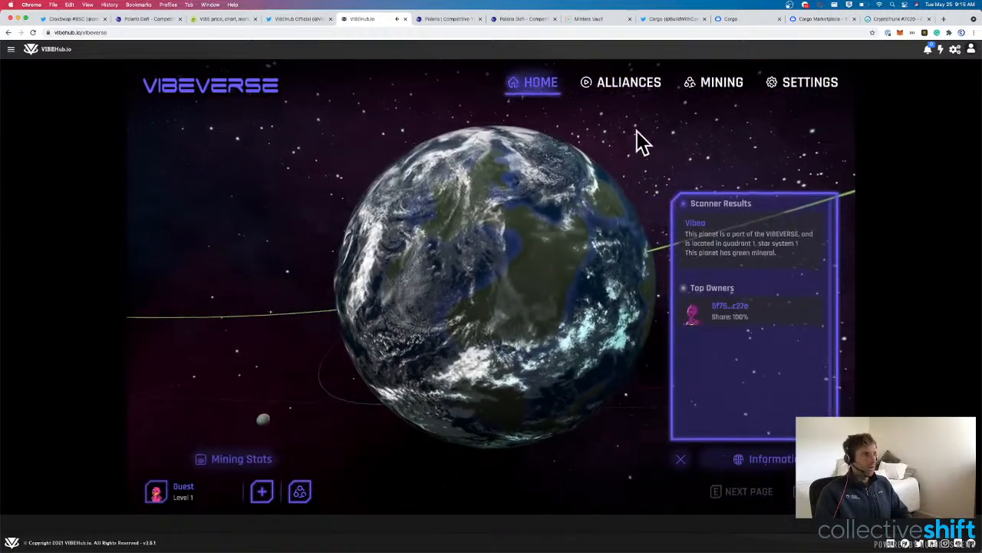
left_click(680, 458)
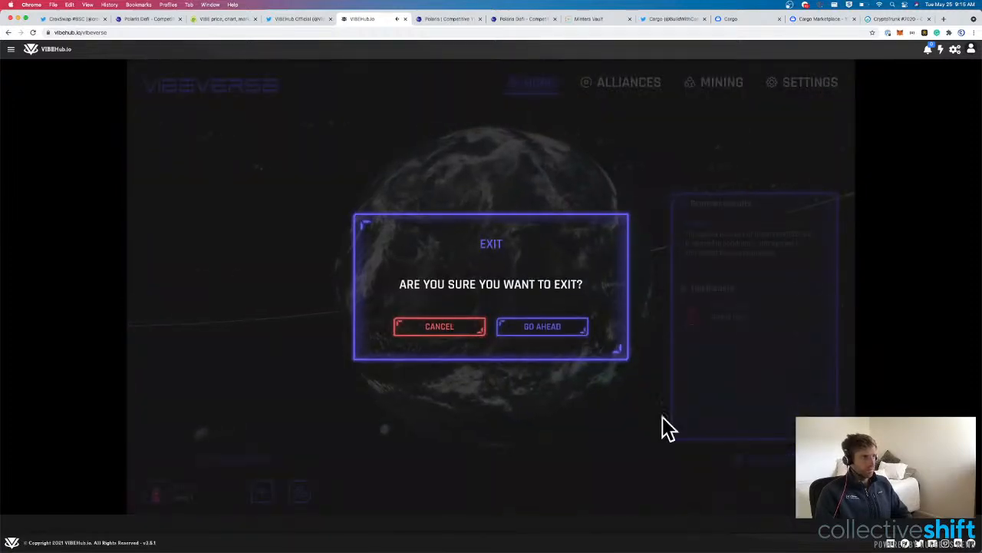
left_click(542, 326)
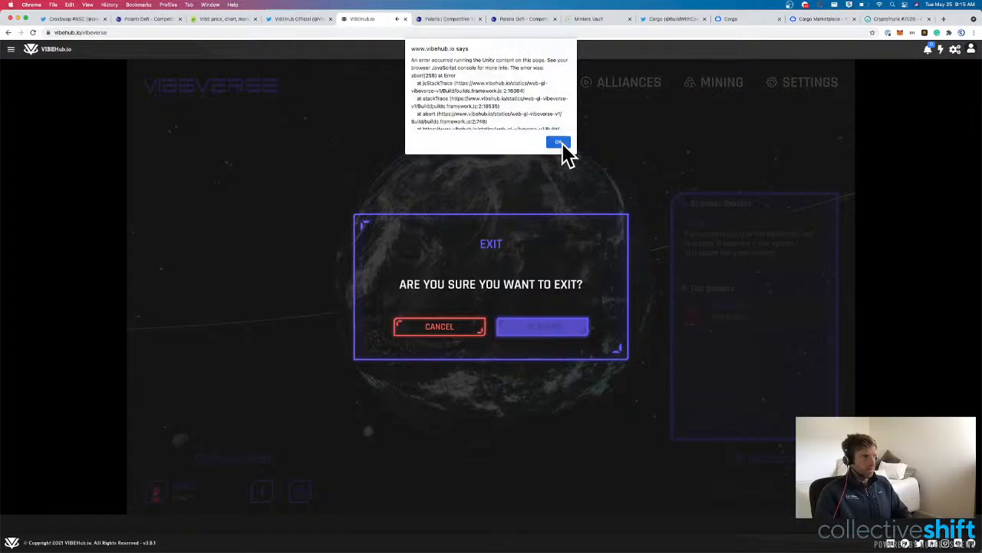
left_click(559, 141)
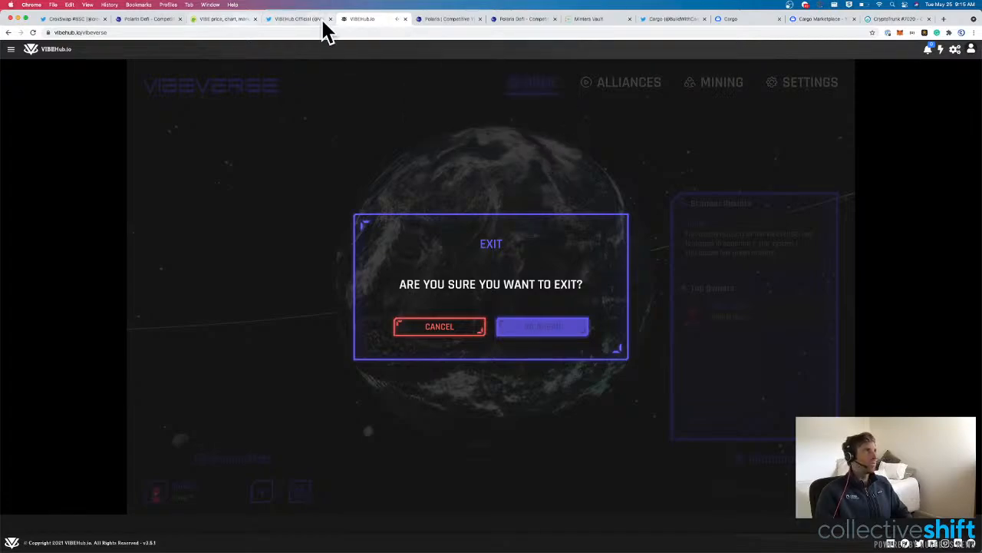
left_click(298, 18)
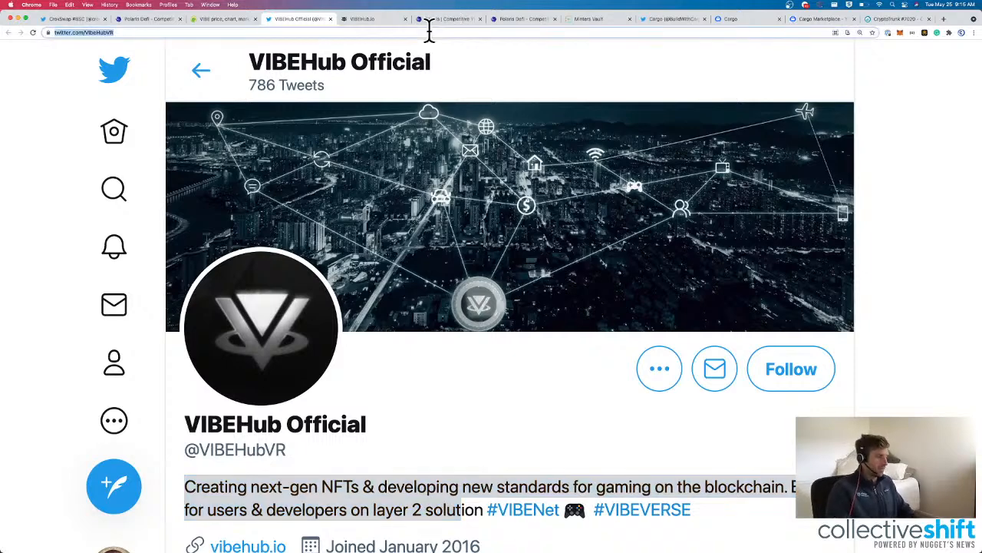
Show CoinGecko's market-cap price table led by Bitcoin at $37,887.60, Q1 2021 report banner closed.
left_click(297, 19)
type("coingecko.com/en")
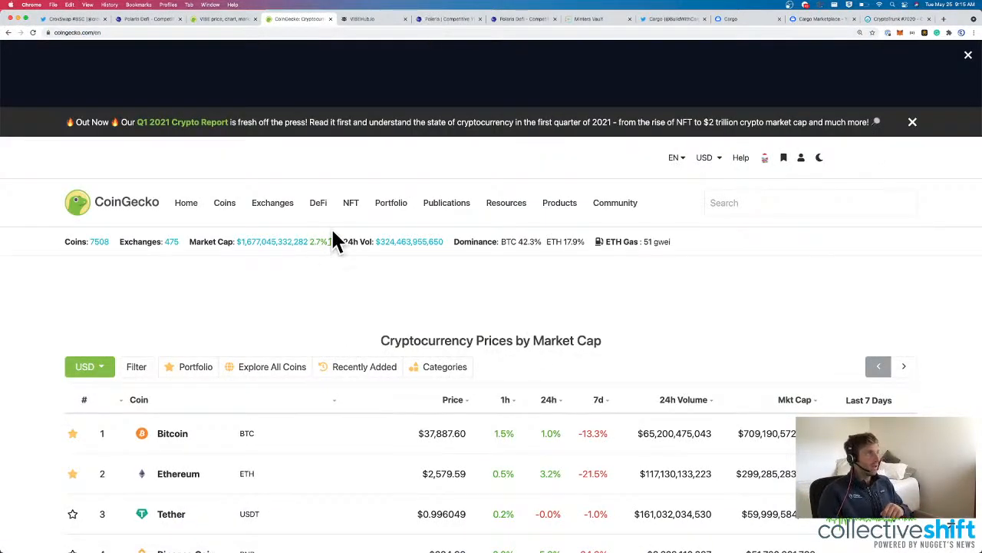
left_click(911, 123)
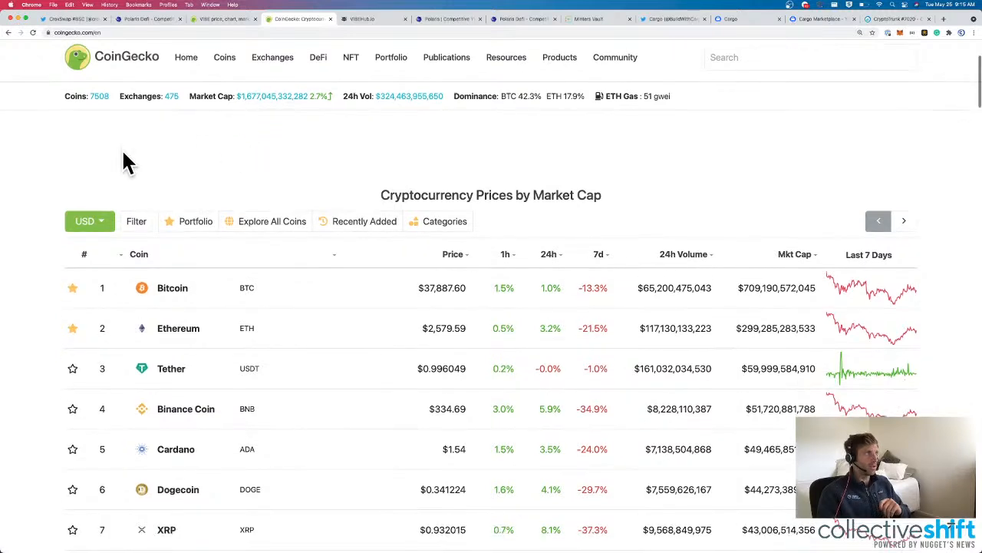
mouse_move(52, 166)
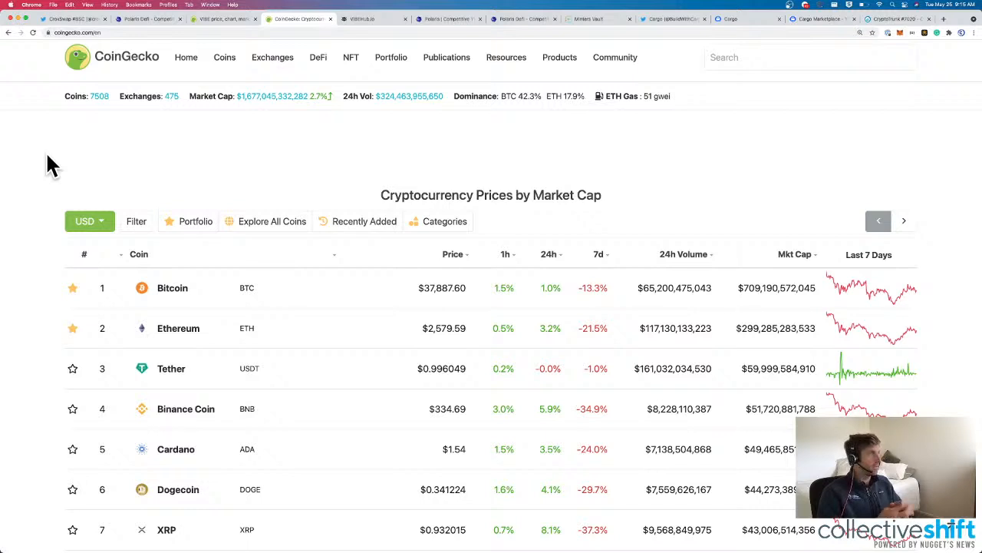
mouse_move(273, 100)
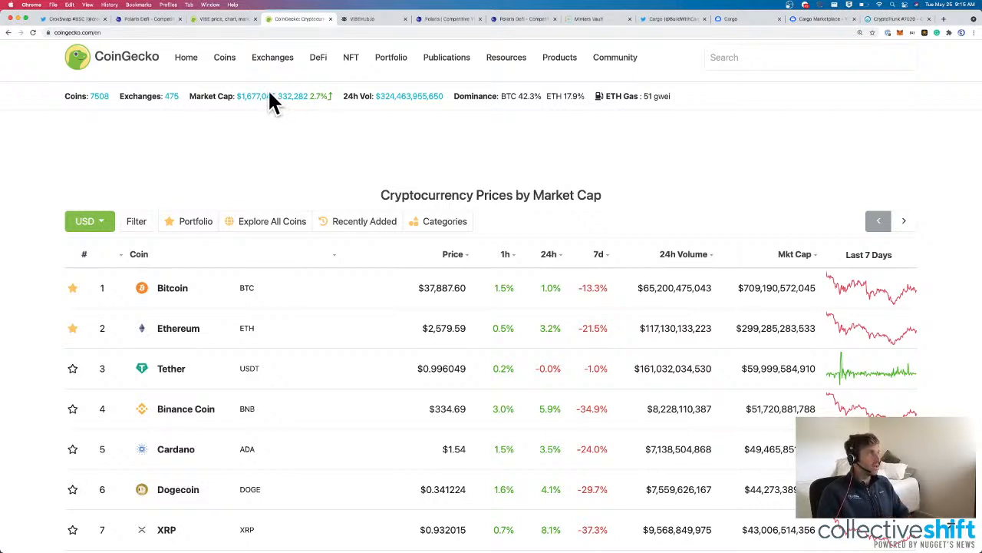
mouse_move(245, 119)
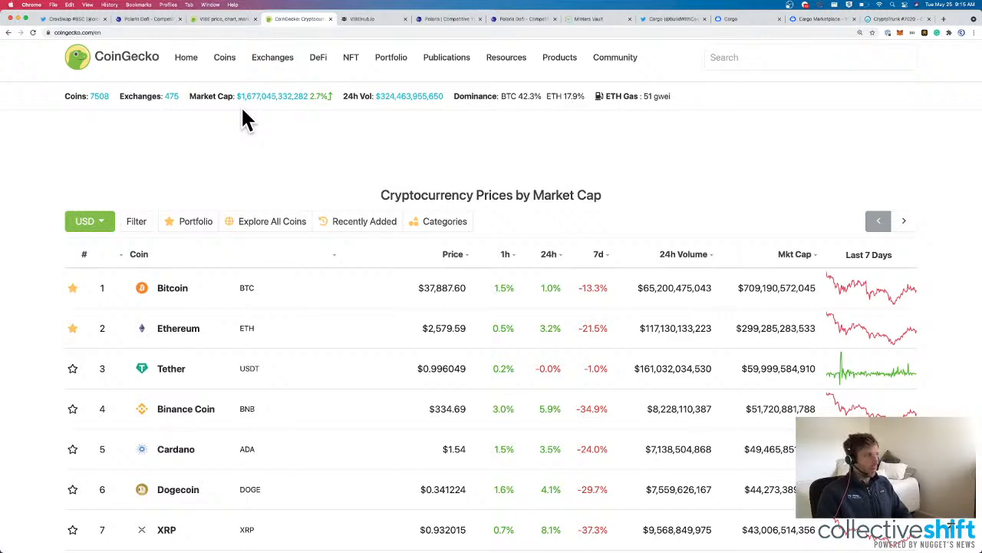
scroll("up", 3)
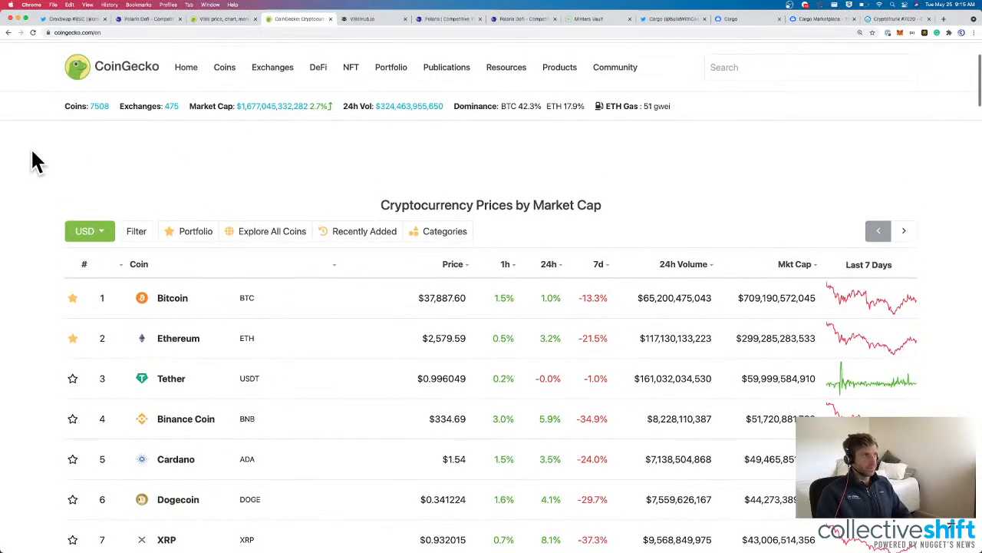
mouse_move(74, 157)
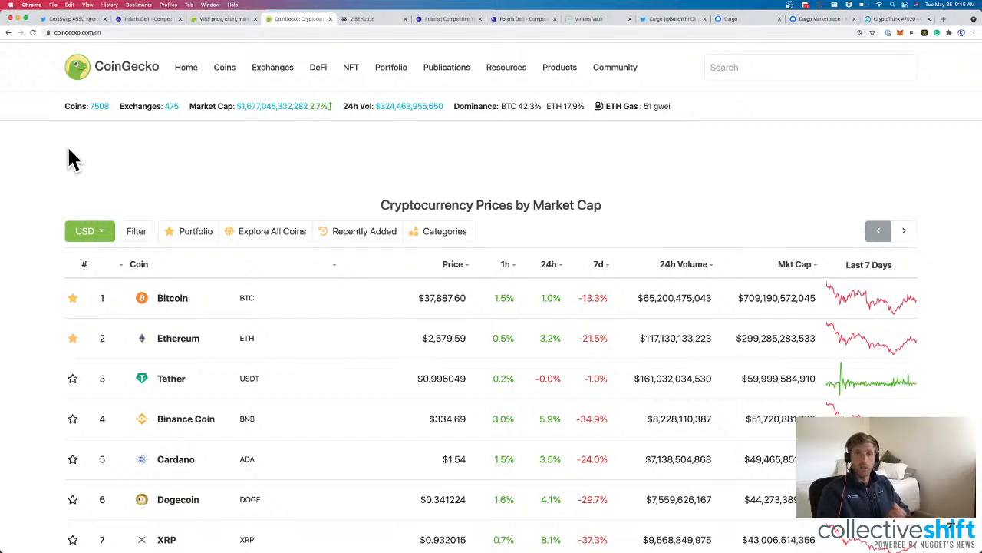